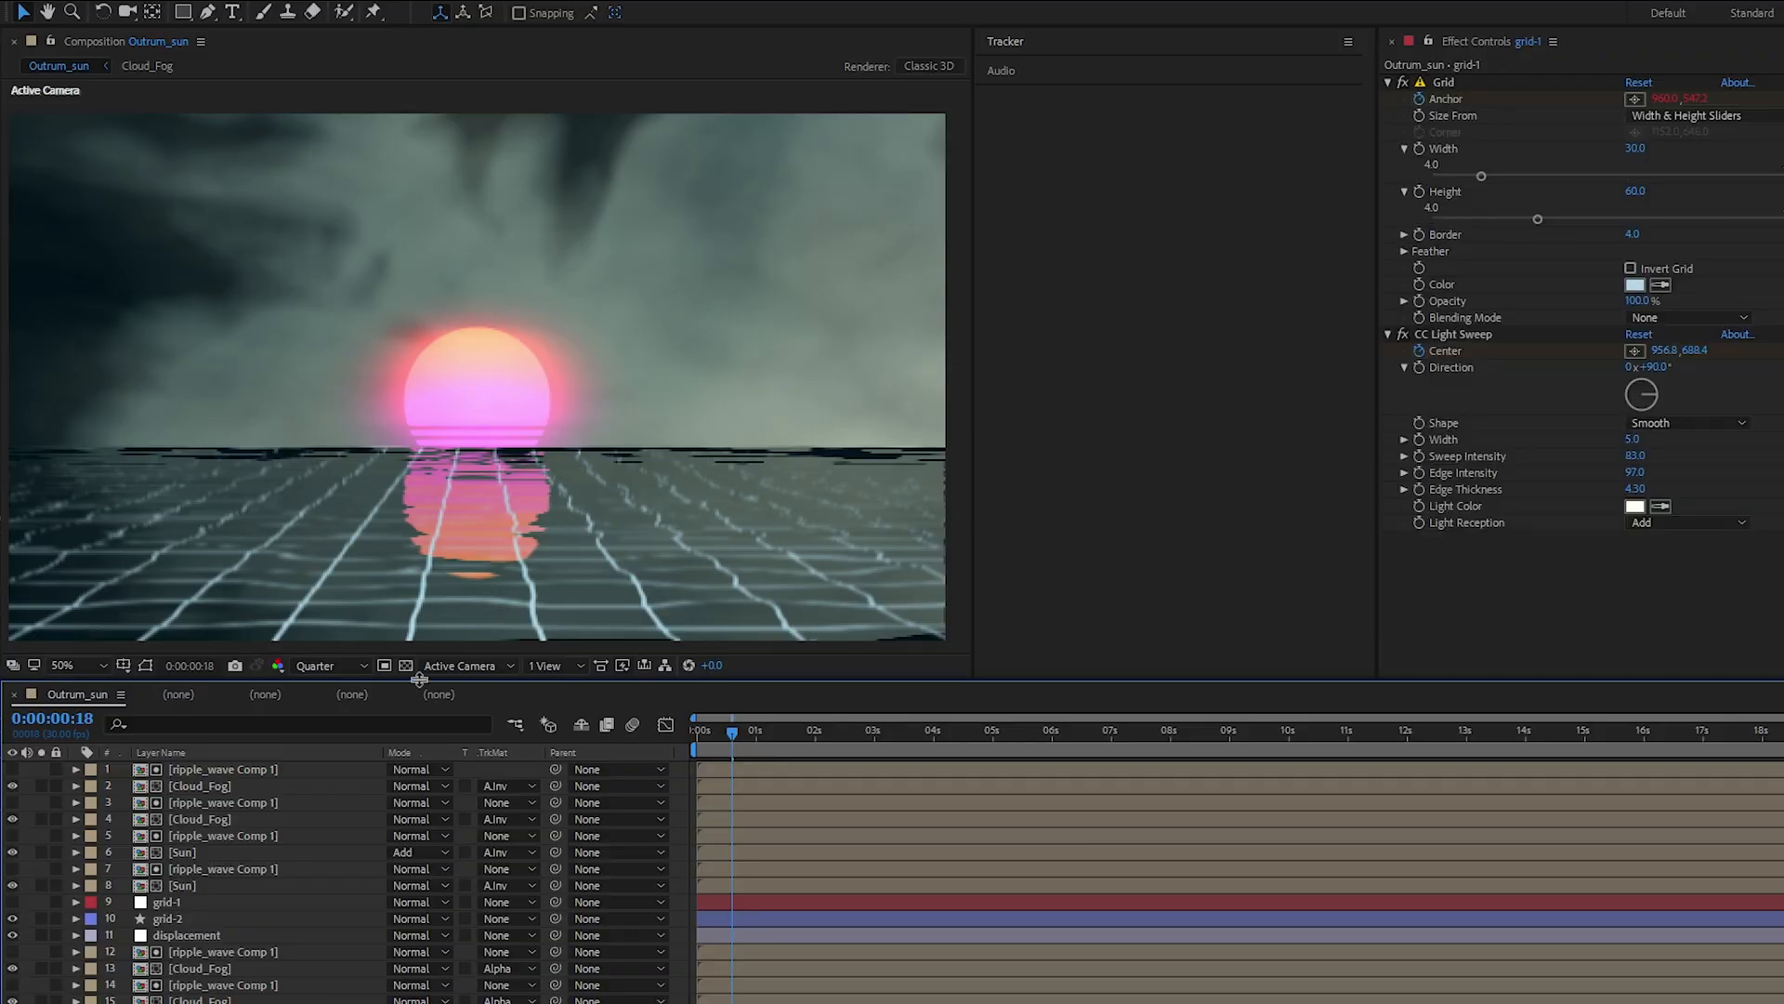
Create a new 1080x1080 white solid layer on top of the Outrum_sun composition
{"action": "key", "text": "ctrl+y"}
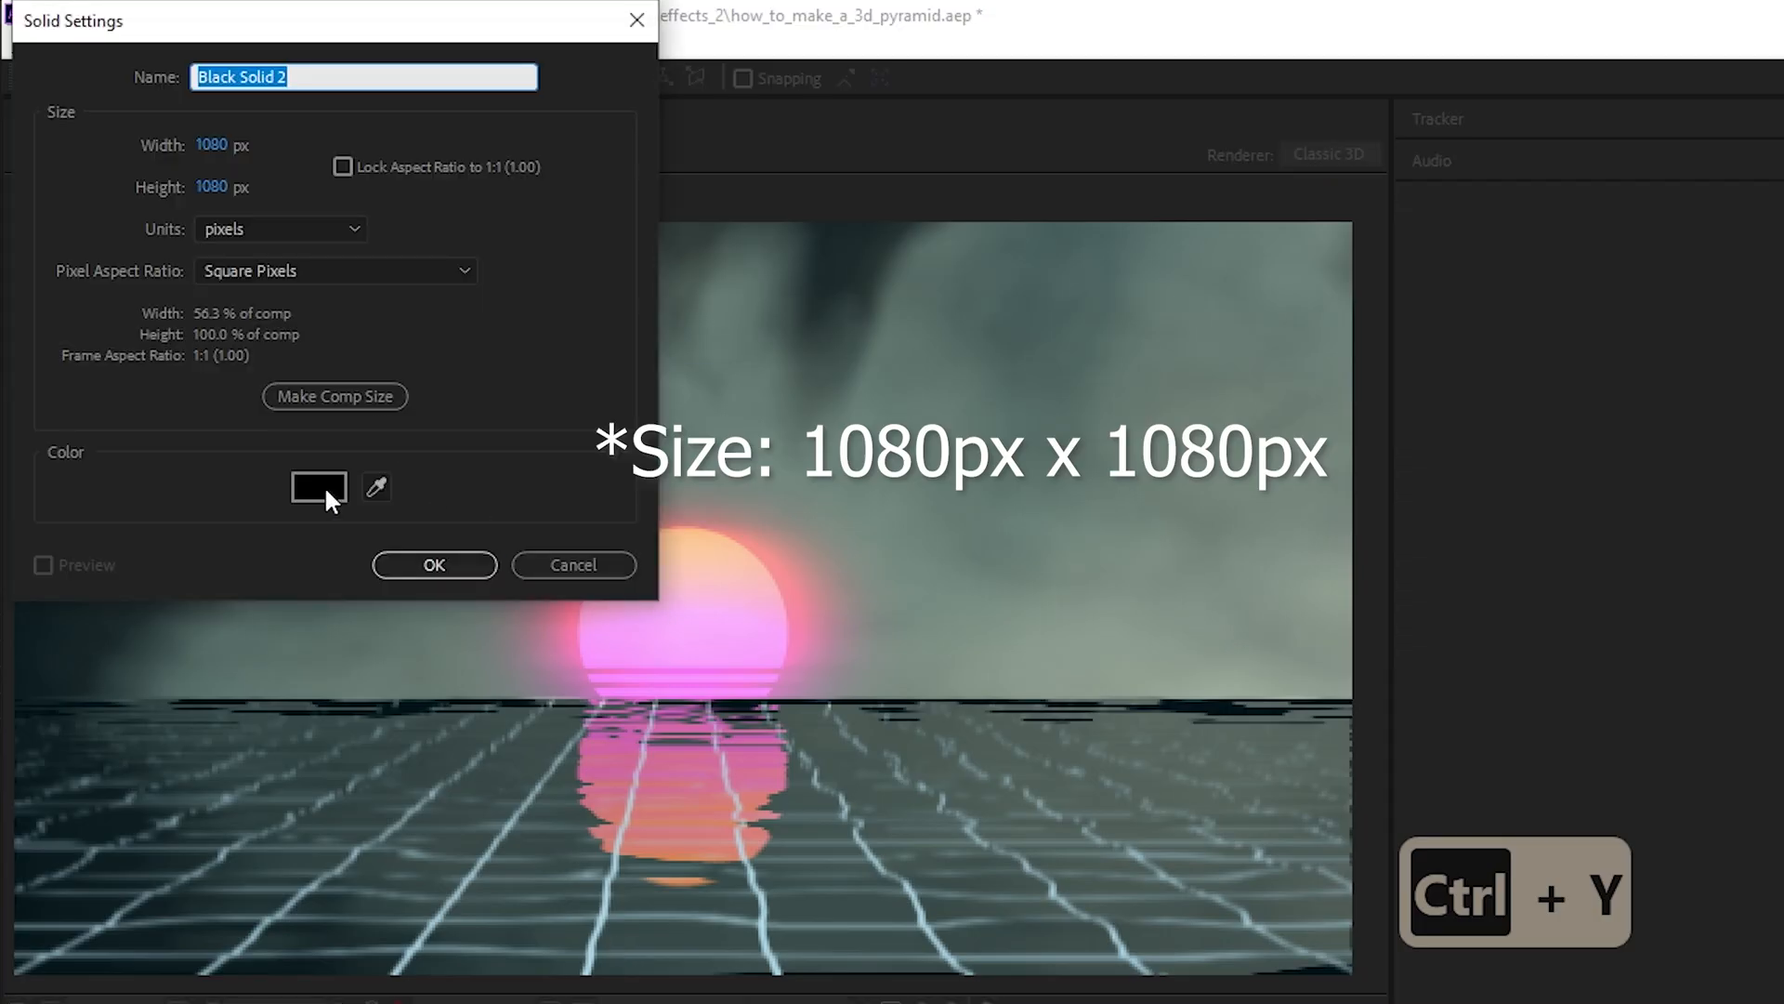
{"action": "left_click", "coordinate": [318, 485]}
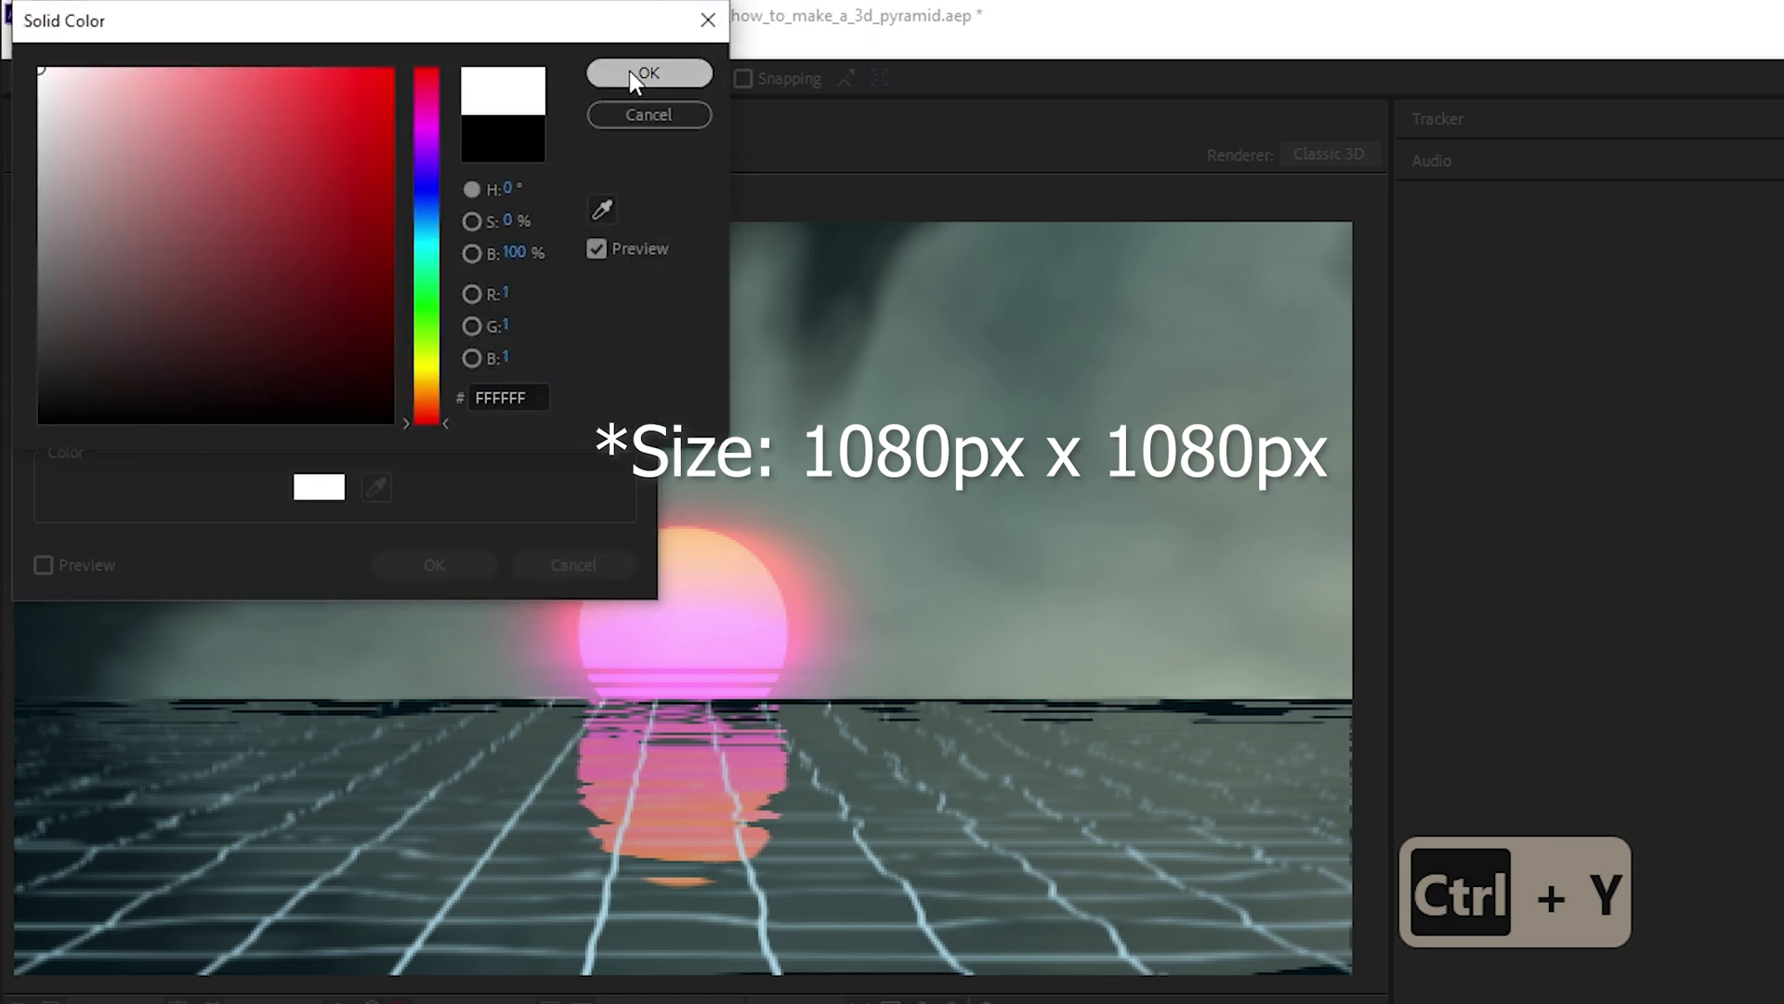
{"action": "left_click", "coordinate": [647, 72]}
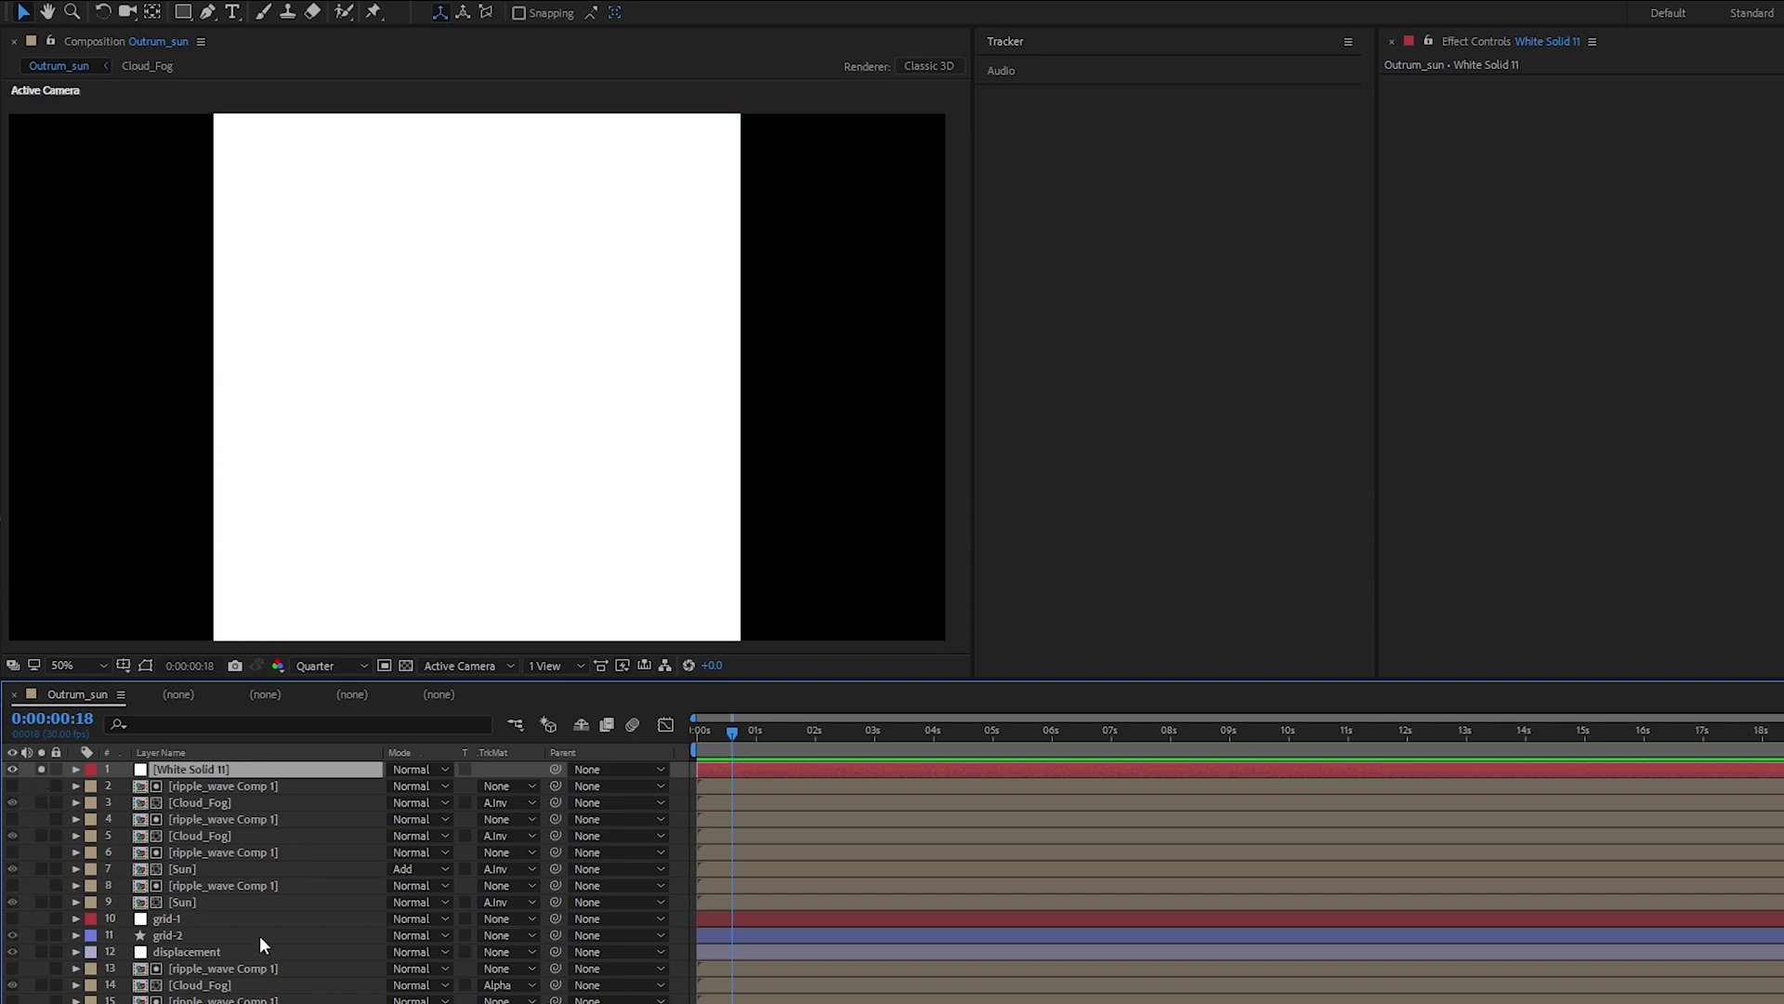
Turn on the guide grid over the composition preview
{"action": "left_click", "coordinate": [124, 665]}
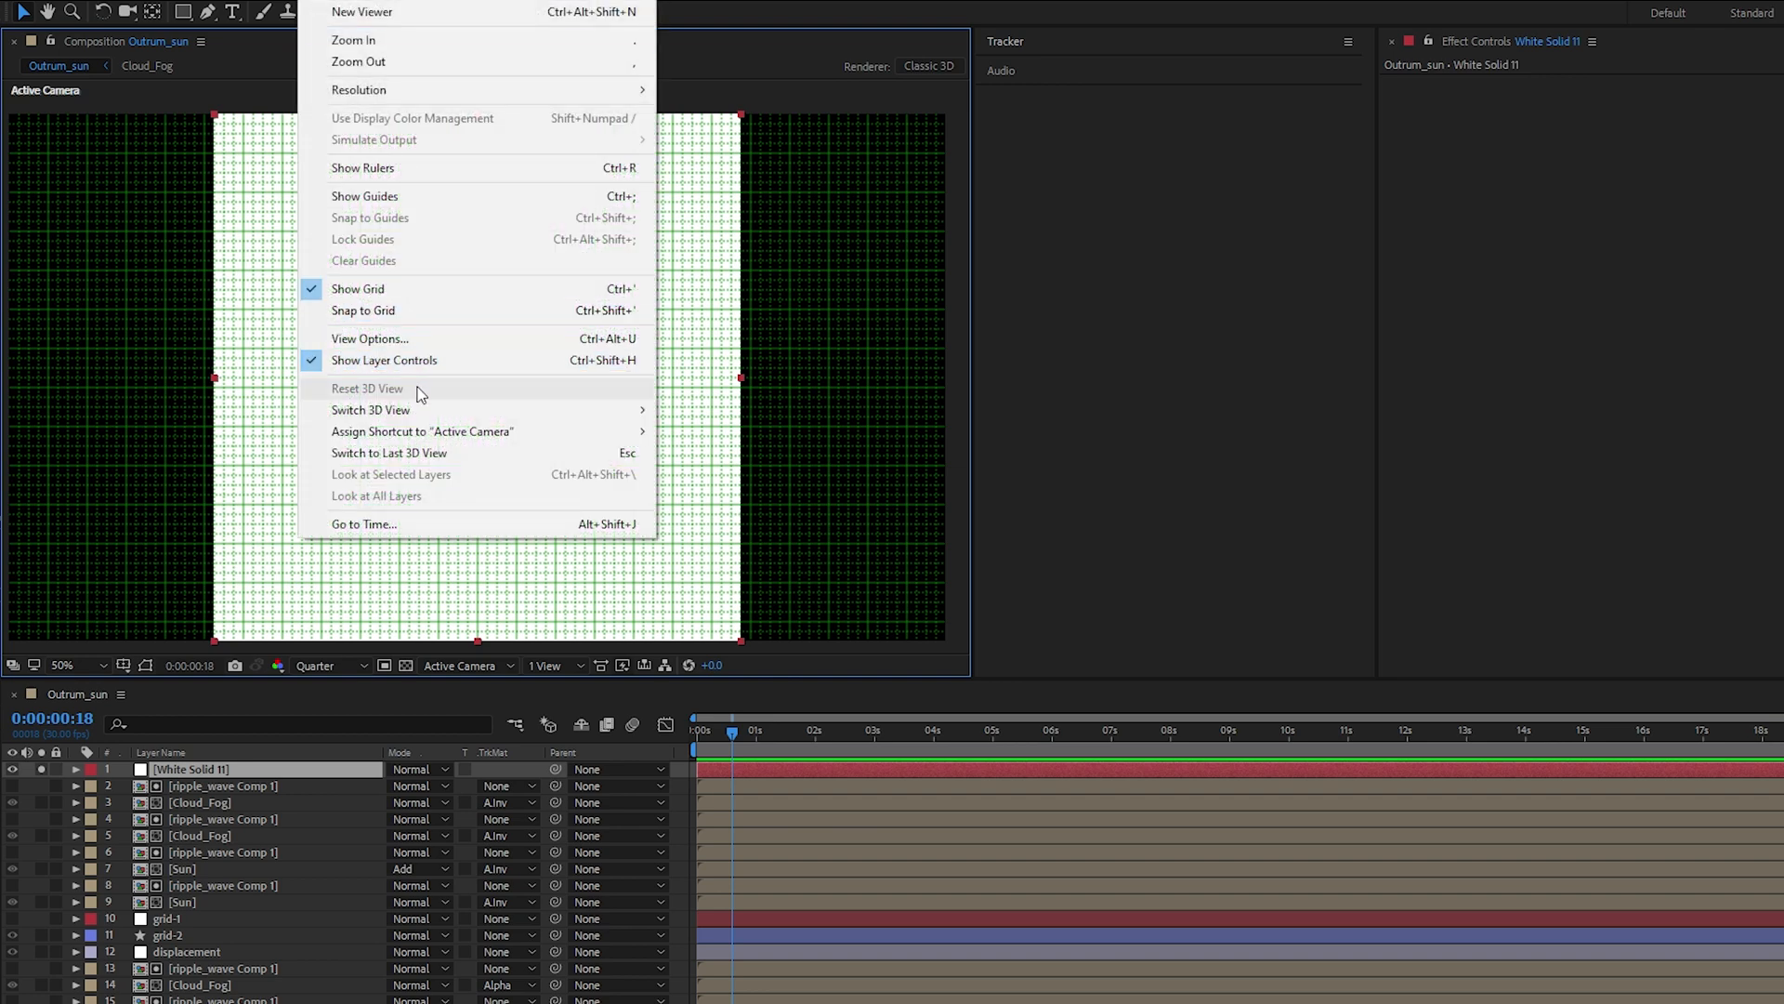
{"action": "mouse_move", "coordinate": [414, 310]}
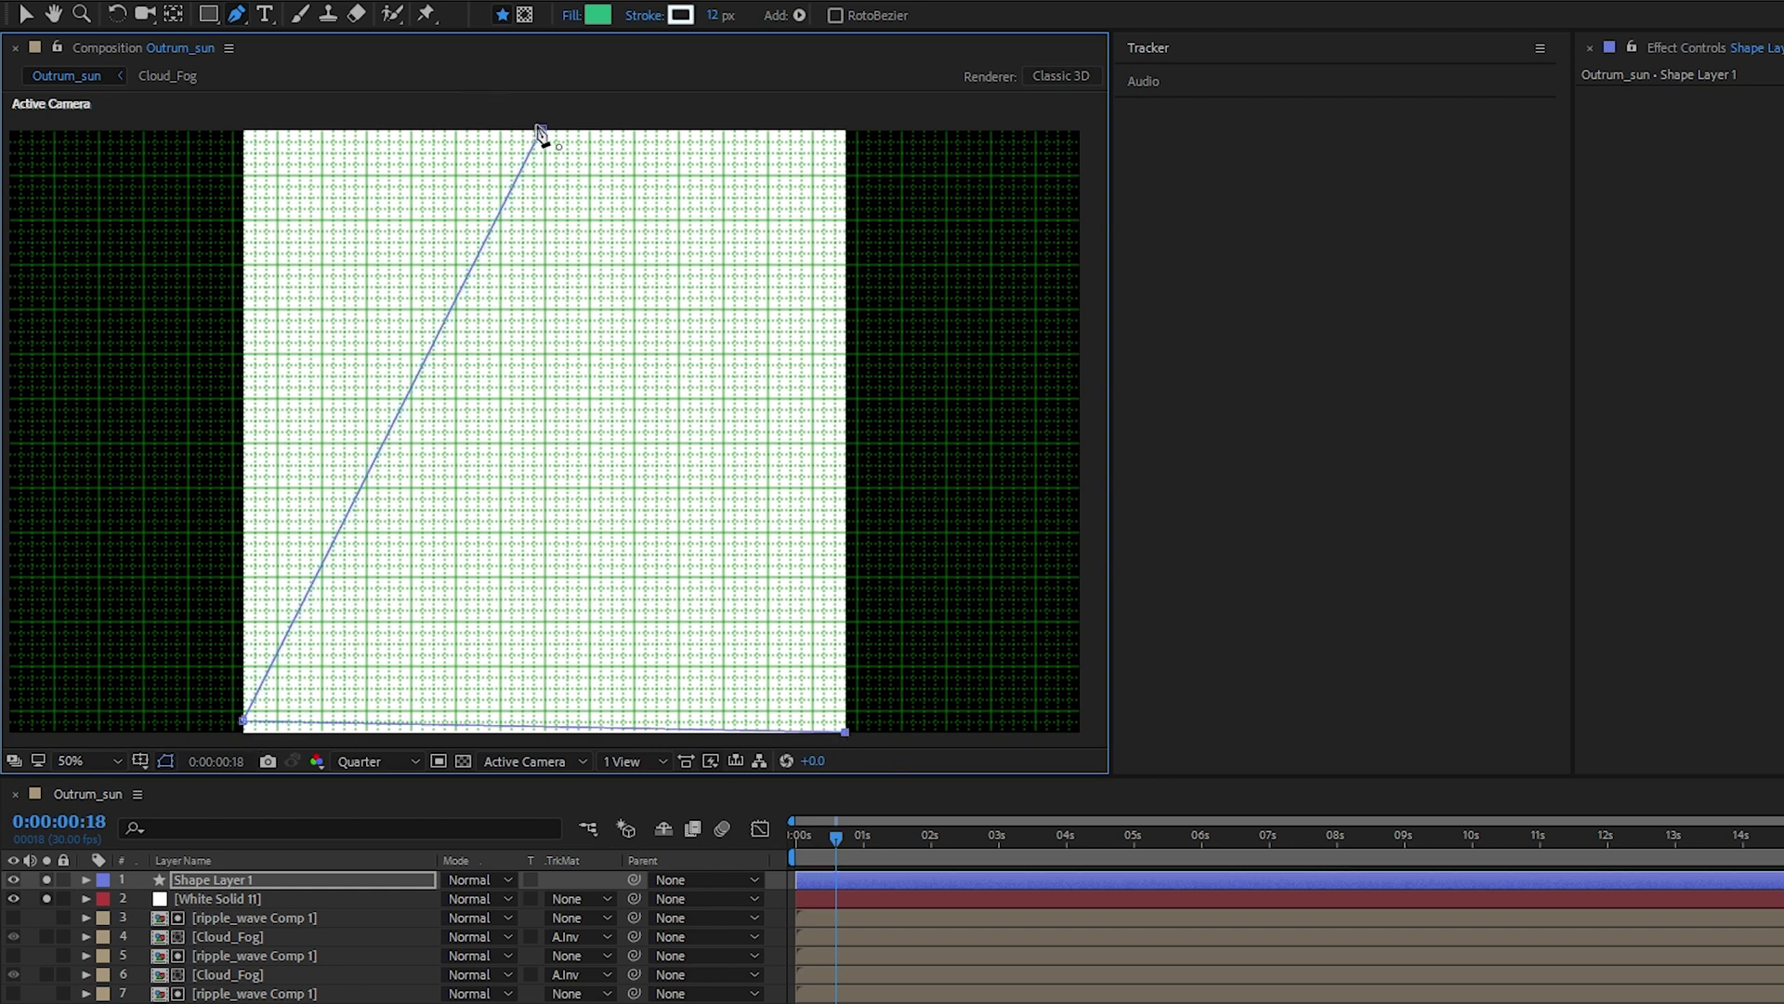
Close the triangle path on the white solid and select Shape Layer 1
{"action": "left_click", "coordinate": [539, 132]}
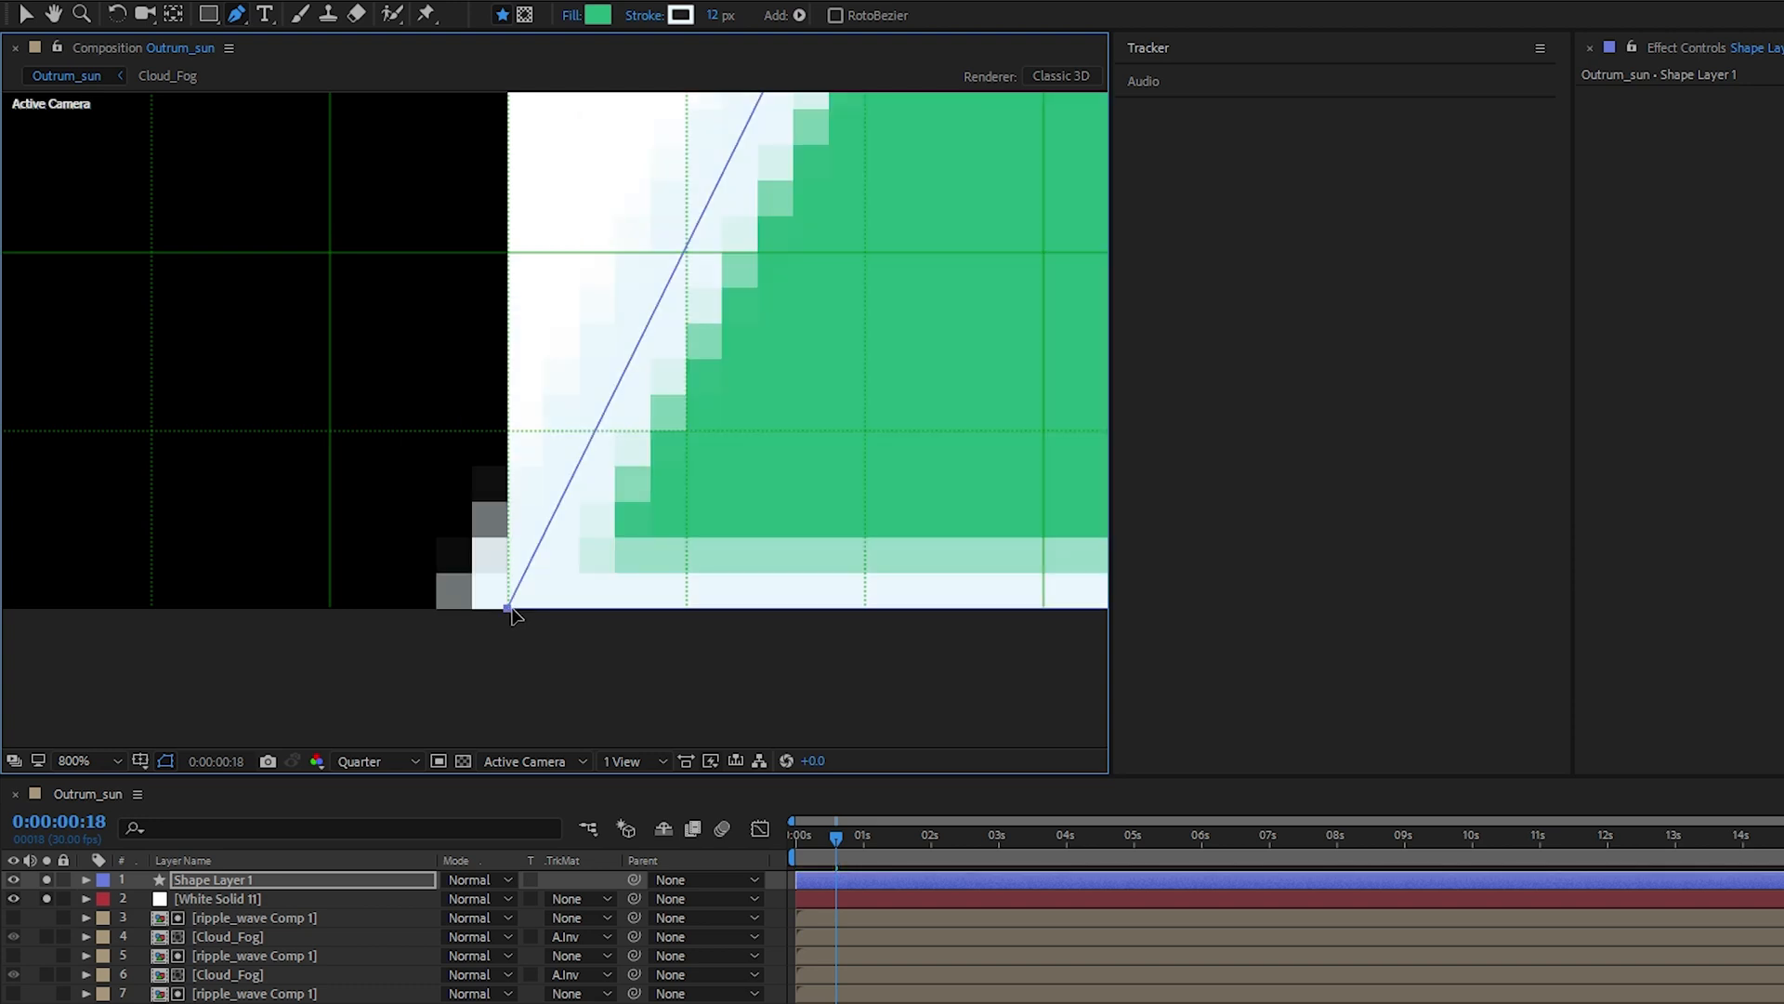
{"action": "mouse_move", "coordinate": [677, 476]}
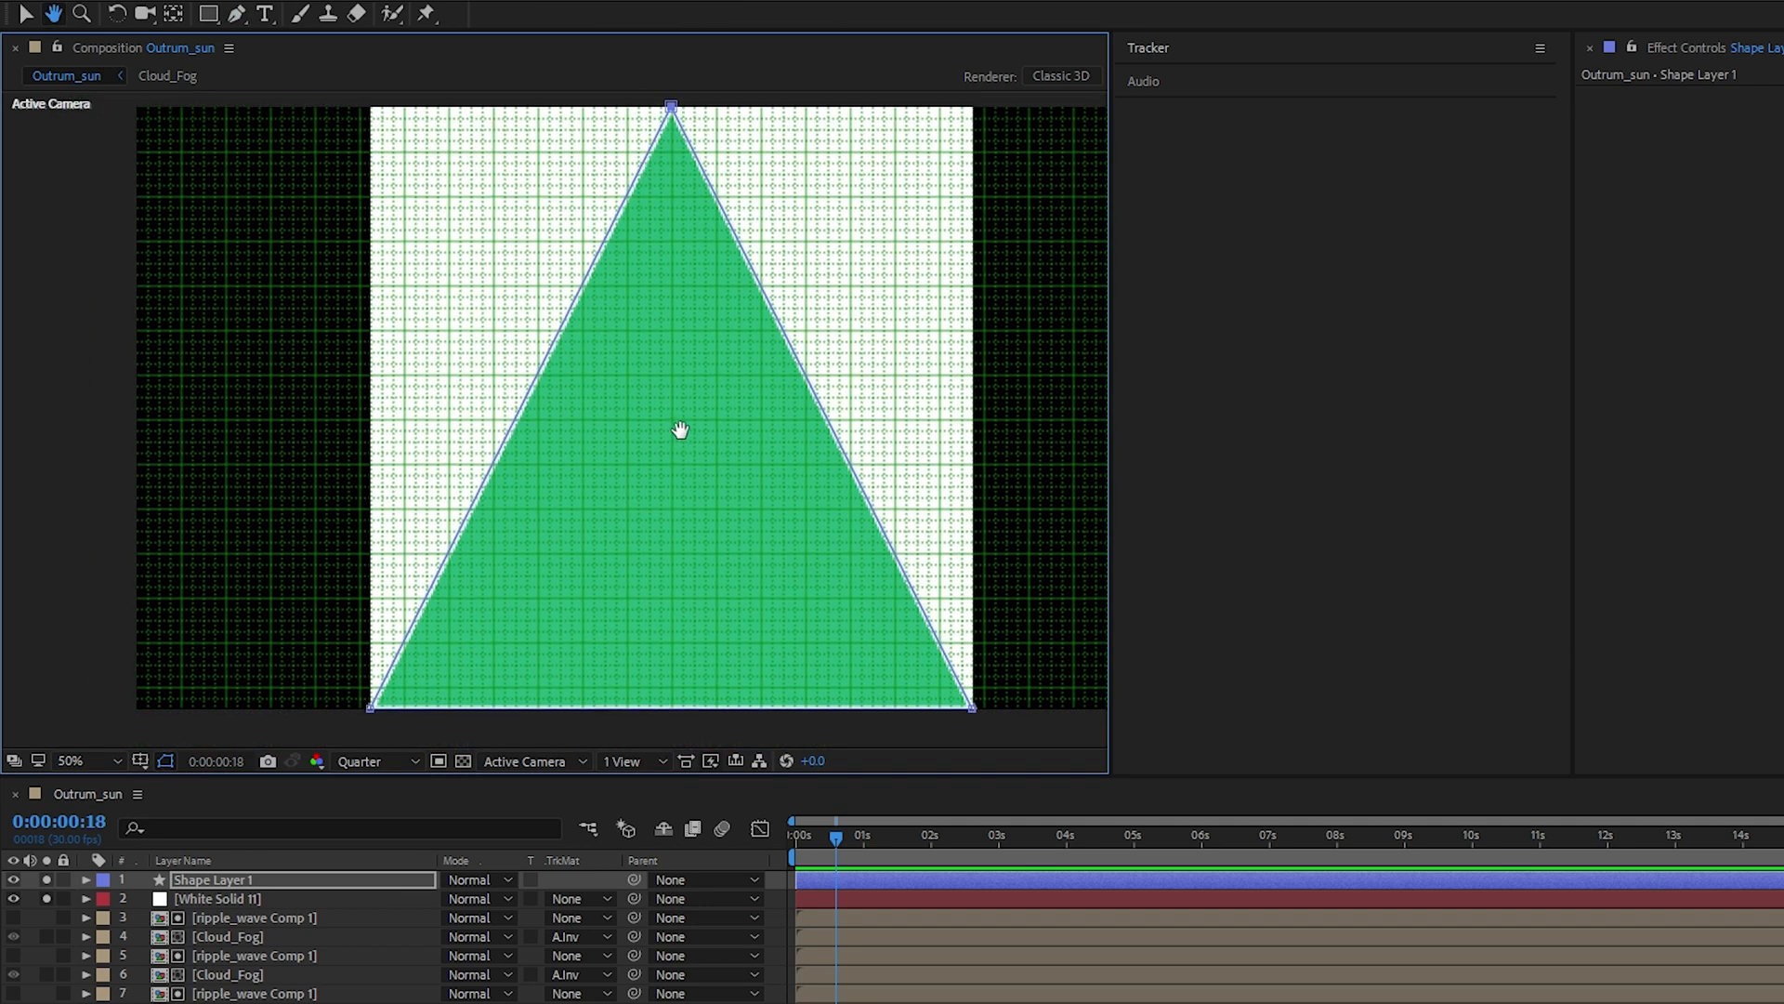
{"action": "left_click", "coordinate": [139, 760]}
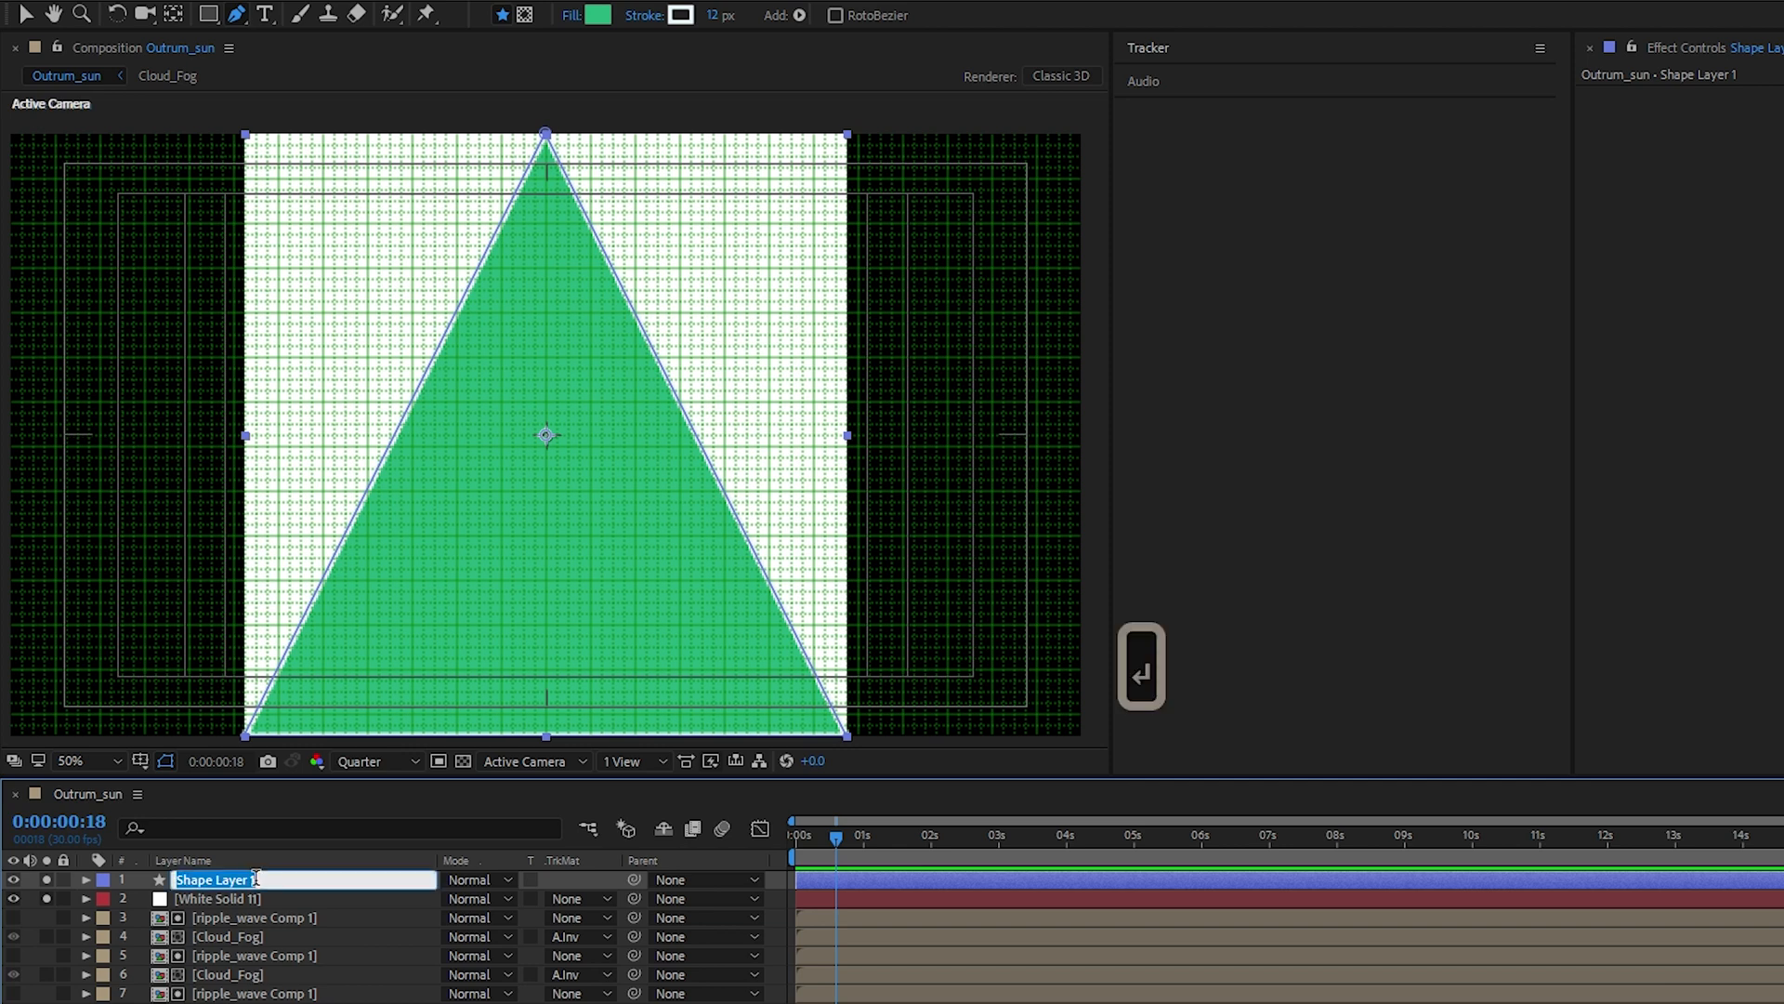
Rename the triangle shape layer to triangle-1
{"action": "type", "text": "triangle-"}
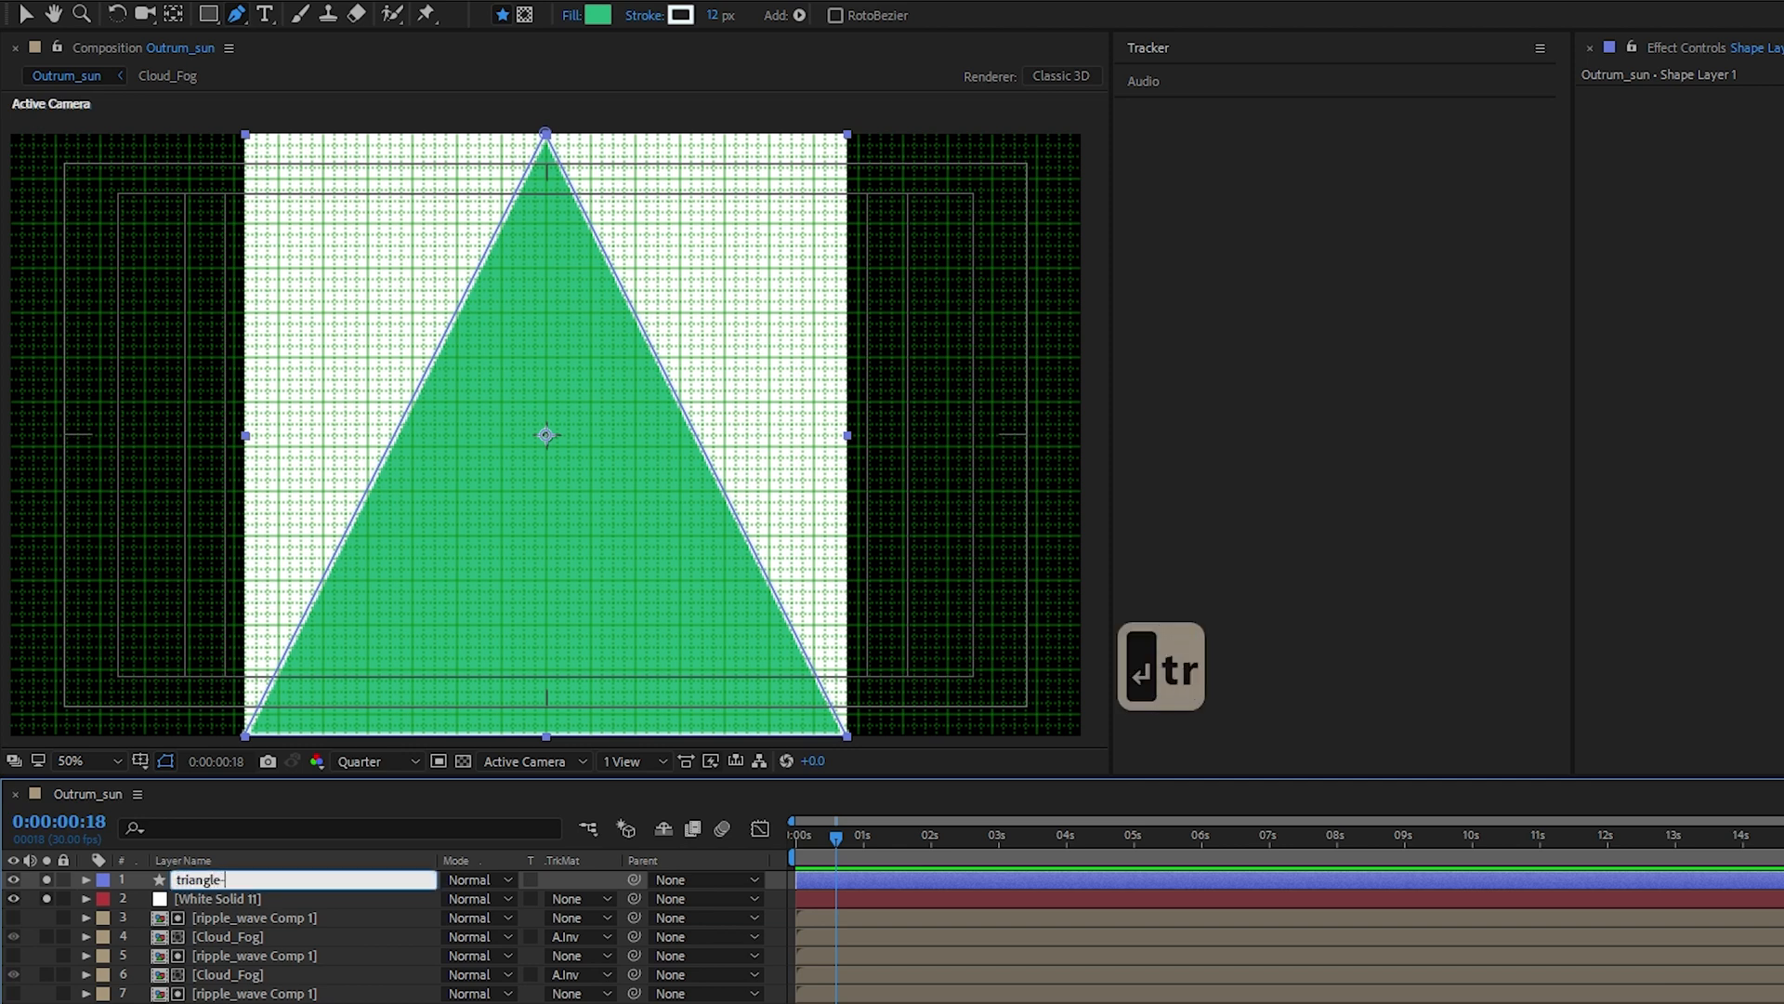
{"action": "key", "text": "Return"}
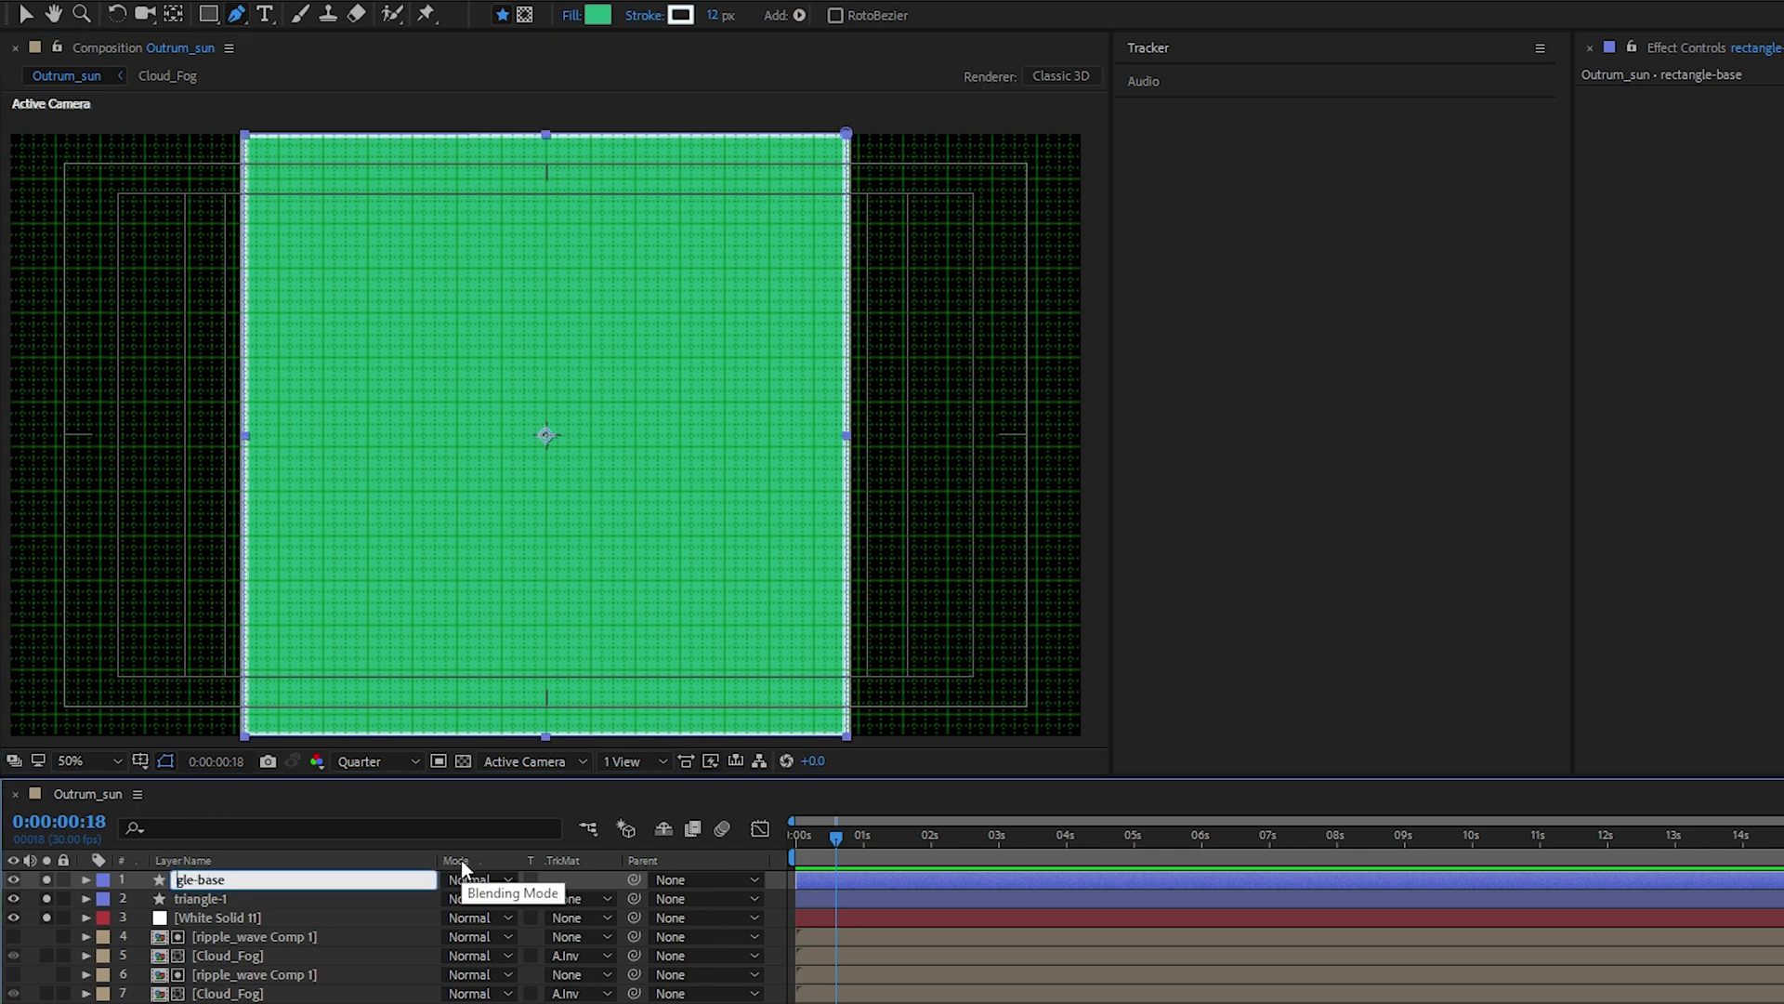
Name the new green square layer covering the solid squaree-base
{"action": "type", "text": "square-base"}
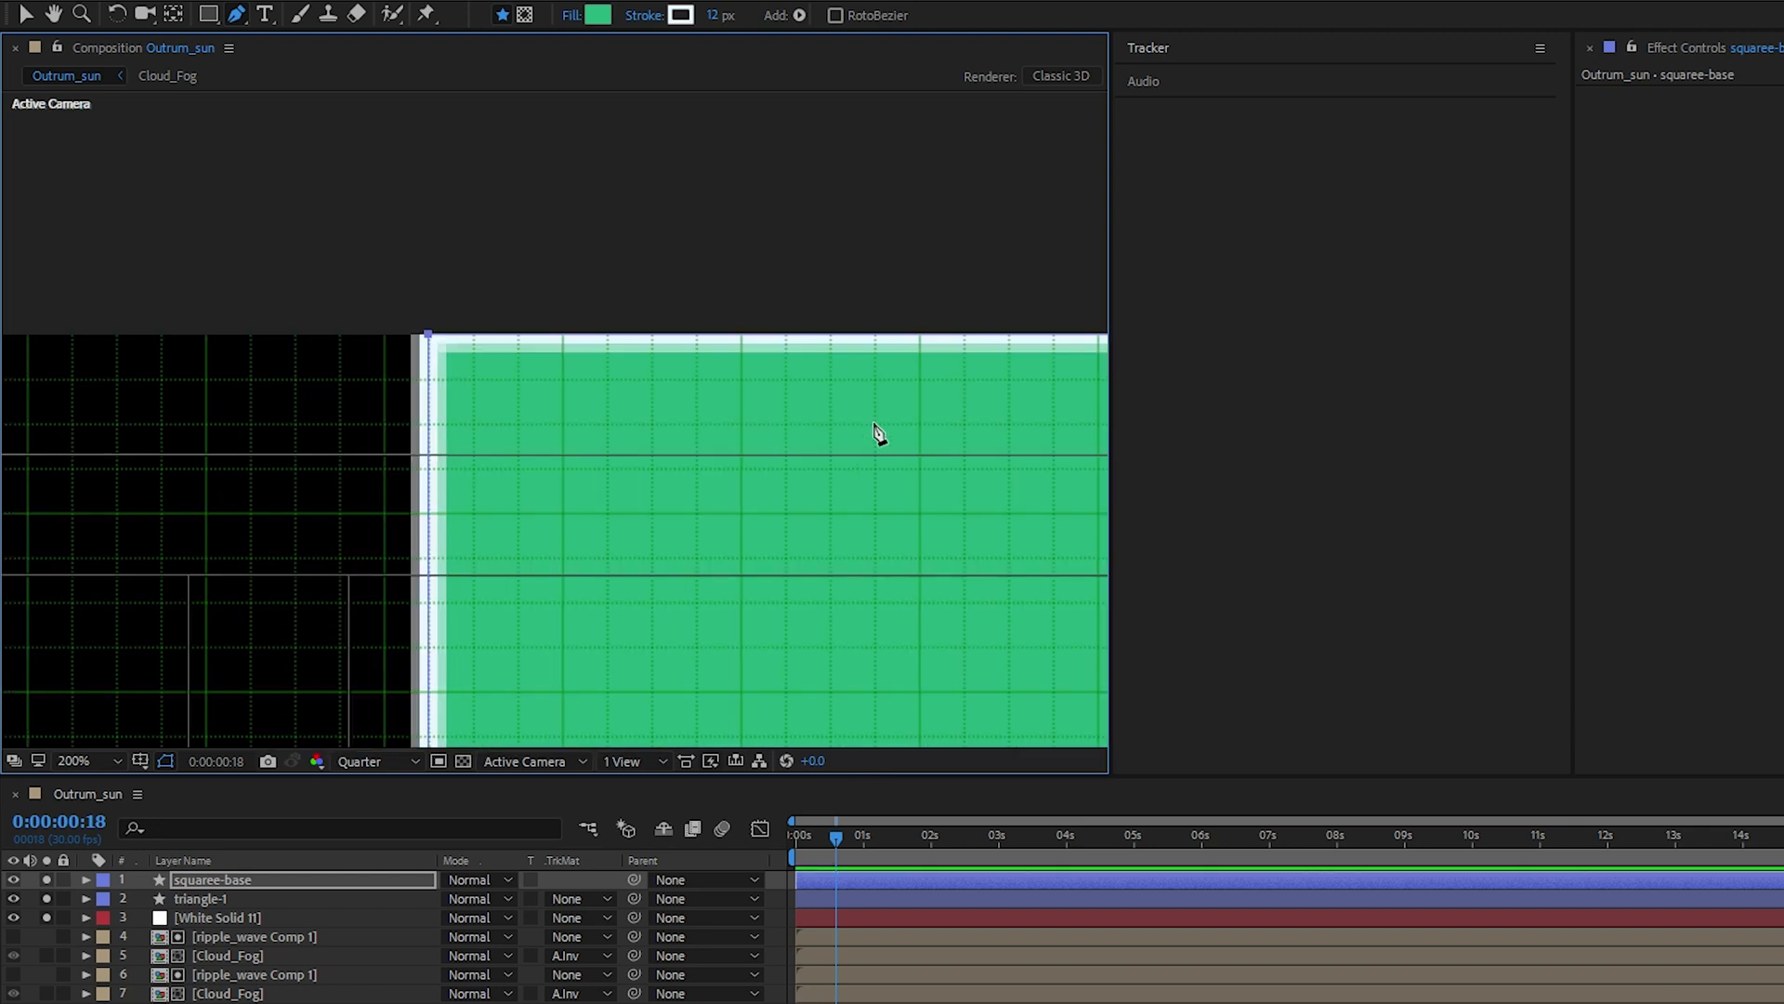
{"action": "left_click", "coordinate": [199, 897]}
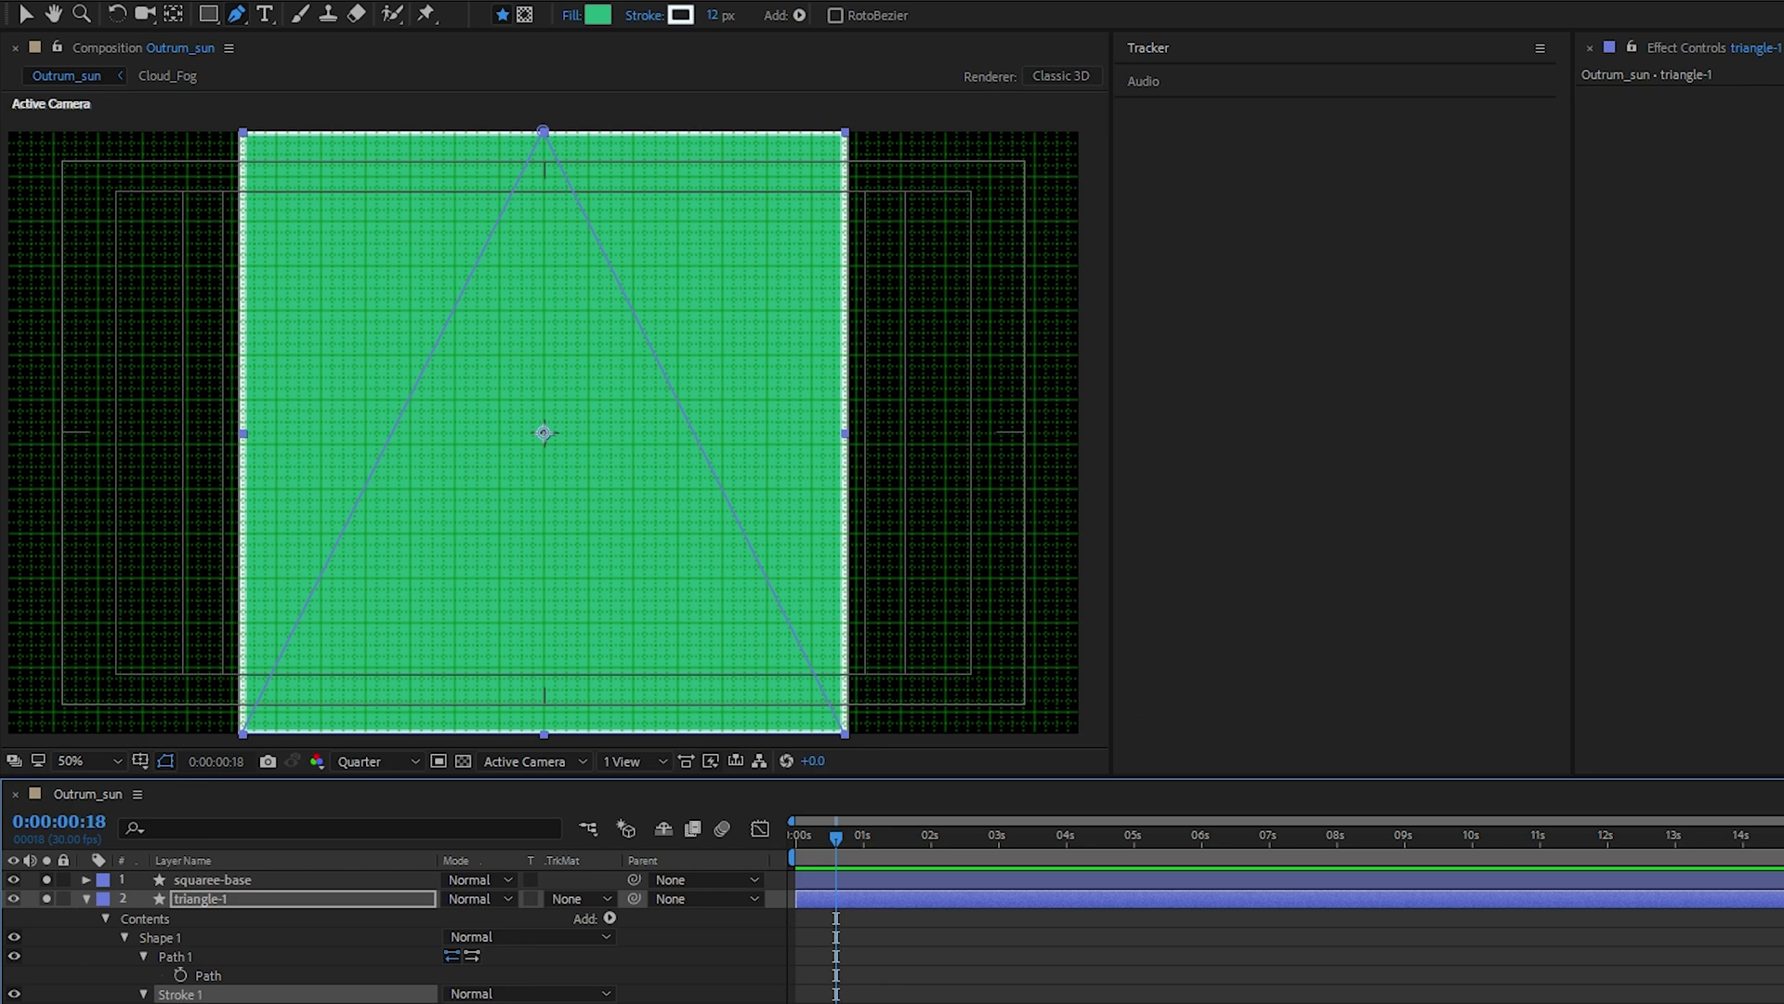
Select triangle-1 to move its anchor point to the bottom centre of its base
{"action": "left_click", "coordinate": [210, 879]}
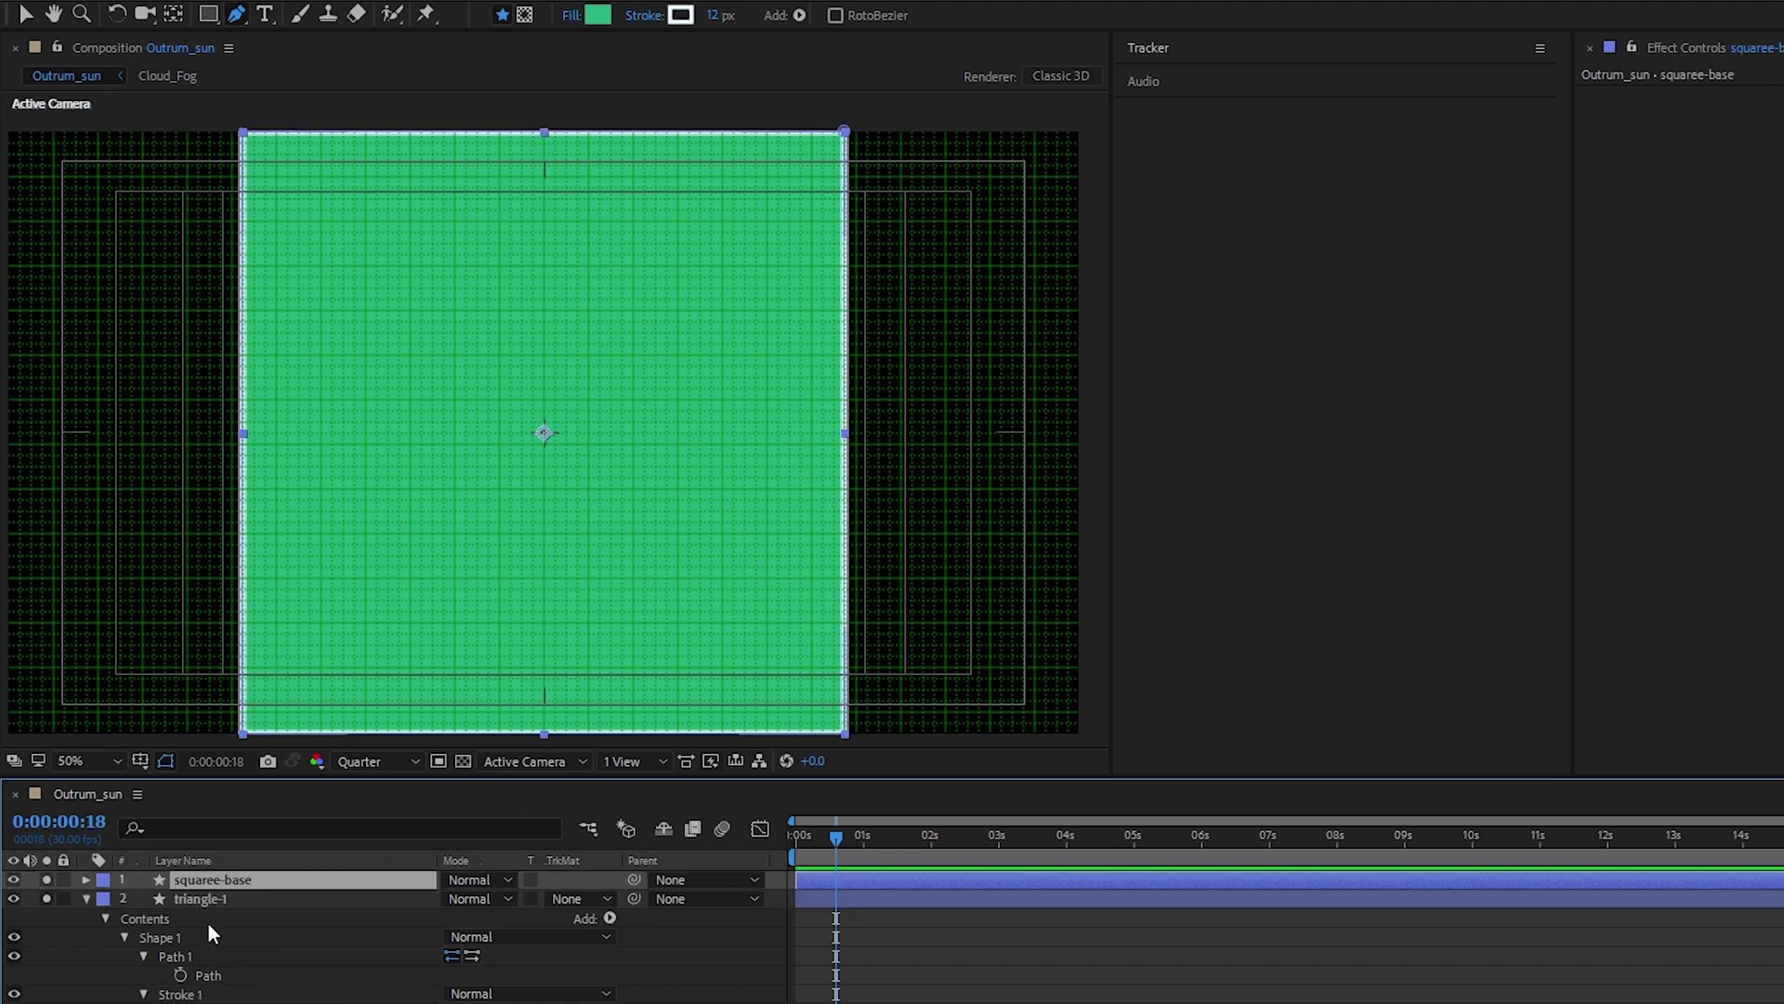
{"action": "left_click", "coordinate": [201, 897]}
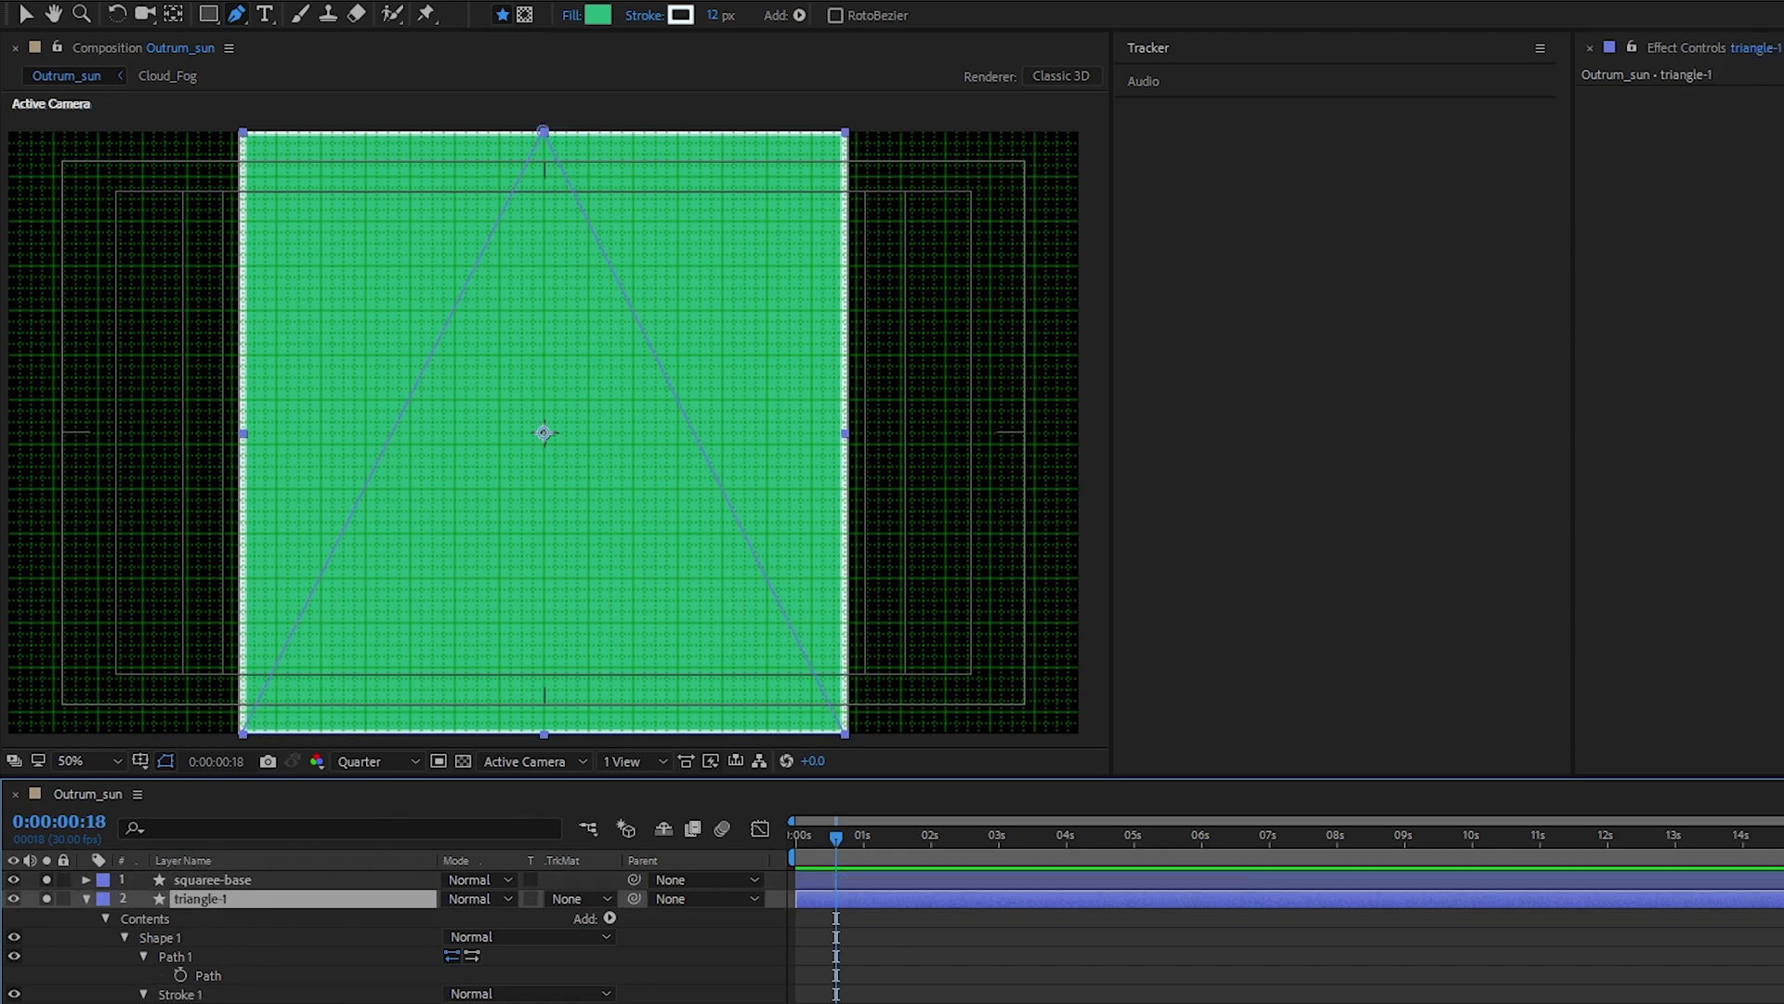
{"action": "mouse_move", "coordinate": [546, 288]}
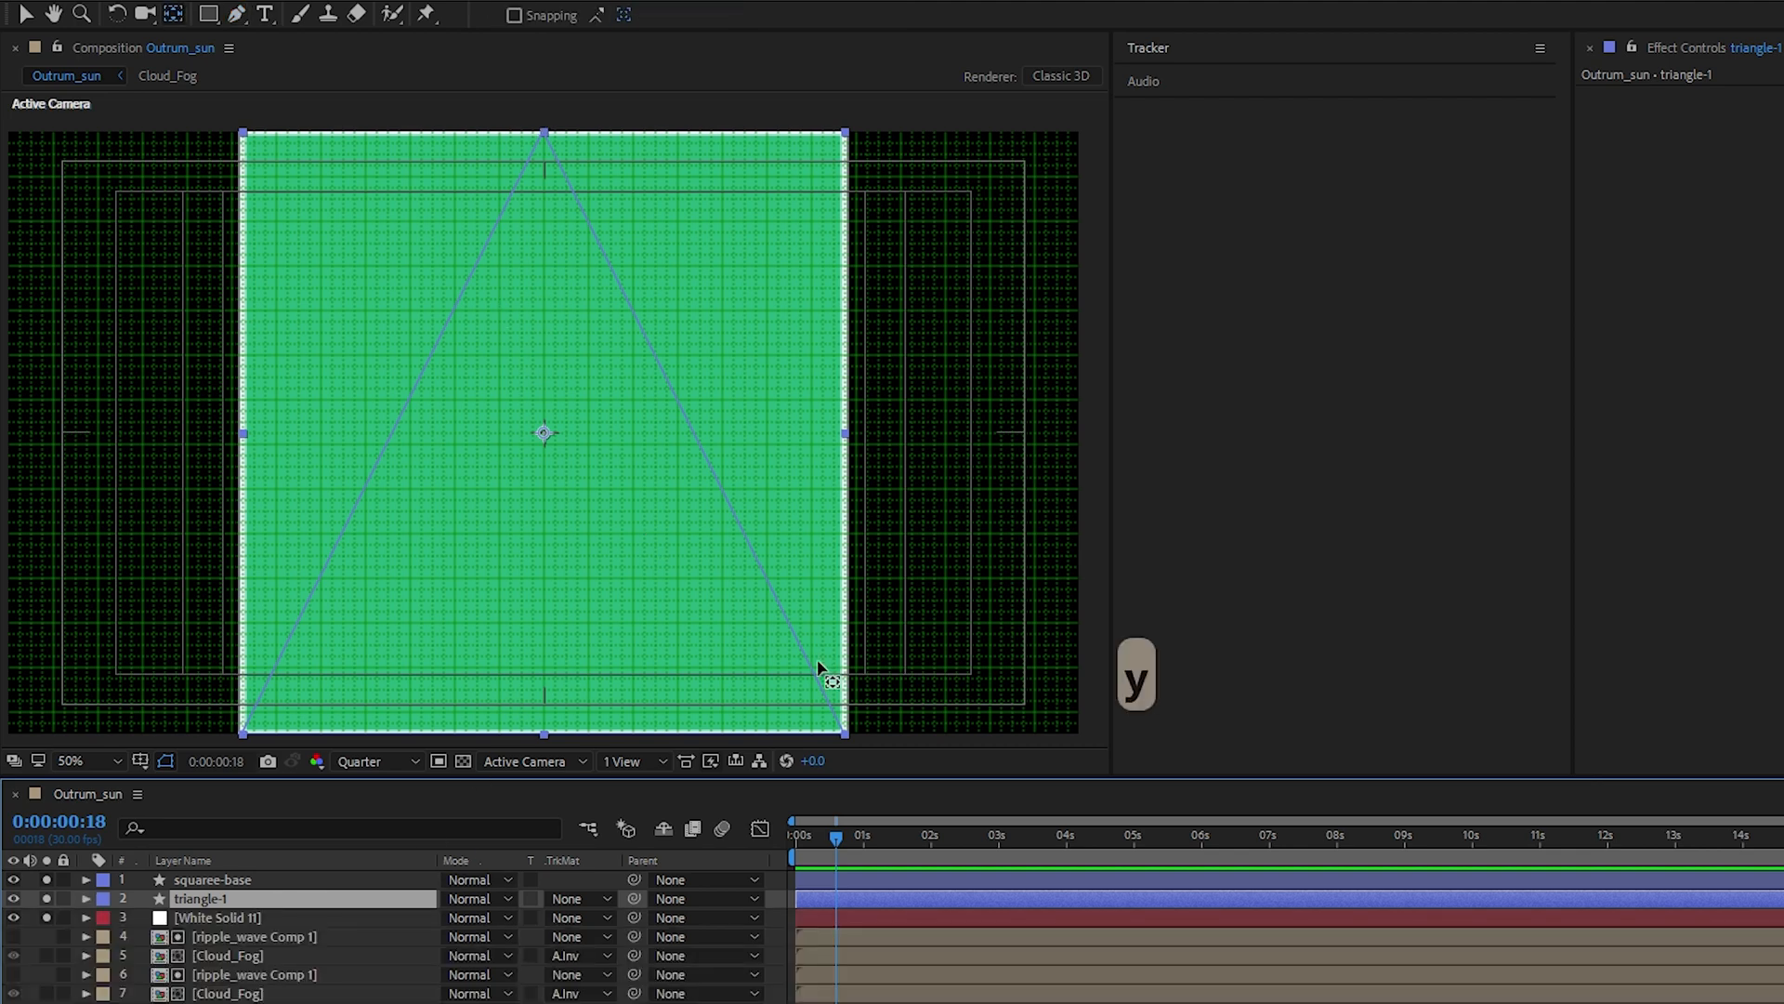
{"action": "mouse_move", "coordinate": [546, 438]}
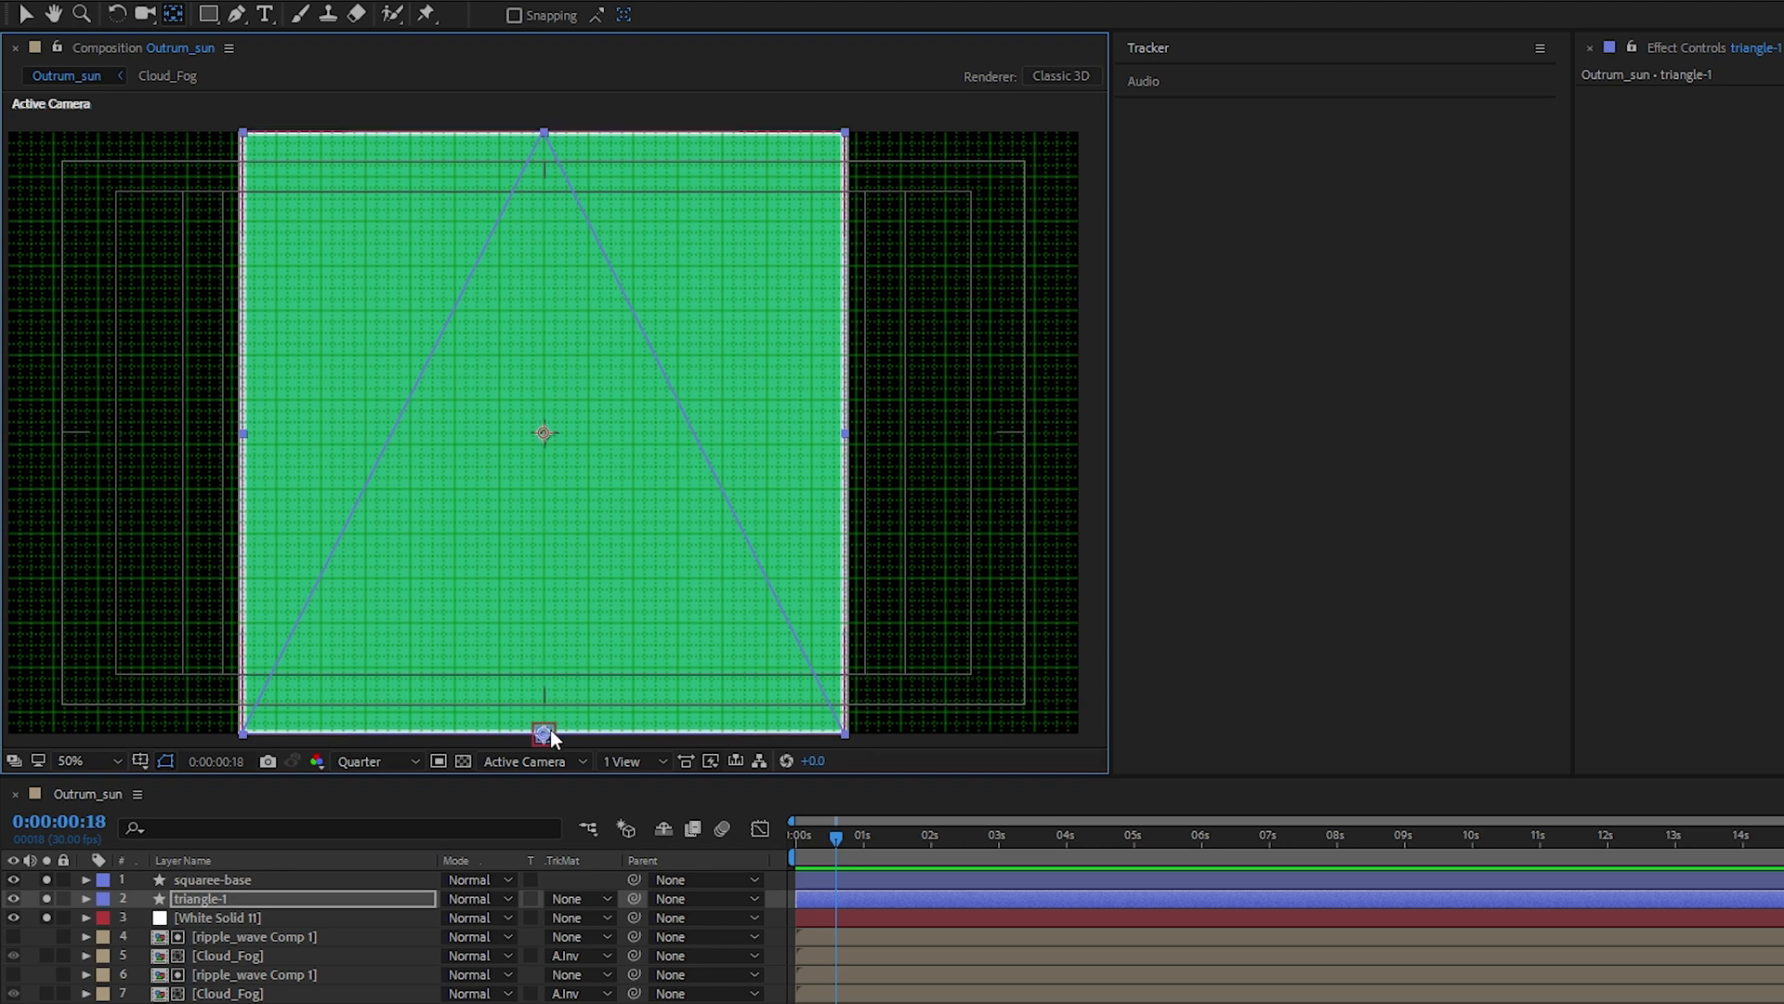
{"action": "mouse_move", "coordinate": [552, 741]}
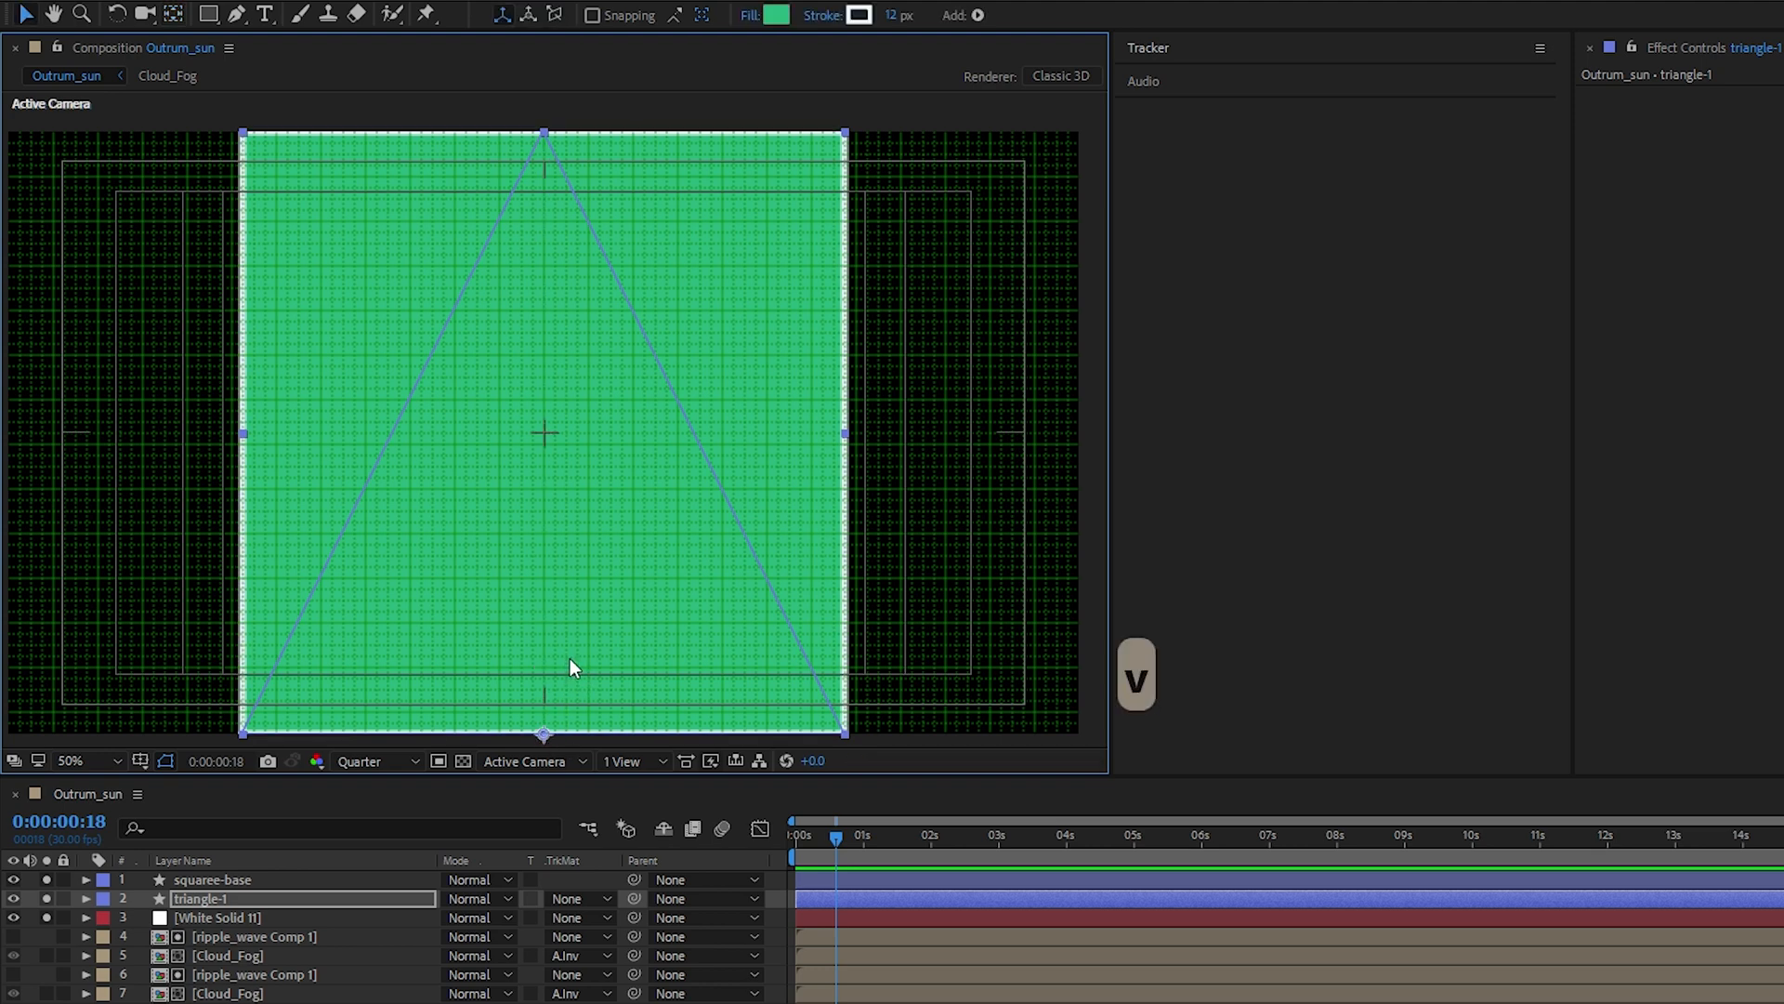
{"action": "mouse_move", "coordinate": [251, 899]}
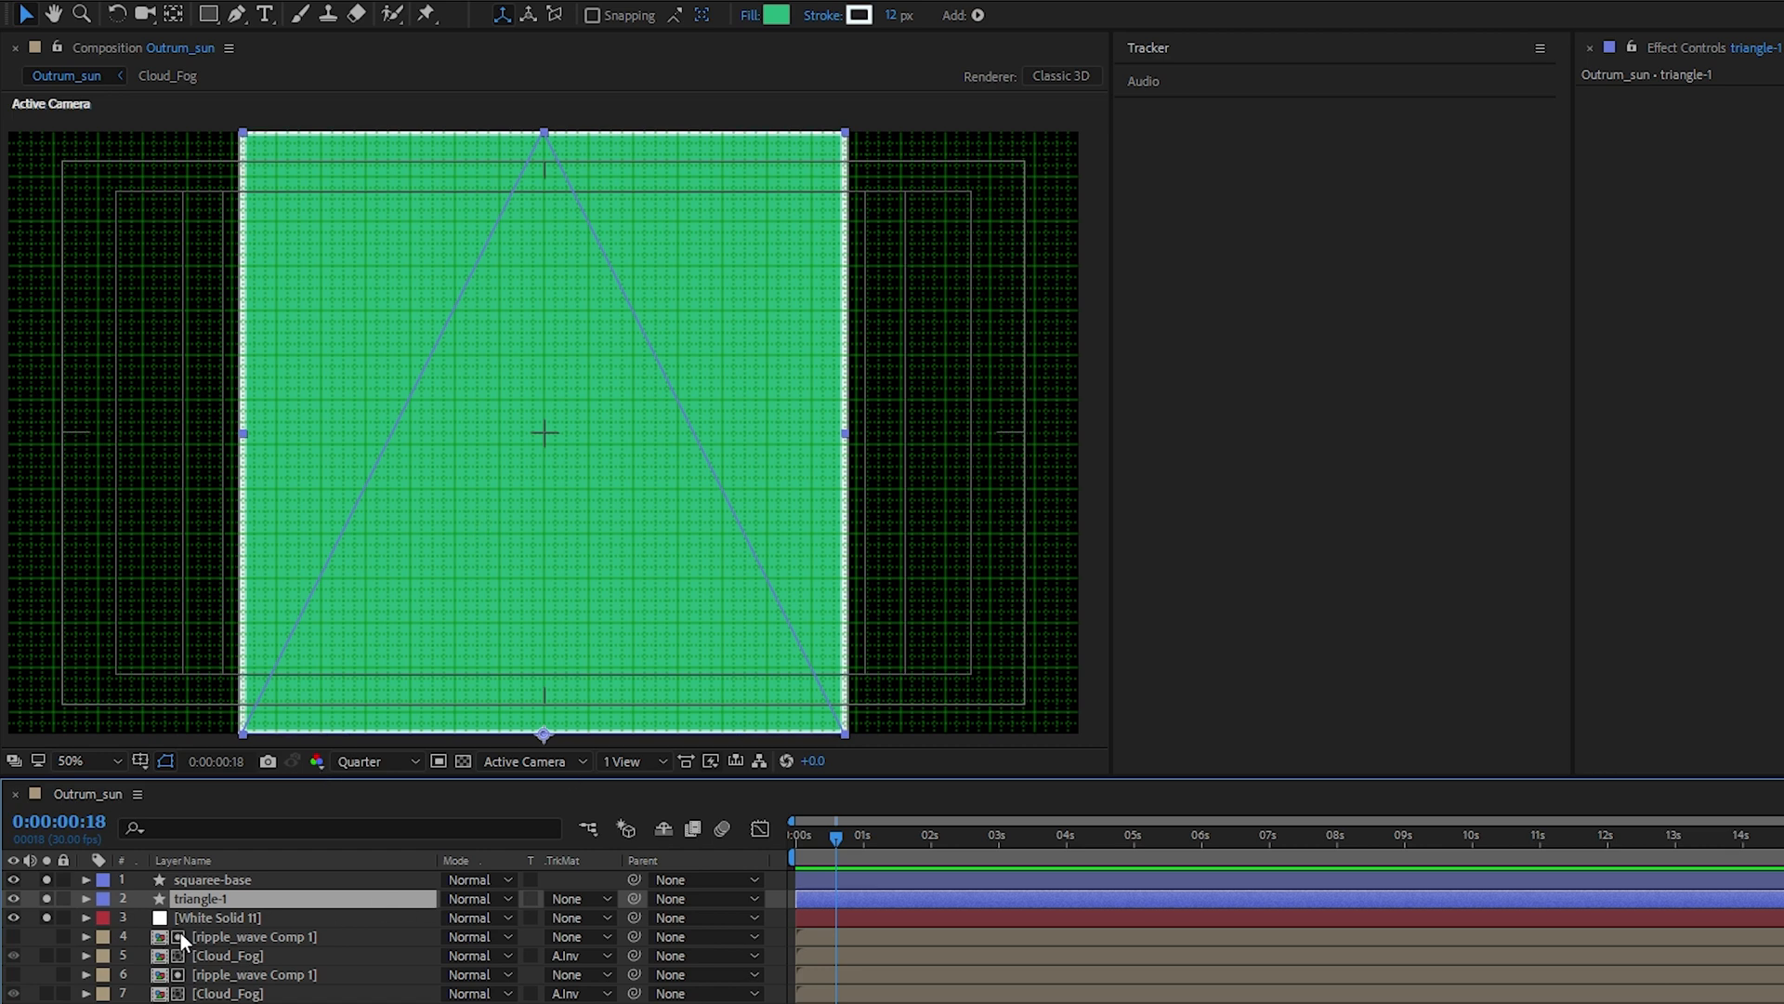
Duplicate triangle-1 into triangle-2 to triangle-4 and make all triangles plus squaree-base 3D layers
{"action": "key", "text": "ctrl+d"}
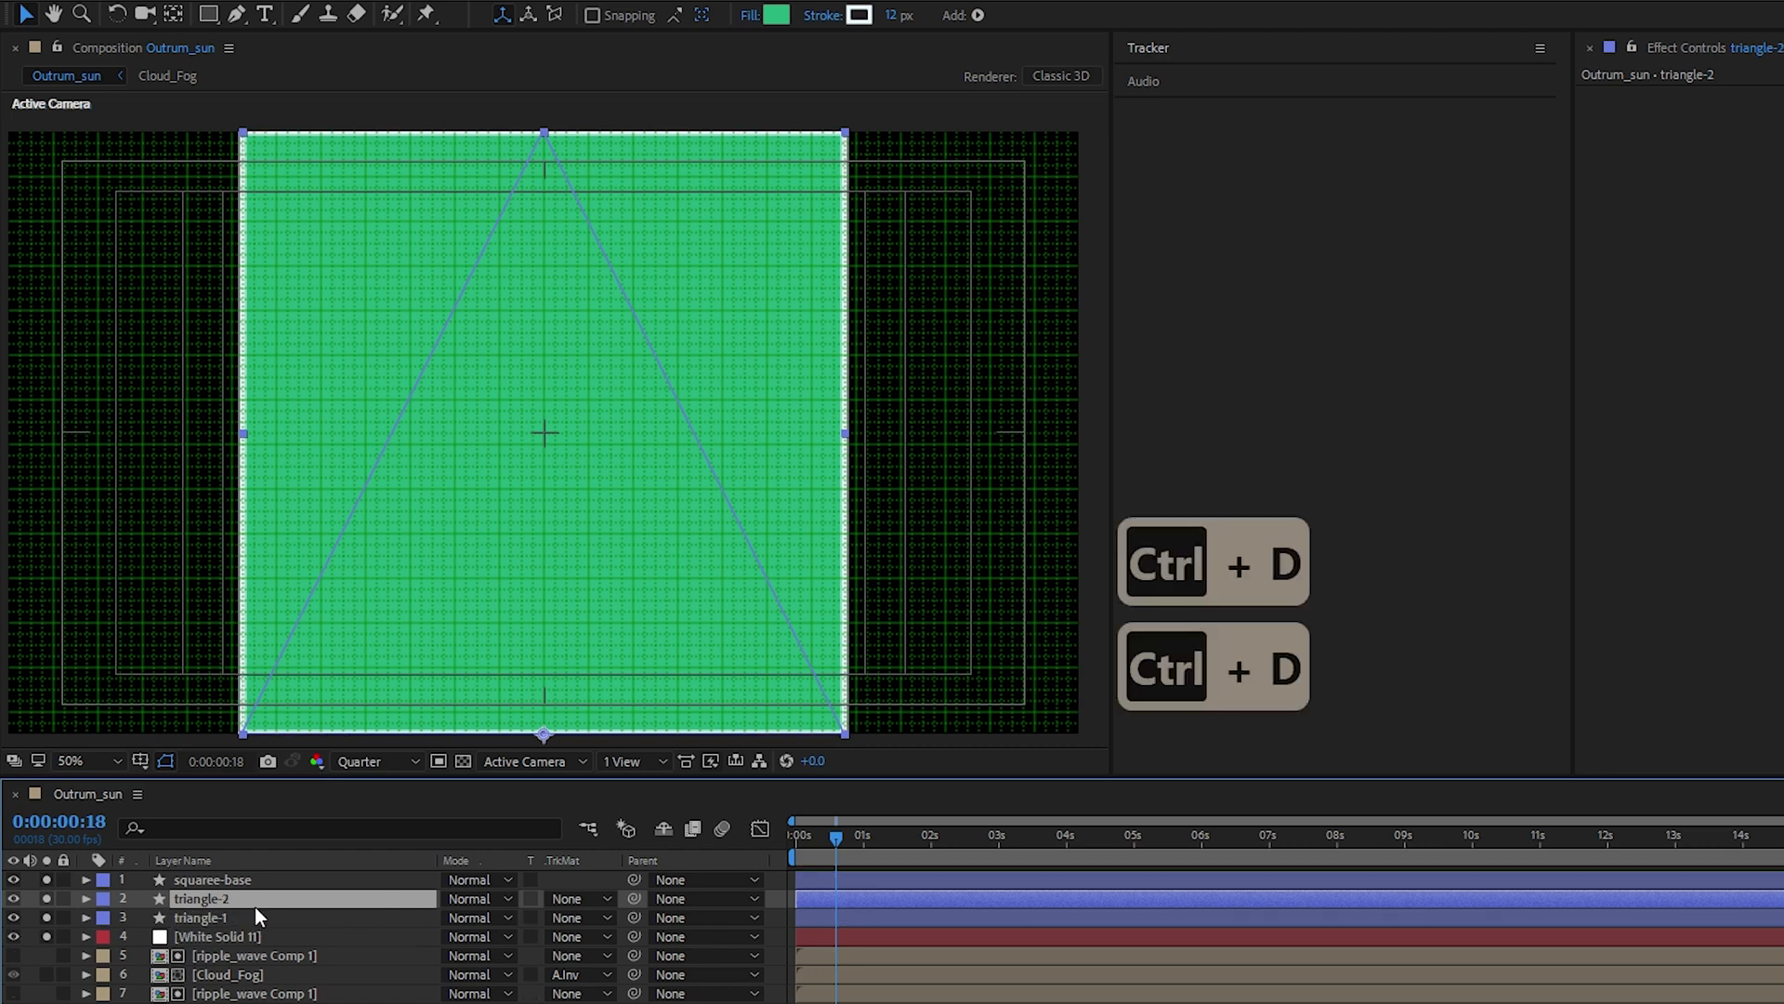
{"action": "key", "text": "ctrl+d"}
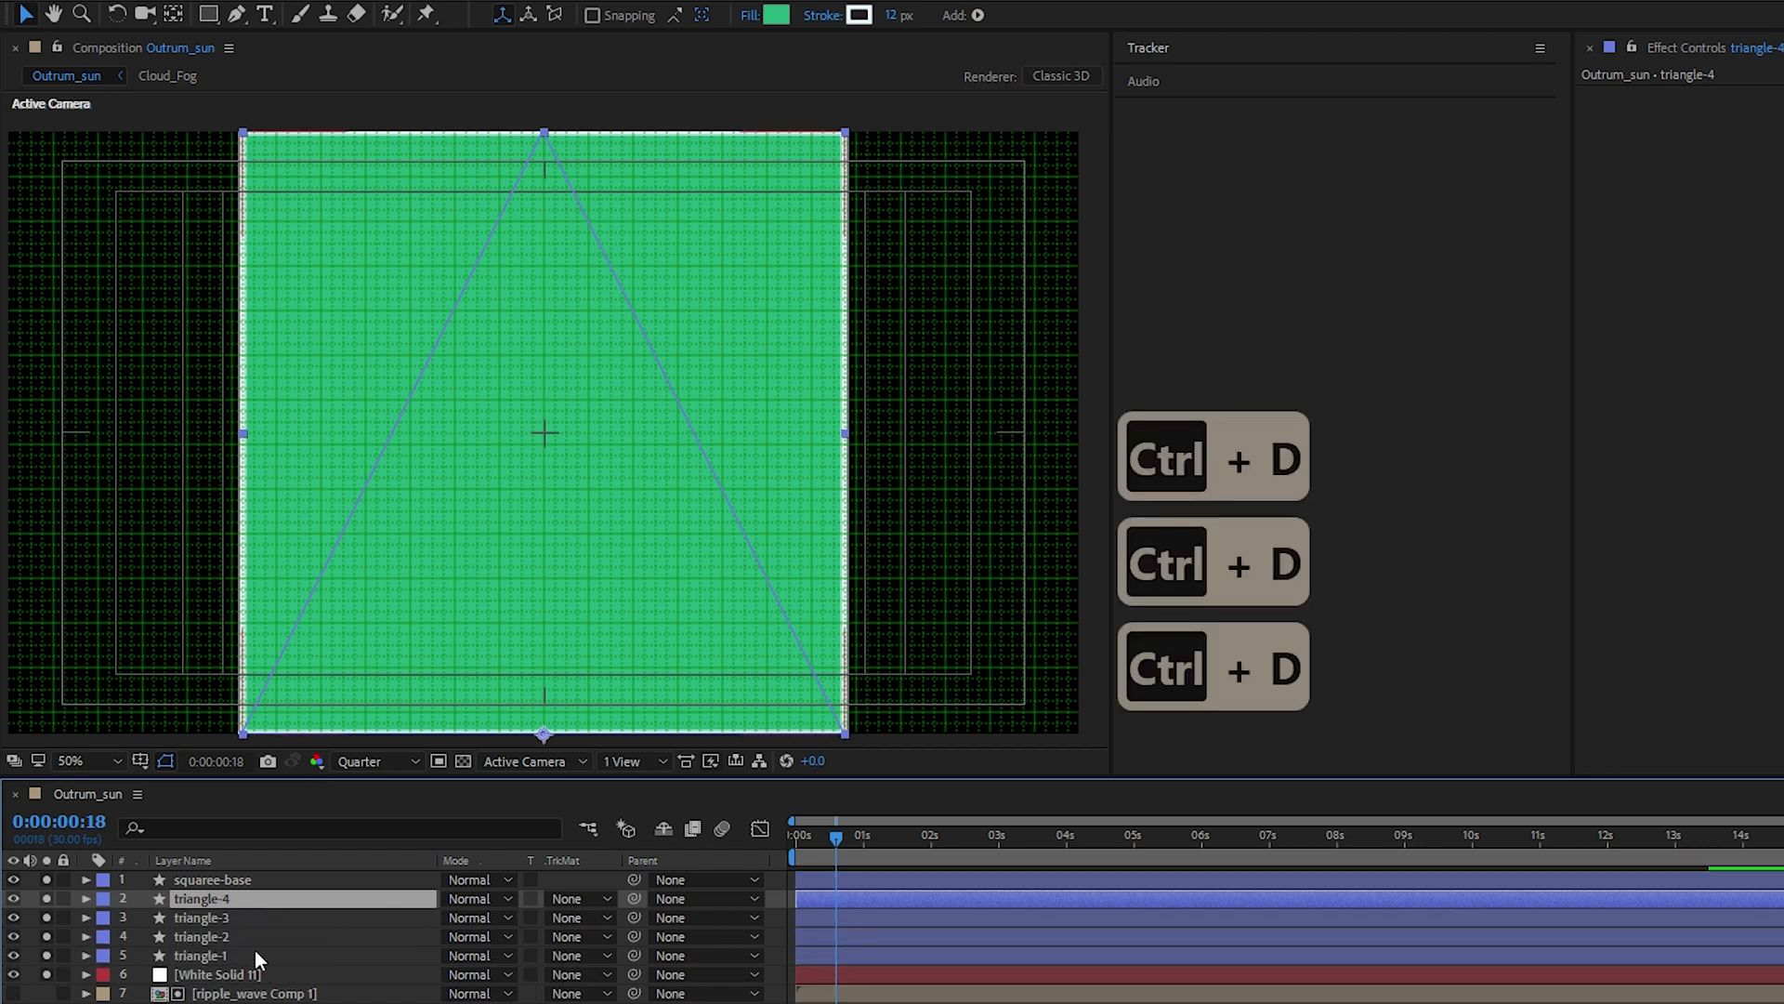
{"action": "left_click", "coordinate": [211, 879]}
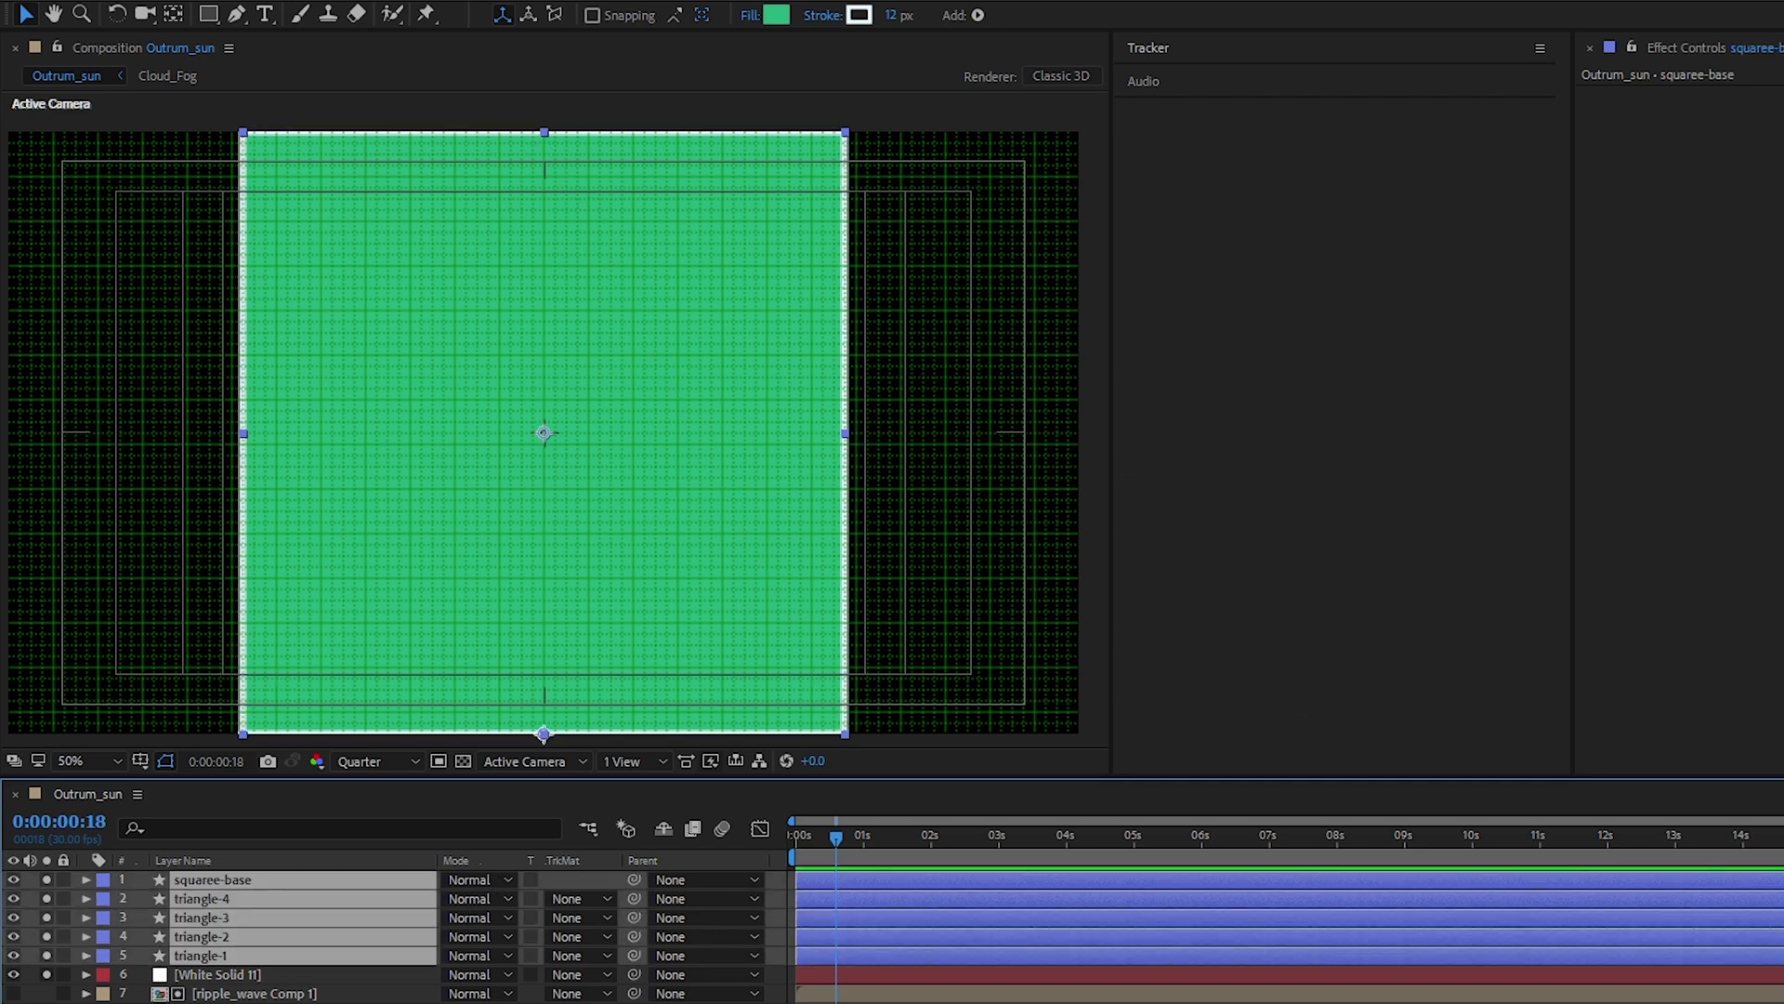
{"action": "key", "text": "F4"}
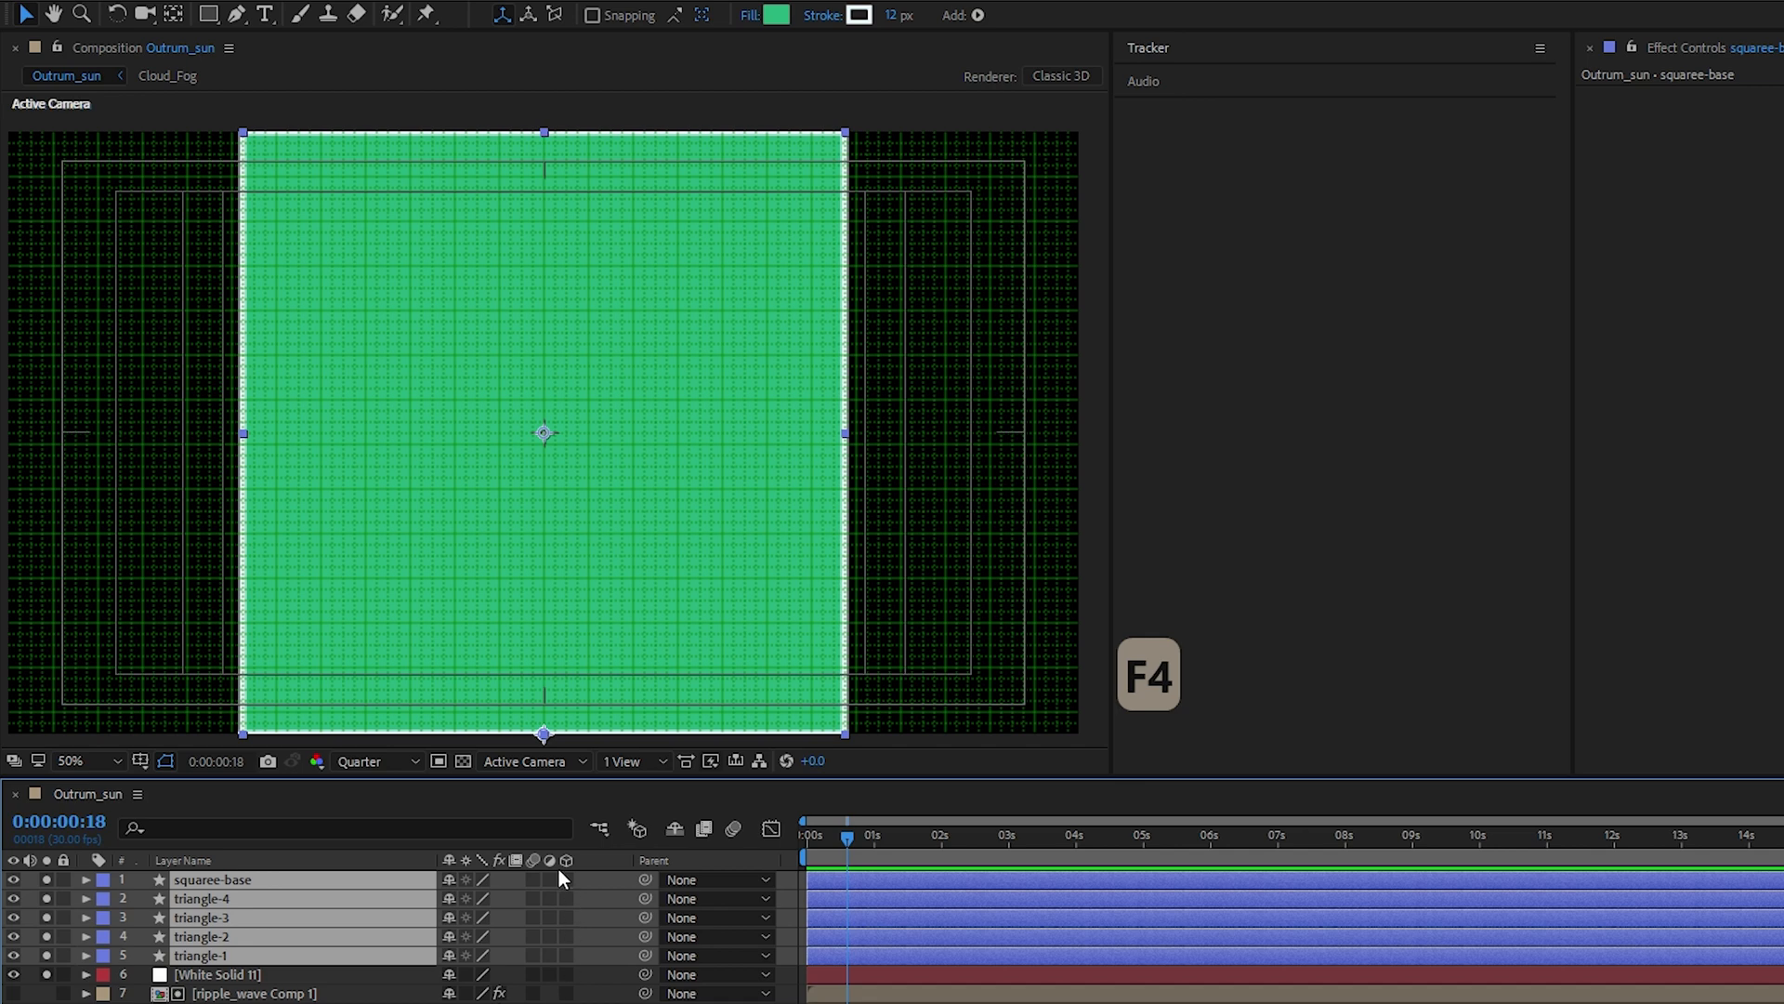
{"action": "left_click", "coordinate": [565, 879]}
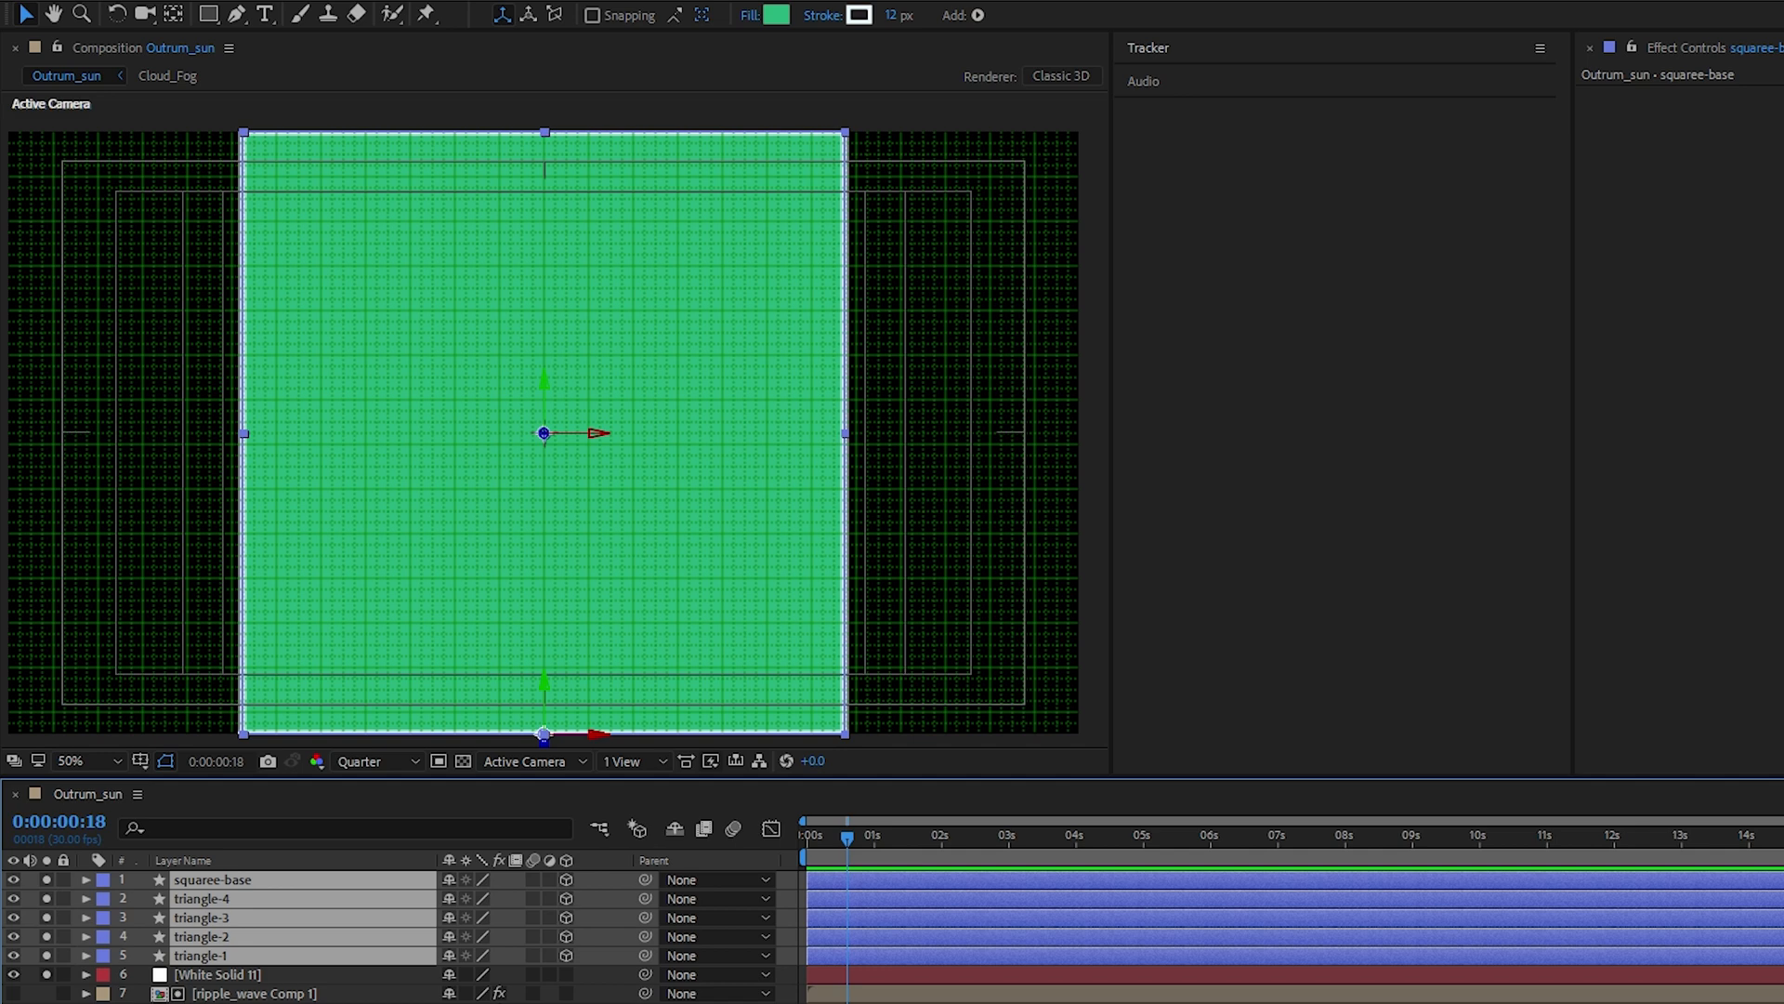
Precompose the five shape layers into a new composition named Prism
{"action": "key", "text": "ctrl+shift+c"}
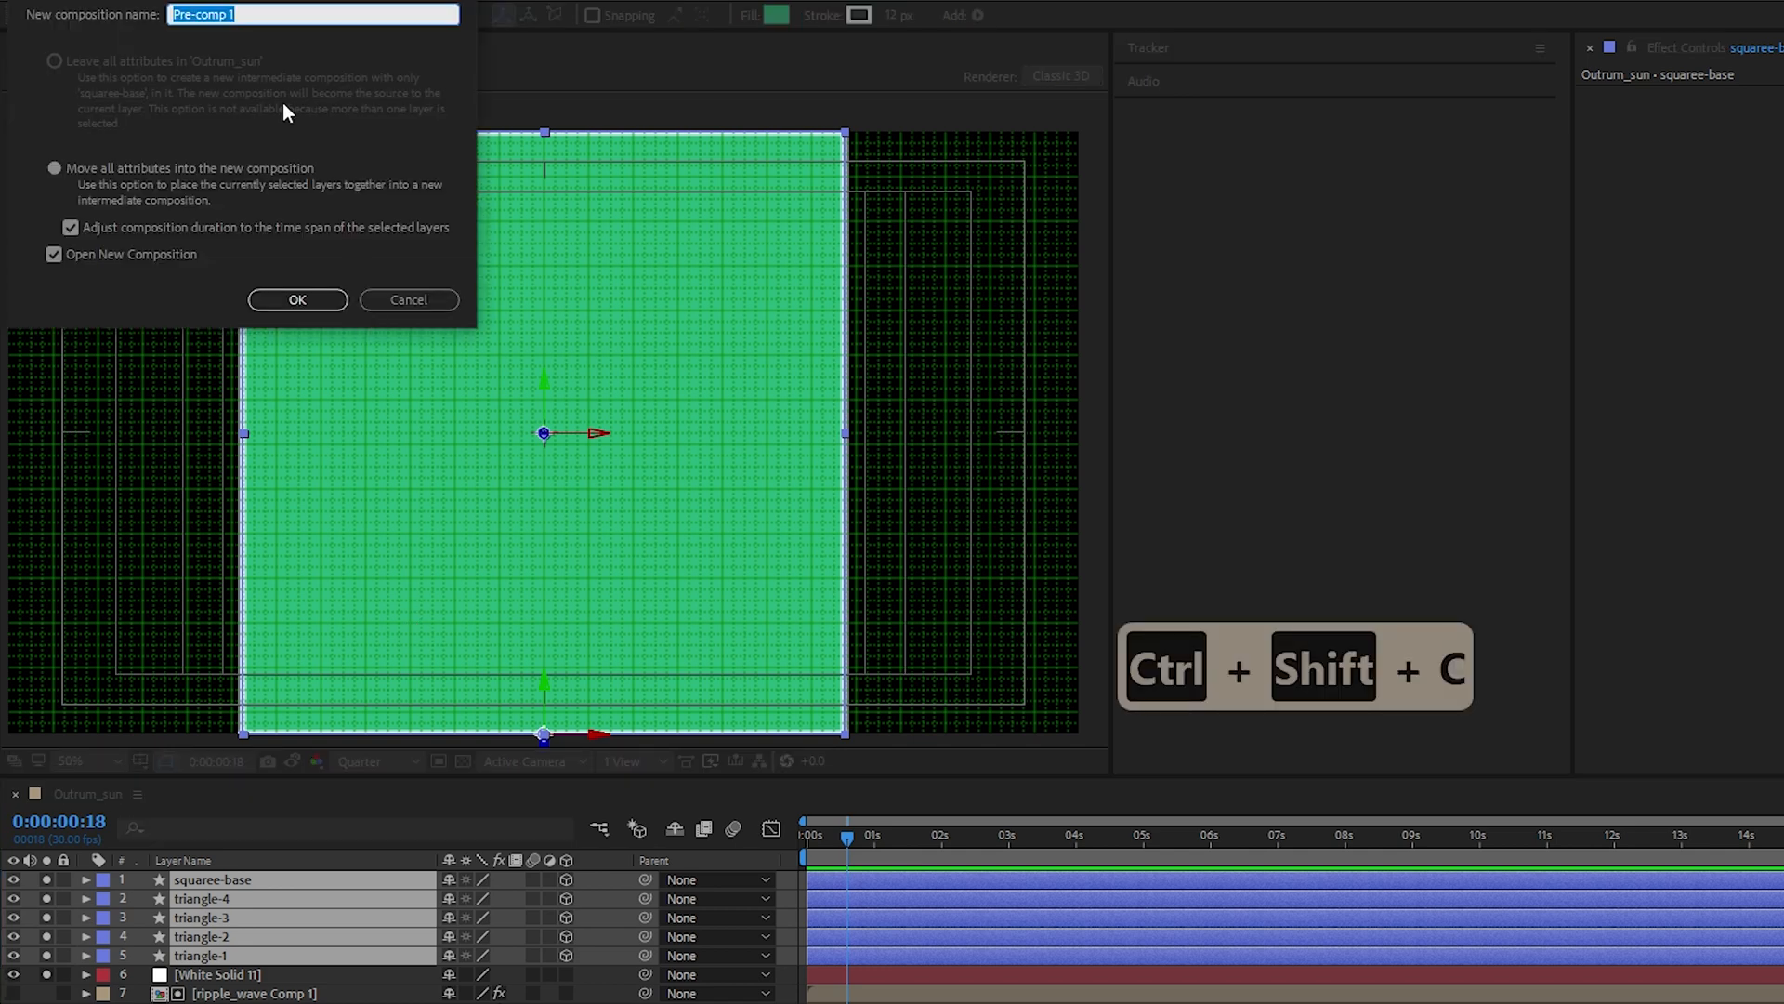
{"action": "type", "text": "Prism"}
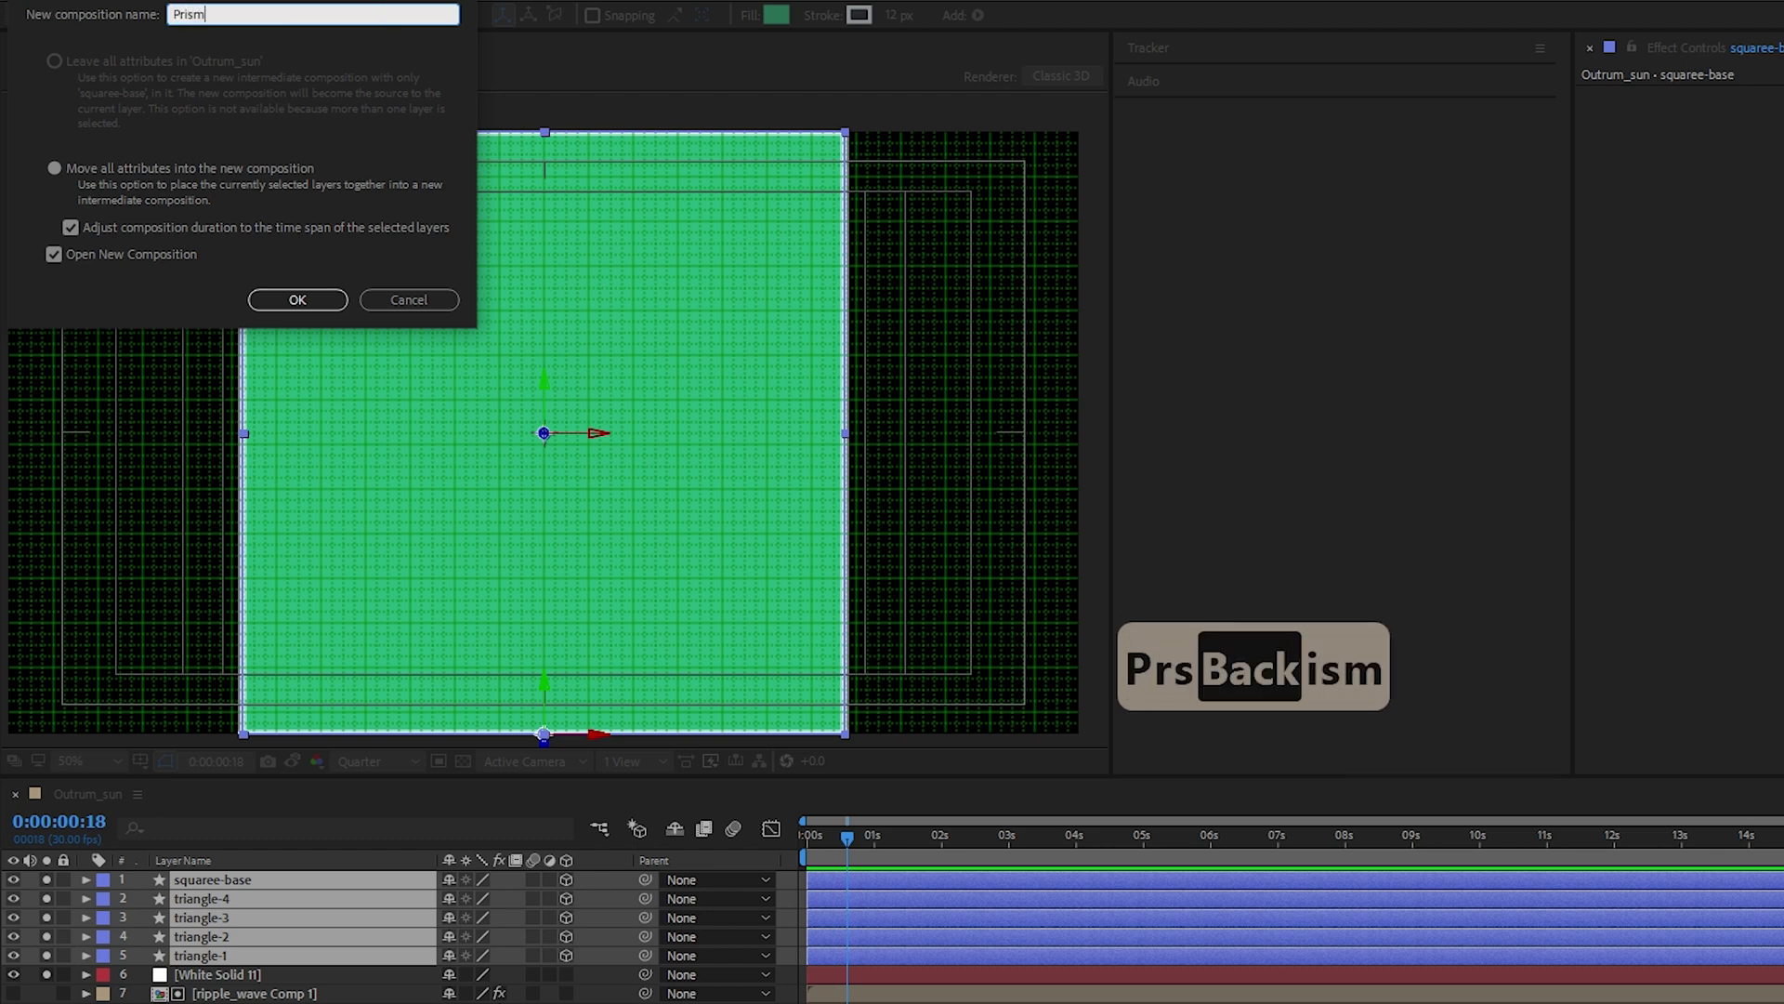
{"action": "left_click", "coordinate": [297, 299]}
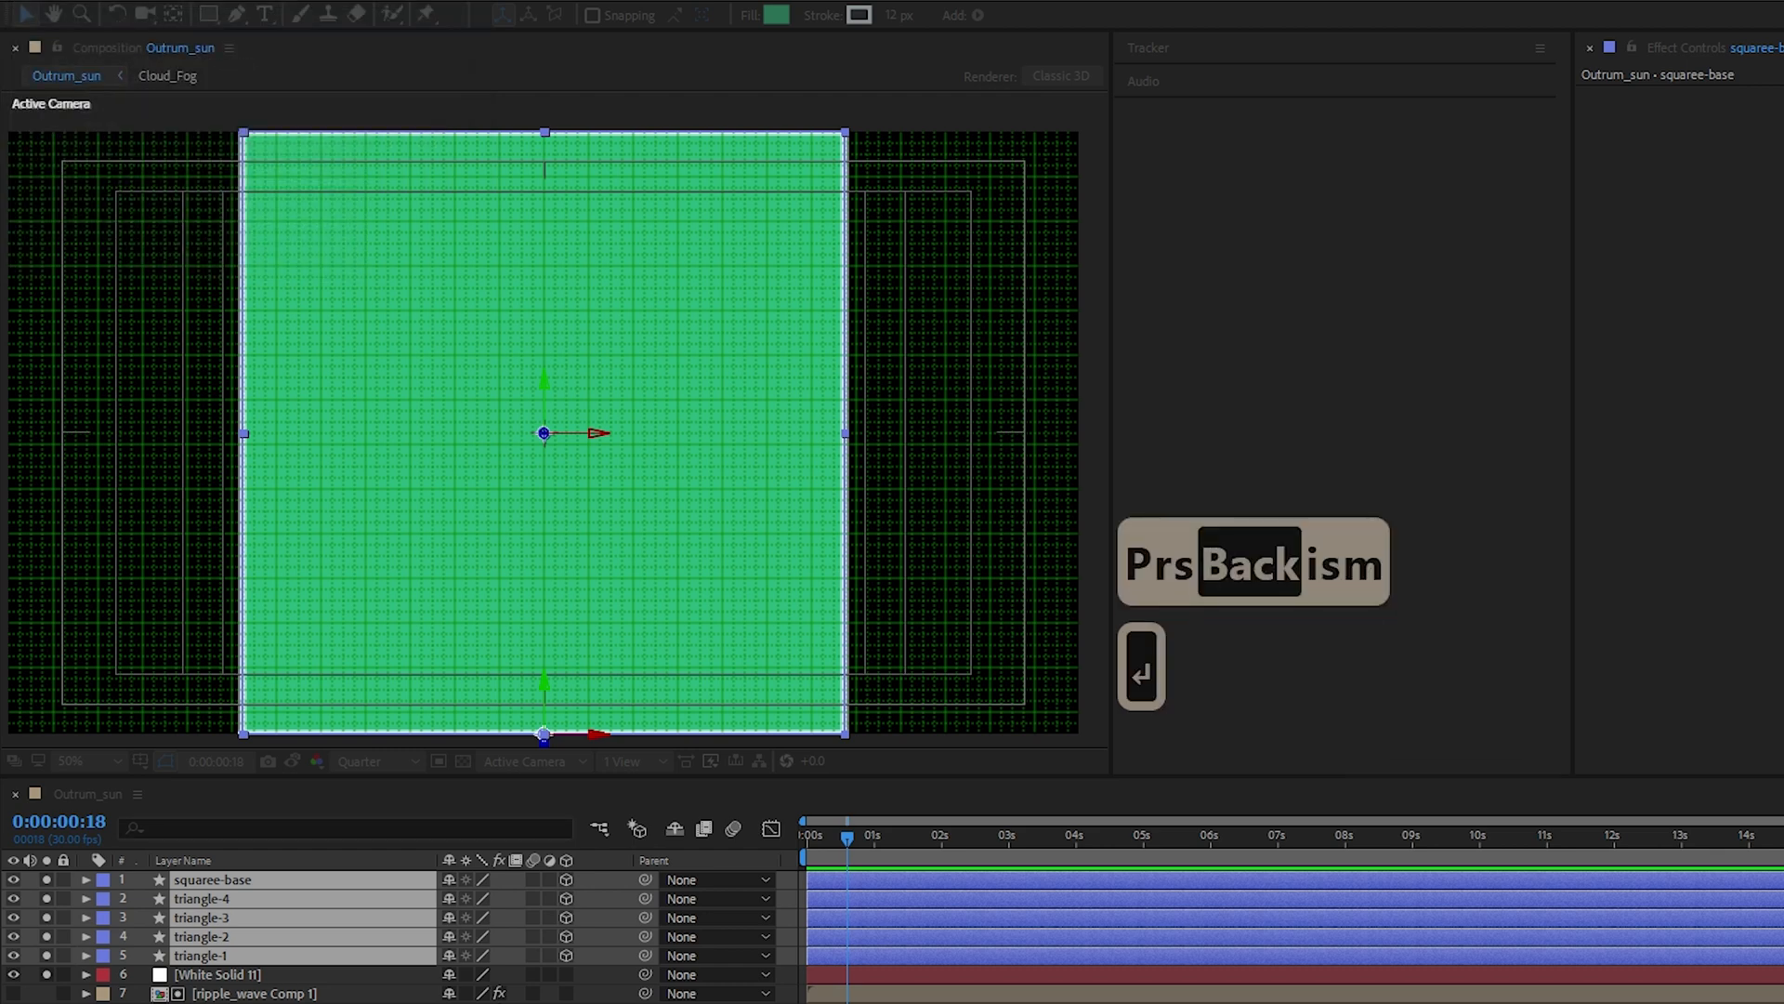
Open the Prism composition and hide the grid and safe guides
{"action": "left_click", "coordinate": [223, 794]}
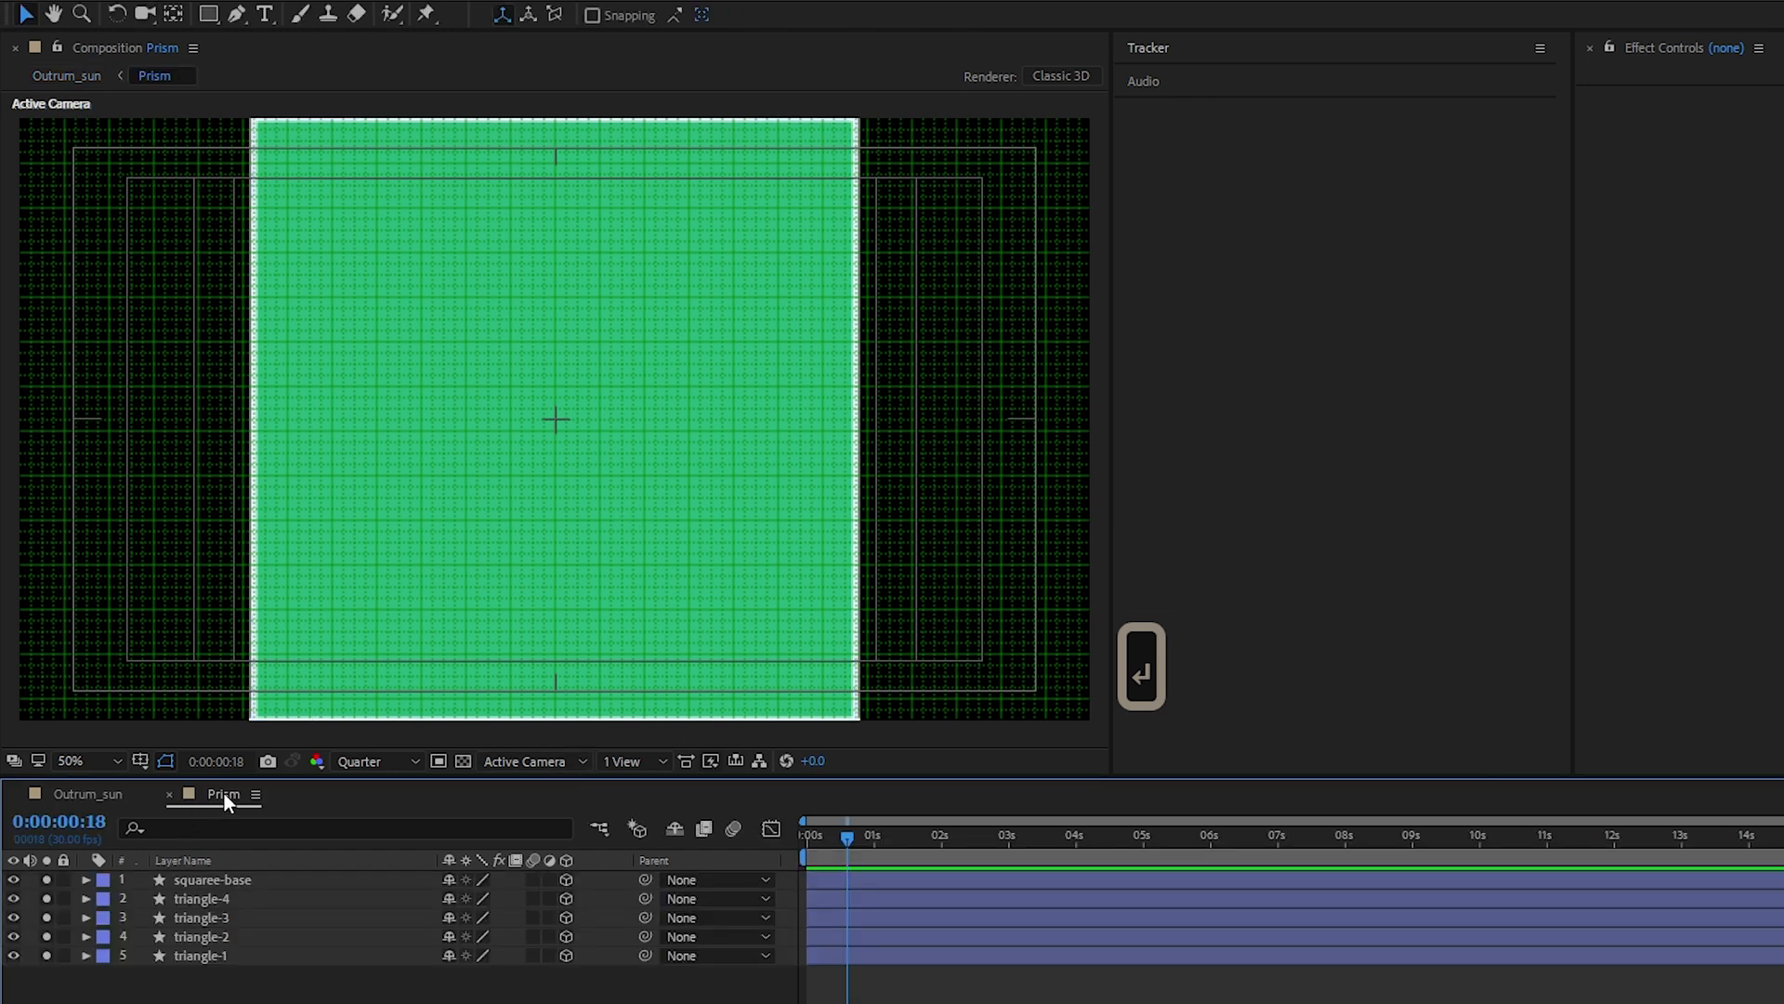
{"action": "mouse_move", "coordinate": [165, 762]}
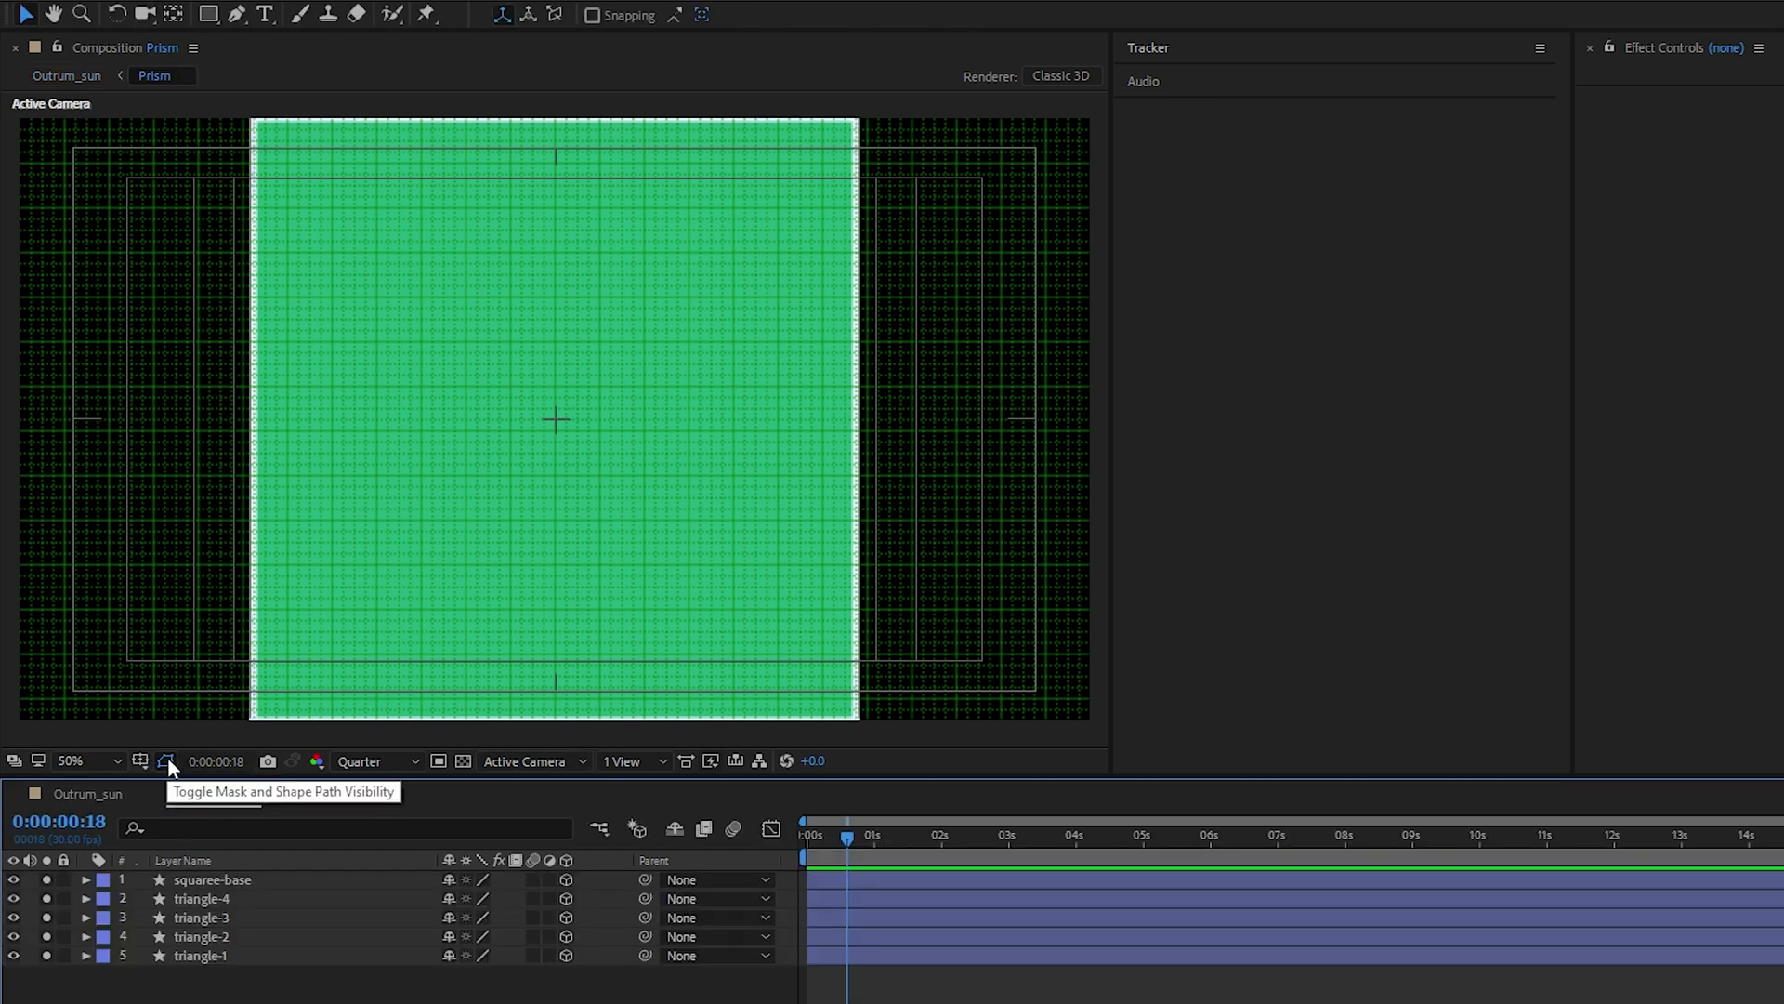
{"action": "left_click", "coordinate": [165, 760]}
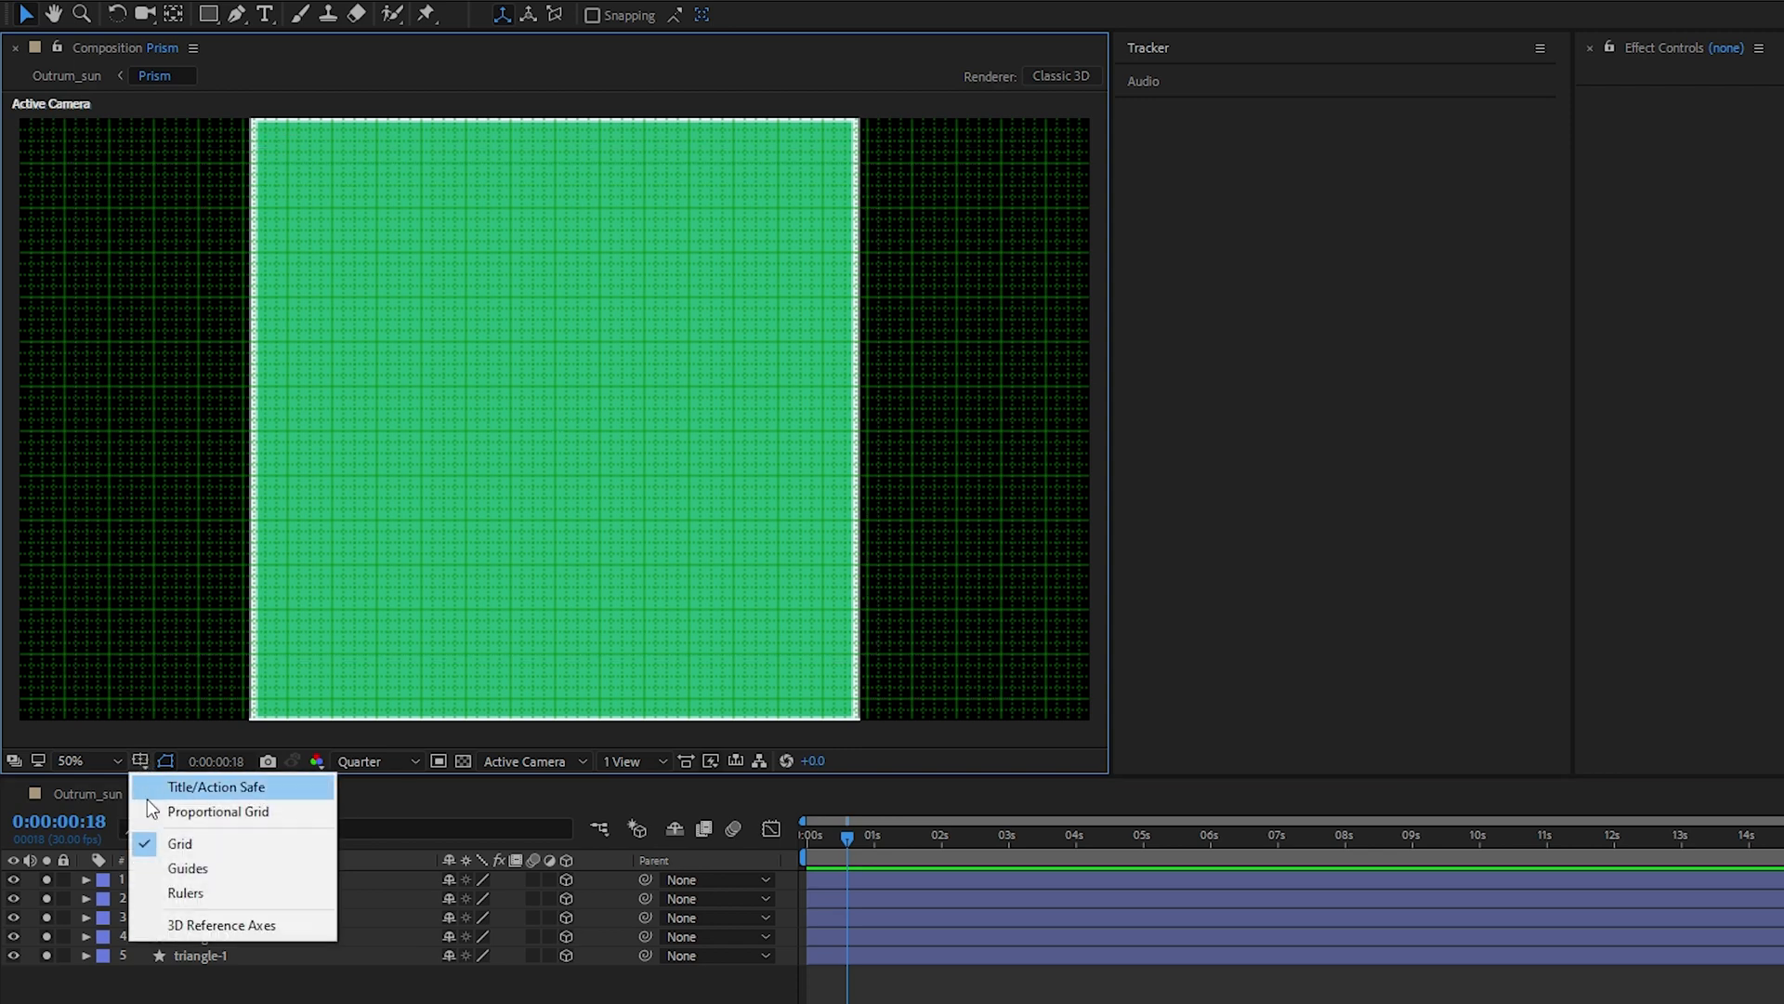
{"action": "left_click", "coordinate": [179, 843]}
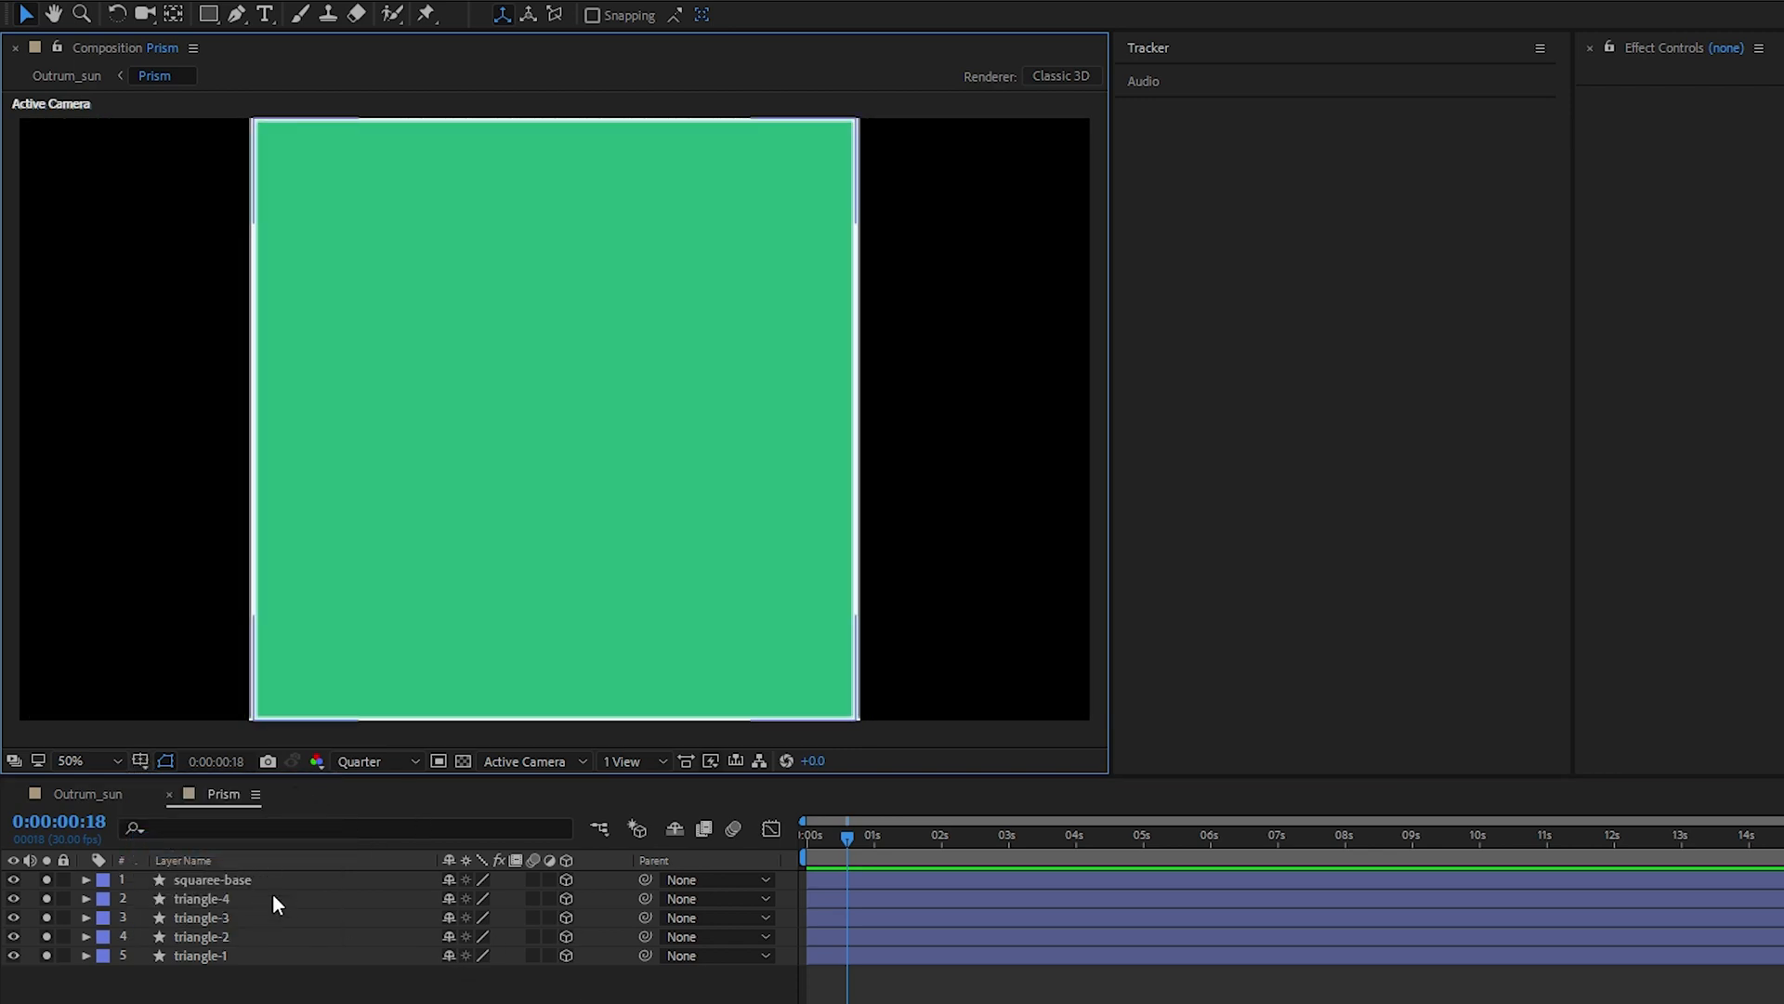
Switch the Prism view to Custom View 1 and select squaree-base
{"action": "left_click", "coordinate": [526, 760]}
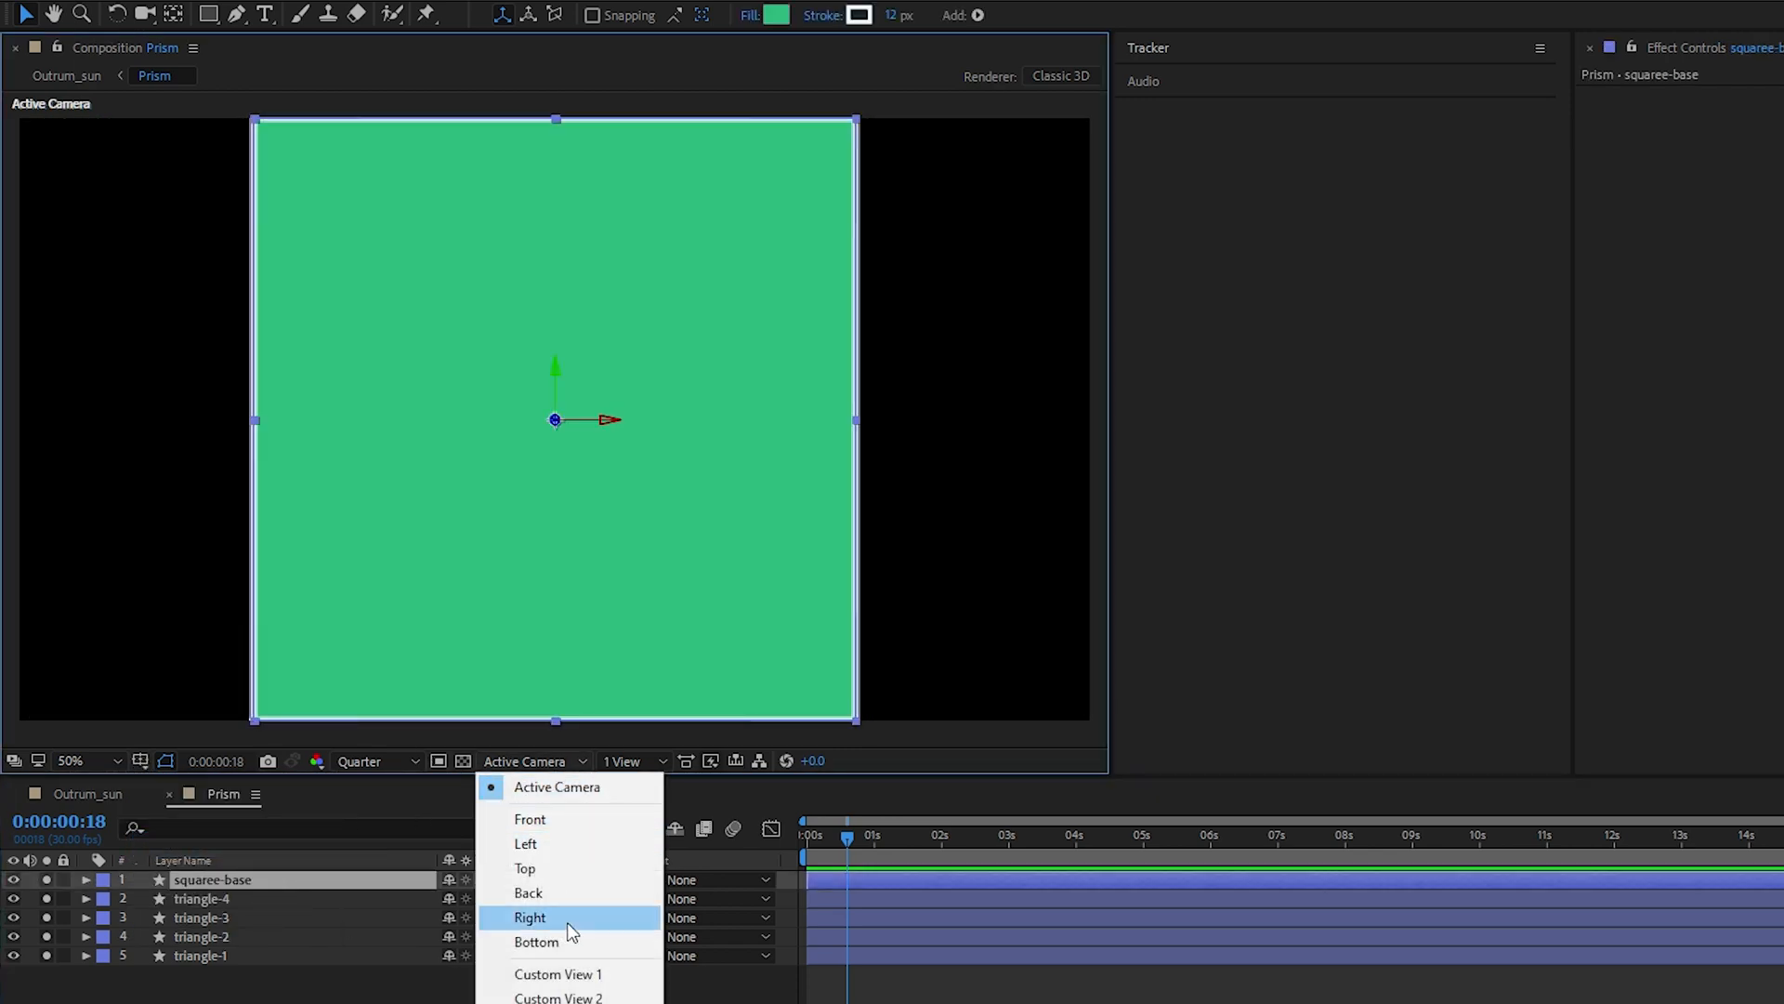
{"action": "left_click", "coordinate": [557, 974]}
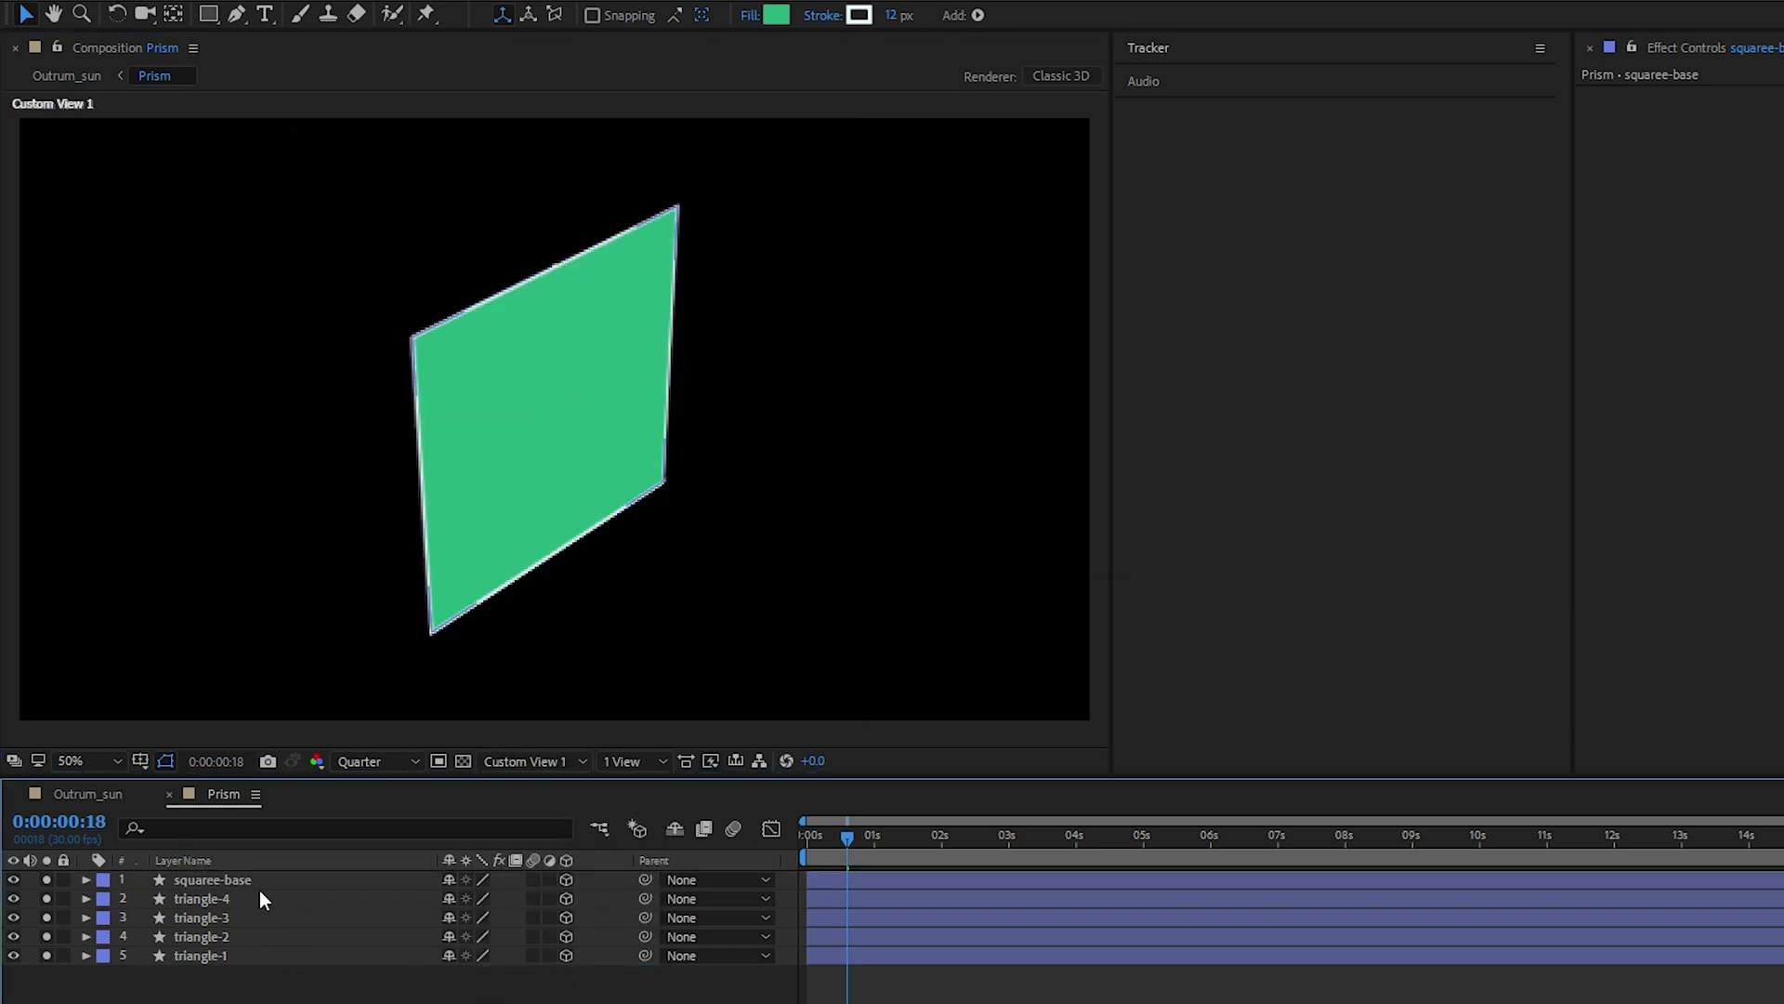
{"action": "left_click", "coordinate": [210, 879]}
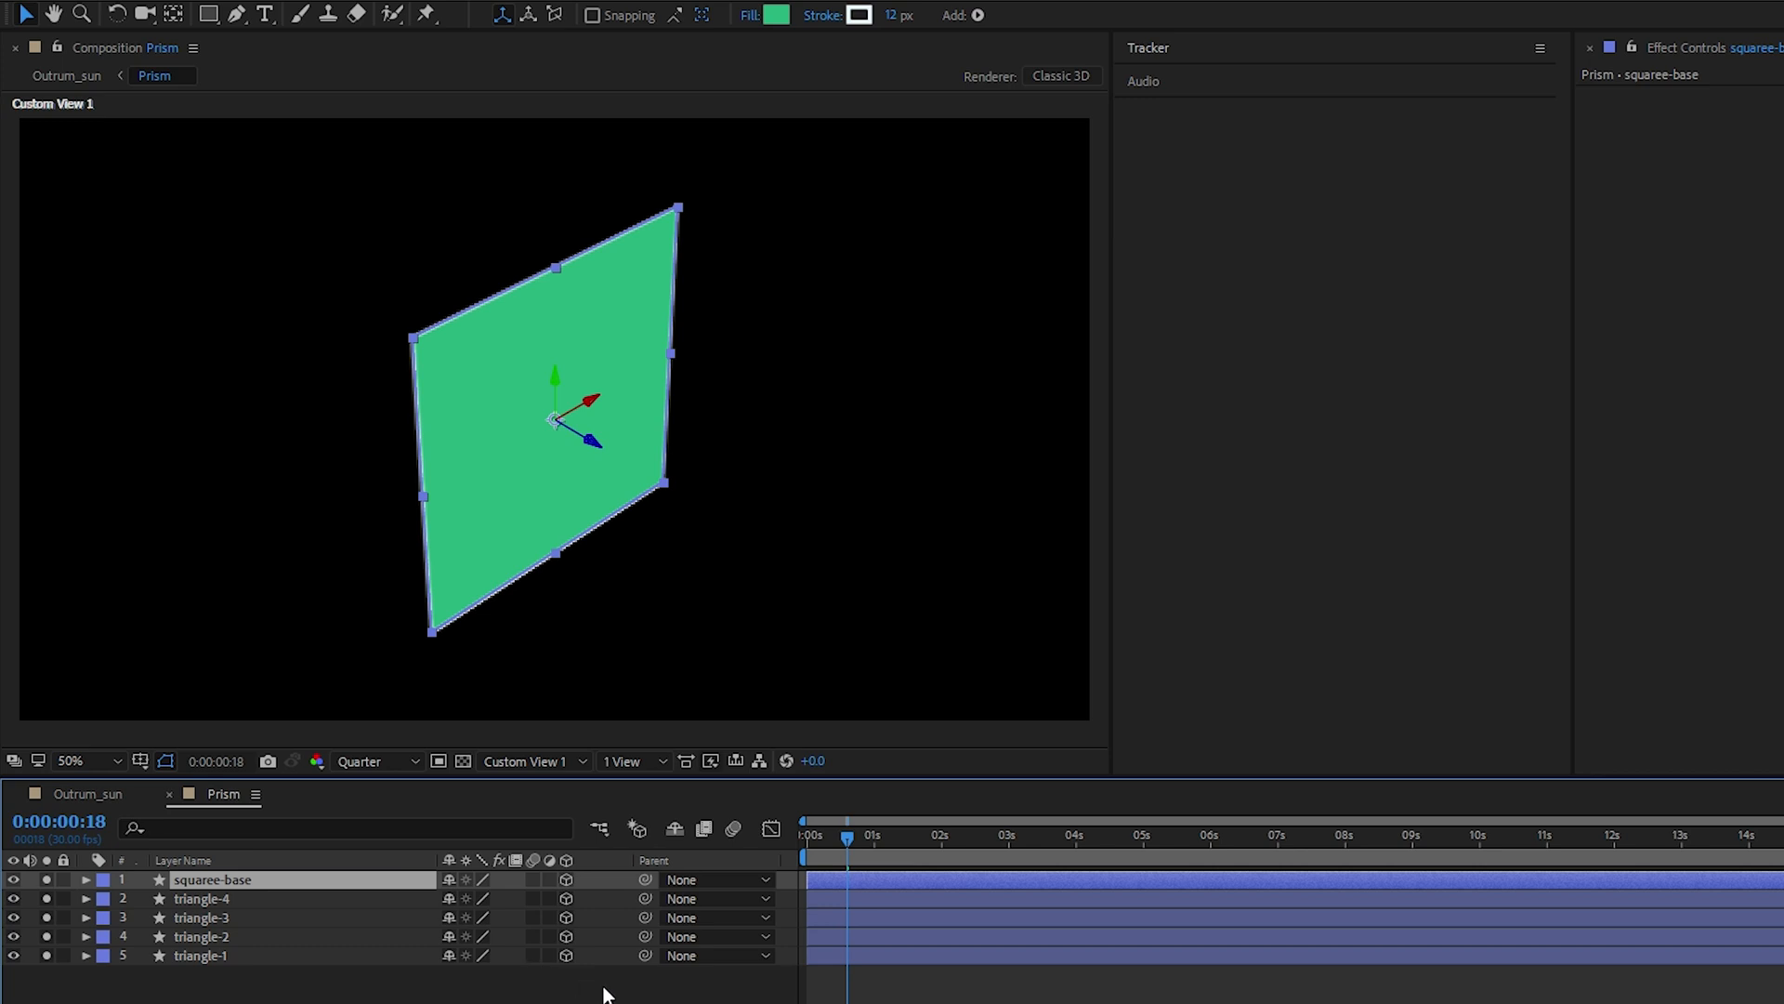
{"action": "mouse_move", "coordinate": [269, 632]}
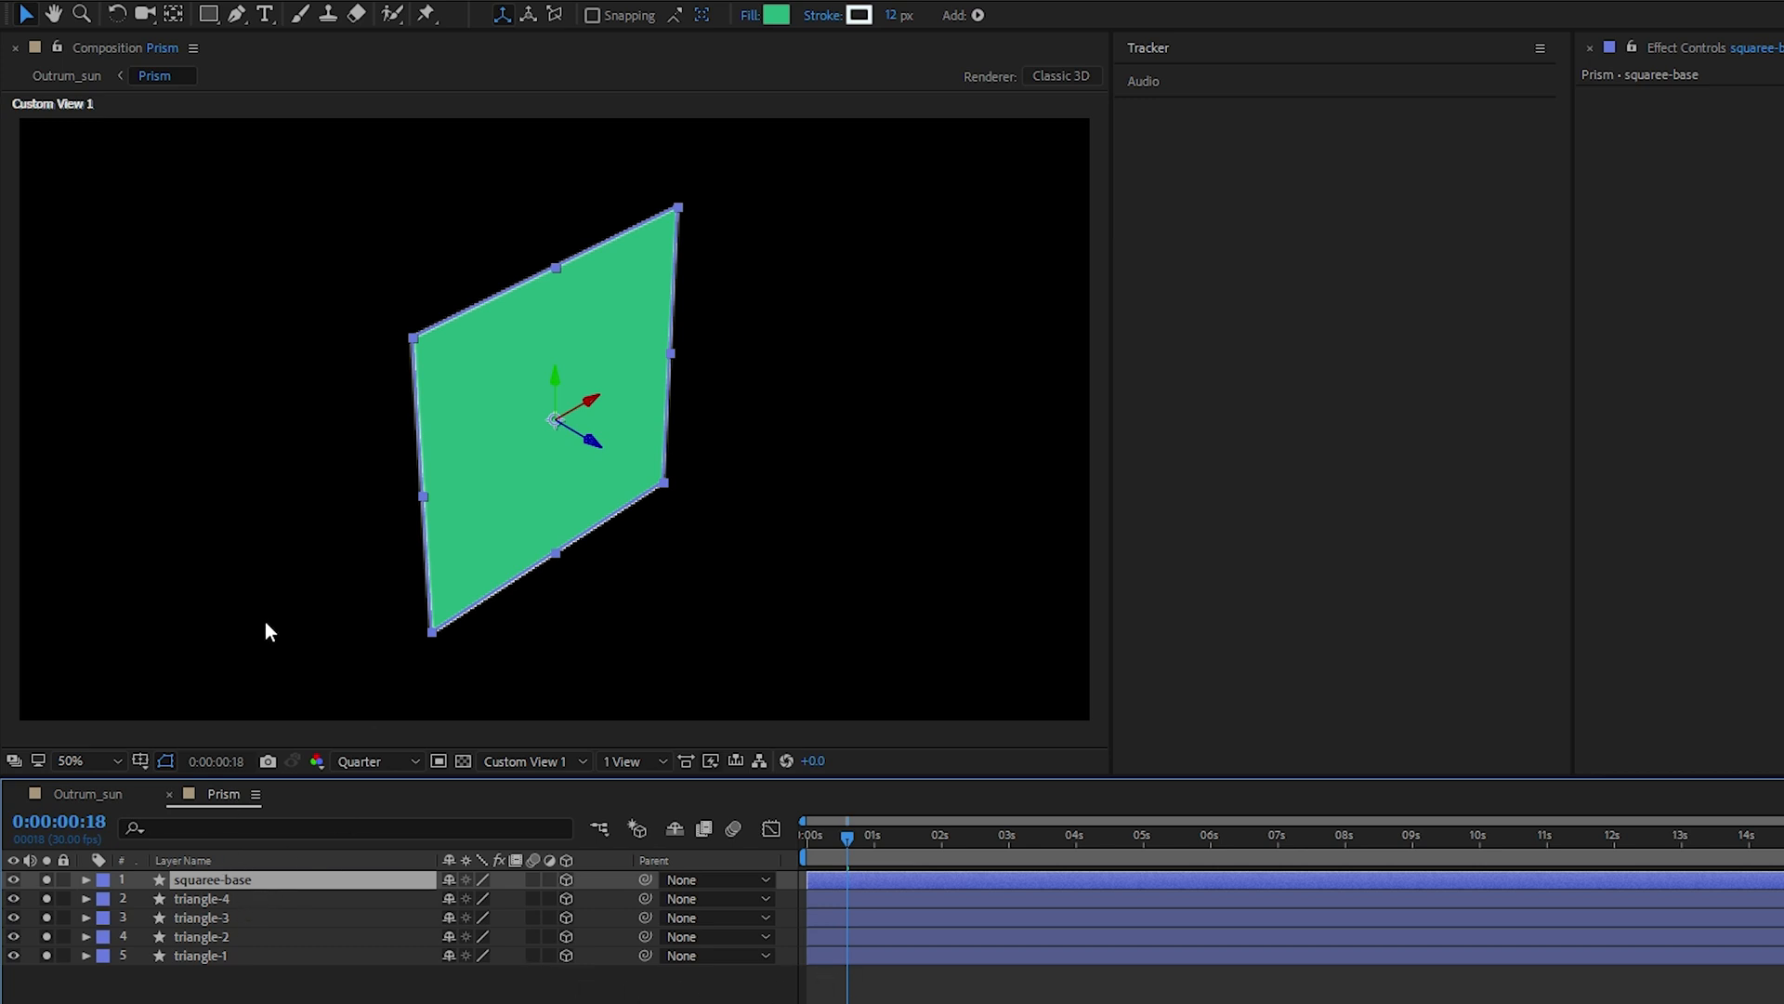
{"action": "mouse_move", "coordinate": [162, 846]}
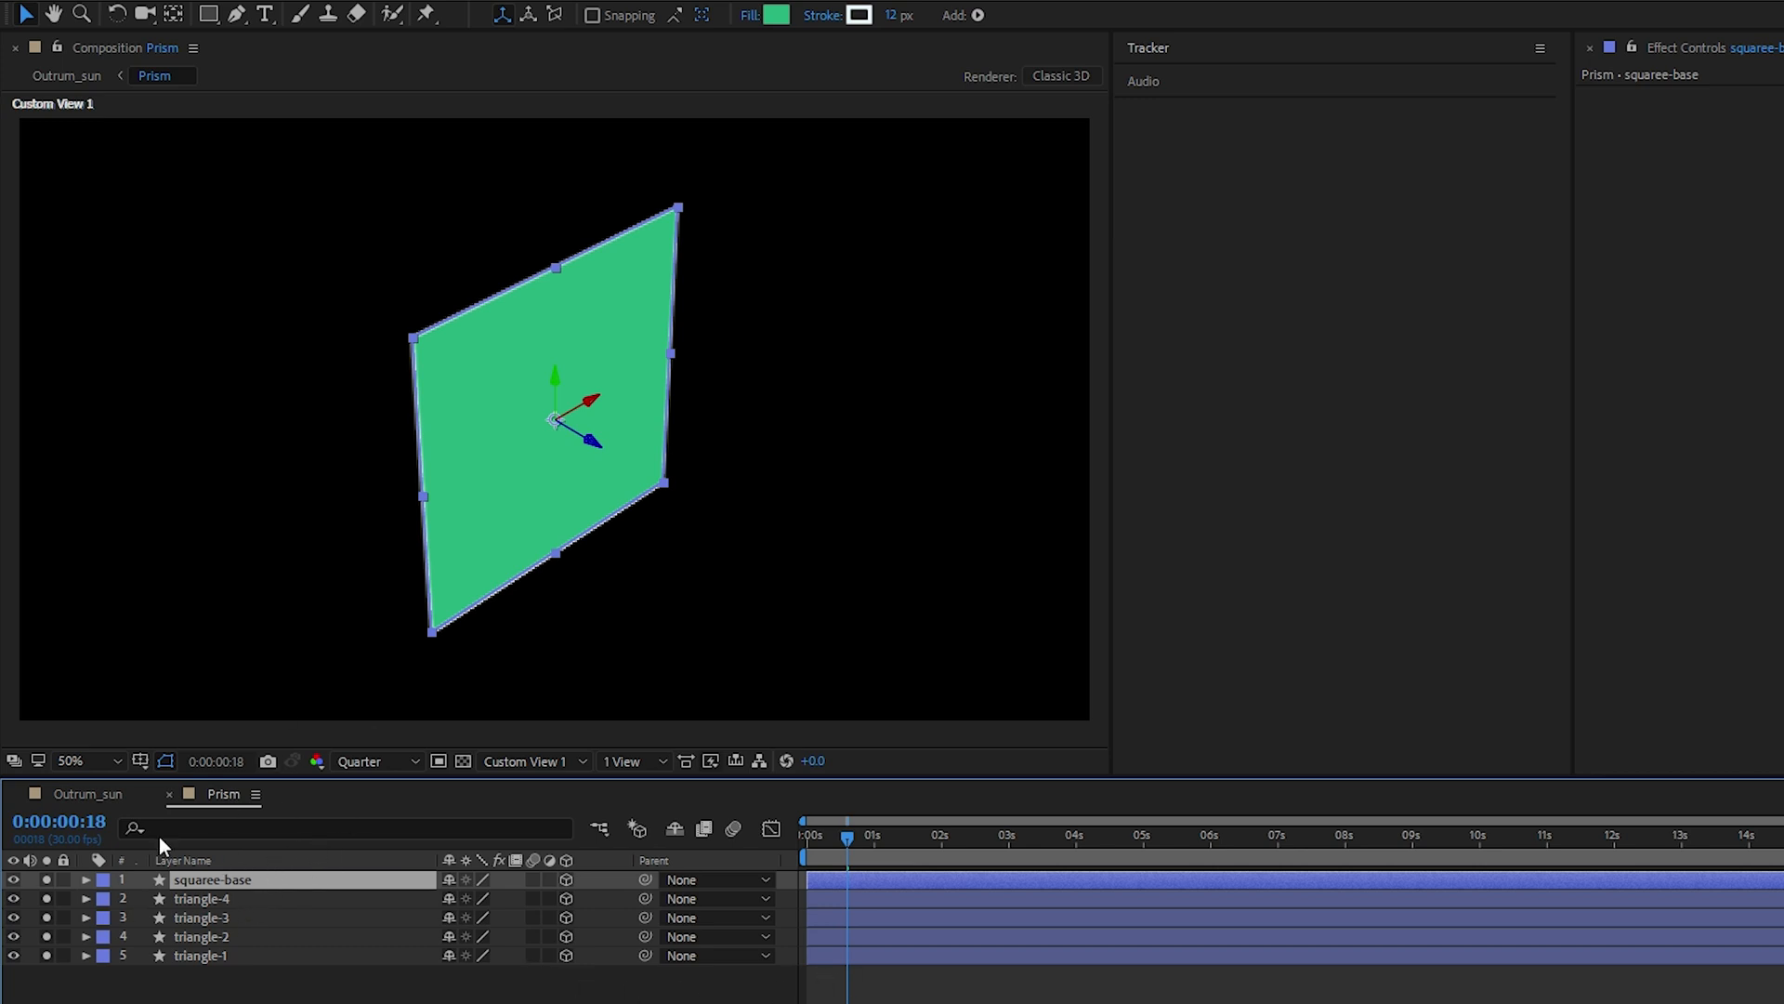
{"action": "mouse_move", "coordinate": [638, 623]}
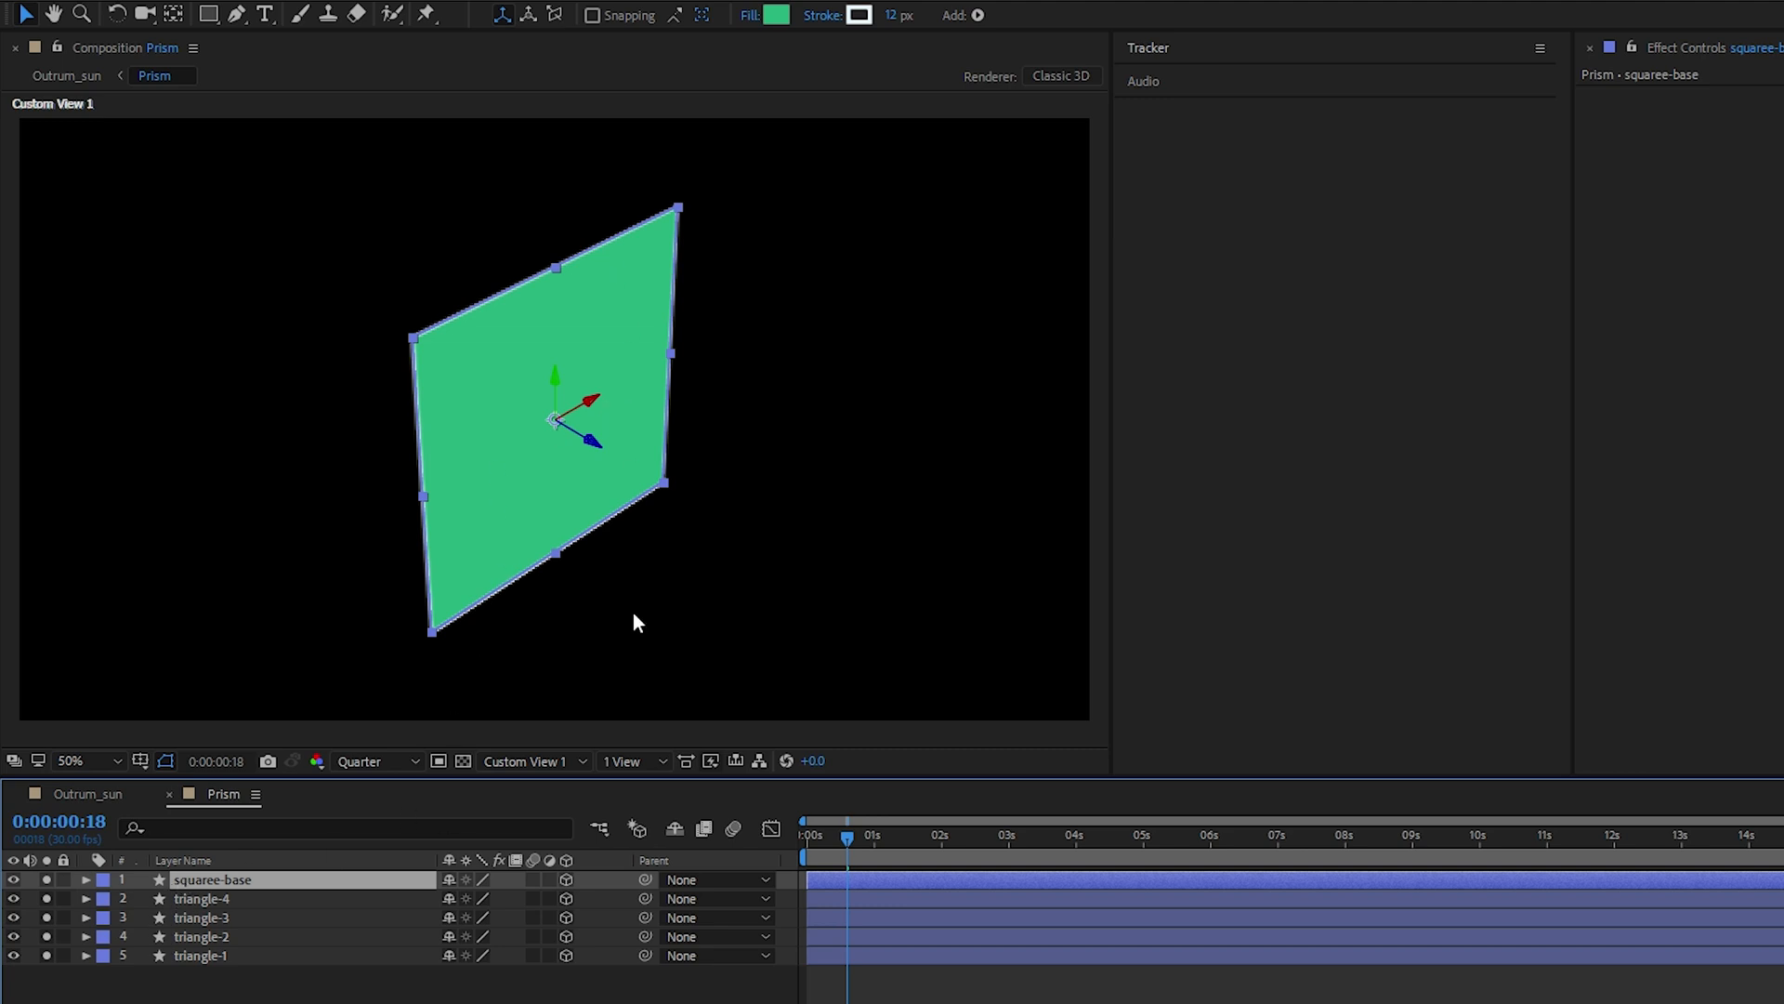
{"action": "mouse_move", "coordinate": [337, 909]}
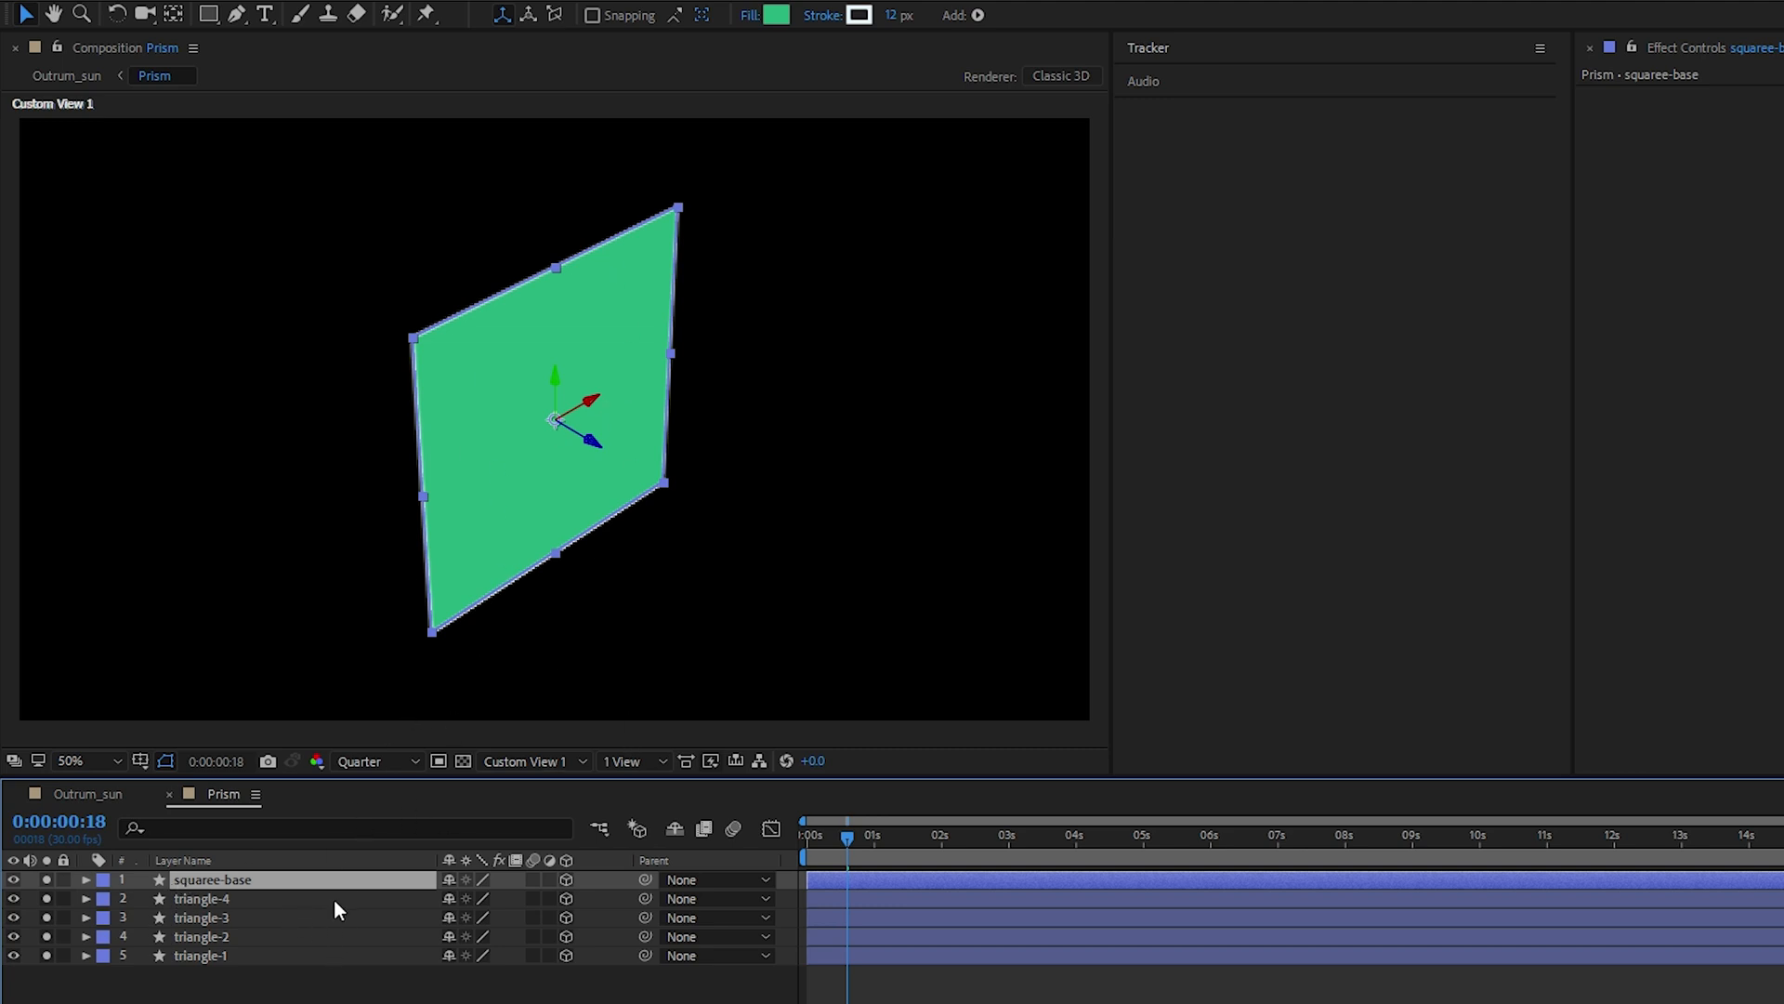
Rotate squaree-base 90° on X and set its position to 960, 1080, 0 so it lies flat
{"action": "key", "text": "r"}
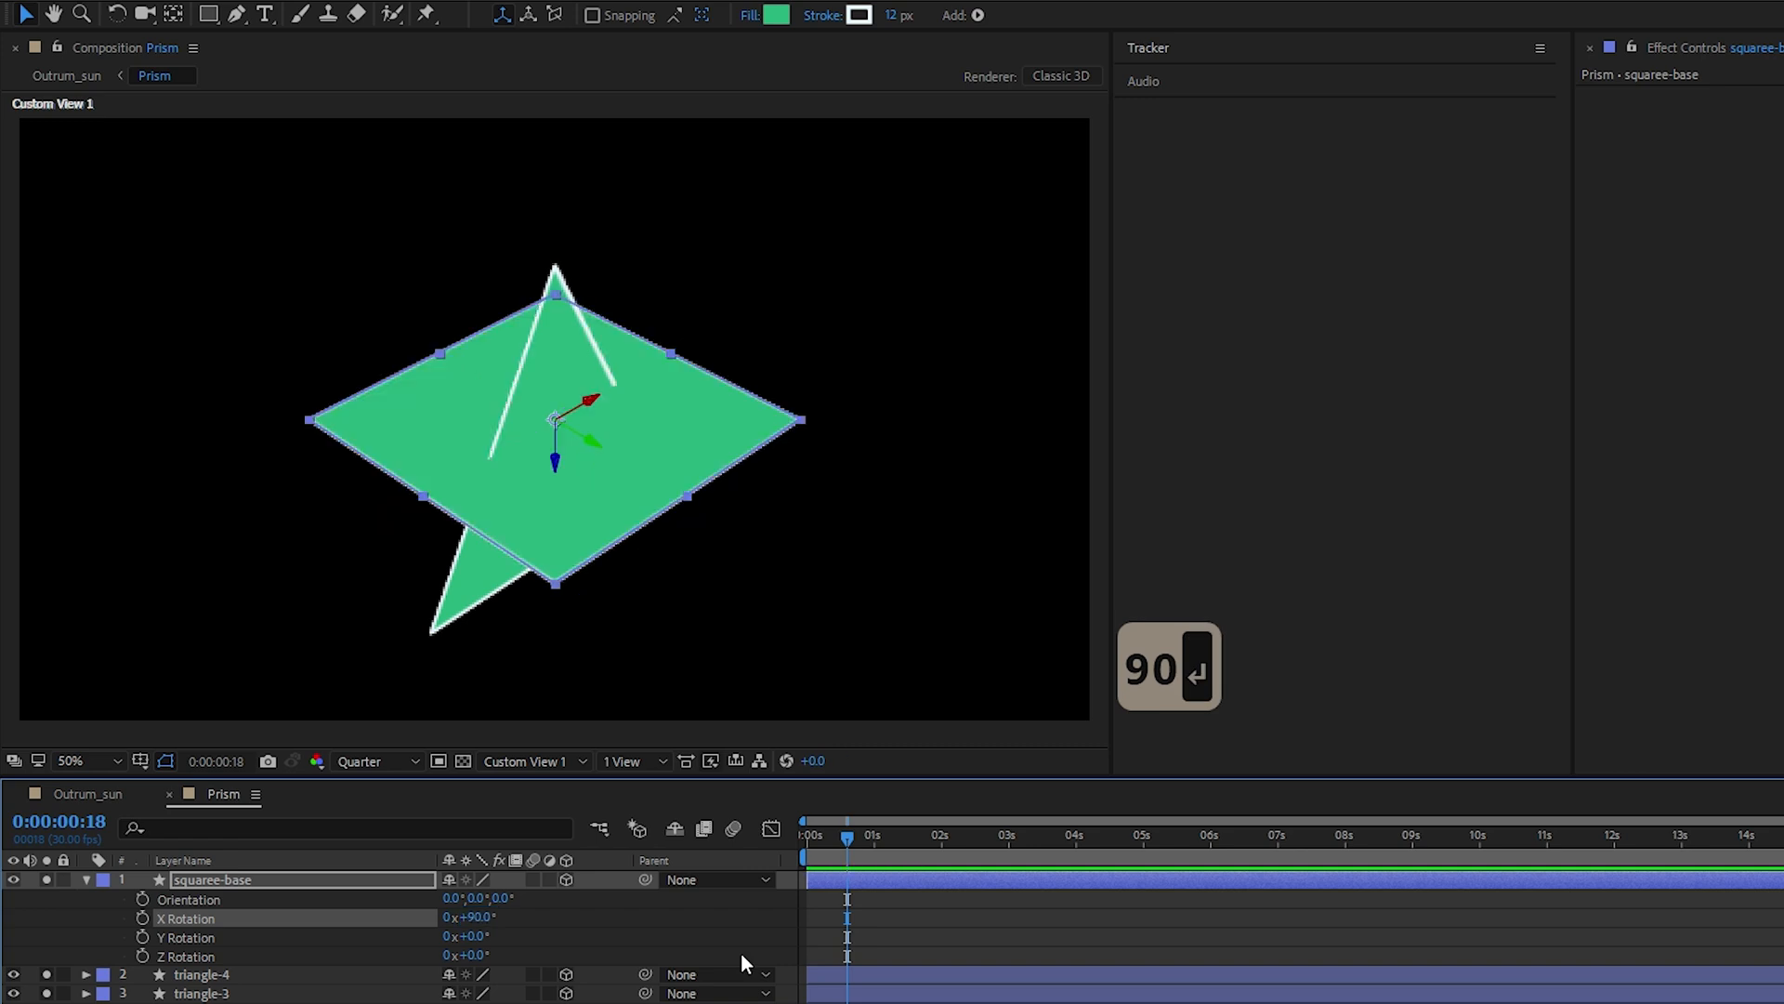
{"action": "mouse_move", "coordinate": [303, 899]}
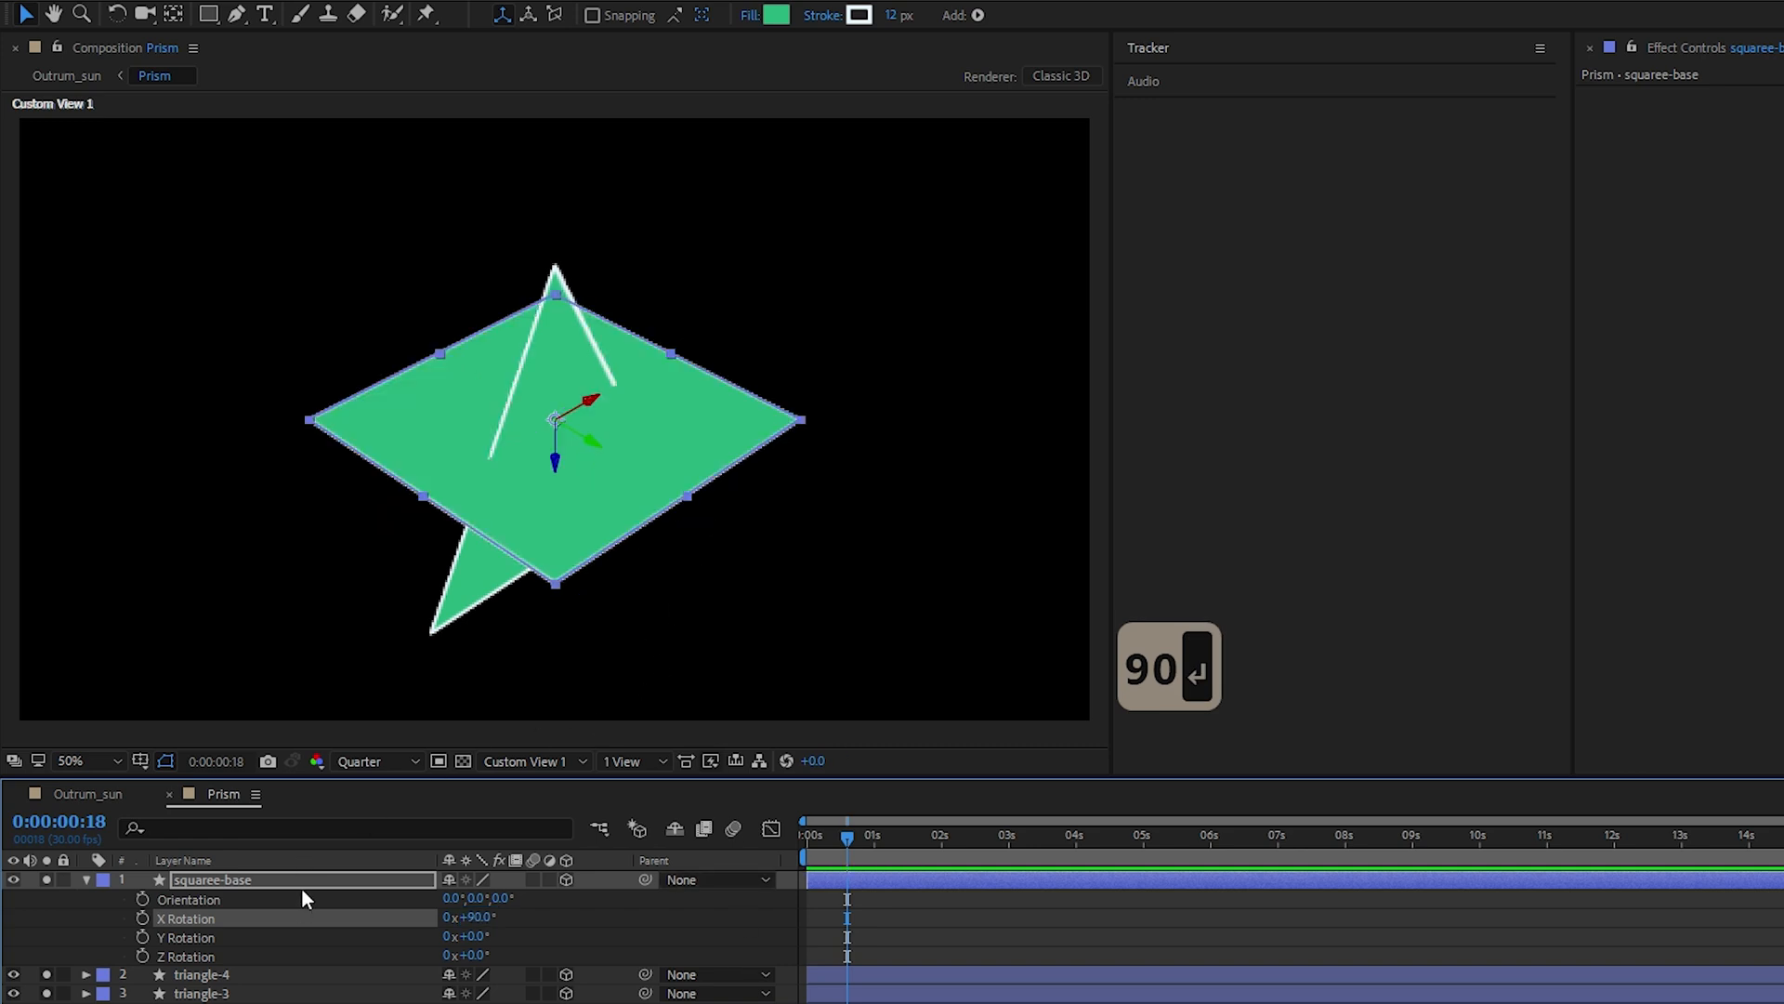
{"action": "key", "text": "p"}
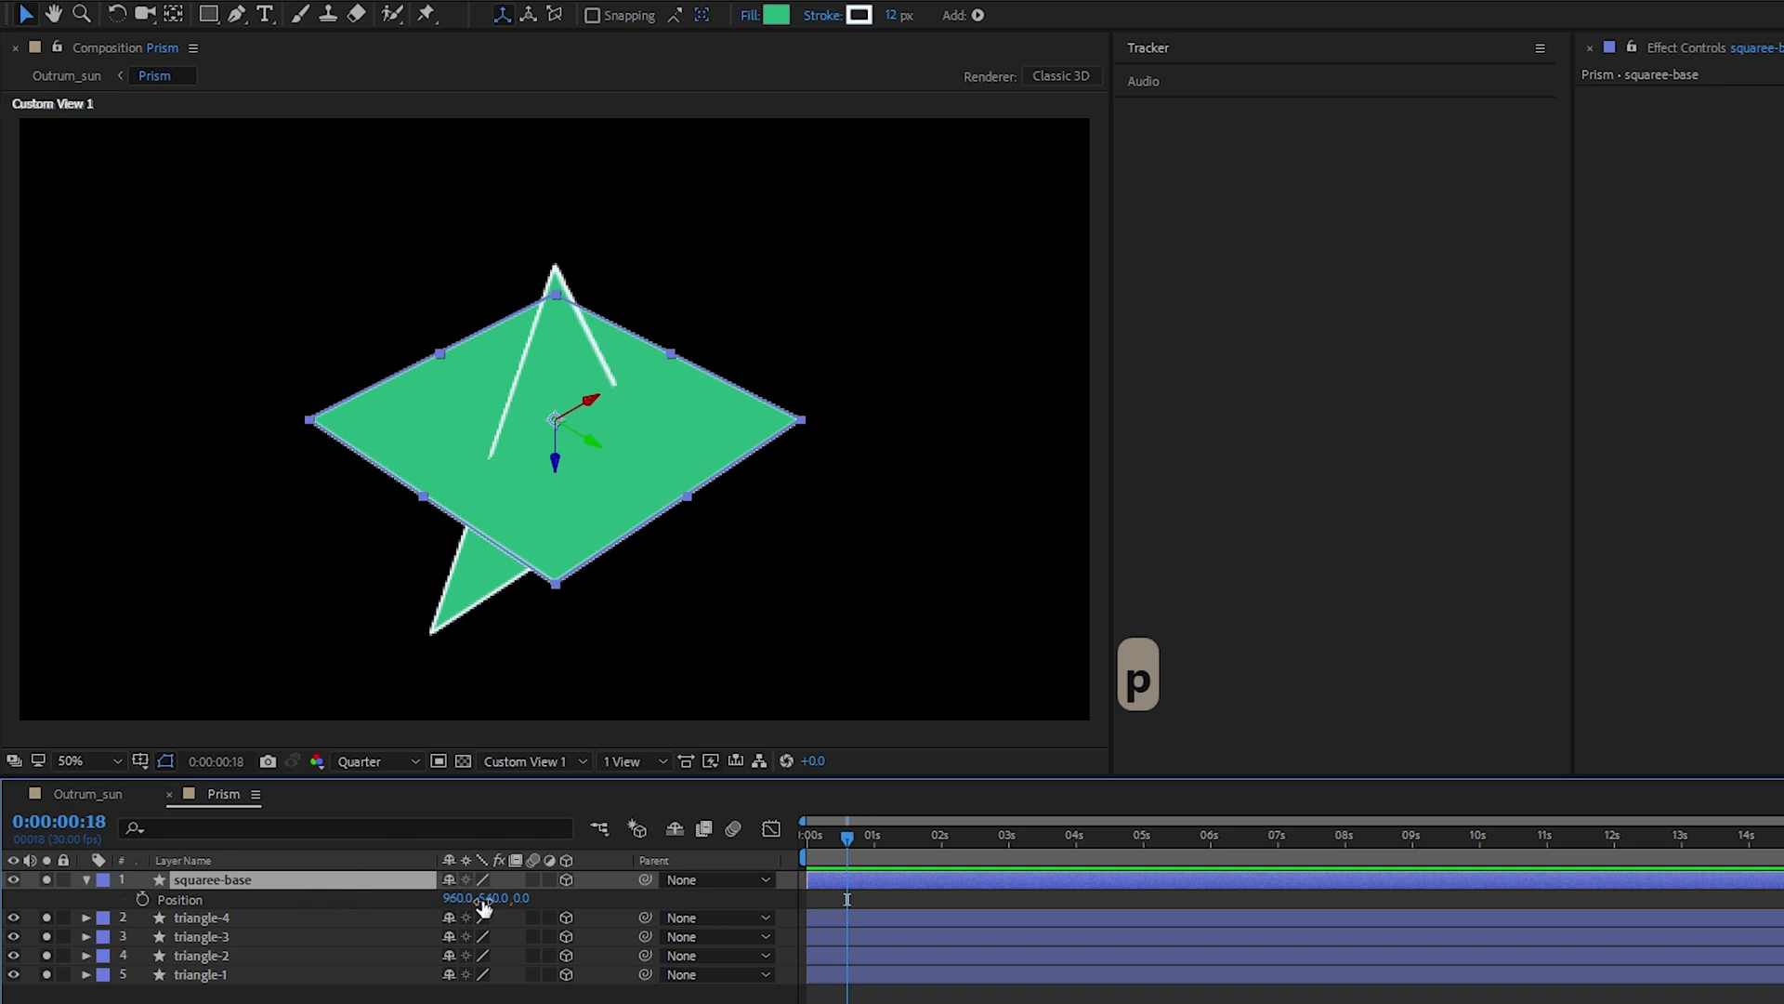
{"action": "key", "text": "ctrl+z"}
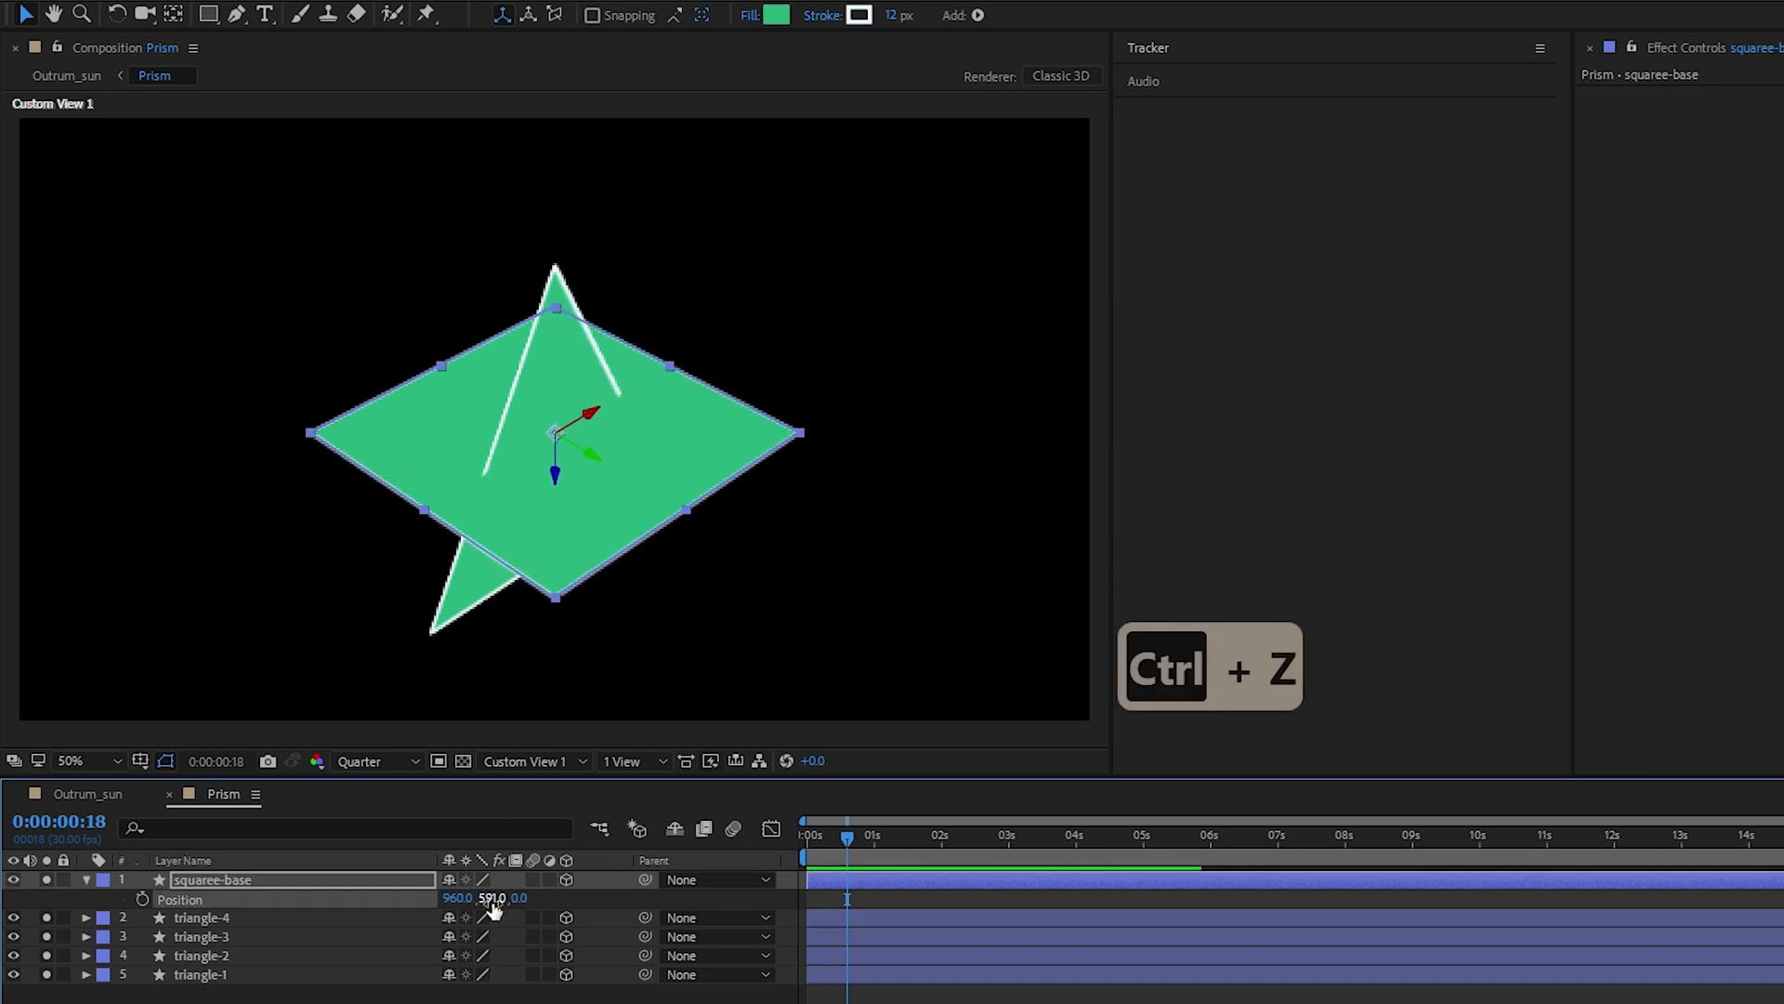
{"action": "key", "text": "ctrl+z"}
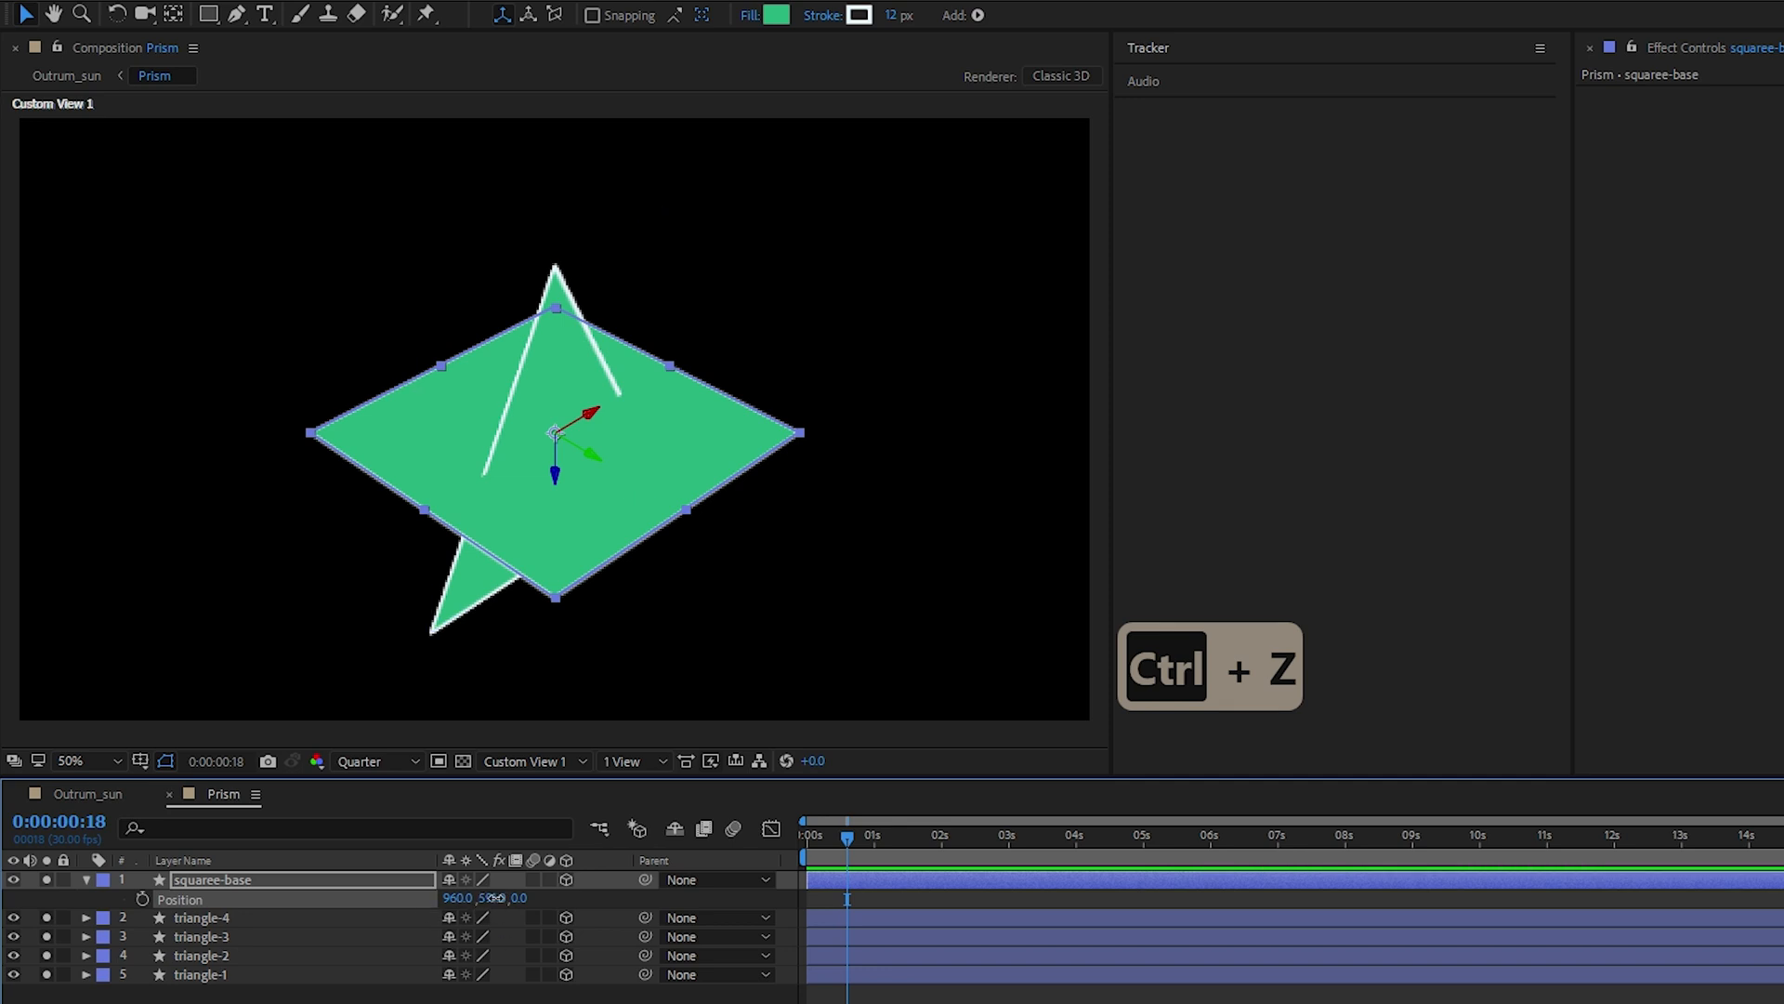
{"action": "key", "text": "ctrl+z"}
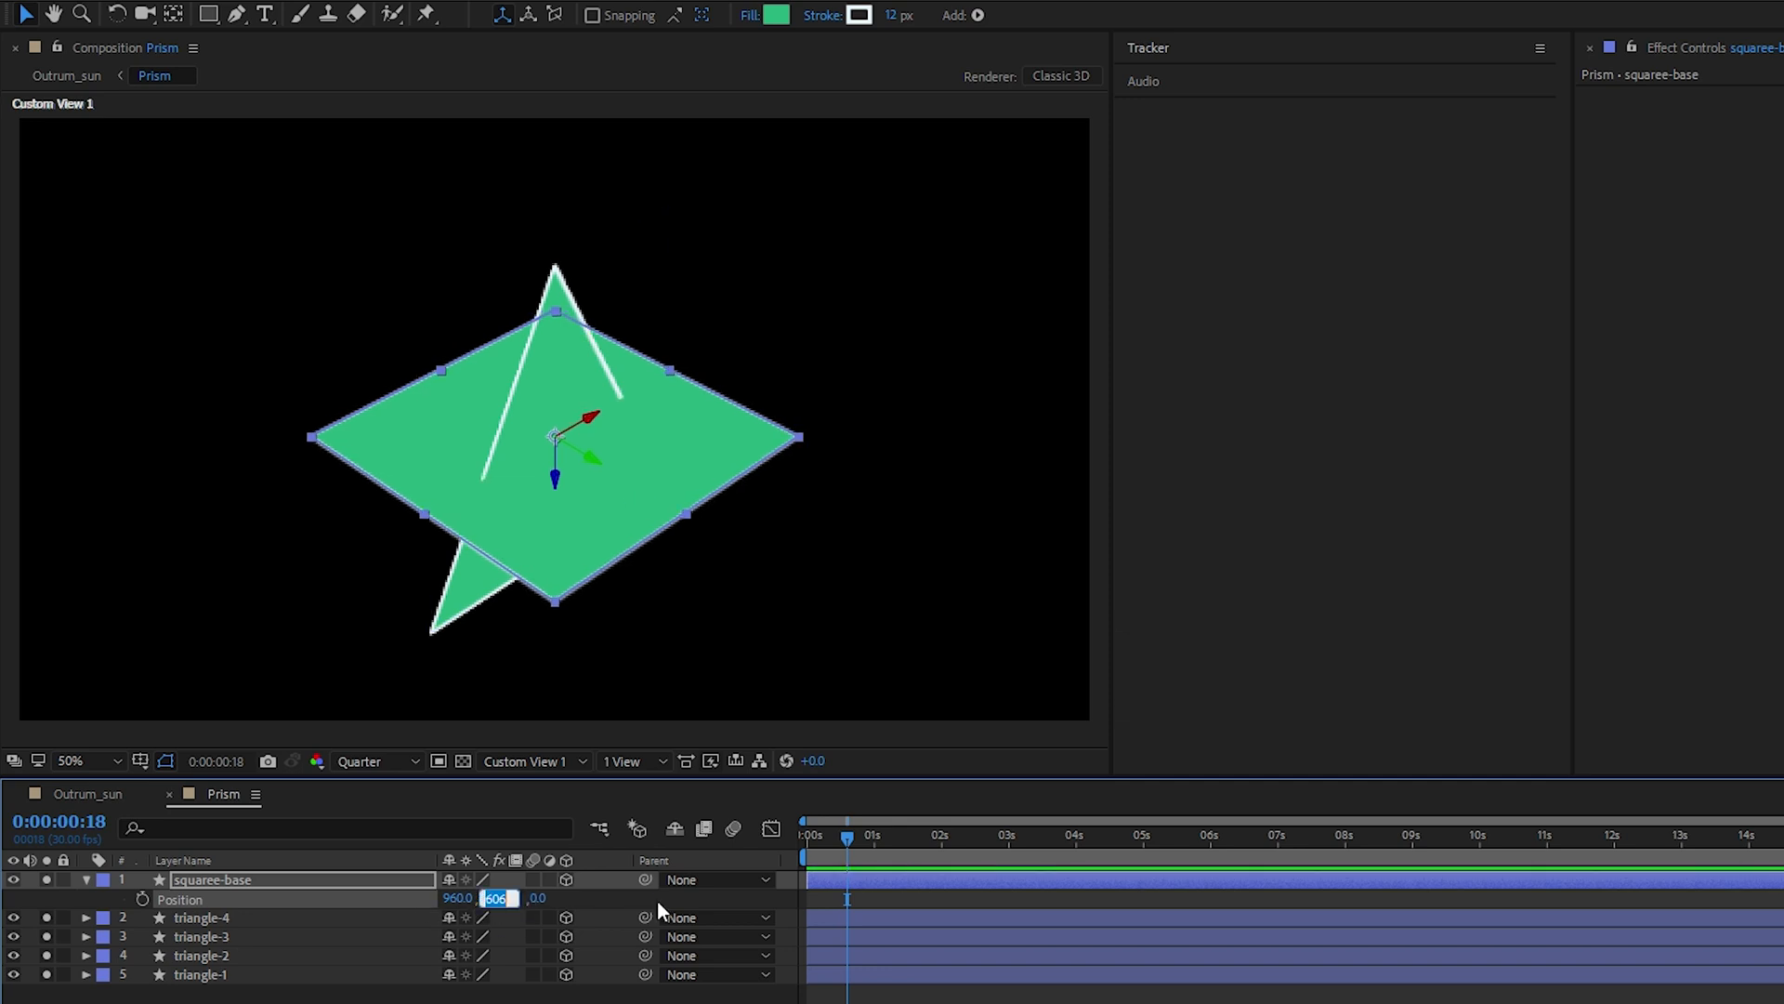
{"action": "type", "text": "1080.0"}
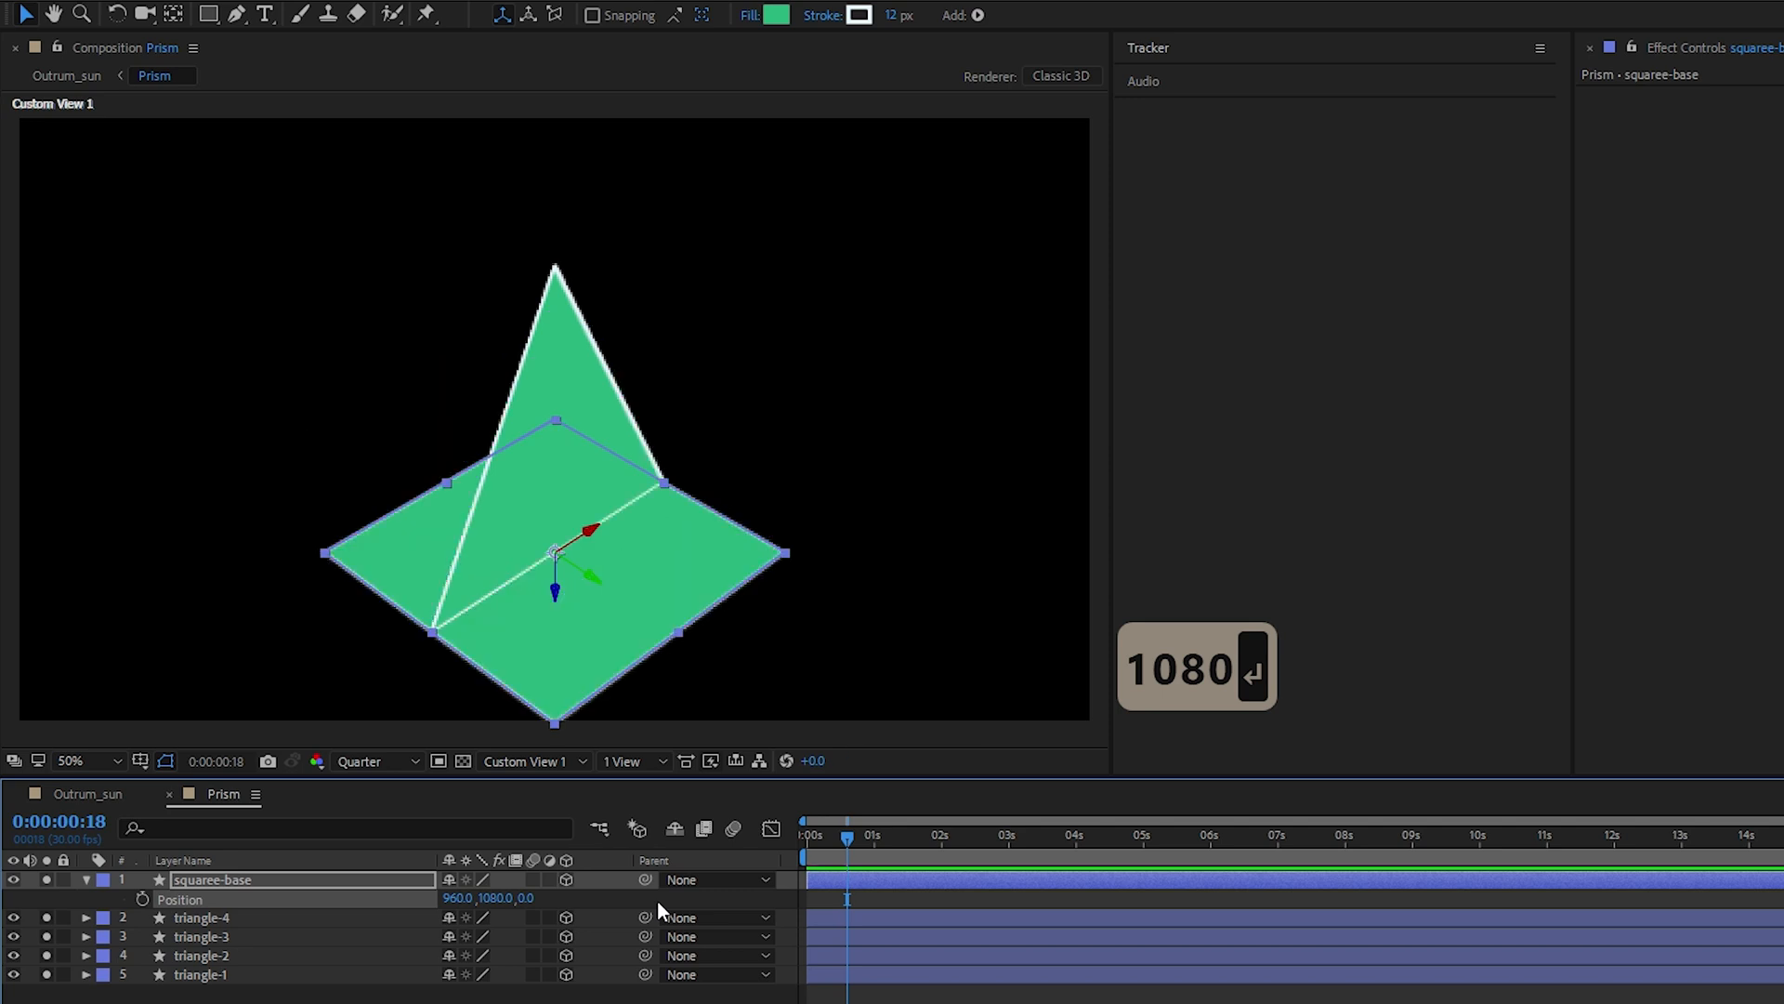
{"action": "left_click", "coordinate": [200, 917]}
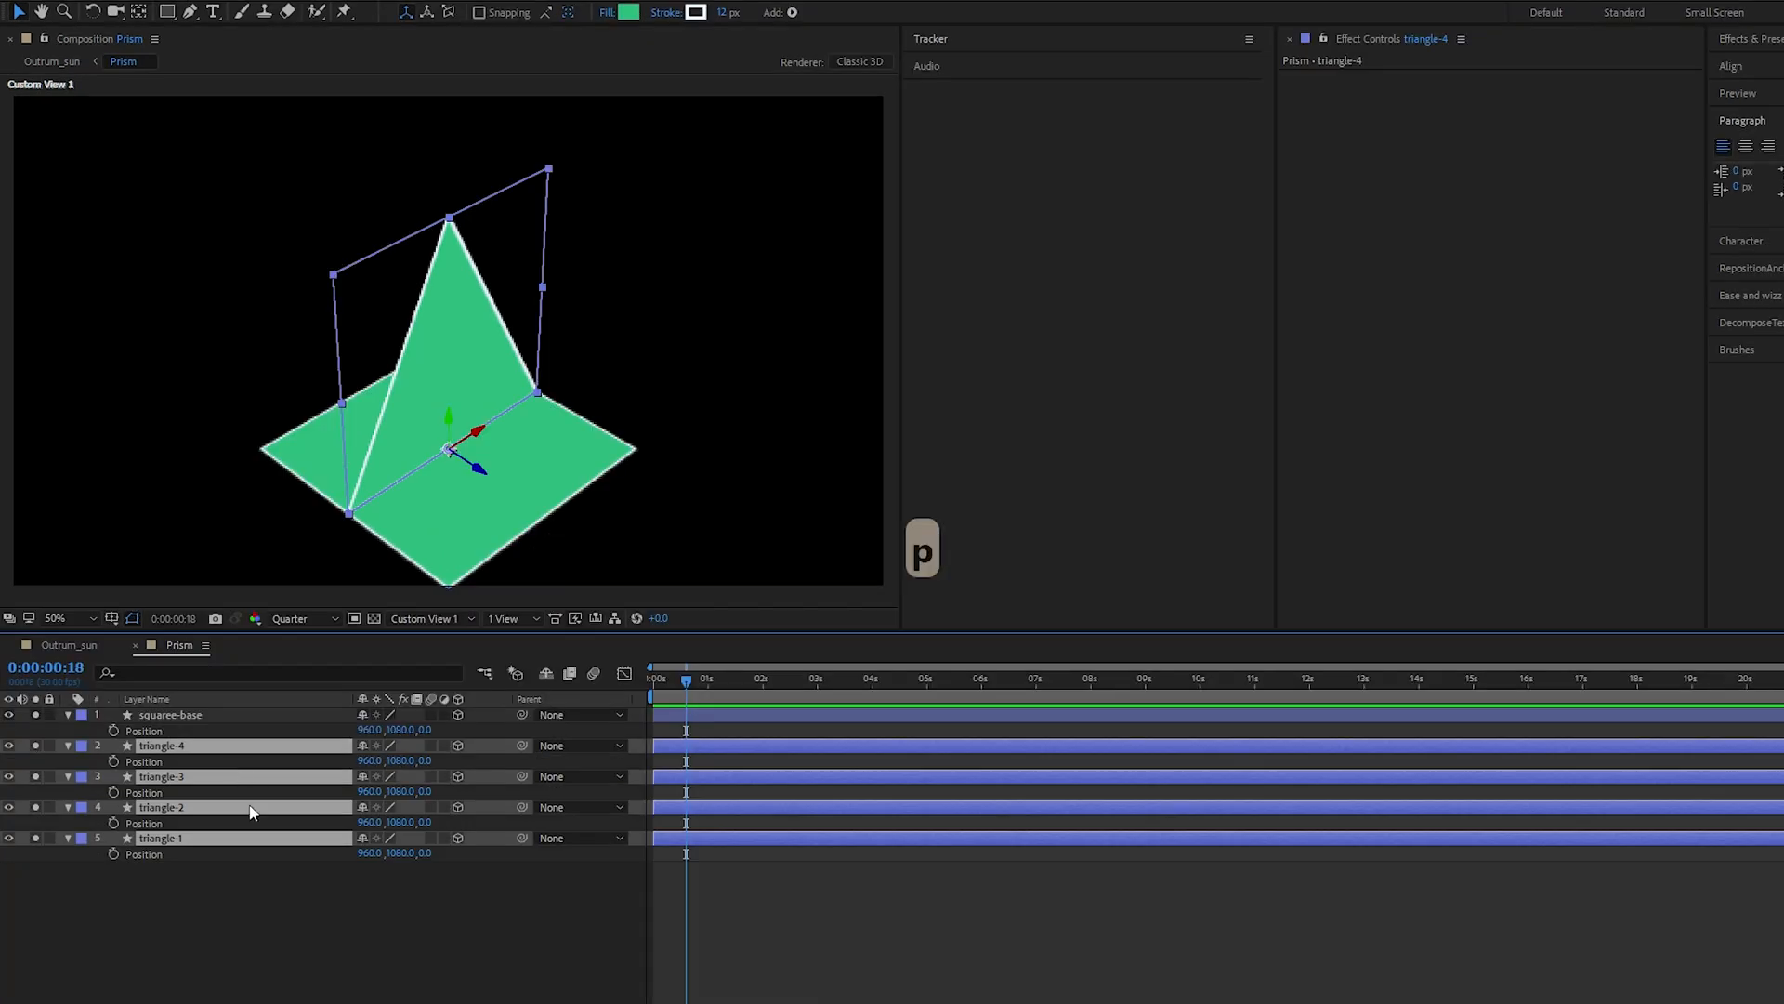
Set triangle-1 position Z to -540 and triangle-2 Z to 540 at opposite base edges
{"action": "left_click", "coordinate": [160, 838]}
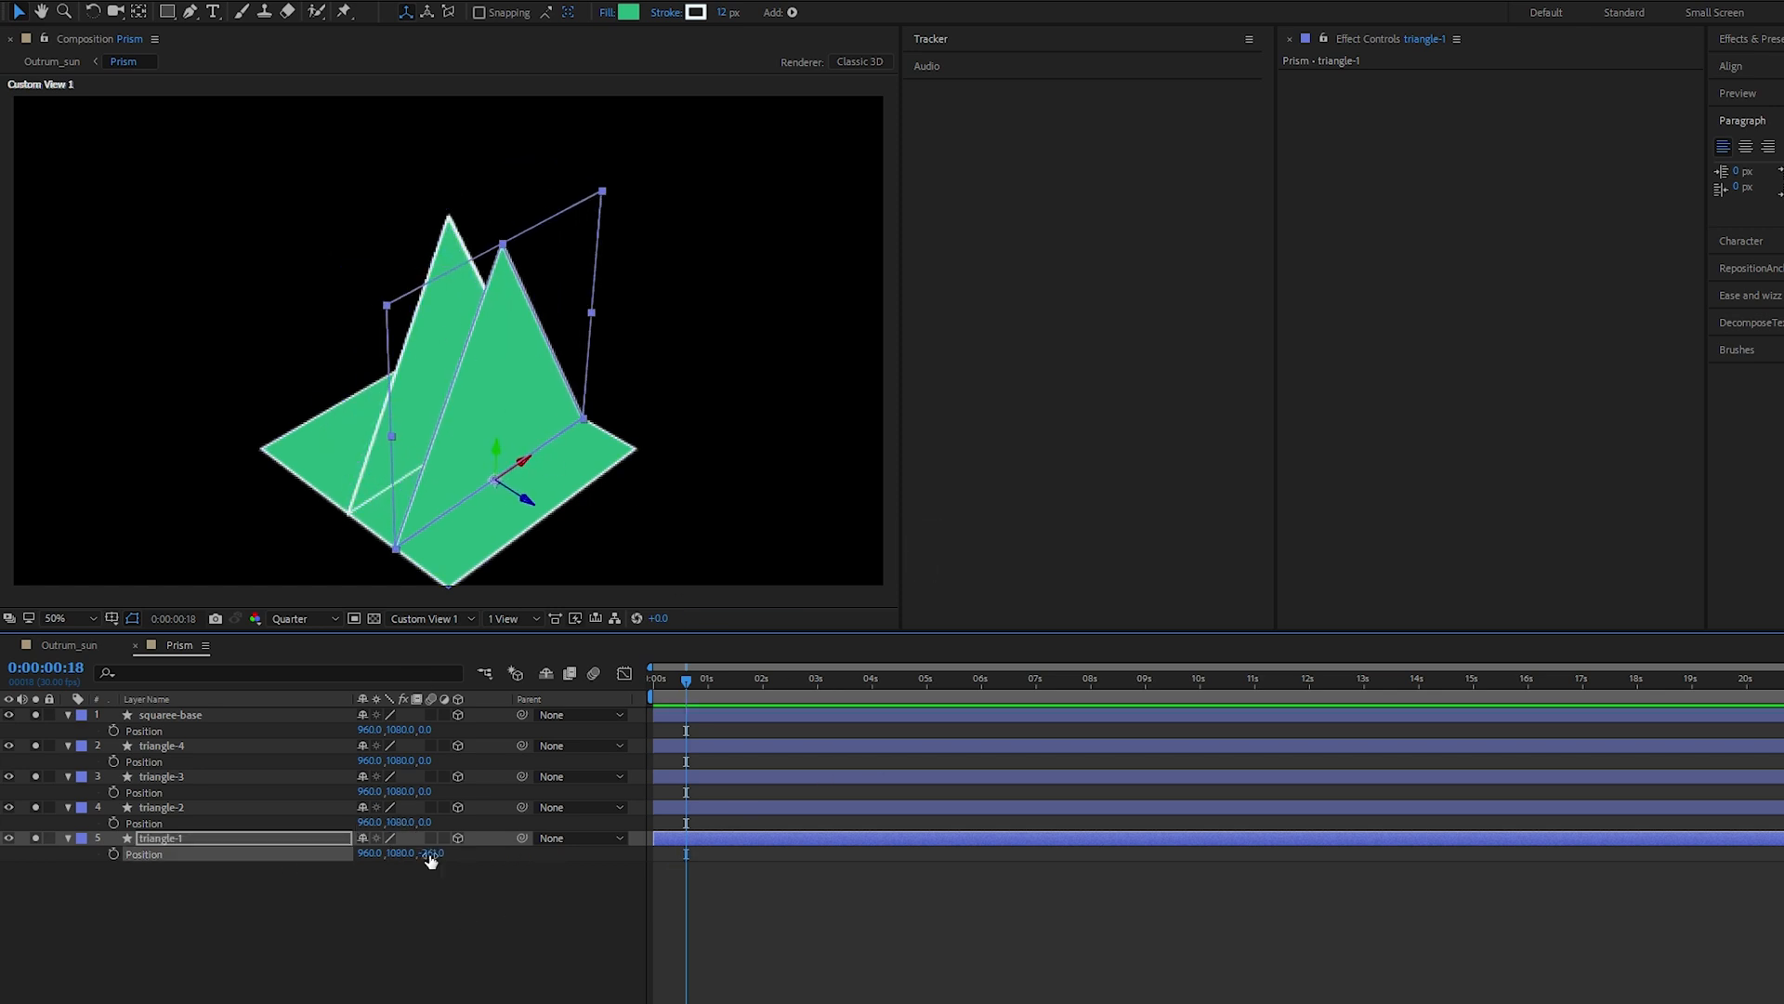
{"action": "double_click", "coordinate": [428, 853]}
{"action": "type", "text": "-540"}
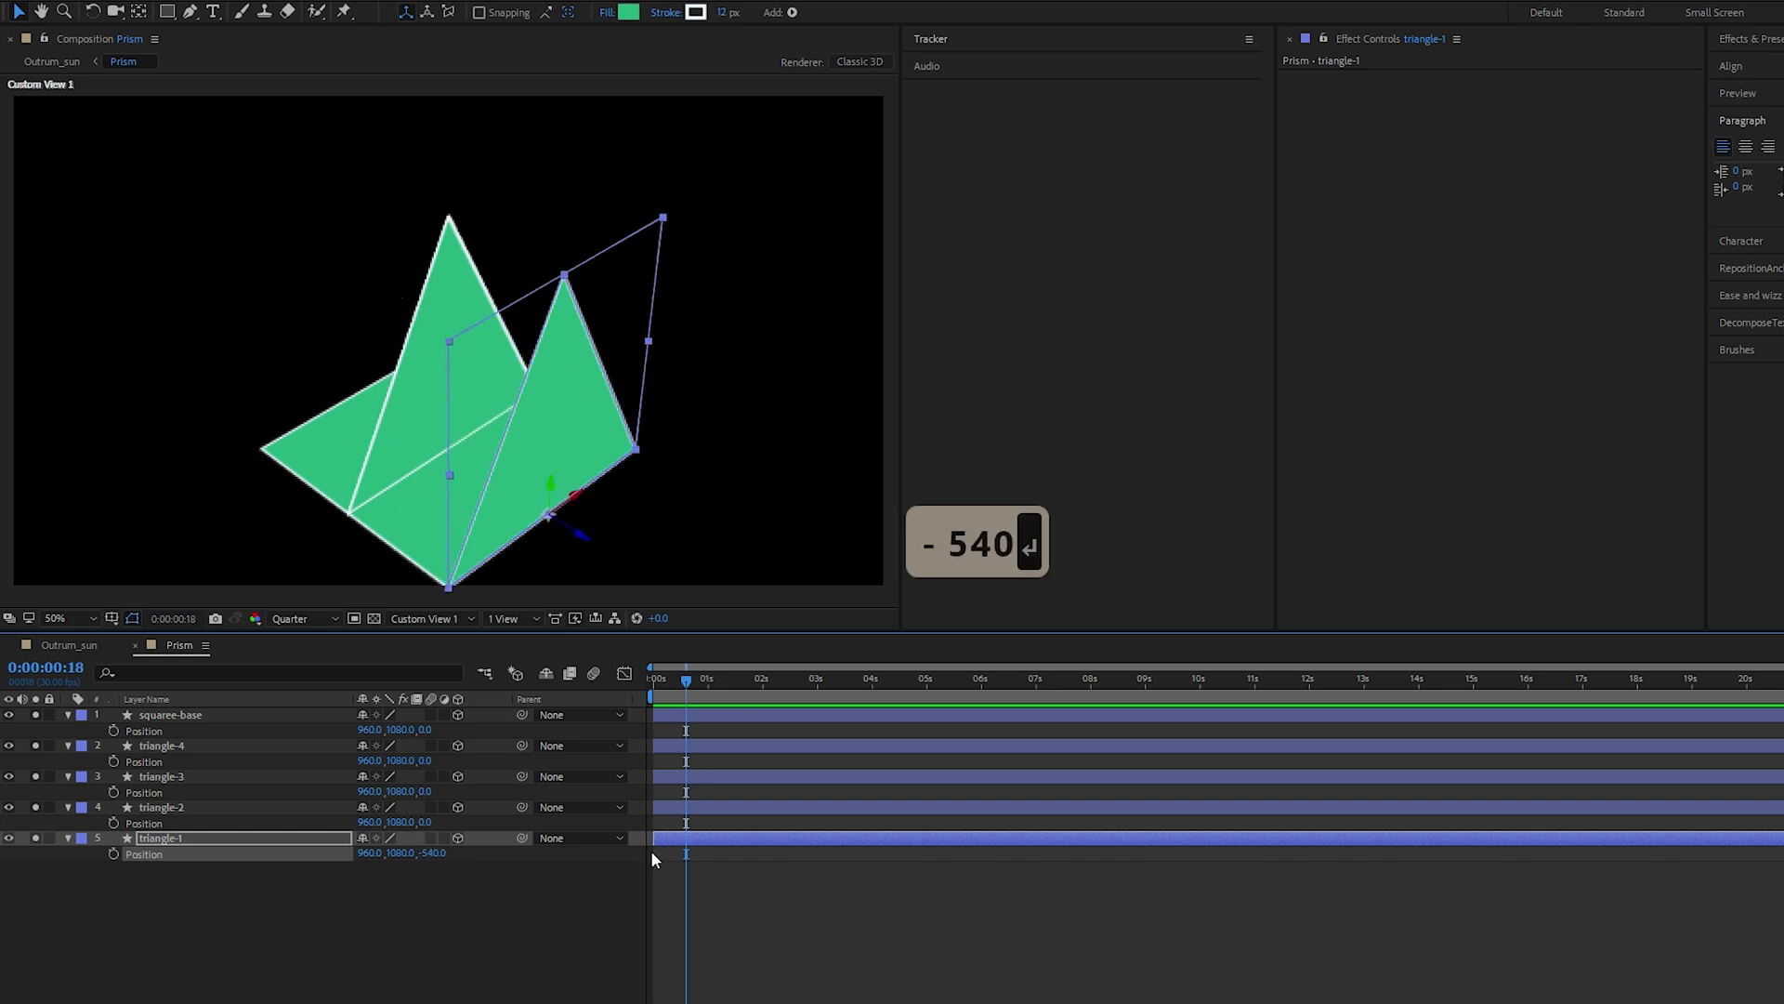
{"action": "double_click", "coordinate": [403, 822]}
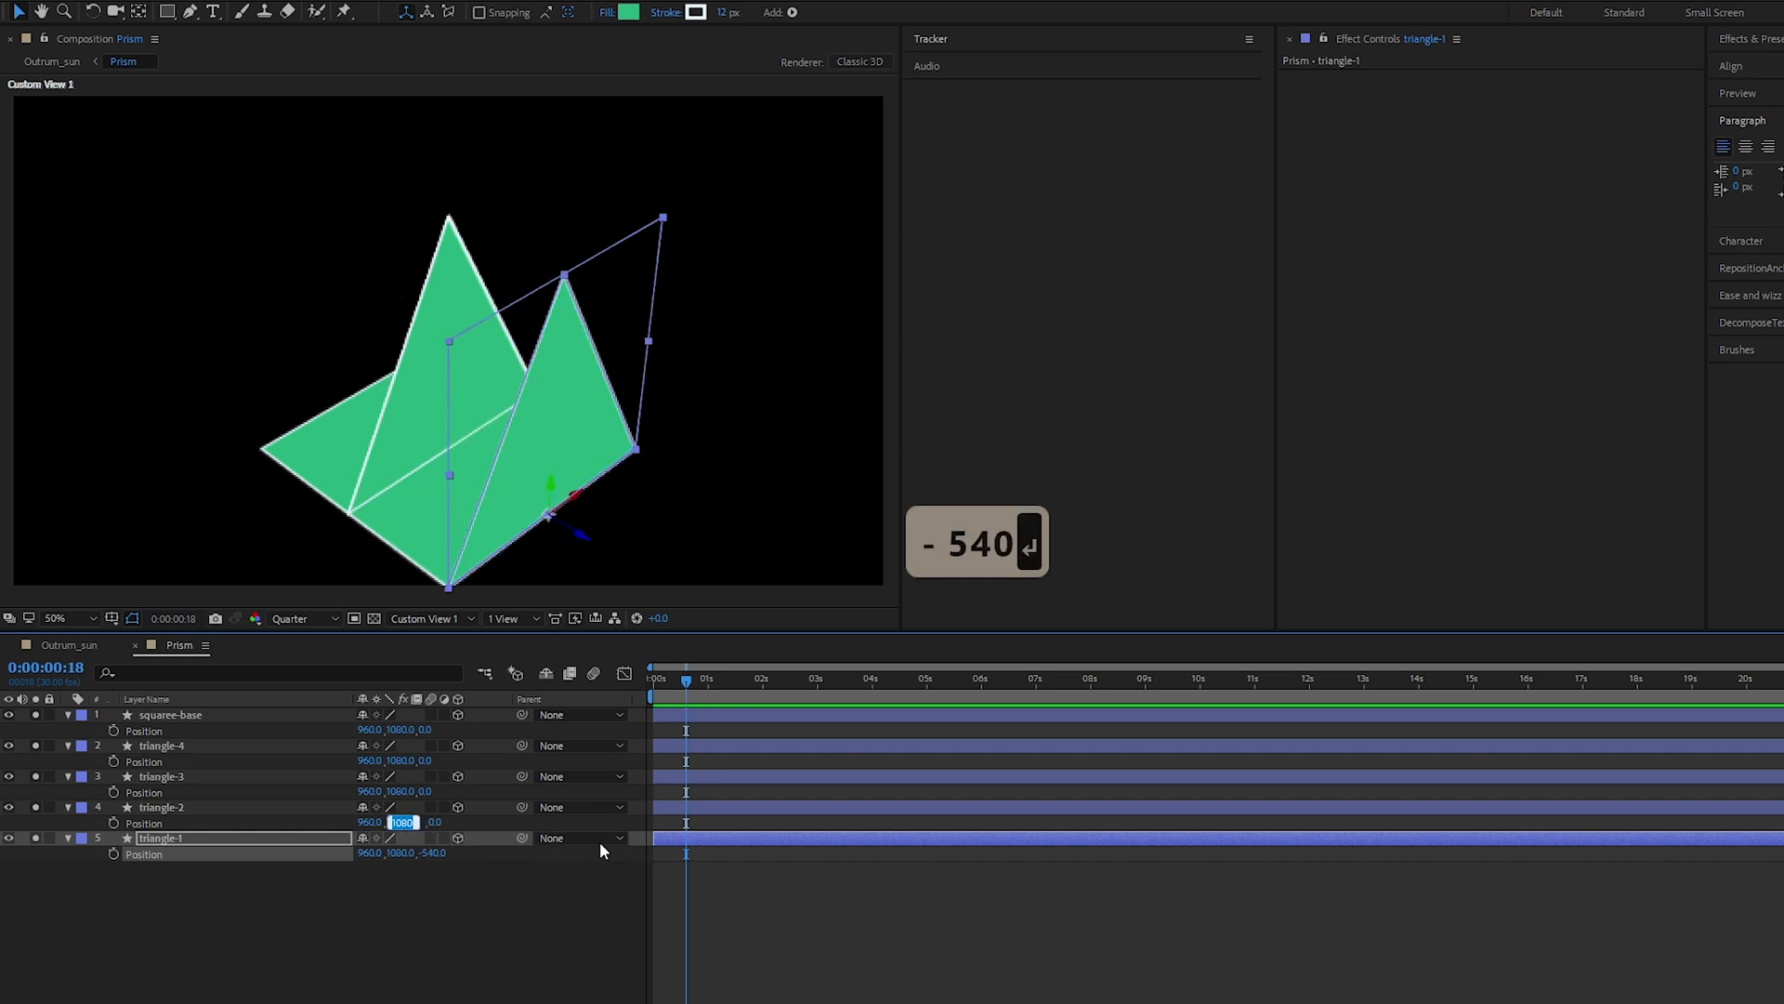
{"action": "key", "text": "Tab"}
{"action": "type", "text": "54"}
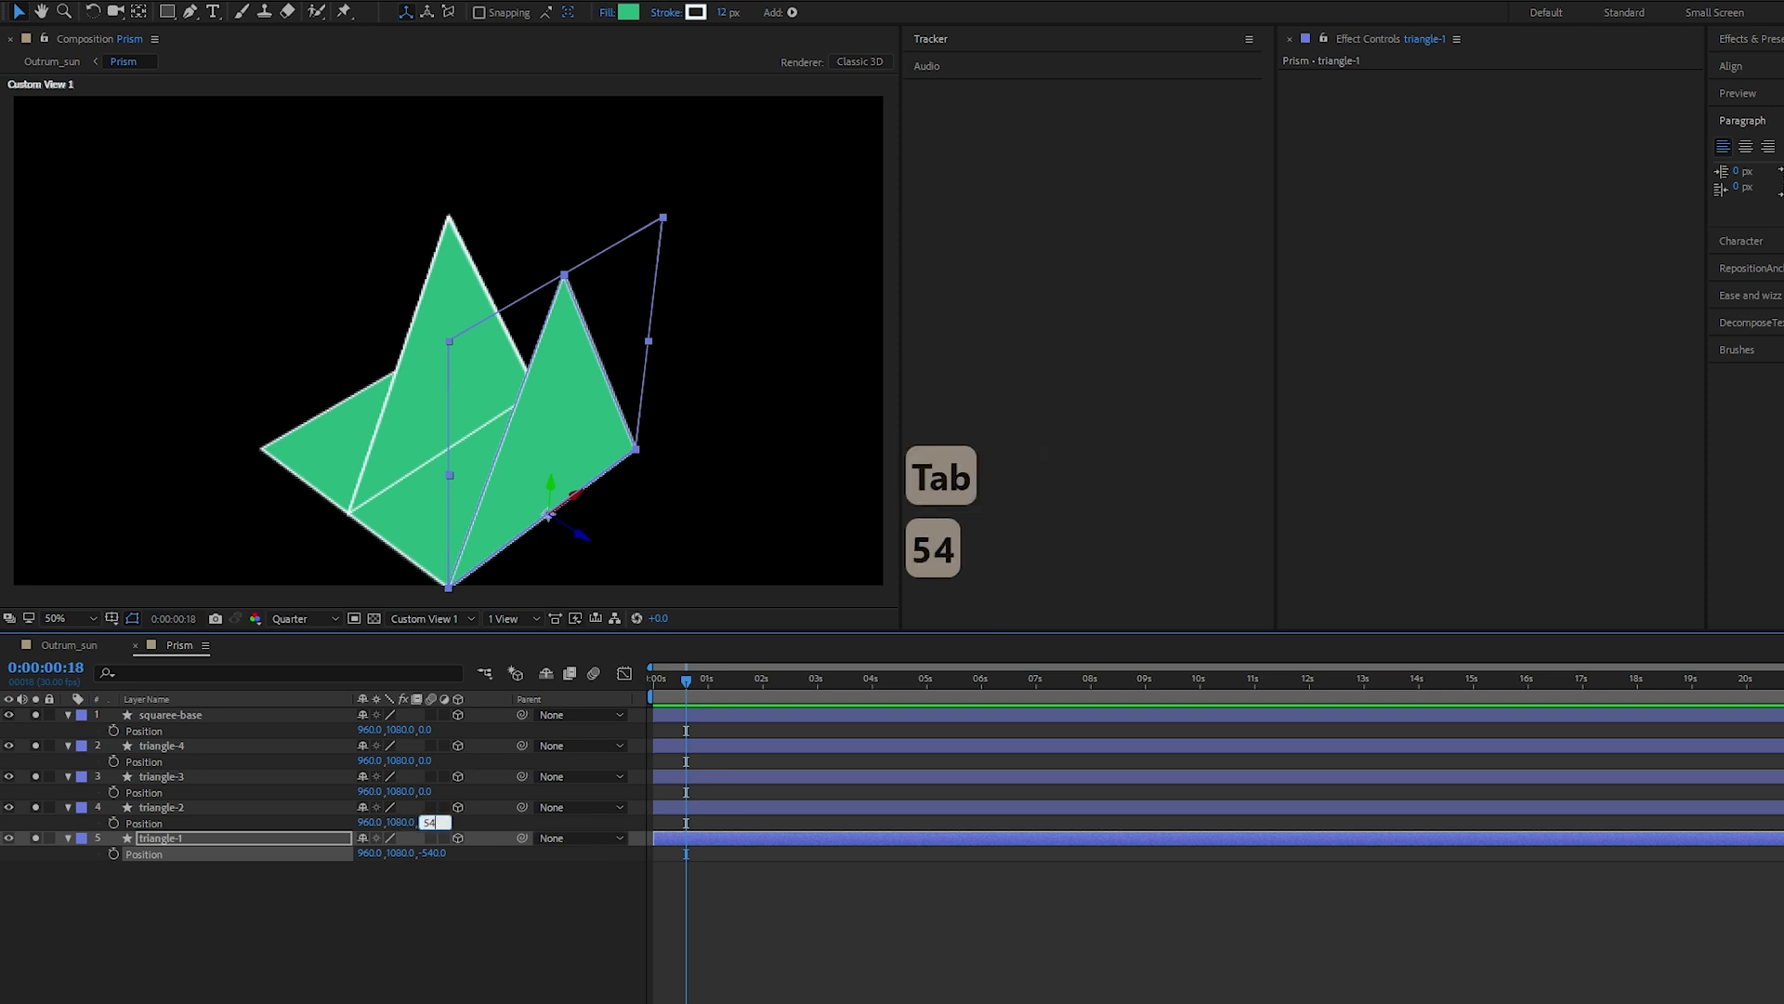
{"action": "type", "text": "0.0"}
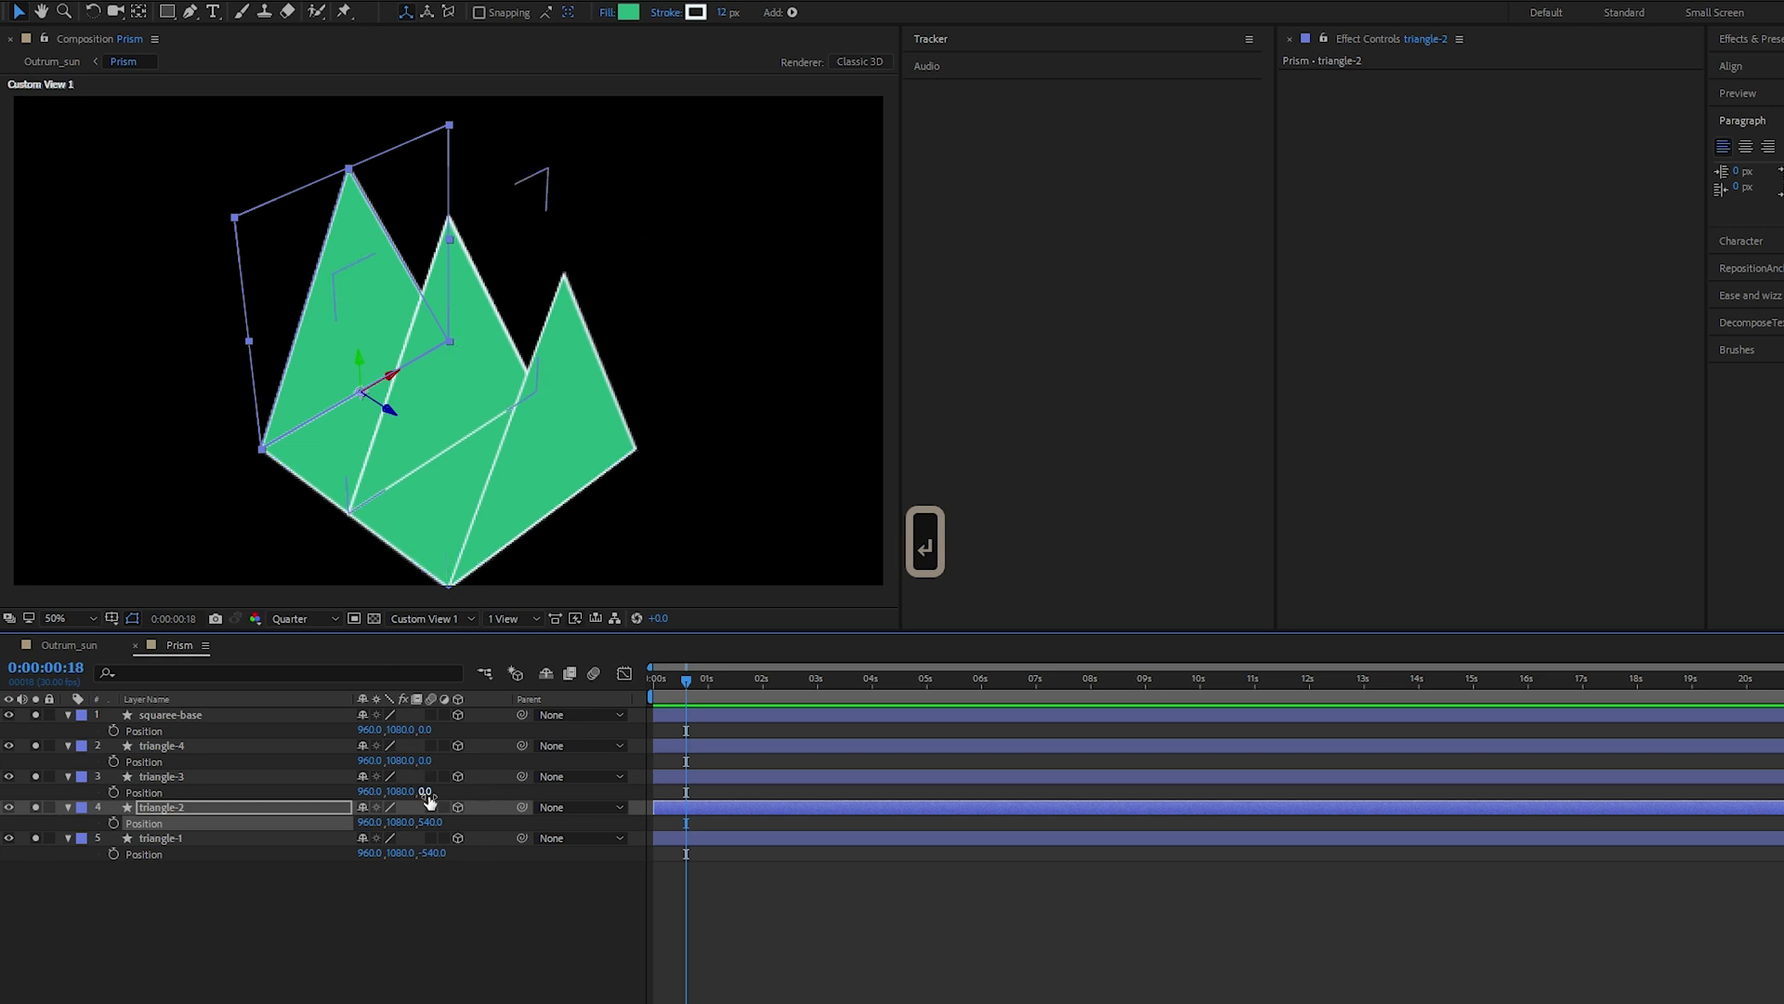
Undo the accidental position shift on triangle-3
{"action": "left_click", "coordinate": [160, 777]}
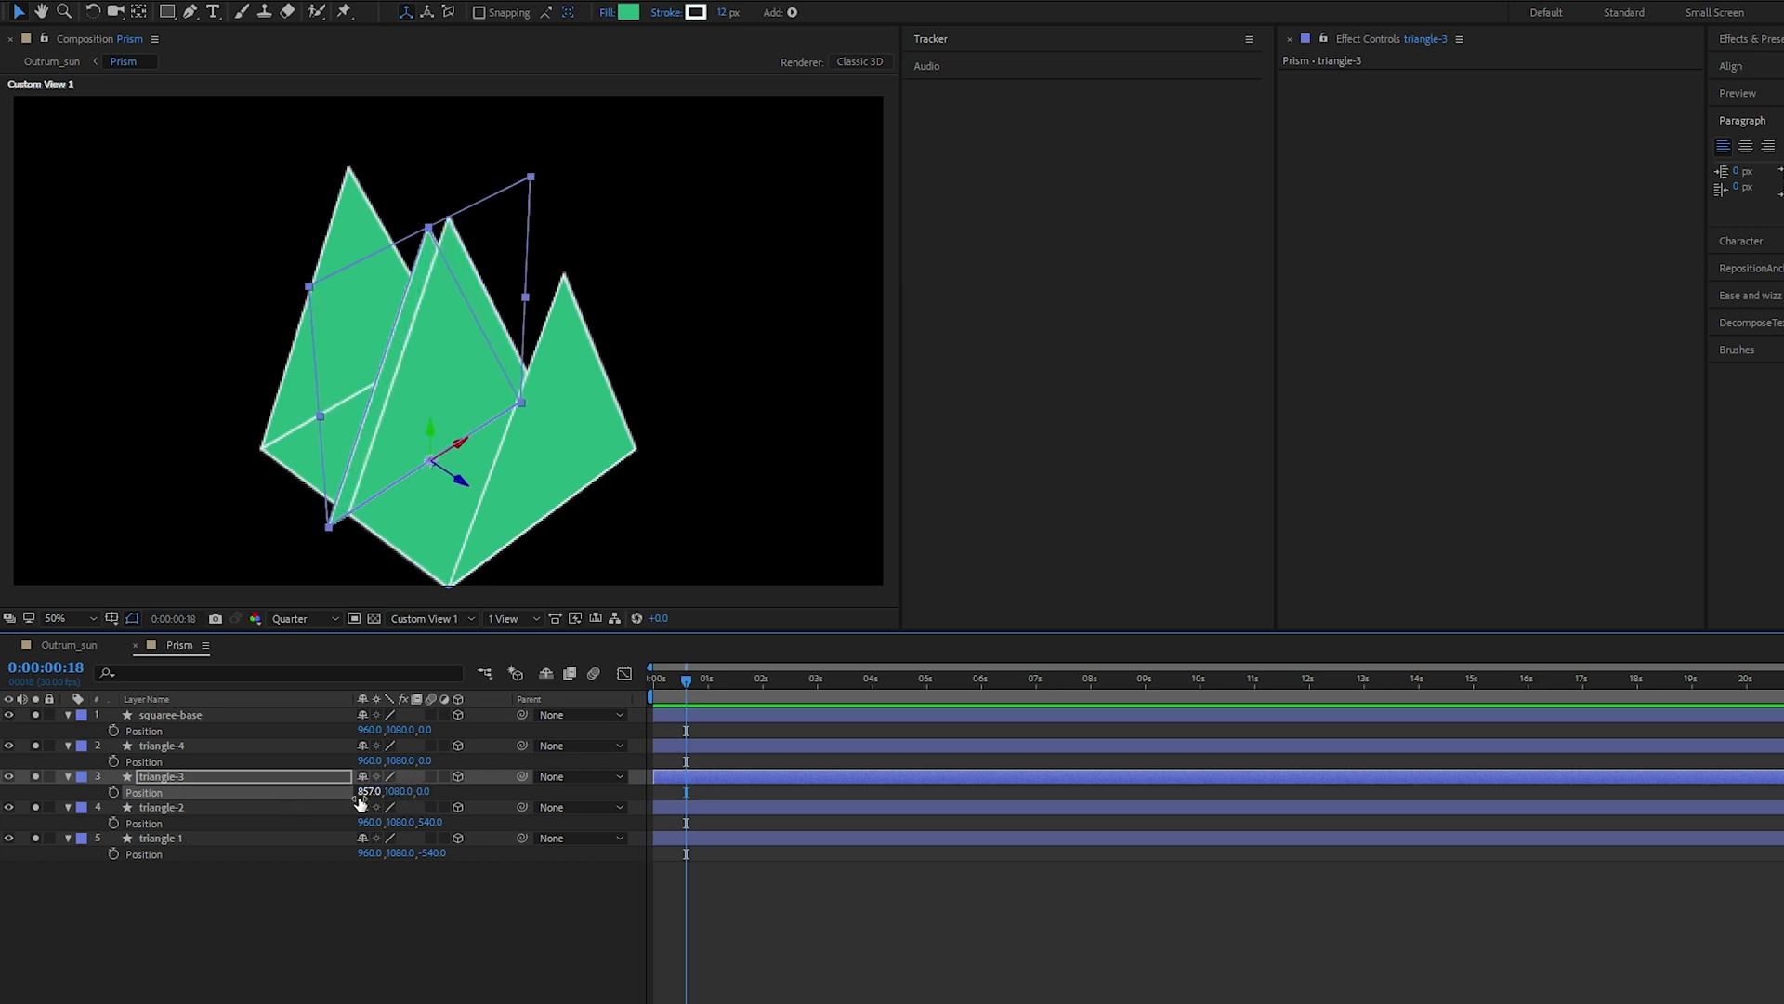
{"action": "key", "text": "ctrl+z"}
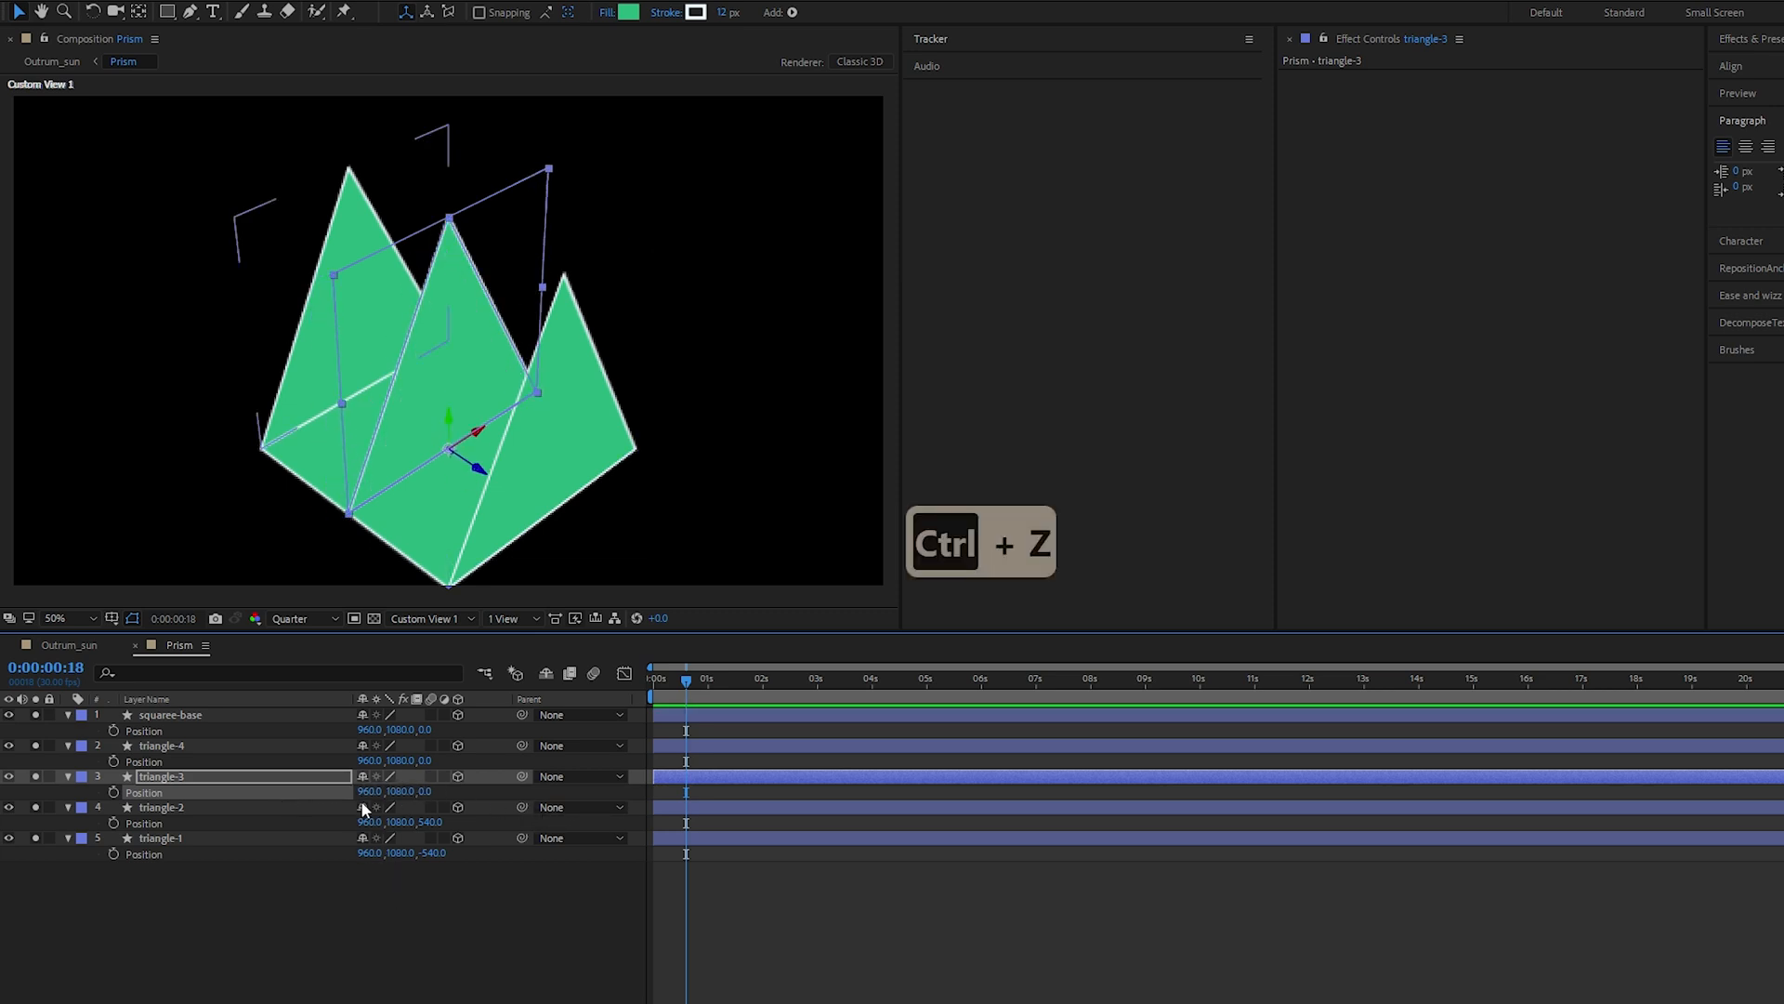
{"action": "key", "text": "ctrl+z"}
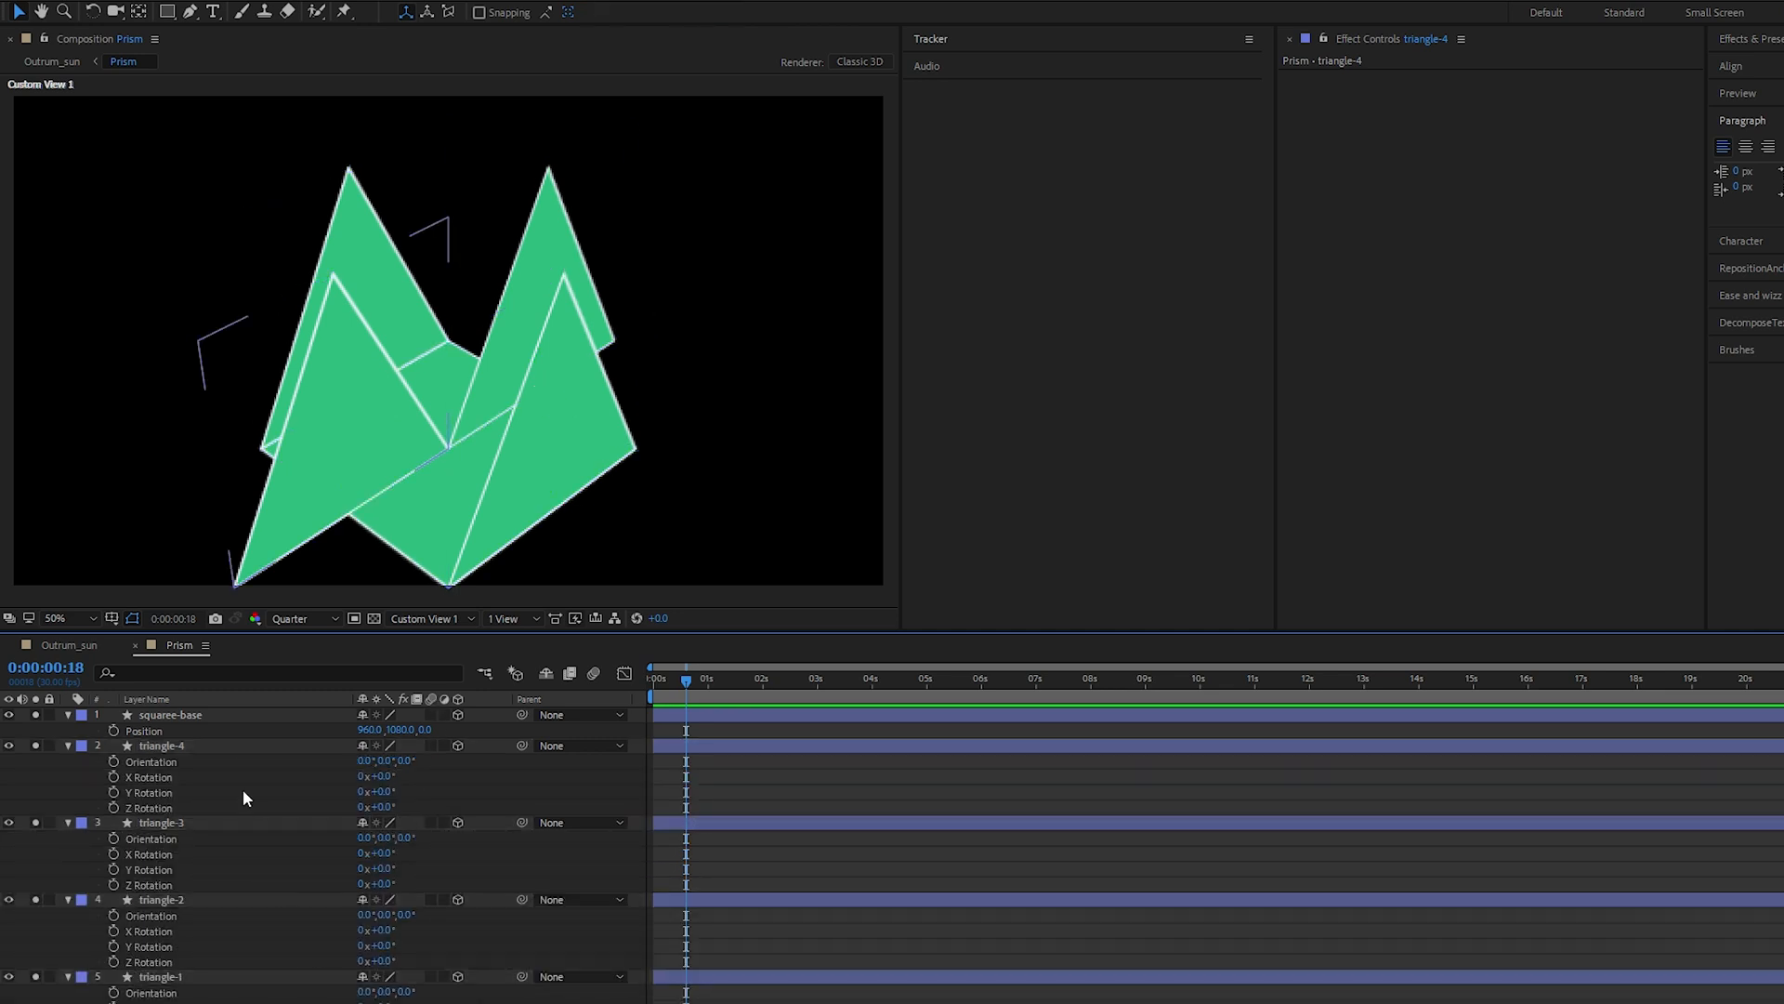
Set Y Rotation to 180° on triangle-2, -90° on triangle-3 and 90° on triangle-4
{"action": "left_click", "coordinate": [162, 900]}
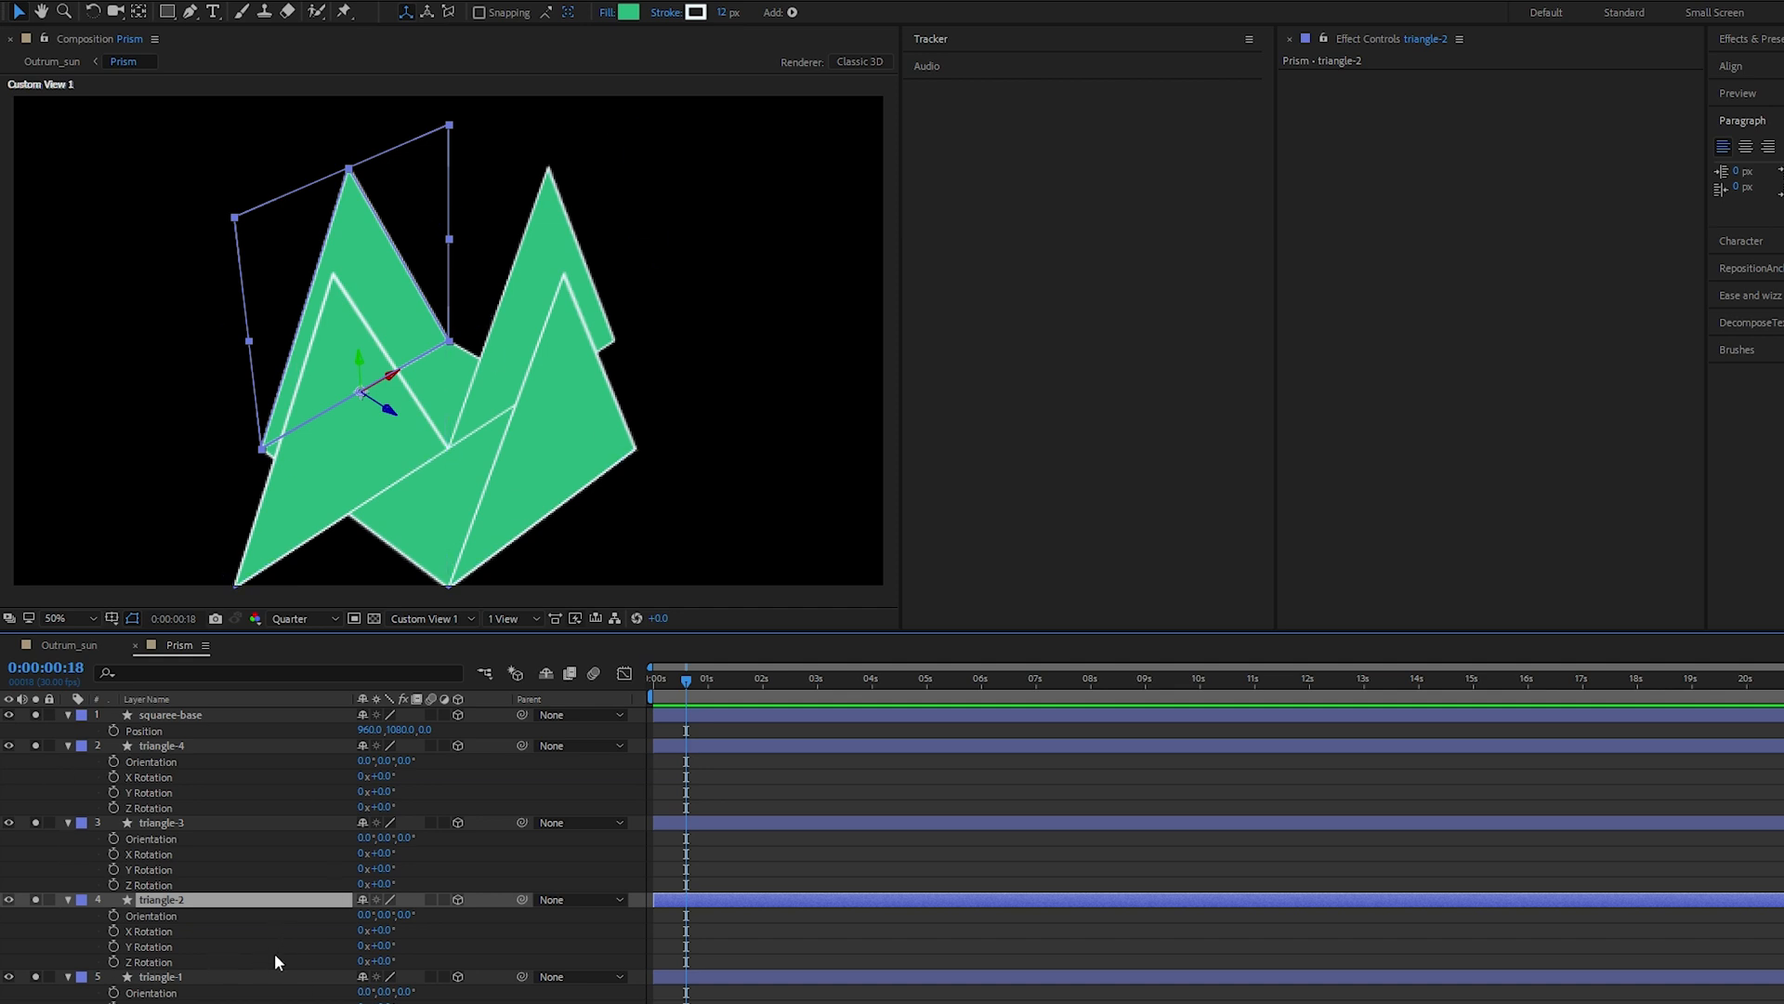
{"action": "mouse_move", "coordinate": [375, 946]}
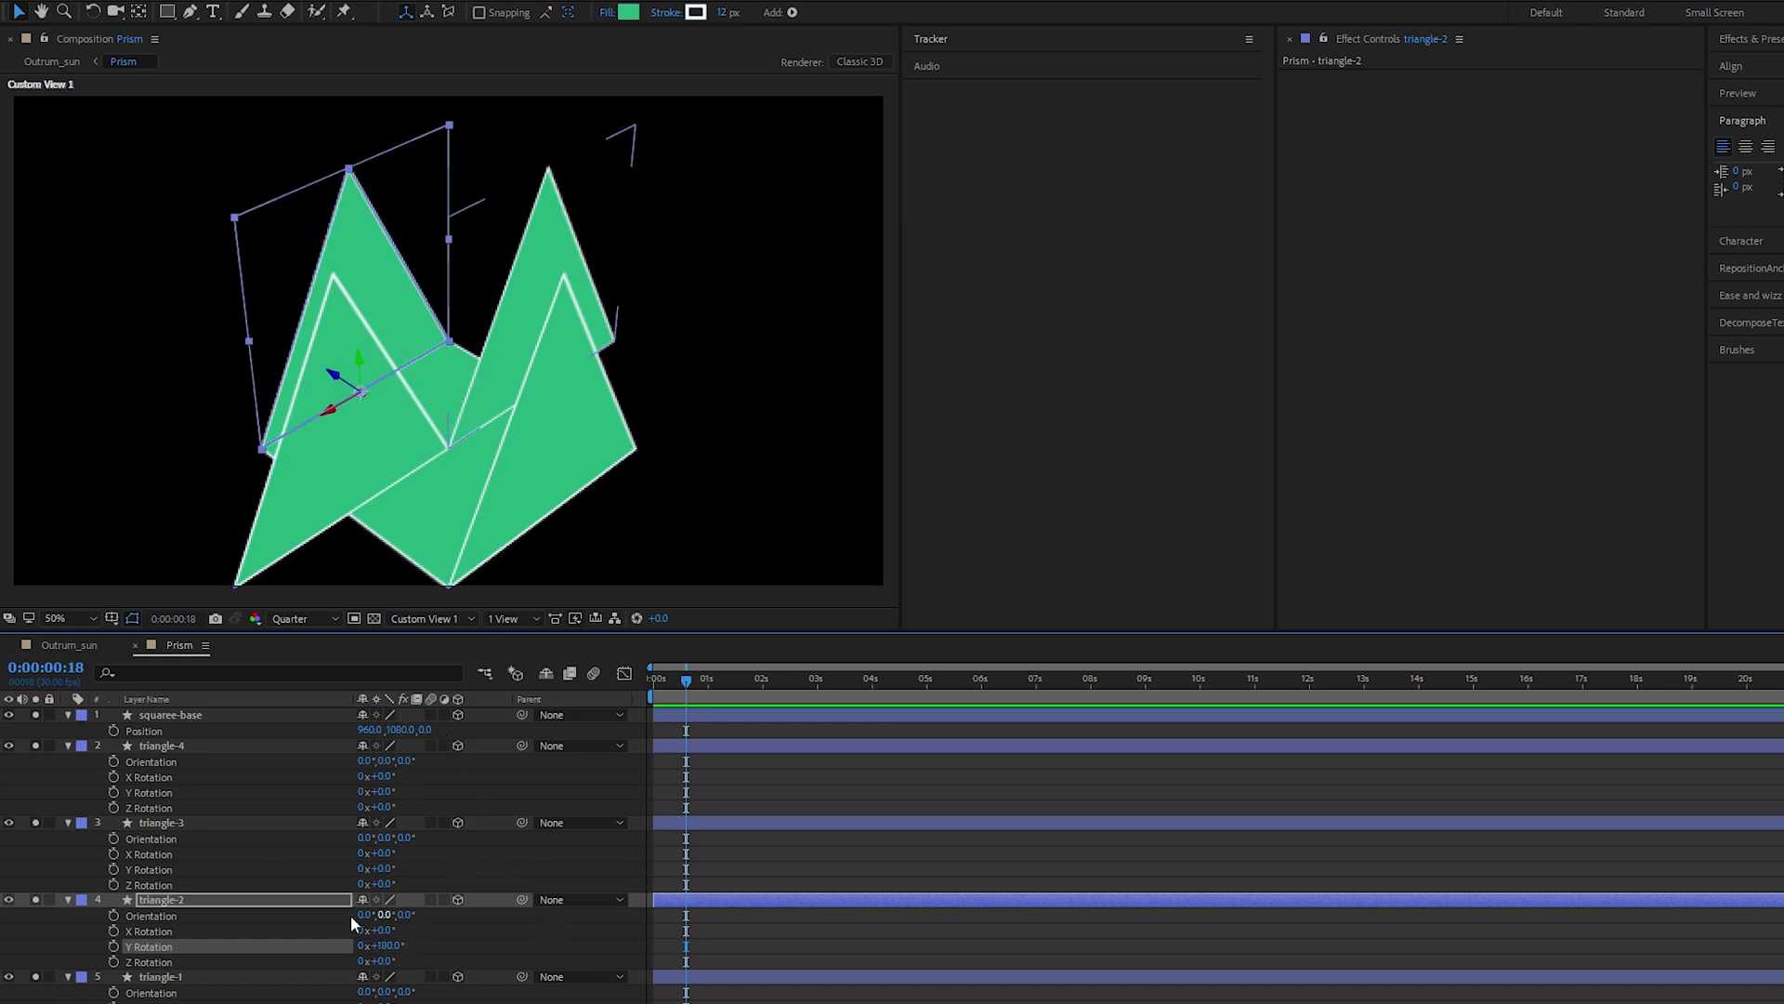
{"action": "left_click", "coordinate": [162, 821]}
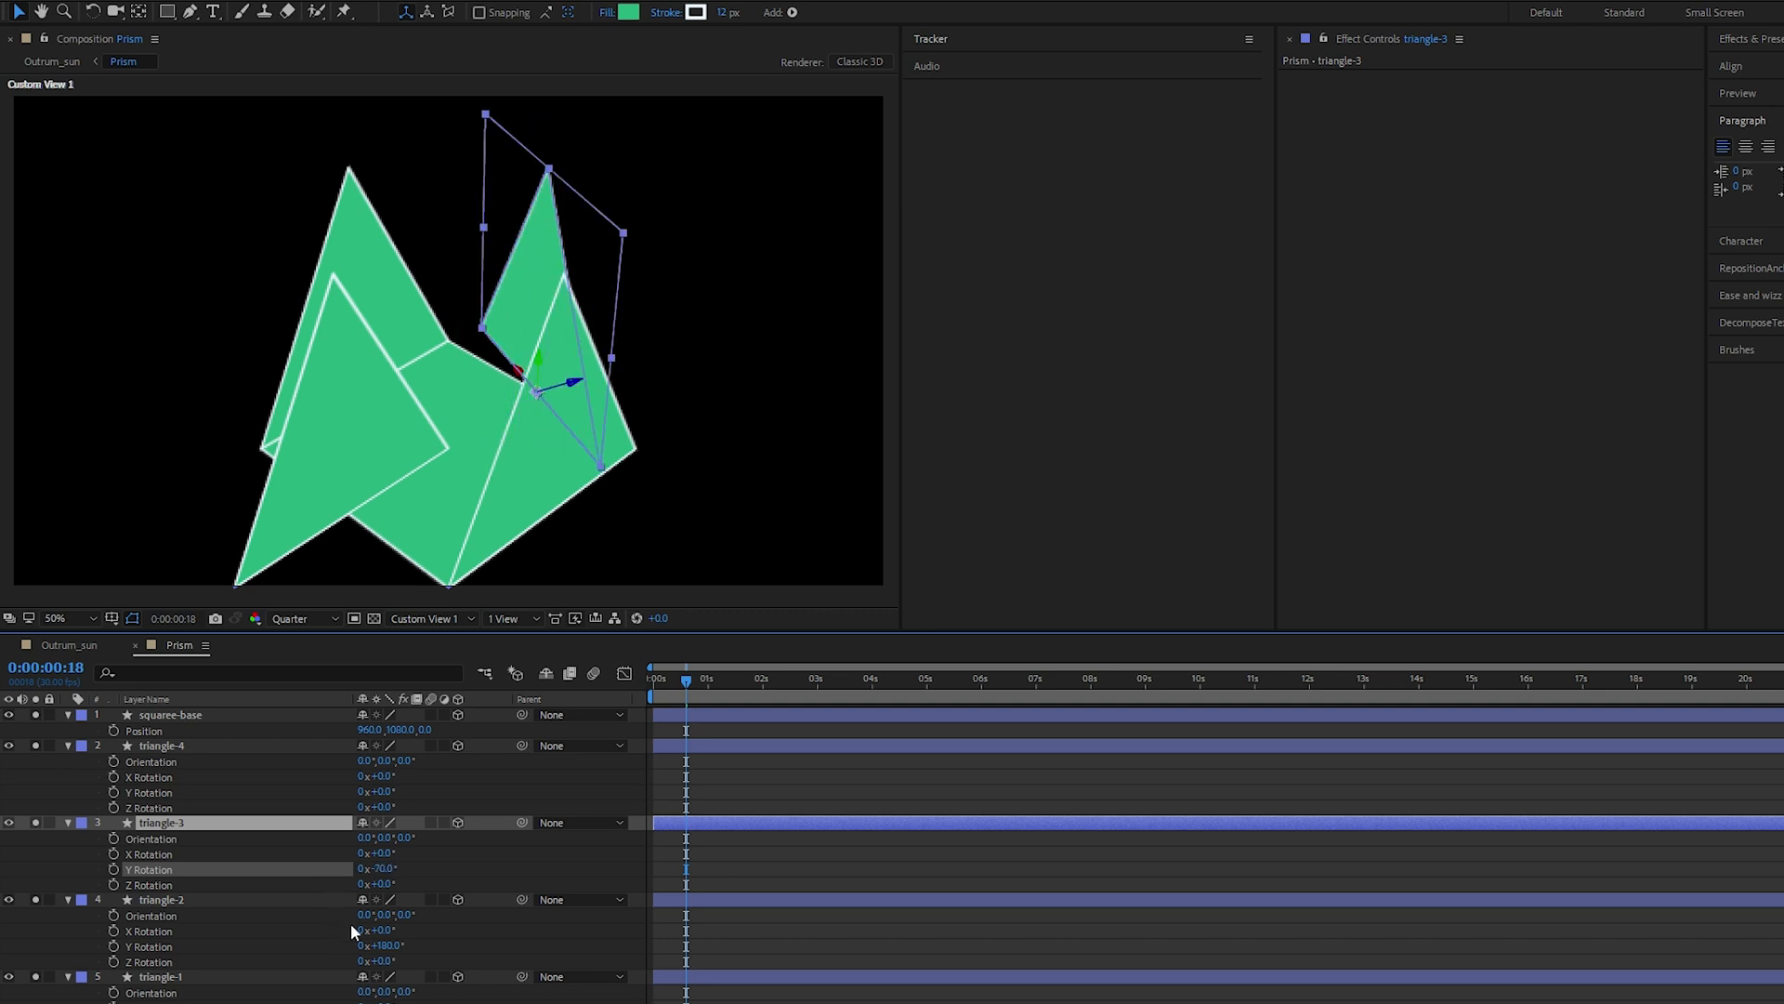
{"action": "double_click", "coordinate": [387, 868]}
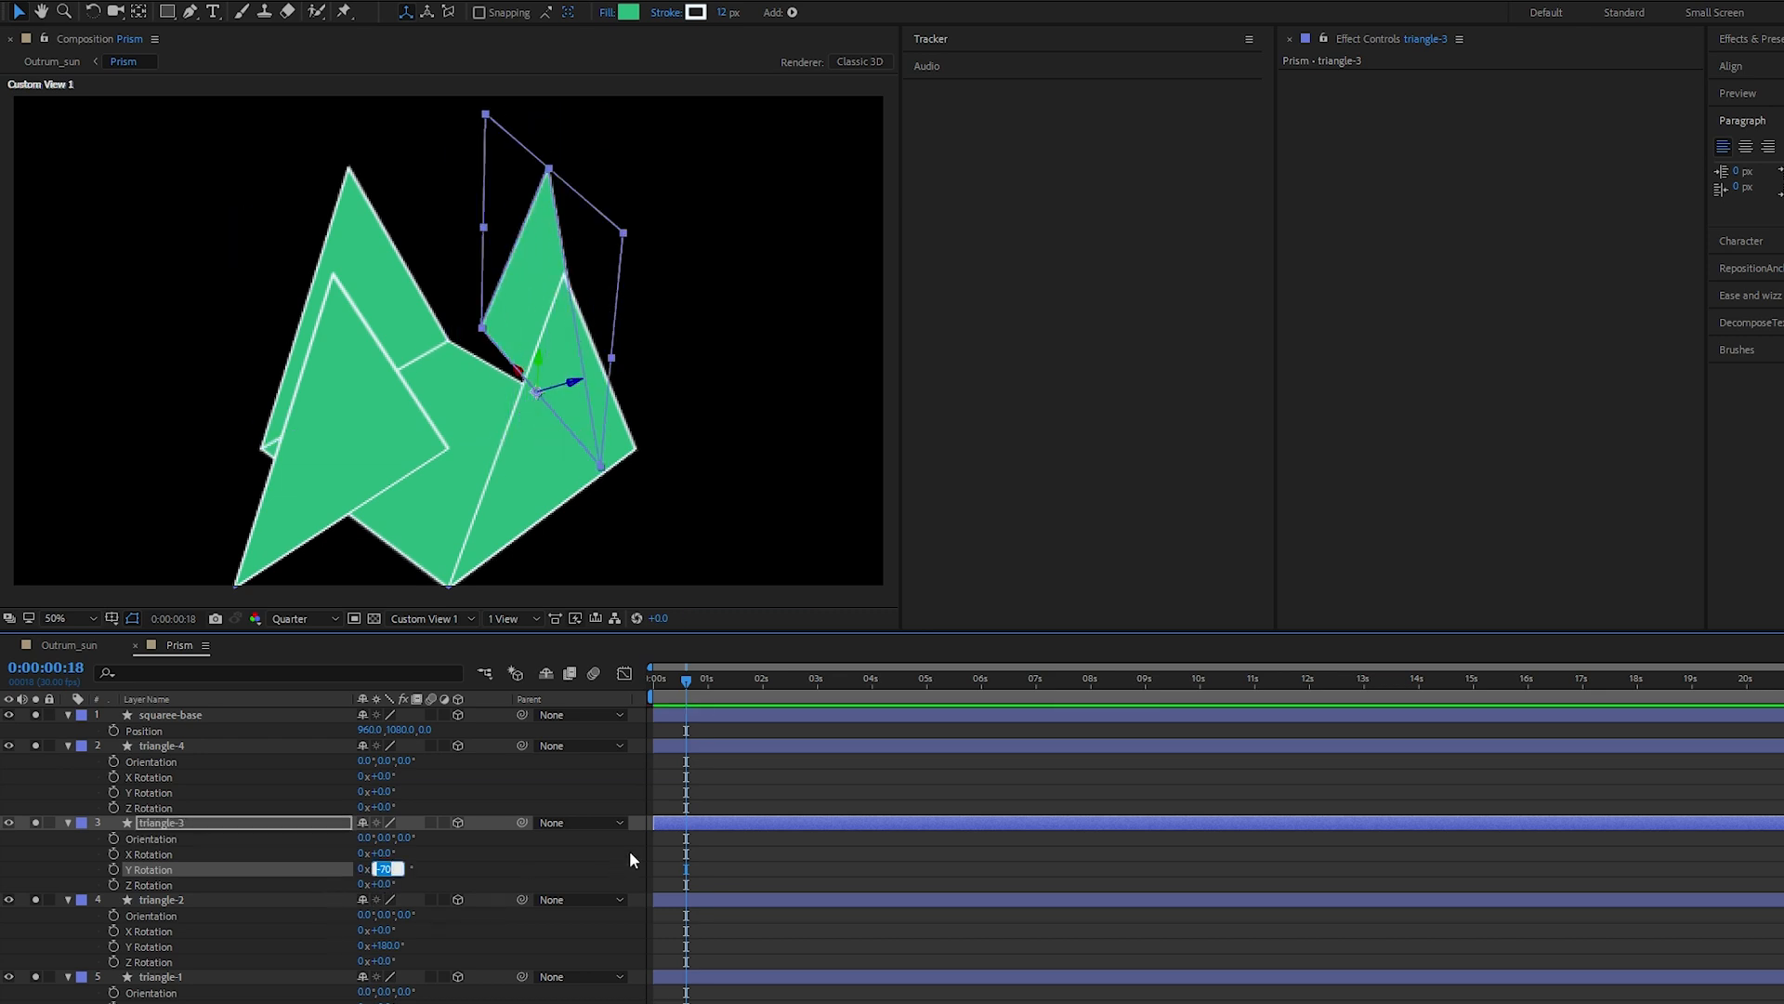
{"action": "type", "text": "-910"}
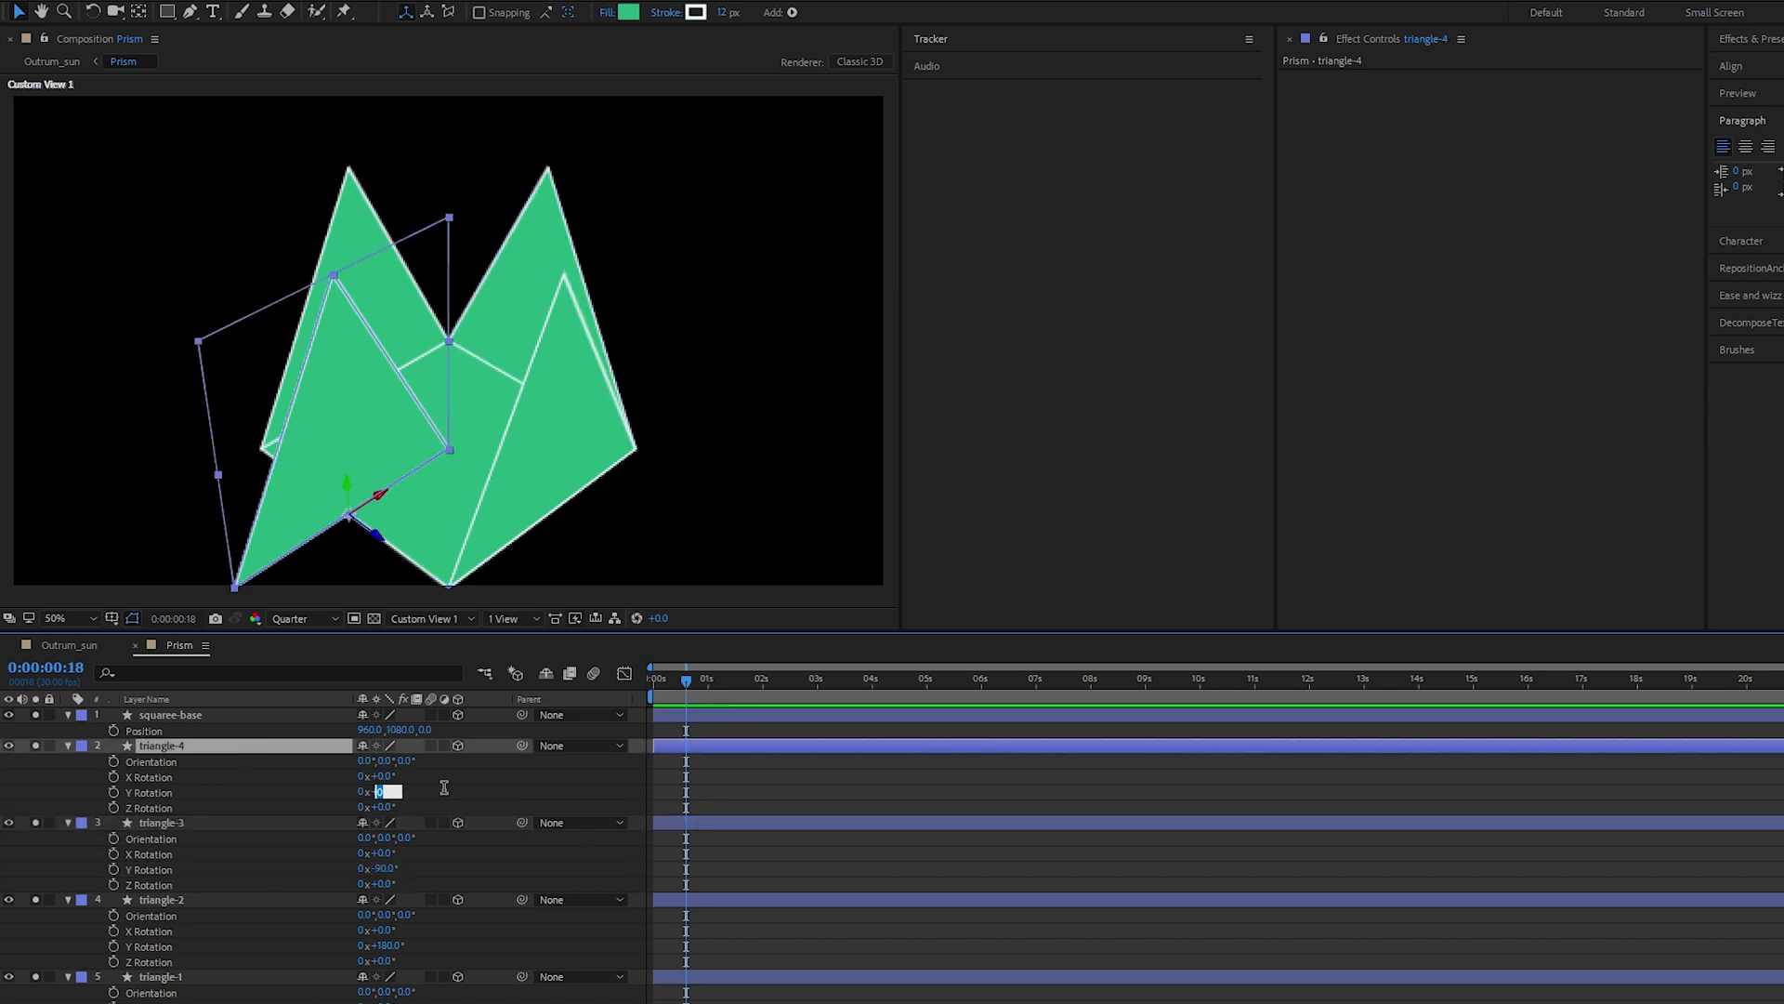
{"action": "type", "text": "90.0°"}
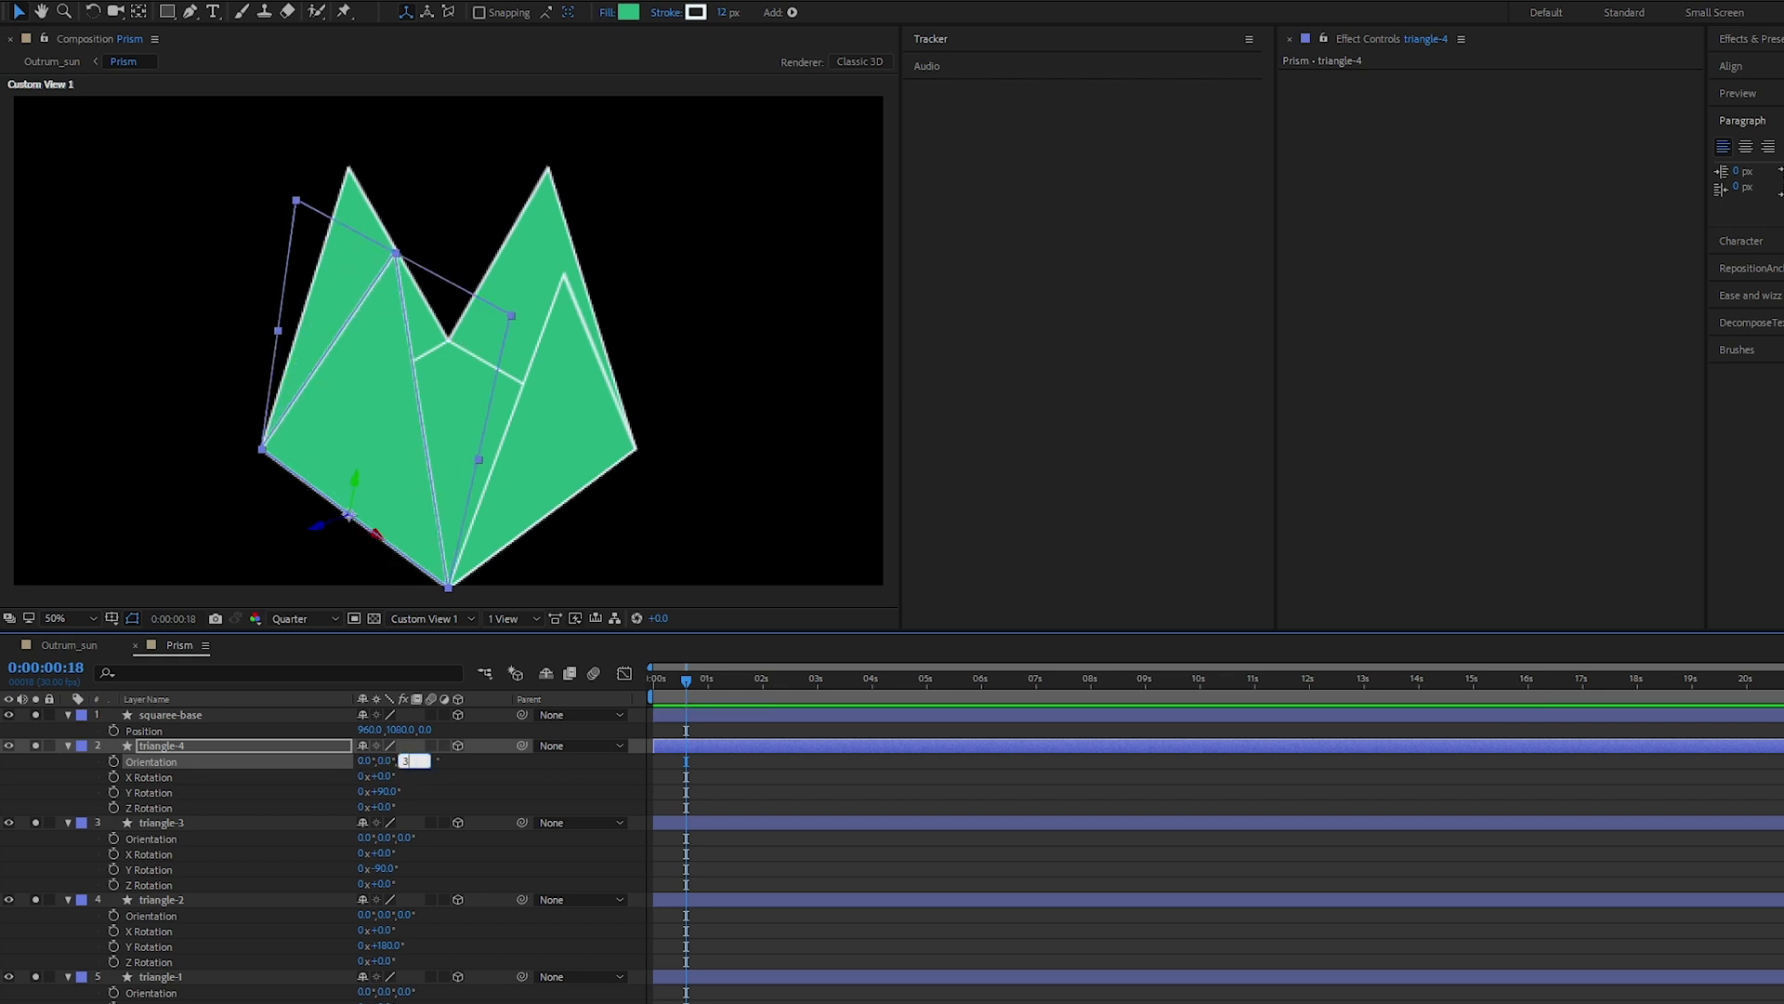
Tilt each triangle 30° inward via Orientation so their tips meet in a pyramid
{"action": "type", "text": "30.0"}
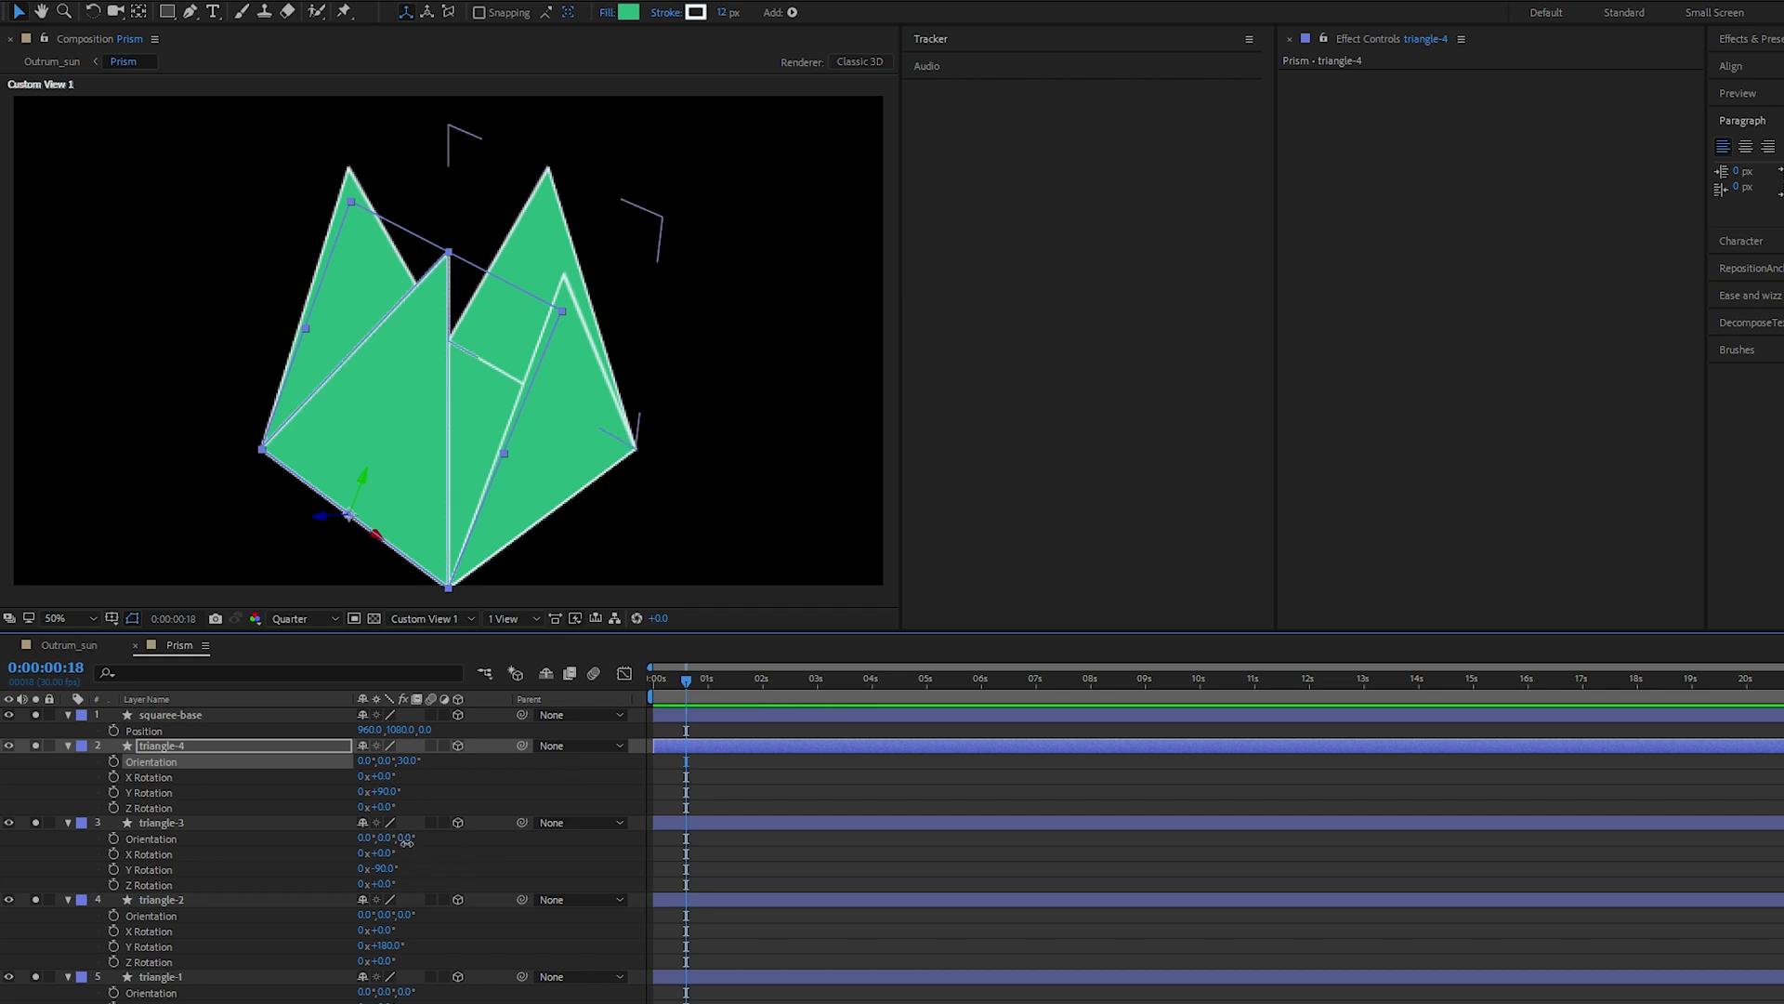
{"action": "double_click", "coordinate": [408, 838]}
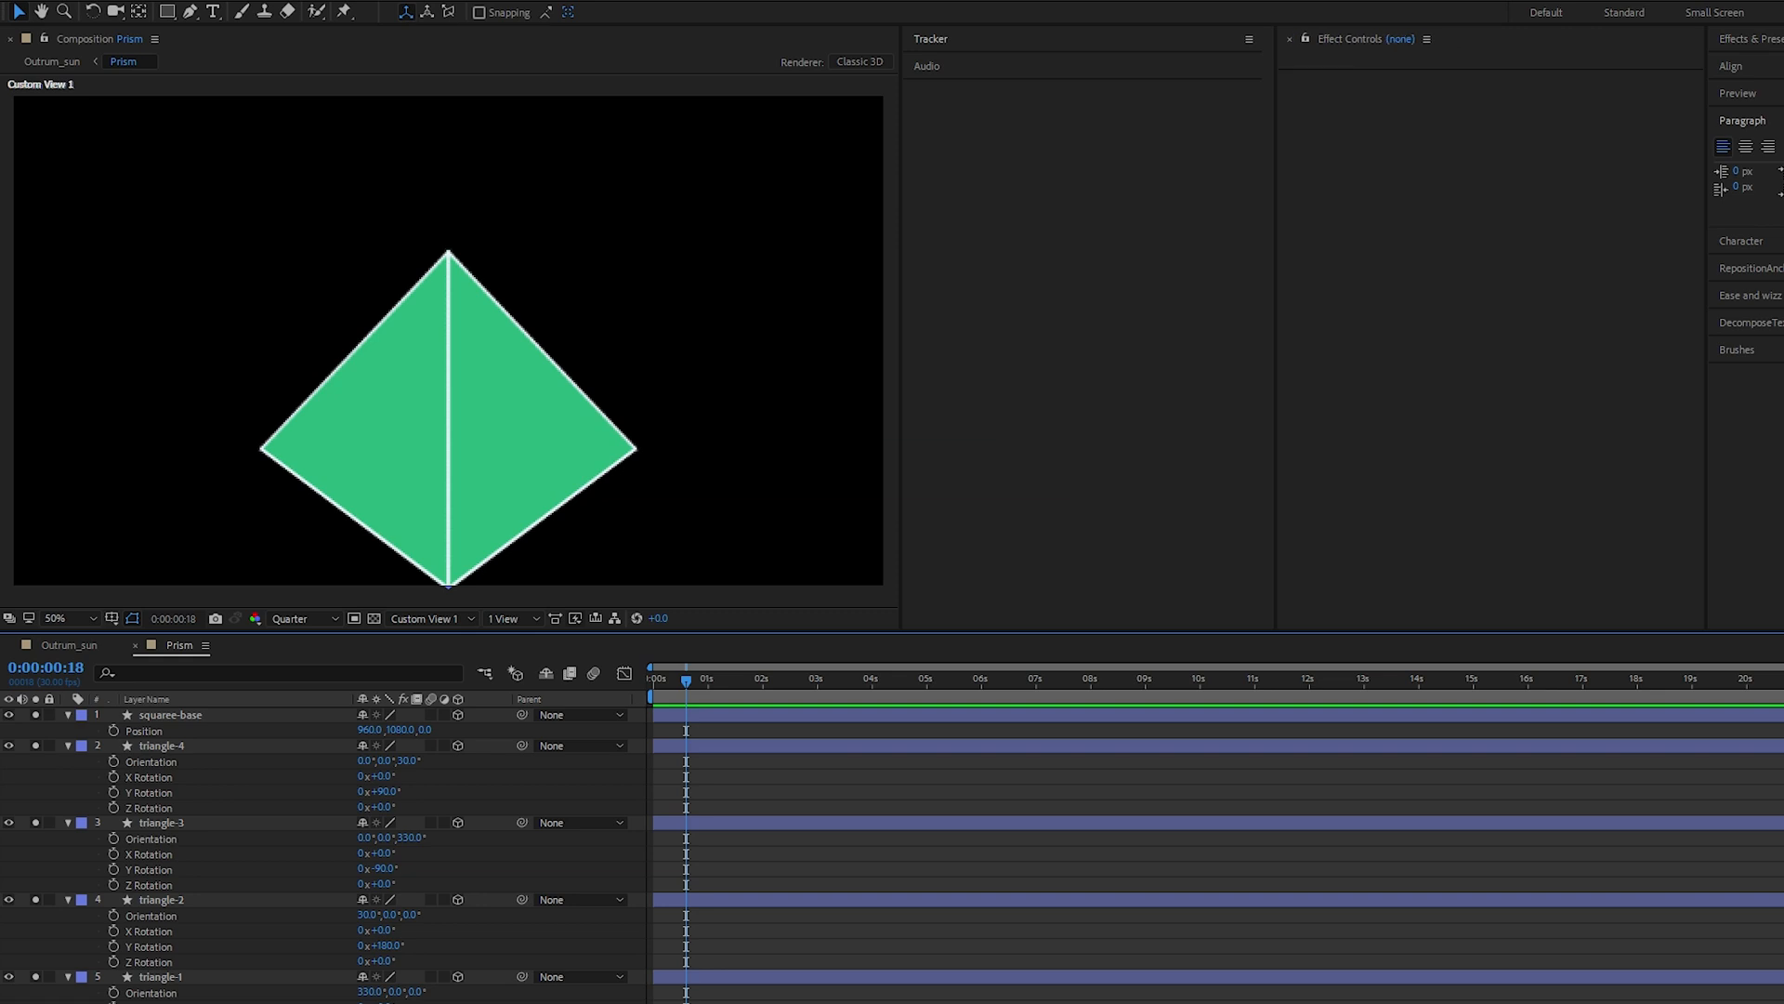
Create a null object, view it through Active Camera, and name it Control
{"action": "key", "text": "ctrl+alt+shift+y"}
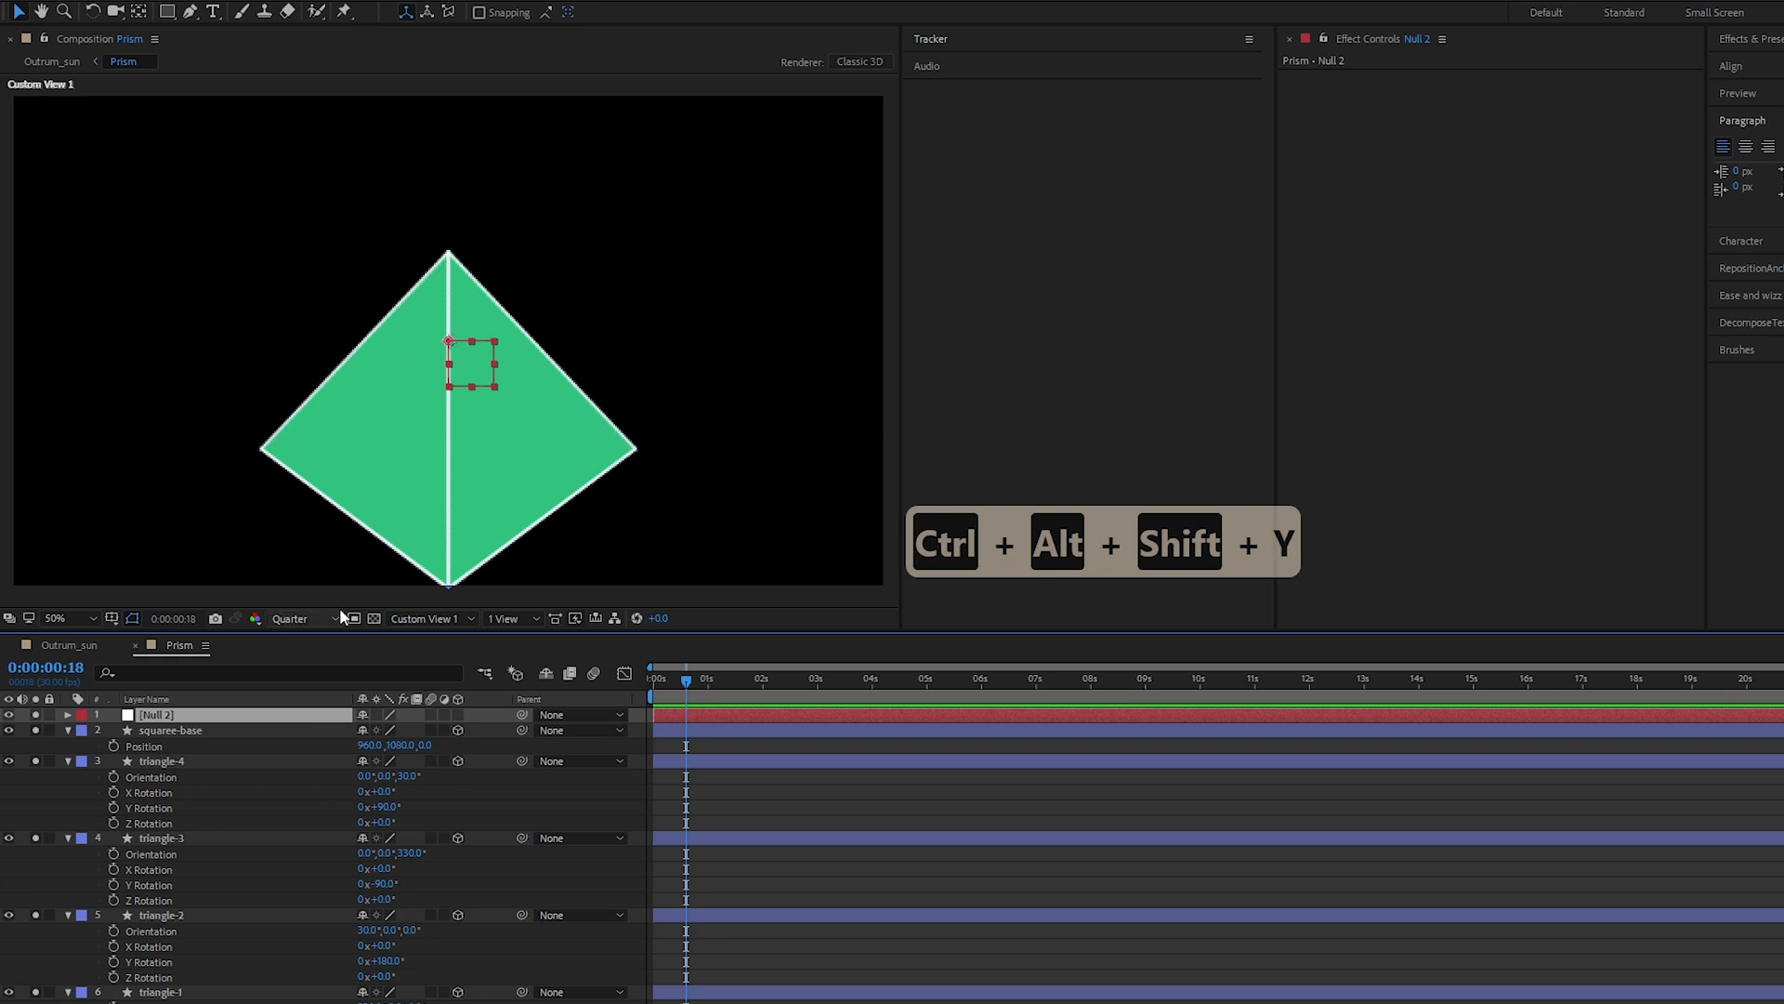
{"action": "left_click", "coordinate": [423, 617]}
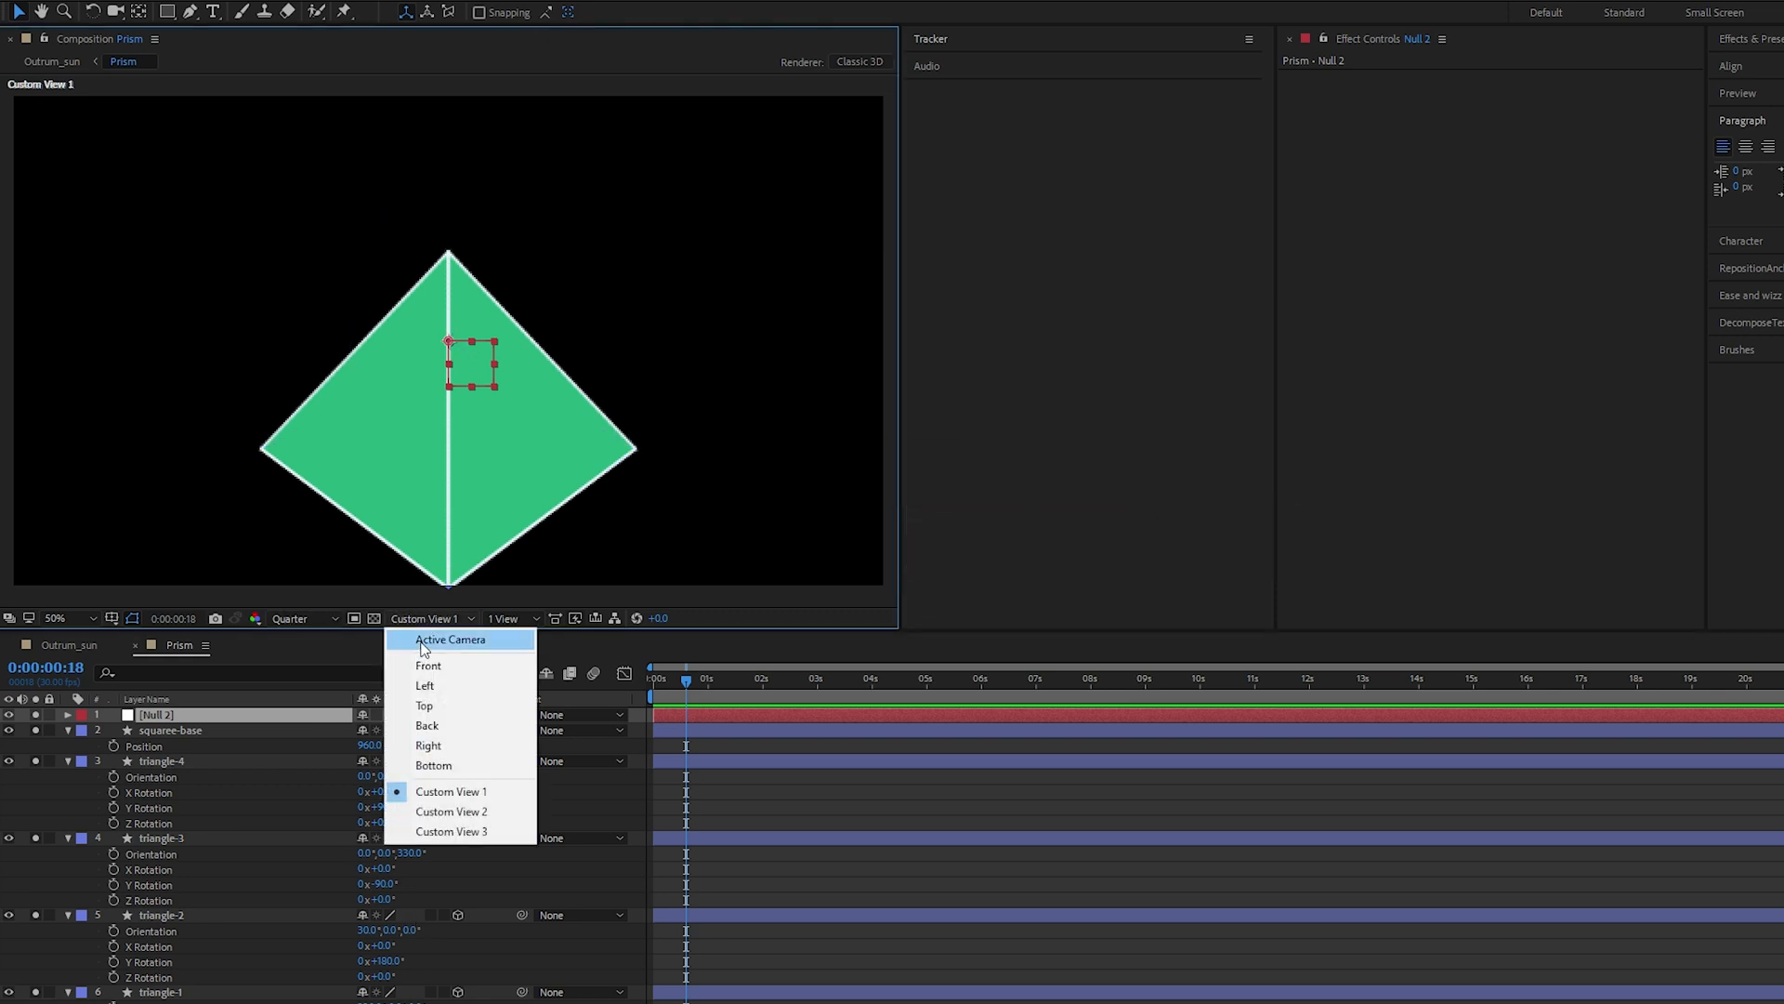
{"action": "left_click", "coordinate": [448, 638]}
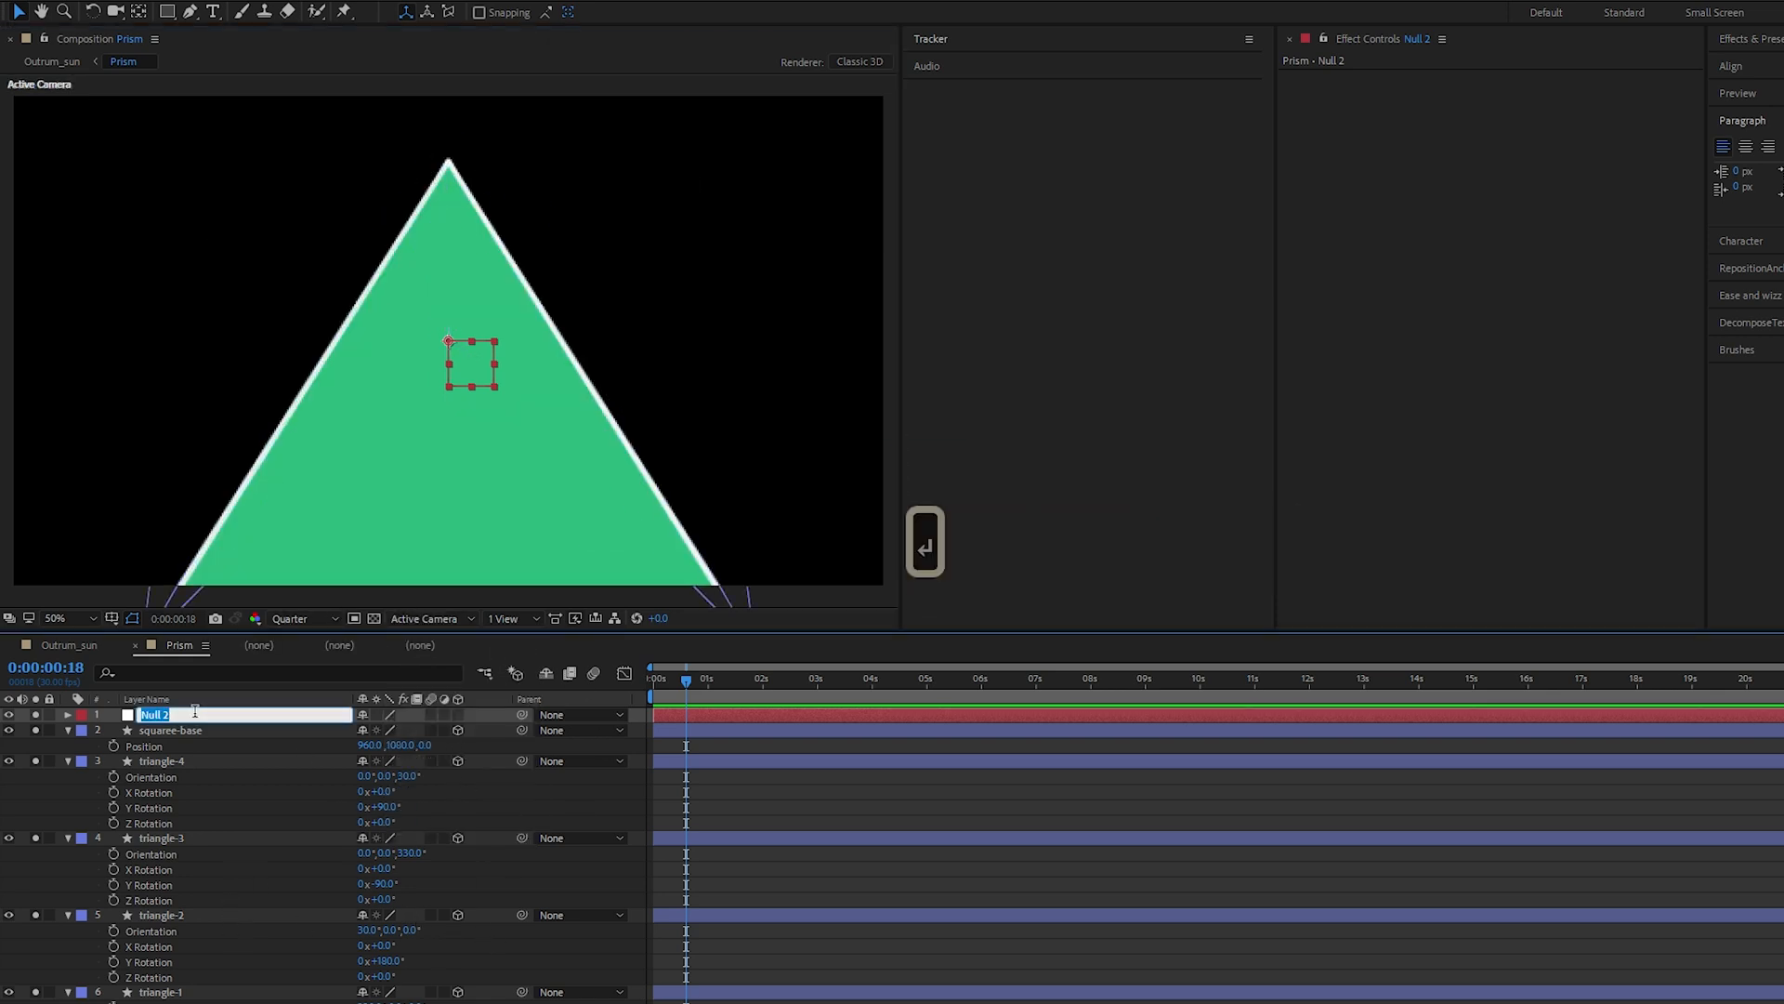
{"action": "type", "text": "C"}
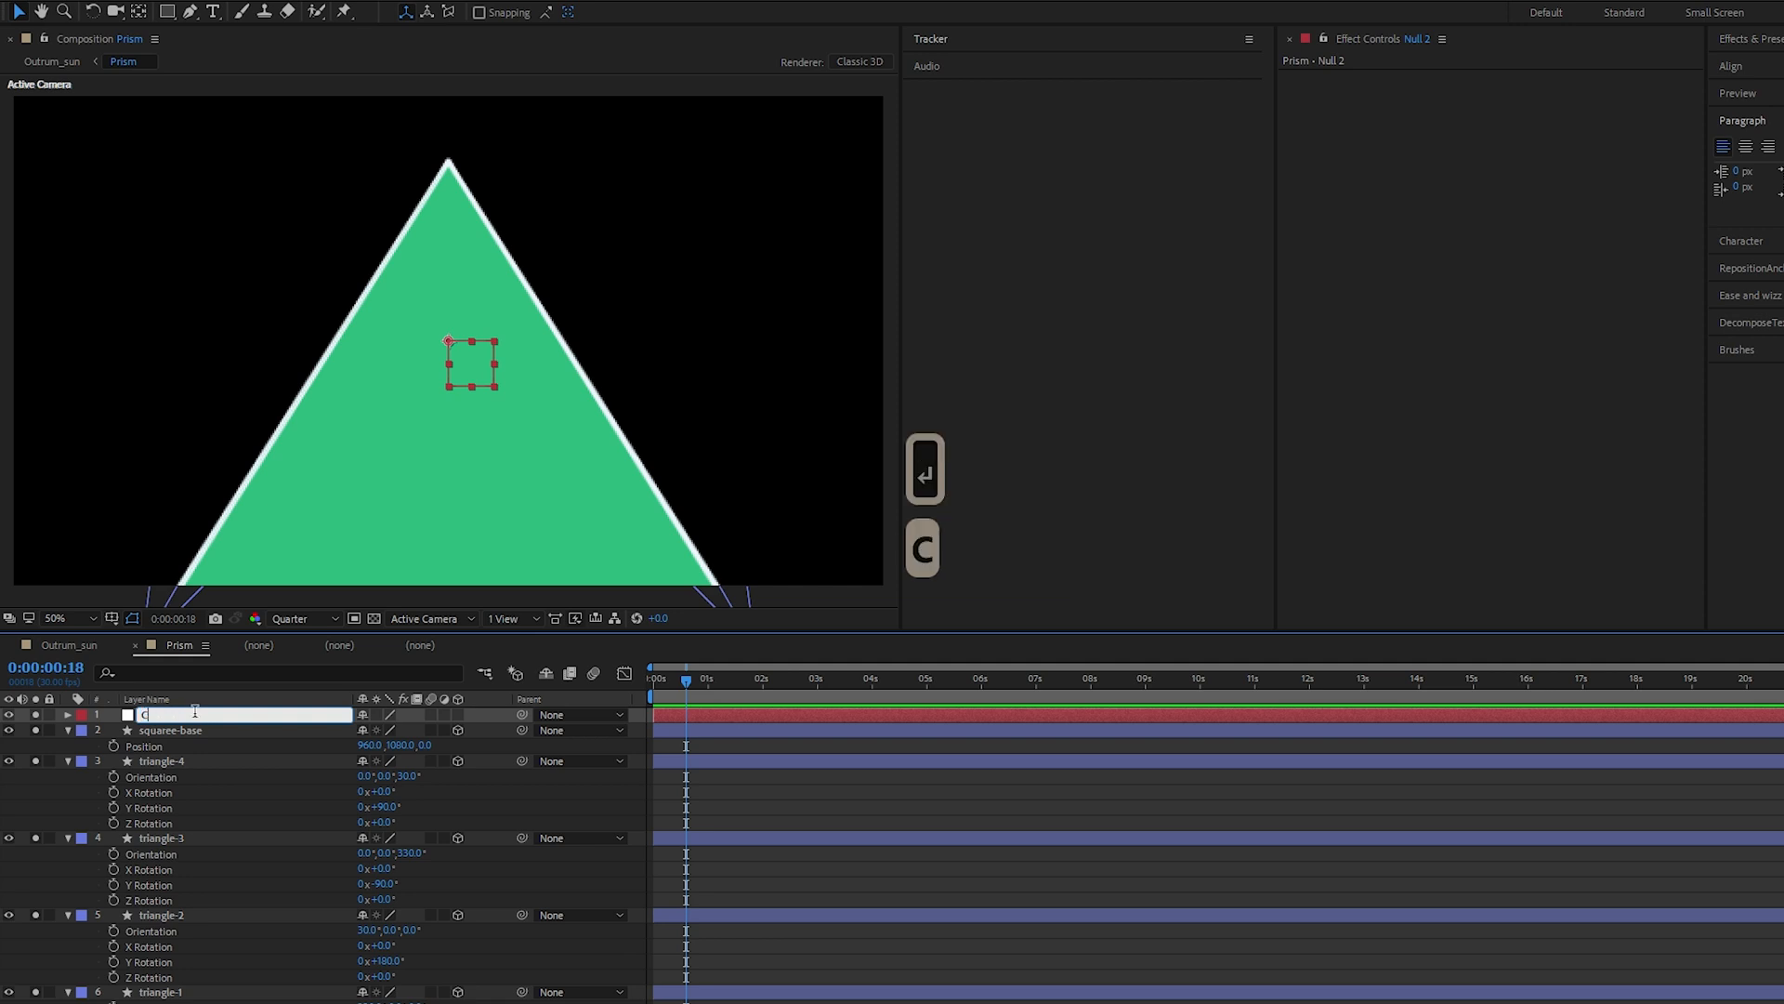
{"action": "type", "text": "ontrol"}
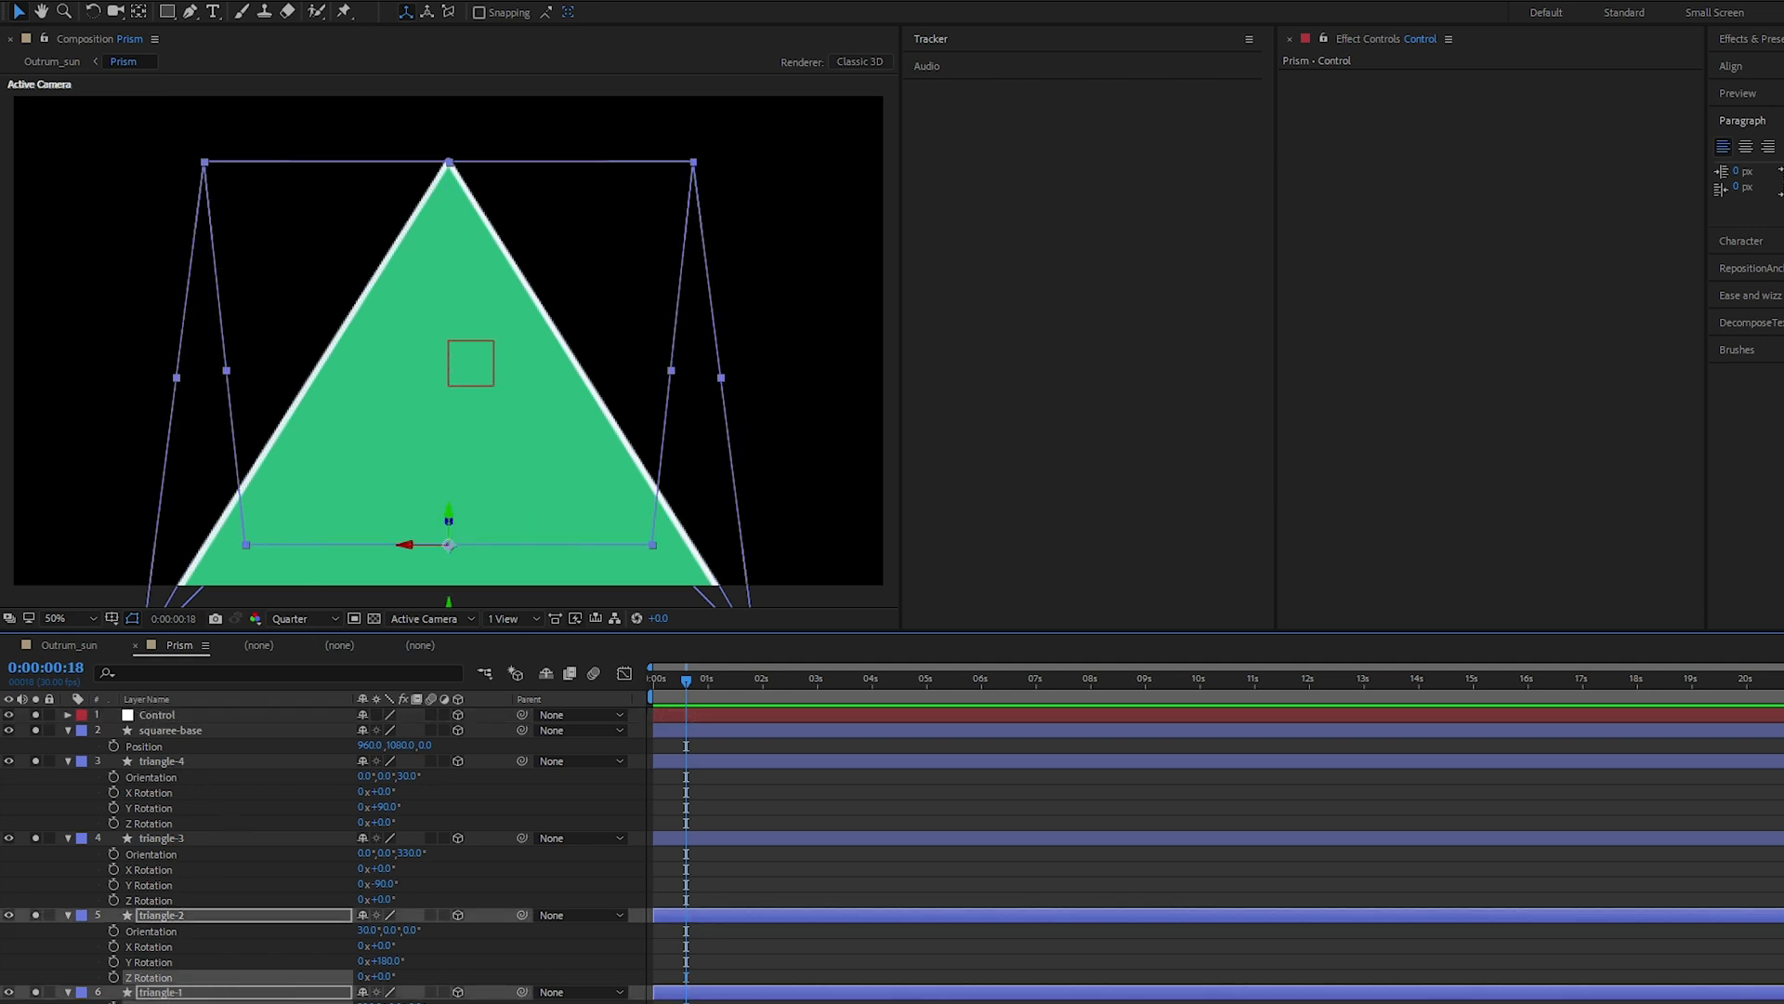
Parent the square base and all four triangles to the Control null
{"action": "key", "text": "ctrl+a"}
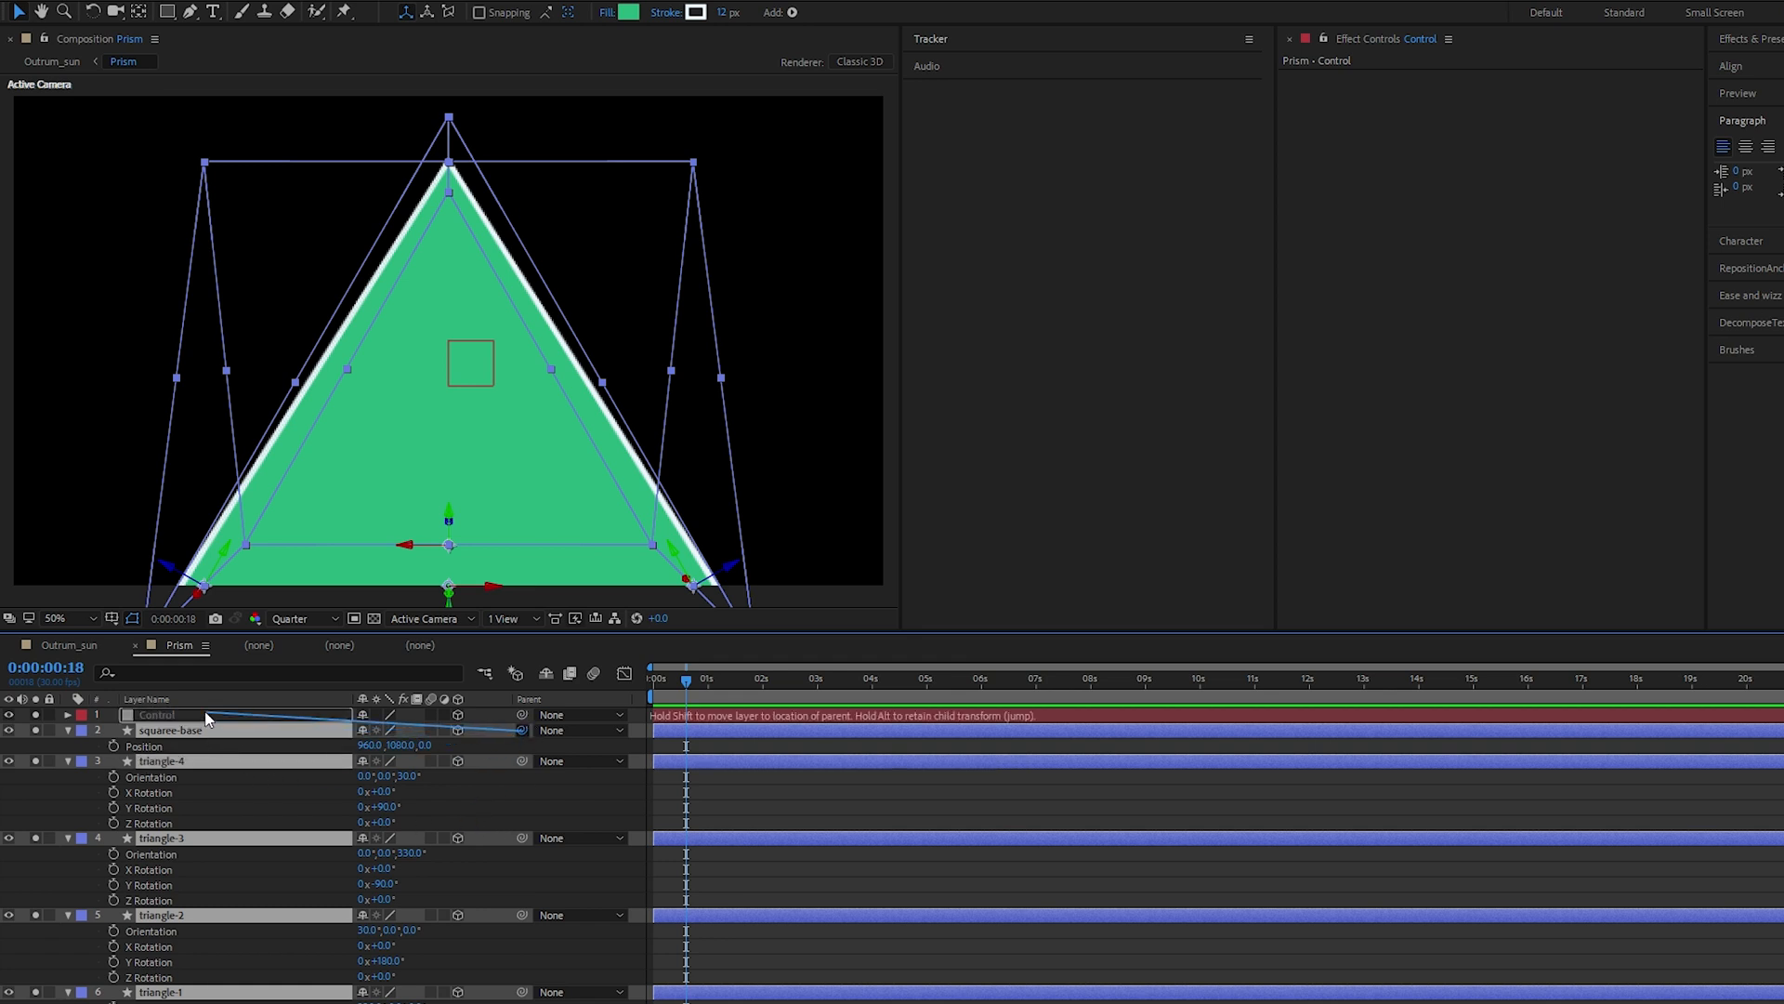
{"action": "key", "text": "ctrl+a"}
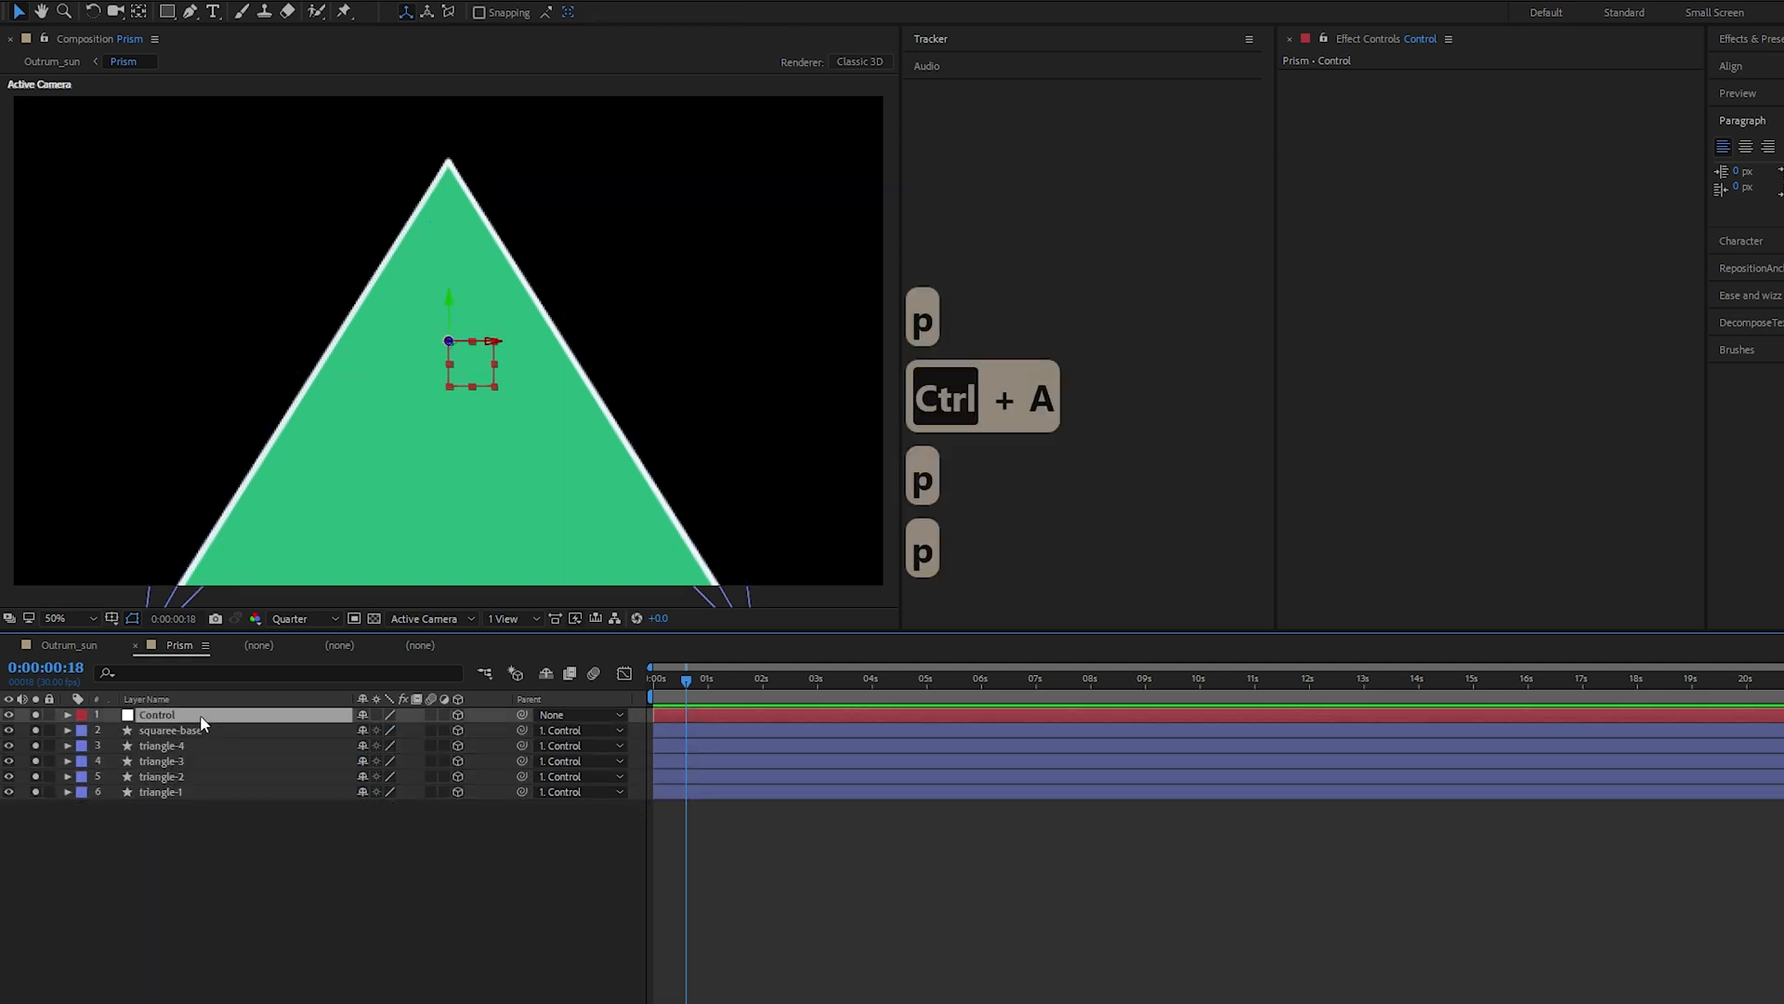
Separate Control's position into X, Y, Z and set it to 960, -160, 7733
{"action": "key", "text": "p"}
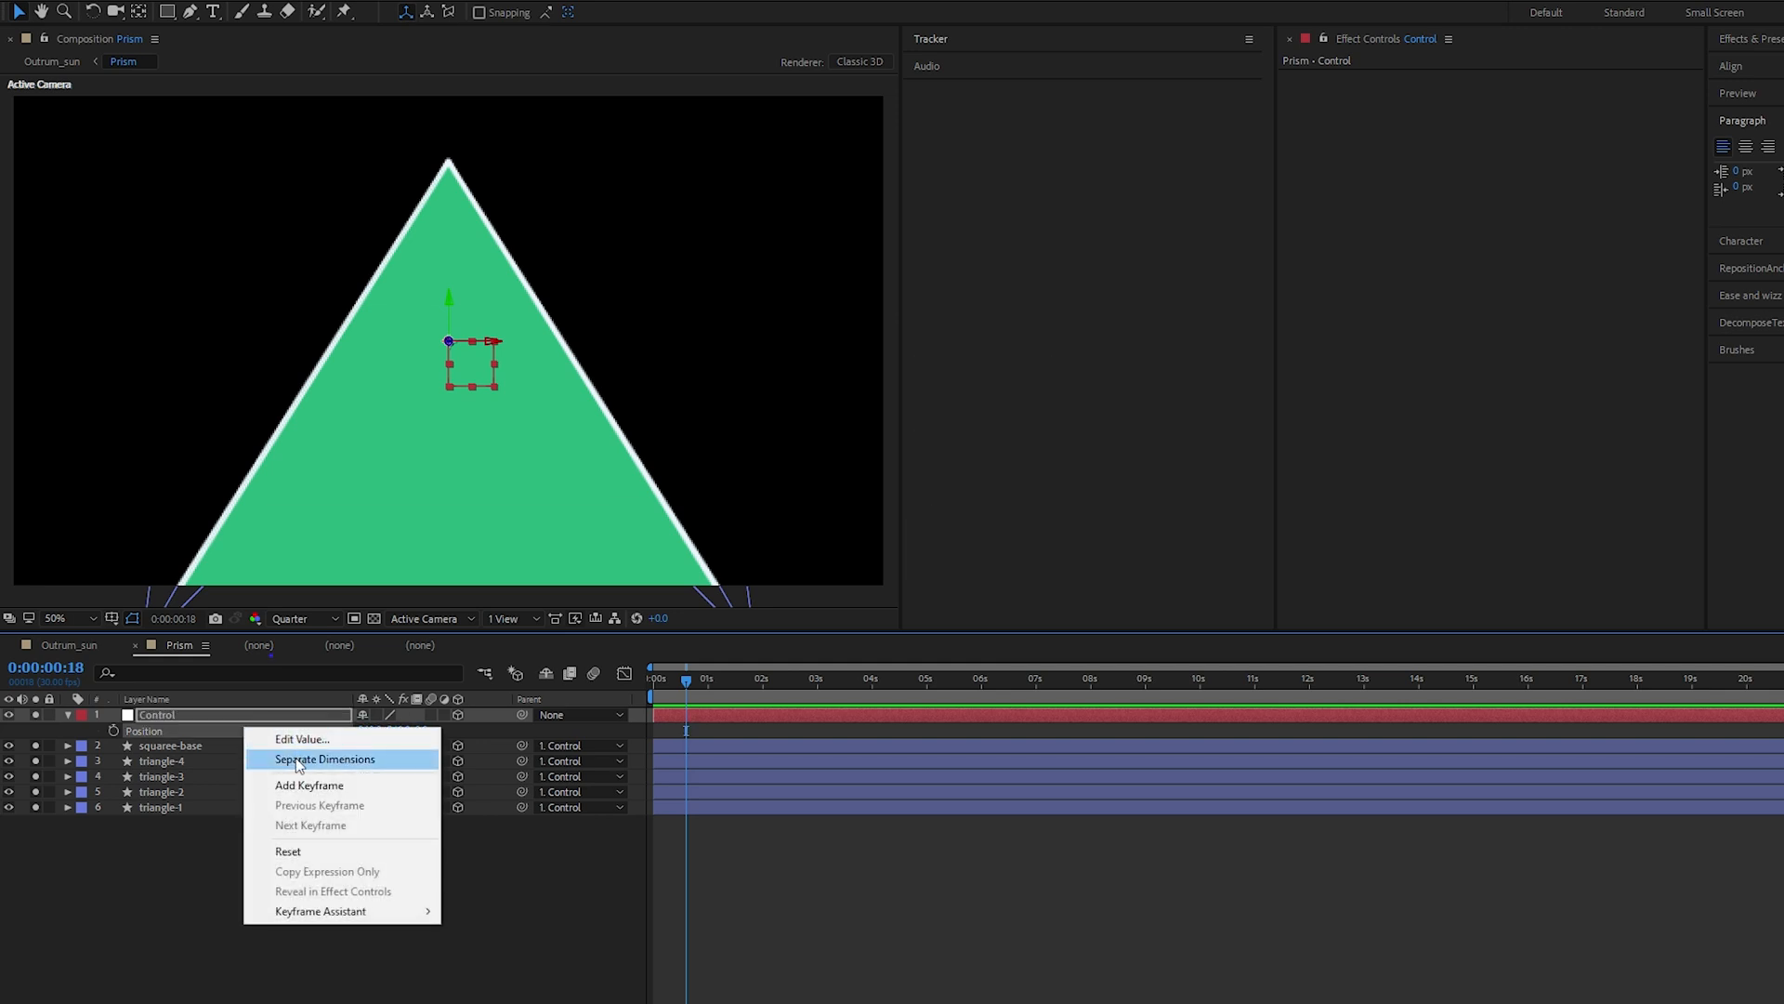
{"action": "left_click", "coordinate": [323, 758]}
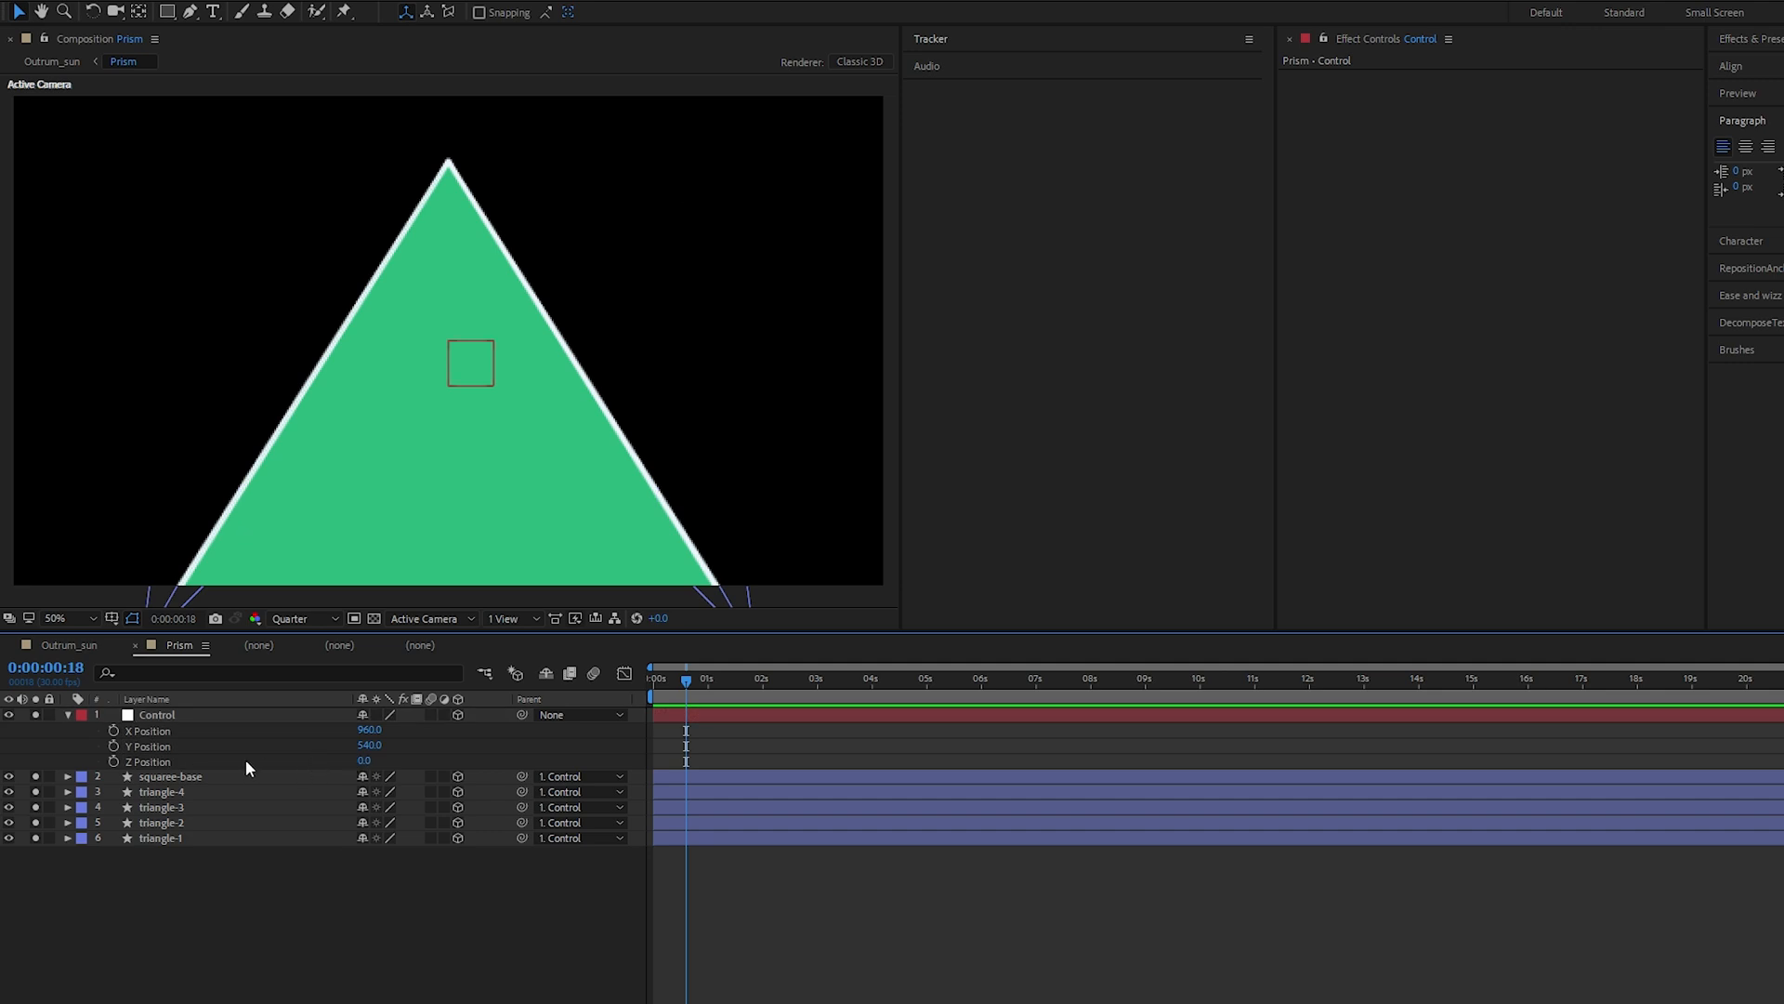
{"action": "left_click", "coordinate": [156, 713]}
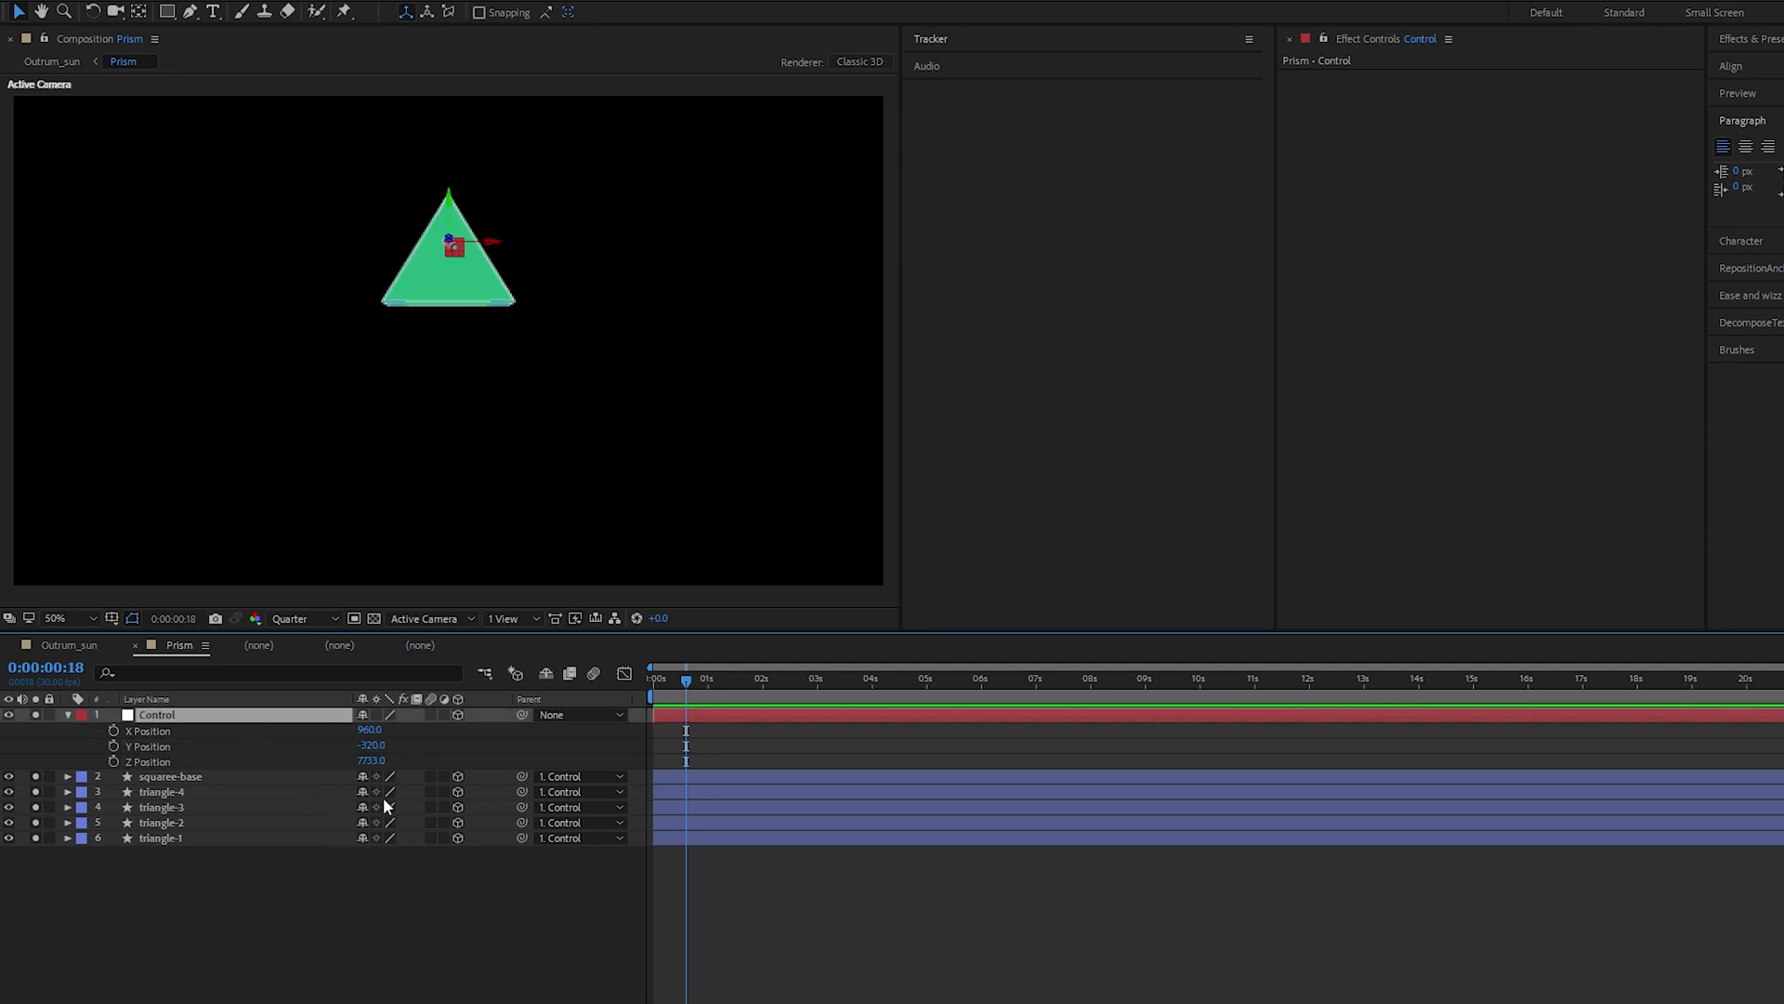
Set Control's X Orientation to 180°, flipping the prism upside down
{"action": "key", "text": "r"}
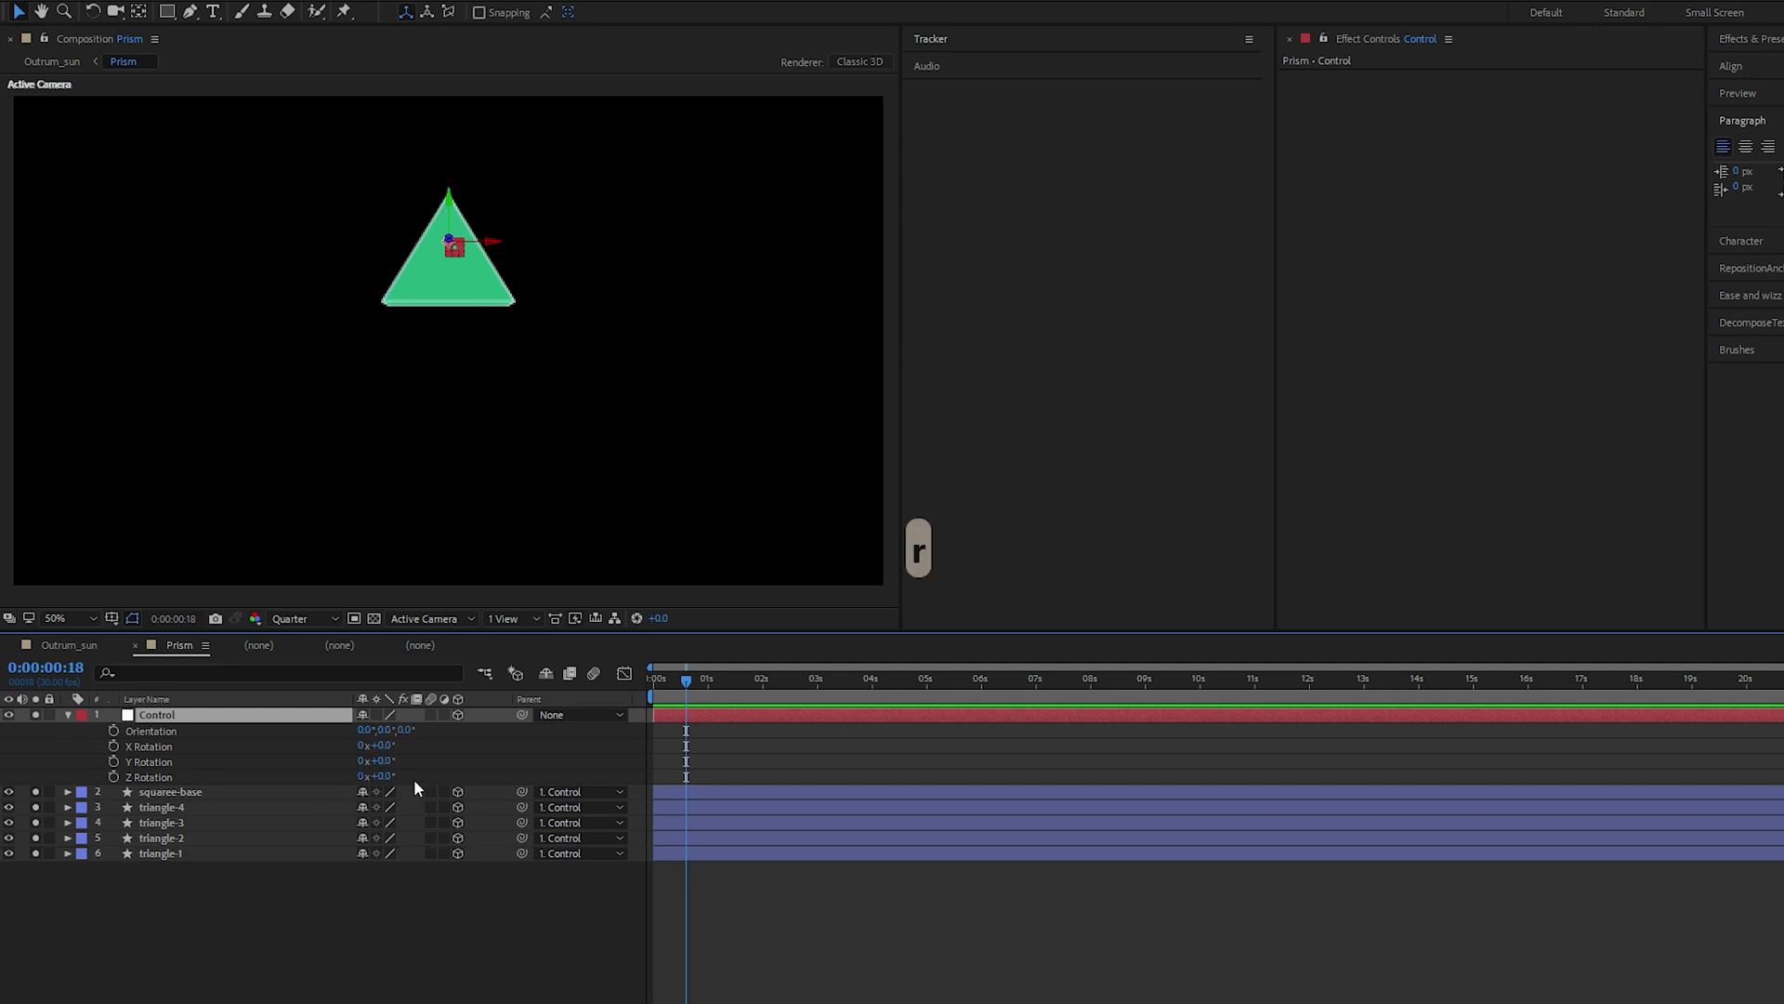
{"action": "mouse_move", "coordinate": [312, 764]}
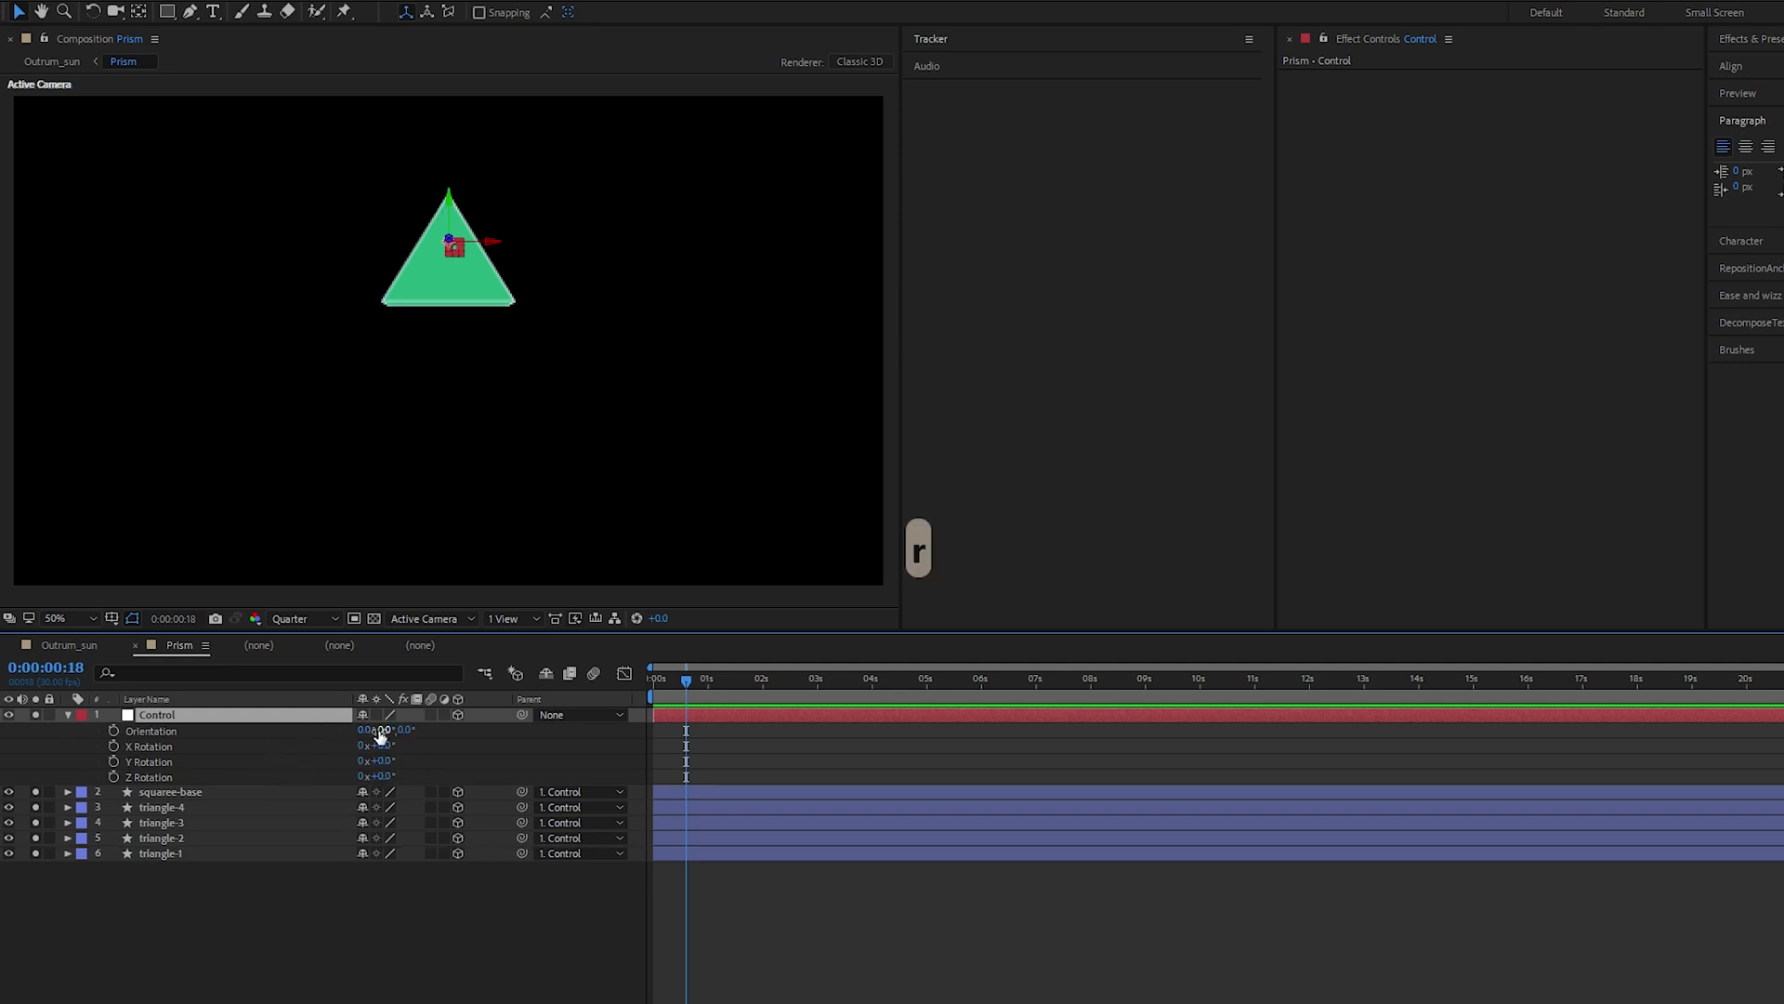
{"action": "key", "text": "ctrl+z"}
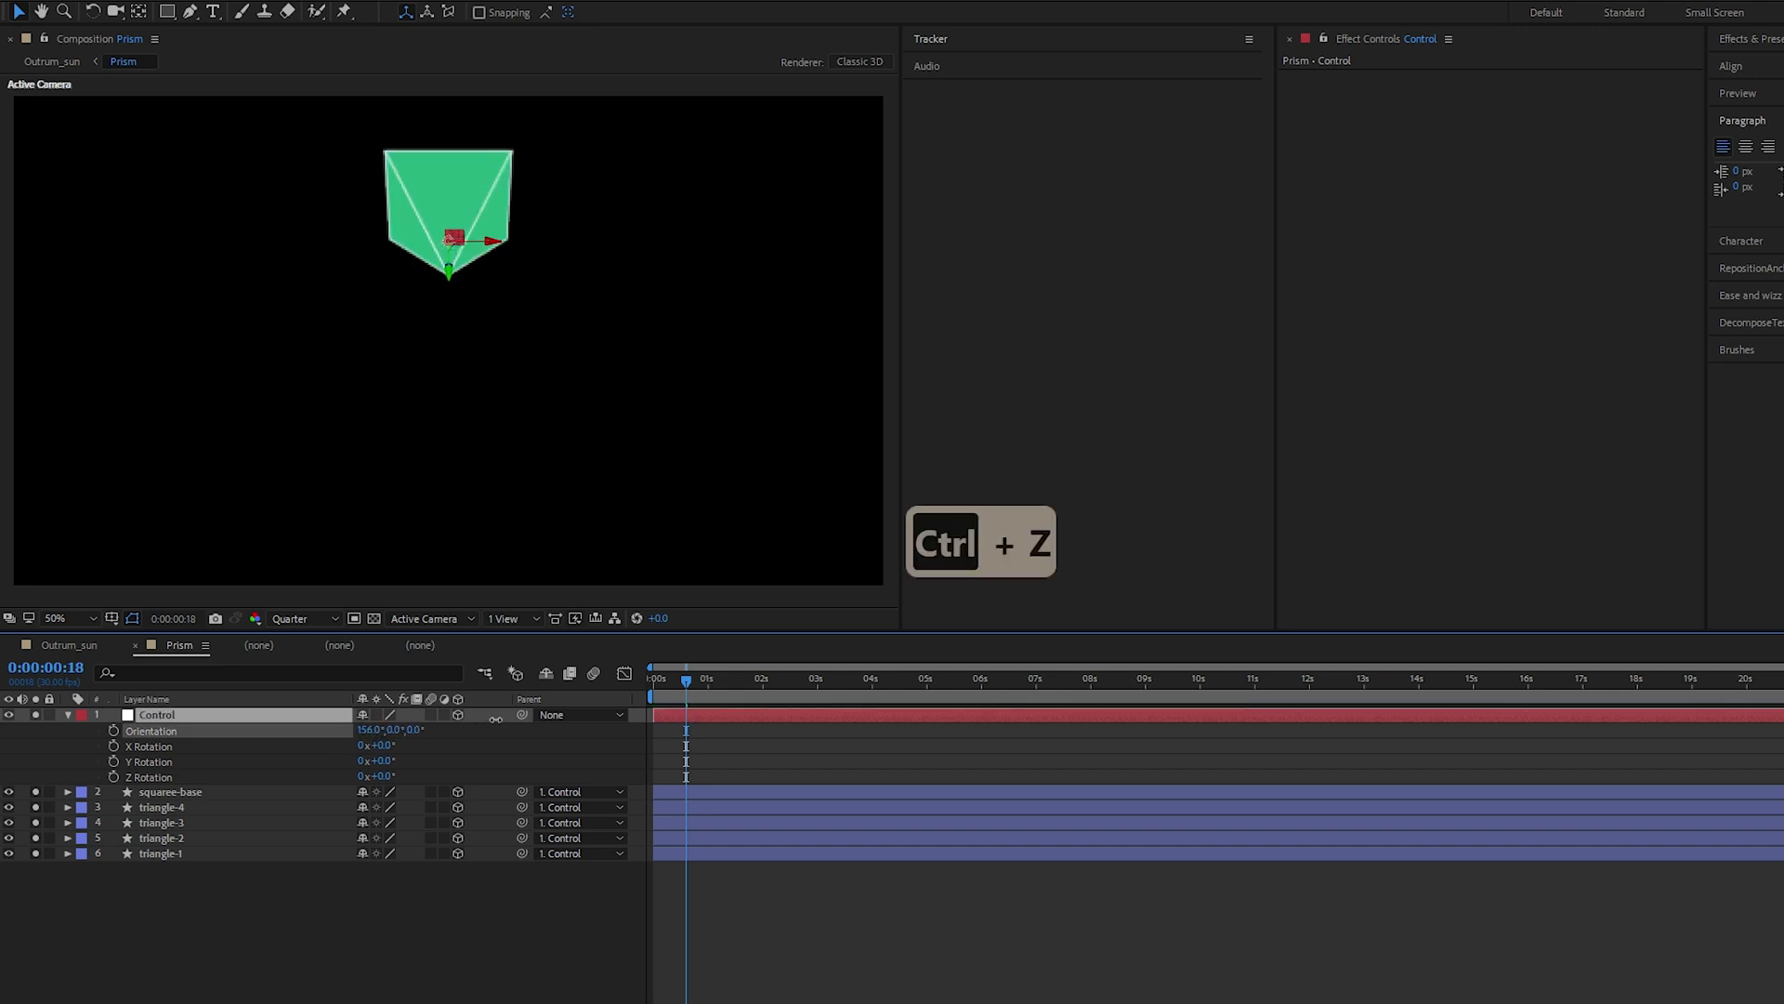
{"action": "key", "text": "ctrl+z"}
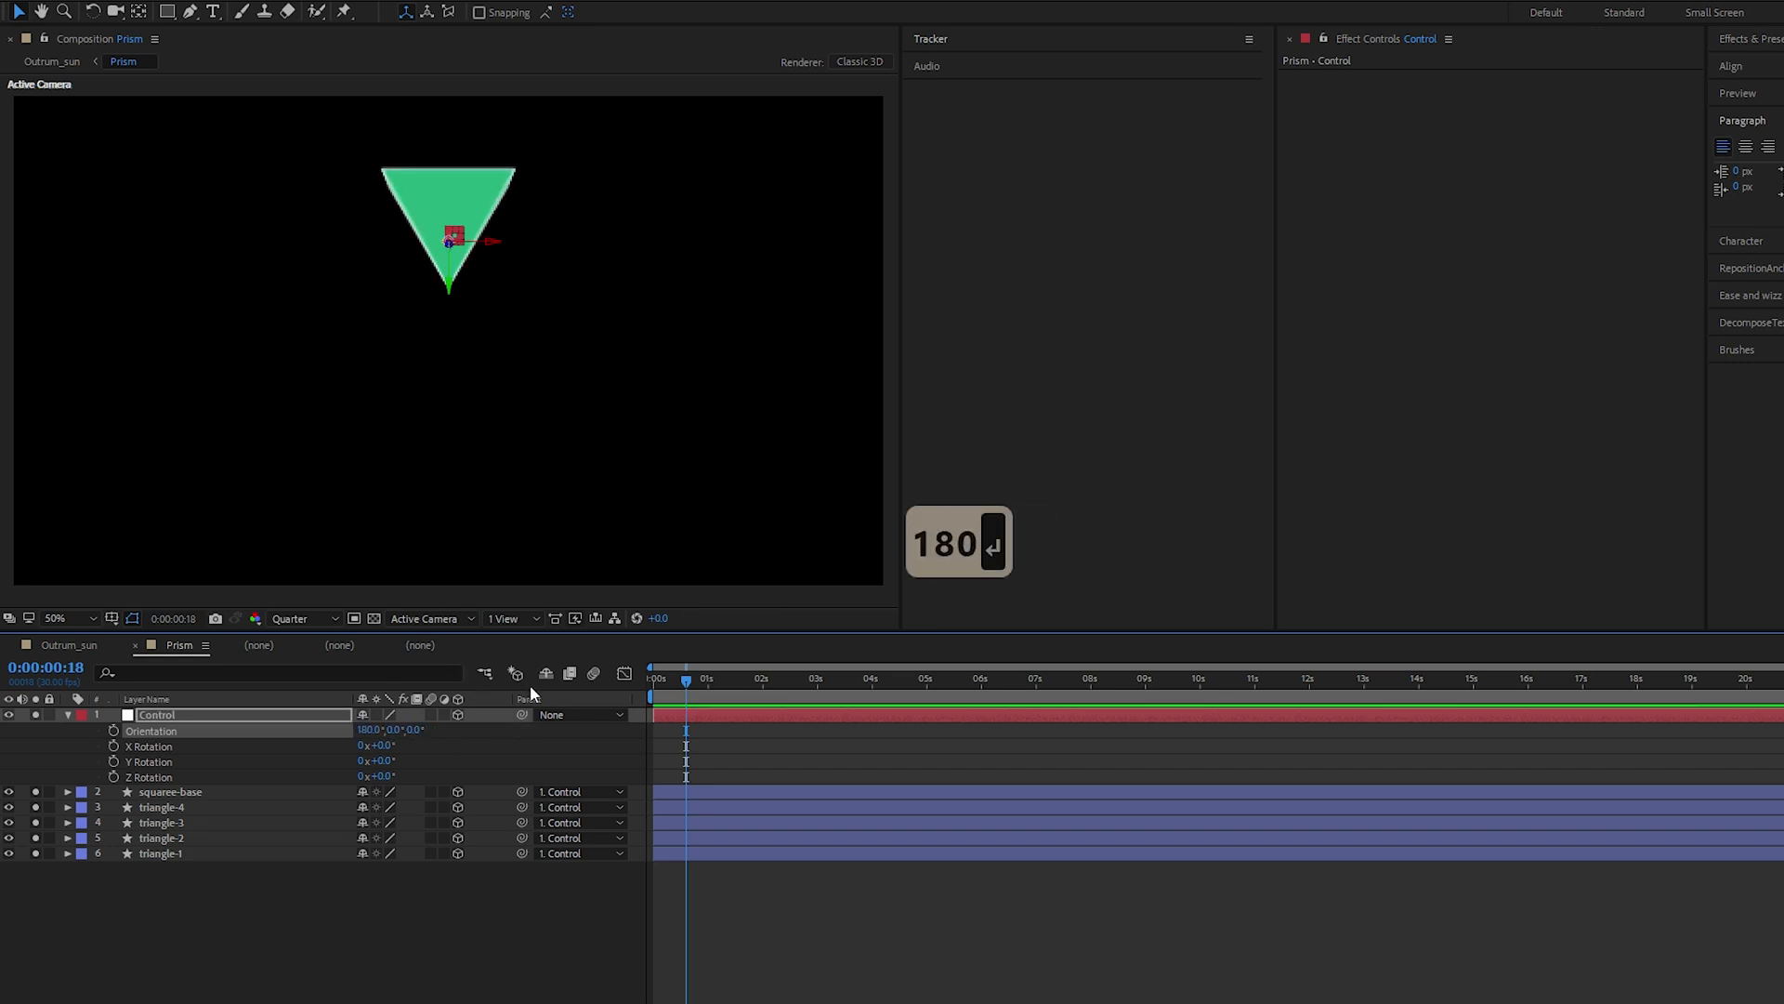
{"action": "key", "text": "Home"}
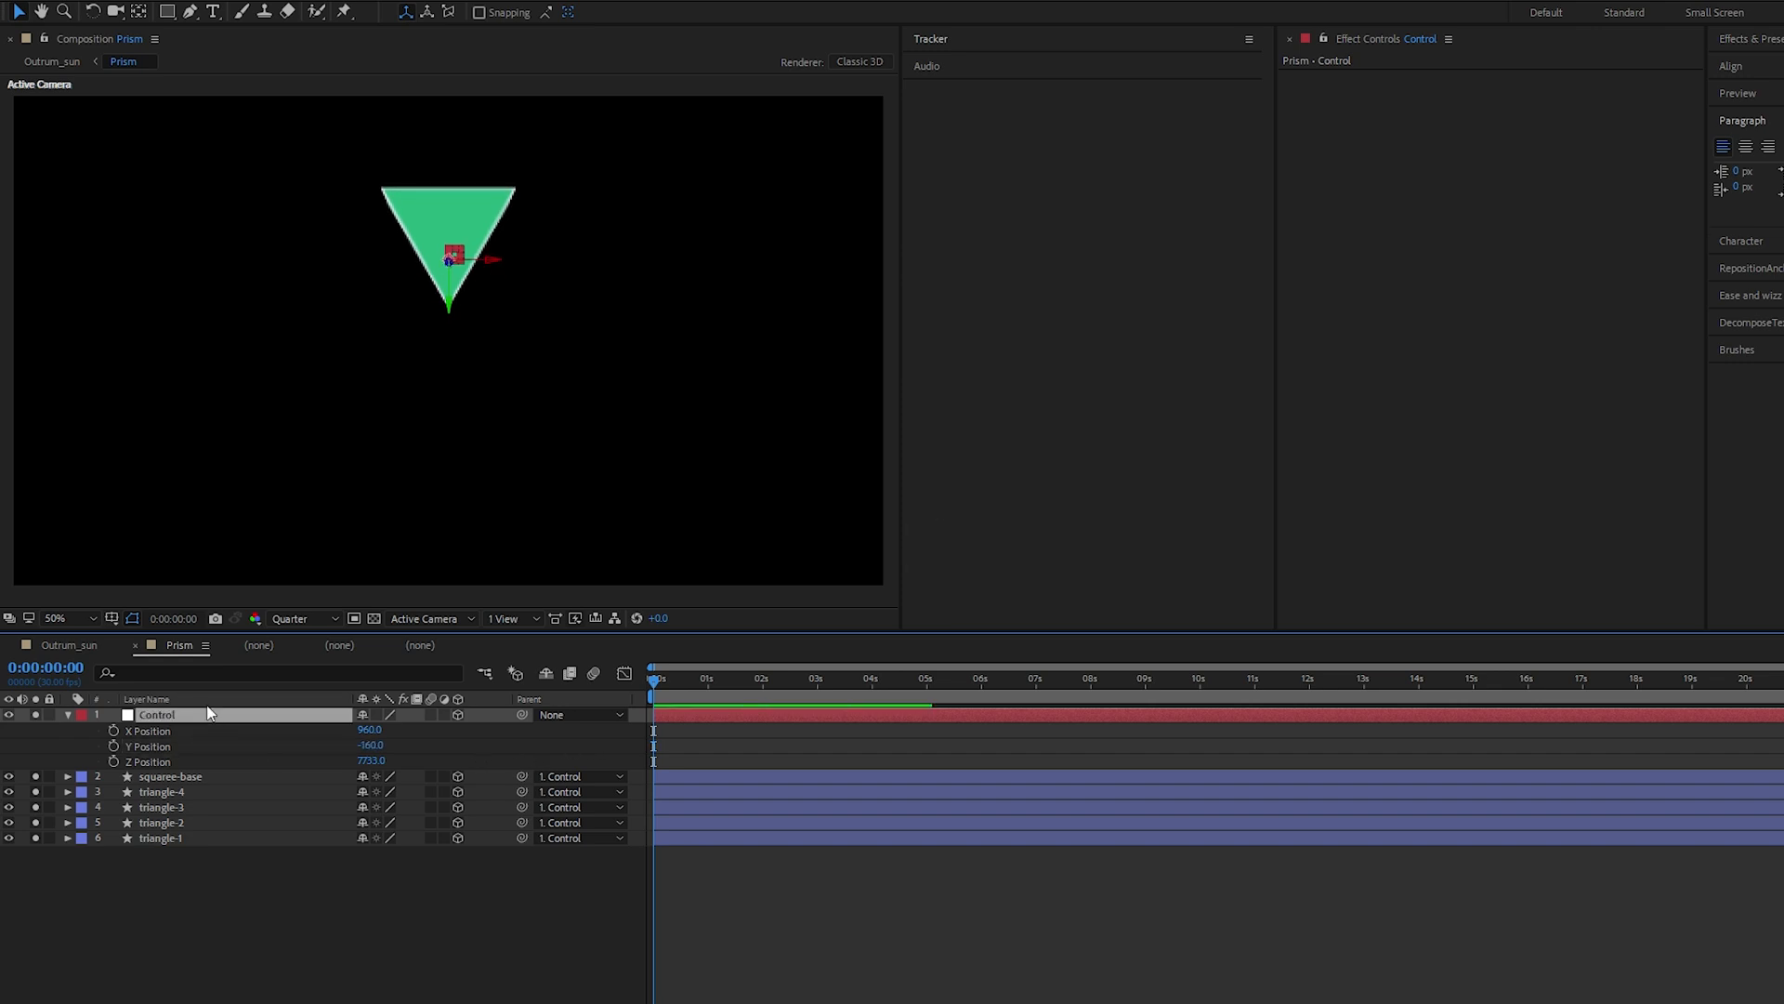
Drive Control's Y Rotation with the expression time*30
{"action": "key", "text": "r"}
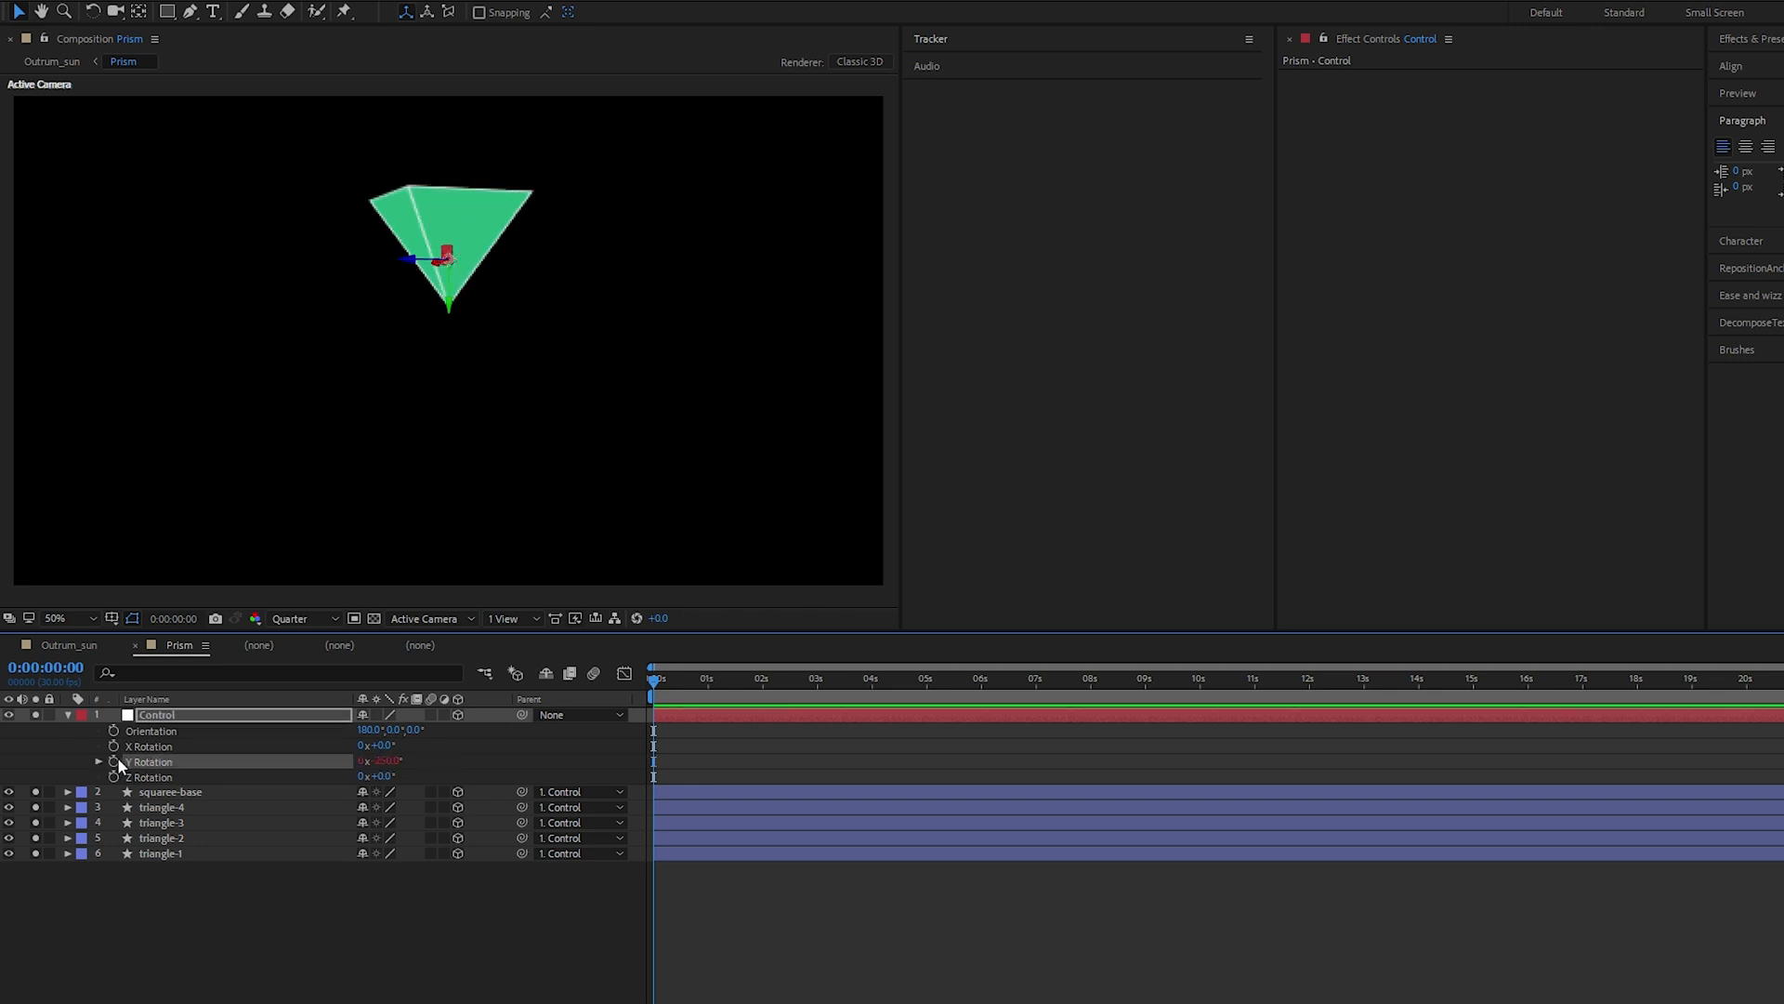
{"action": "left_click", "coordinate": [113, 762]}
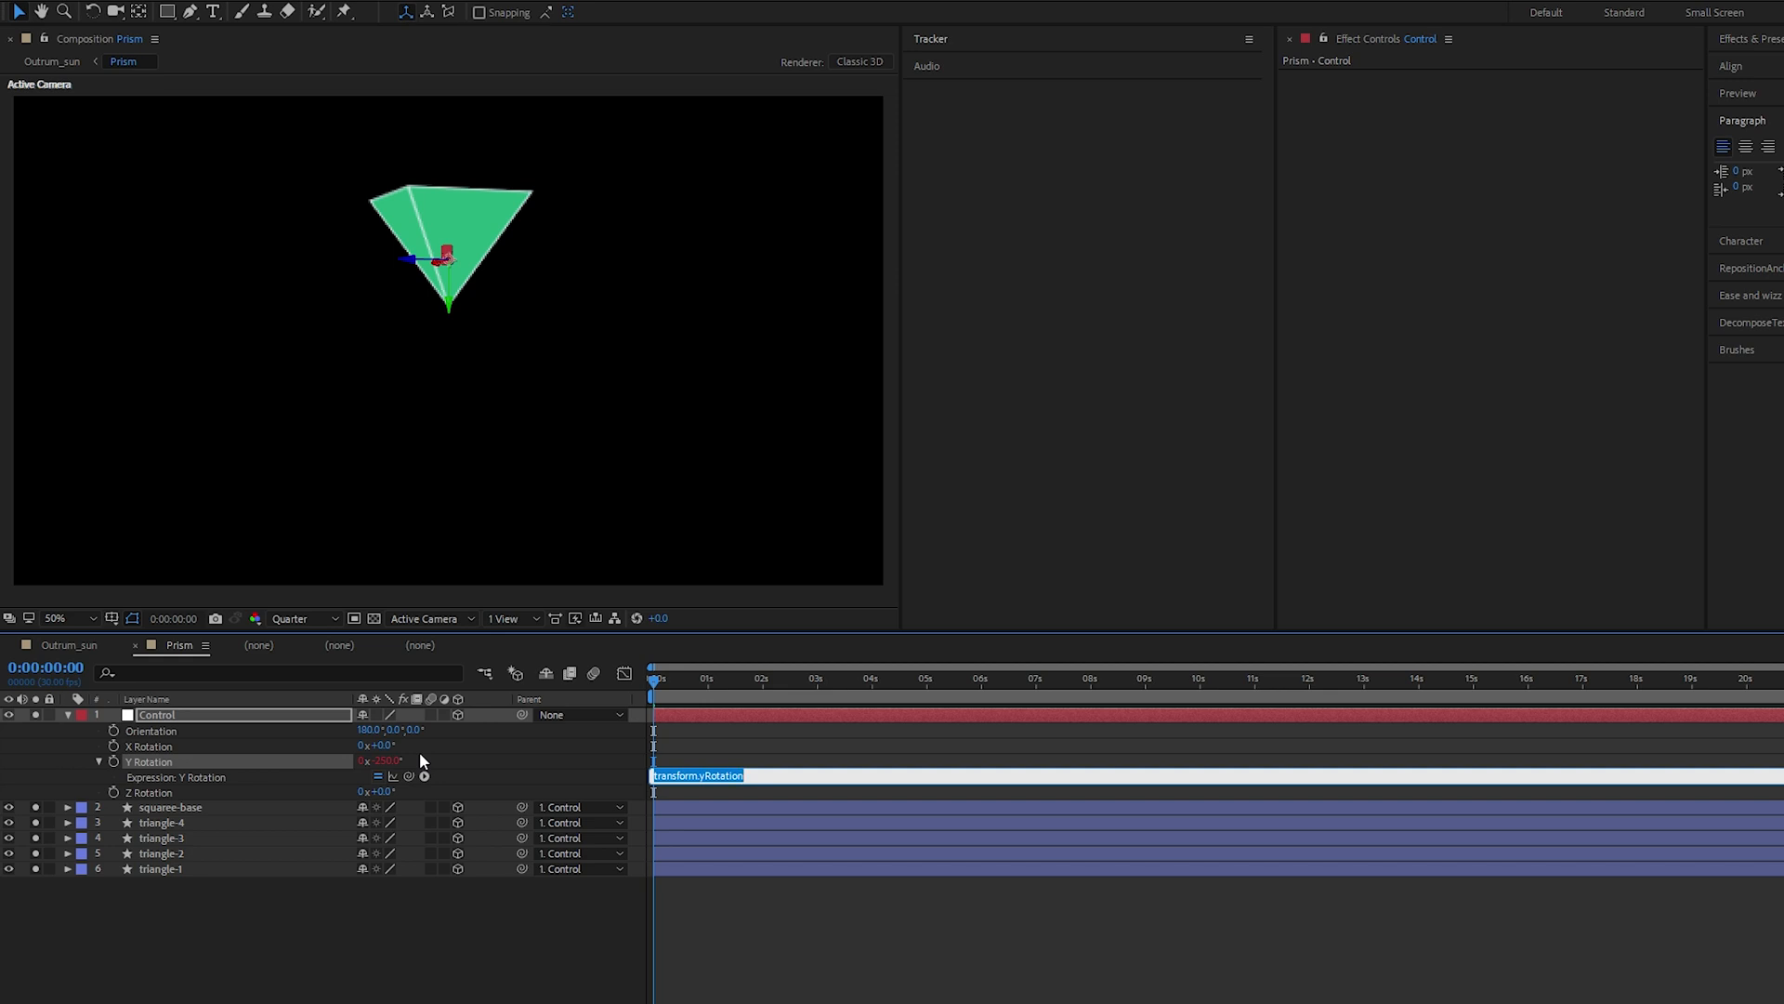
{"action": "type", "text": "time*30"}
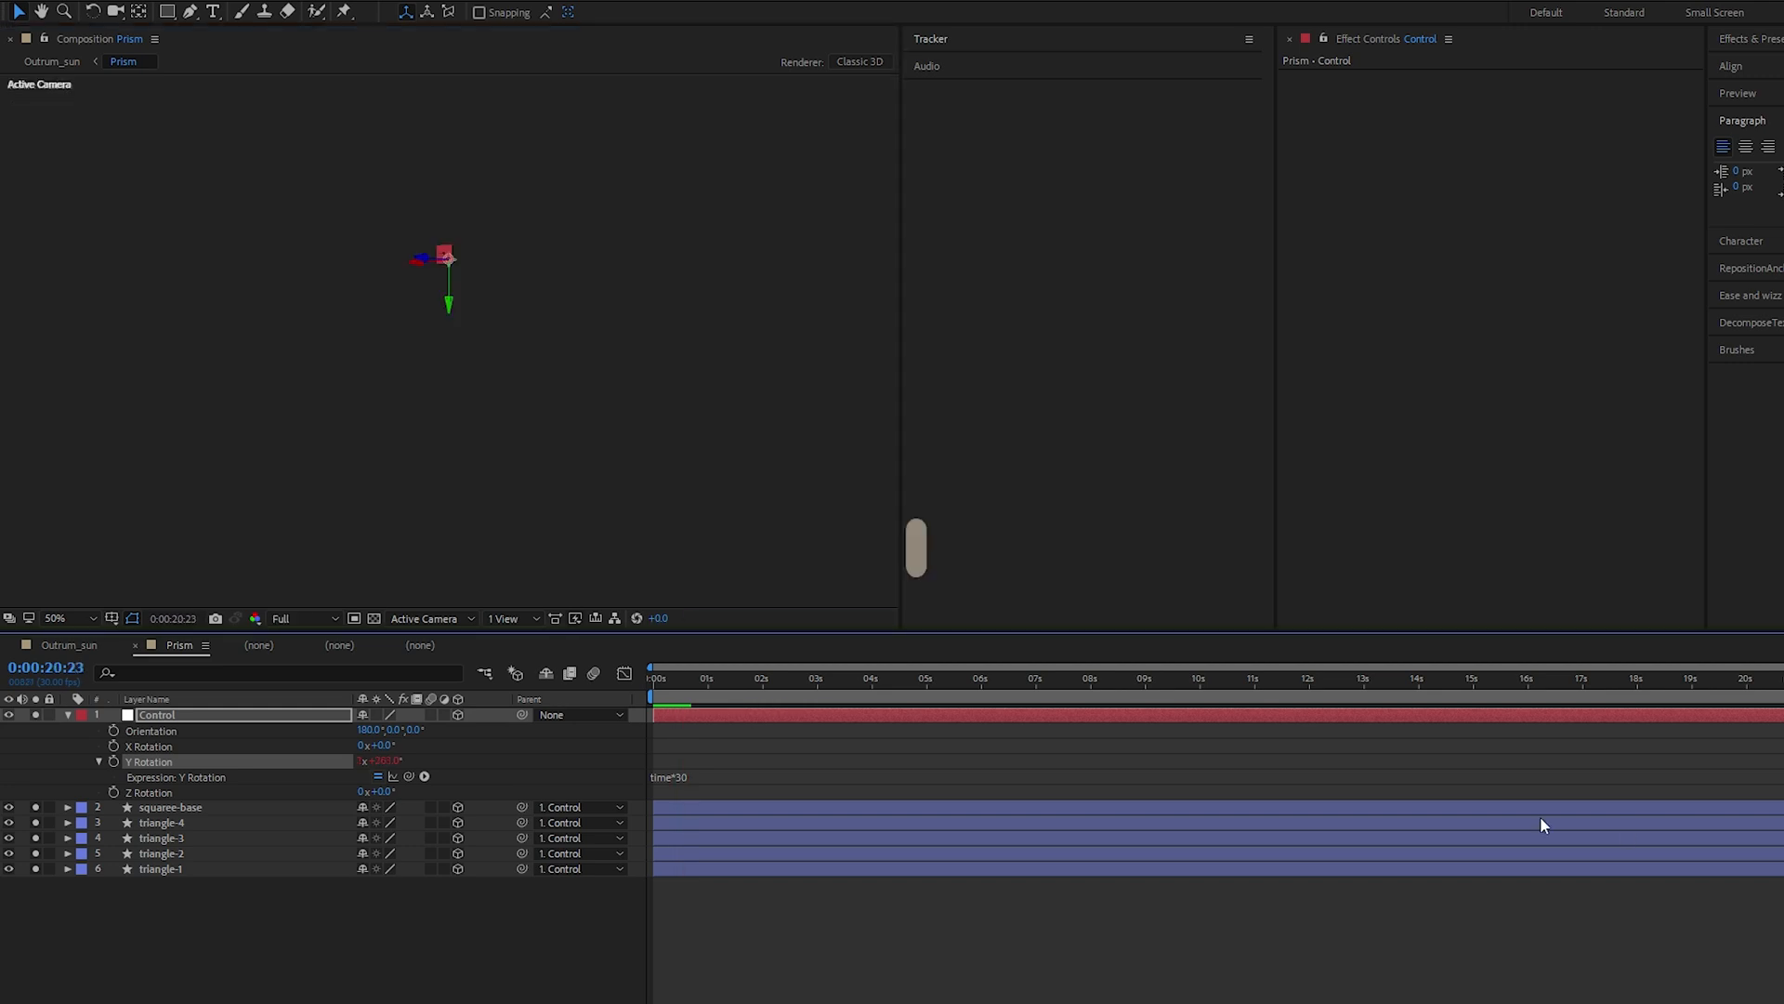
Scrub the timeline to check that the prism spins steadily
{"action": "left_click", "coordinate": [650, 678]}
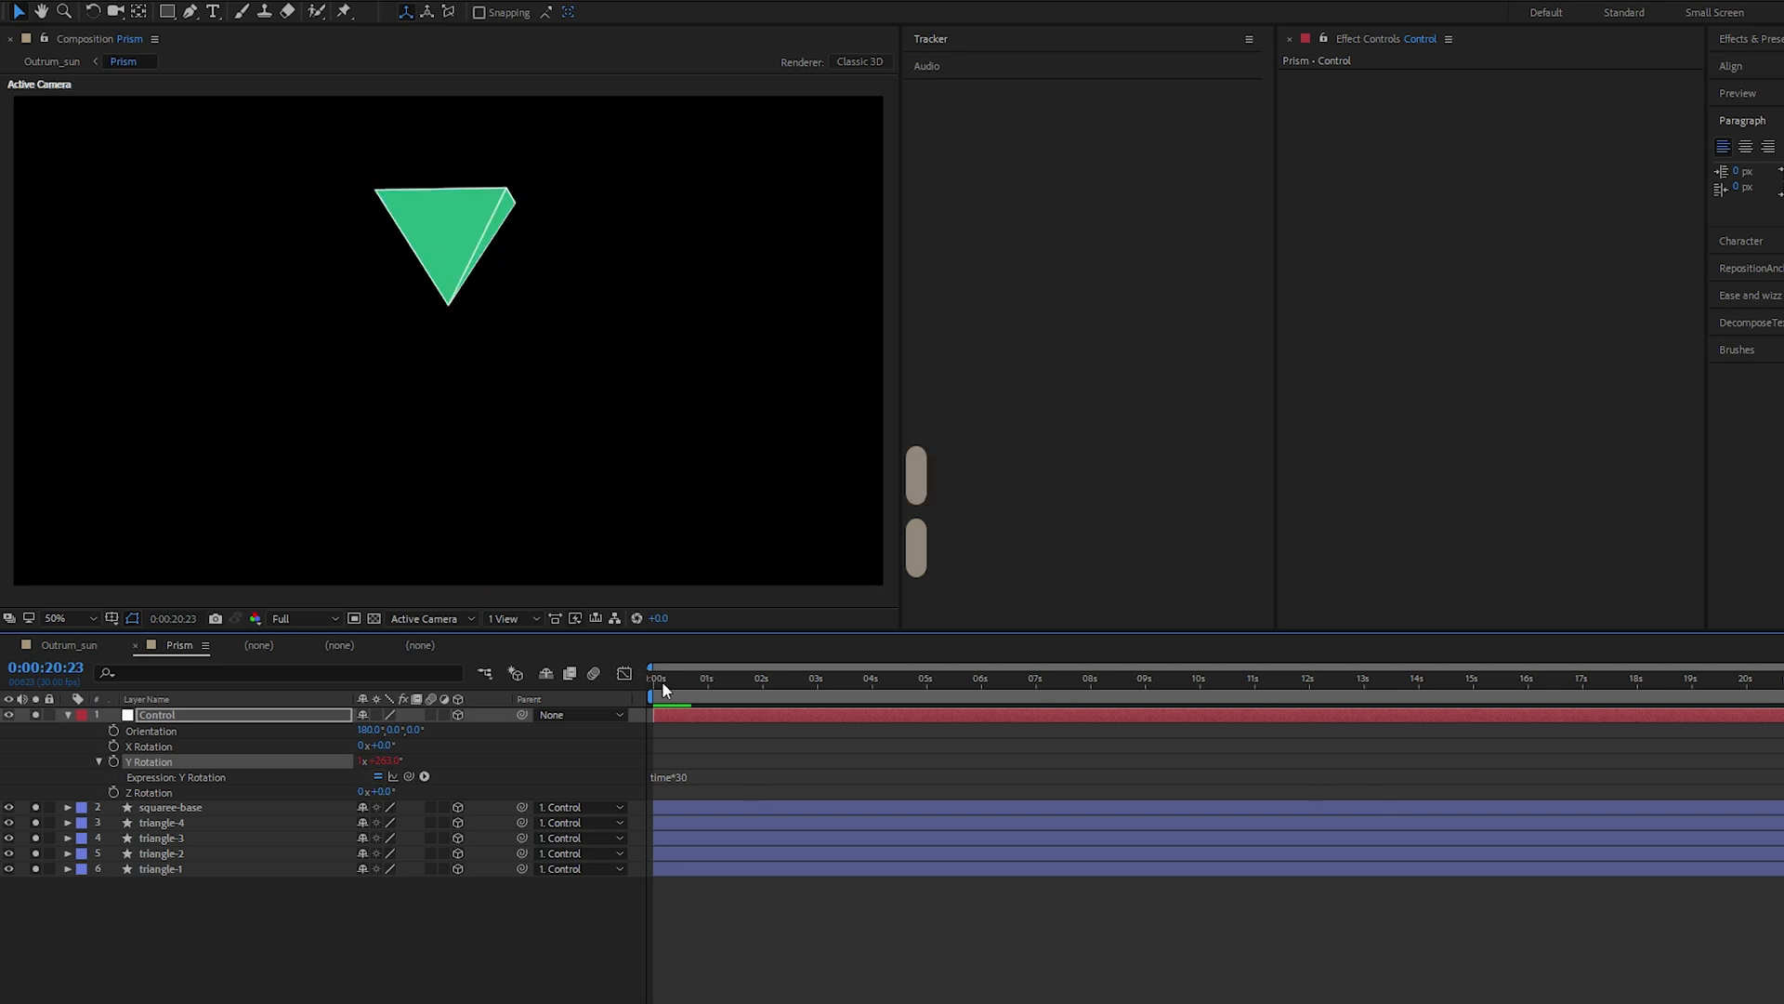
{"action": "left_click", "coordinate": [653, 678]}
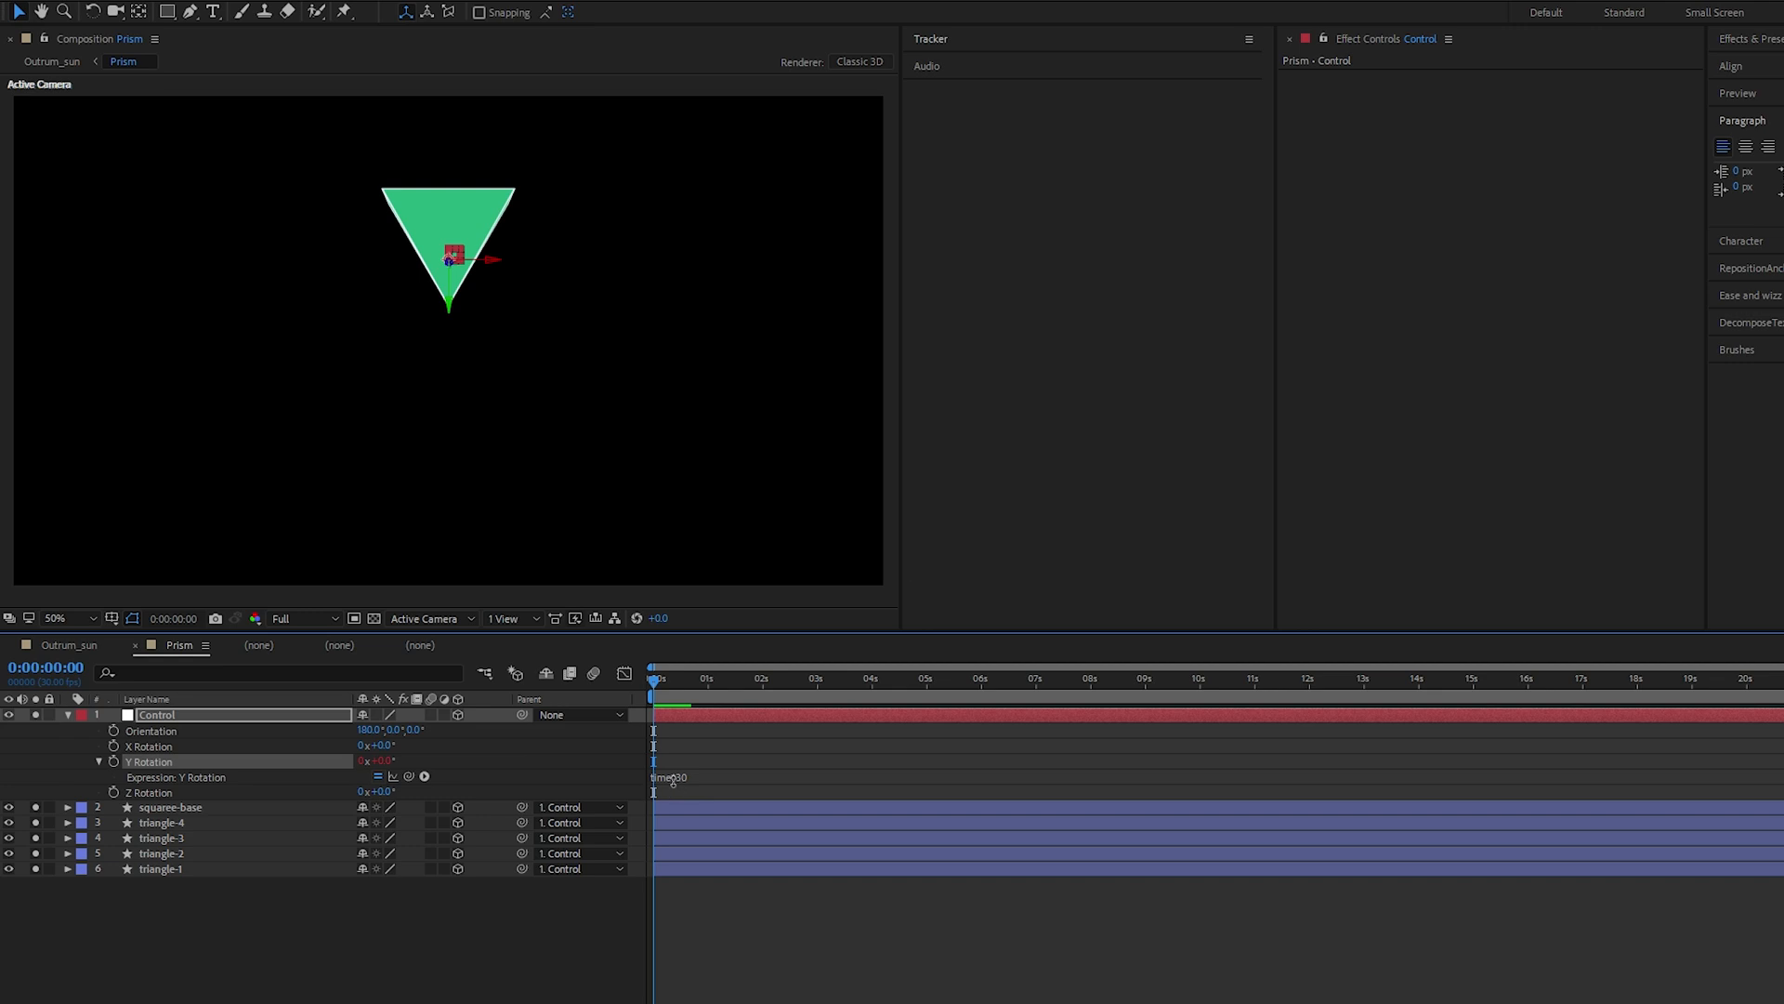
{"action": "mouse_move", "coordinate": [695, 699]}
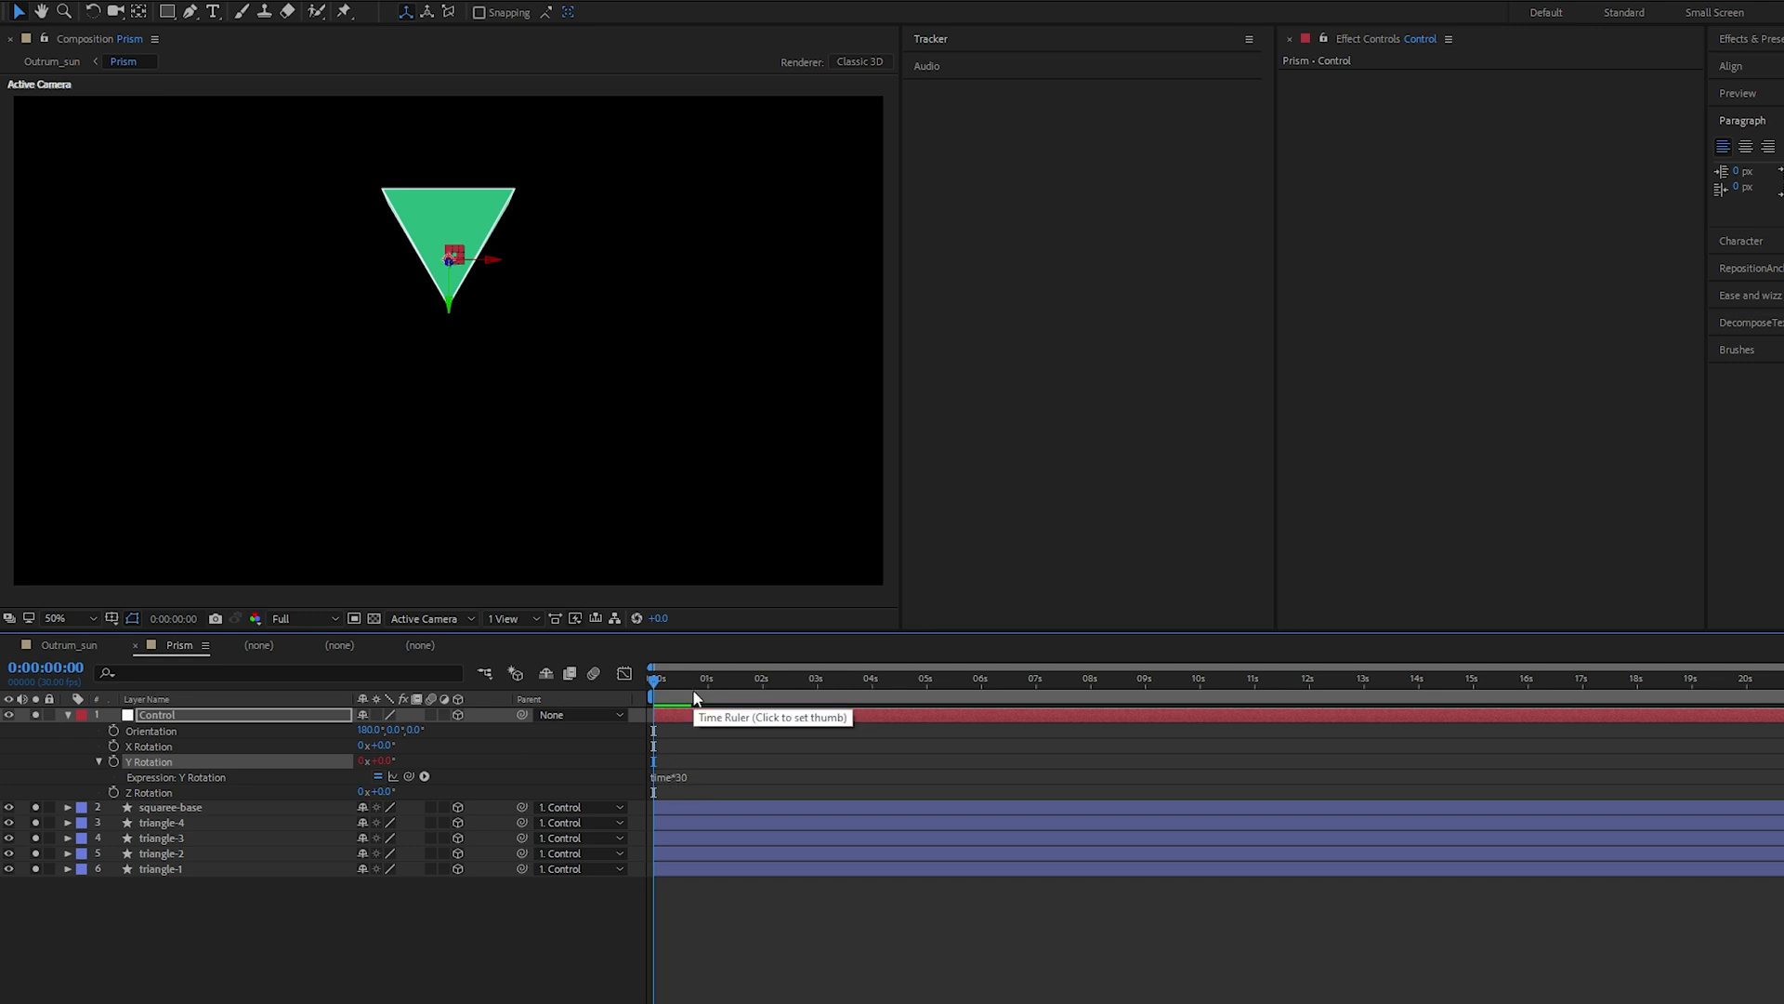
{"action": "mouse_move", "coordinate": [665, 784]}
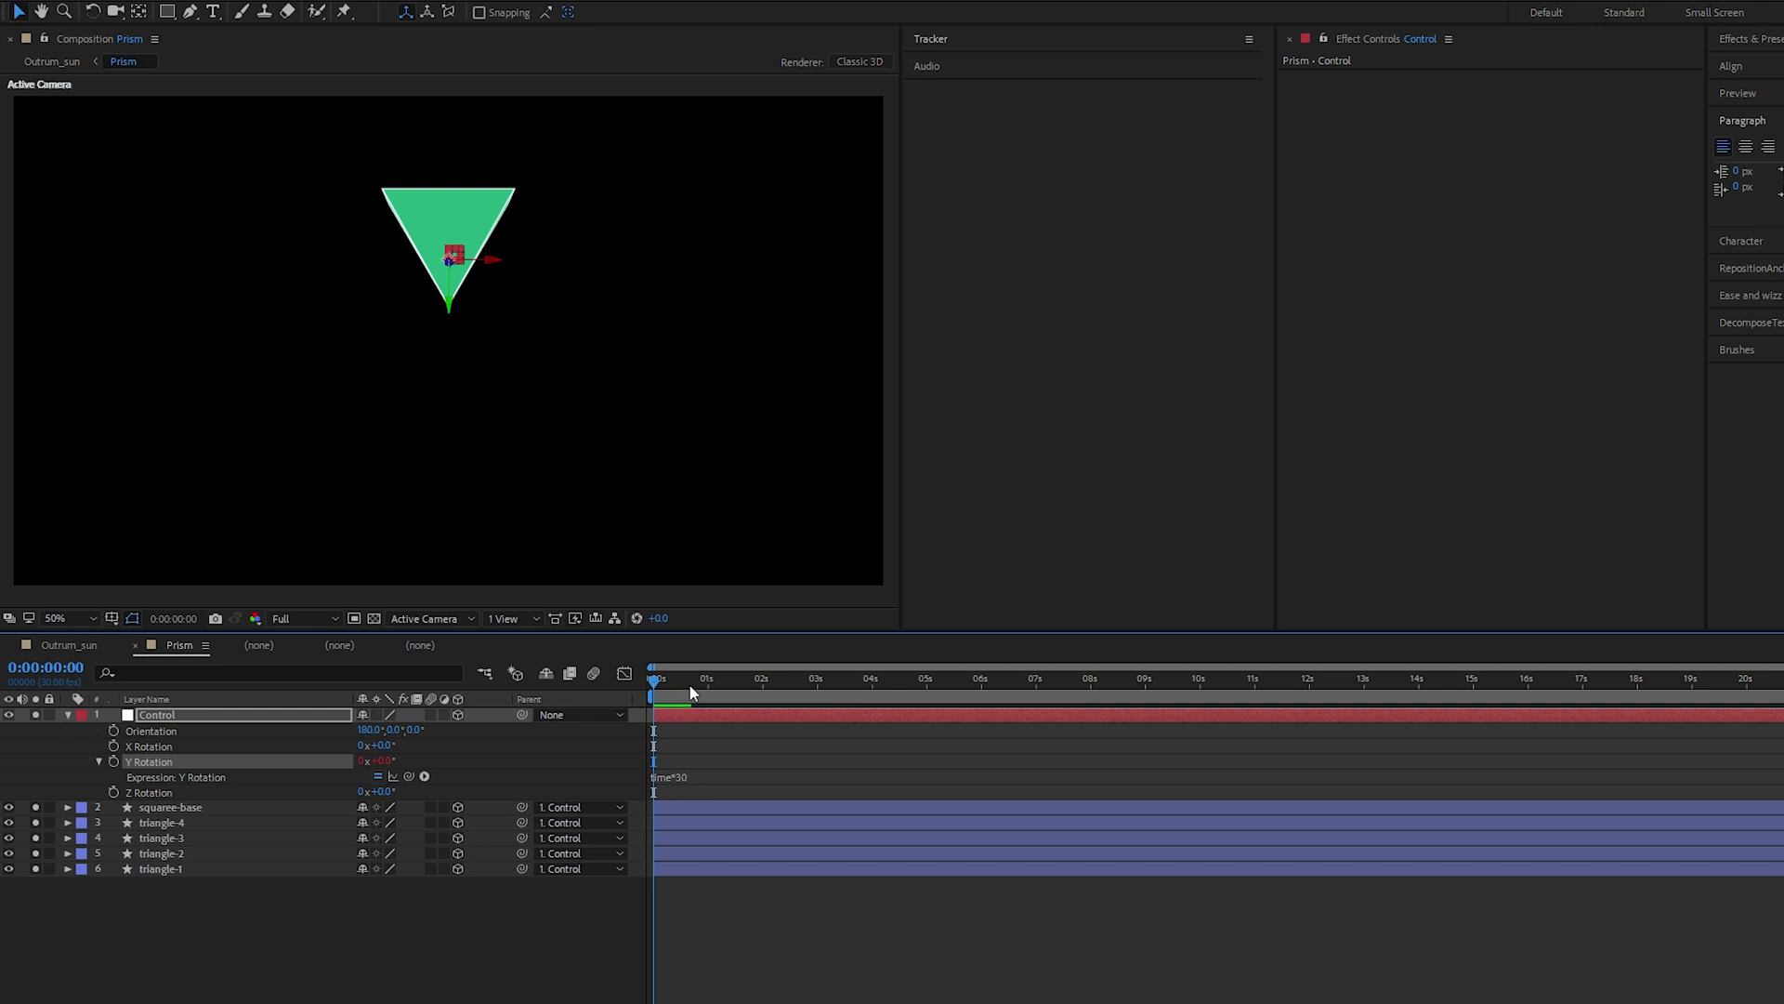
{"action": "mouse_move", "coordinate": [708, 682]}
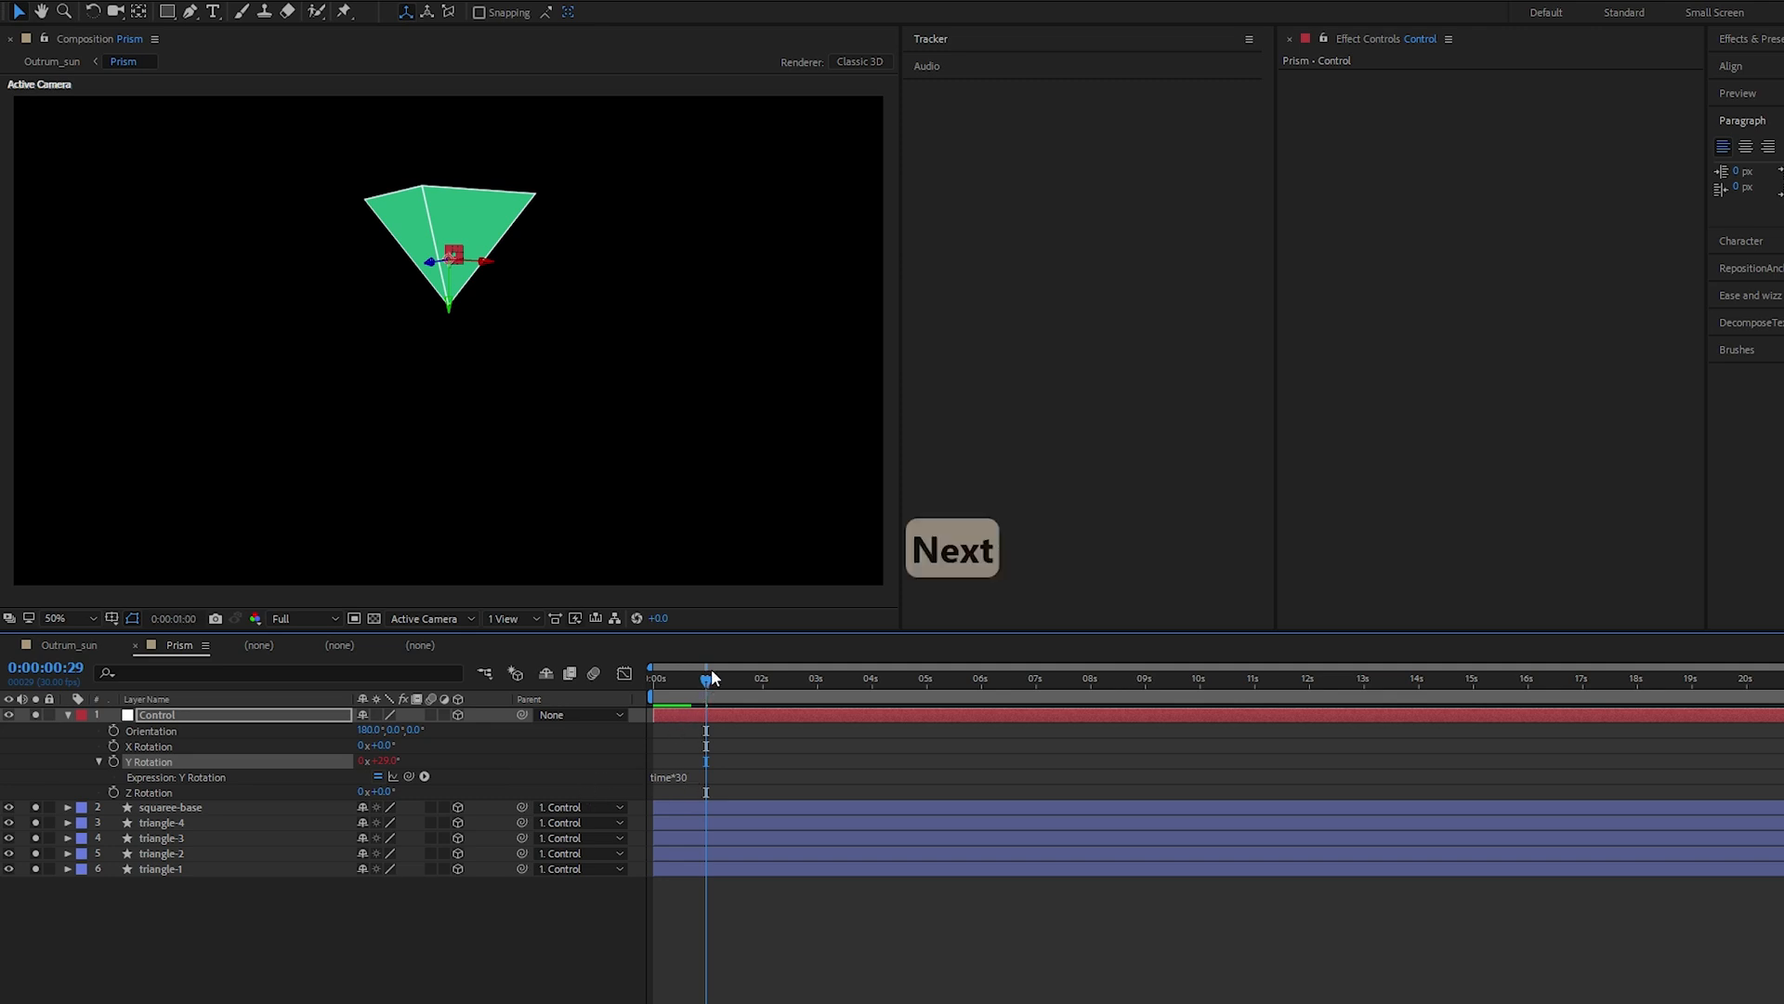
{"action": "left_click", "coordinate": [706, 678]}
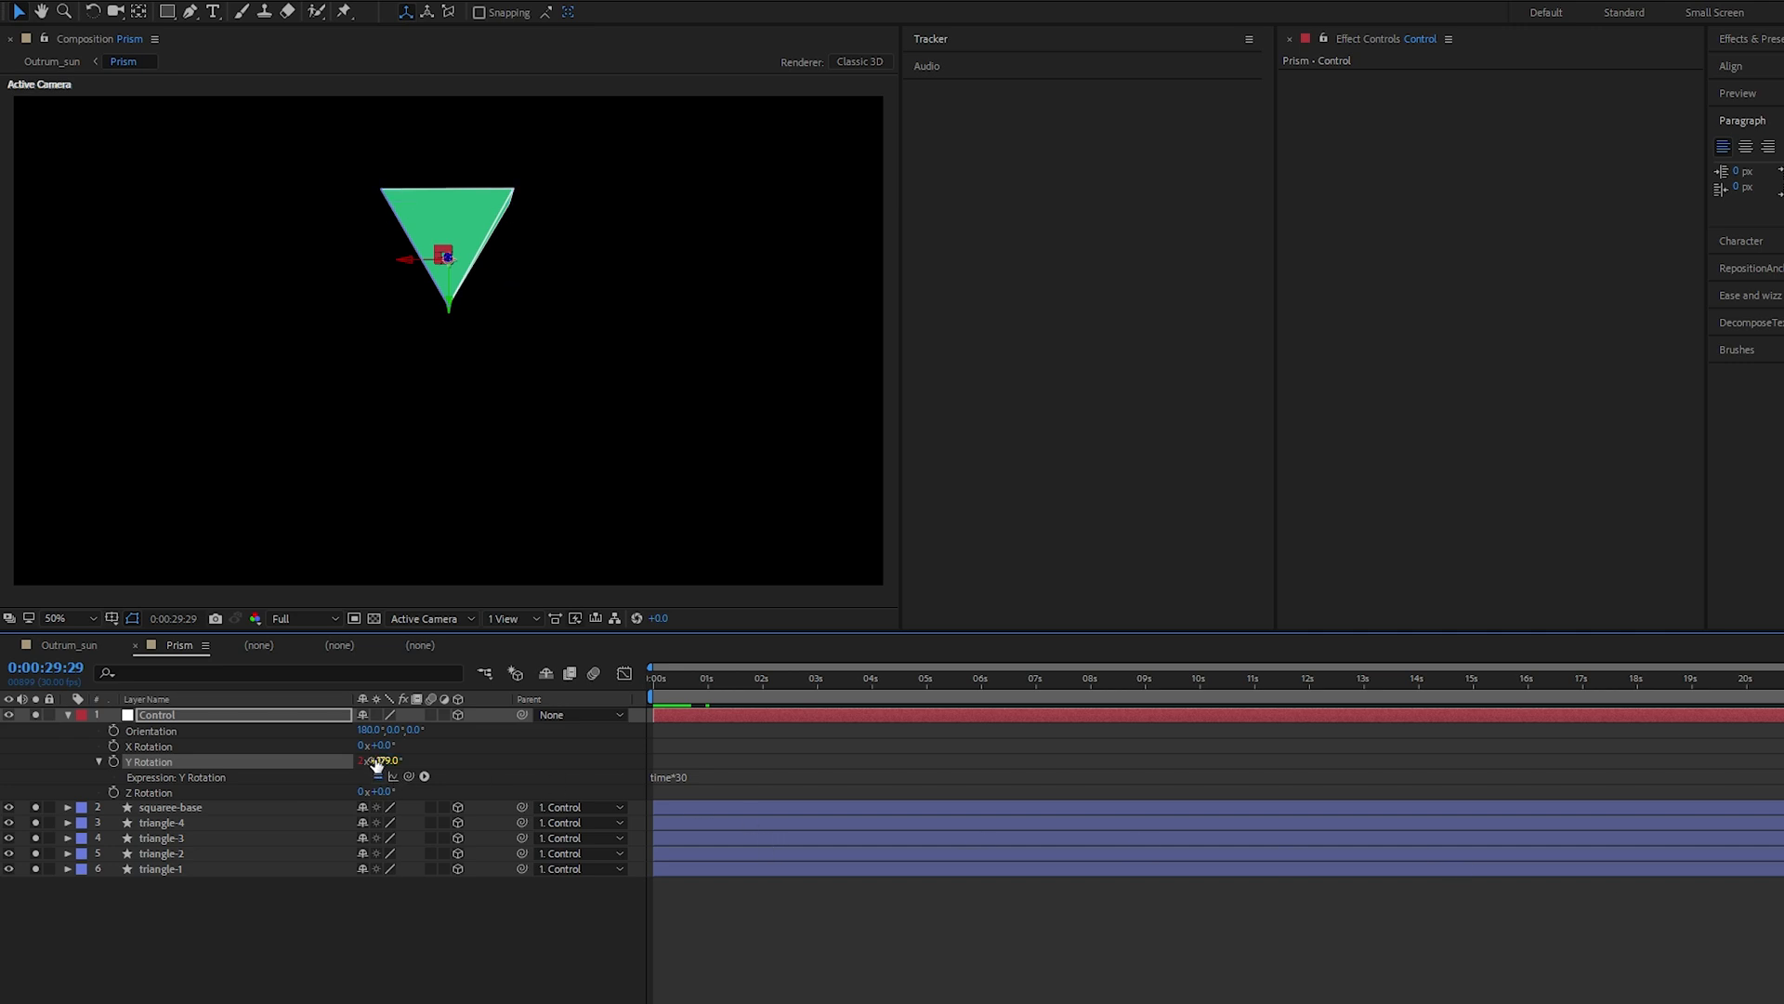
{"action": "left_click", "coordinate": [381, 760]}
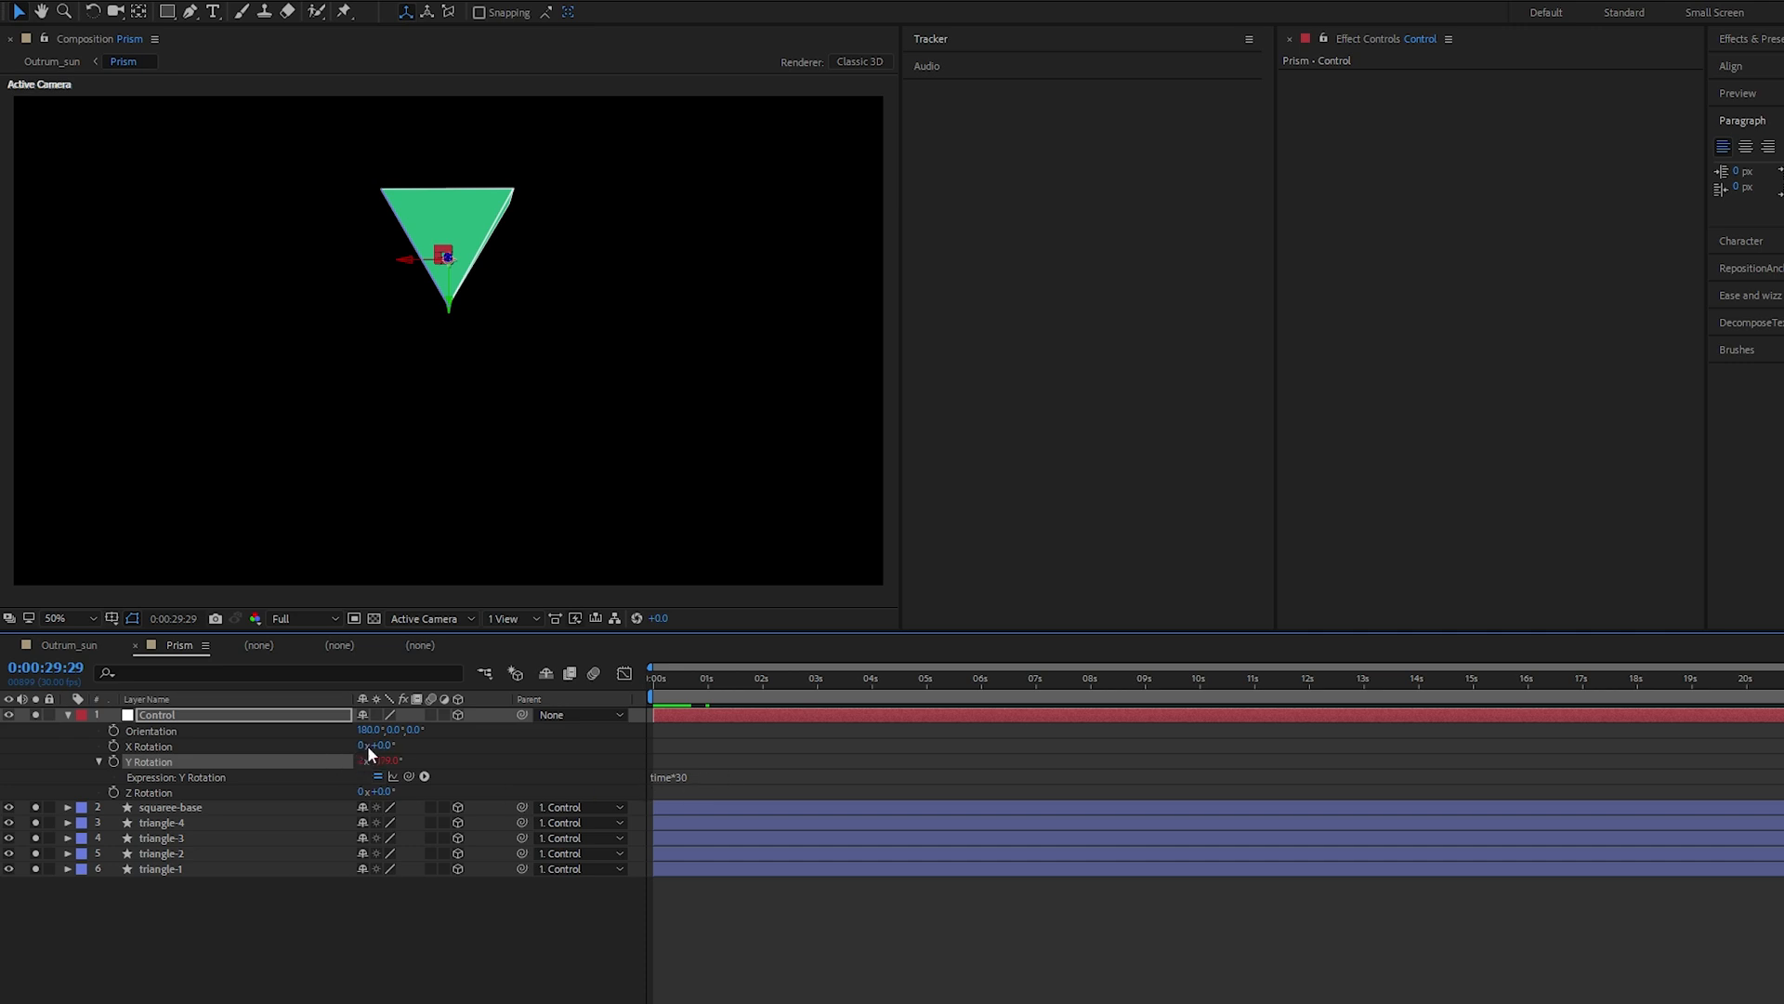
{"action": "left_click", "coordinate": [675, 678]}
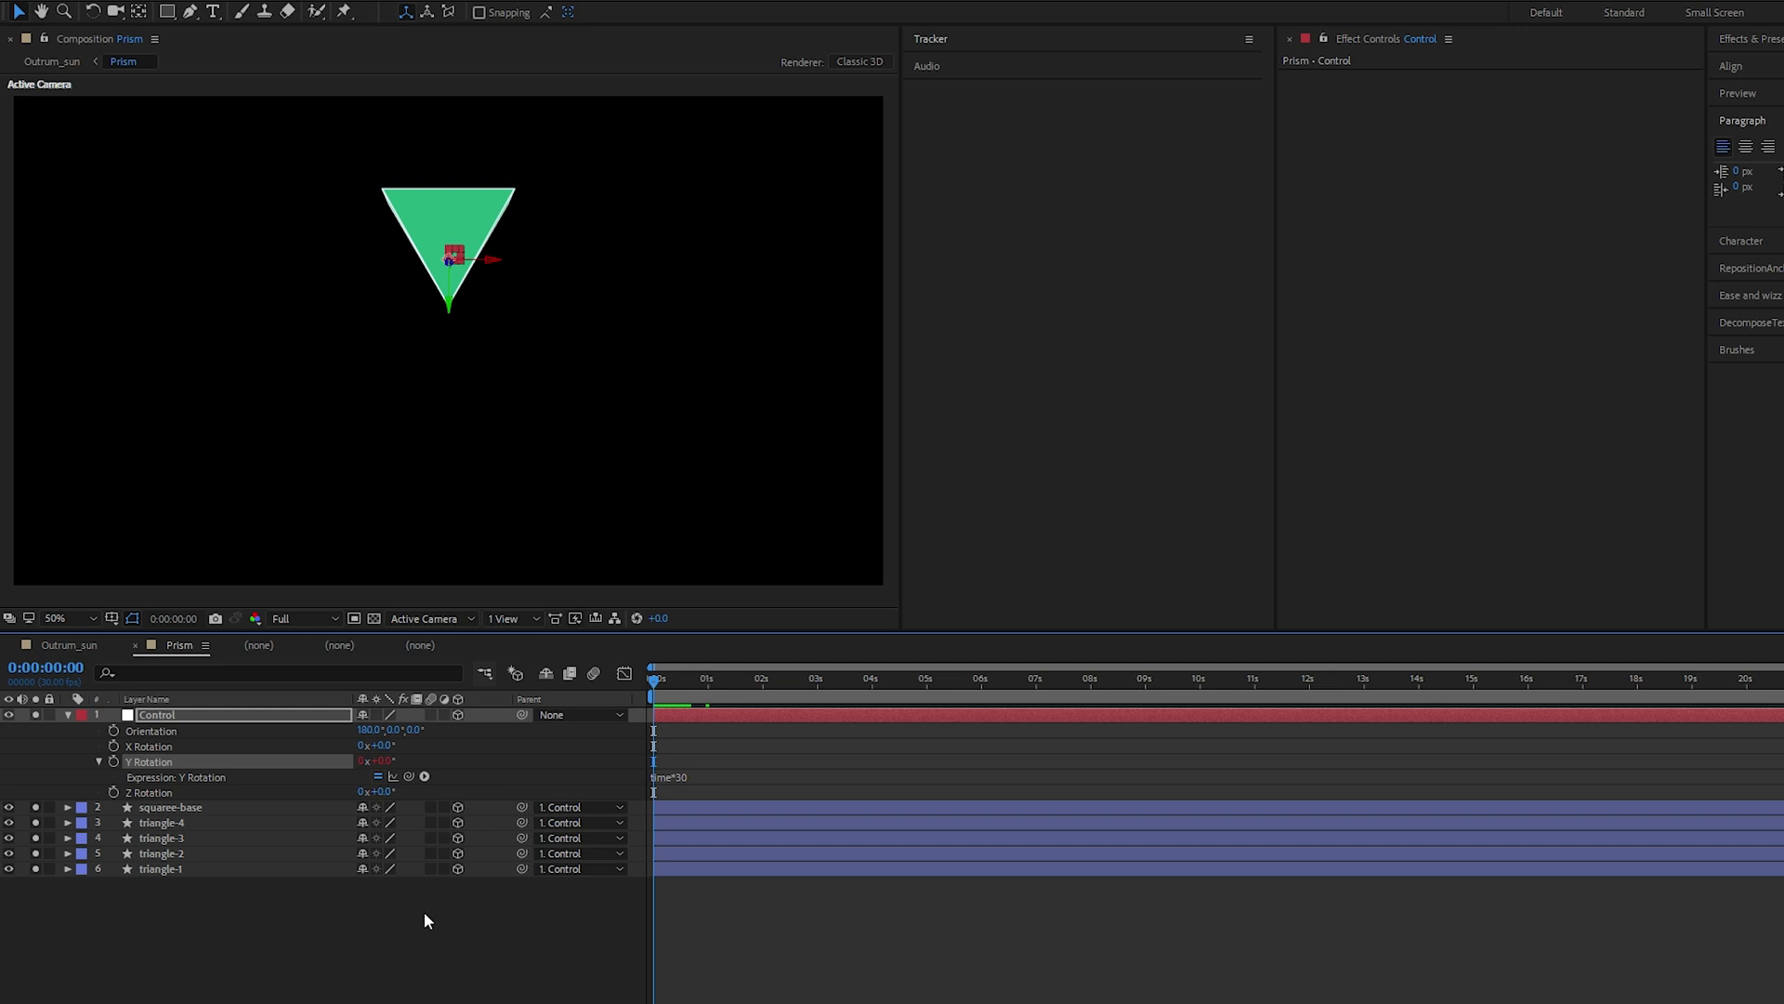
{"action": "left_click", "coordinate": [863, 680]}
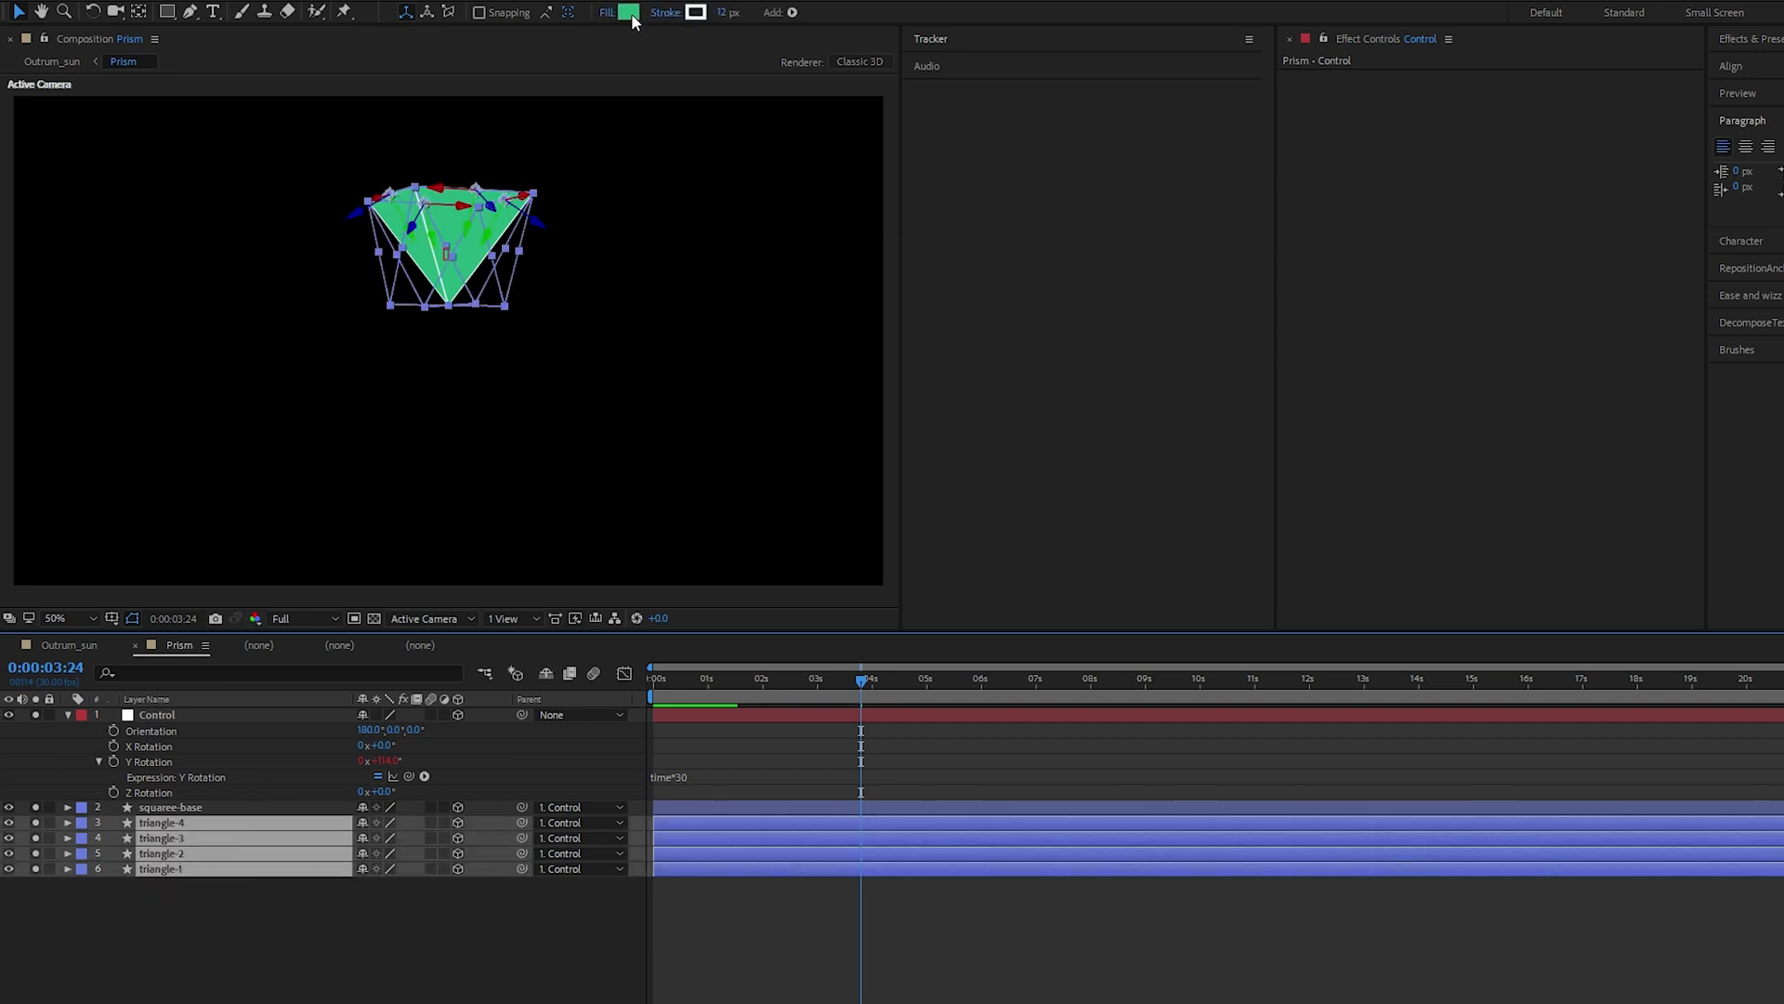
Try a new fill colour on the triangles, leaving the faces as white outlines
{"action": "left_click", "coordinate": [628, 13]}
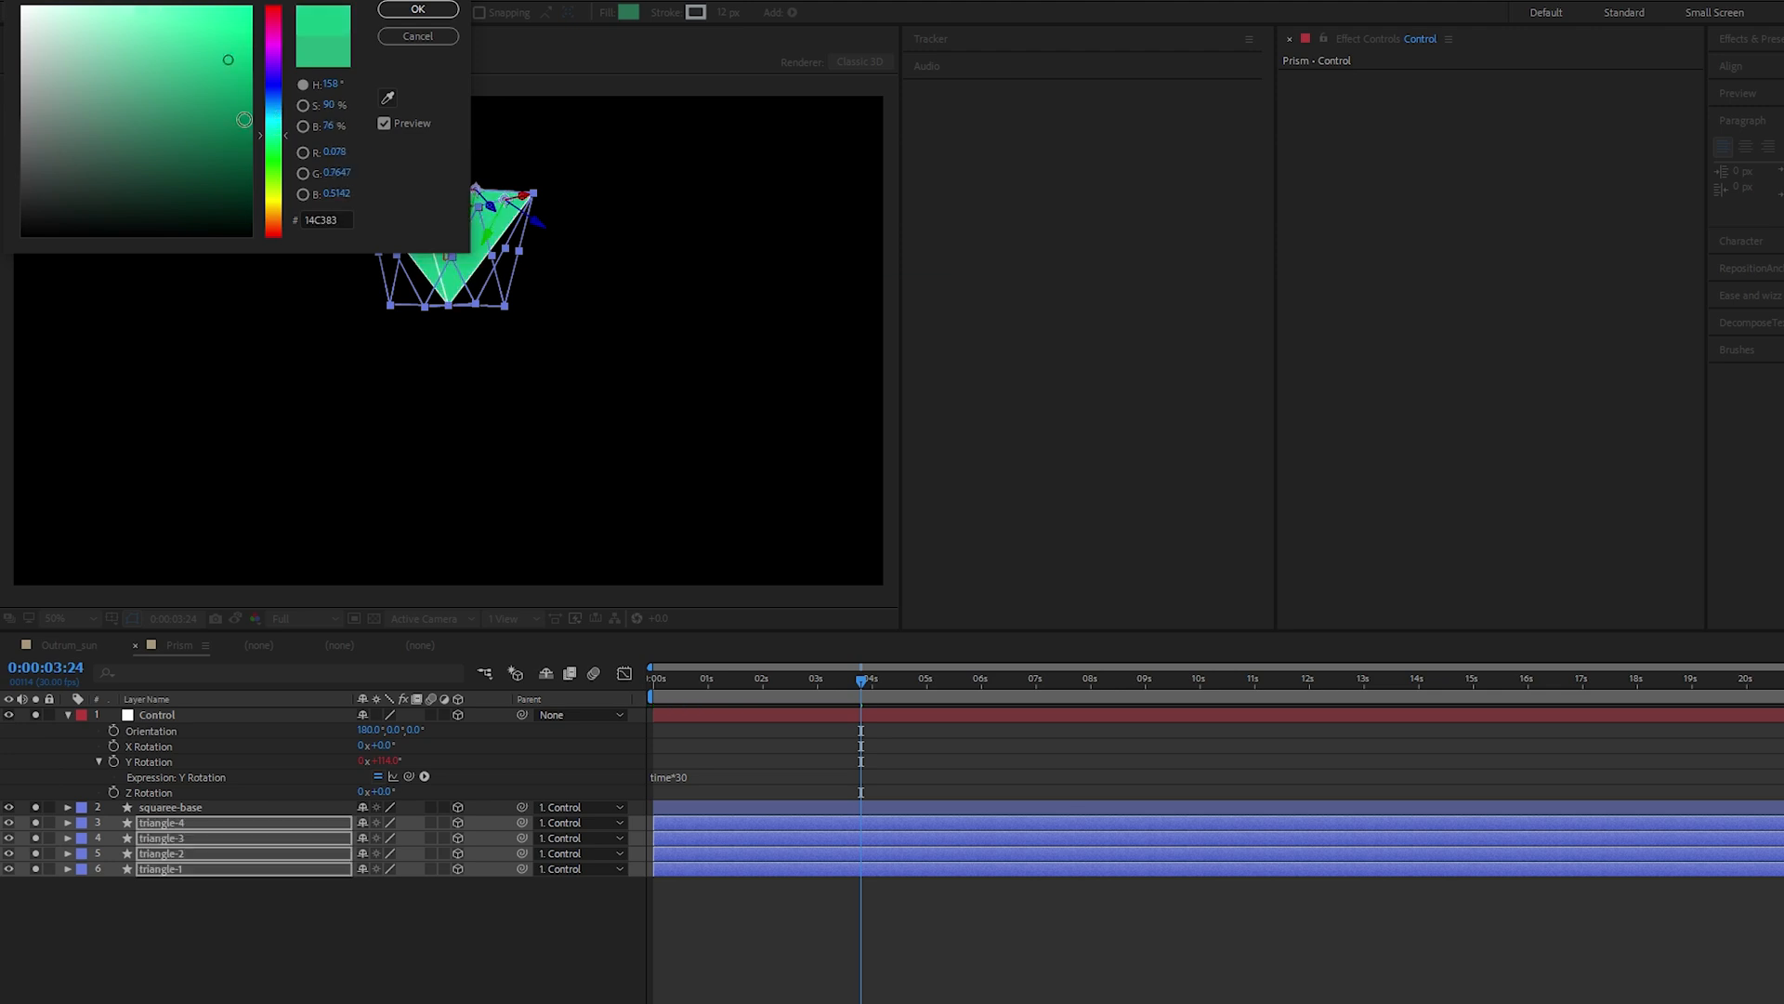
{"action": "left_click", "coordinate": [417, 9]}
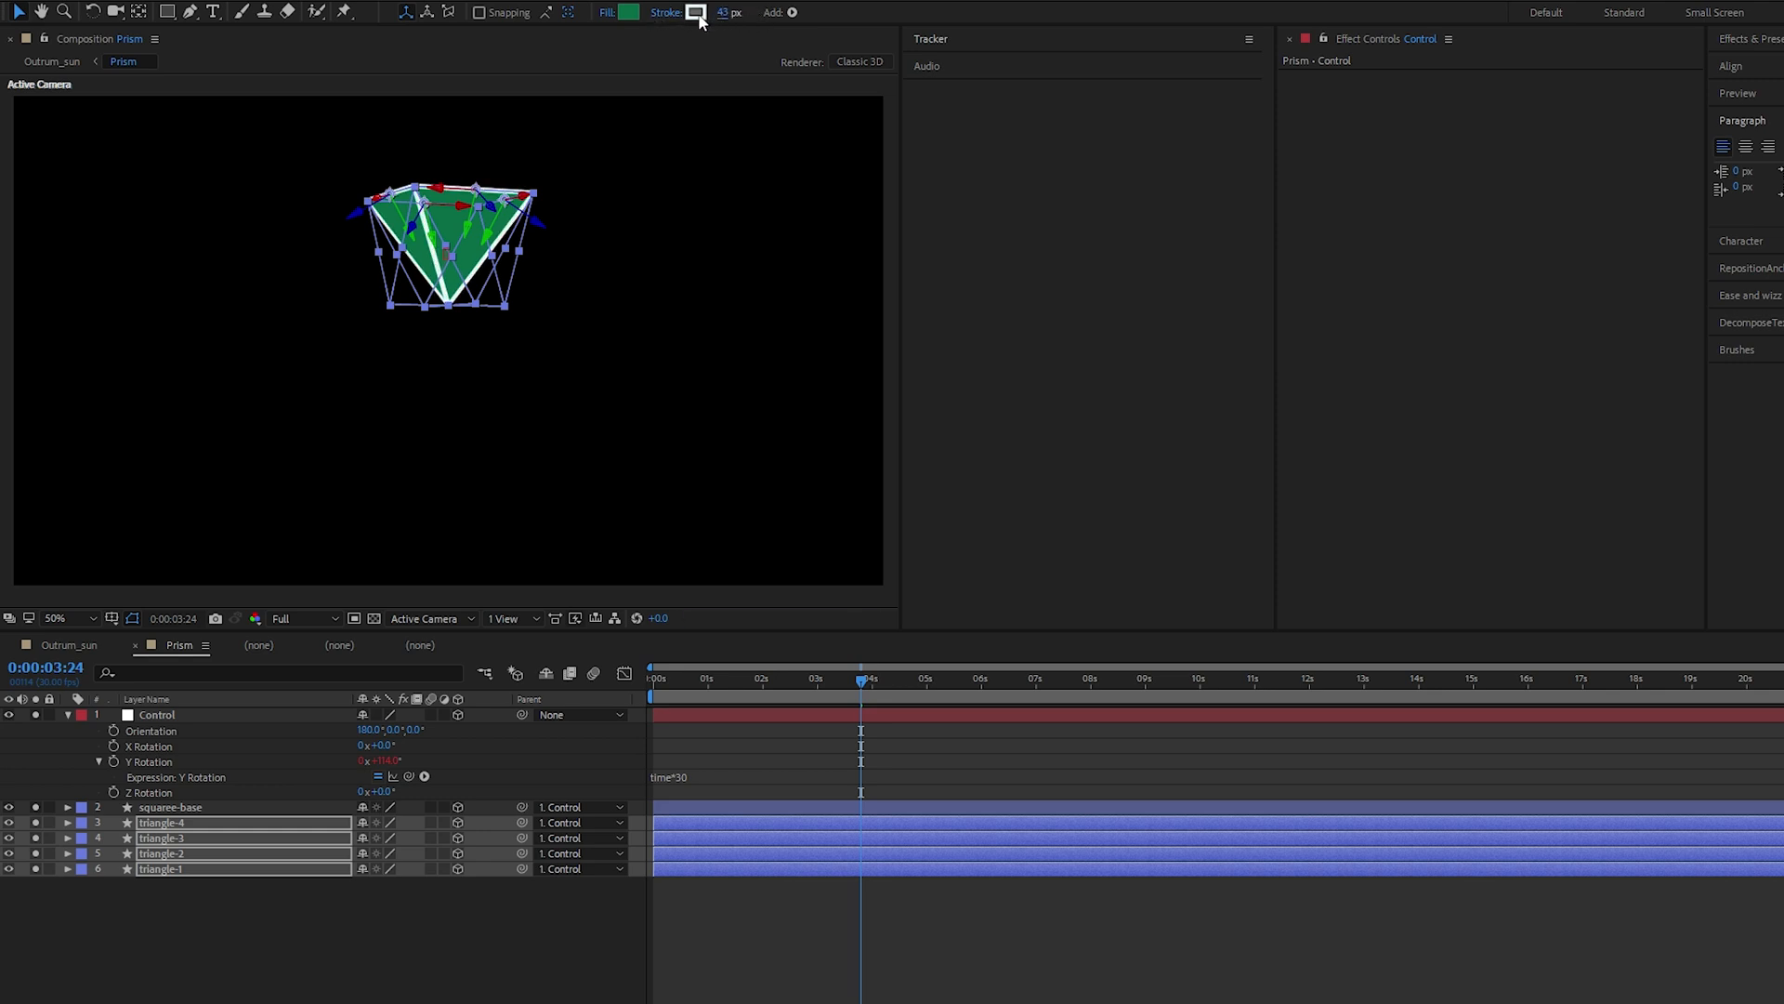
{"action": "left_click", "coordinate": [695, 13]}
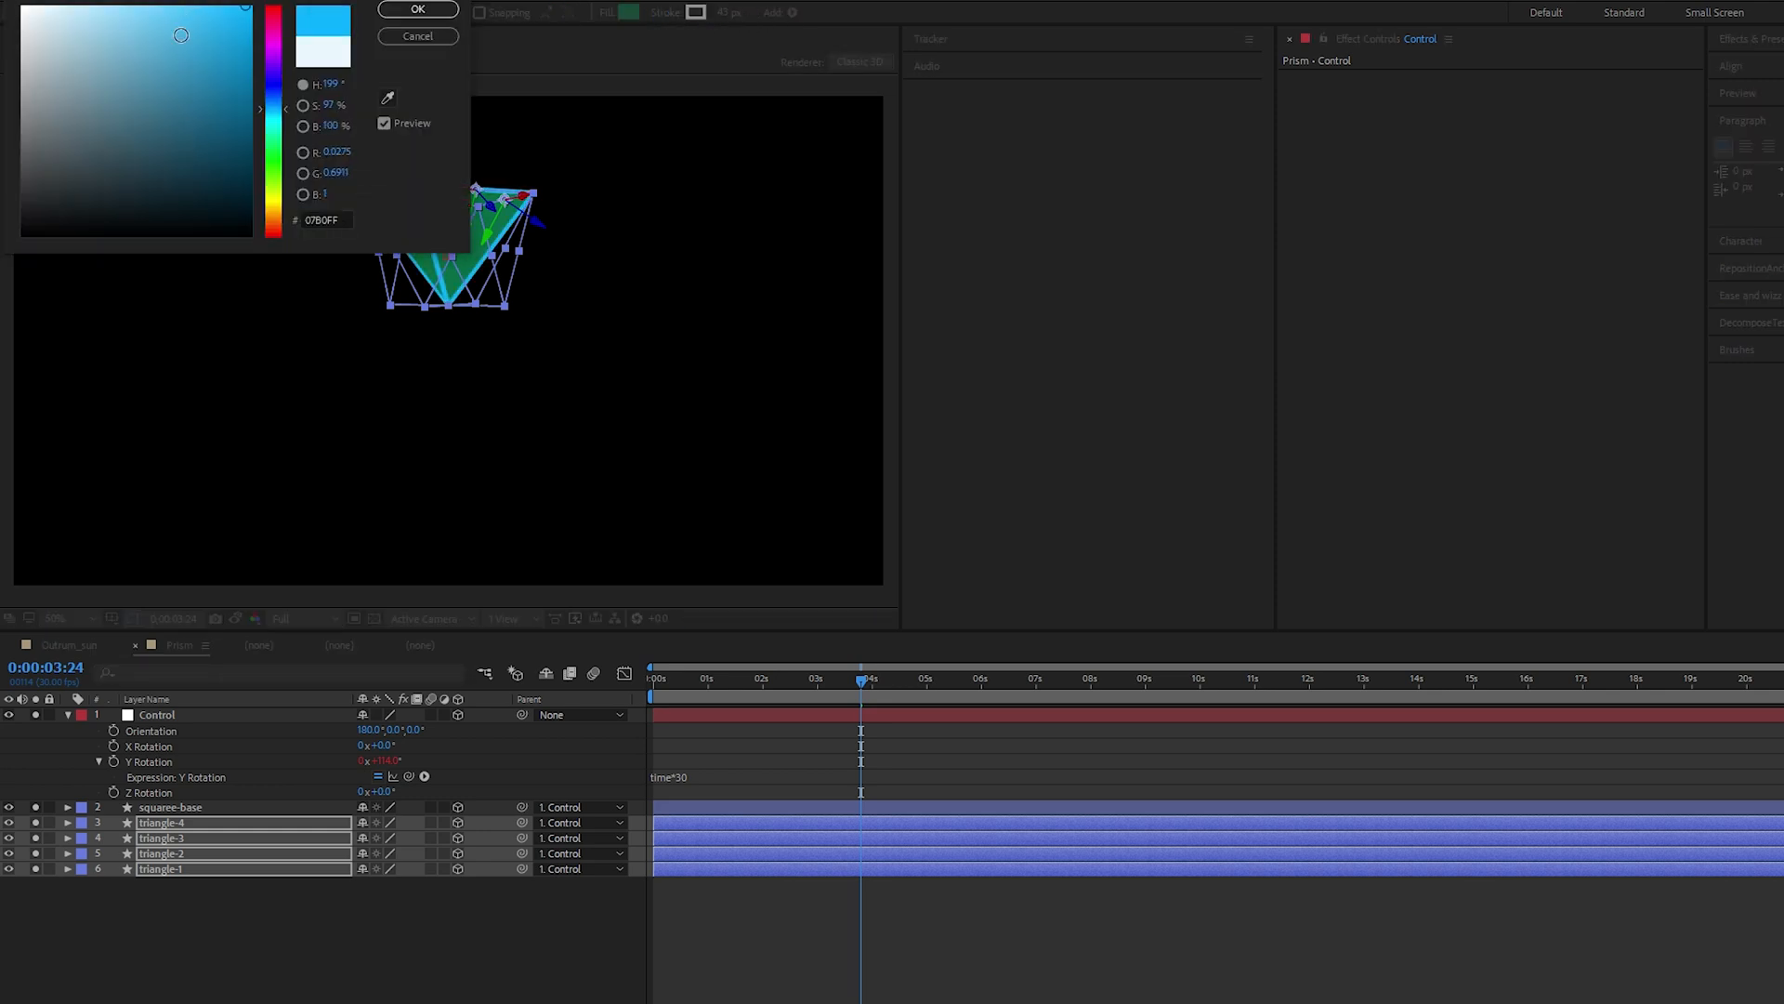
{"action": "left_click", "coordinate": [418, 9]}
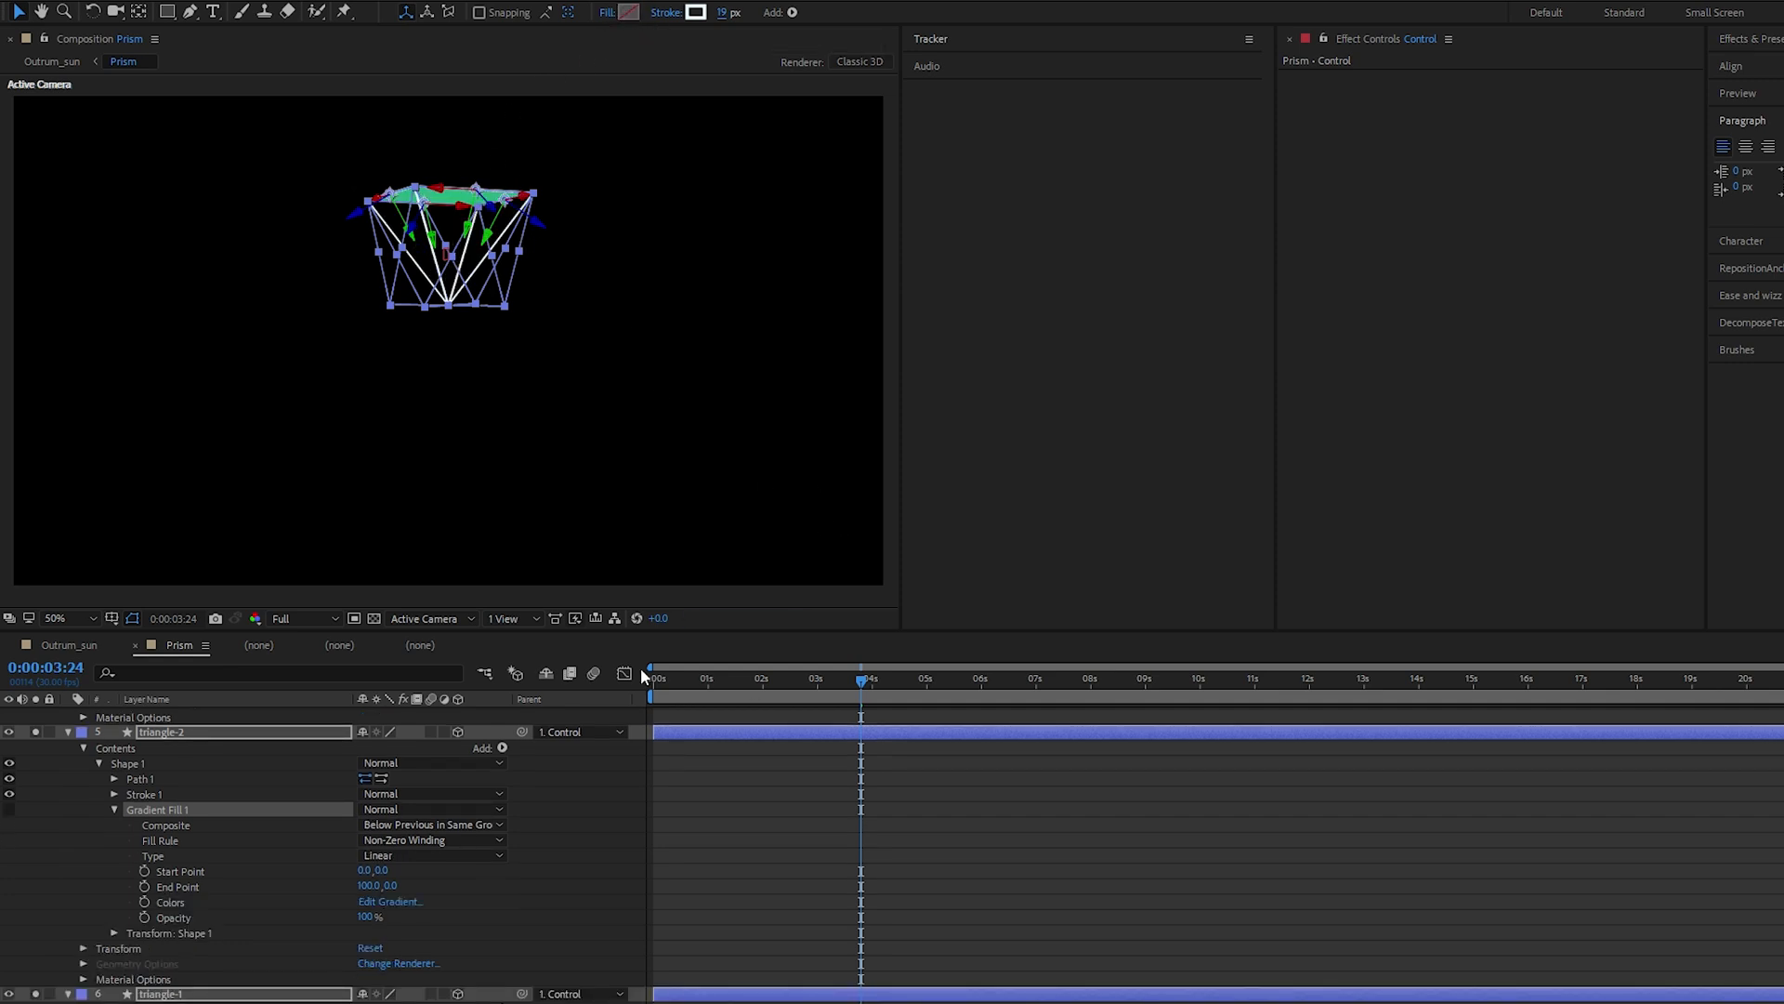
{"action": "left_click", "coordinate": [524, 485]}
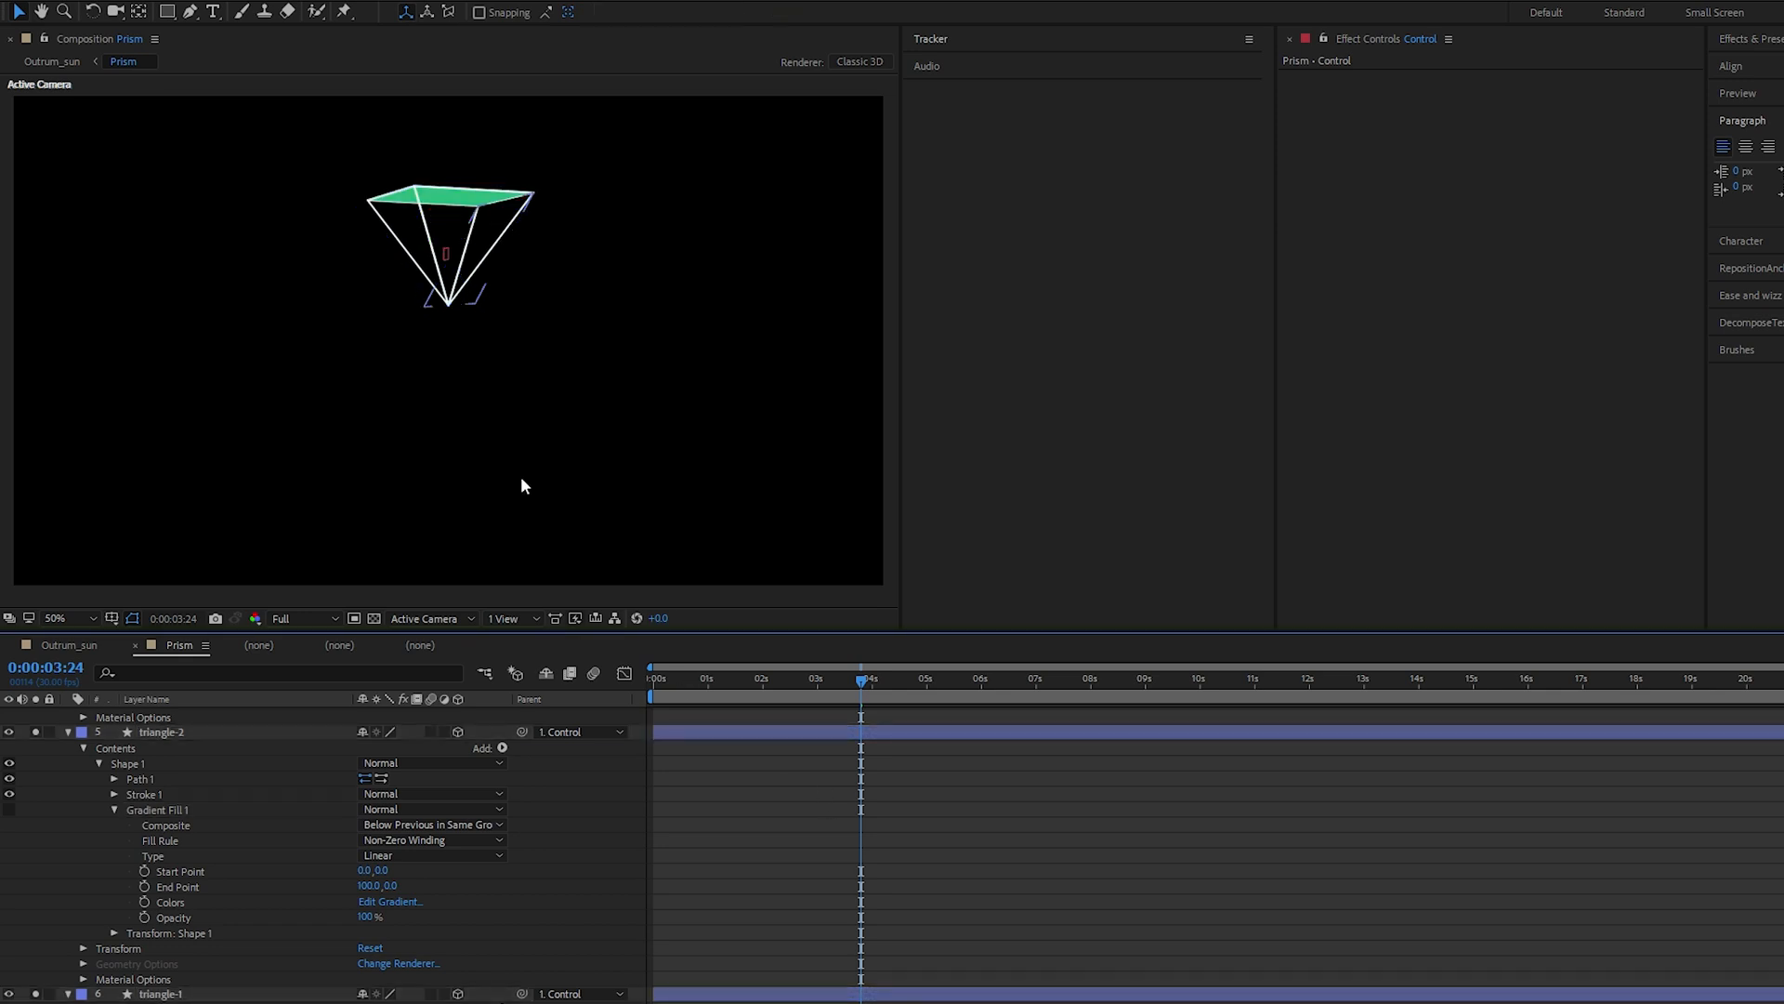
Reveal all layers' keyframed properties and scrub to about 14 seconds
{"action": "key", "text": "ctrl+a"}
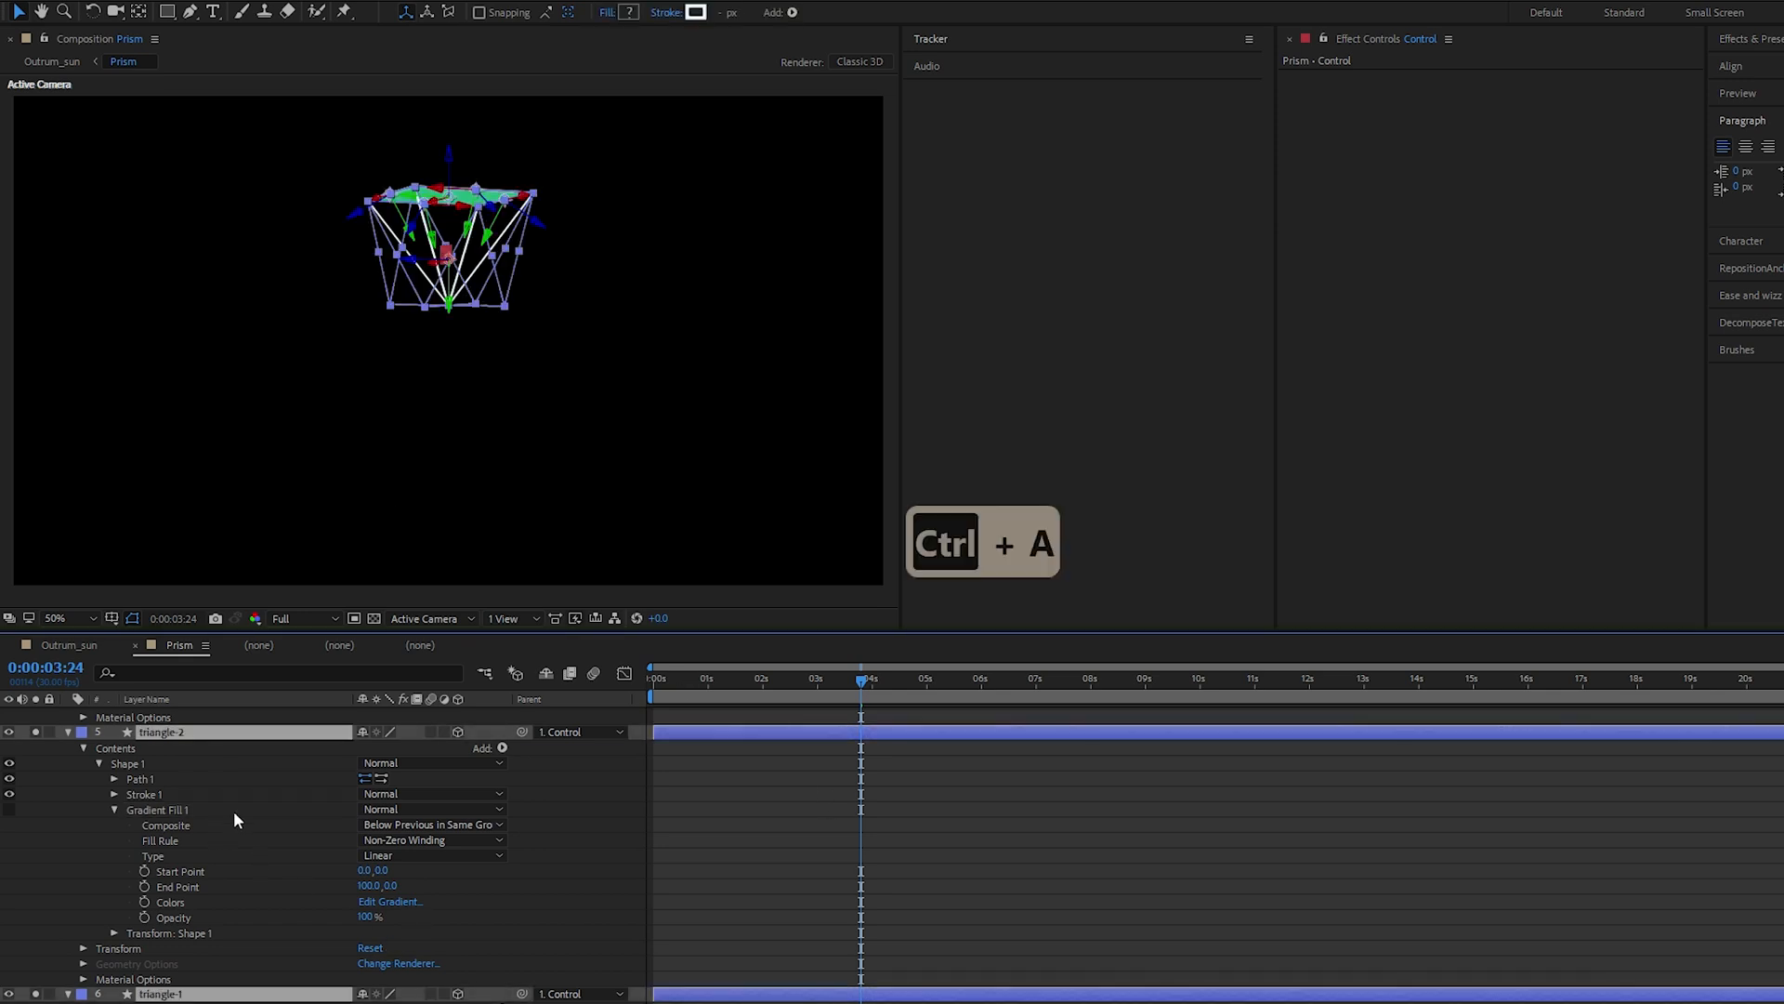
{"action": "key", "text": "u"}
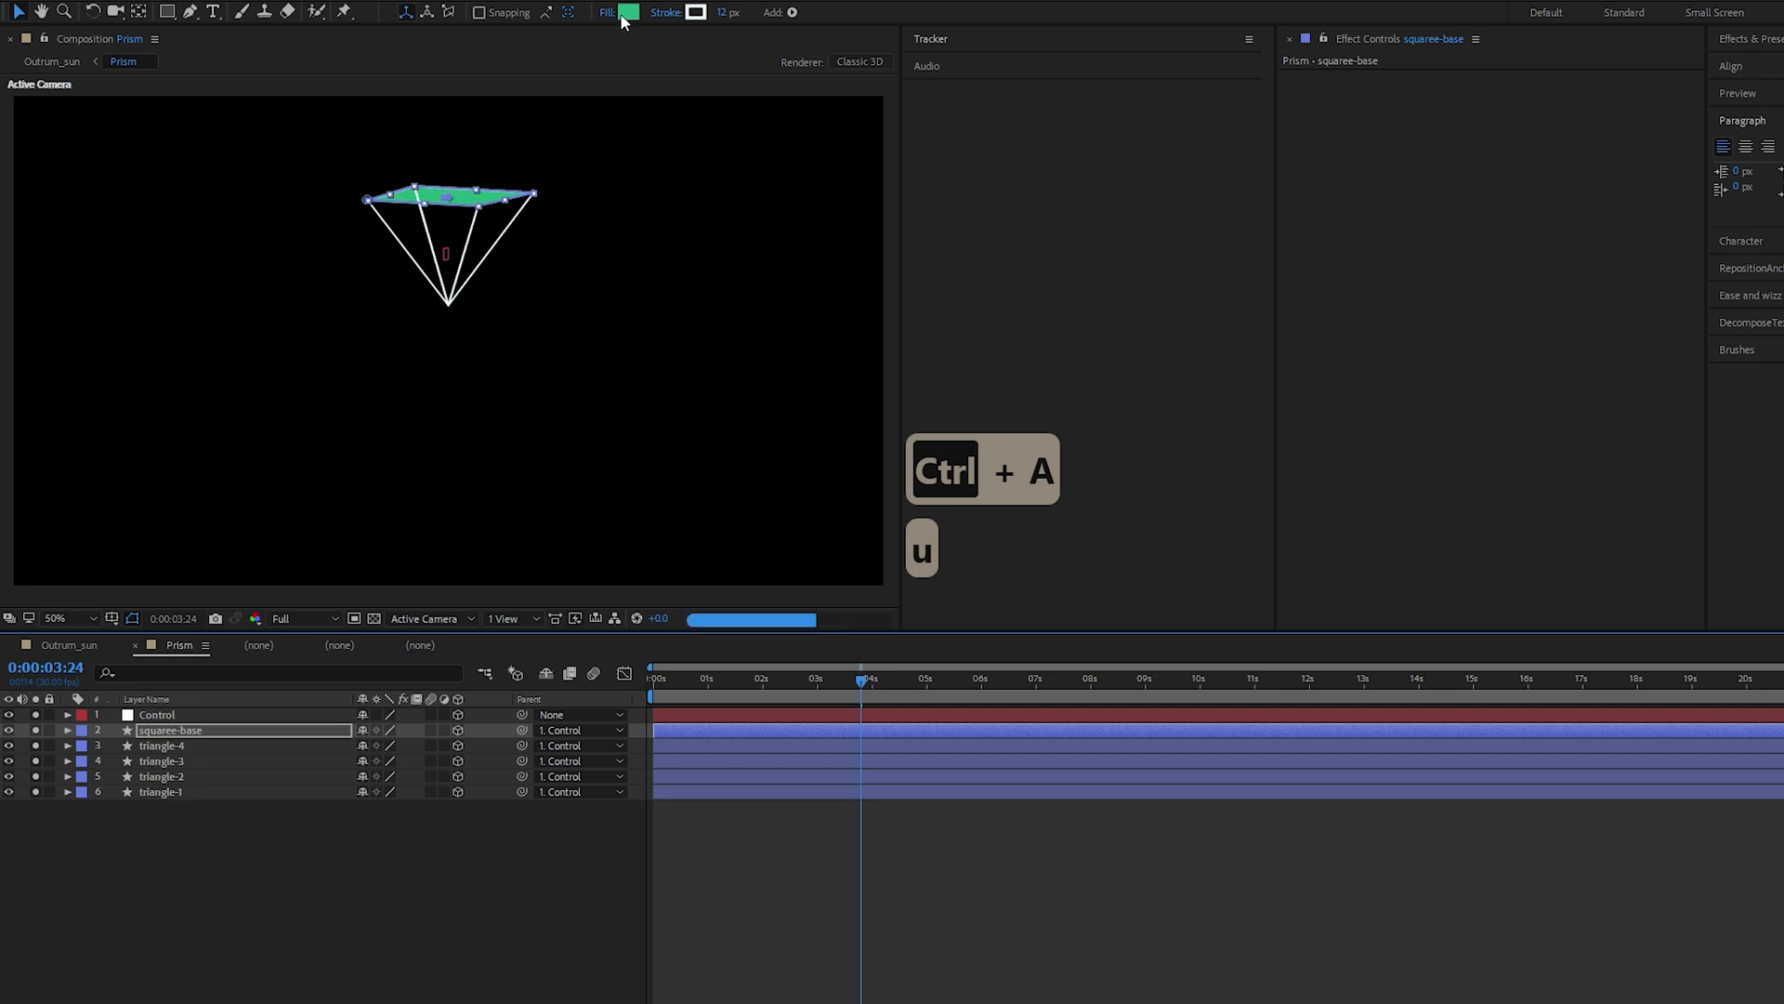
{"action": "key", "text": "u"}
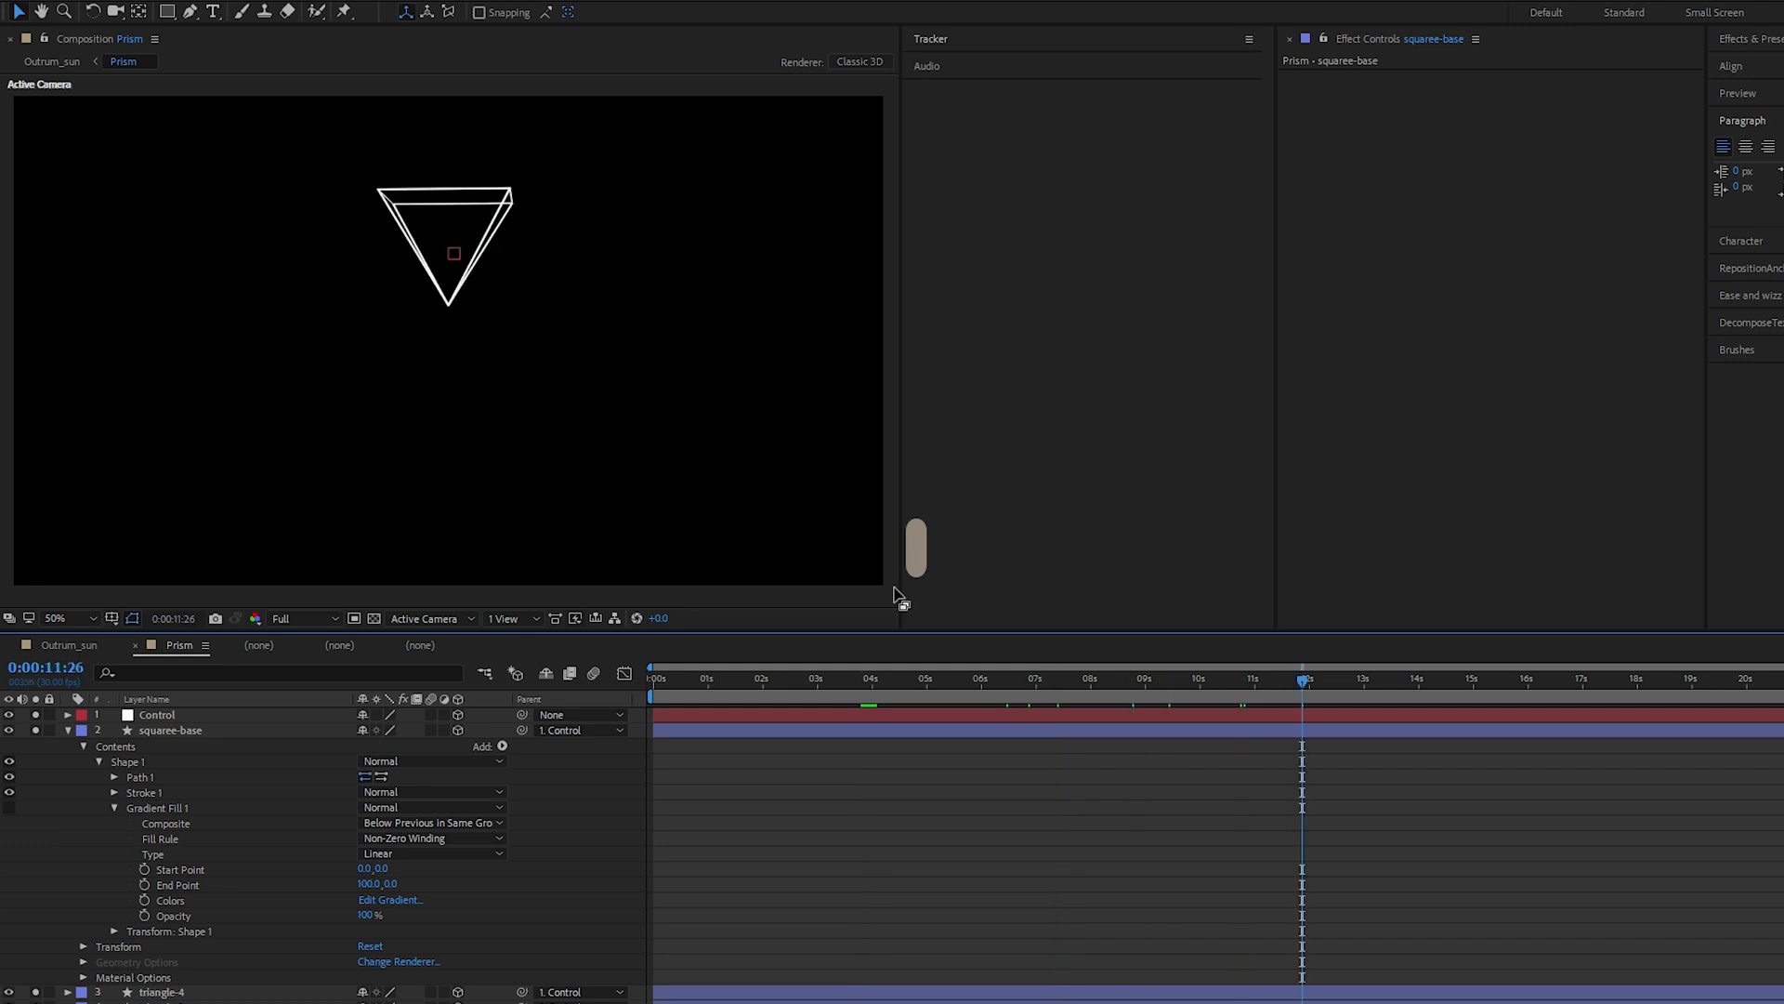
{"action": "left_click", "coordinate": [1420, 678]}
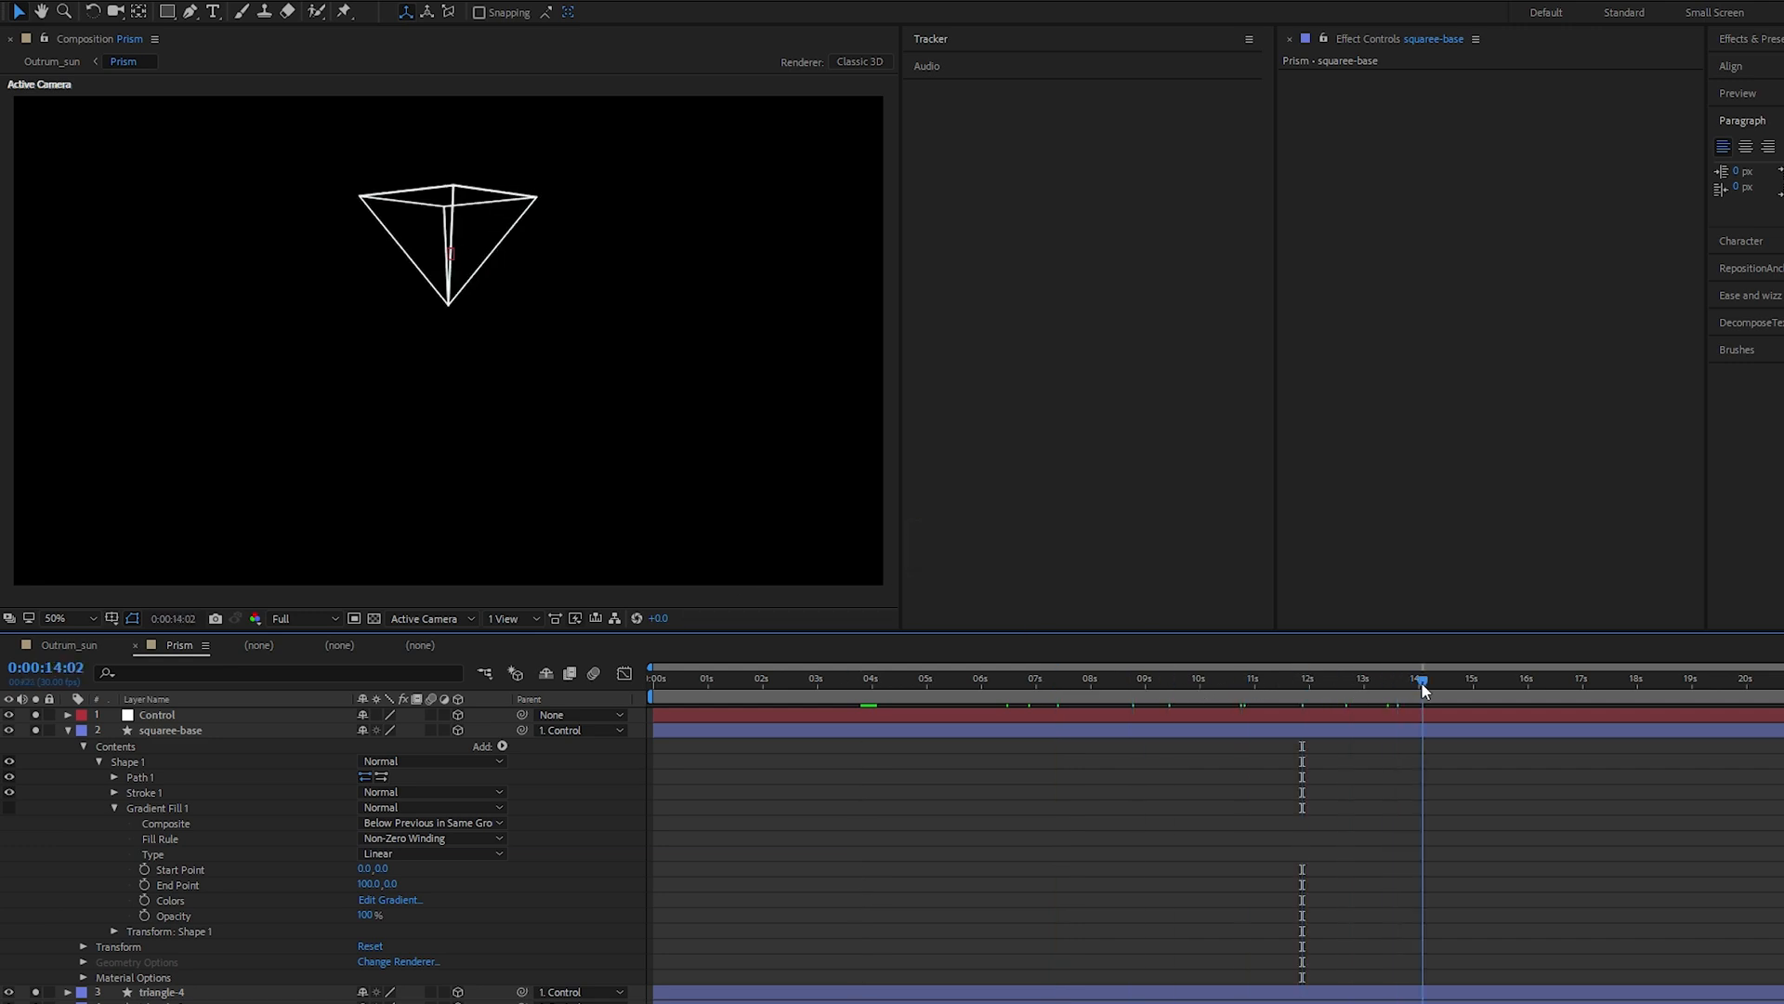
{"action": "key", "text": "ctrl+a"}
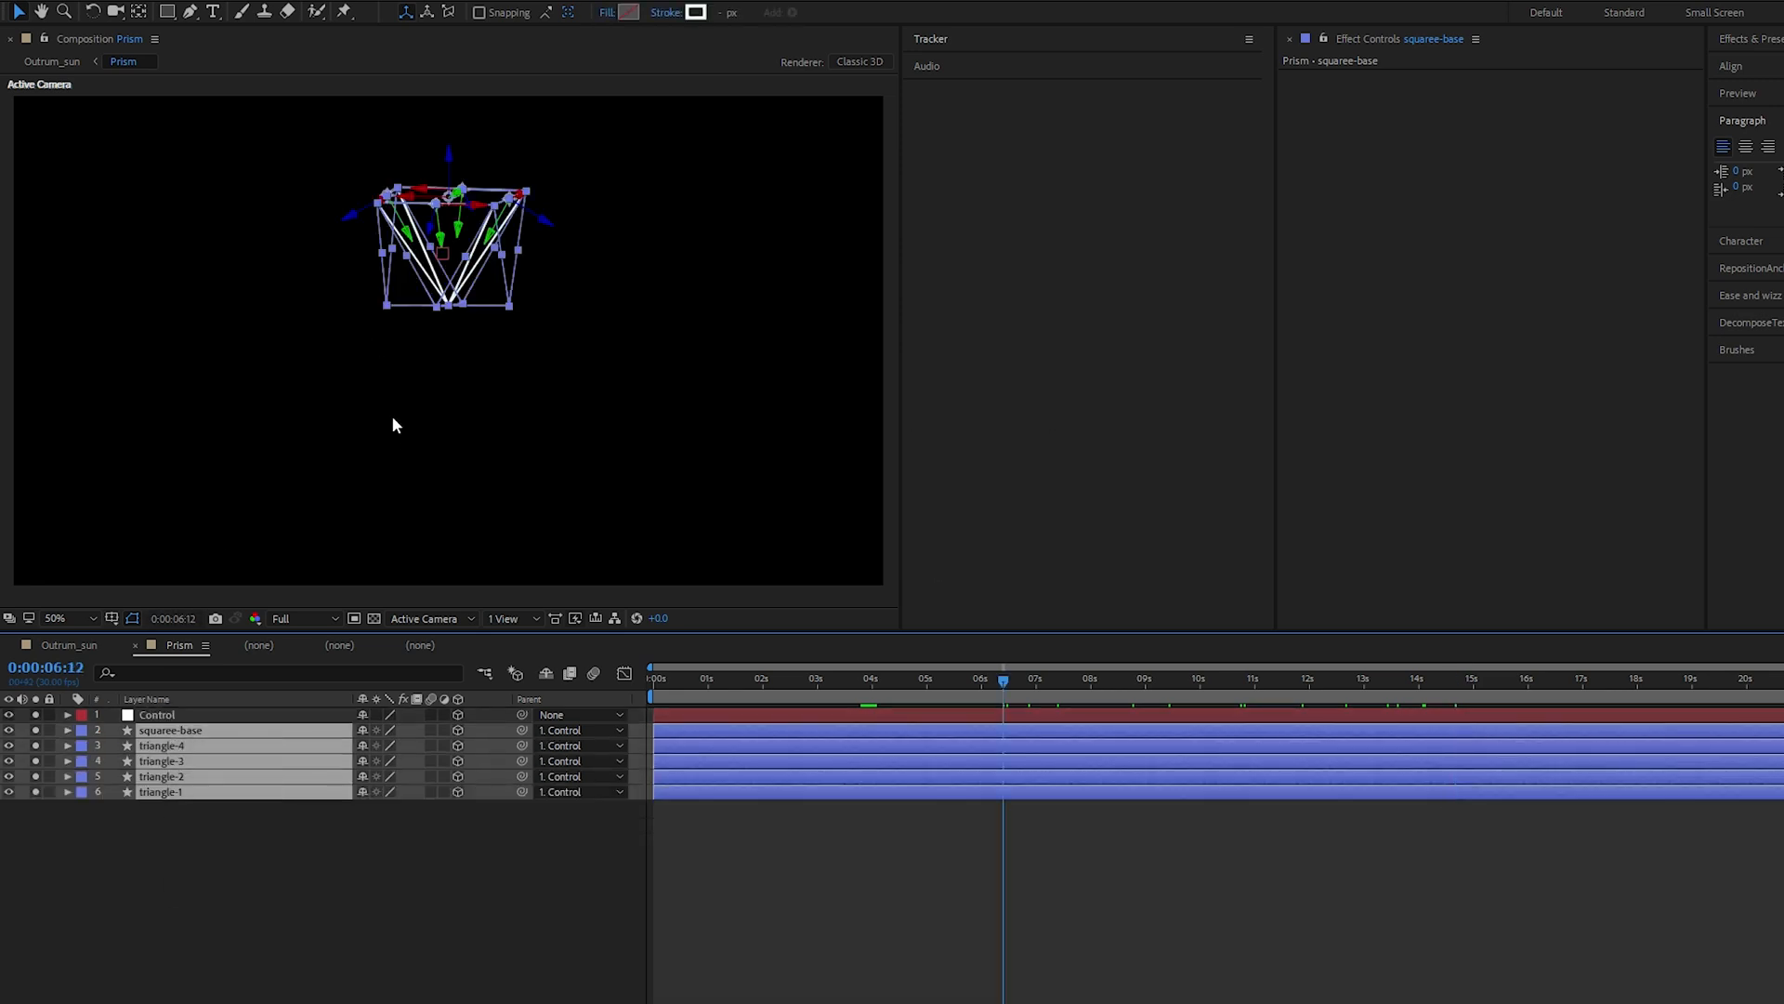
Fill all prism faces with dark teal green 1C6659
{"action": "left_click", "coordinate": [623, 13]}
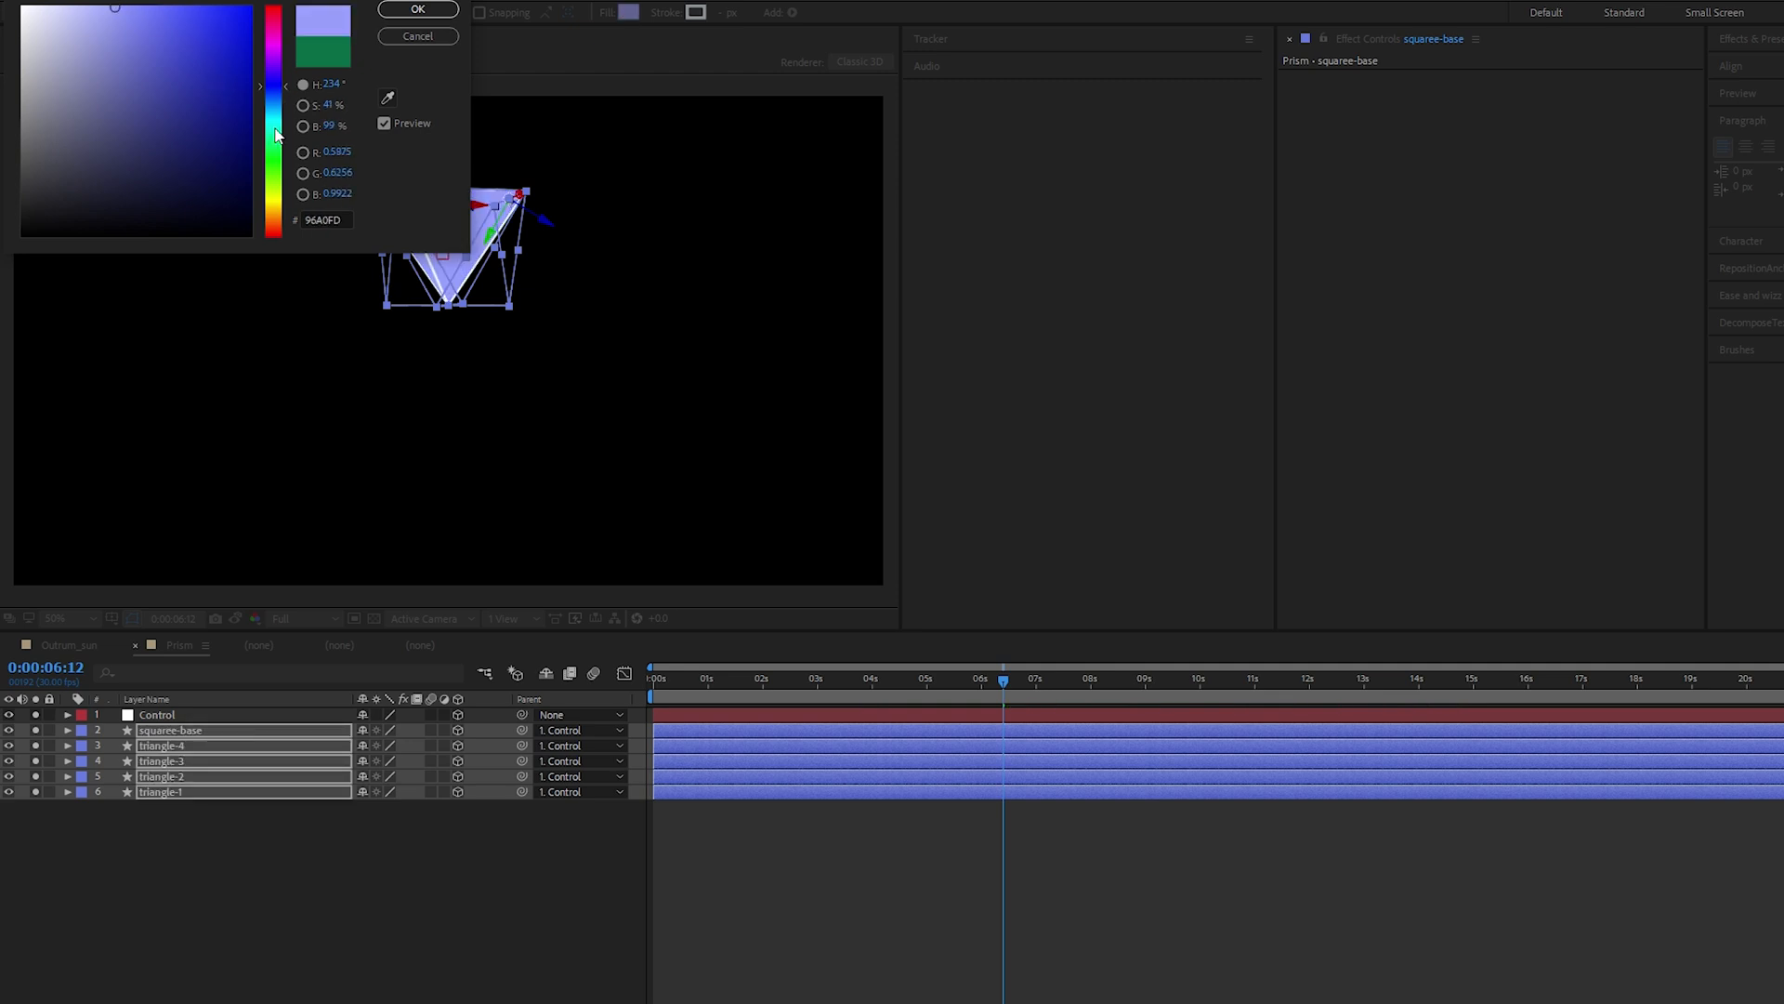
{"action": "left_click", "coordinate": [163, 86]}
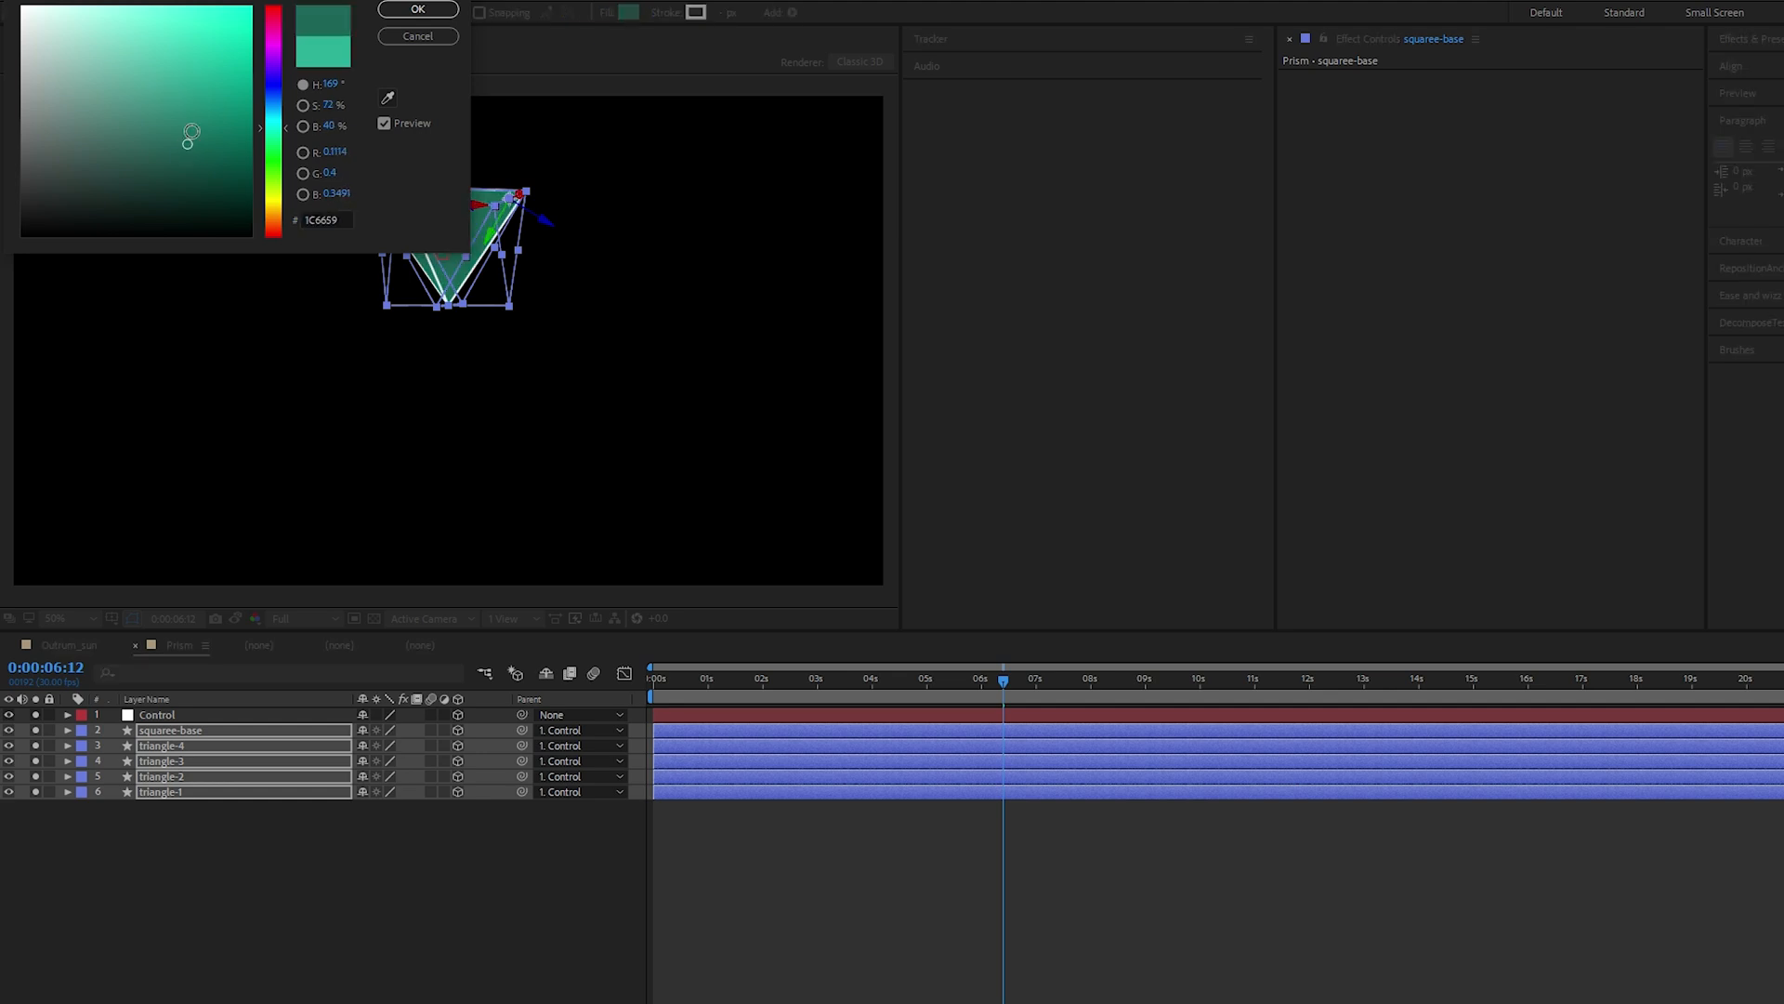
{"action": "left_click", "coordinate": [418, 9]}
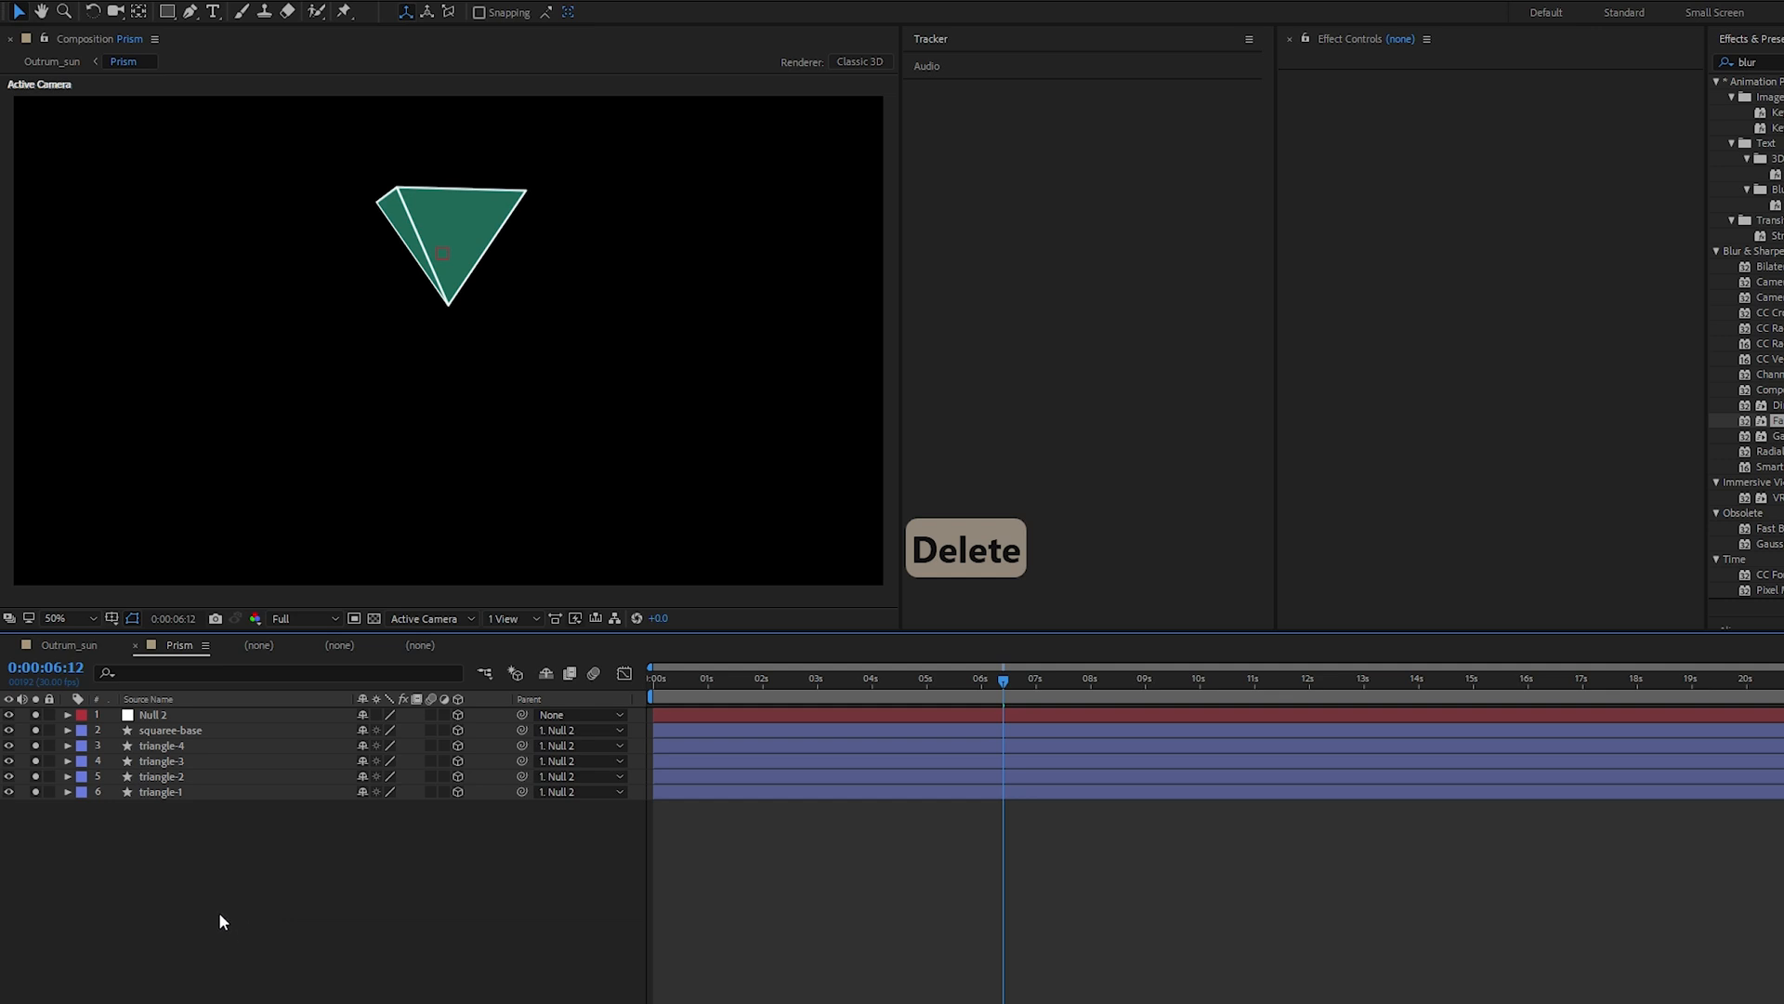
Add Point Light 1 and move it up and to the left of the prism
{"action": "right_click", "coordinate": [221, 922]}
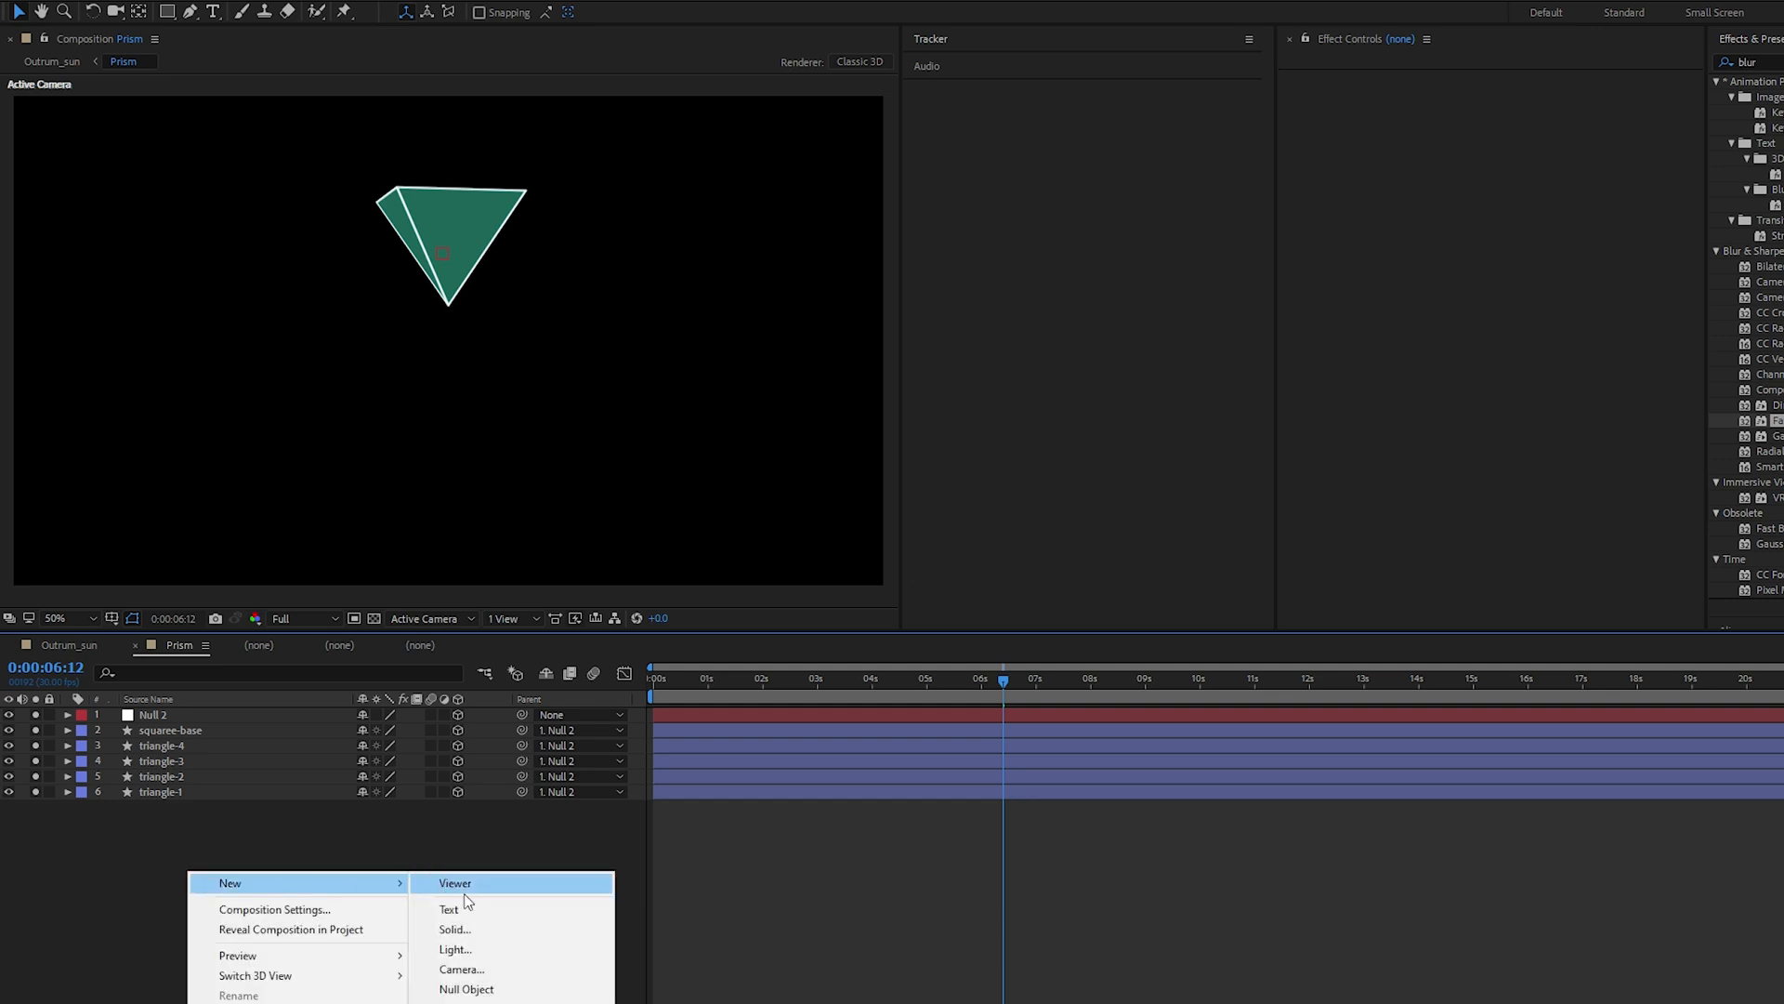
{"action": "left_click", "coordinate": [456, 949]}
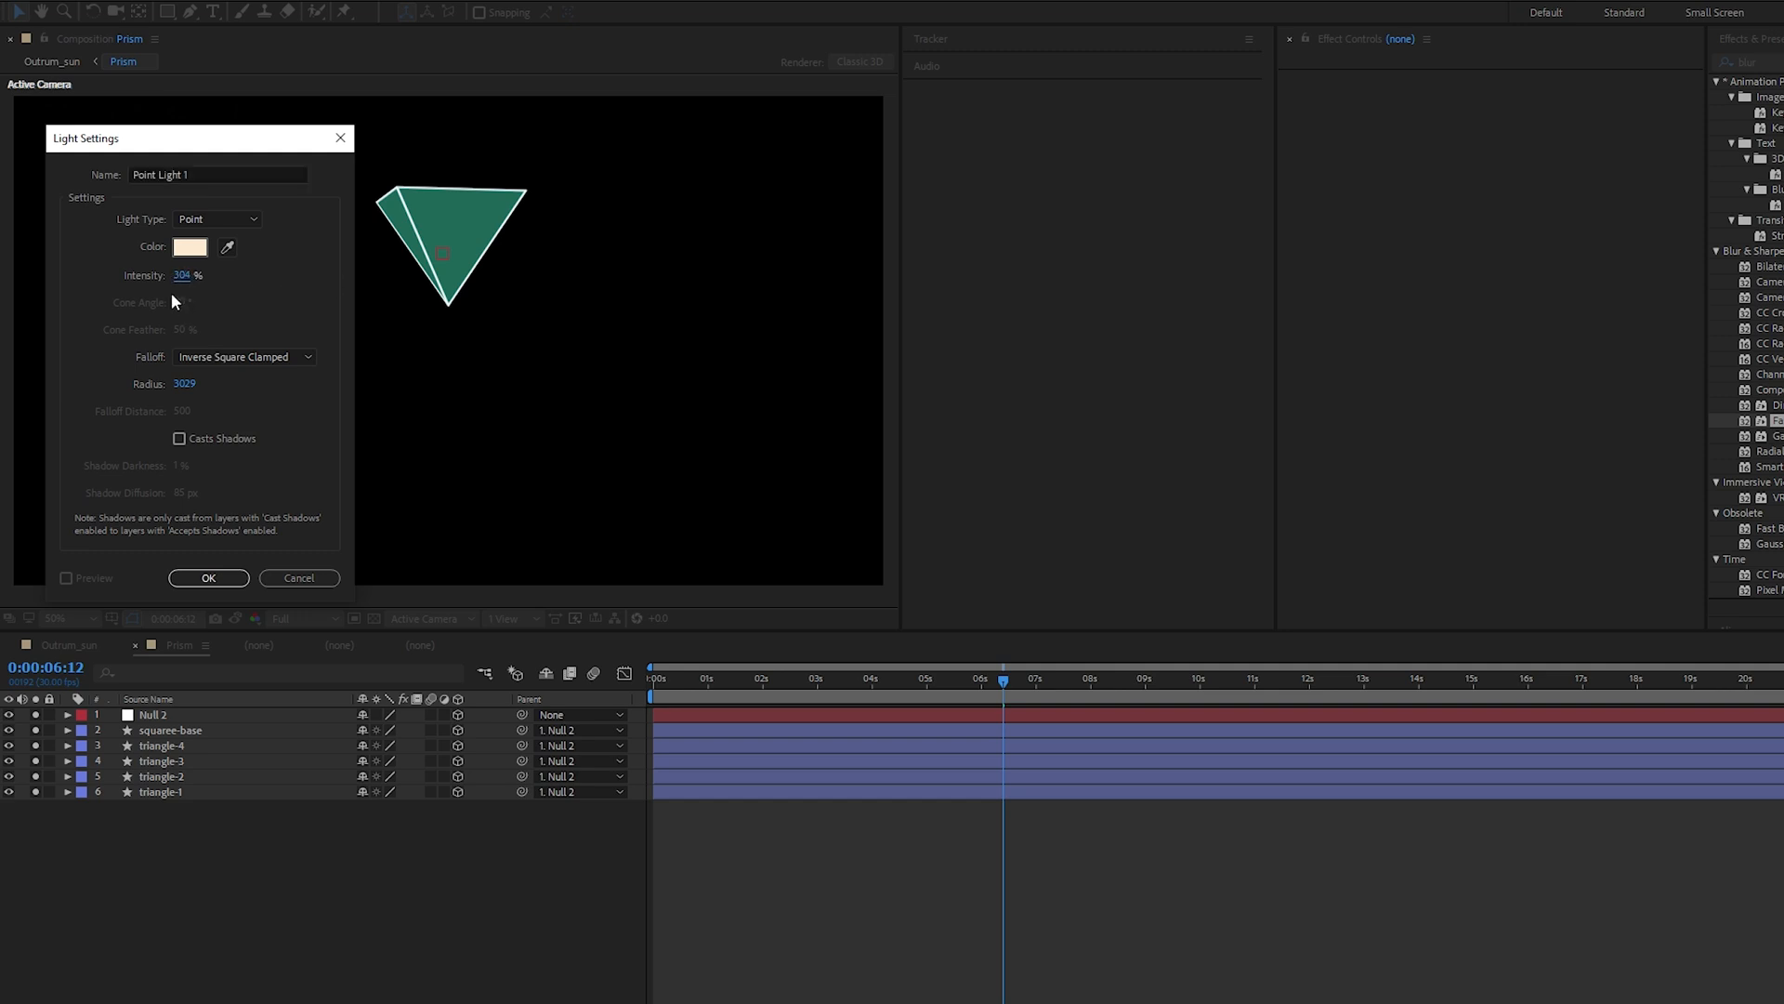
{"action": "left_click", "coordinate": [209, 578]}
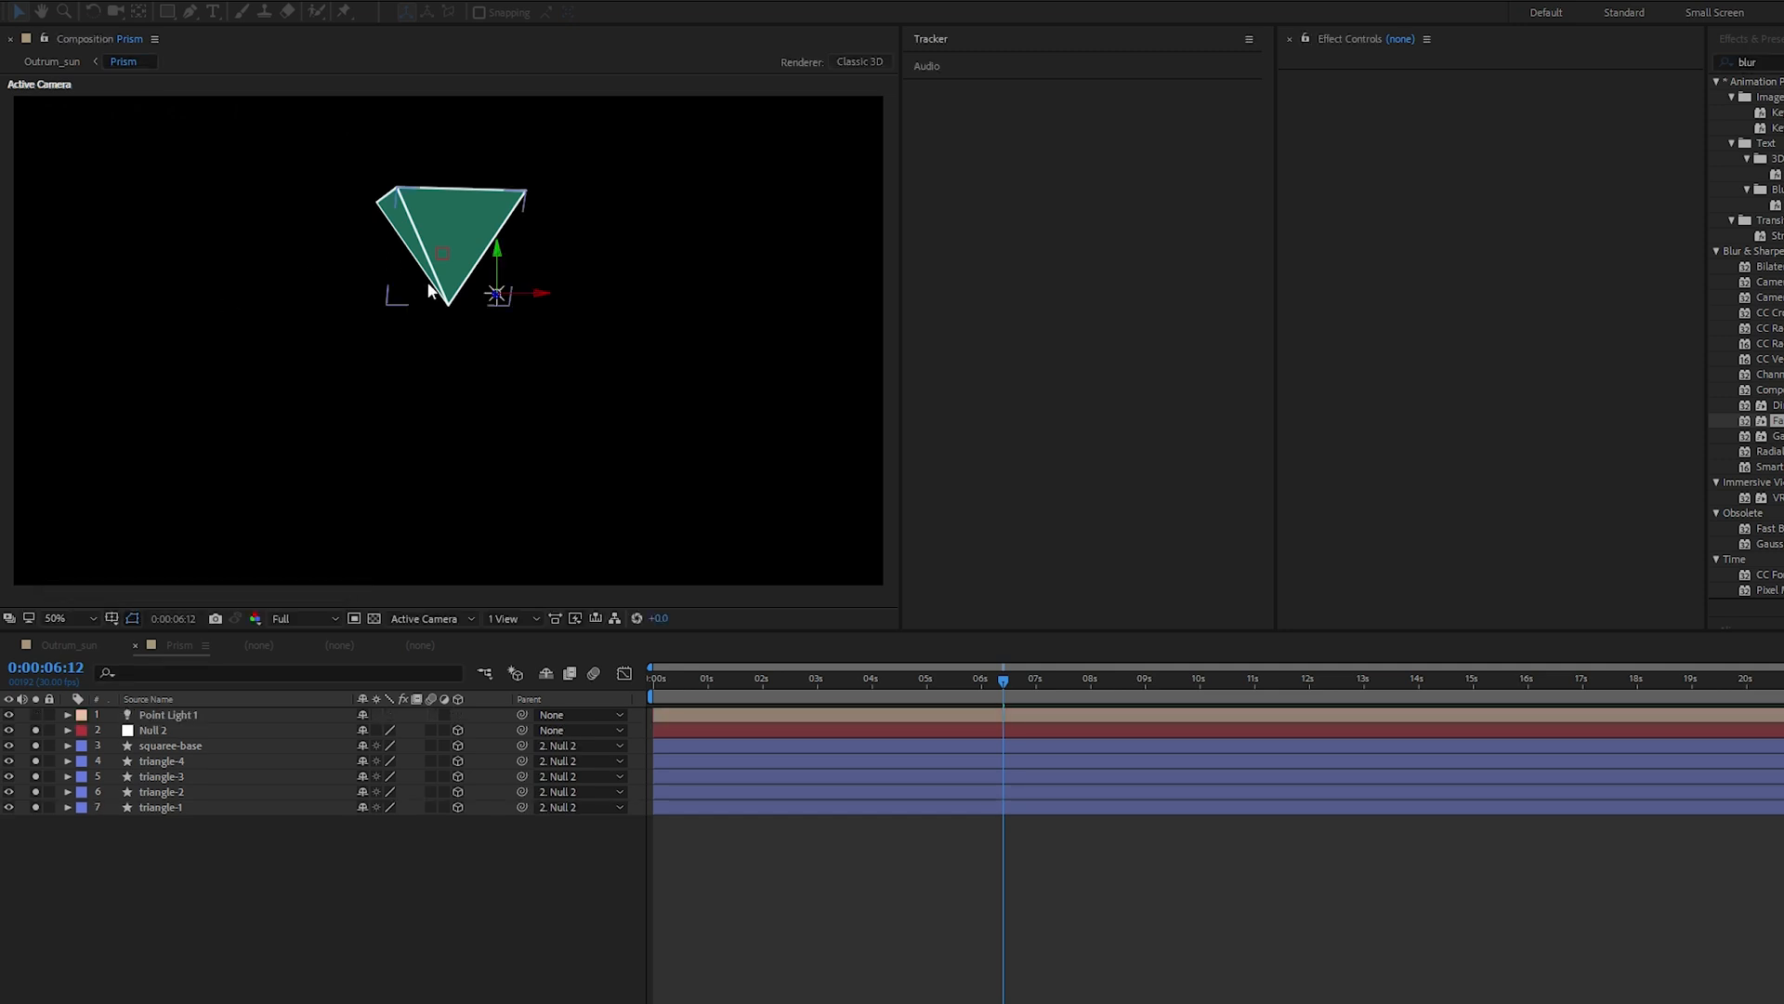
{"action": "left_click", "coordinate": [168, 714]}
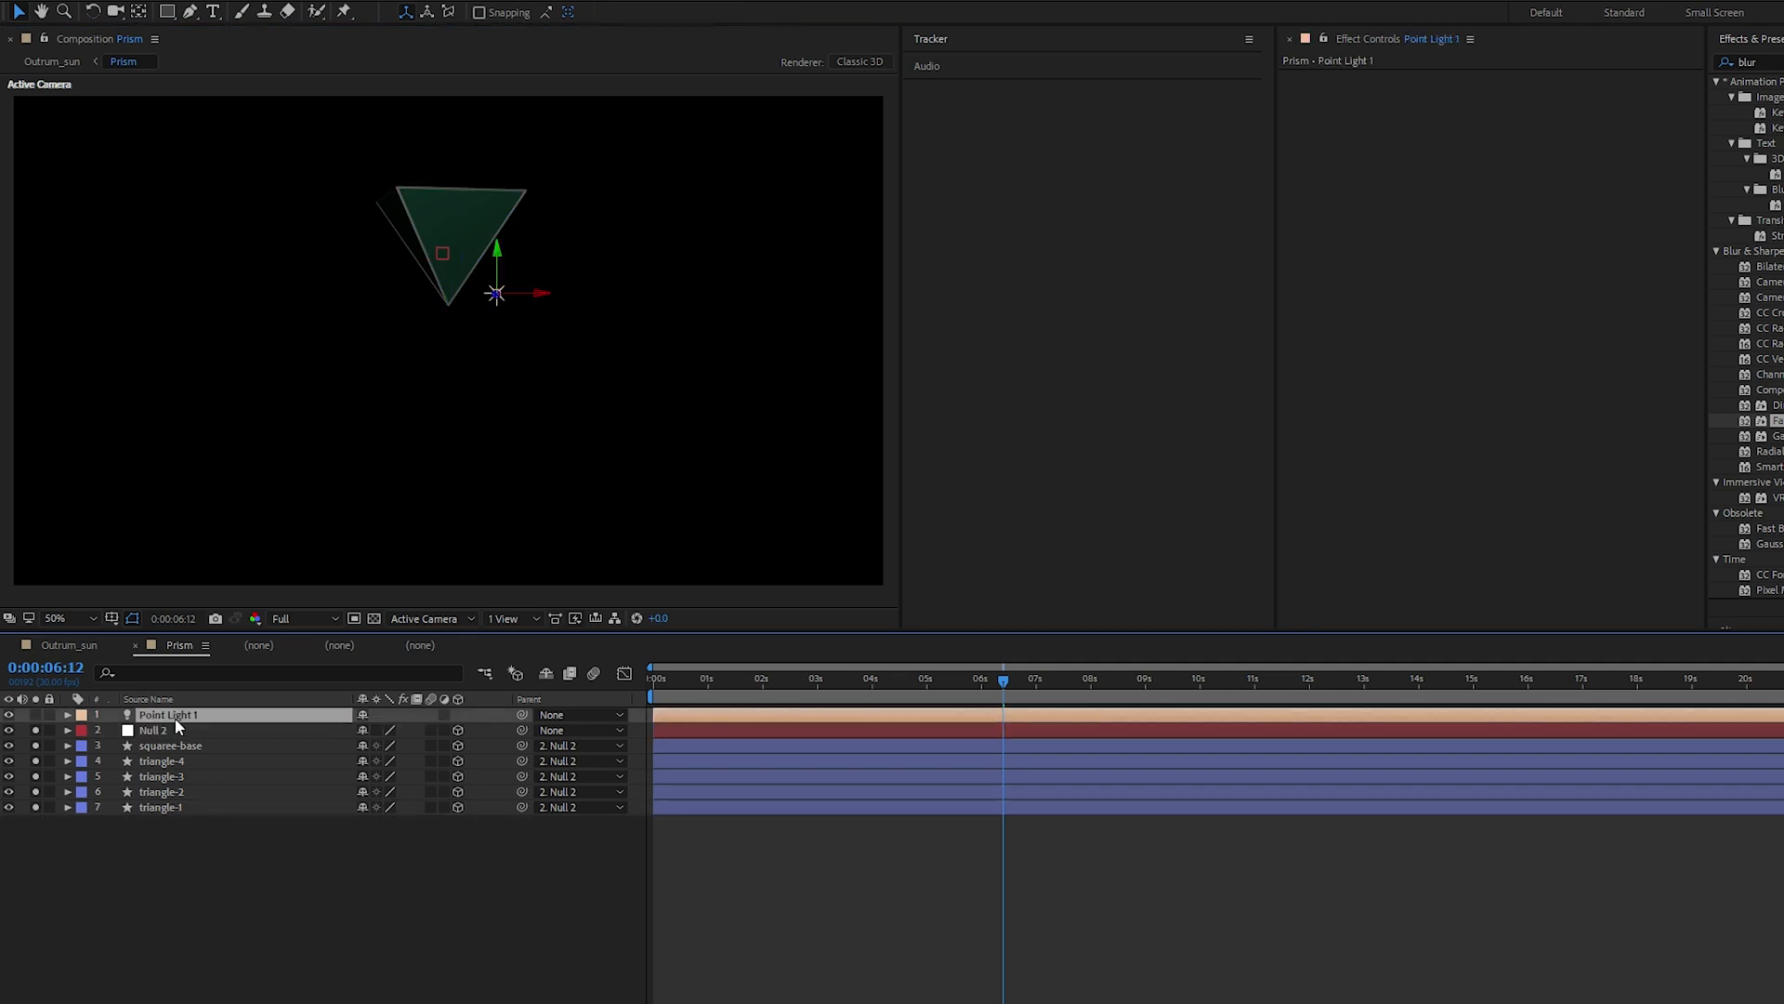
{"action": "mouse_move", "coordinate": [240, 701]}
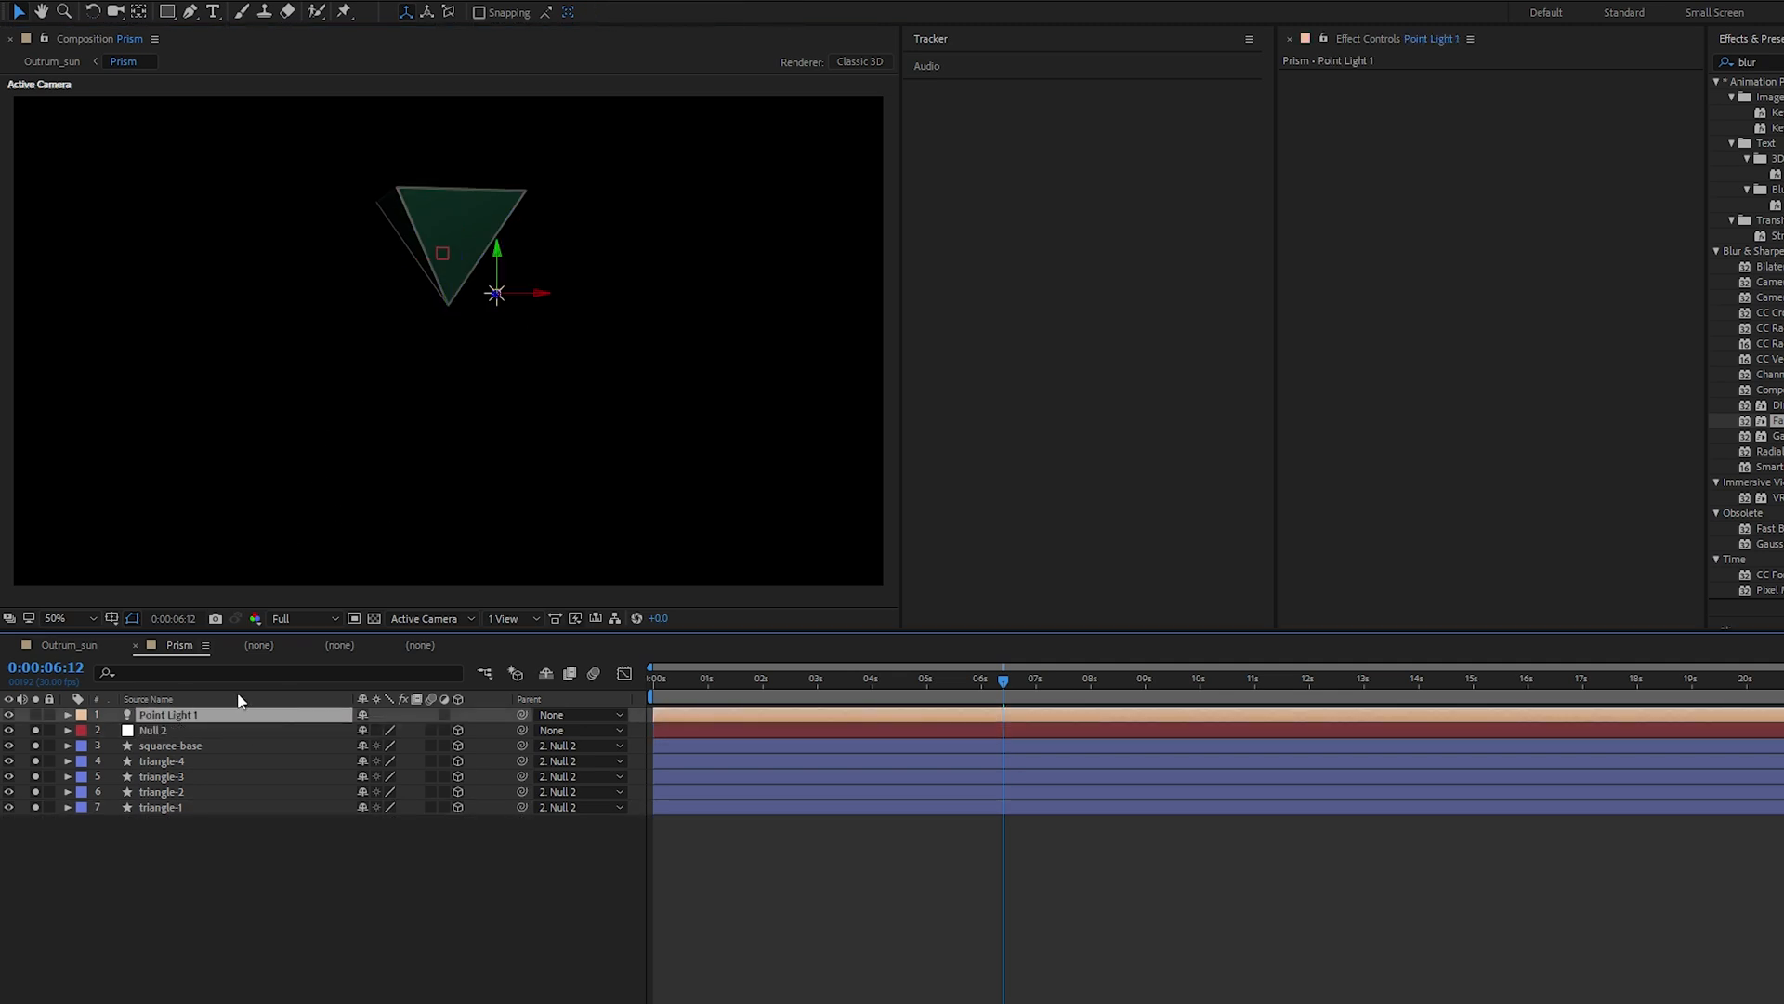
{"action": "left_click", "coordinate": [66, 714]}
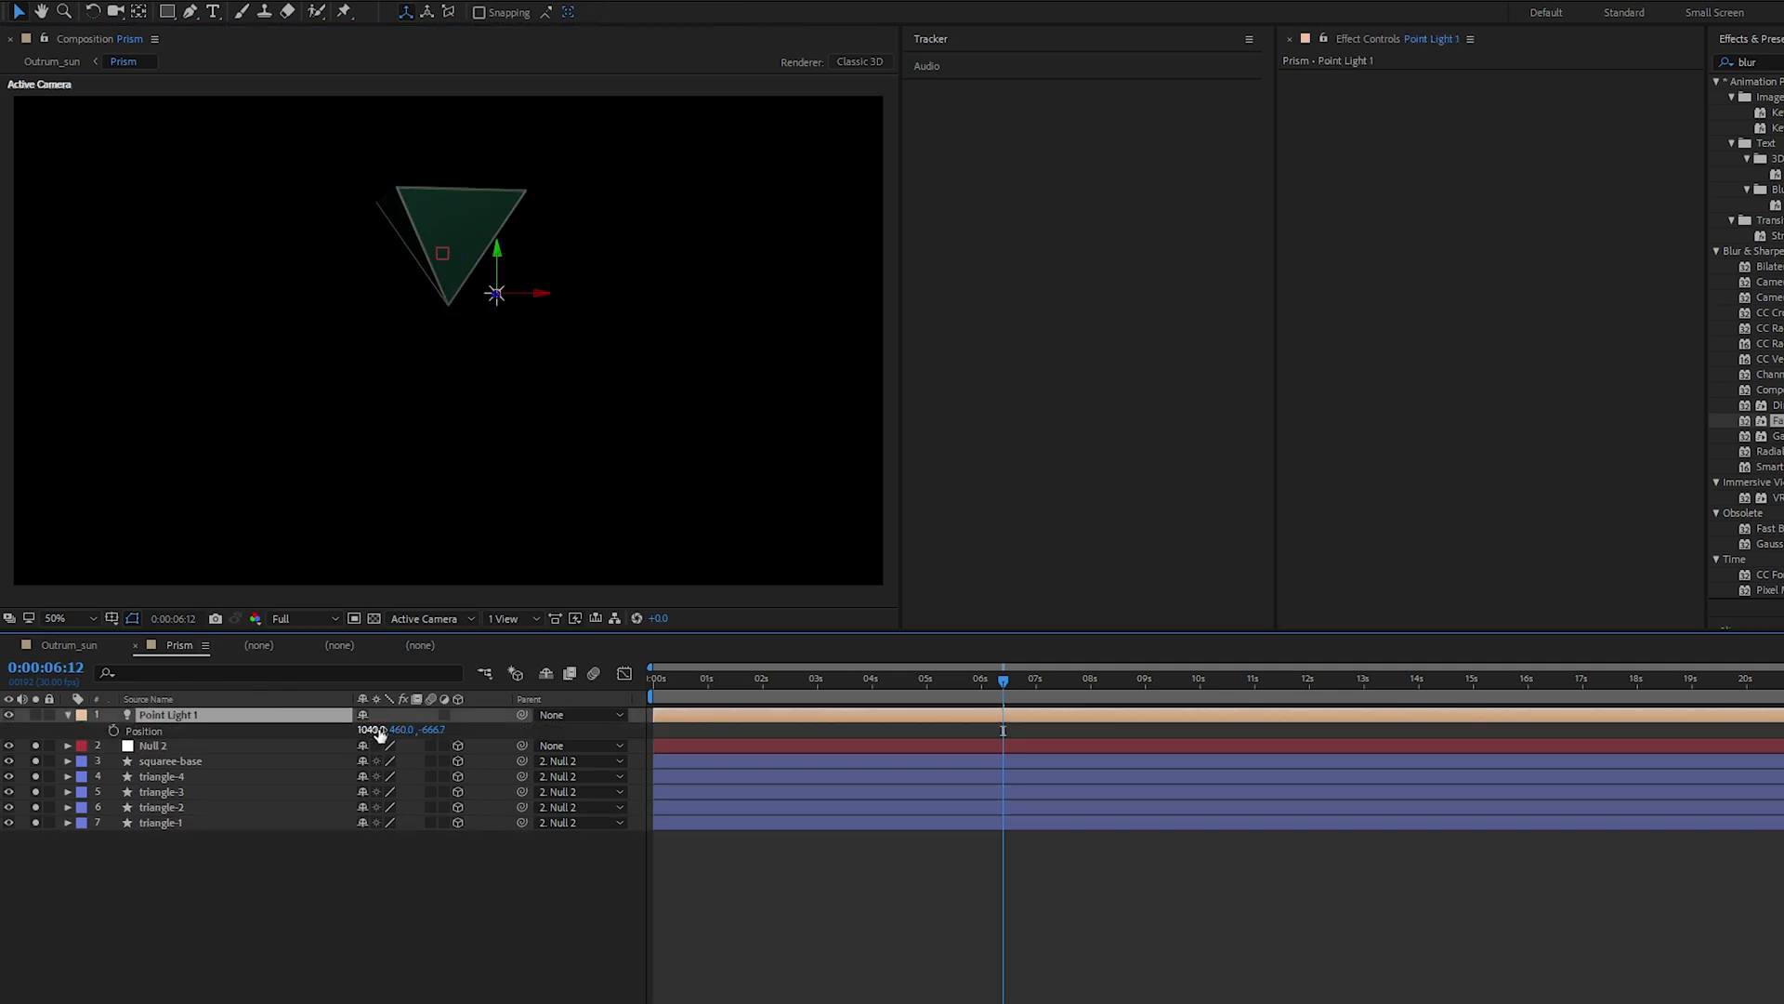
{"action": "left_click_drag", "start_coordinate": [494, 293], "coordinate": [275, 294]}
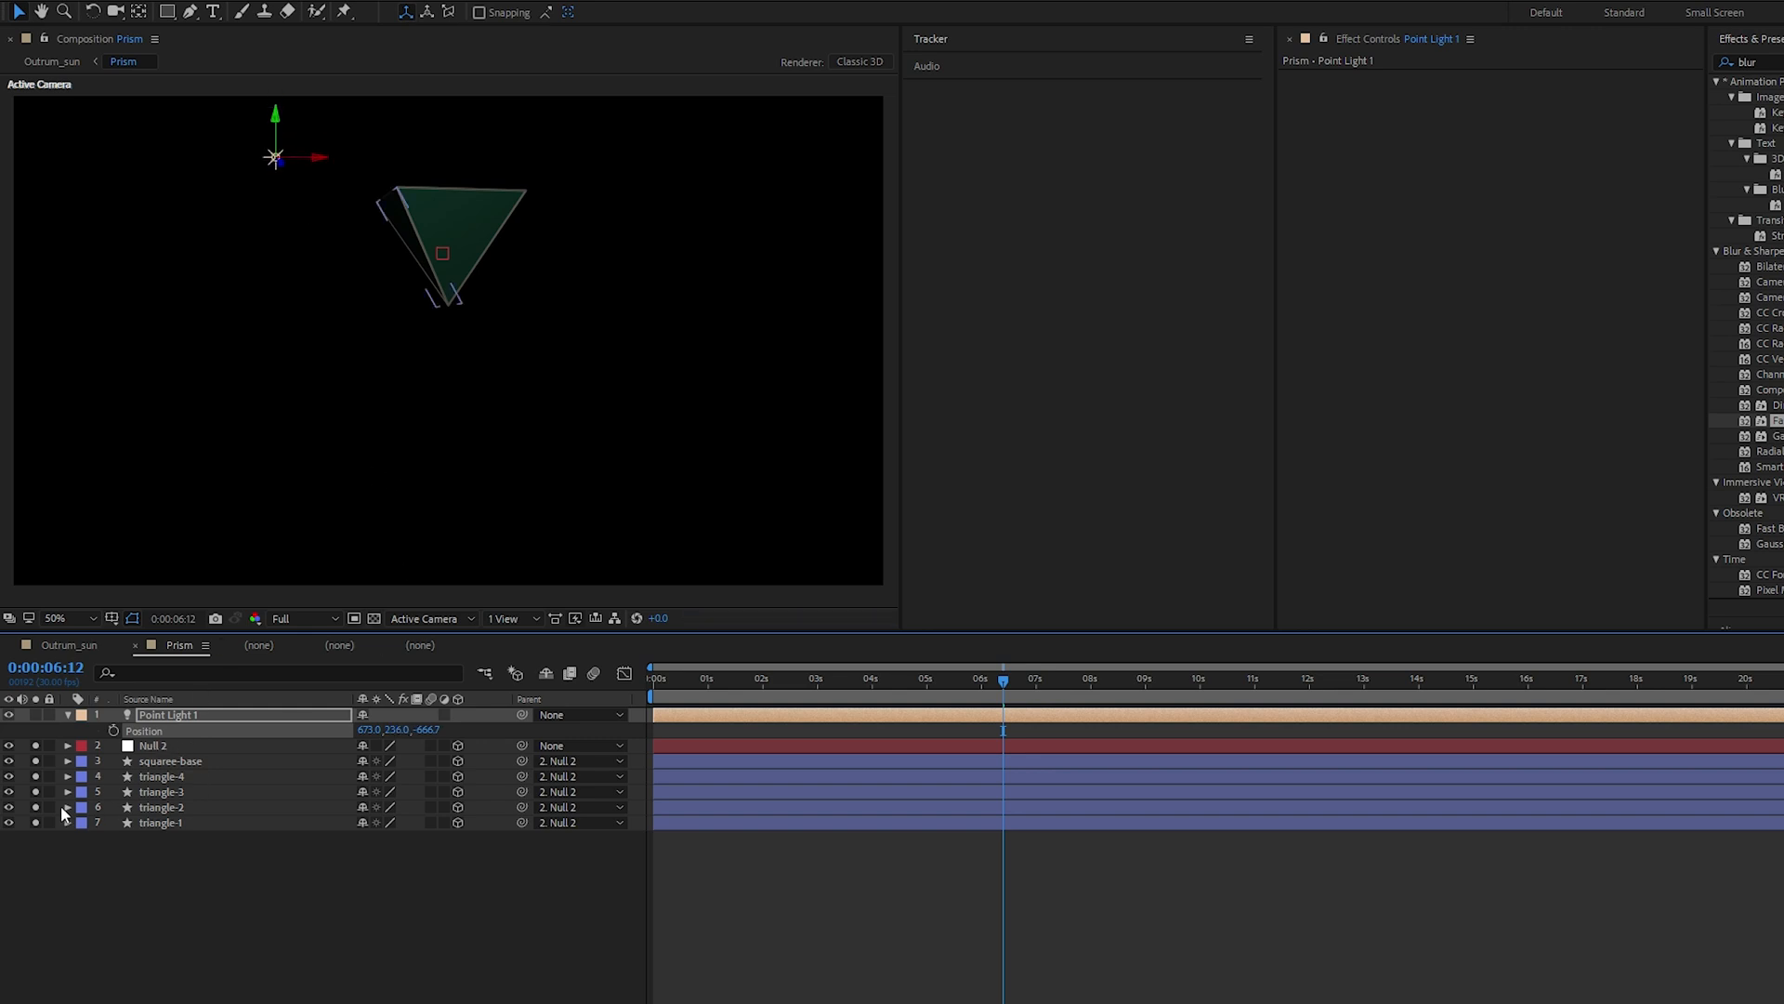
{"action": "left_click_drag", "start_coordinate": [277, 156], "coordinate": [135, 156]}
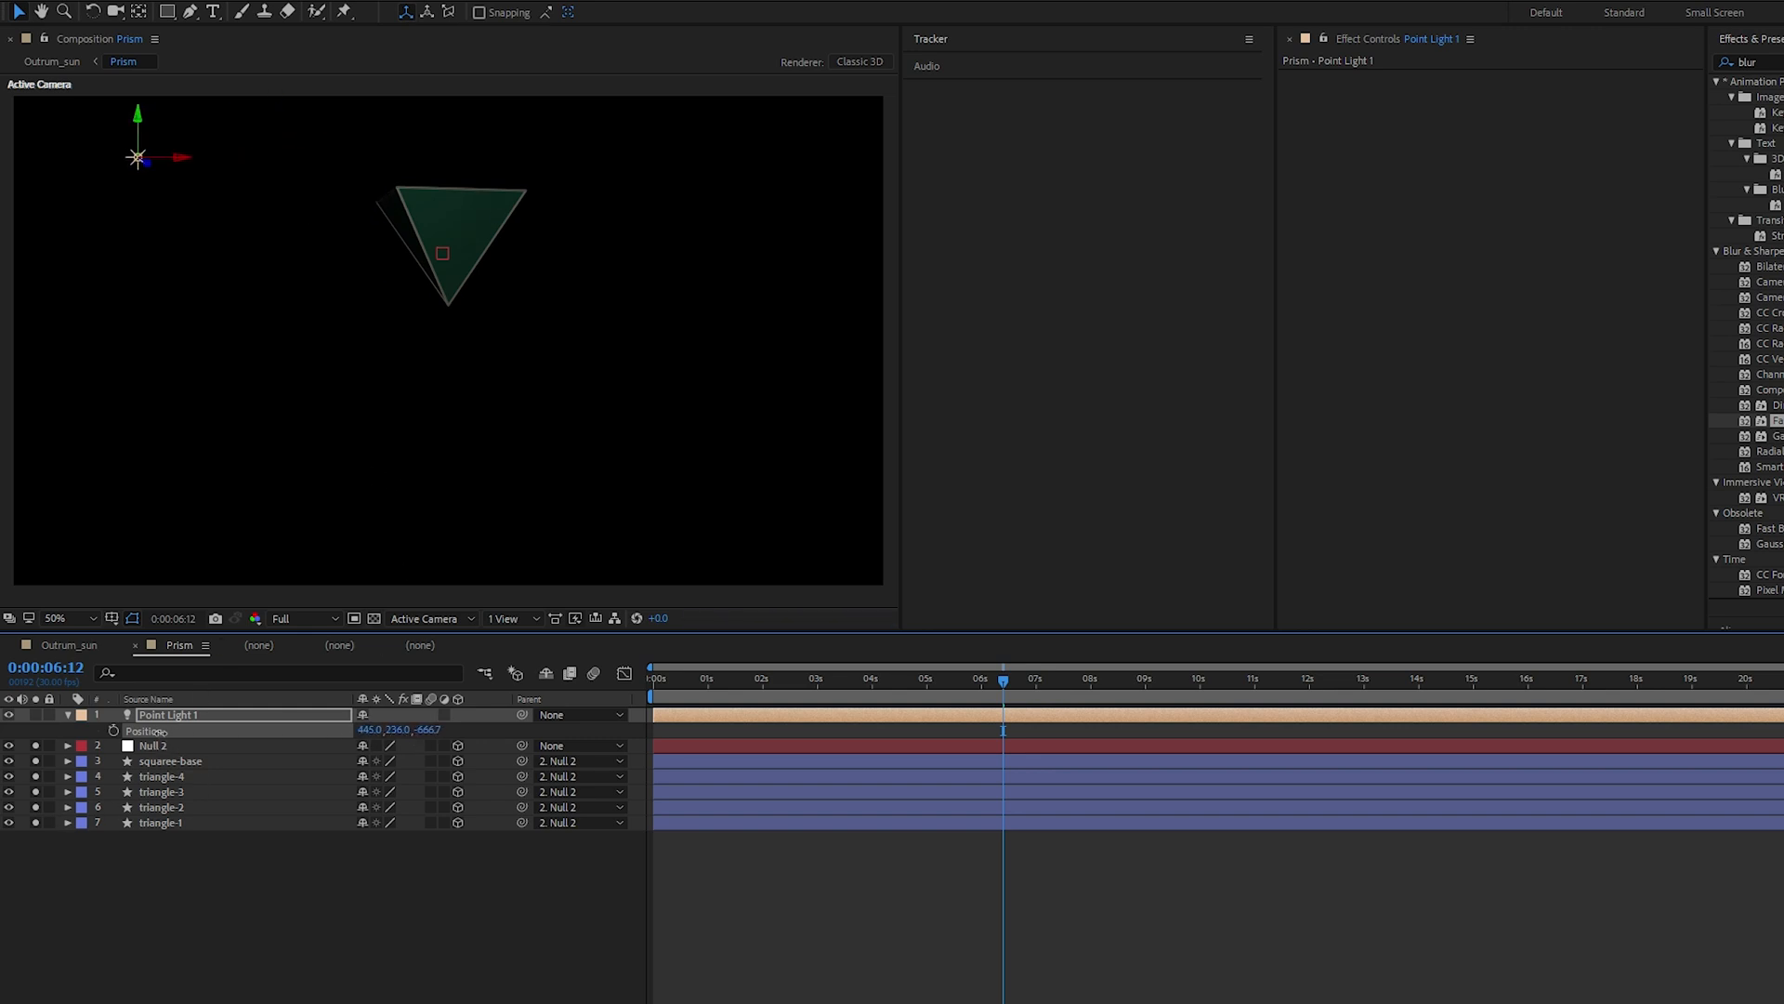
Raise the light's intensity to 1512% and place it above-left, closer in depth
{"action": "double_click", "coordinate": [170, 714]}
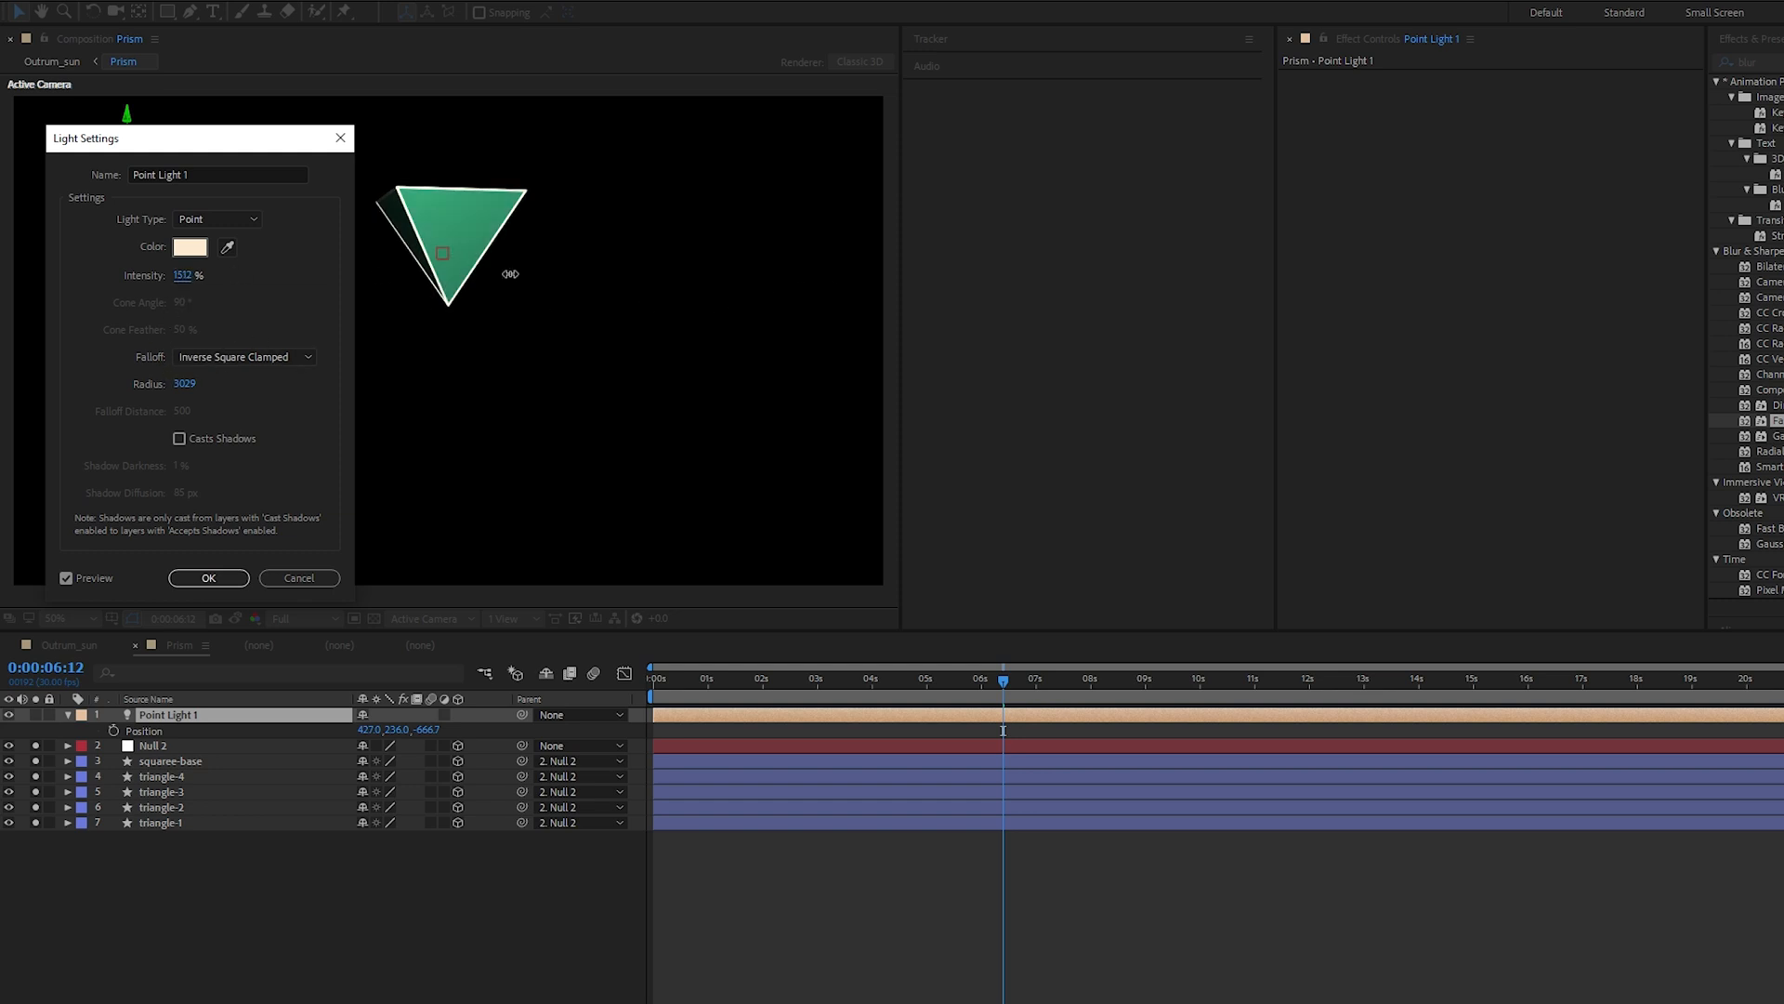
{"action": "left_click", "coordinate": [209, 578]}
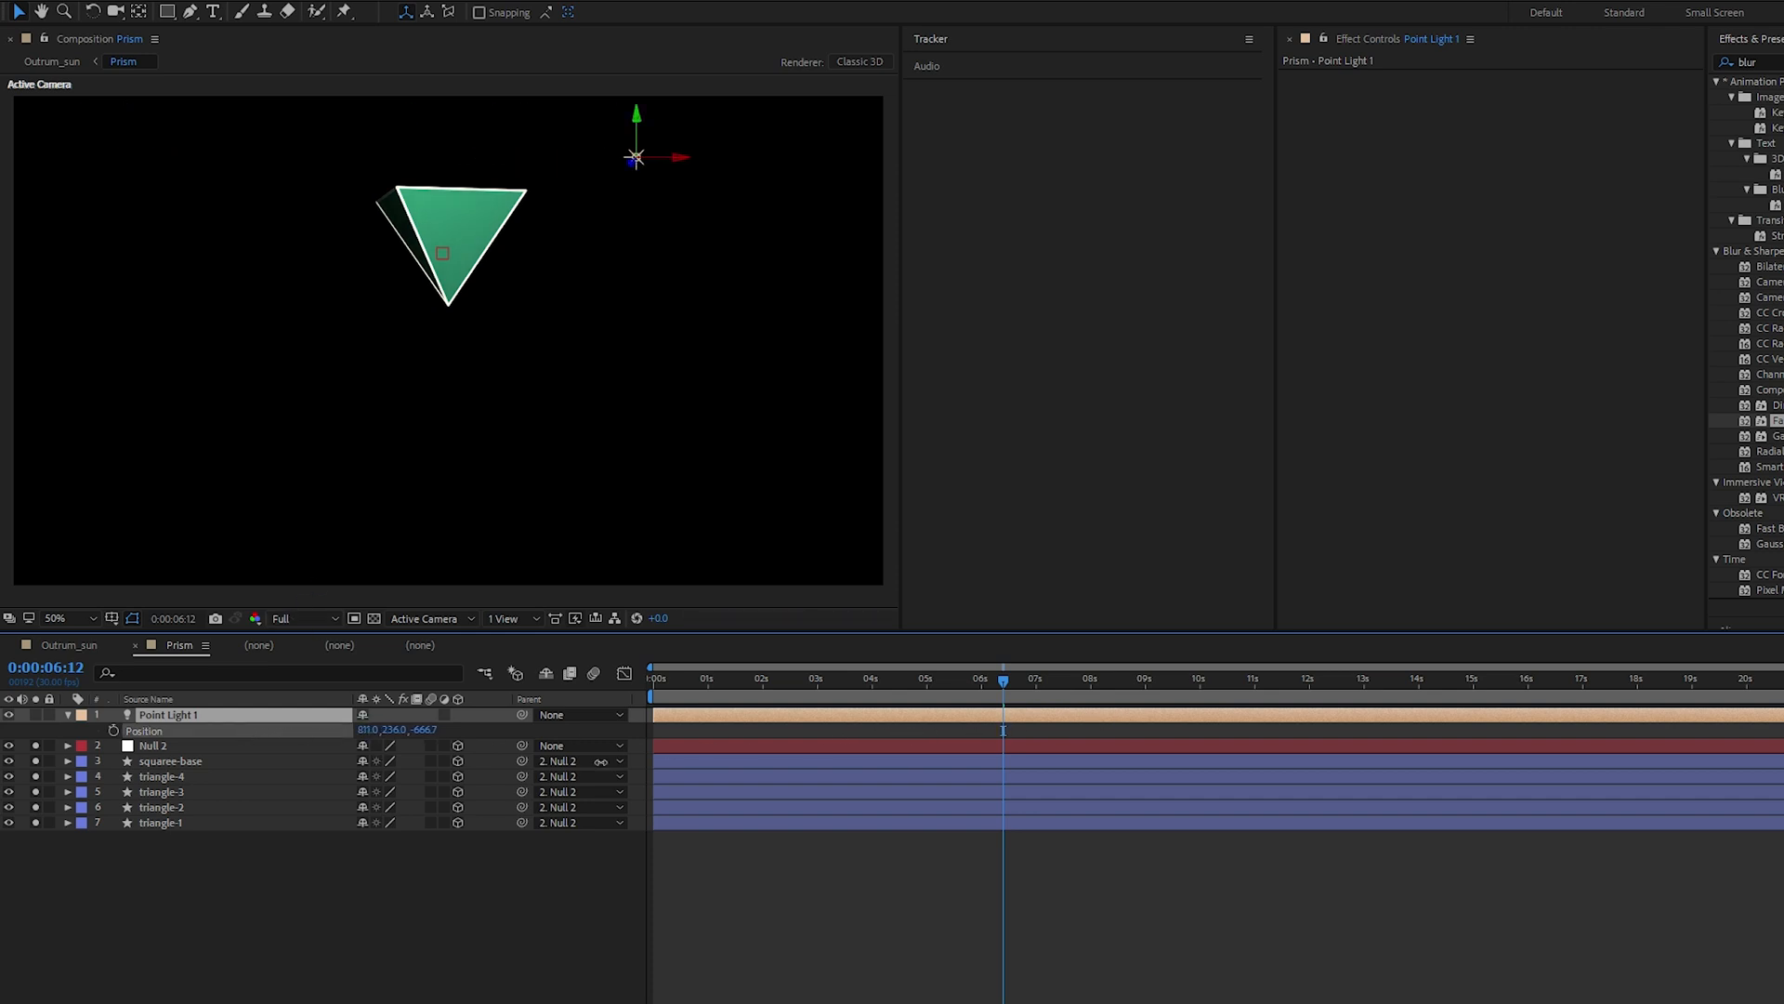
{"action": "left_click_drag", "start_coordinate": [636, 156], "coordinate": [136, 156]}
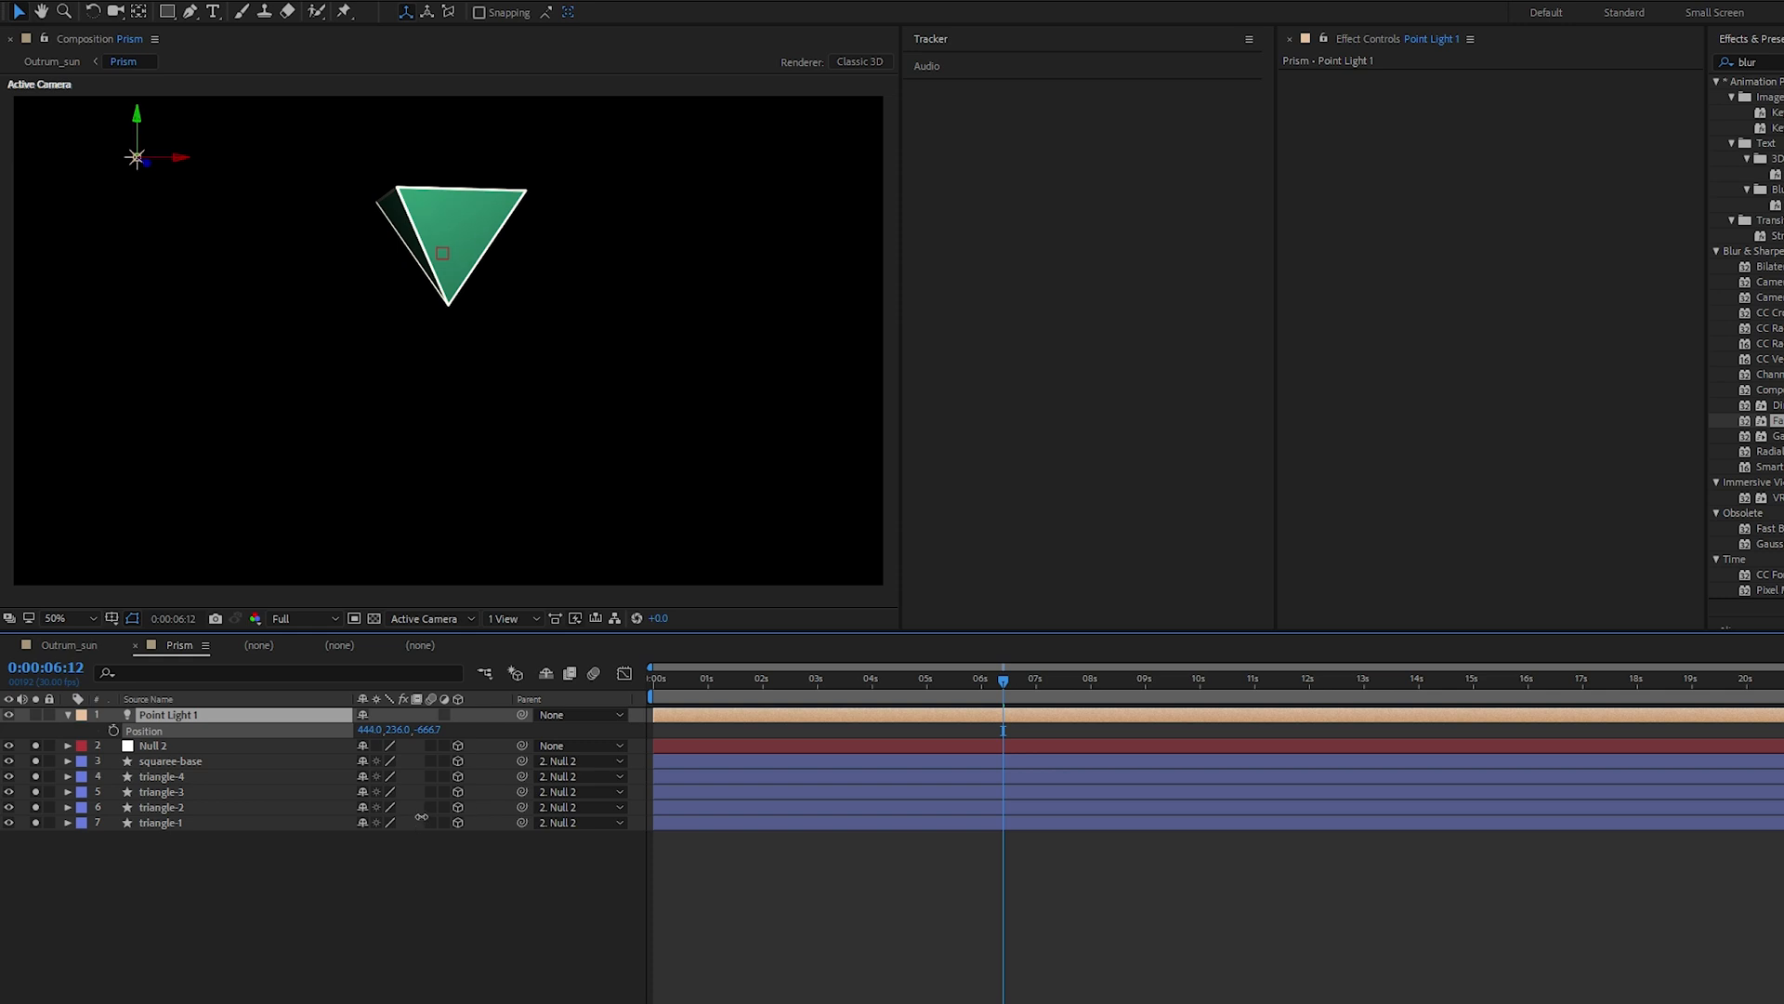
{"action": "left_click_drag", "start_coordinate": [135, 156], "coordinate": [102, 311]}
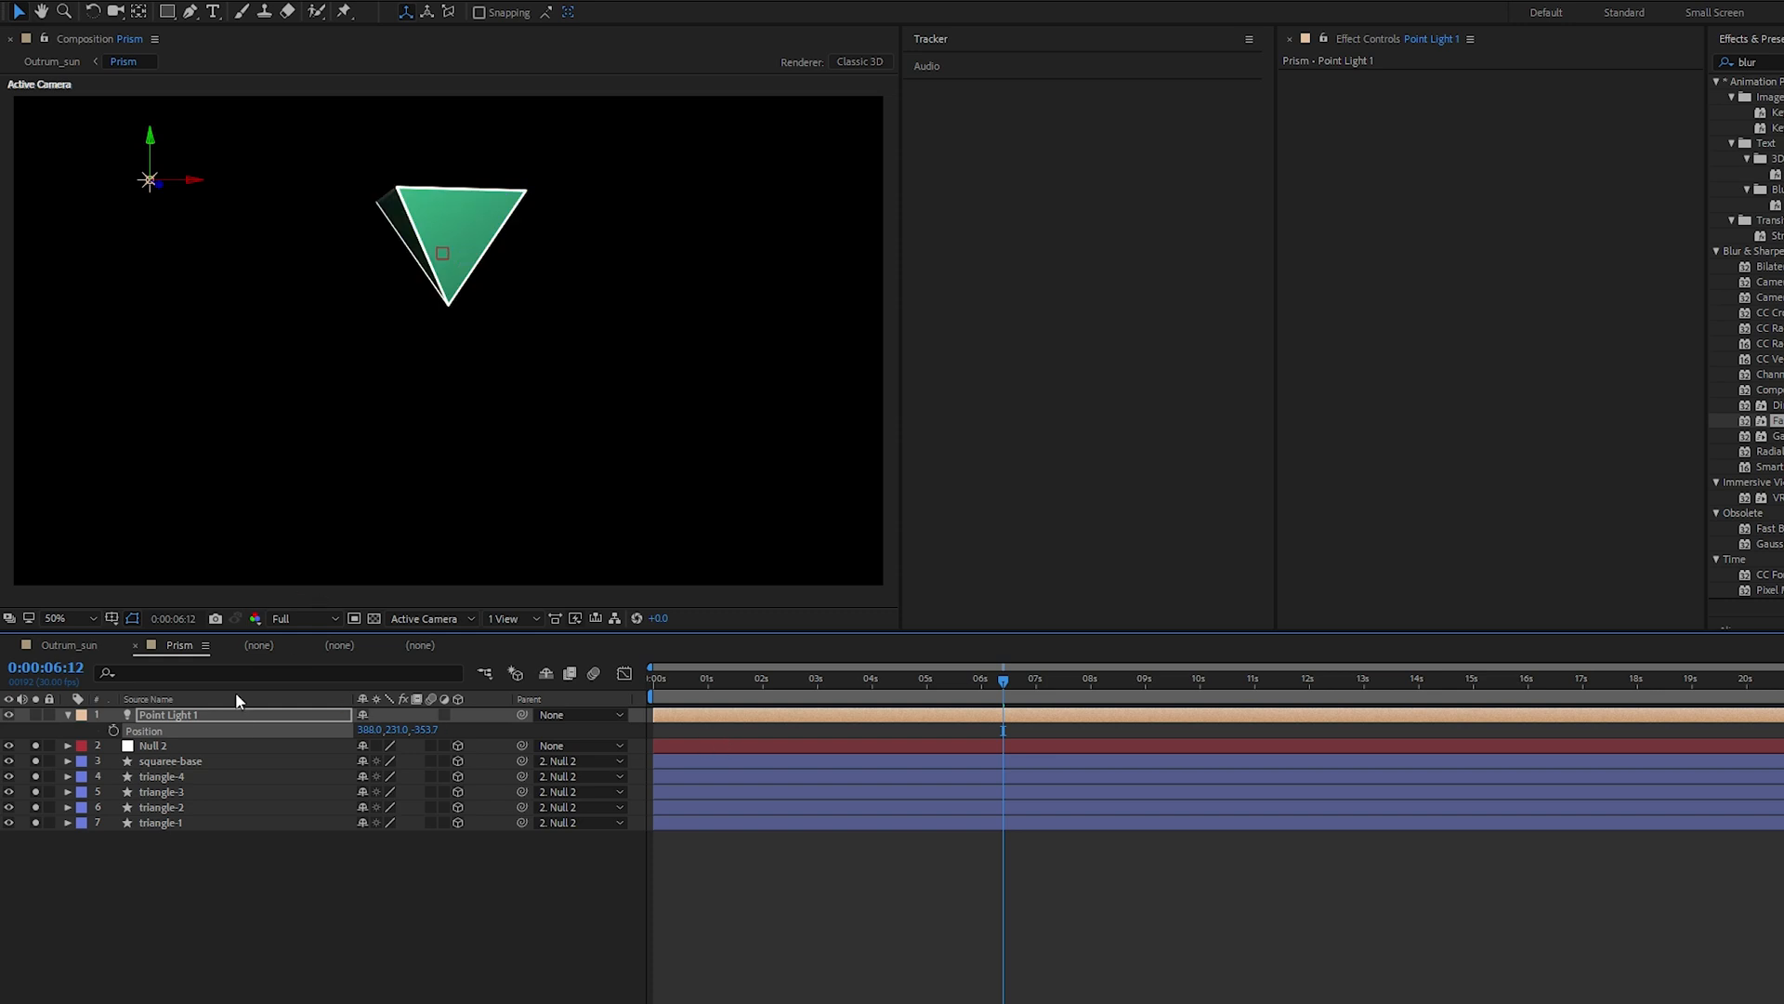
{"action": "double_click", "coordinate": [167, 713]}
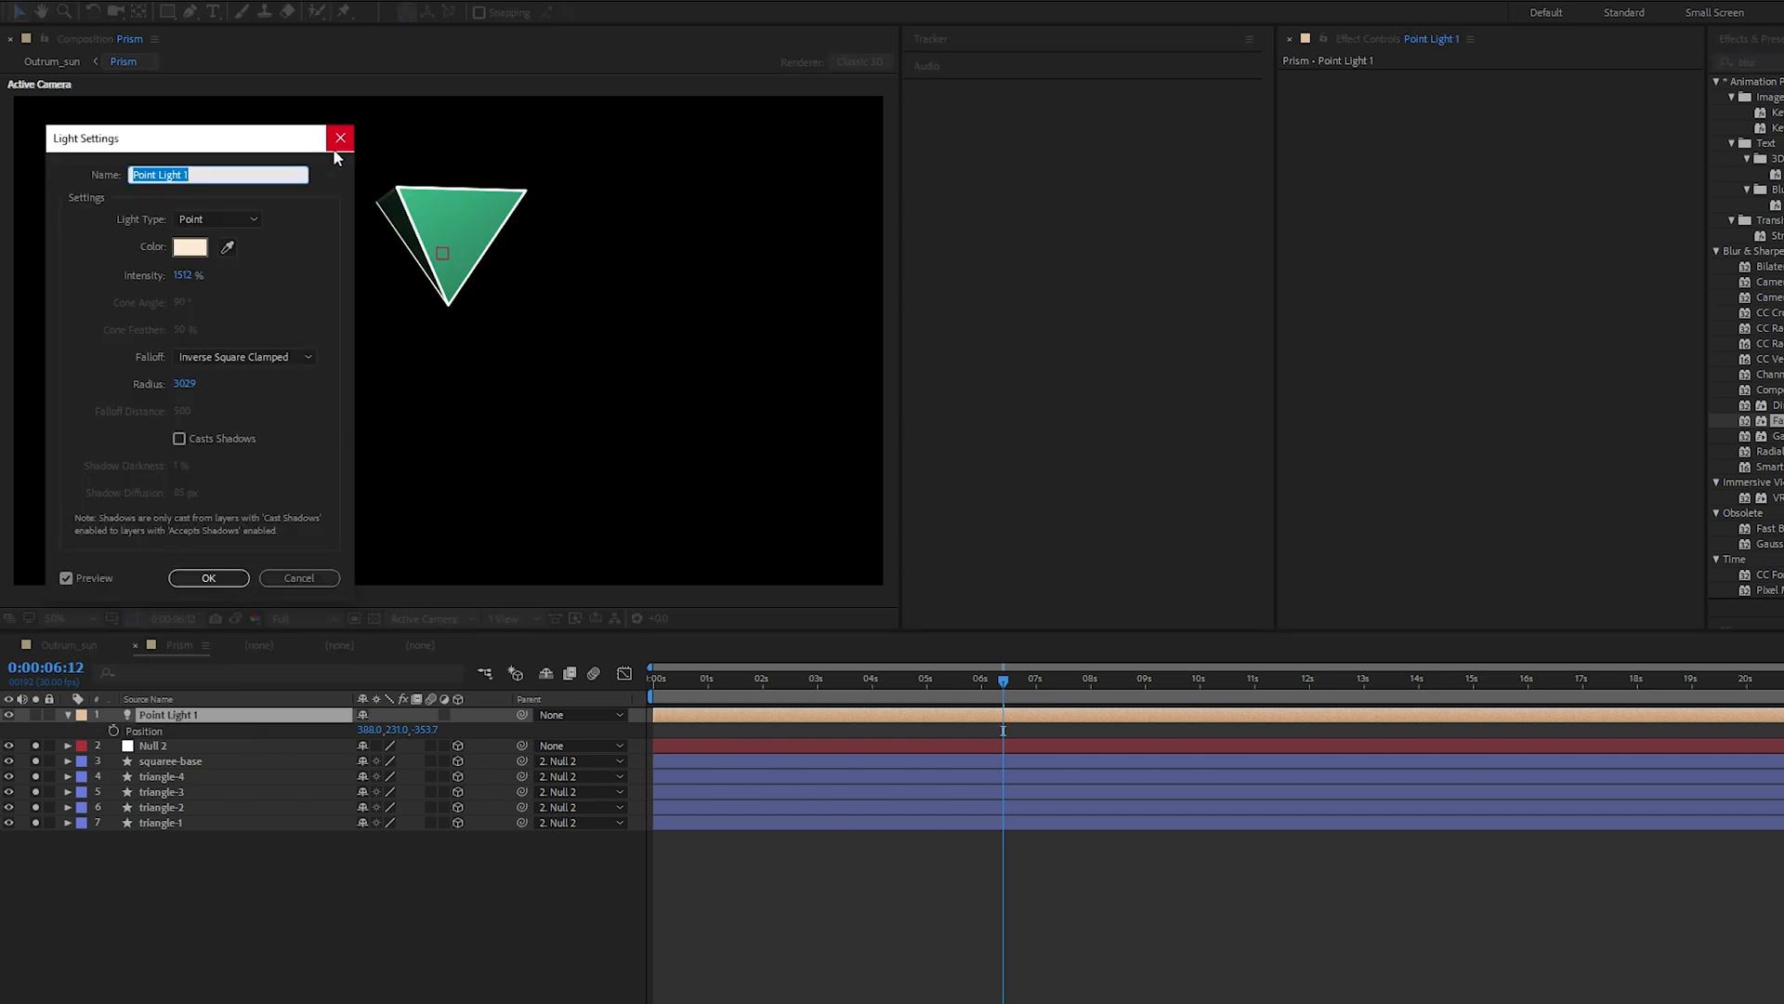
{"action": "mouse_move", "coordinate": [338, 137]}
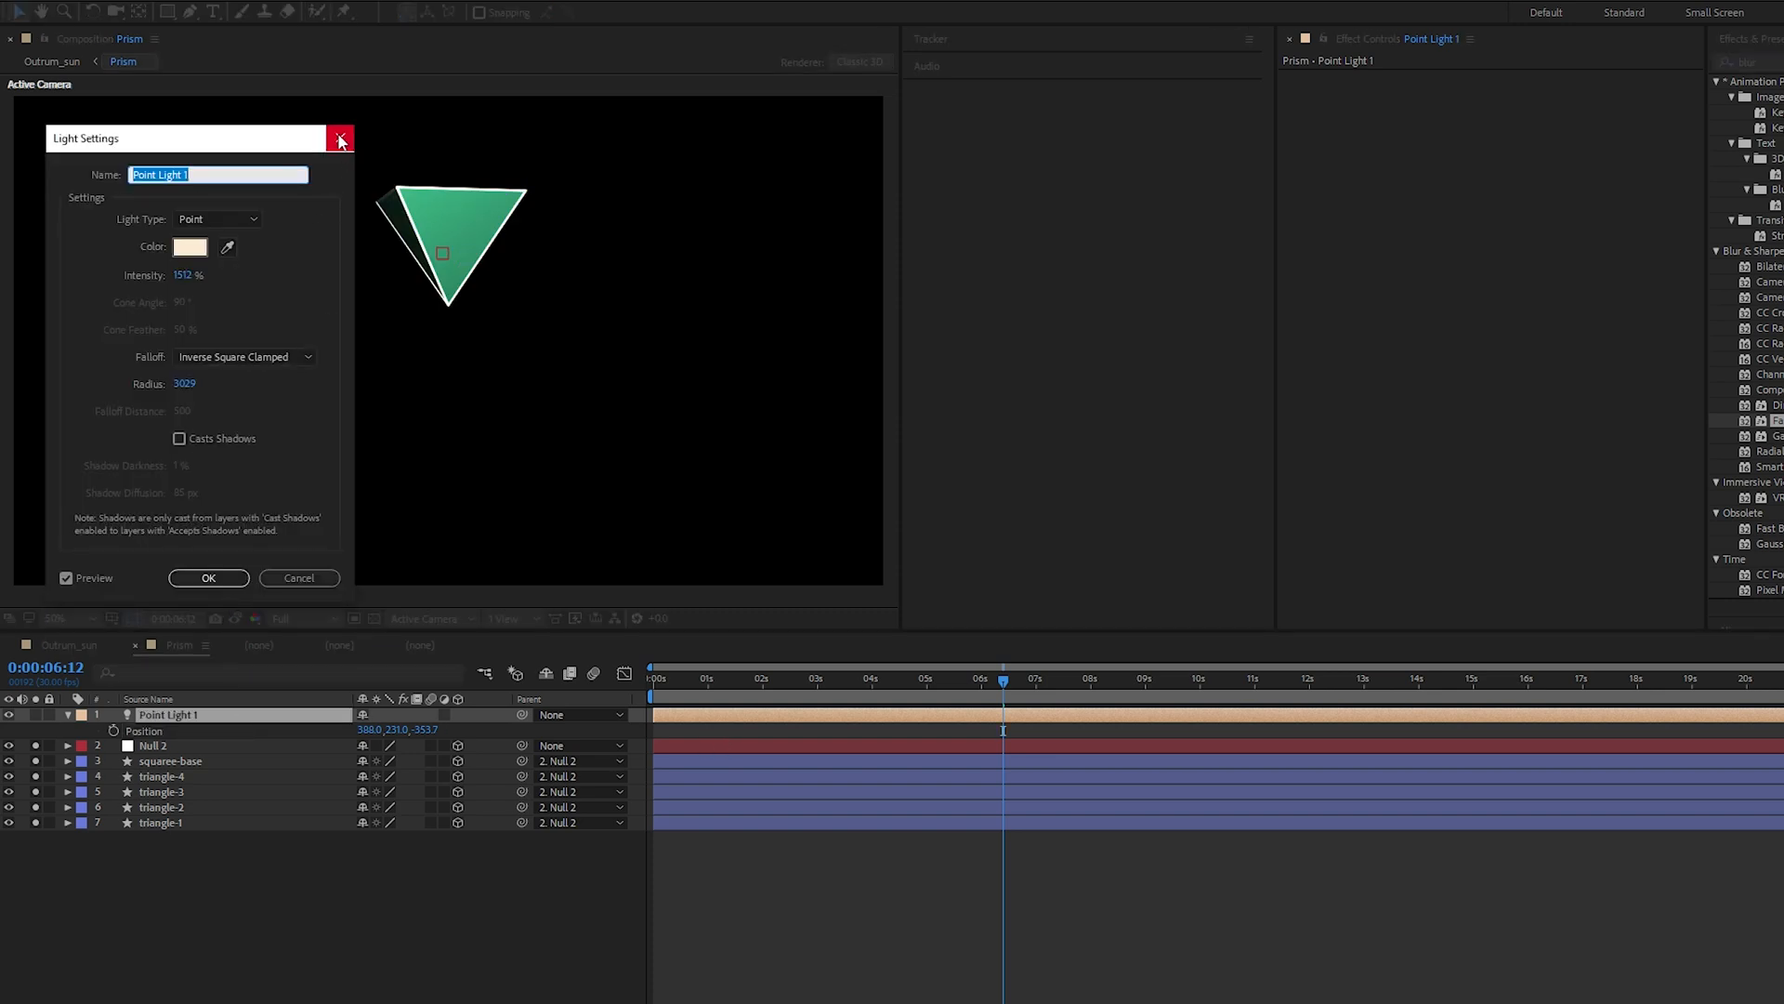
{"action": "left_click", "coordinate": [338, 137]}
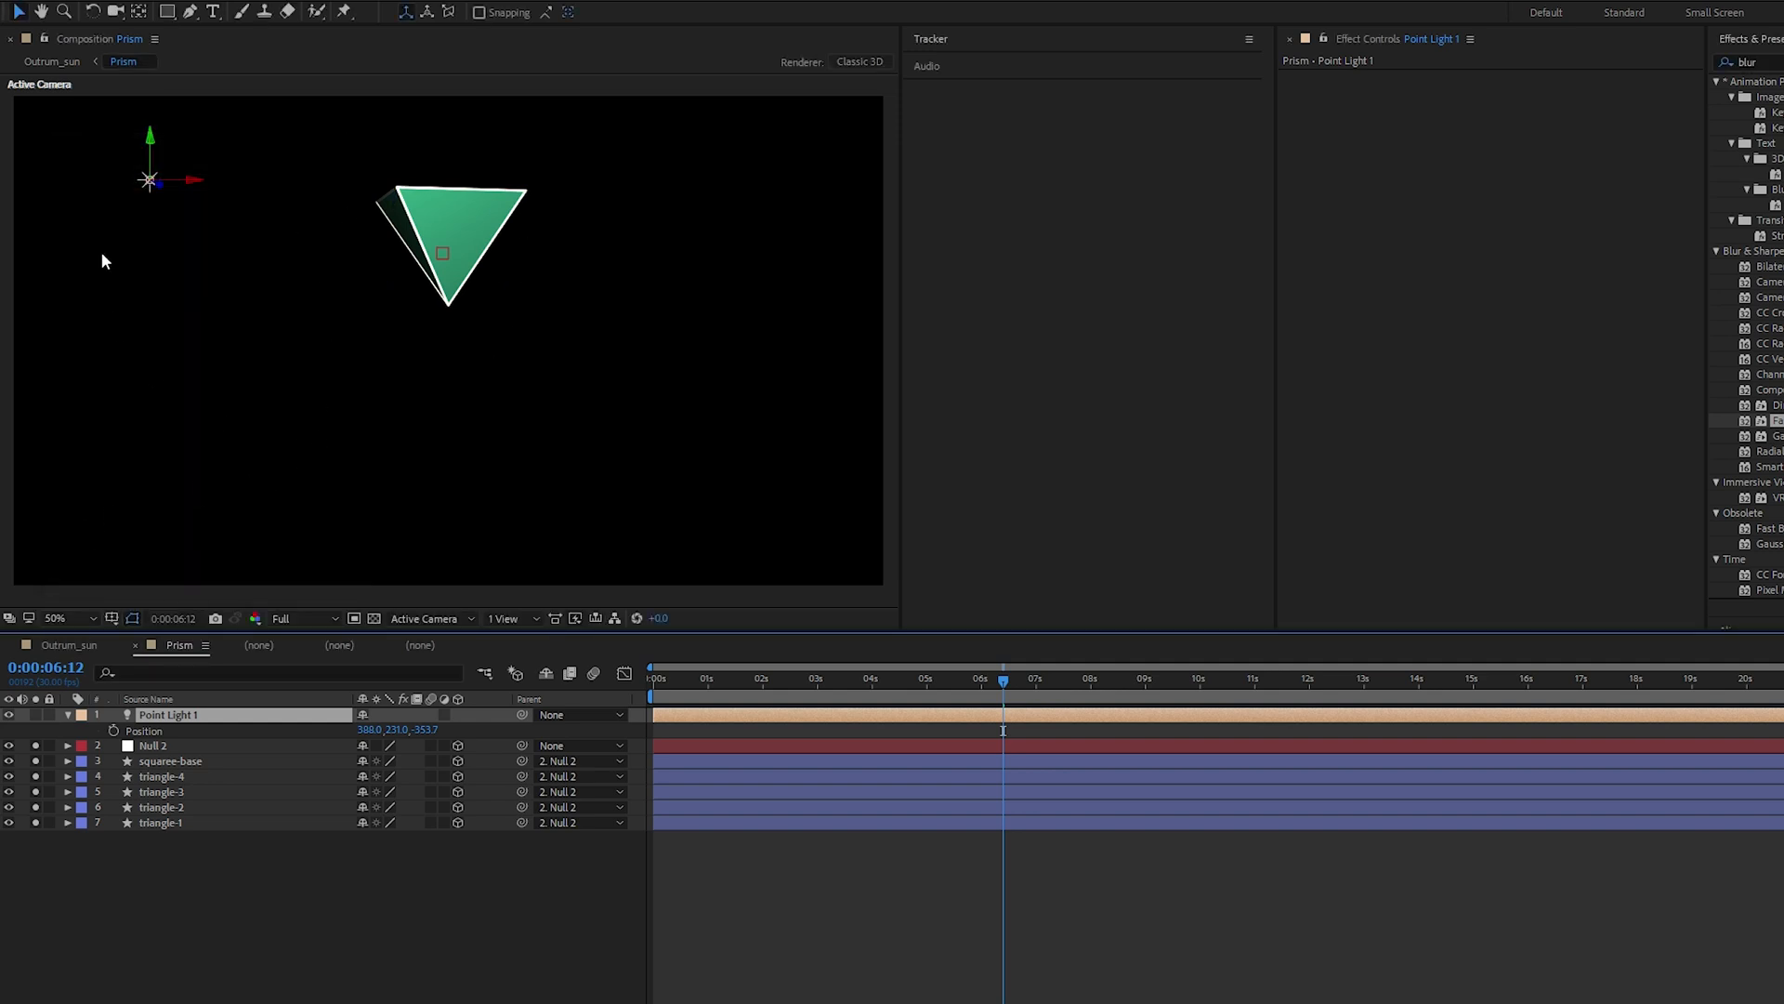
{"action": "mouse_move", "coordinate": [273, 469]}
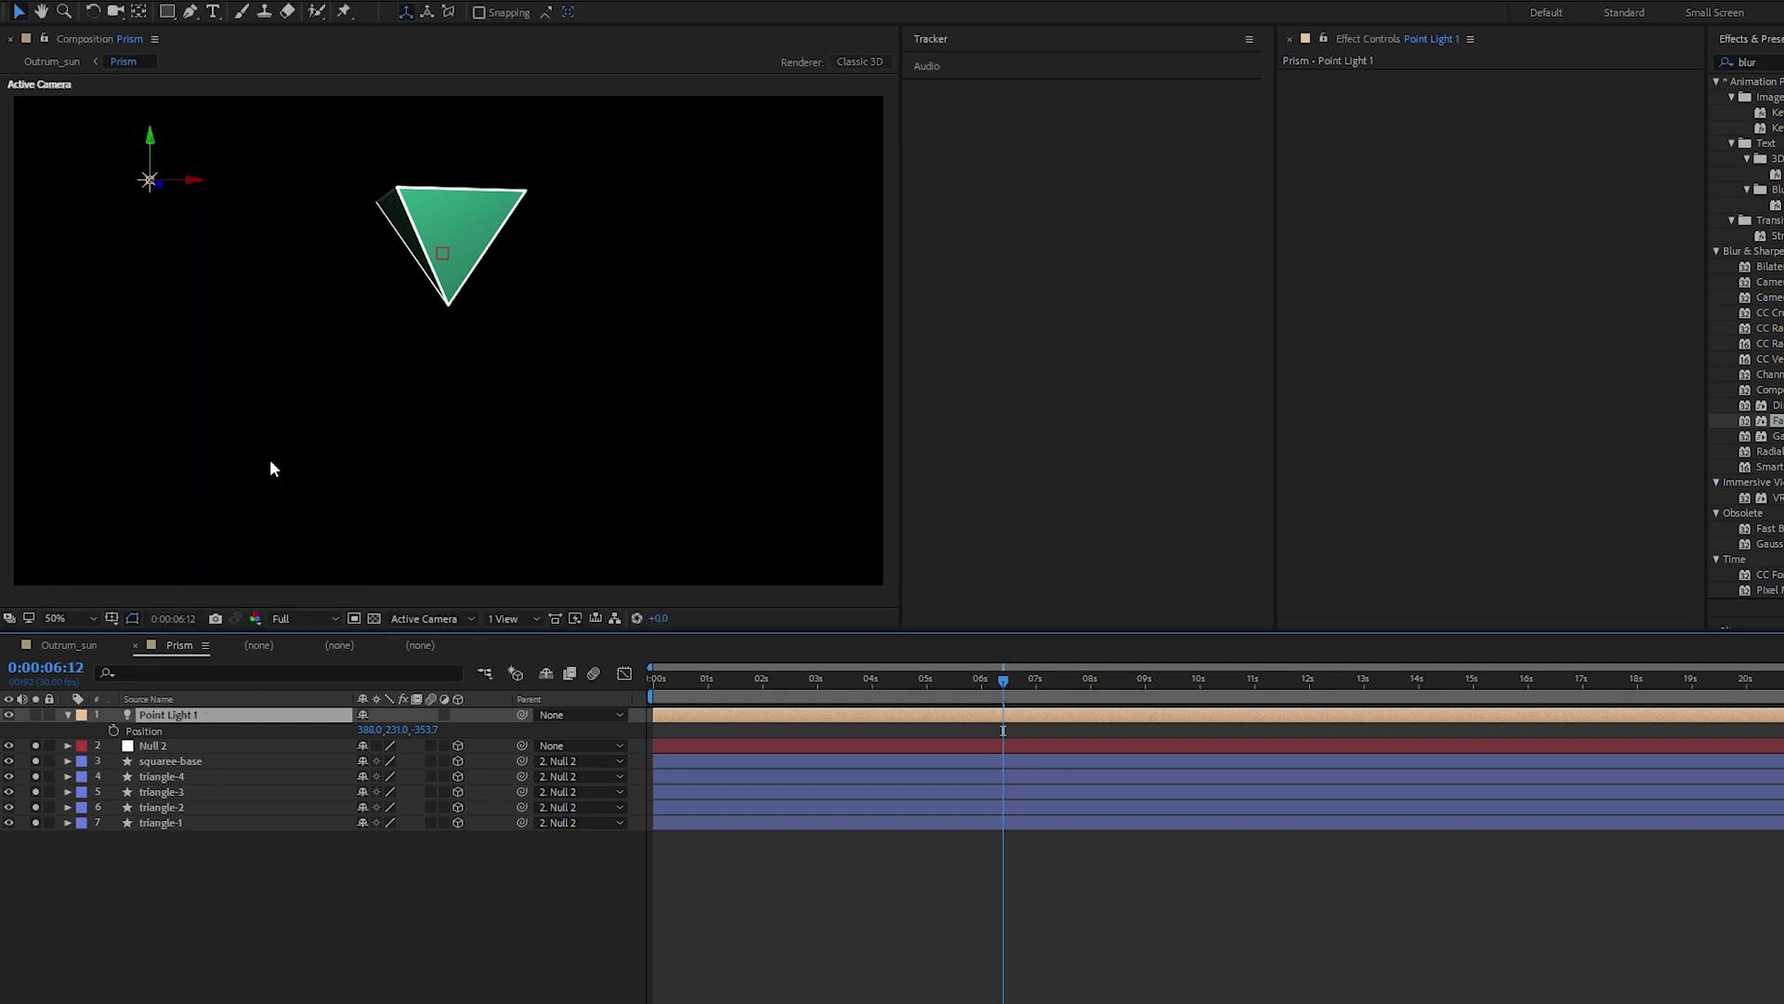
Add an adjustment layer with Glow at intensity 0.4 and preview later in time
{"action": "key", "text": "ctrl+z"}
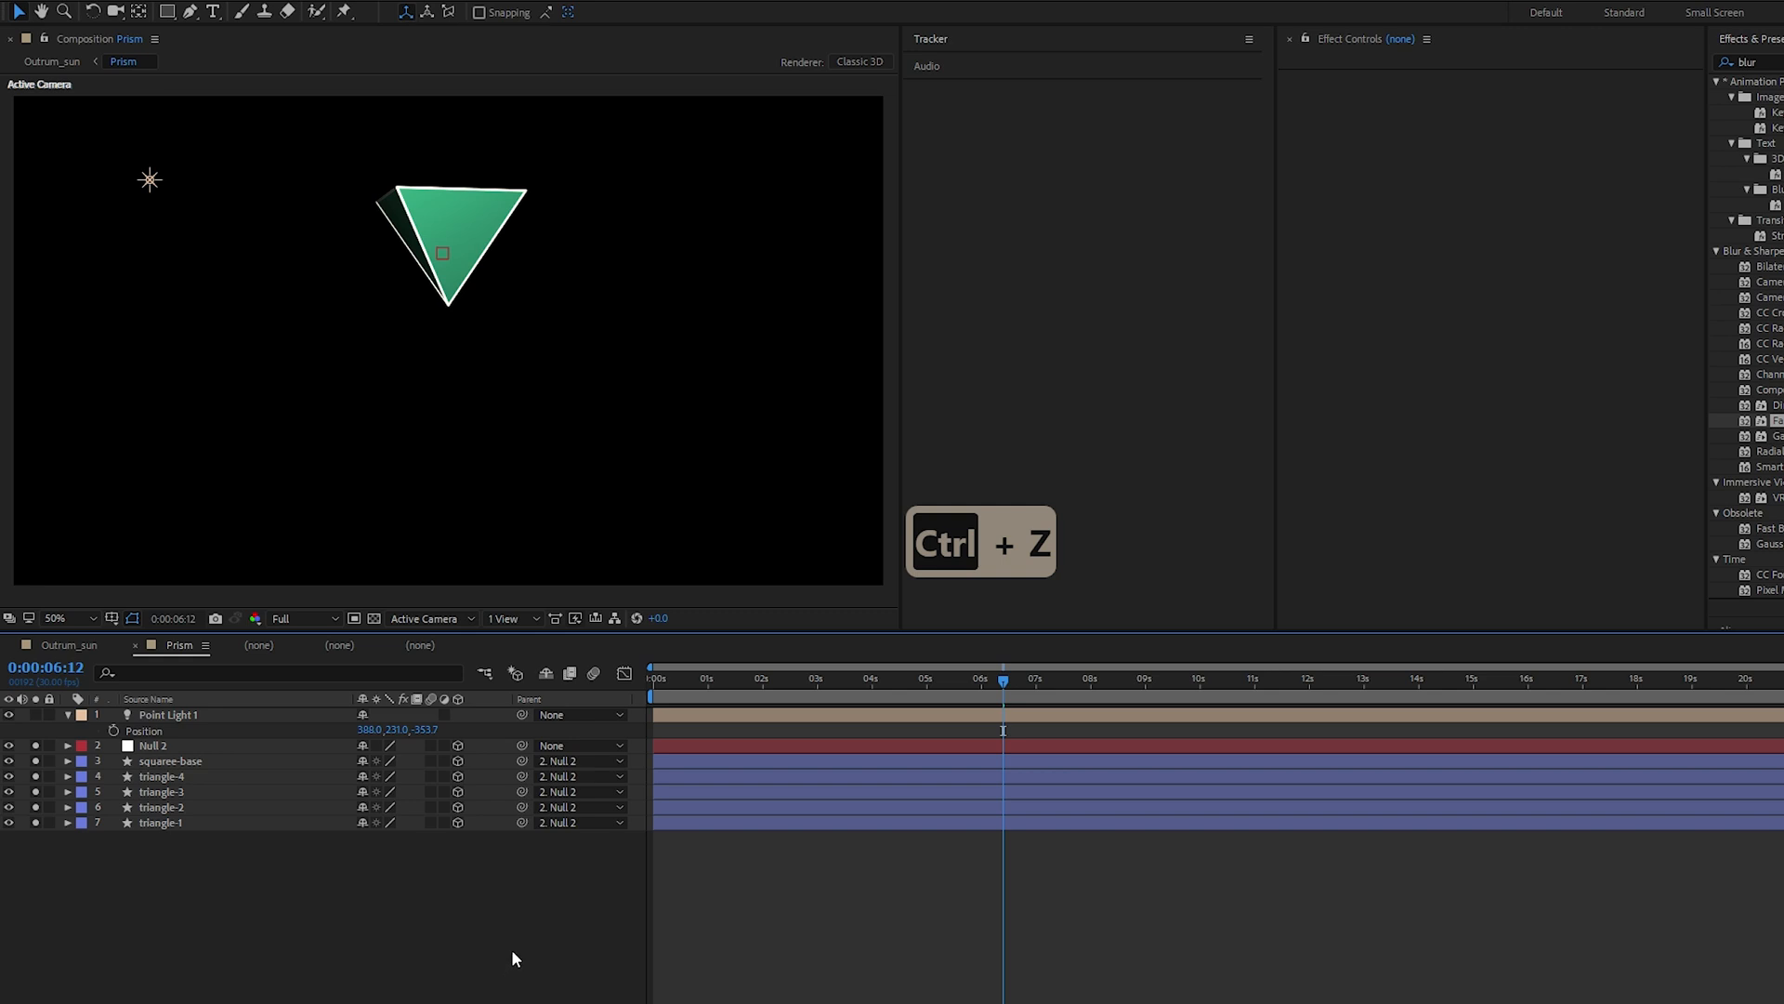
{"action": "key", "text": "ctrl+alt+y"}
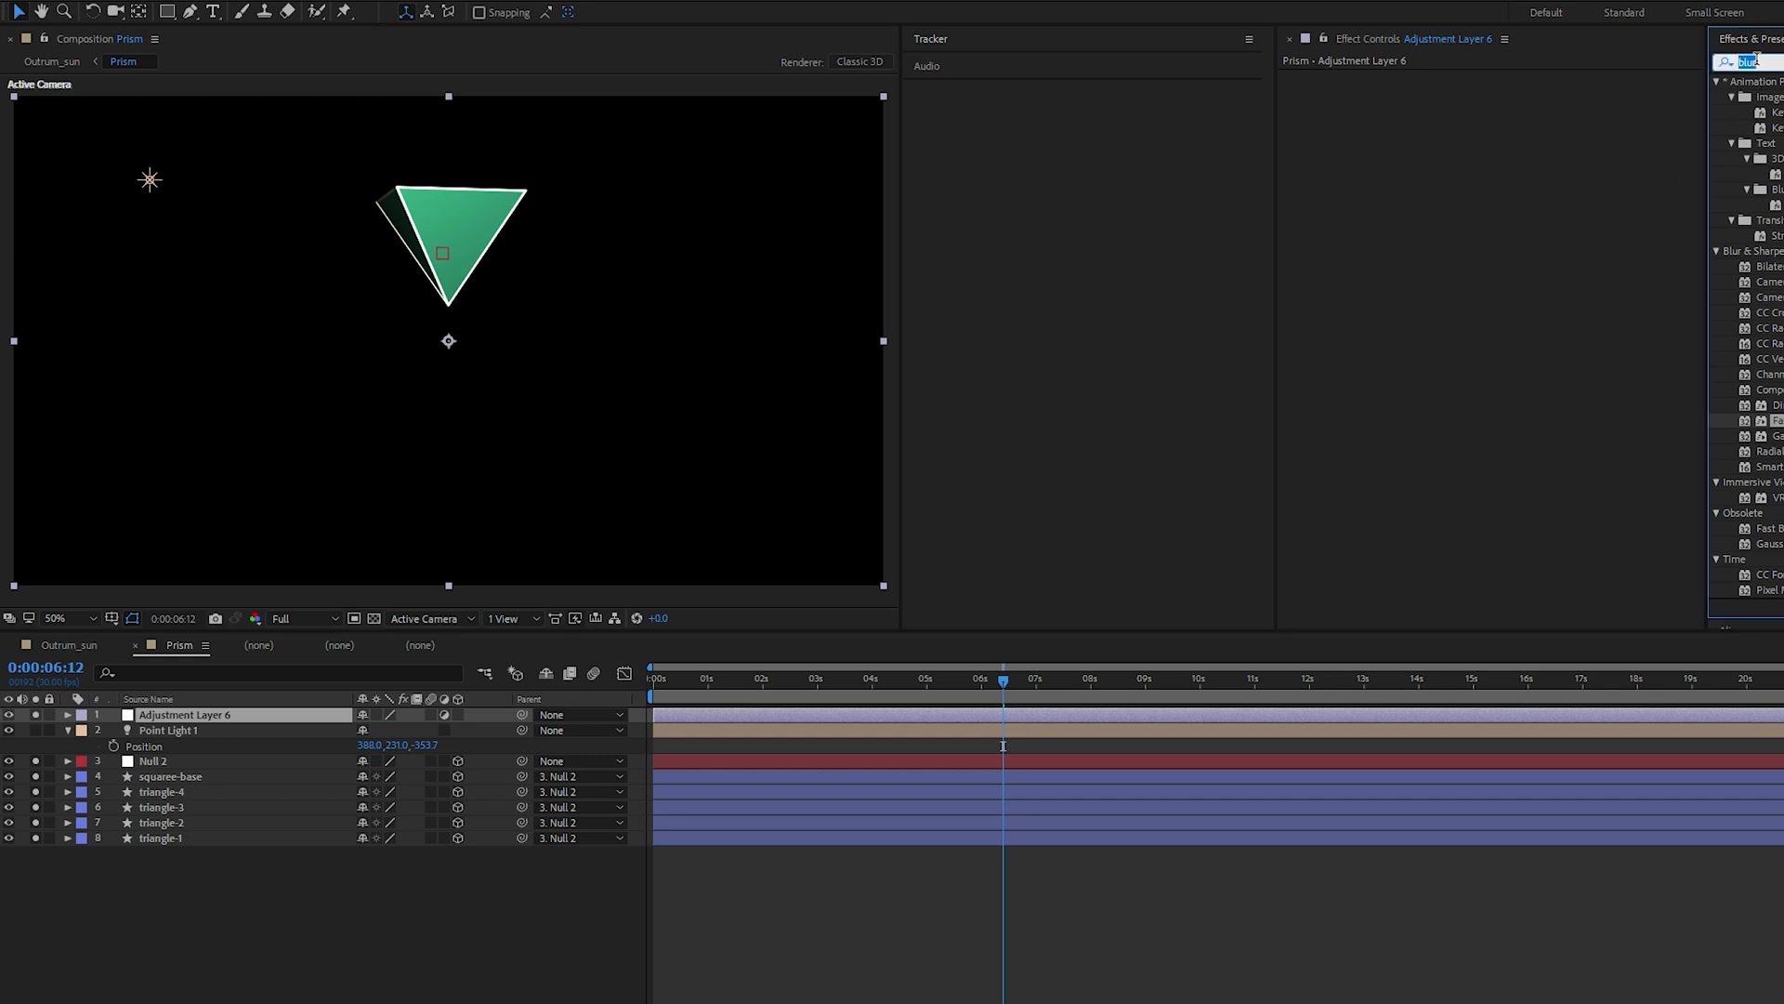
{"action": "type", "text": "glow"}
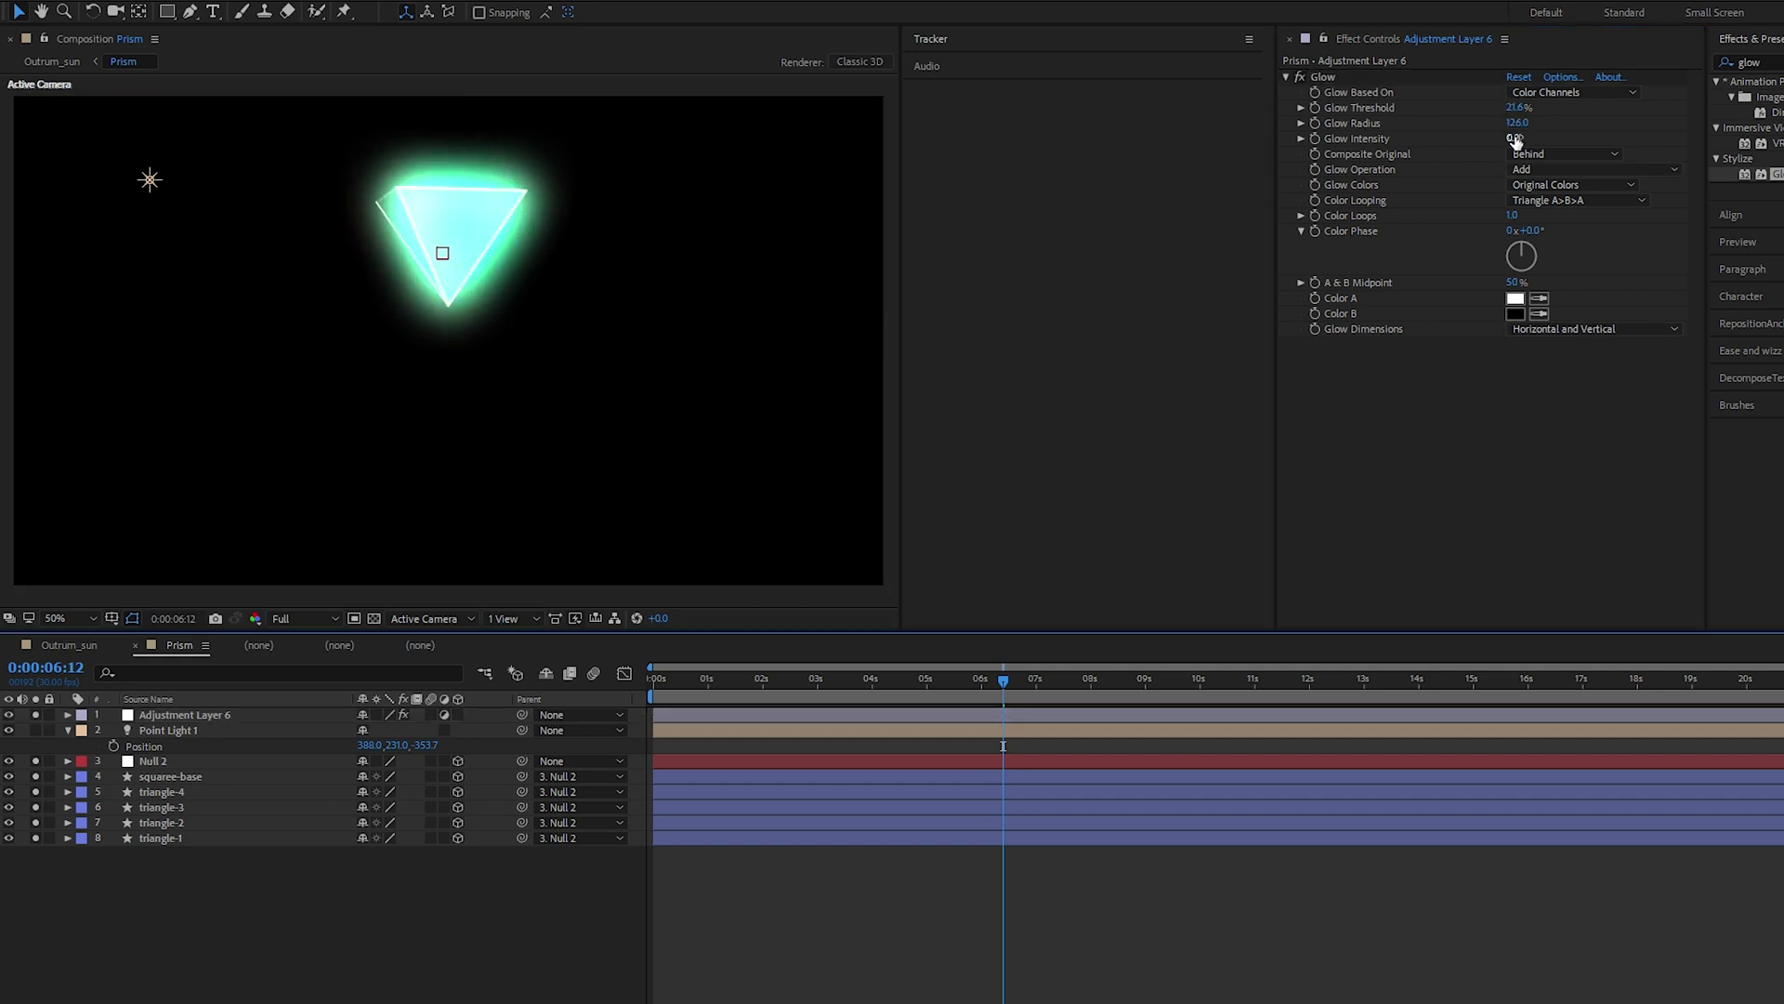
{"action": "left_click", "coordinate": [1417, 678]}
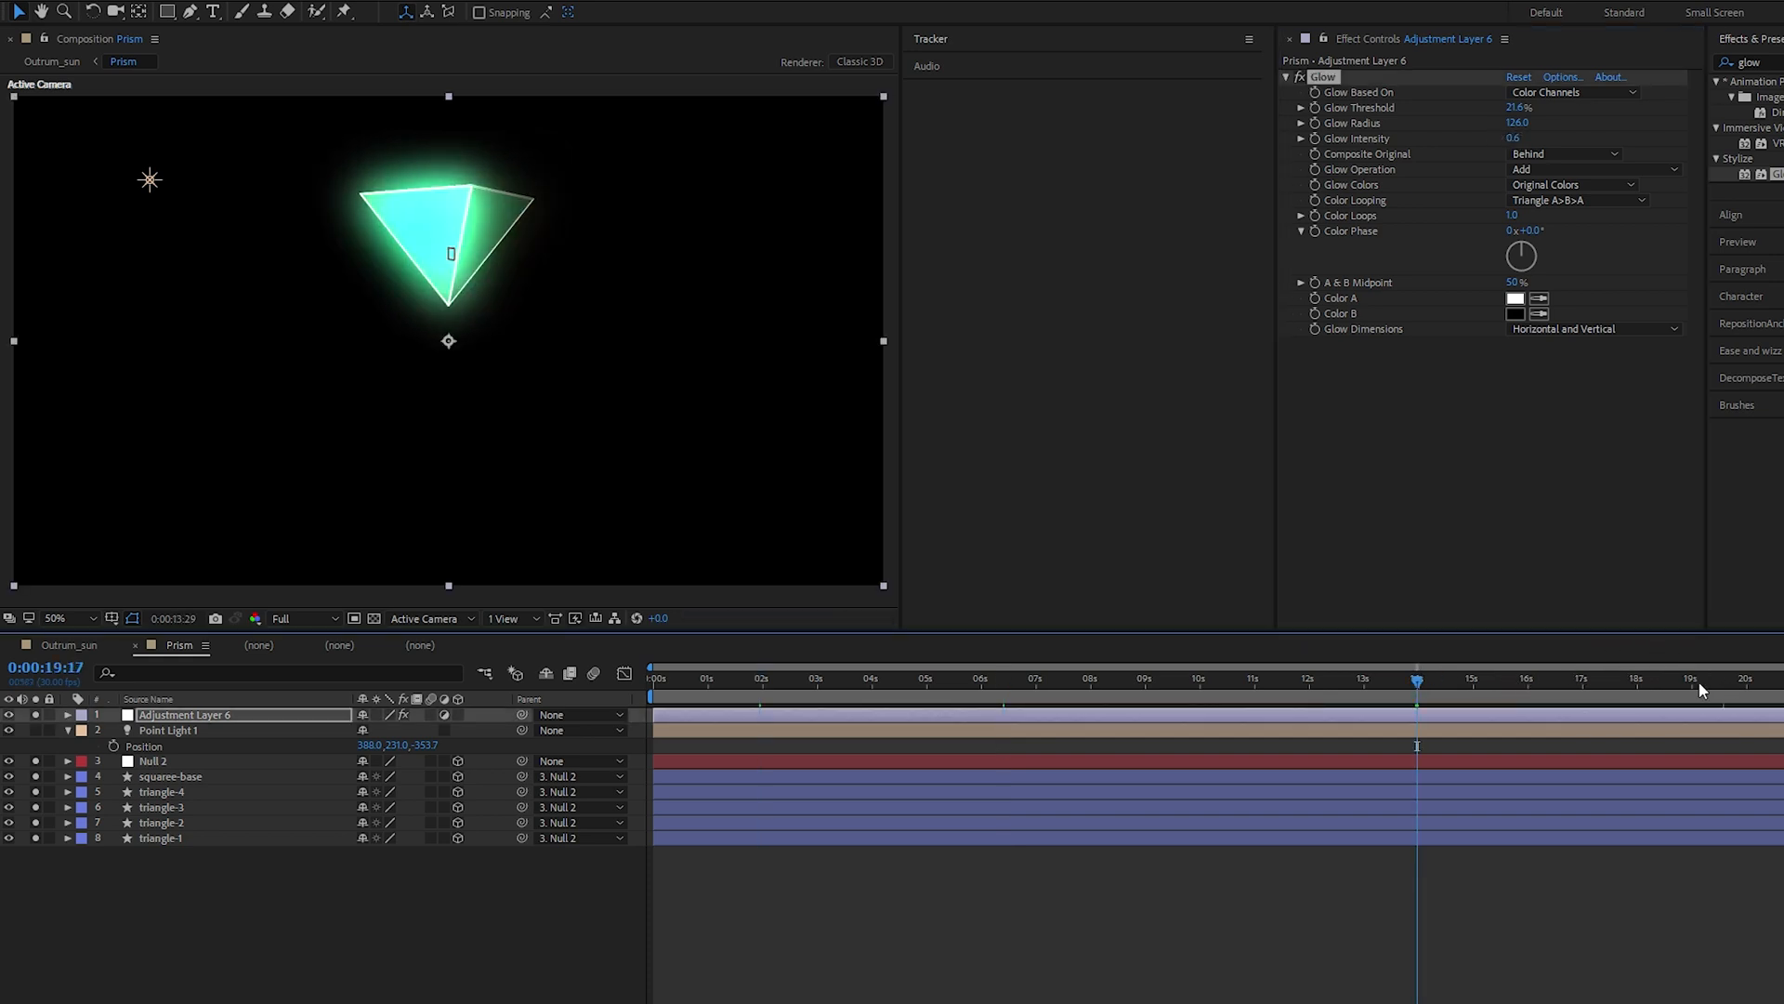
{"action": "left_click", "coordinate": [954, 678]}
{"action": "type", "text": "fast"}
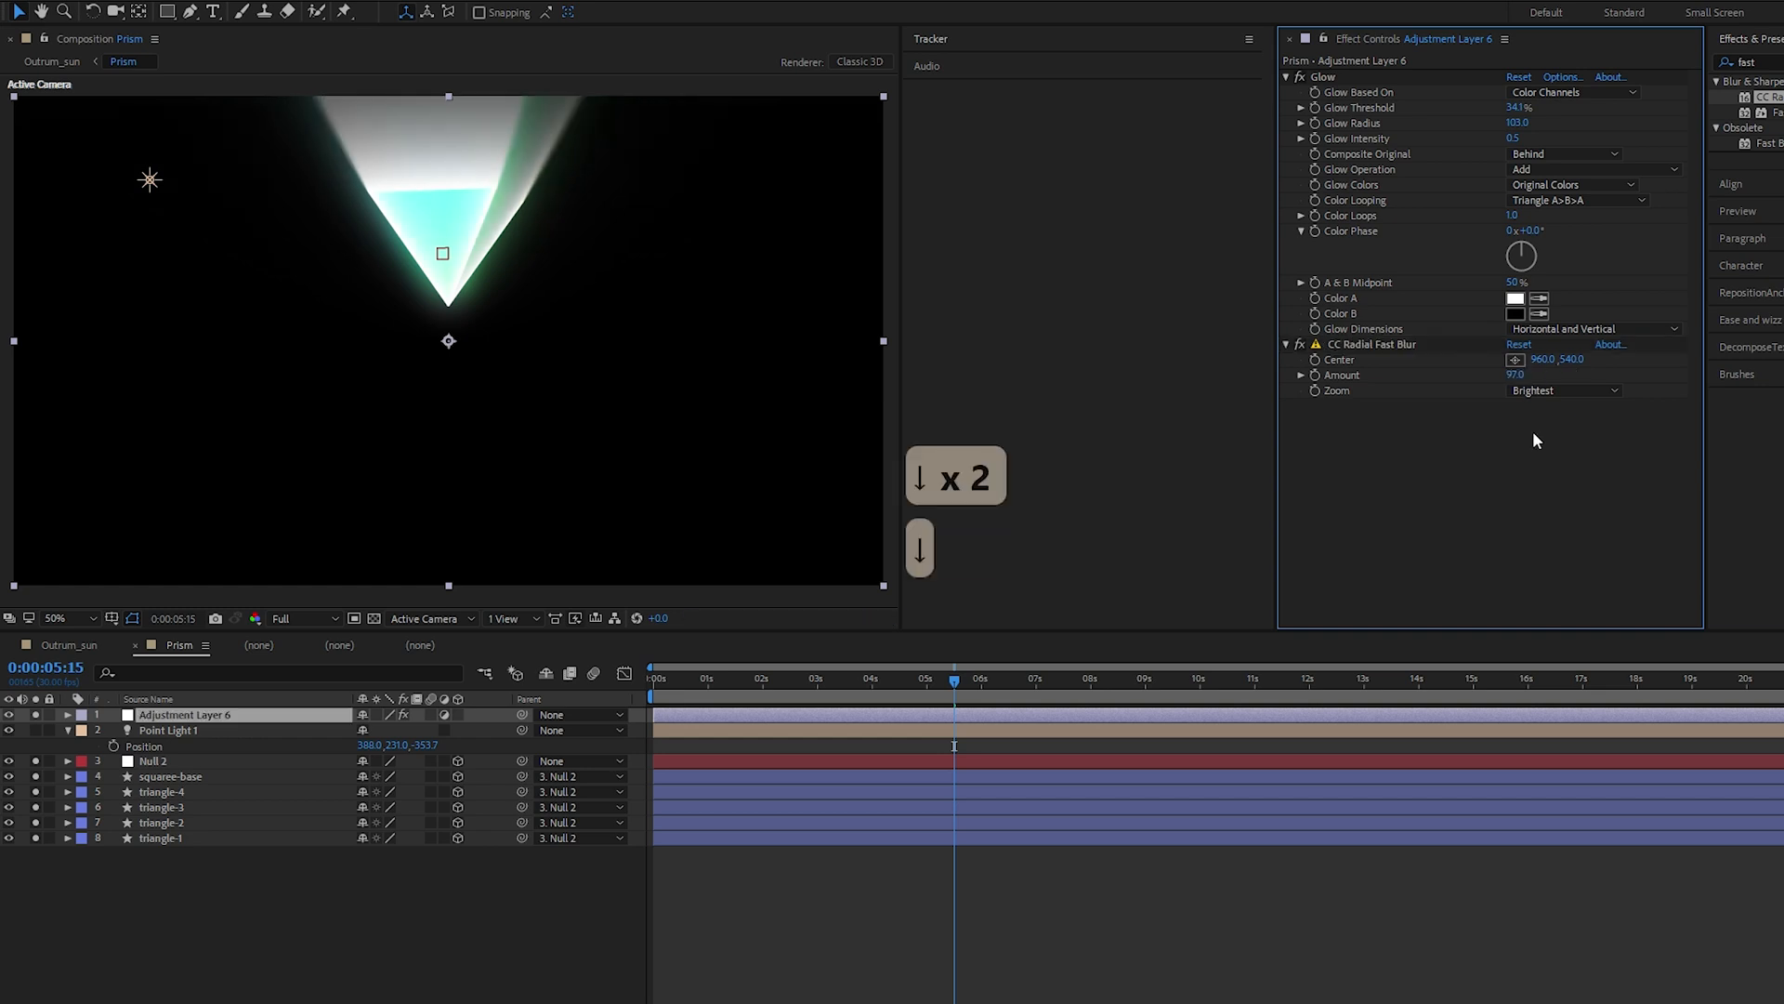
Centre CC Radial Fast Blur at 960,302, try zoom modes, keep Brightest with amount 62
{"action": "left_click", "coordinate": [1372, 344]}
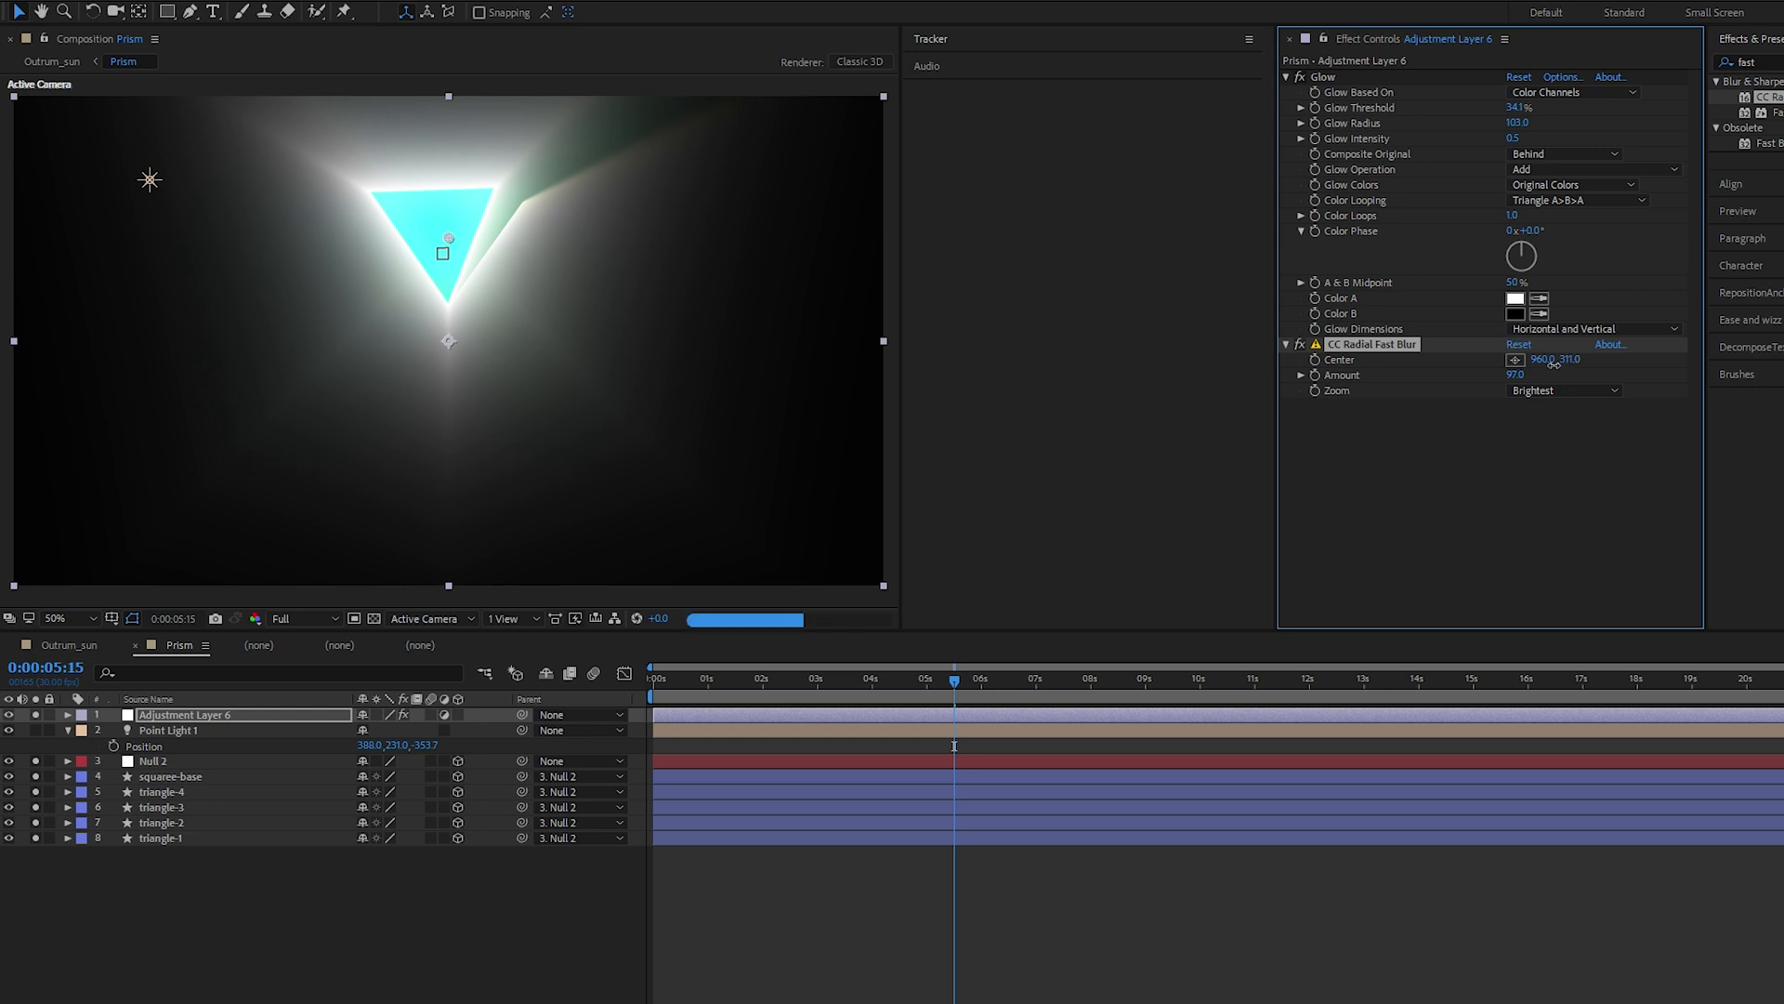
{"action": "left_click", "coordinate": [1564, 391]}
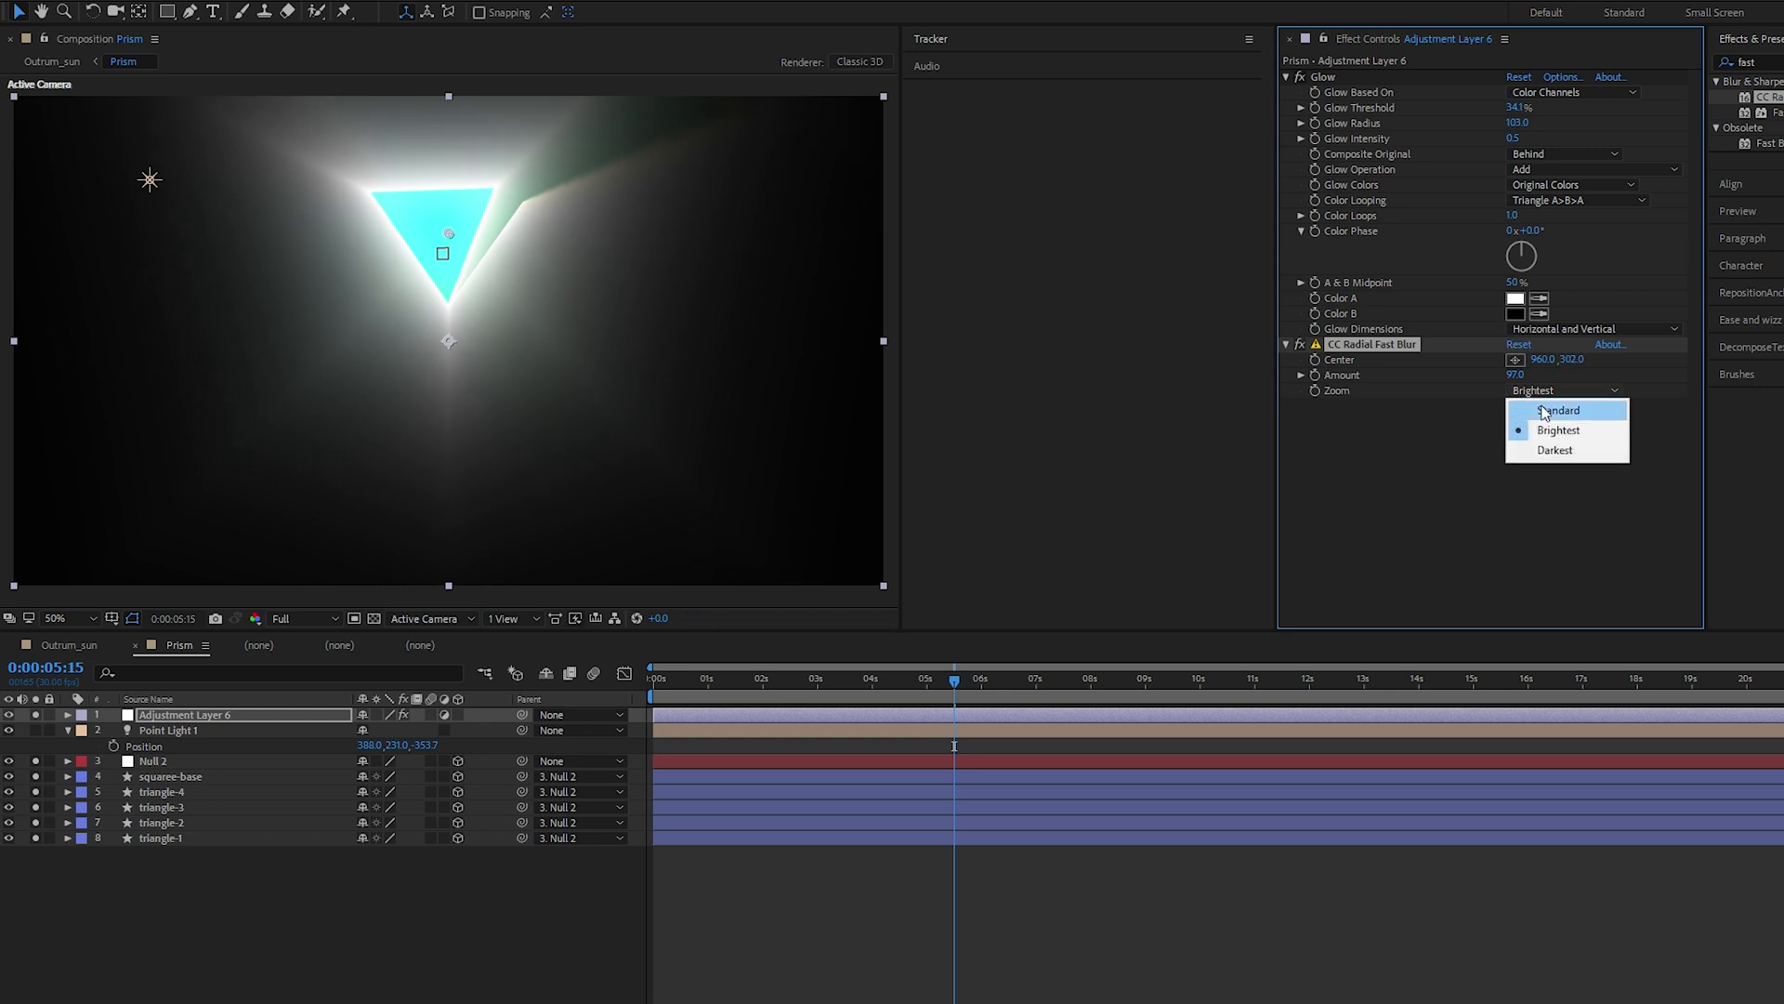
{"action": "left_click", "coordinate": [1559, 410]}
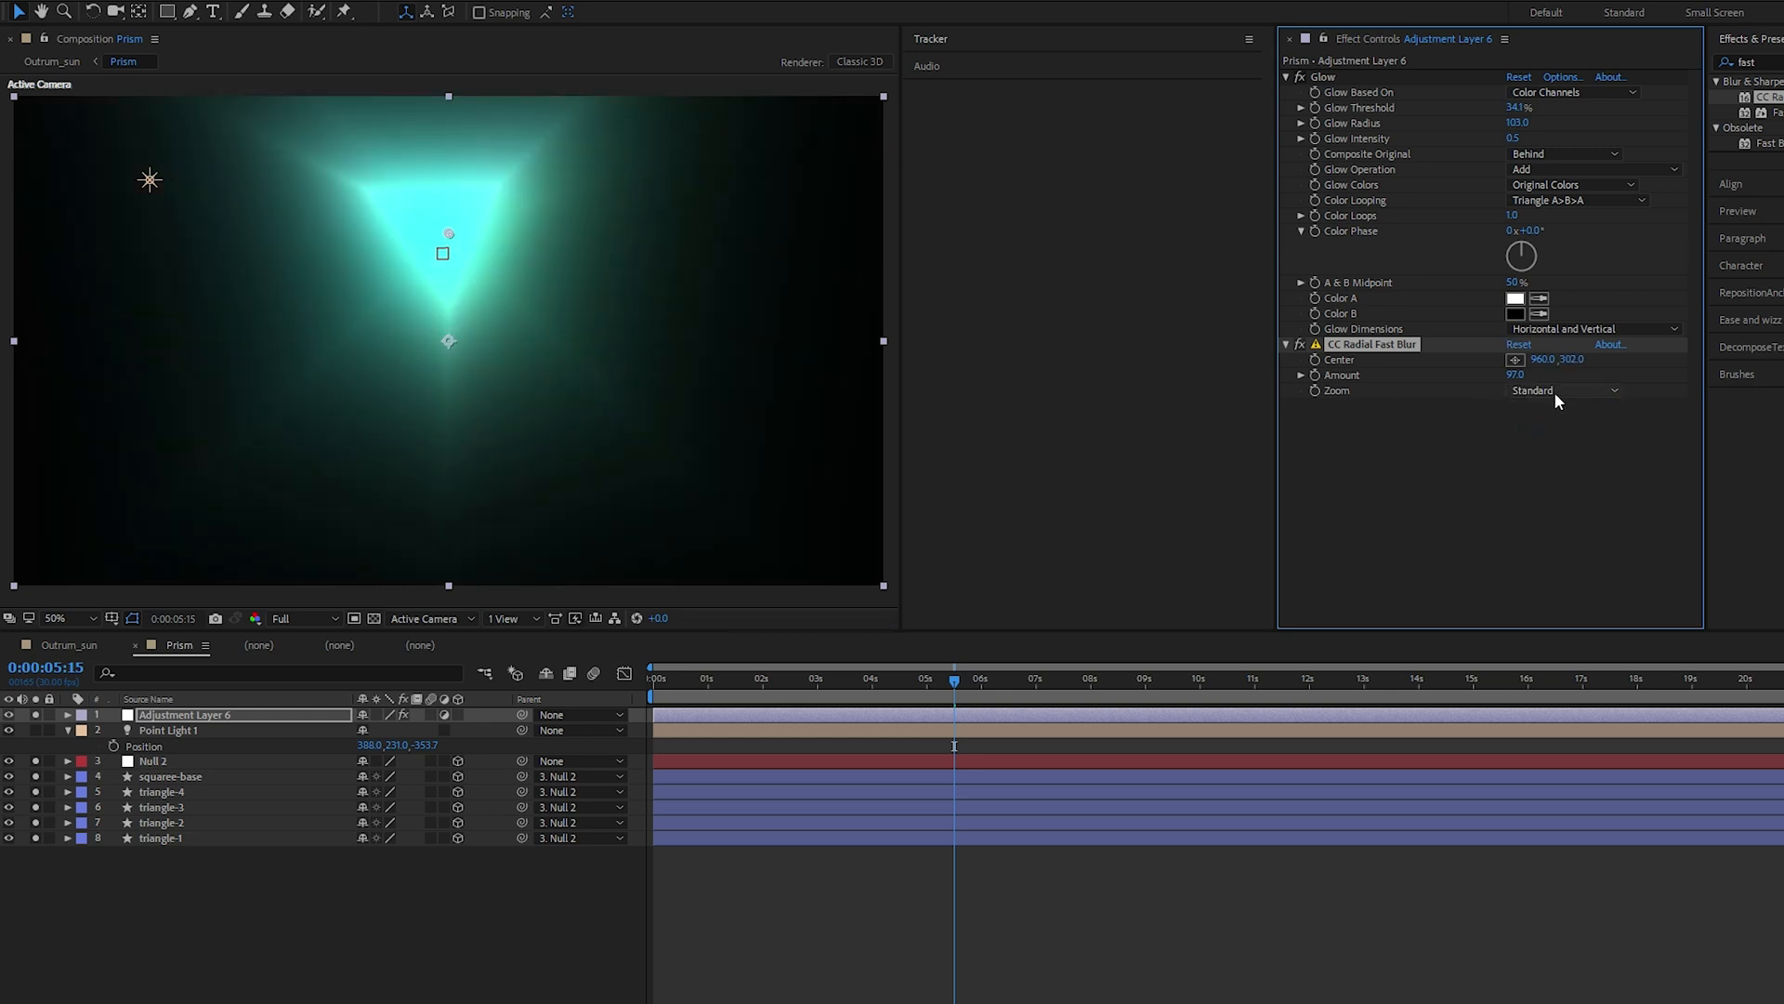
{"action": "left_click", "coordinate": [1565, 390]}
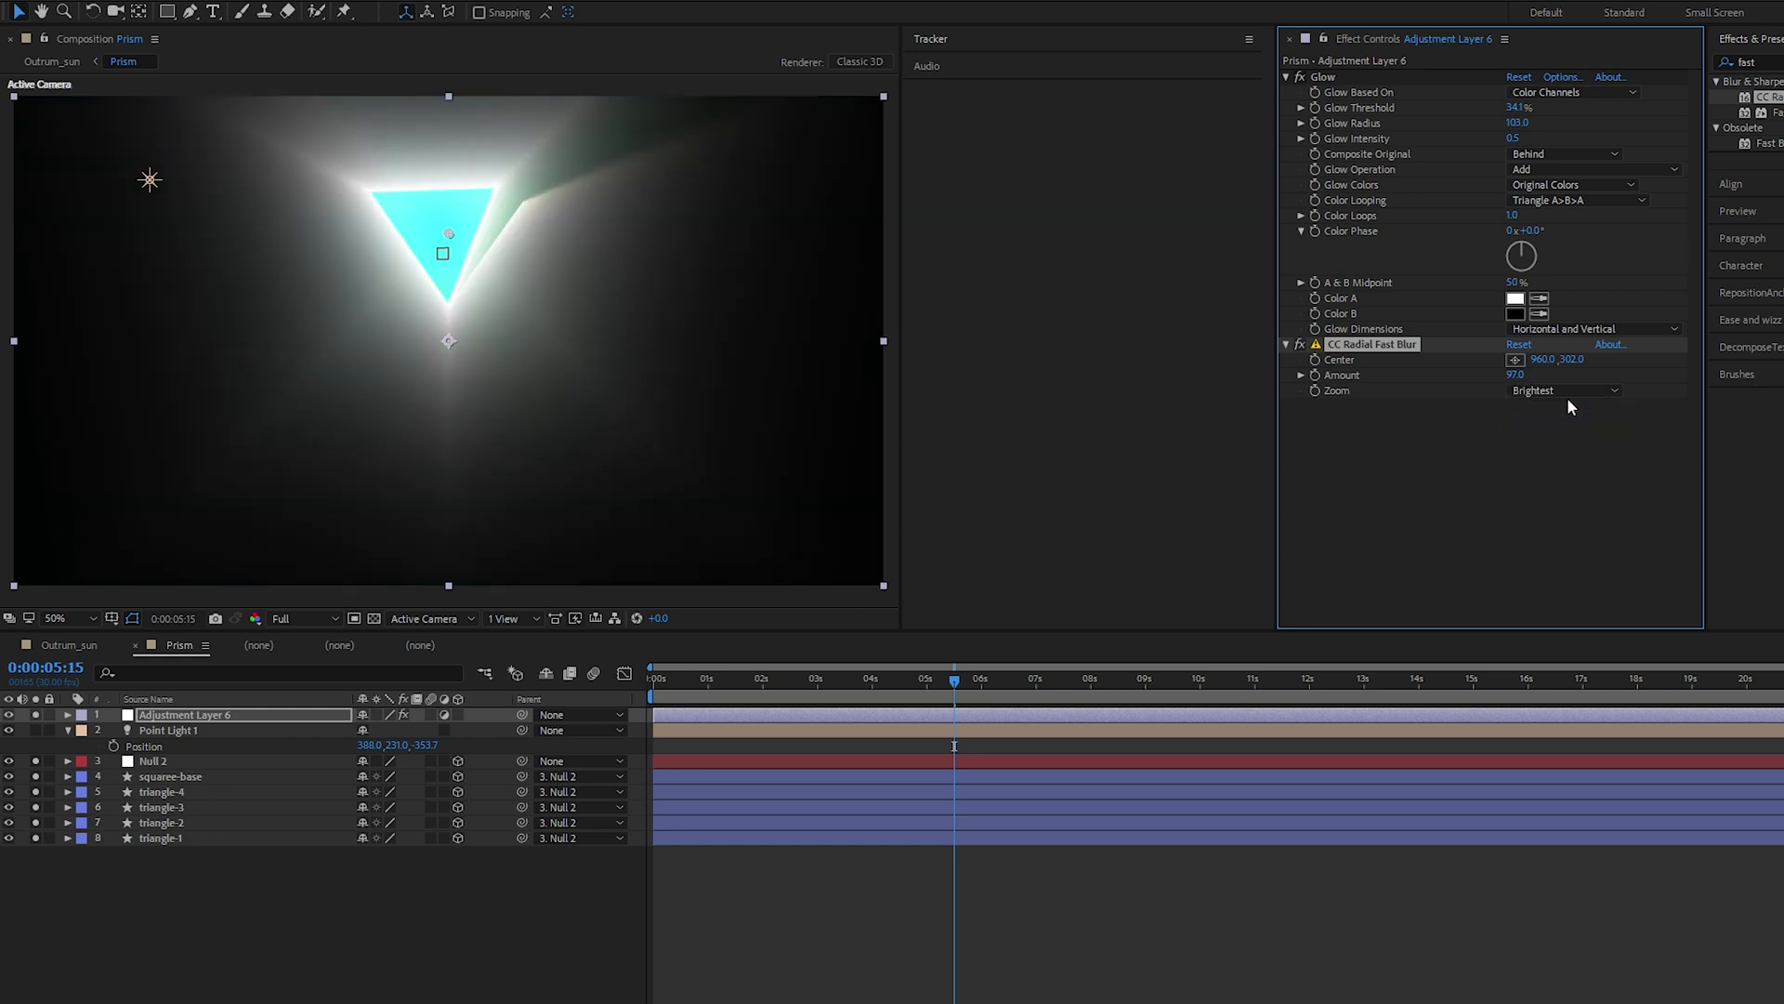
{"action": "left_click", "coordinate": [1565, 390]}
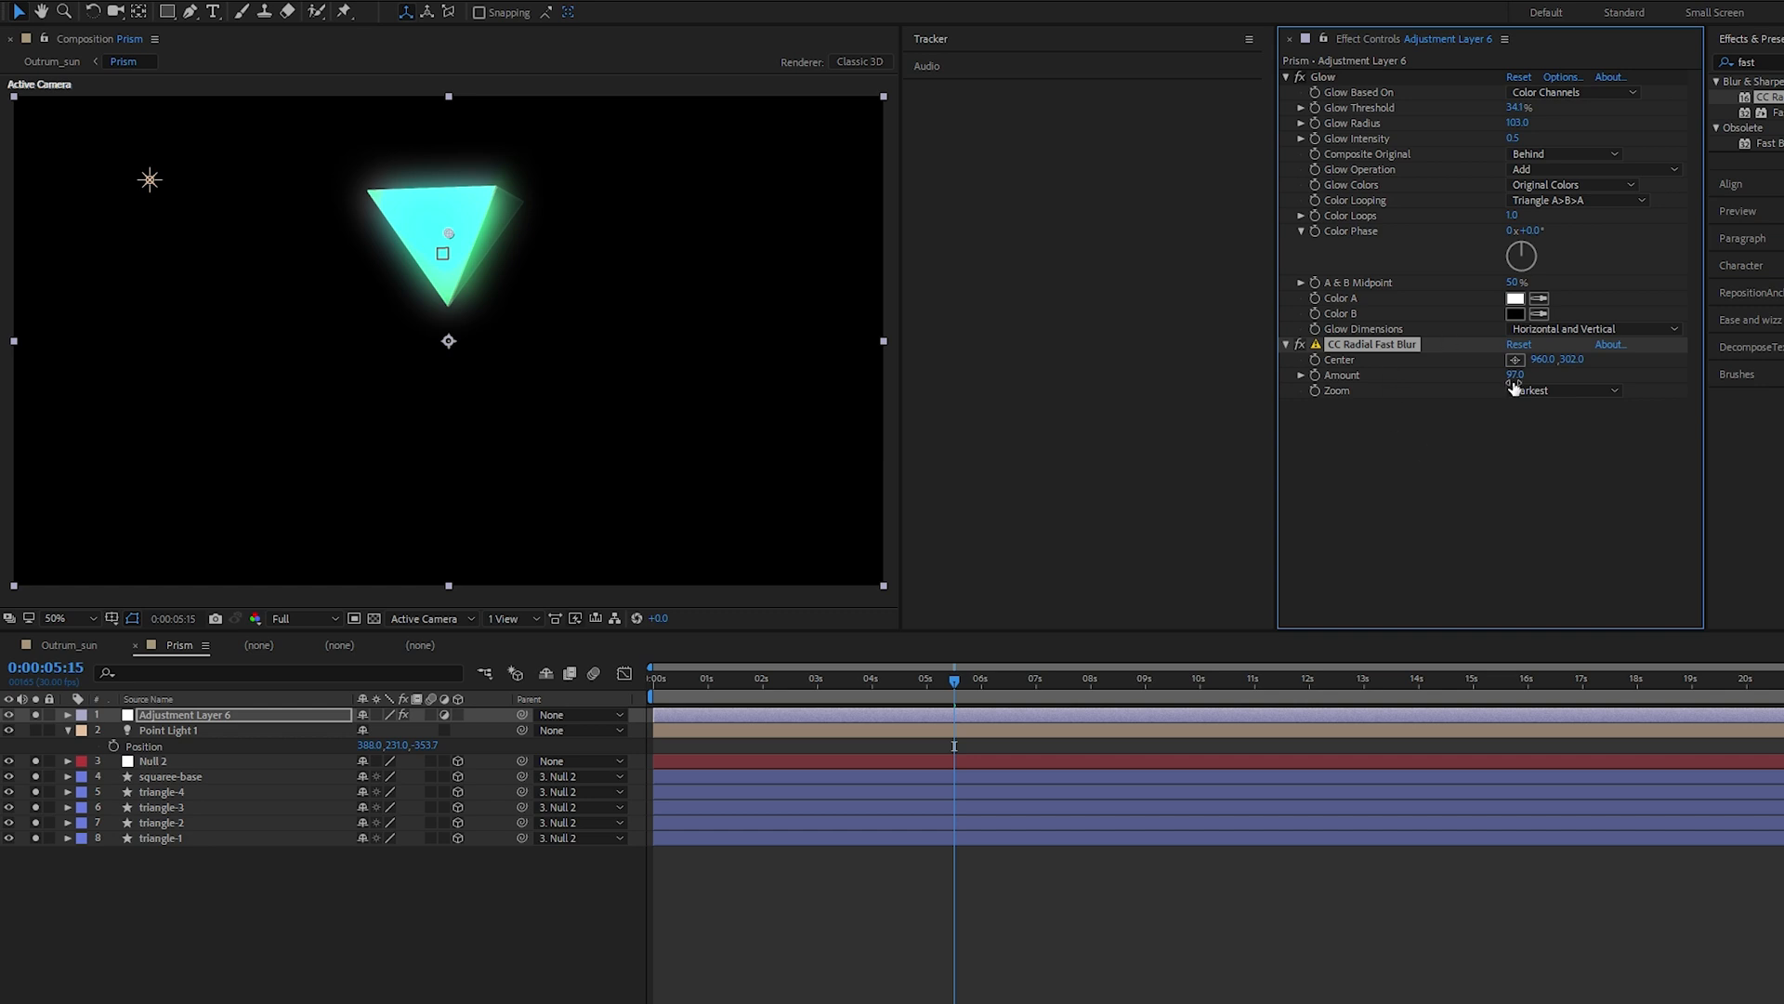
{"action": "left_click", "coordinate": [1564, 390]}
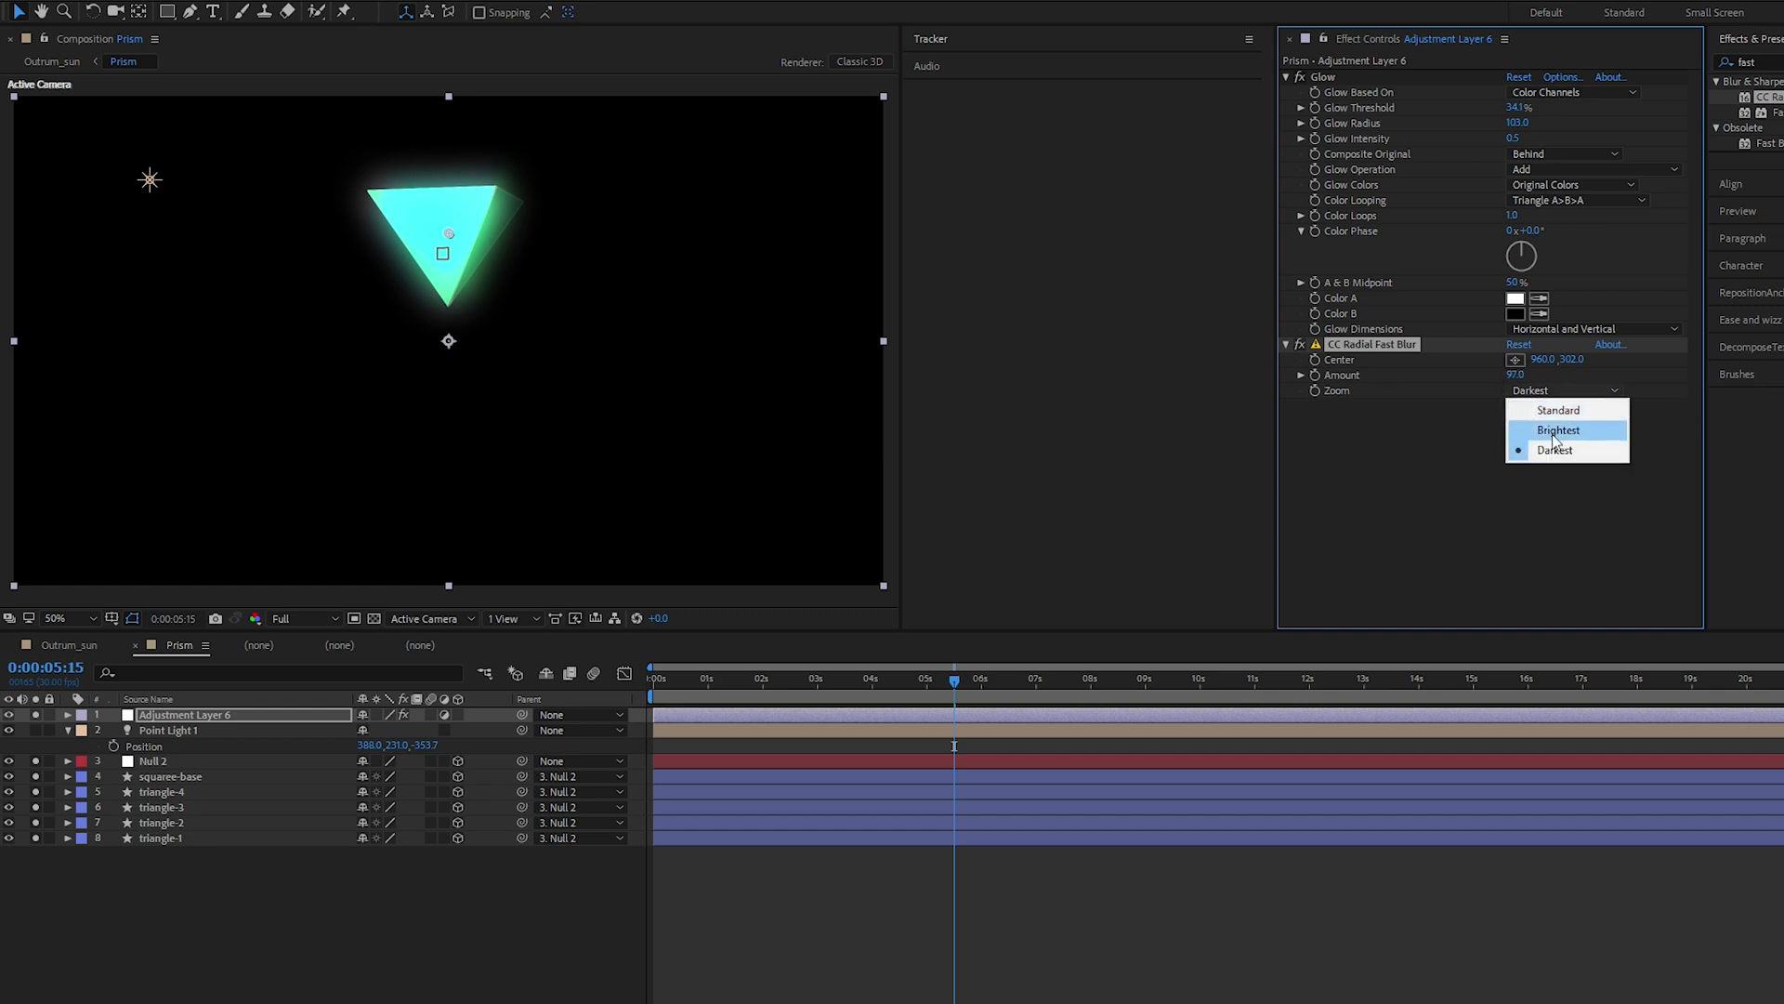
{"action": "left_click", "coordinate": [1557, 429]}
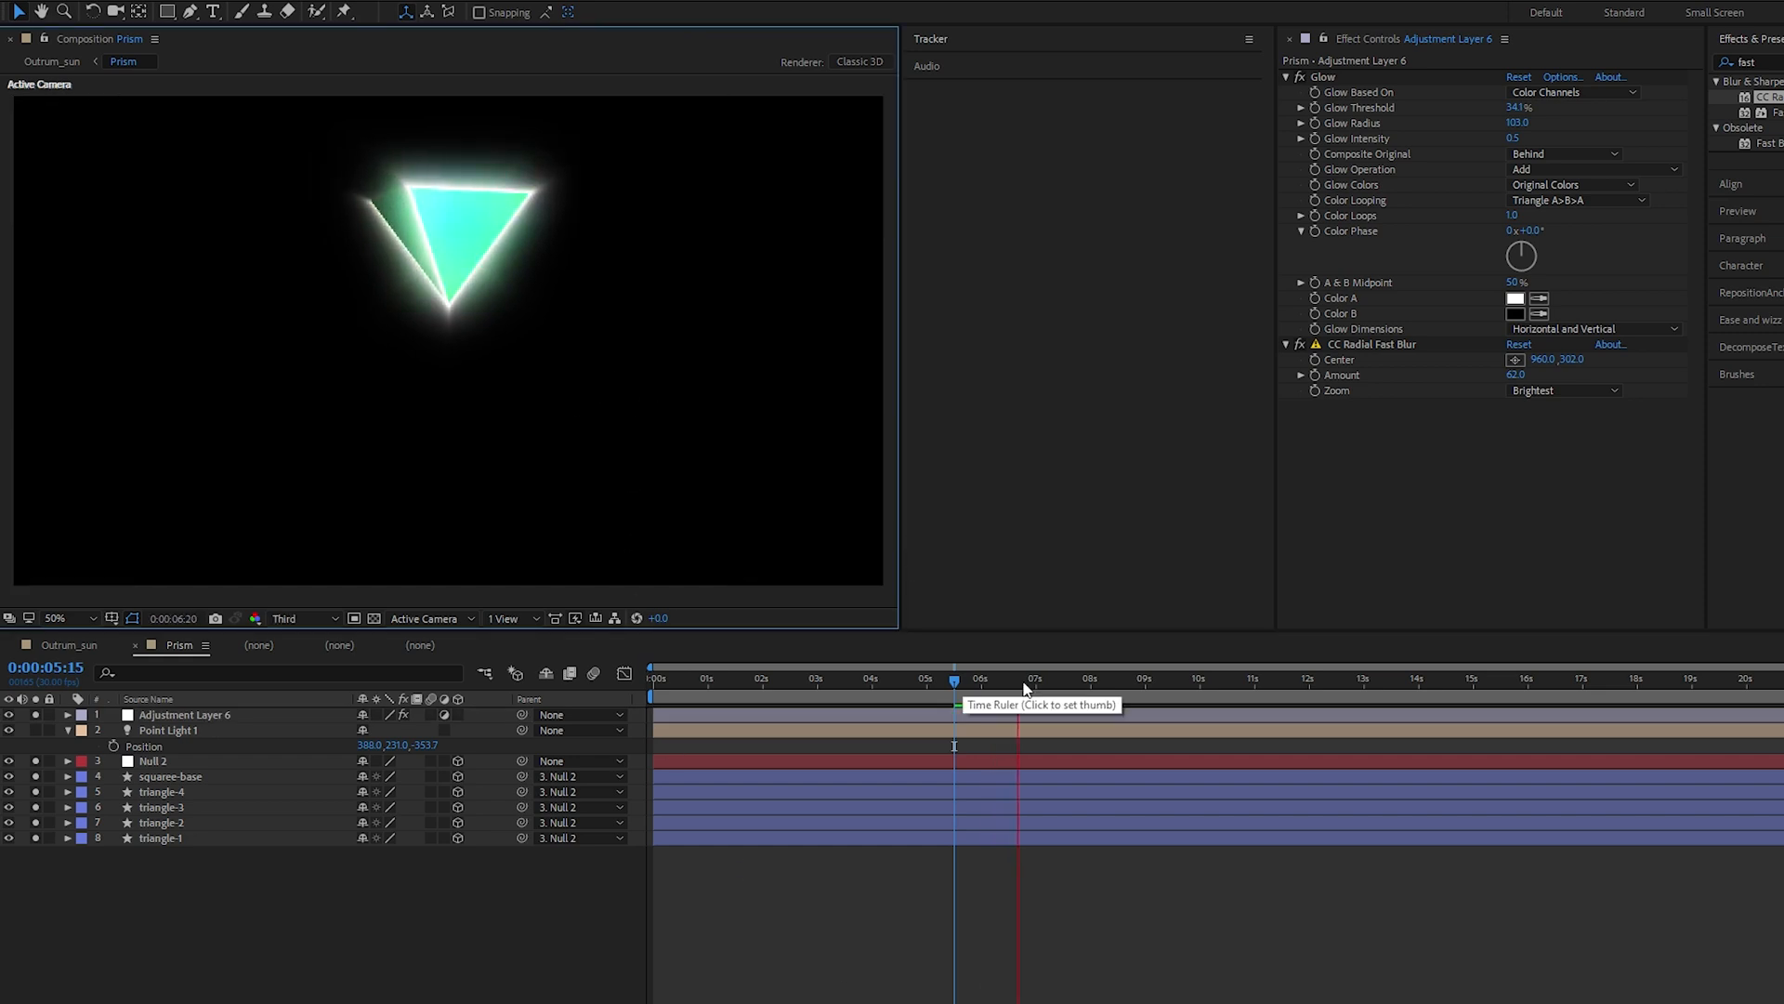
Raise the radial blur amount, set the ray adjustment layer to 80% opacity and push Point Light 1 back to Z -403.7
{"action": "left_click", "coordinate": [1024, 678]}
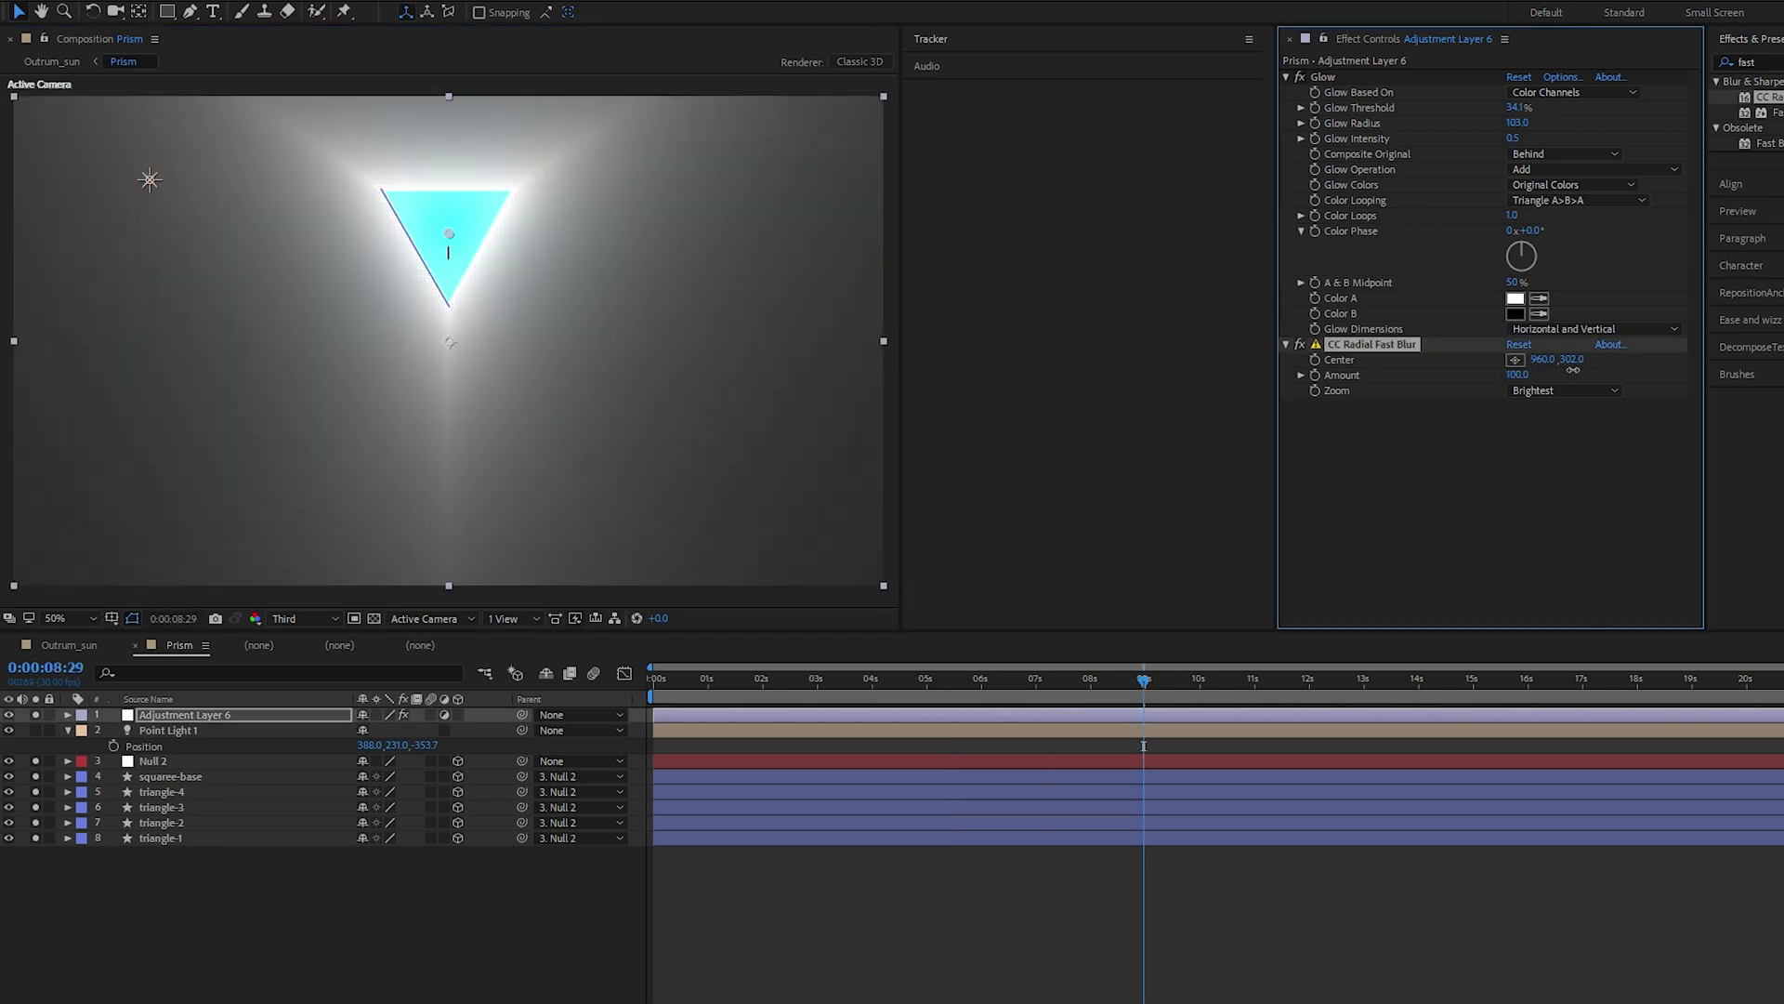
{"action": "left_click", "coordinate": [1518, 373]}
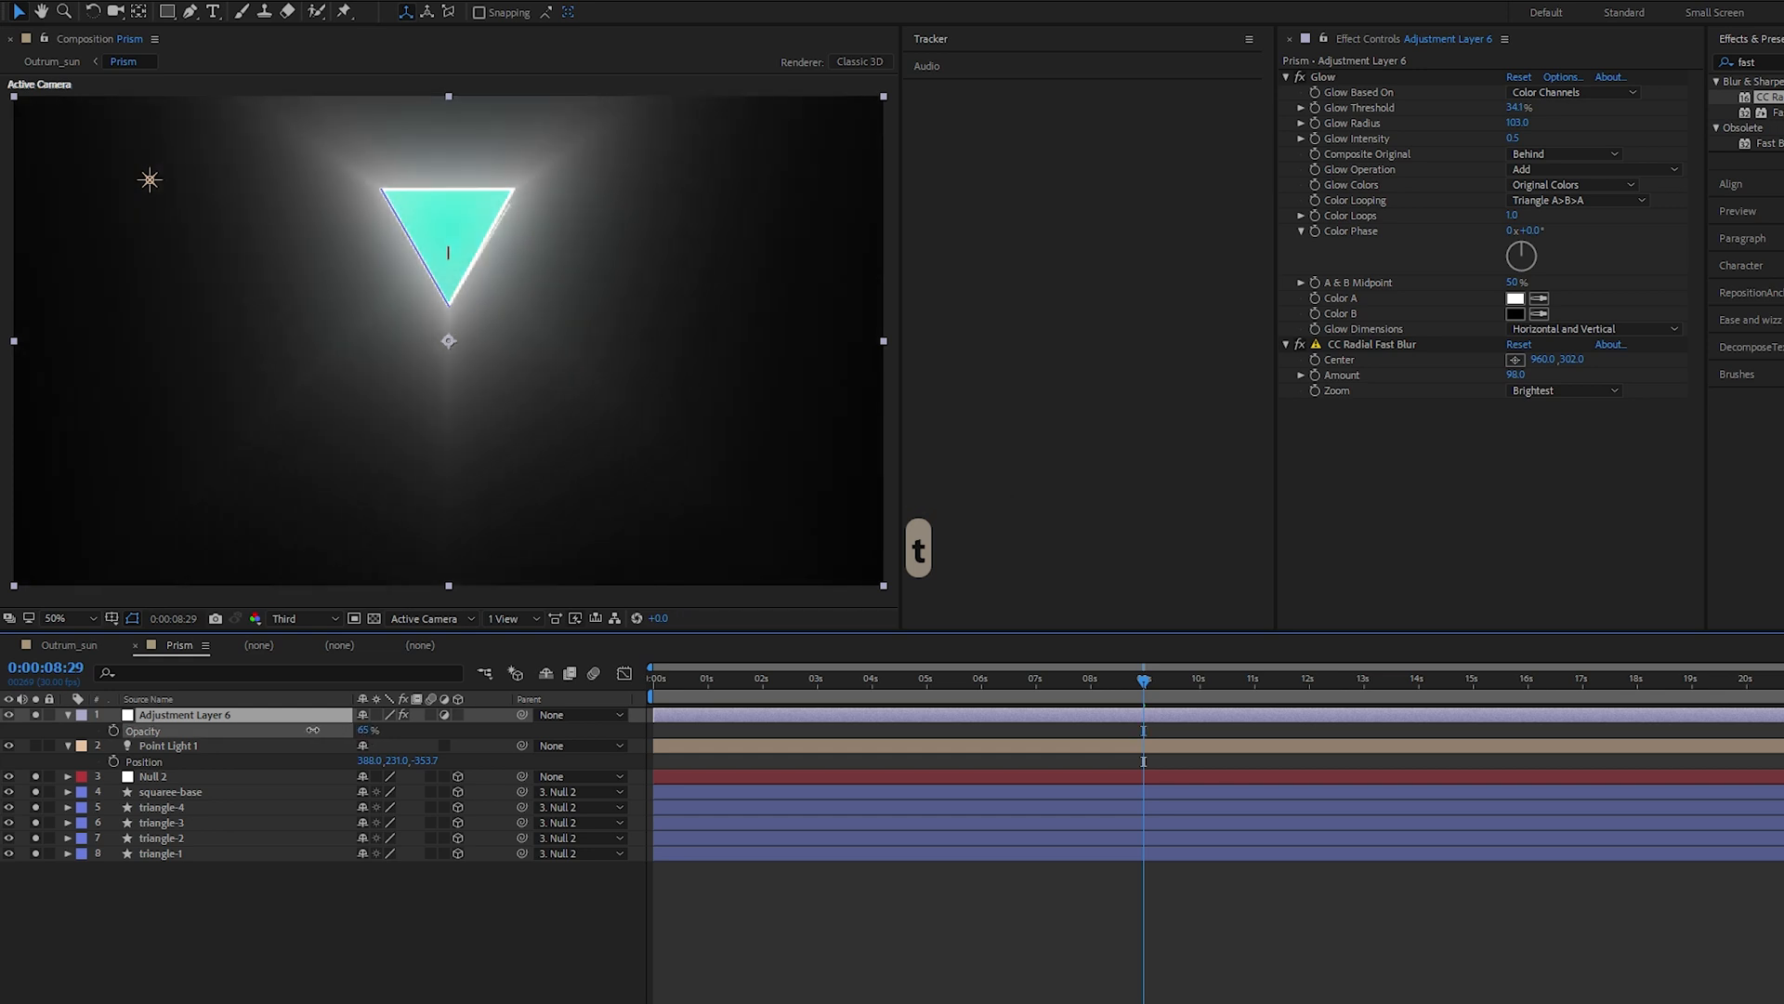
{"action": "left_click", "coordinate": [168, 745]}
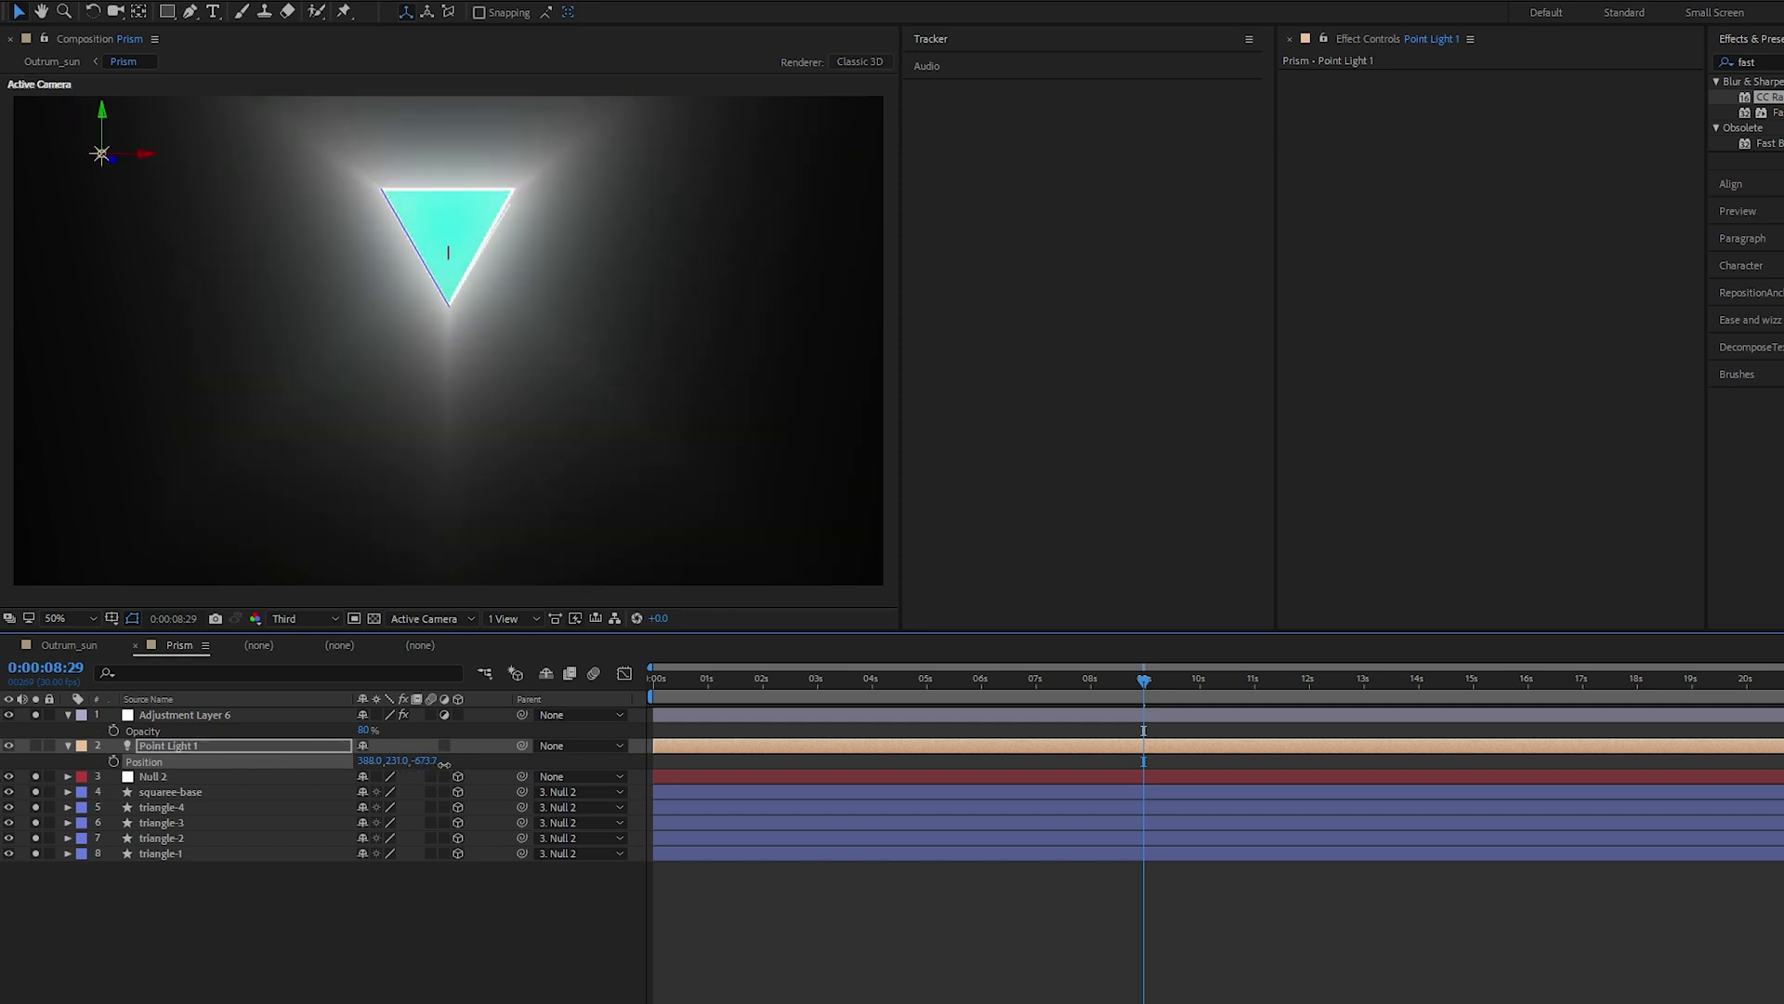
{"action": "left_click", "coordinate": [920, 693]}
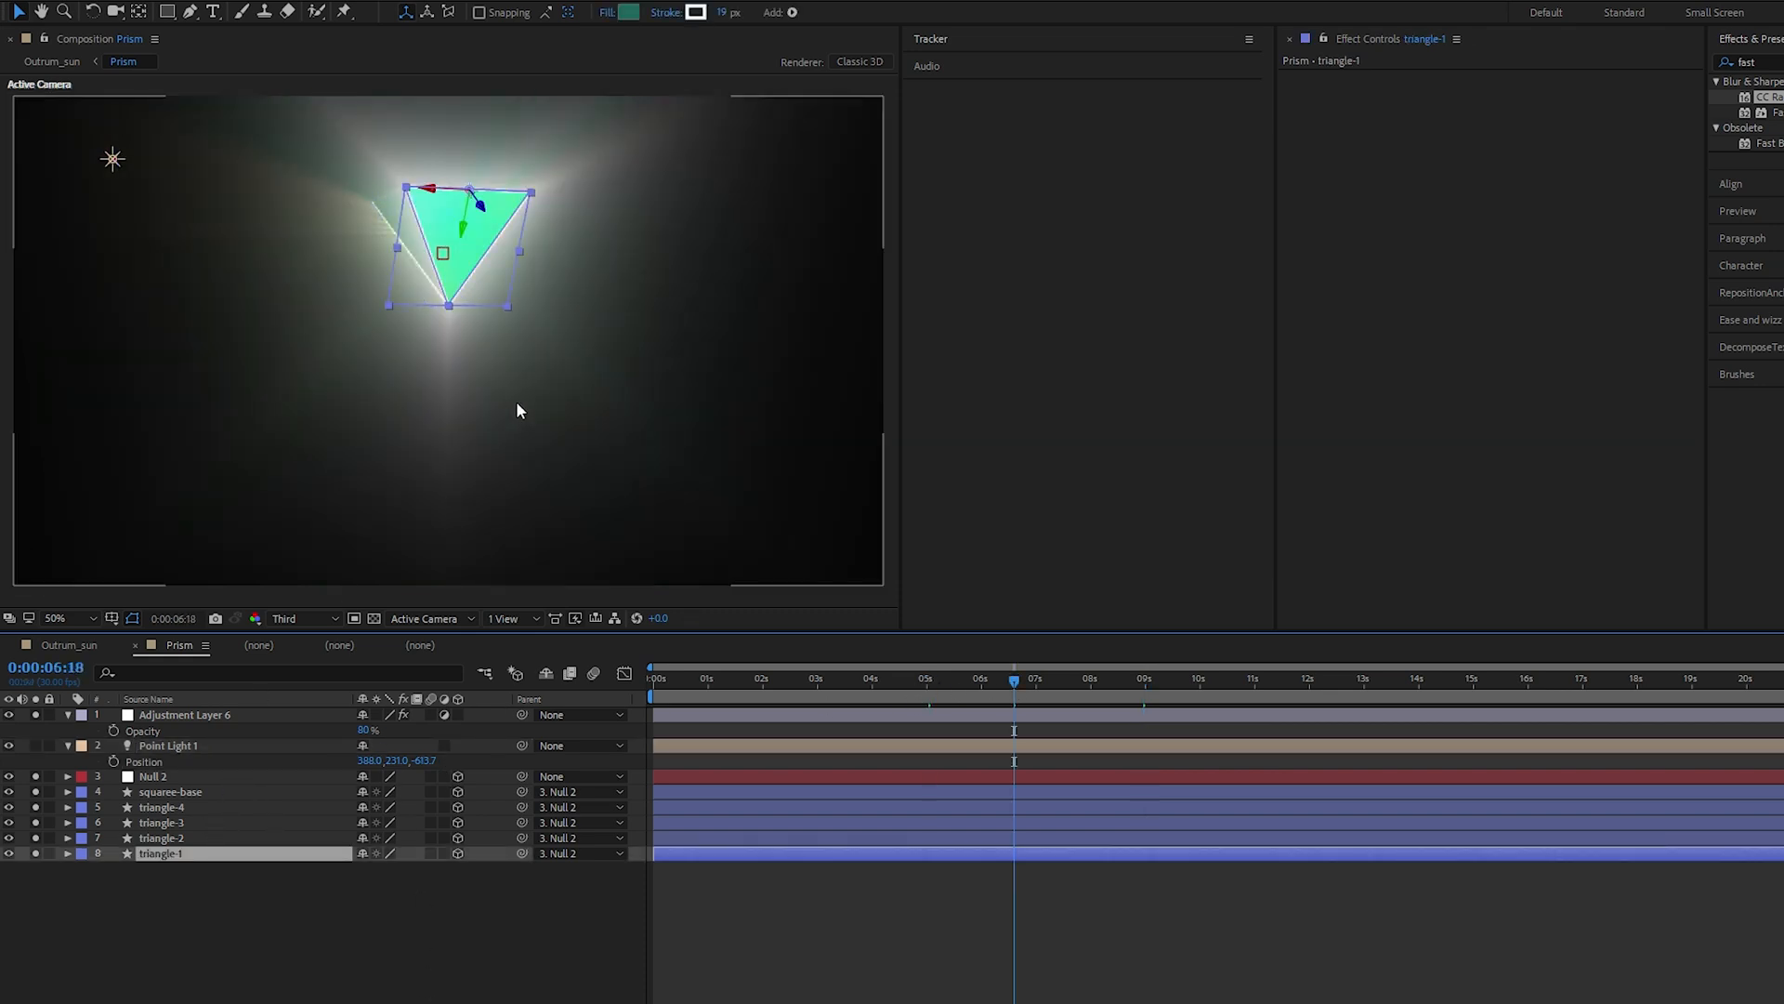
Fill triangle-1 blue, triangle-2 gold and triangle-3 magenta so the prism shows several colours
{"action": "left_click", "coordinate": [628, 13]}
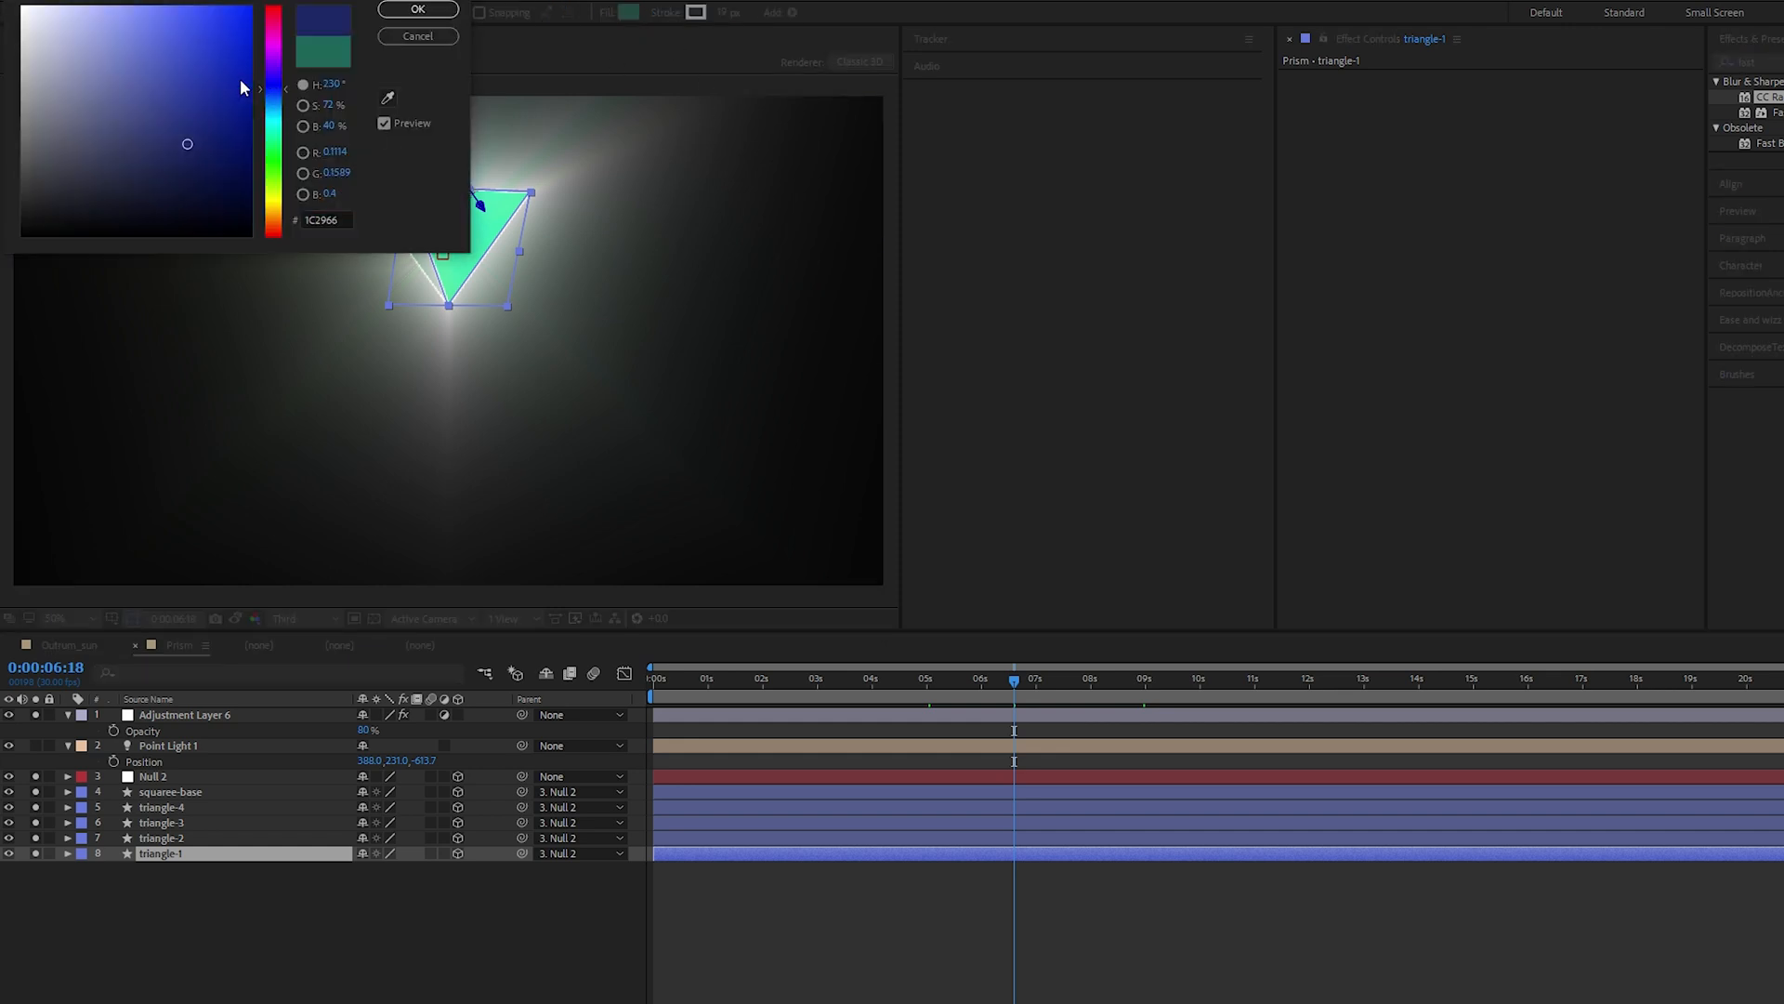
{"action": "left_click", "coordinate": [418, 9]}
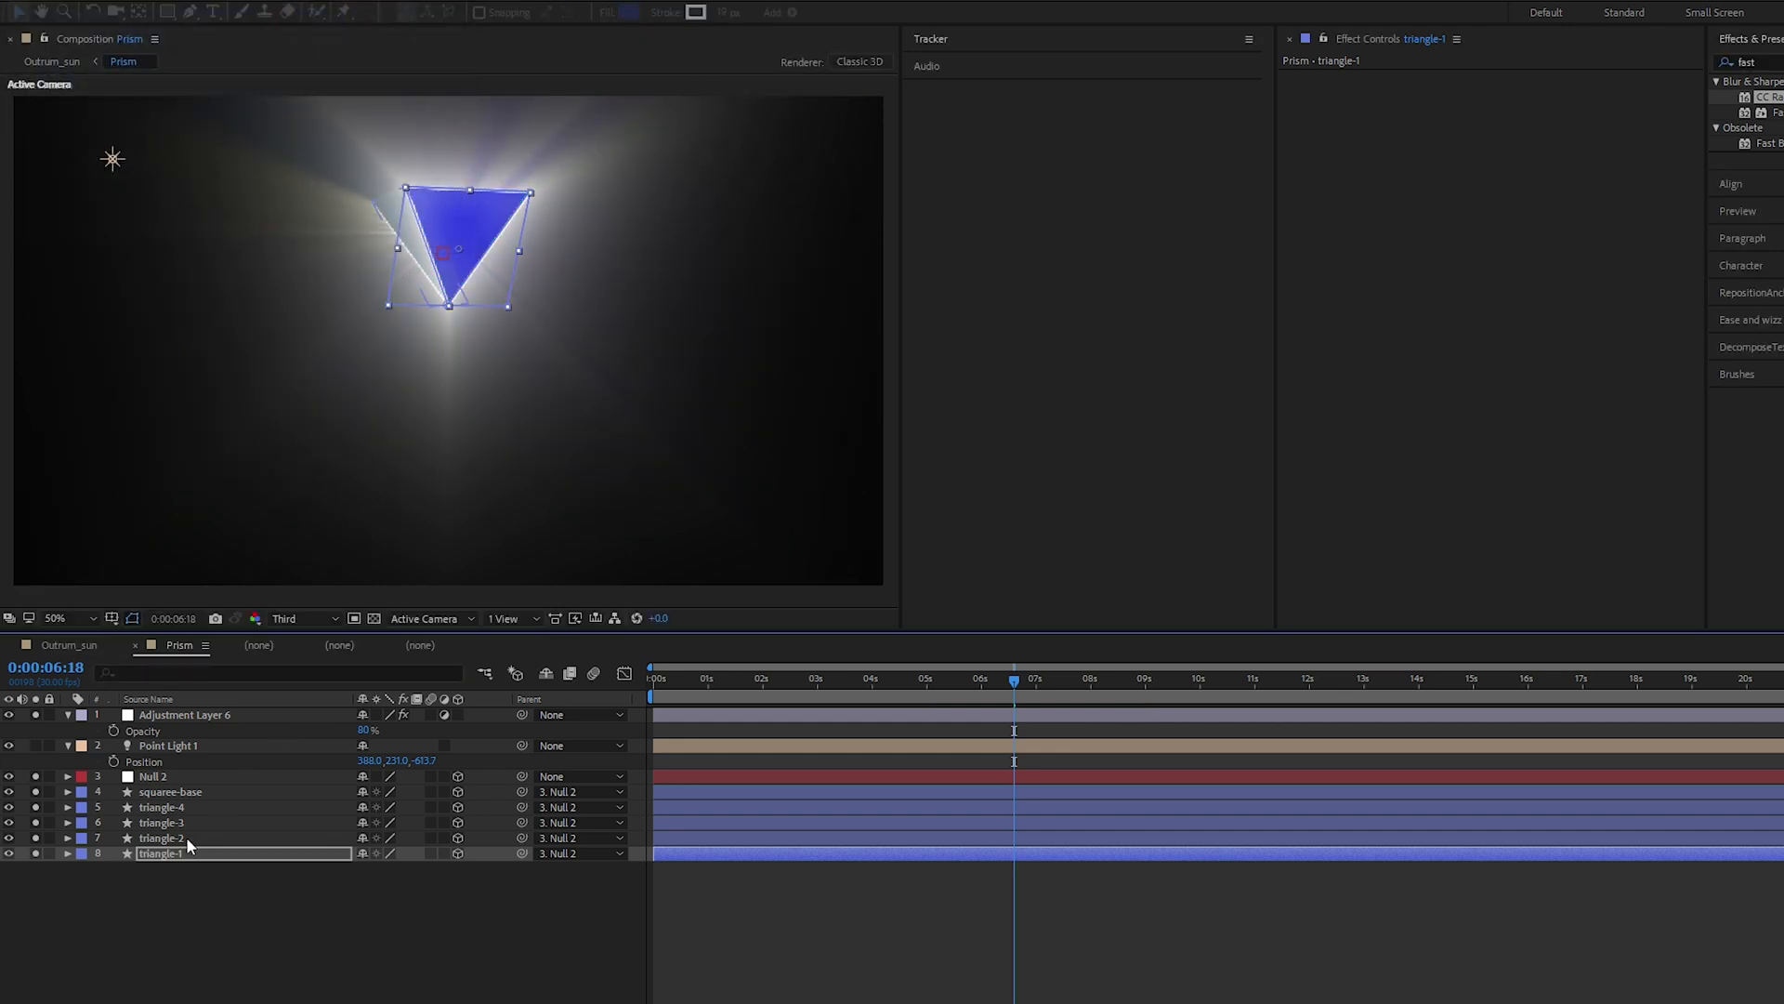
{"action": "left_click", "coordinate": [160, 838]}
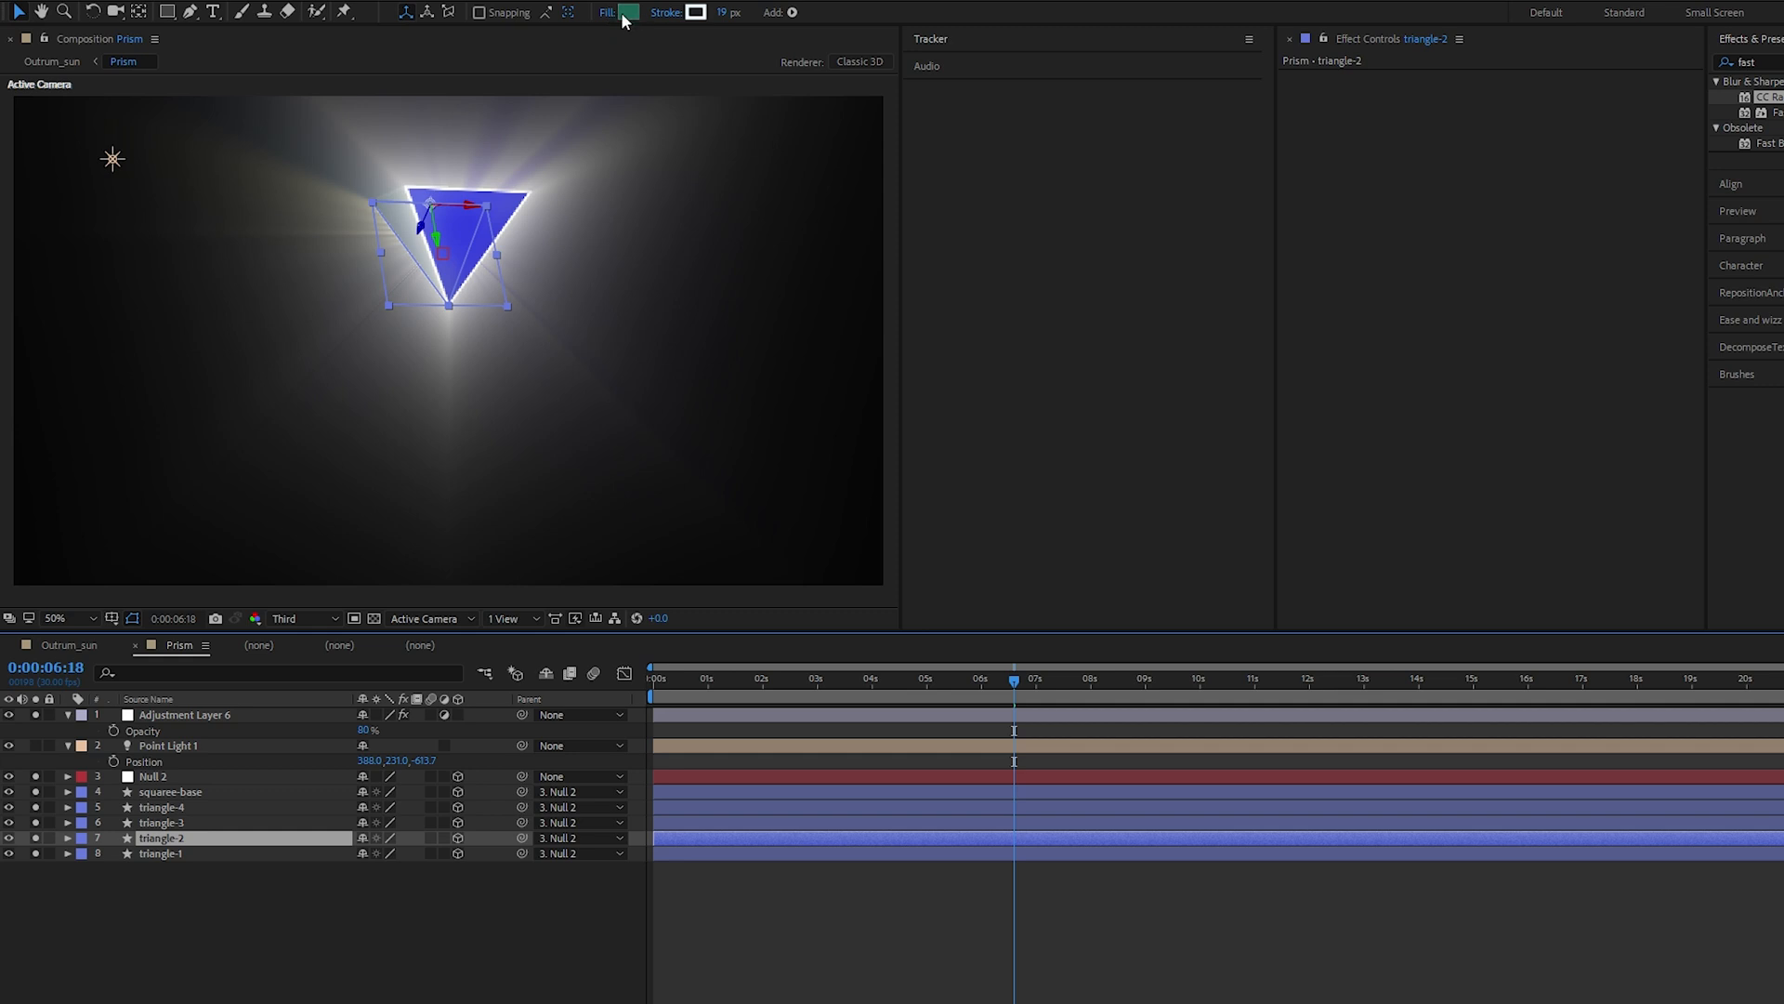
{"action": "left_click", "coordinate": [636, 13]}
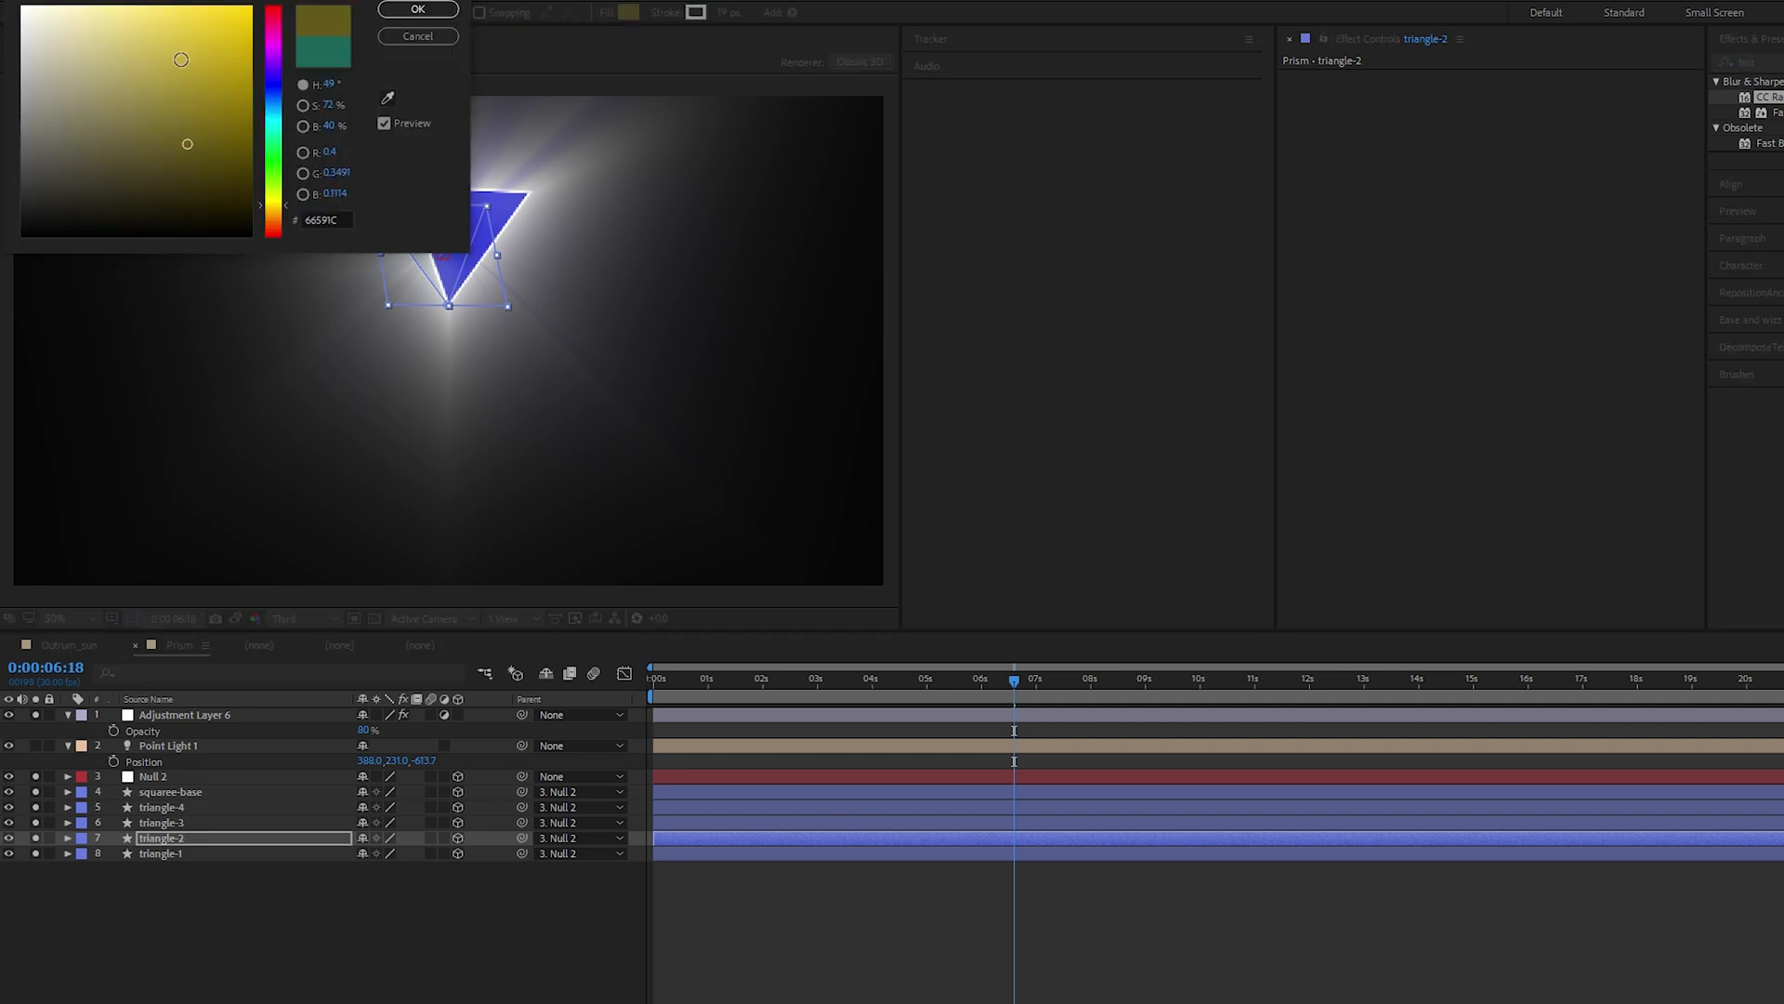
{"action": "left_click", "coordinate": [416, 9]}
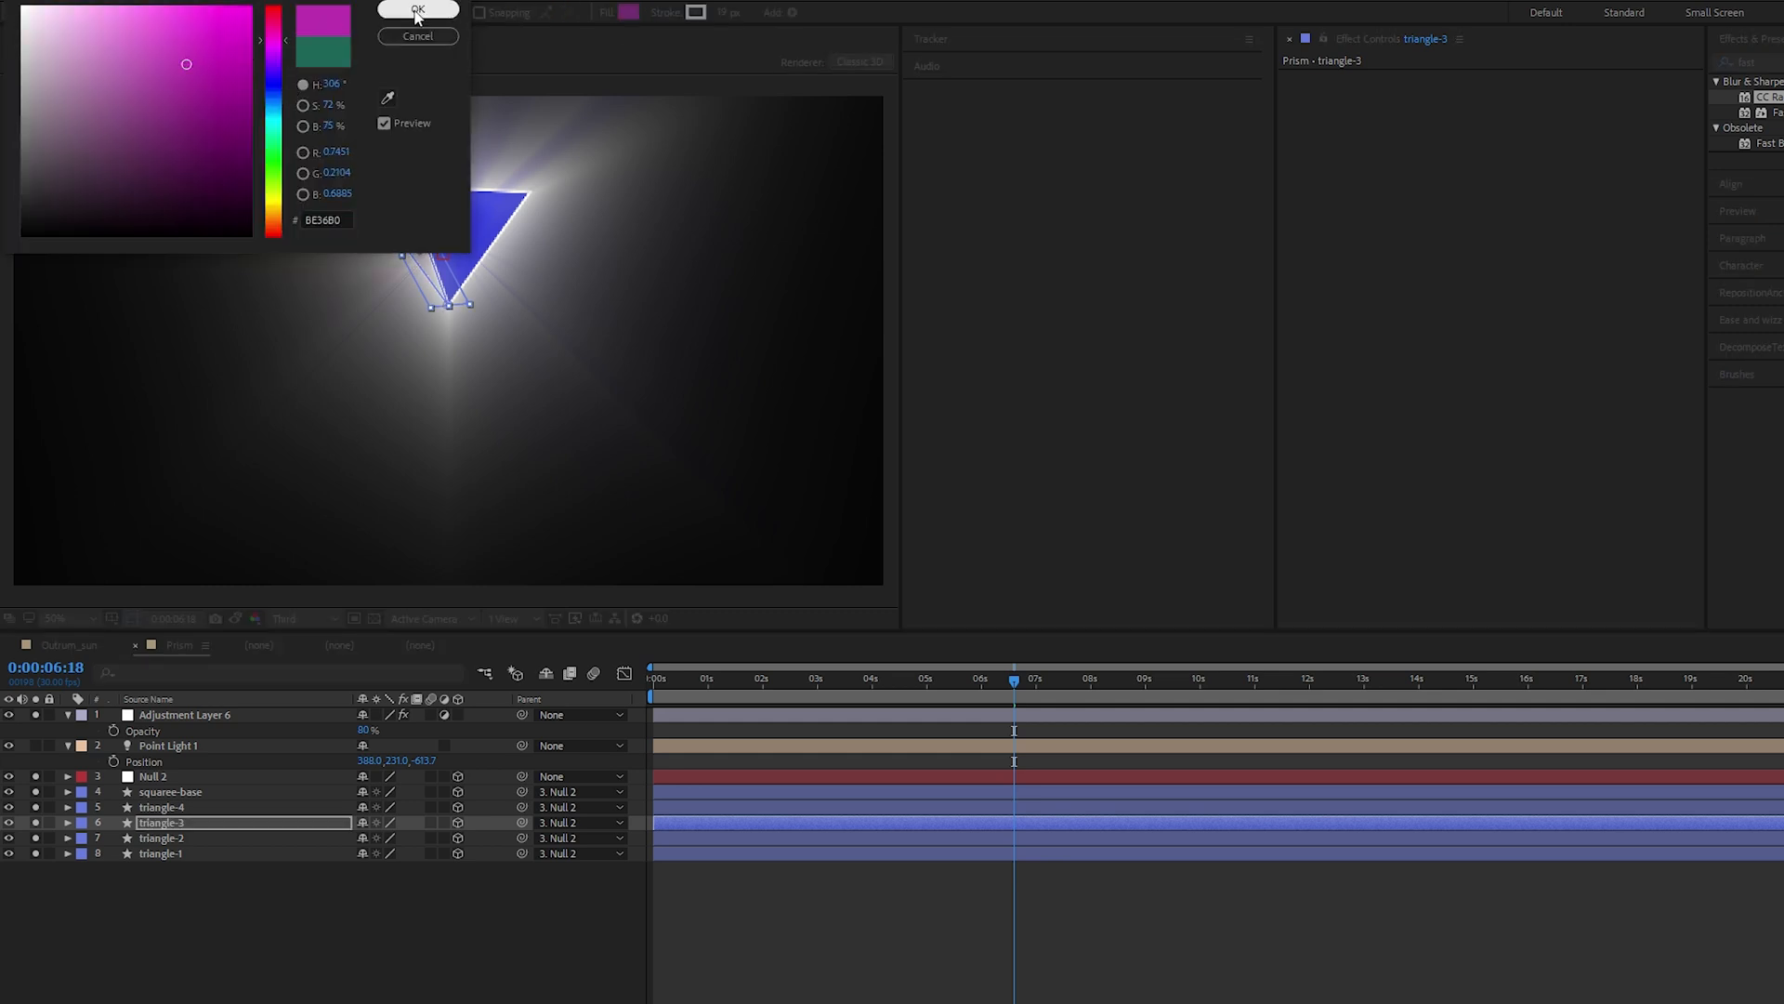
{"action": "left_click", "coordinate": [416, 11]}
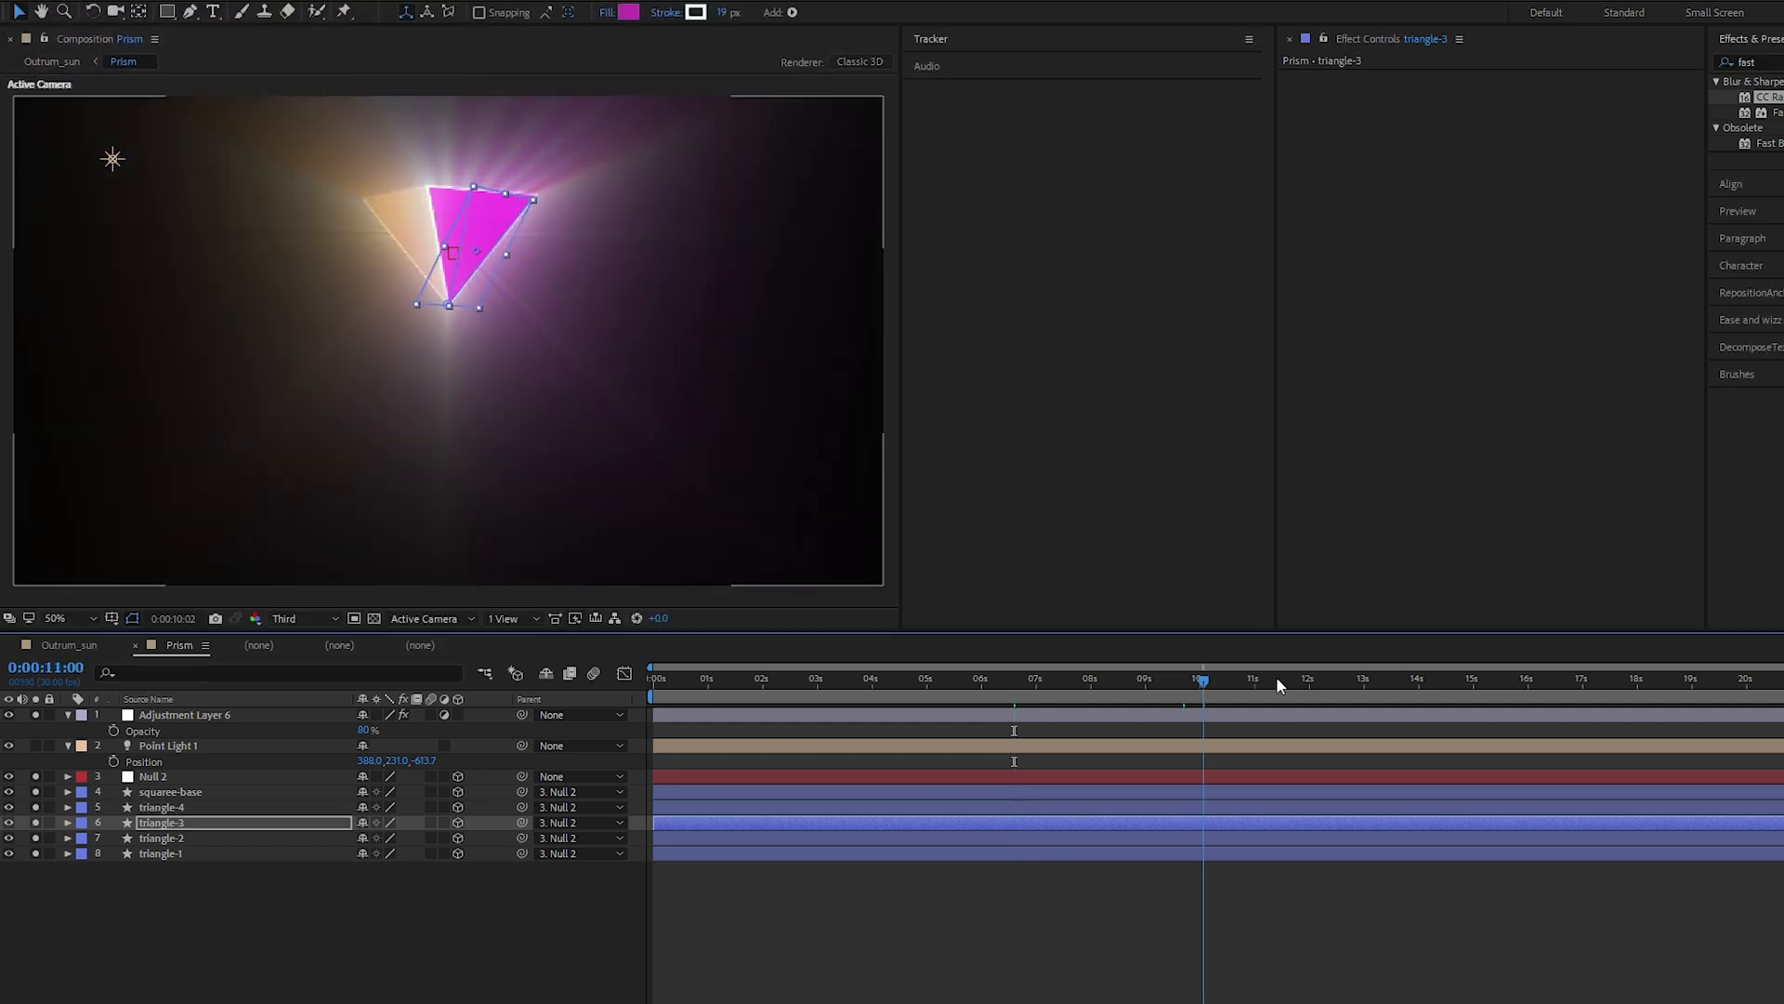
{"action": "left_click", "coordinate": [1514, 679]}
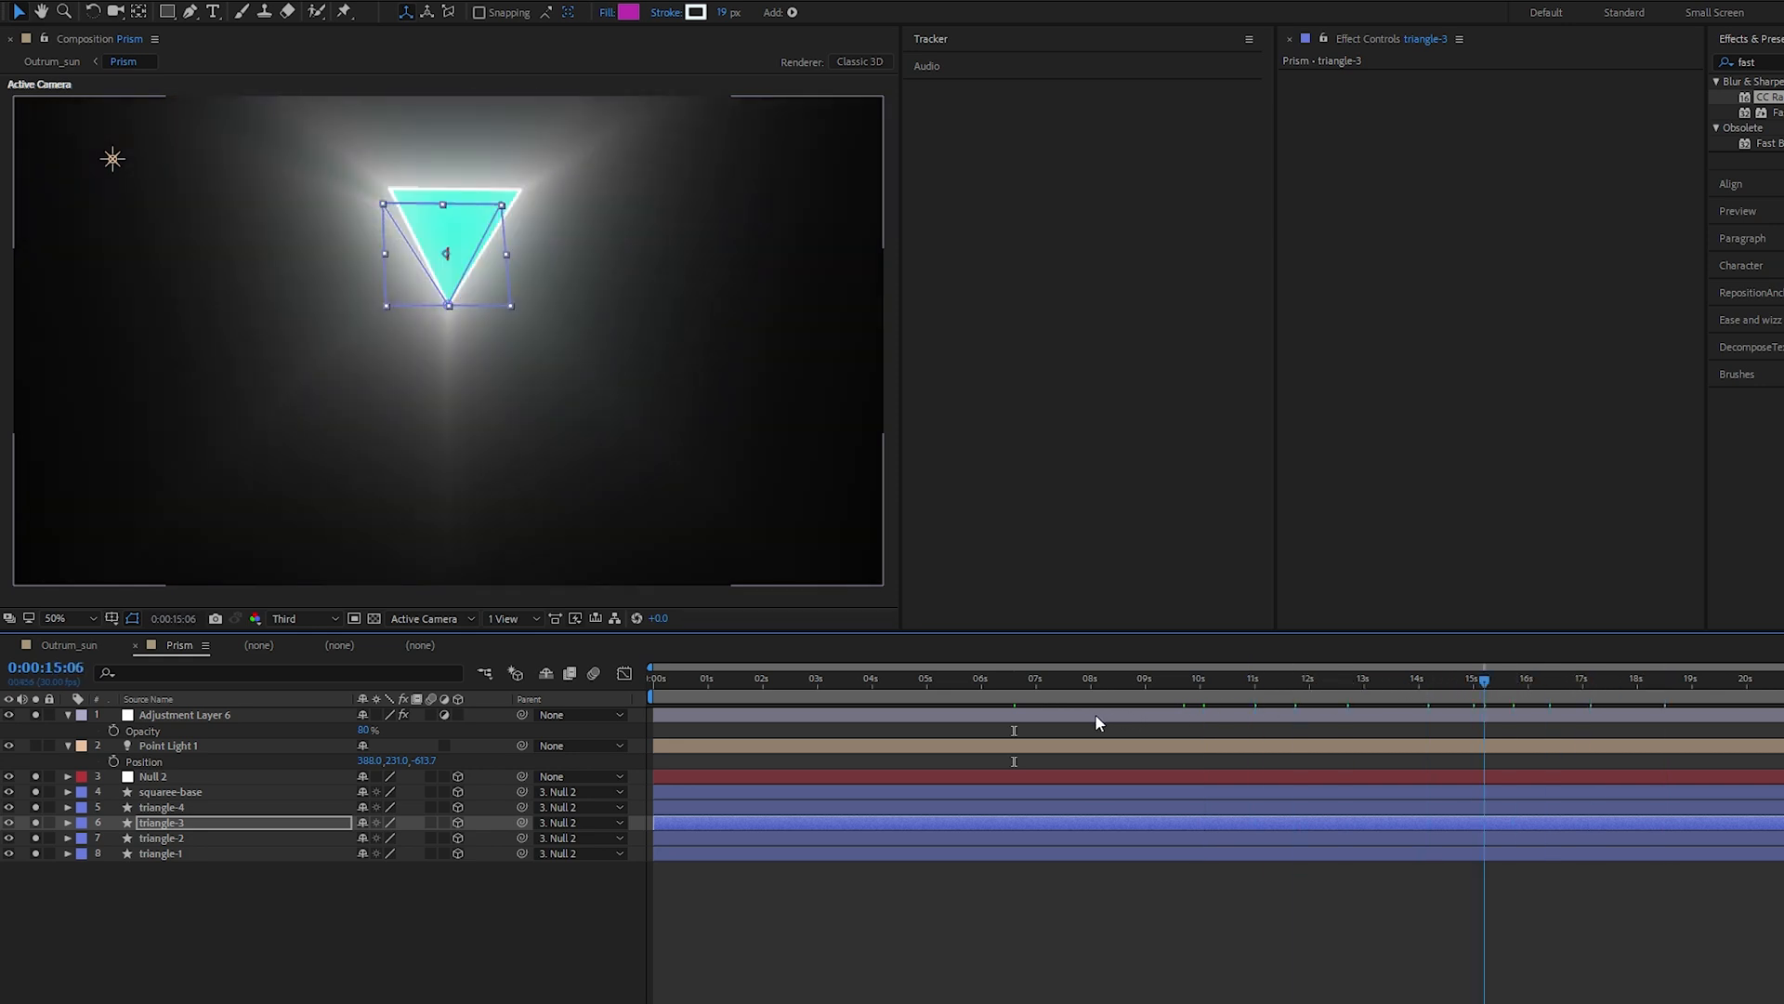
Return to the Outrun_sun composition and delete the White Solid 1 layer
{"action": "key", "text": "Tab"}
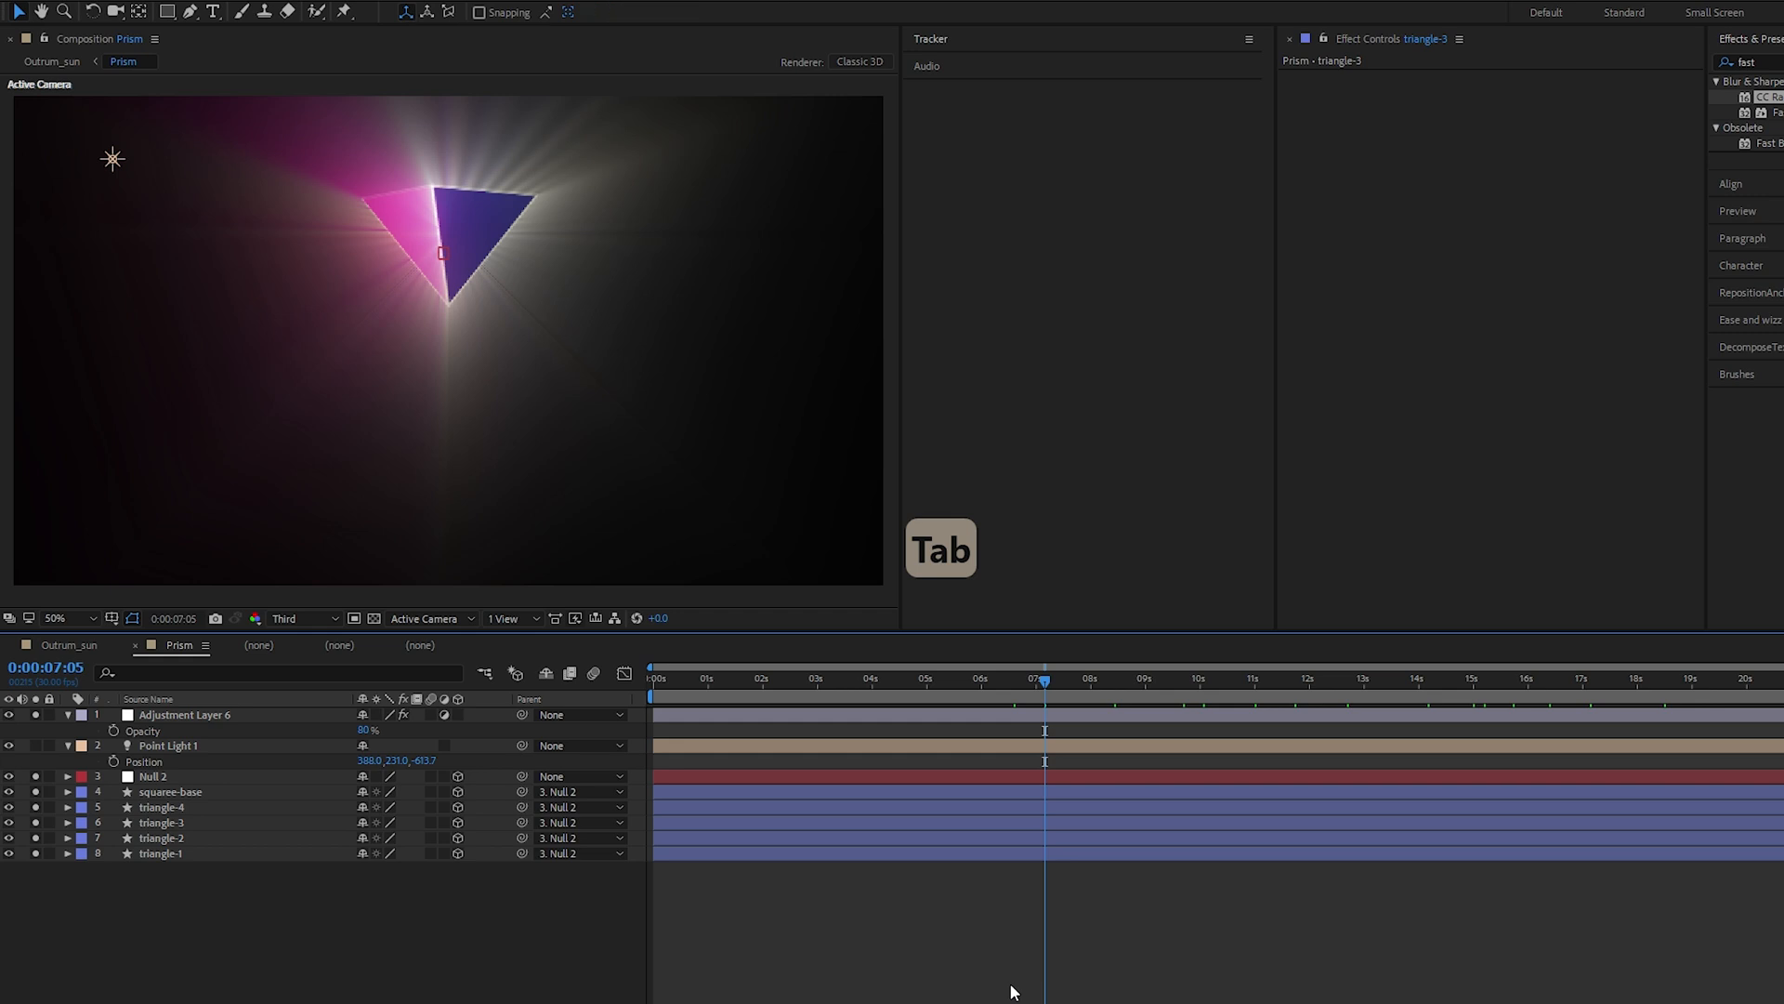
{"action": "key", "text": "Tab"}
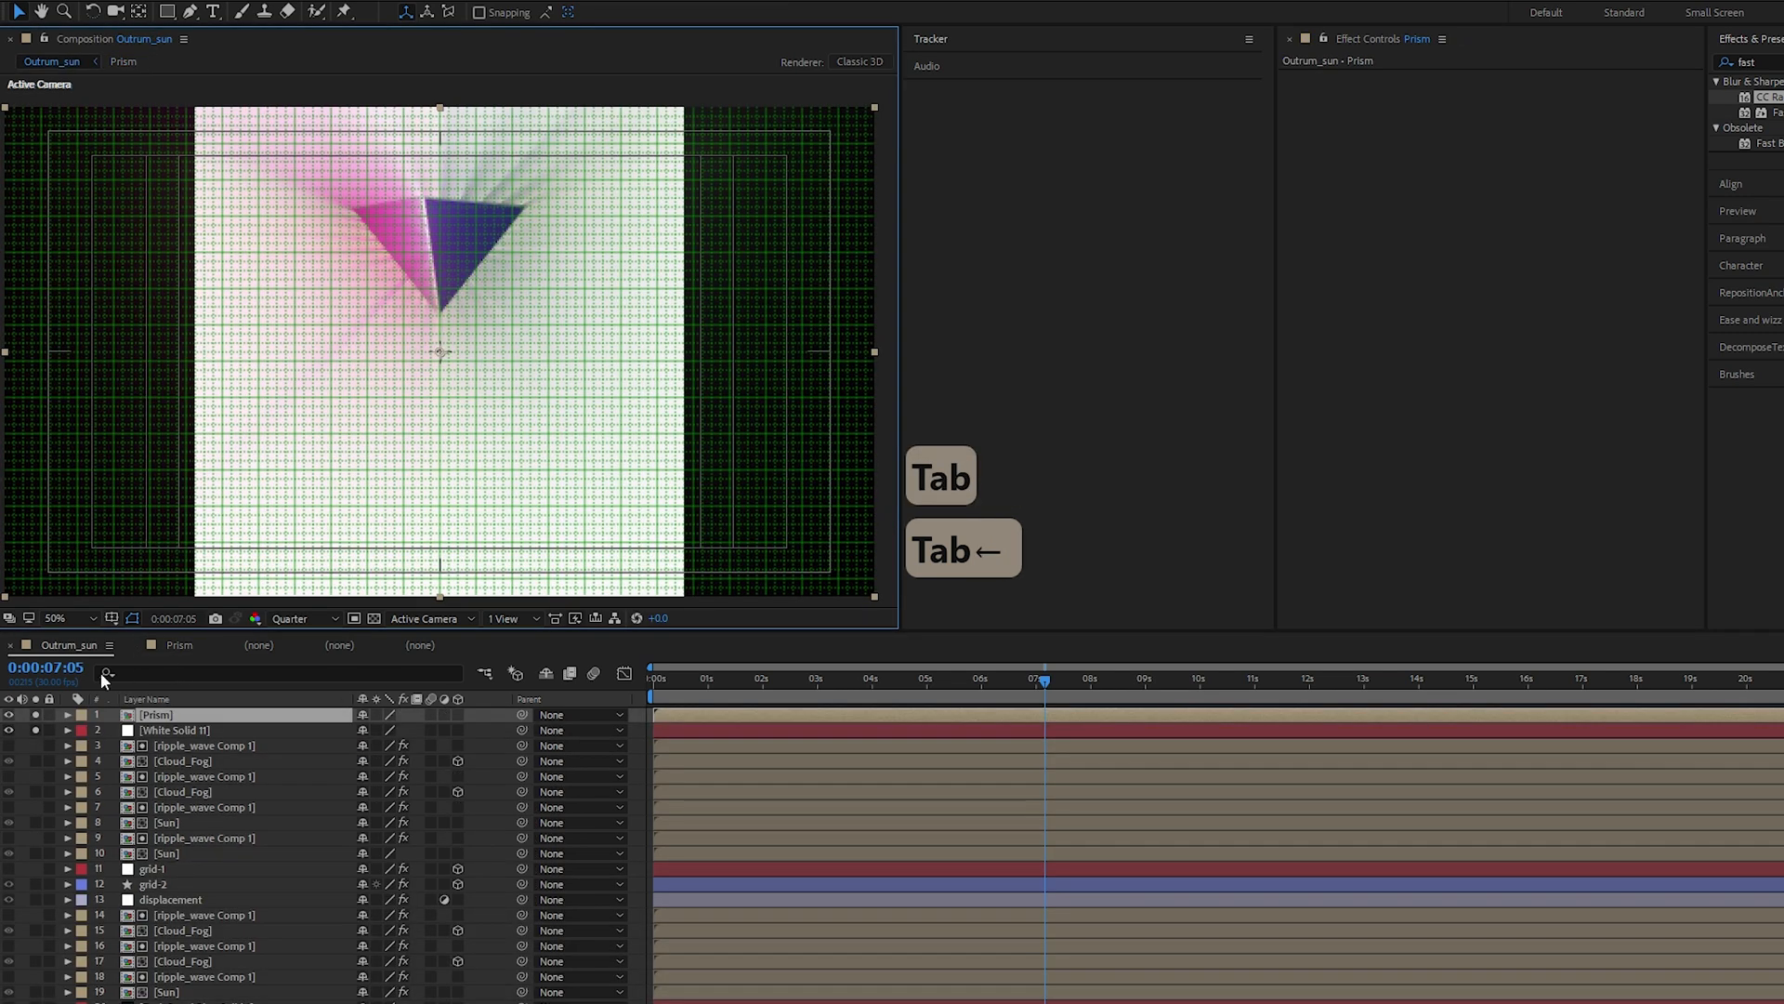
{"action": "key", "text": "Tab"}
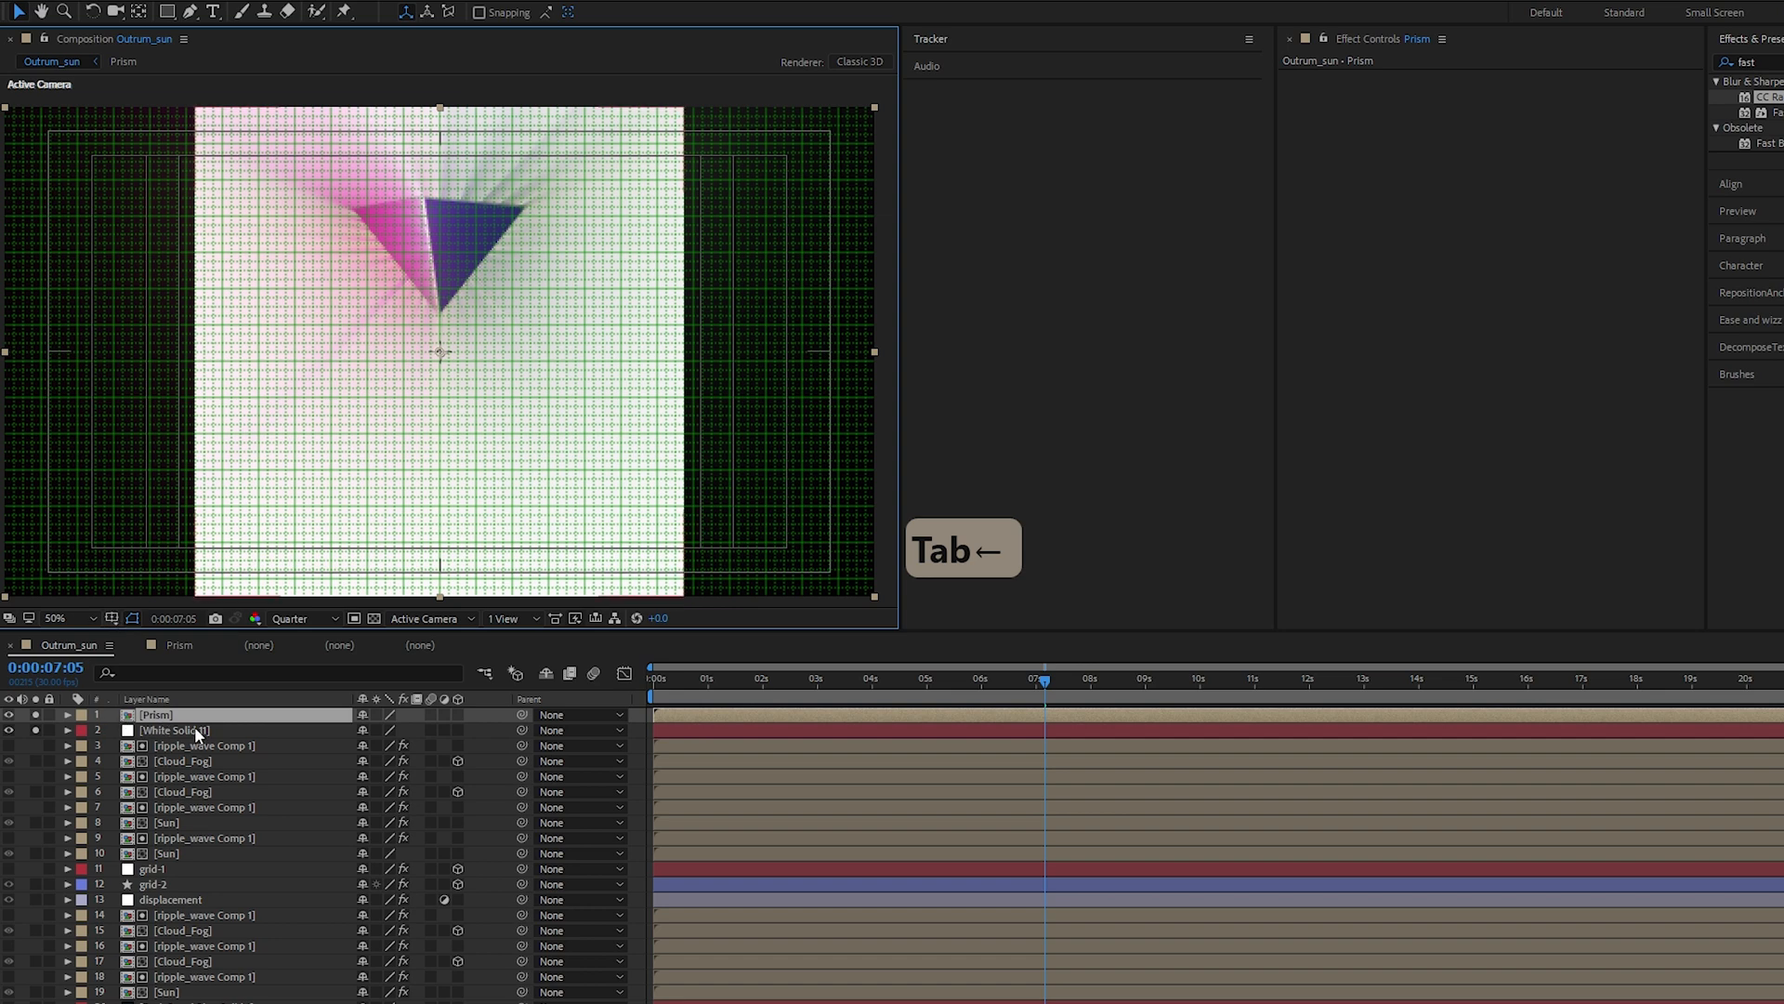
{"action": "key", "text": "Delete"}
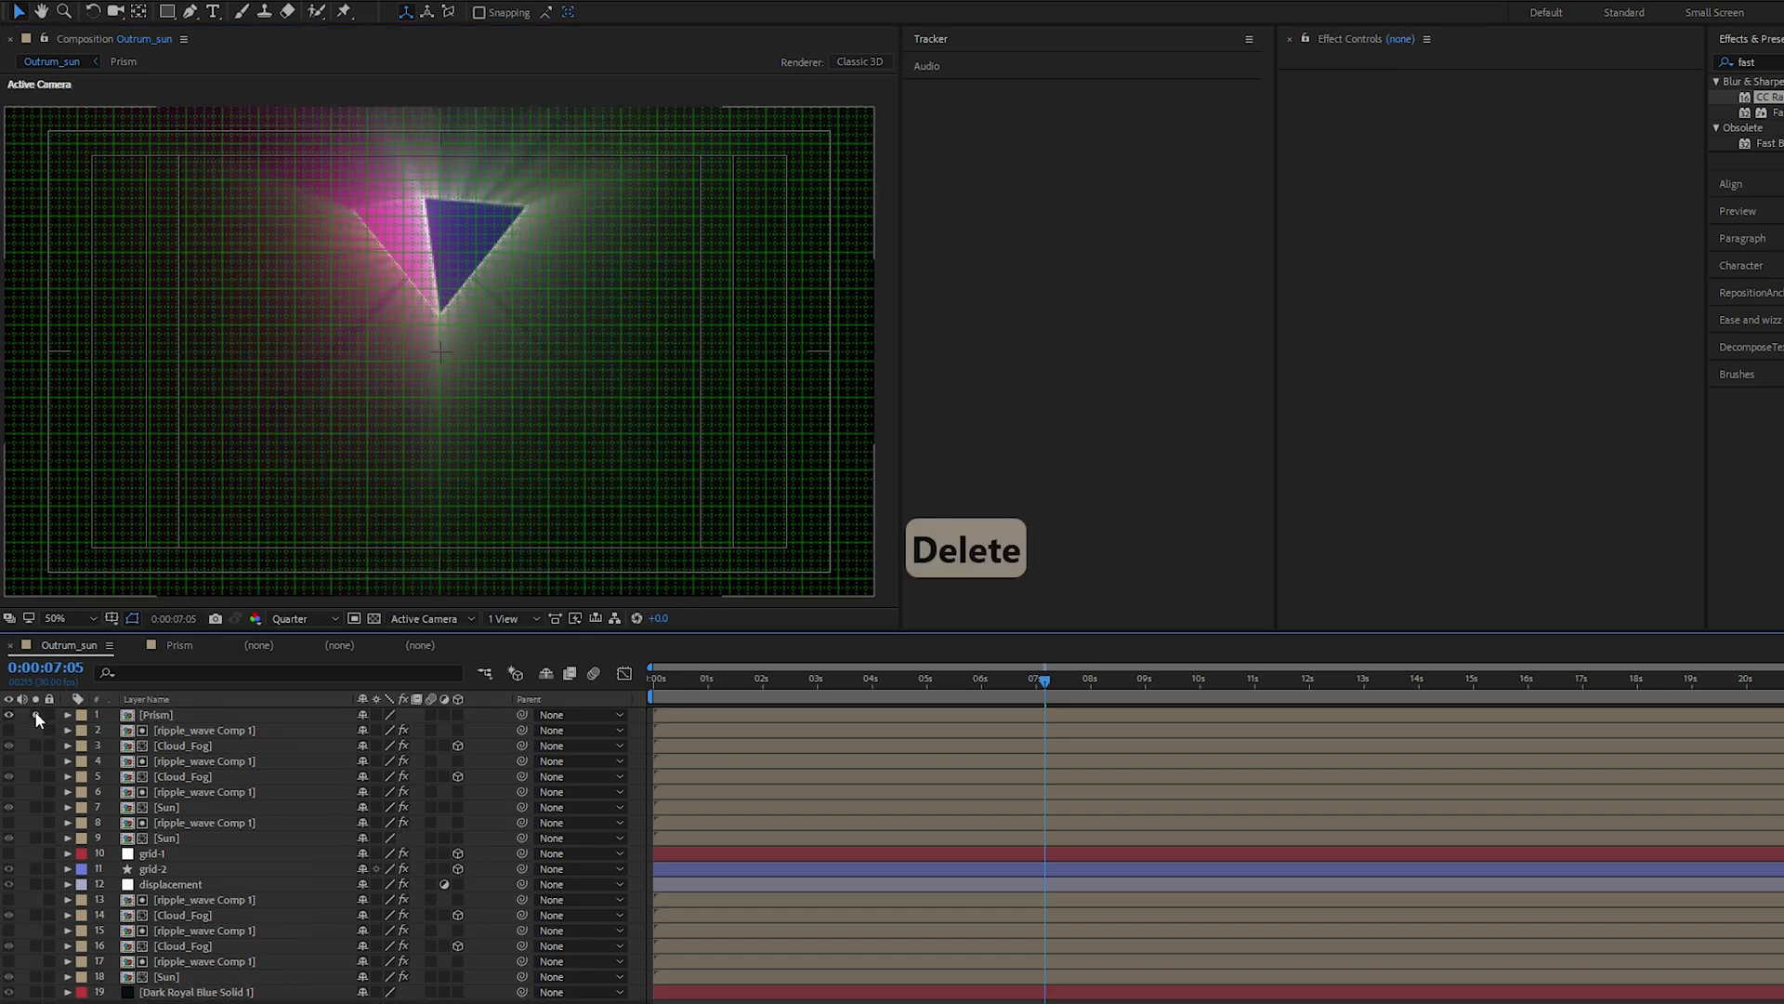
Reveal the hidden sun and grid background layers and switch off the grid overlay
{"action": "left_click", "coordinate": [9, 728]}
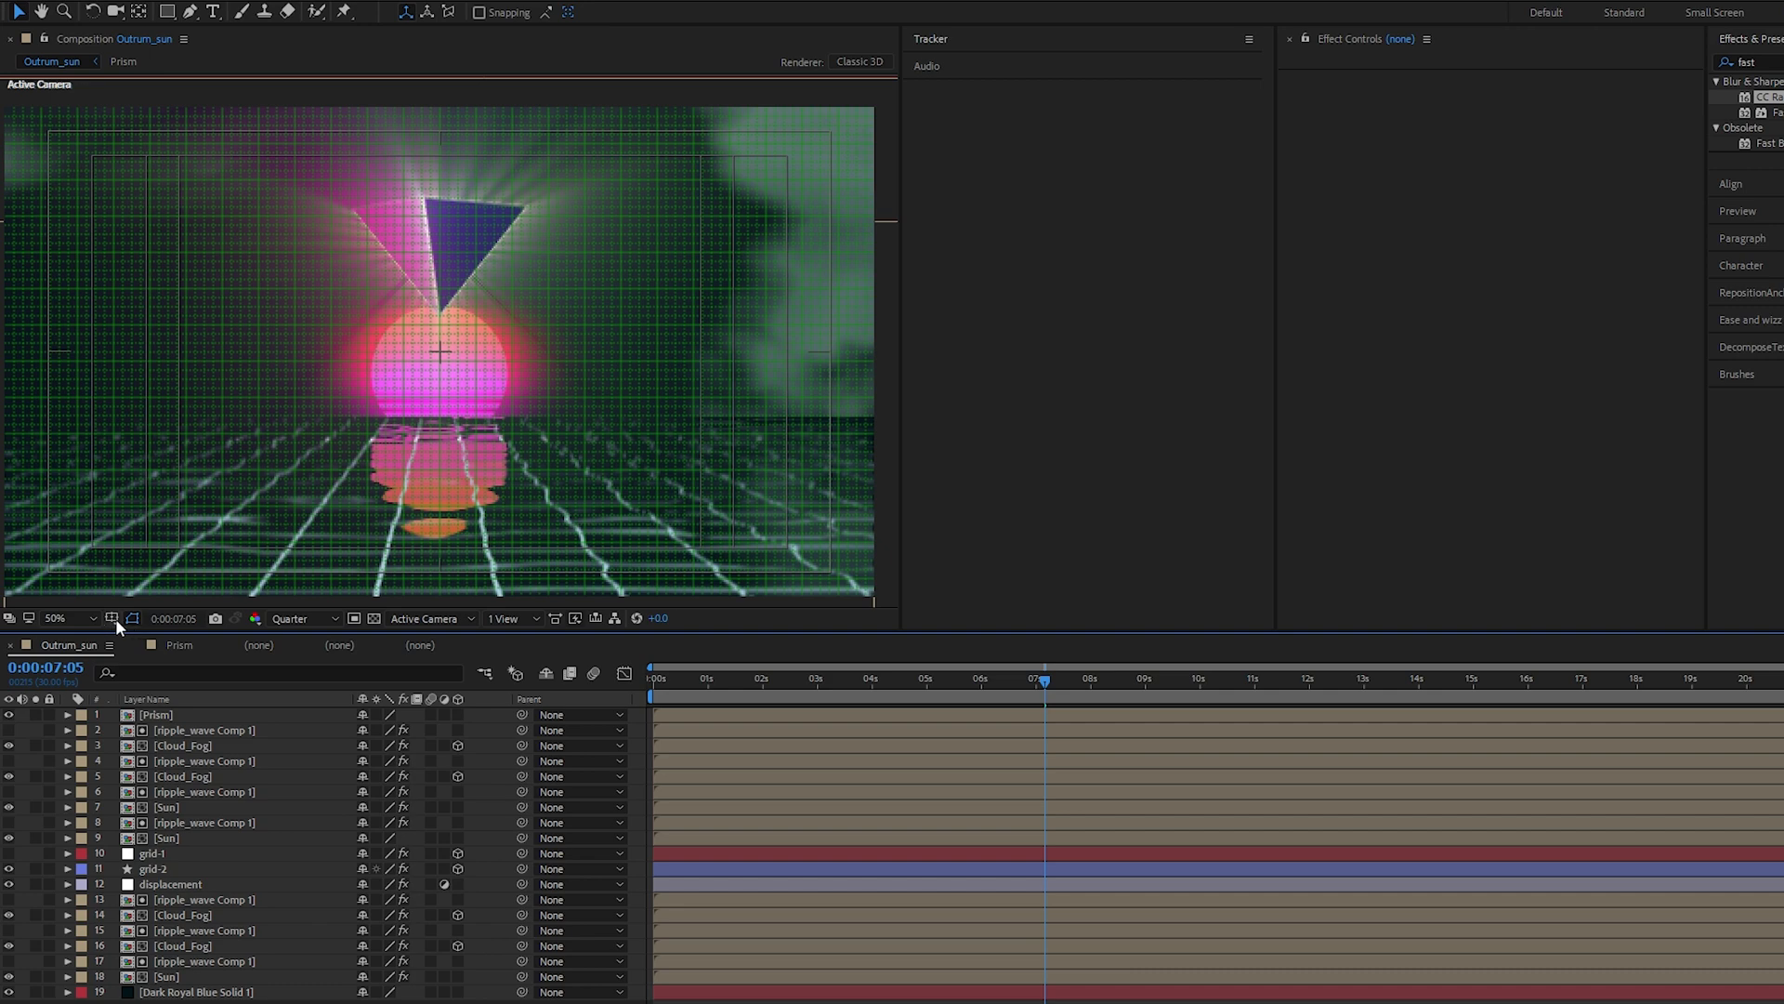
{"action": "left_click", "coordinate": [112, 617]}
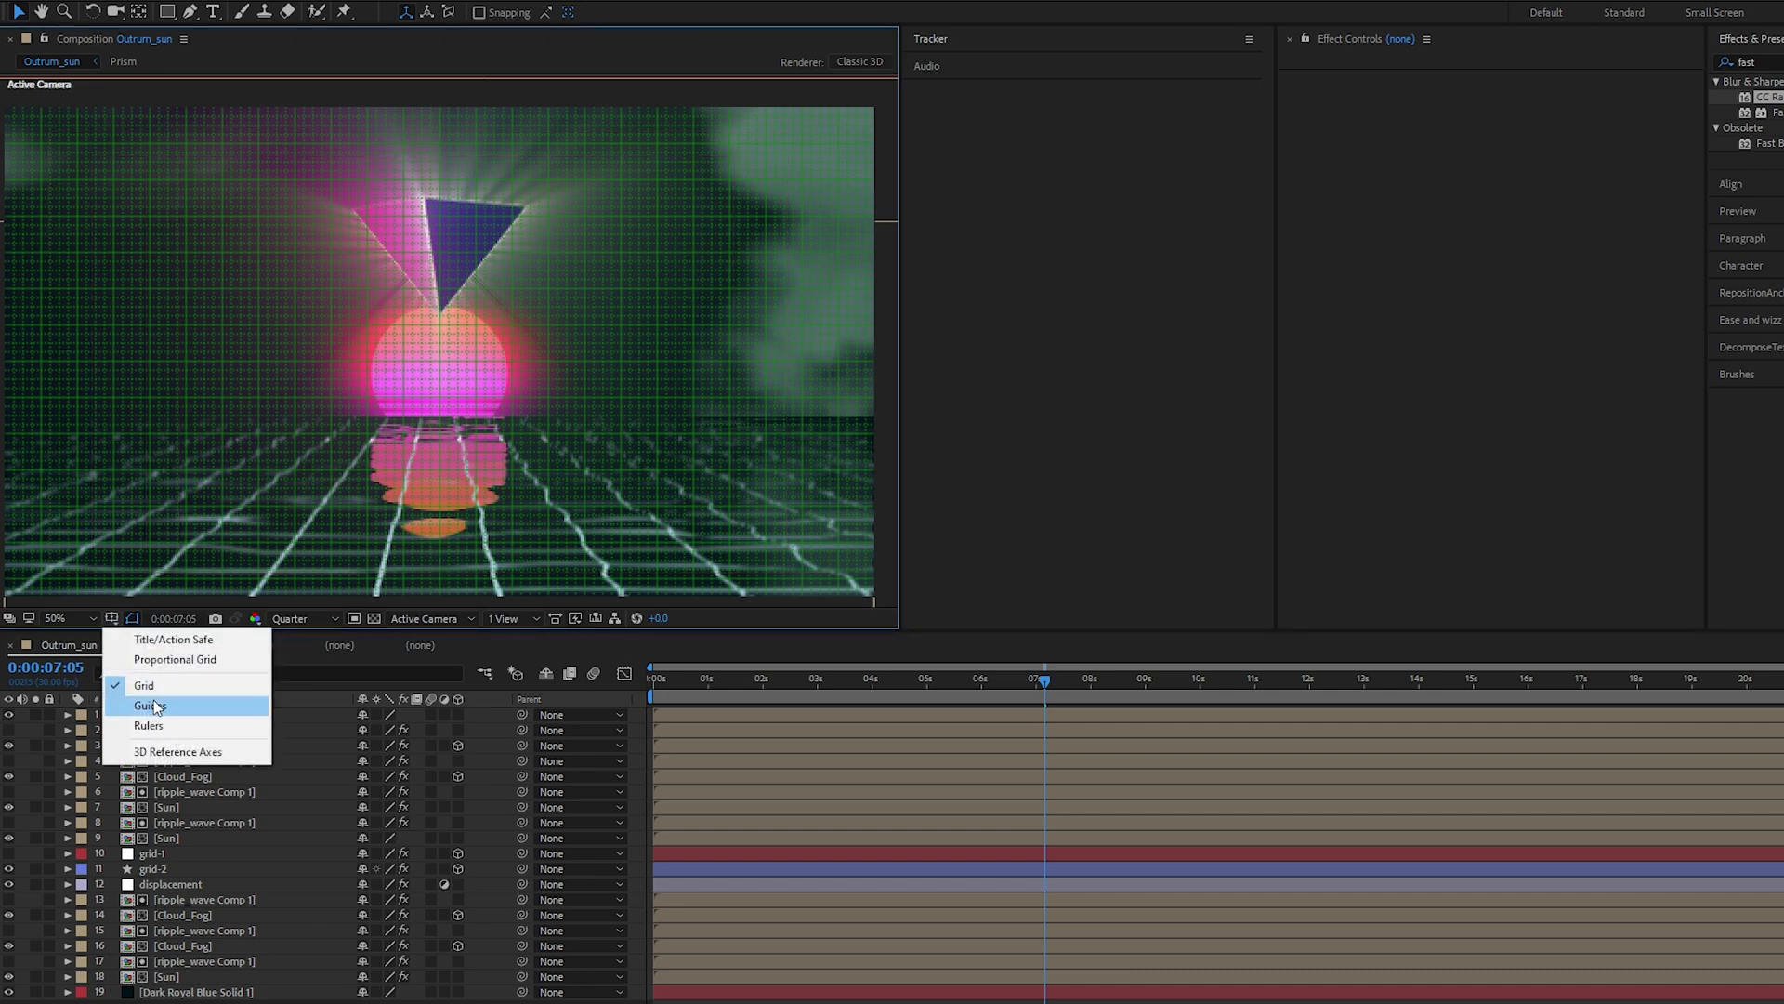
{"action": "left_click", "coordinate": [145, 686]}
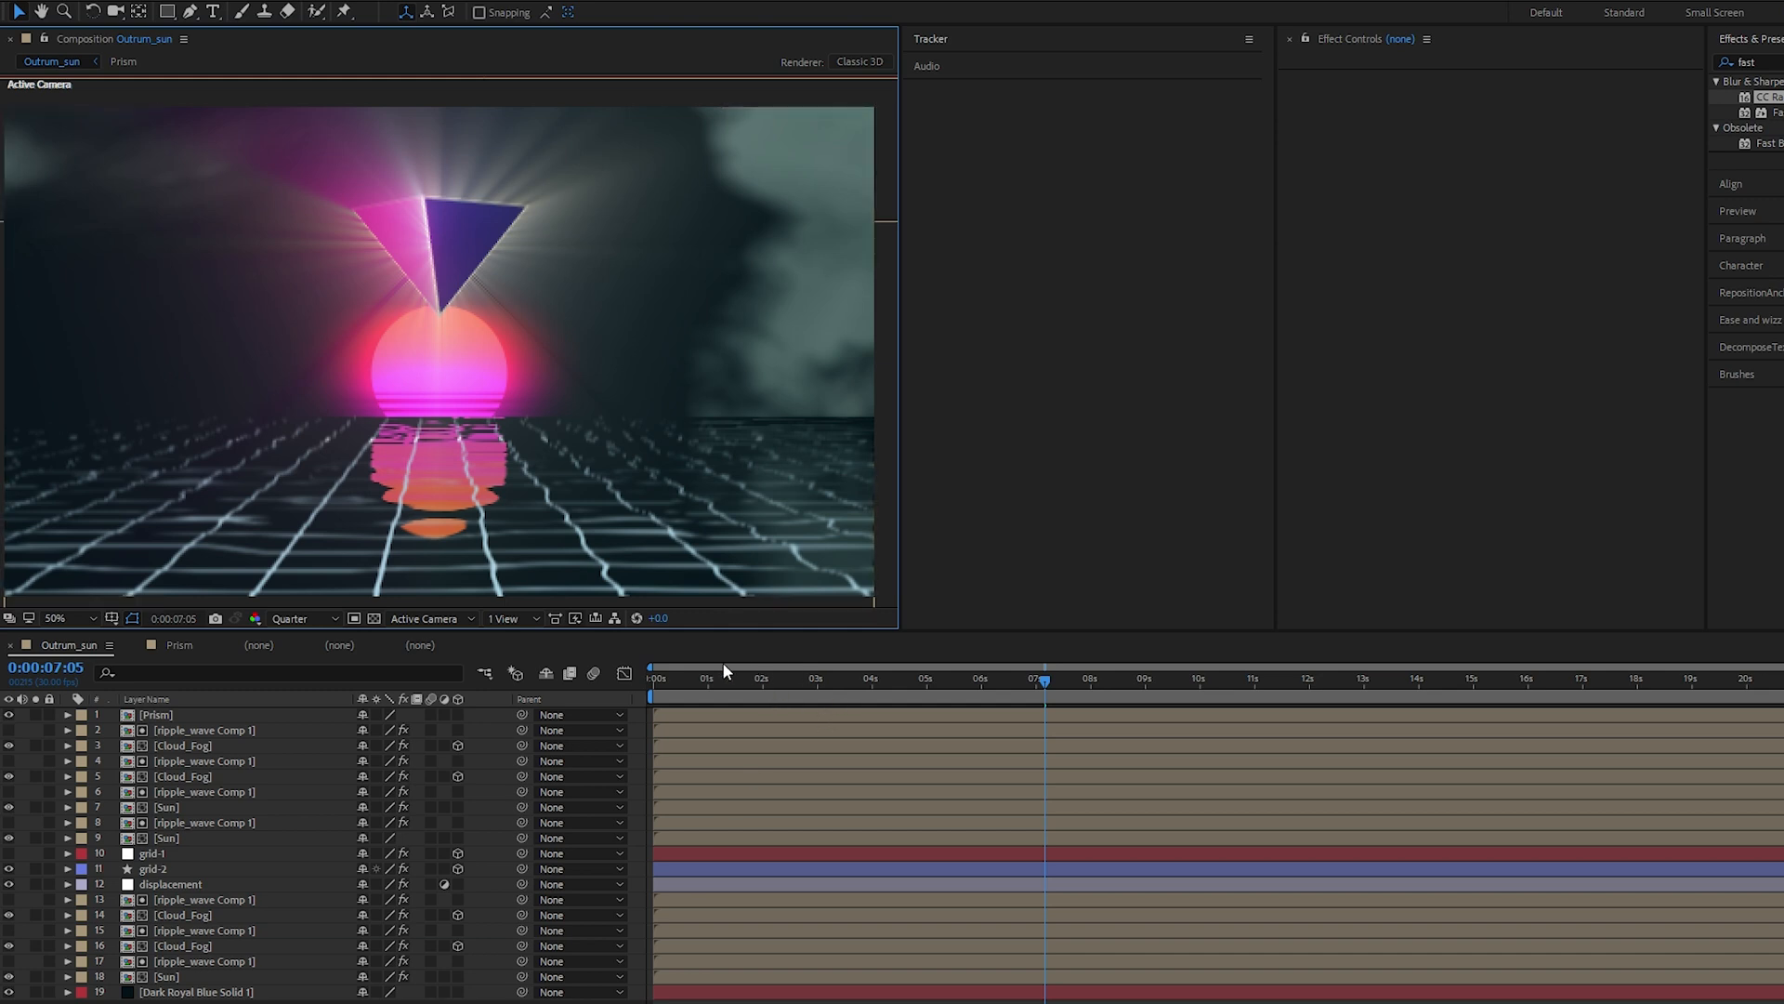
{"action": "mouse_move", "coordinate": [799, 691]}
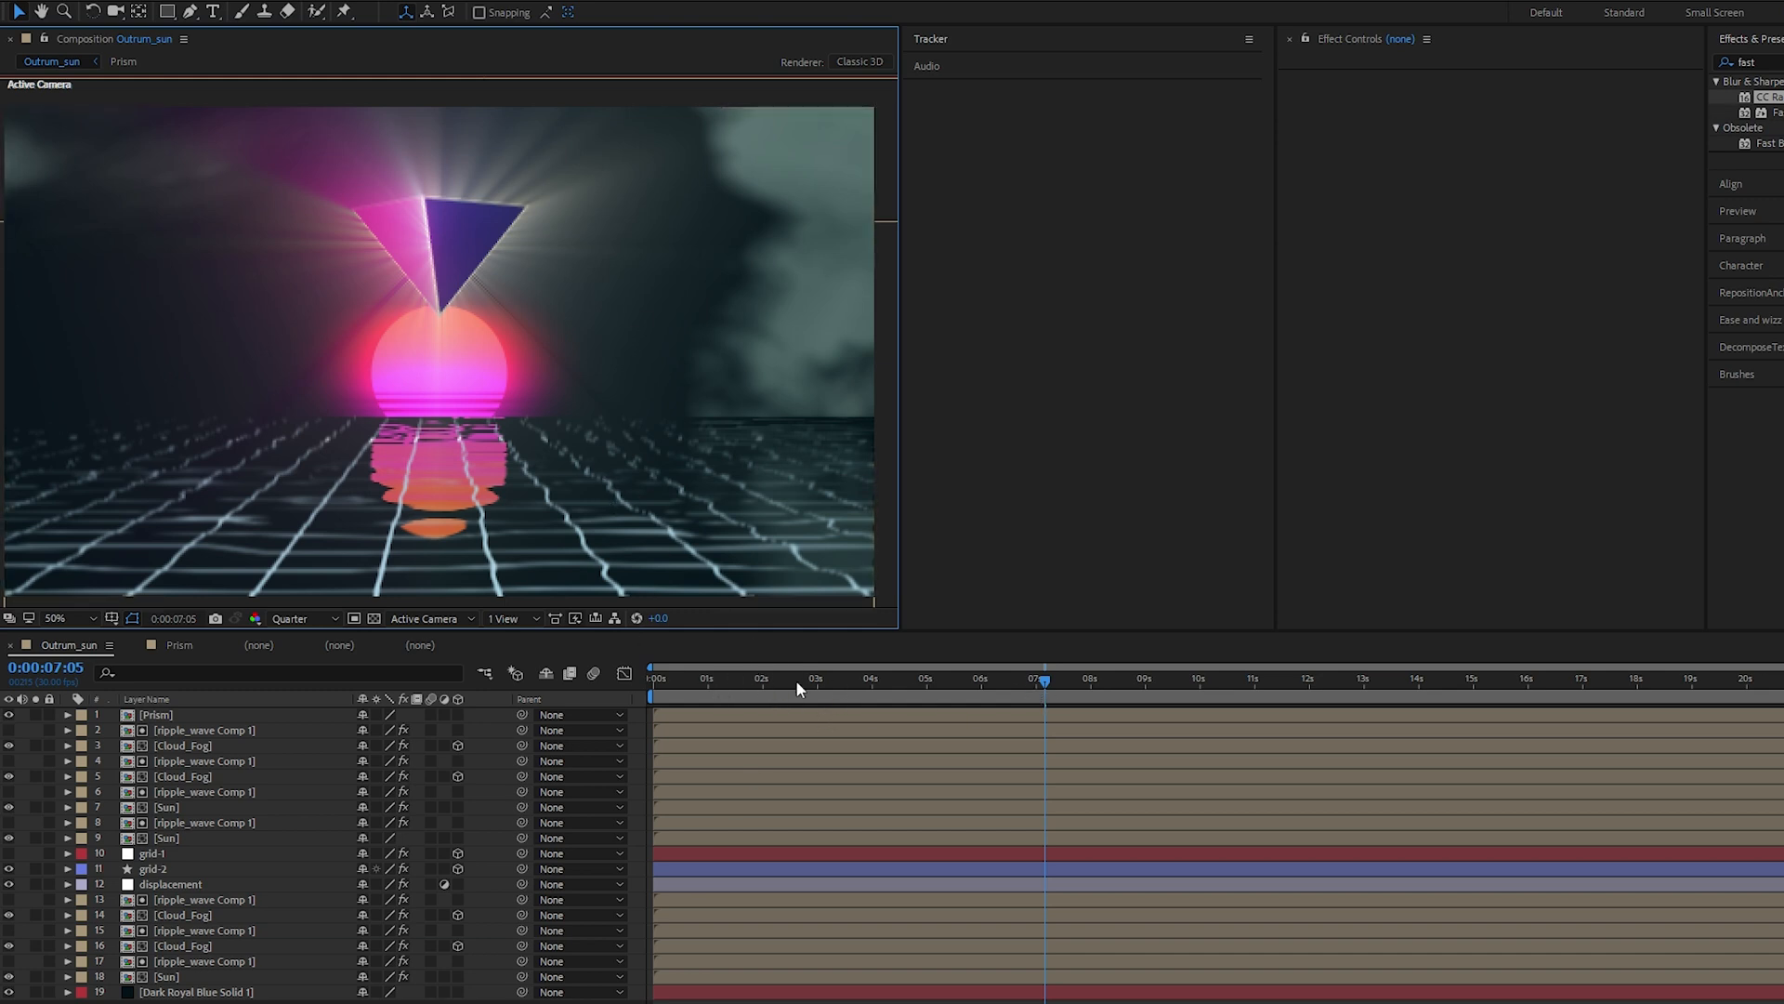
Review Adjustment Layer 6's glow settings in Prism, rewind to frame 0 and return to Outrum_sun
{"action": "left_click", "coordinate": [156, 714]}
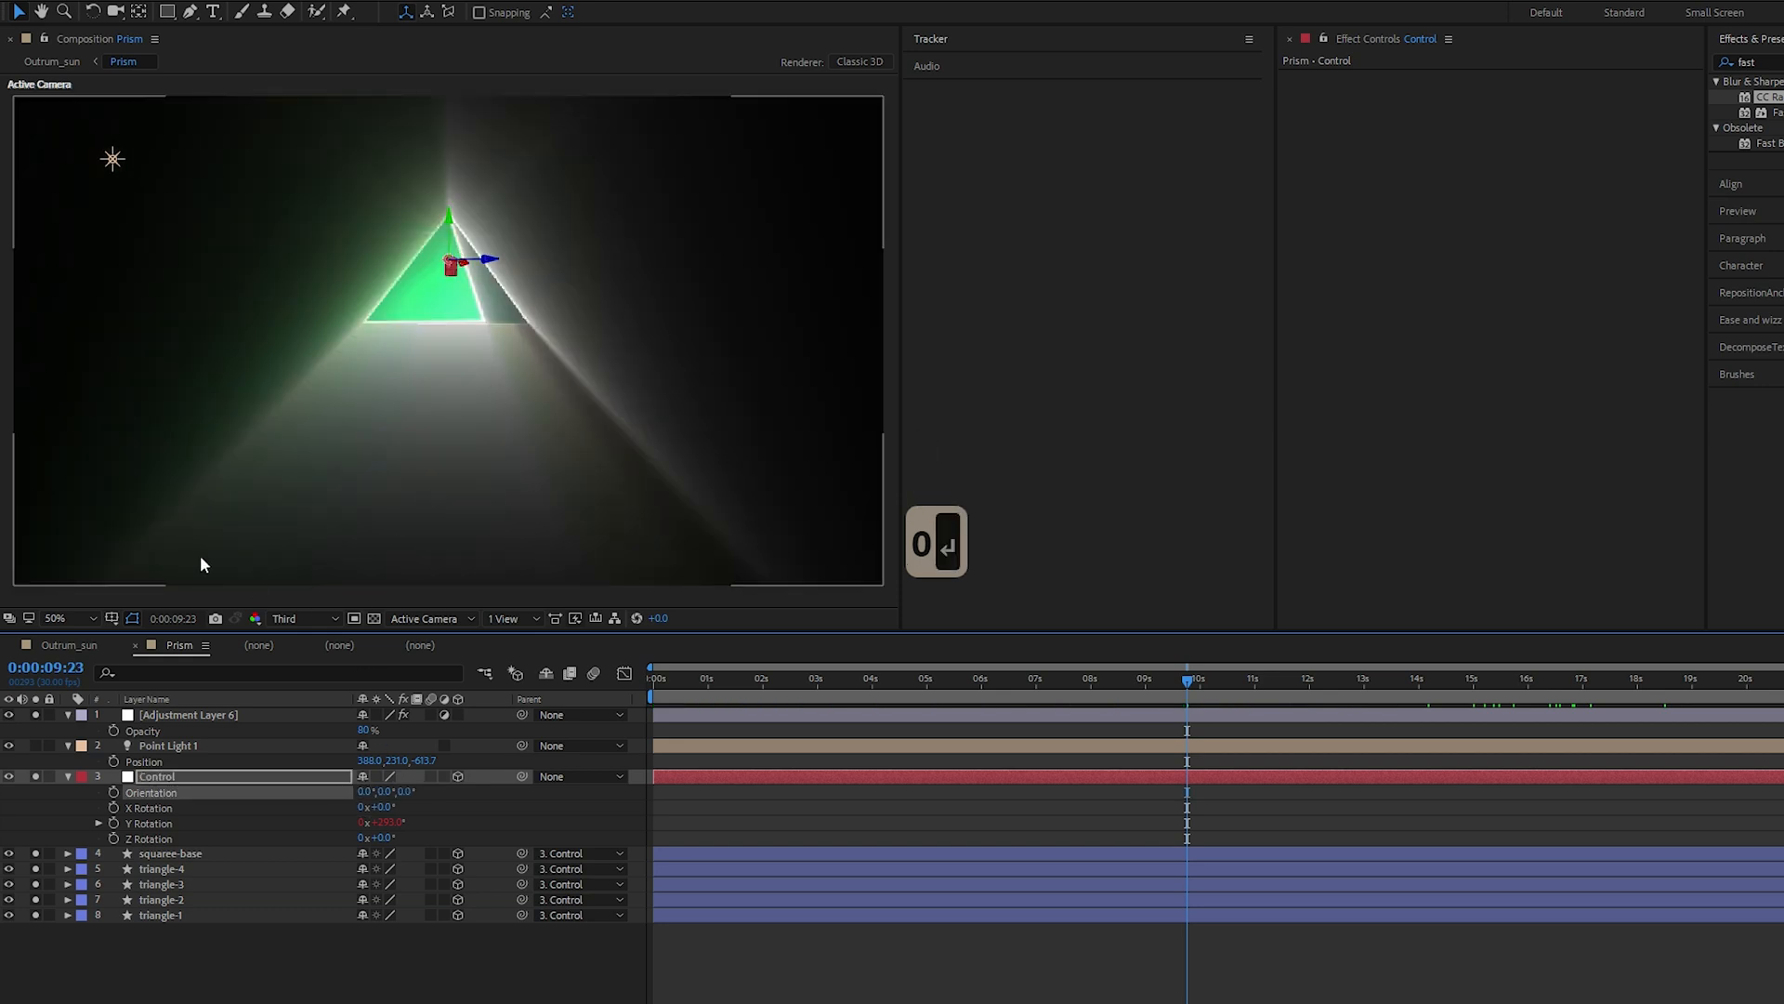
{"action": "mouse_move", "coordinate": [665, 374]}
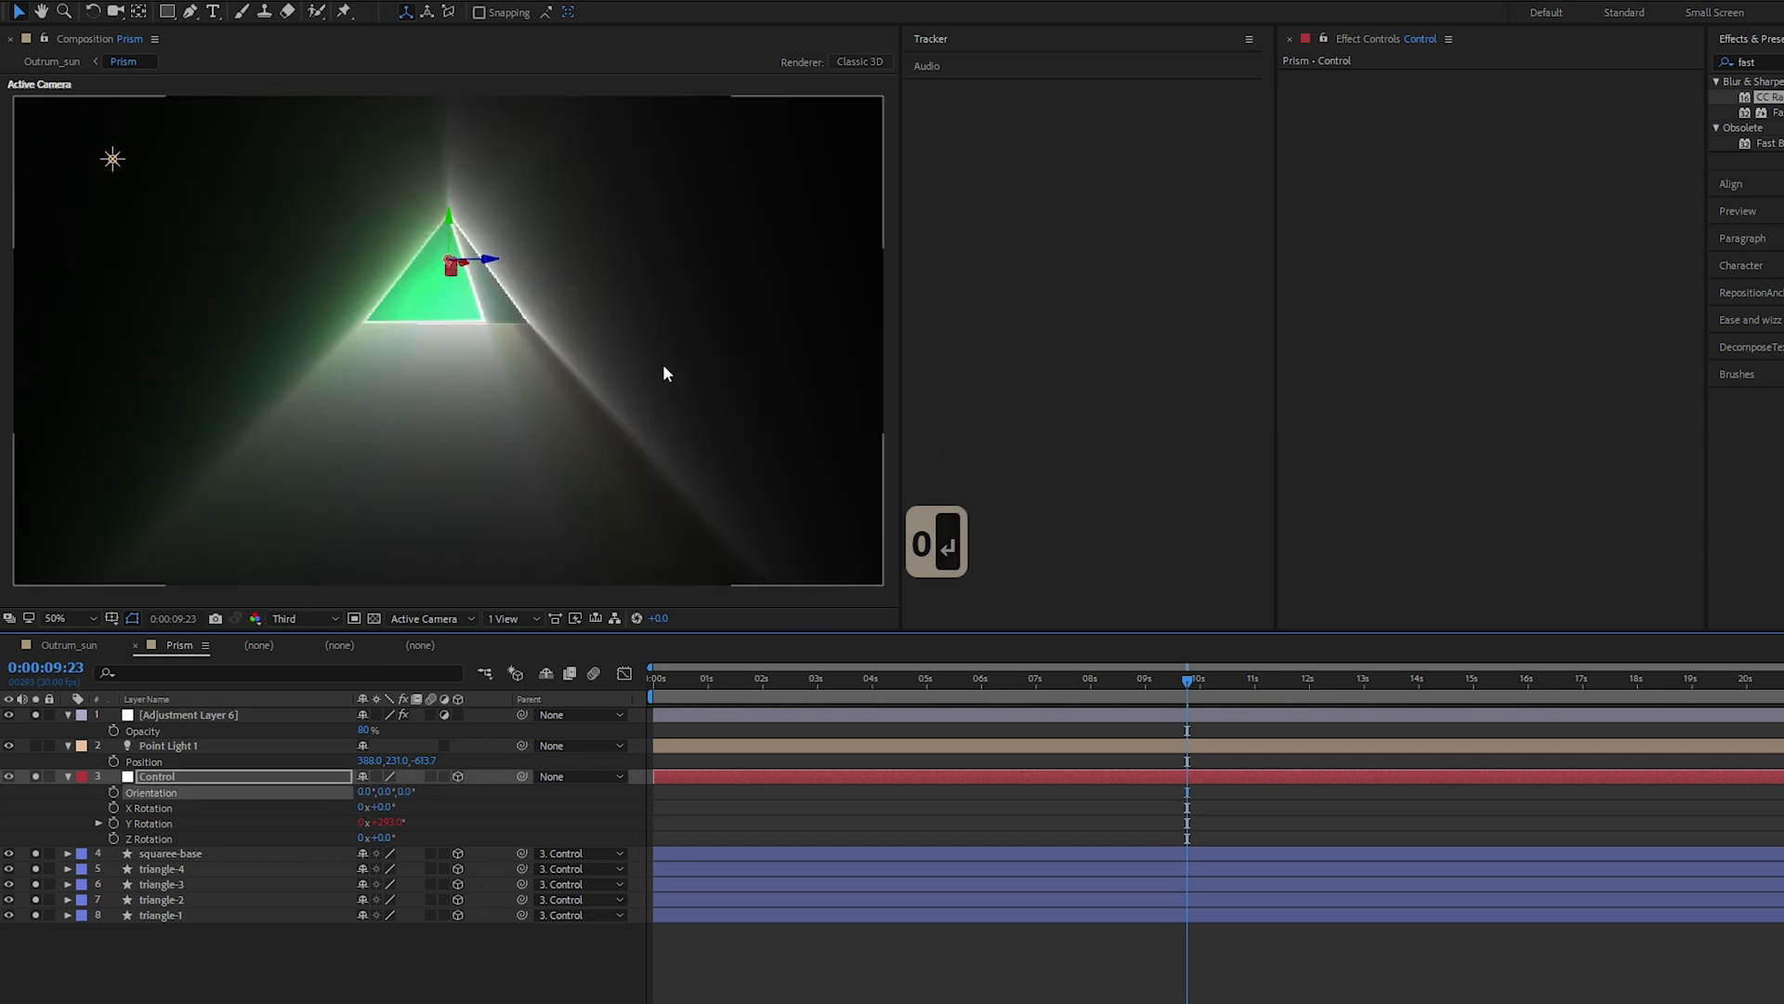
{"action": "left_click", "coordinate": [187, 714]}
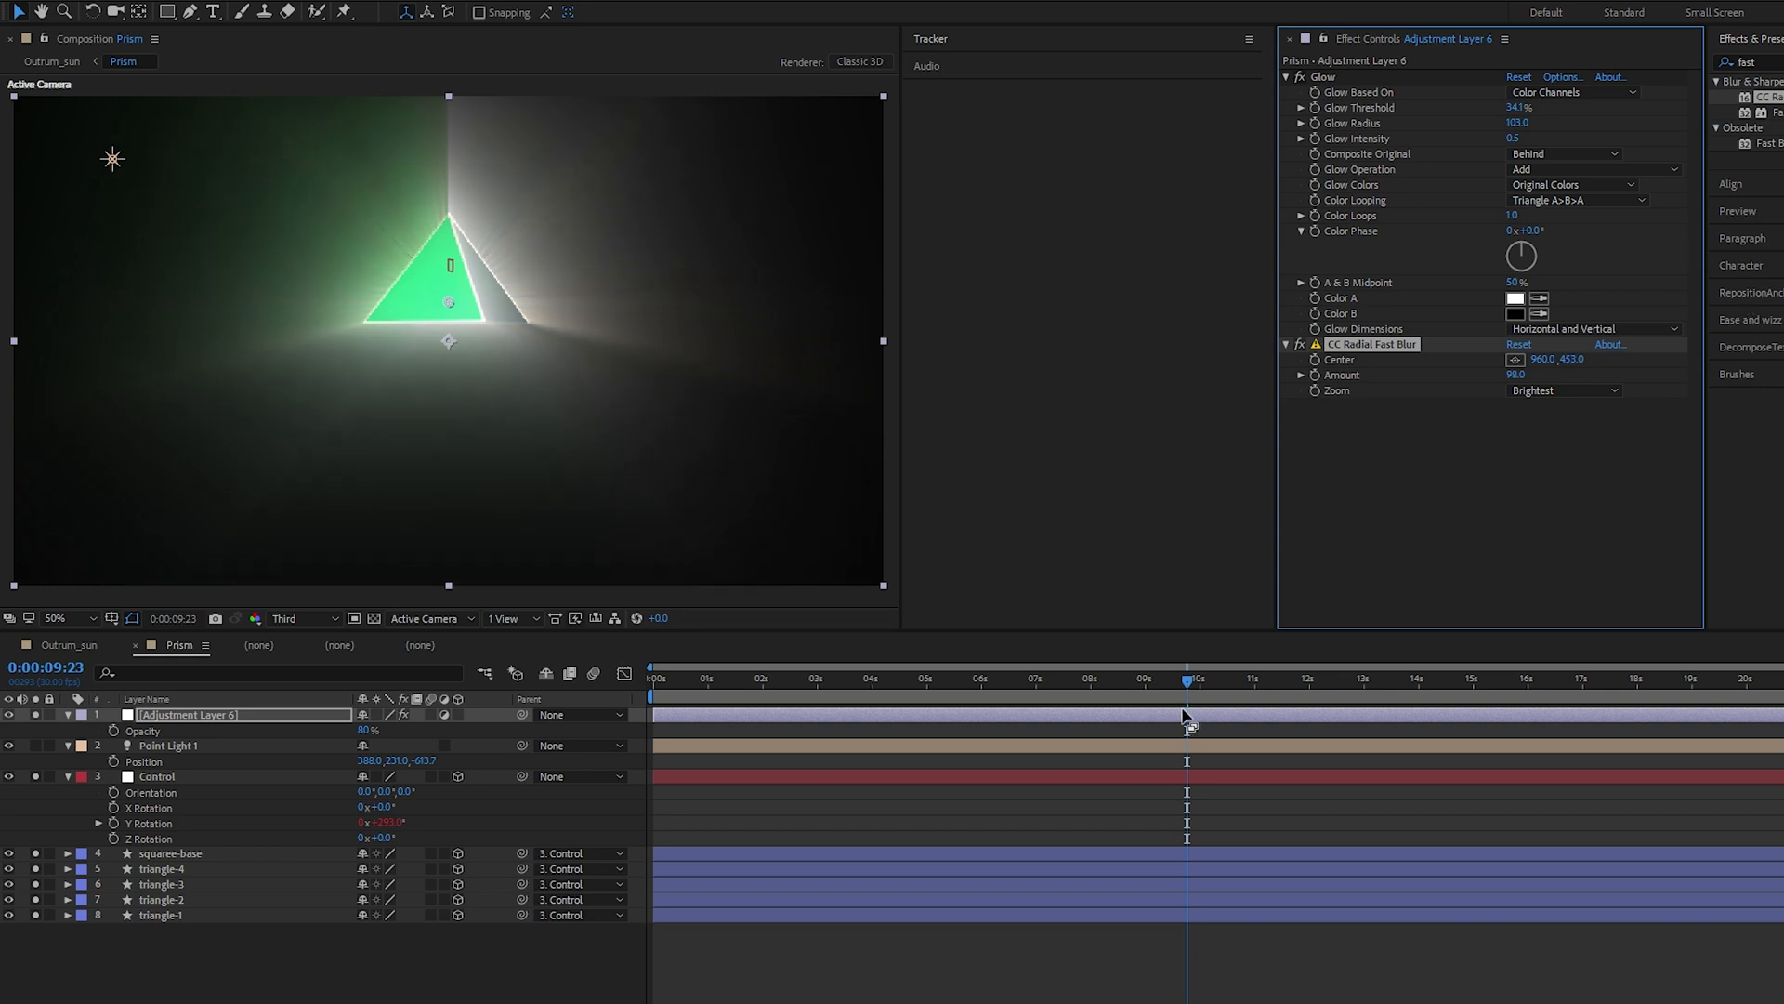
{"action": "left_click", "coordinate": [653, 678]}
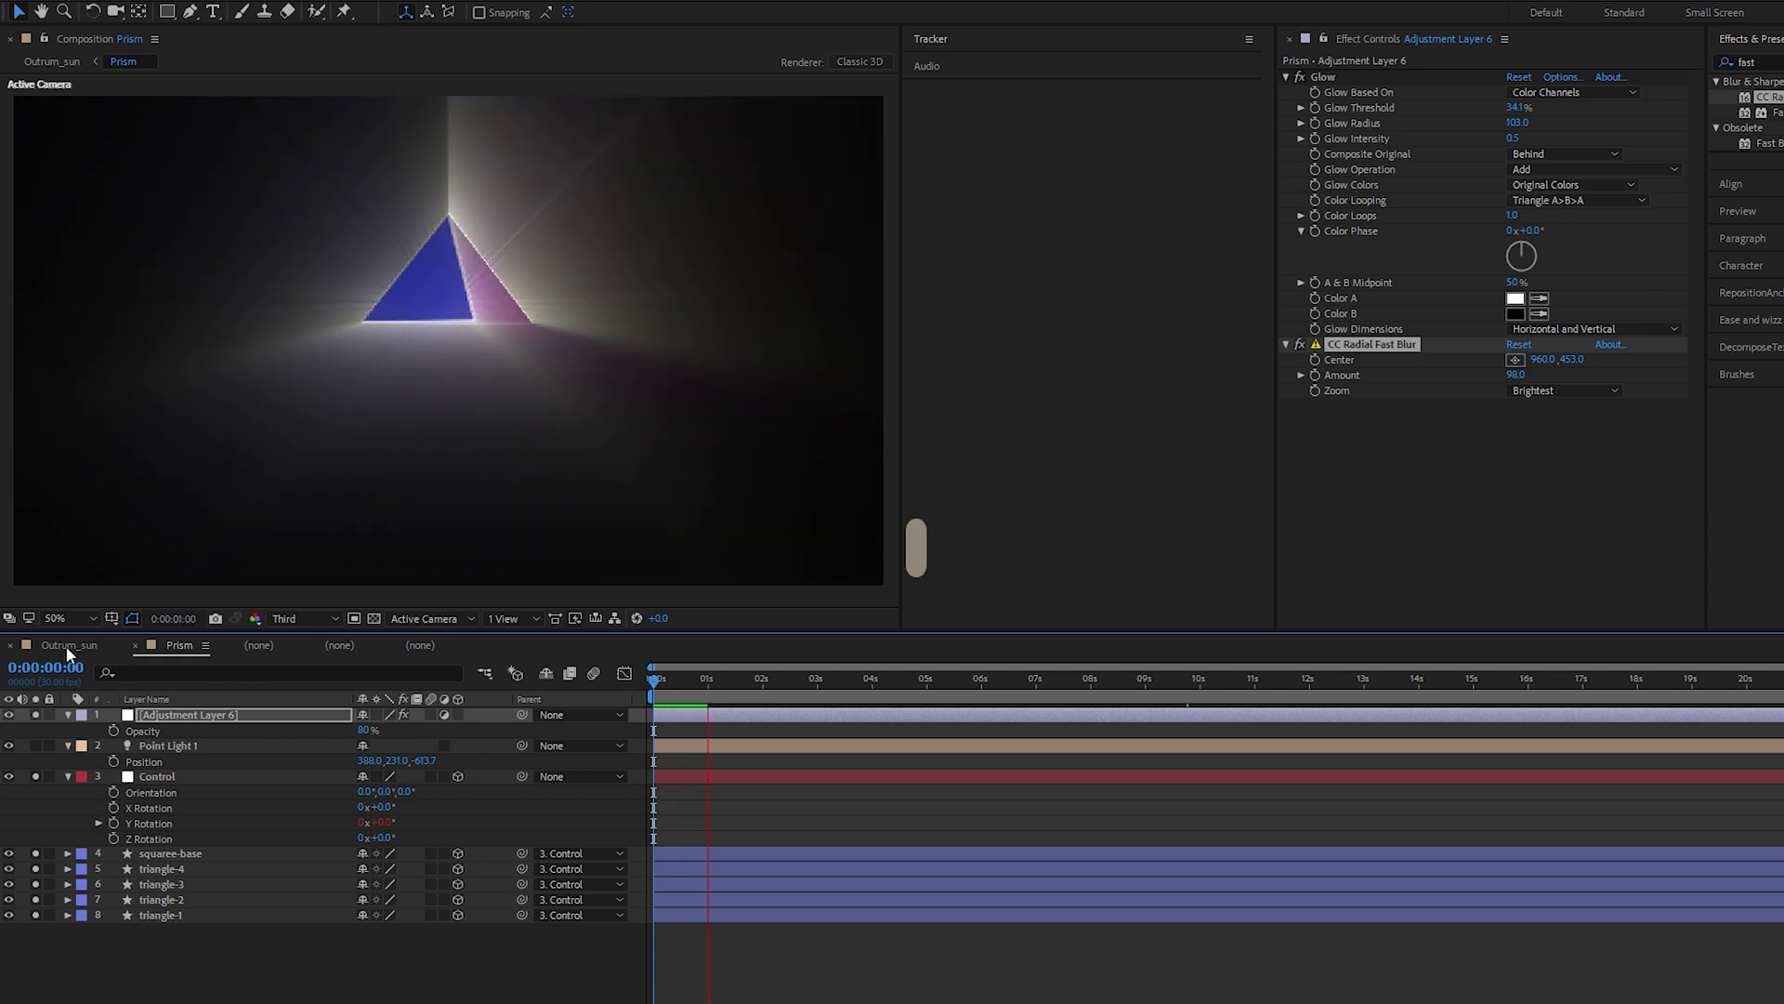
{"action": "left_click", "coordinate": [54, 645]}
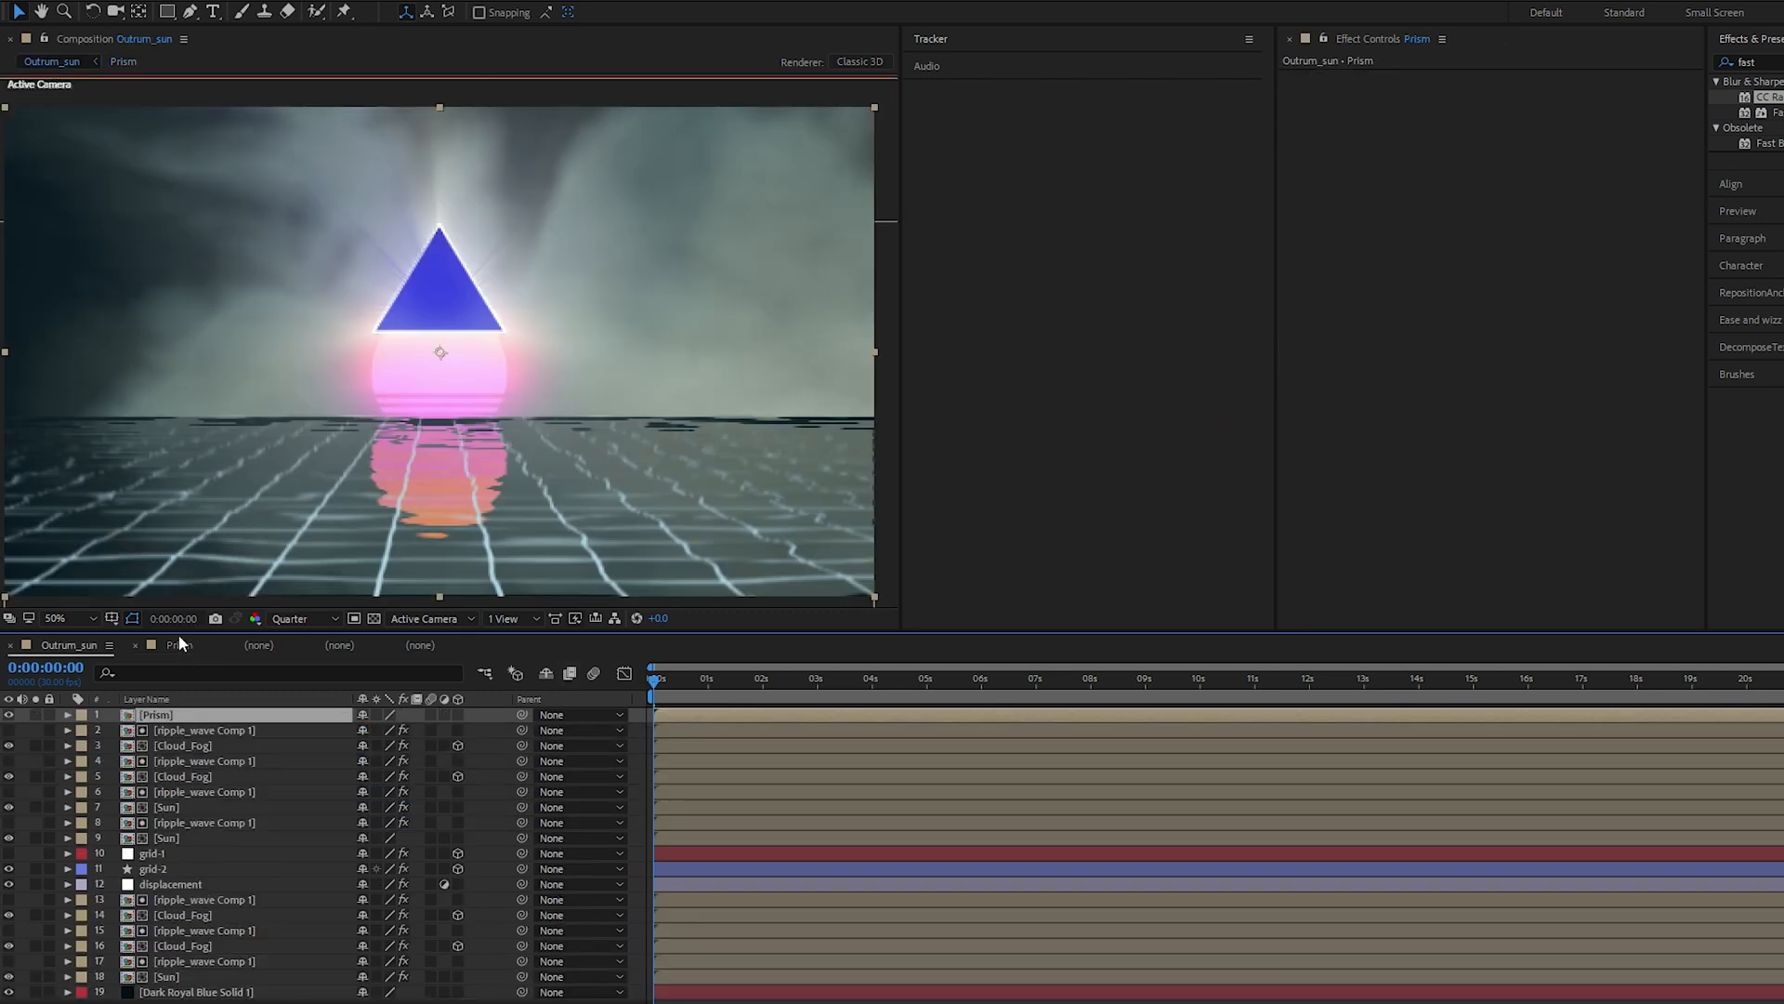
{"action": "left_click", "coordinate": [122, 62]}
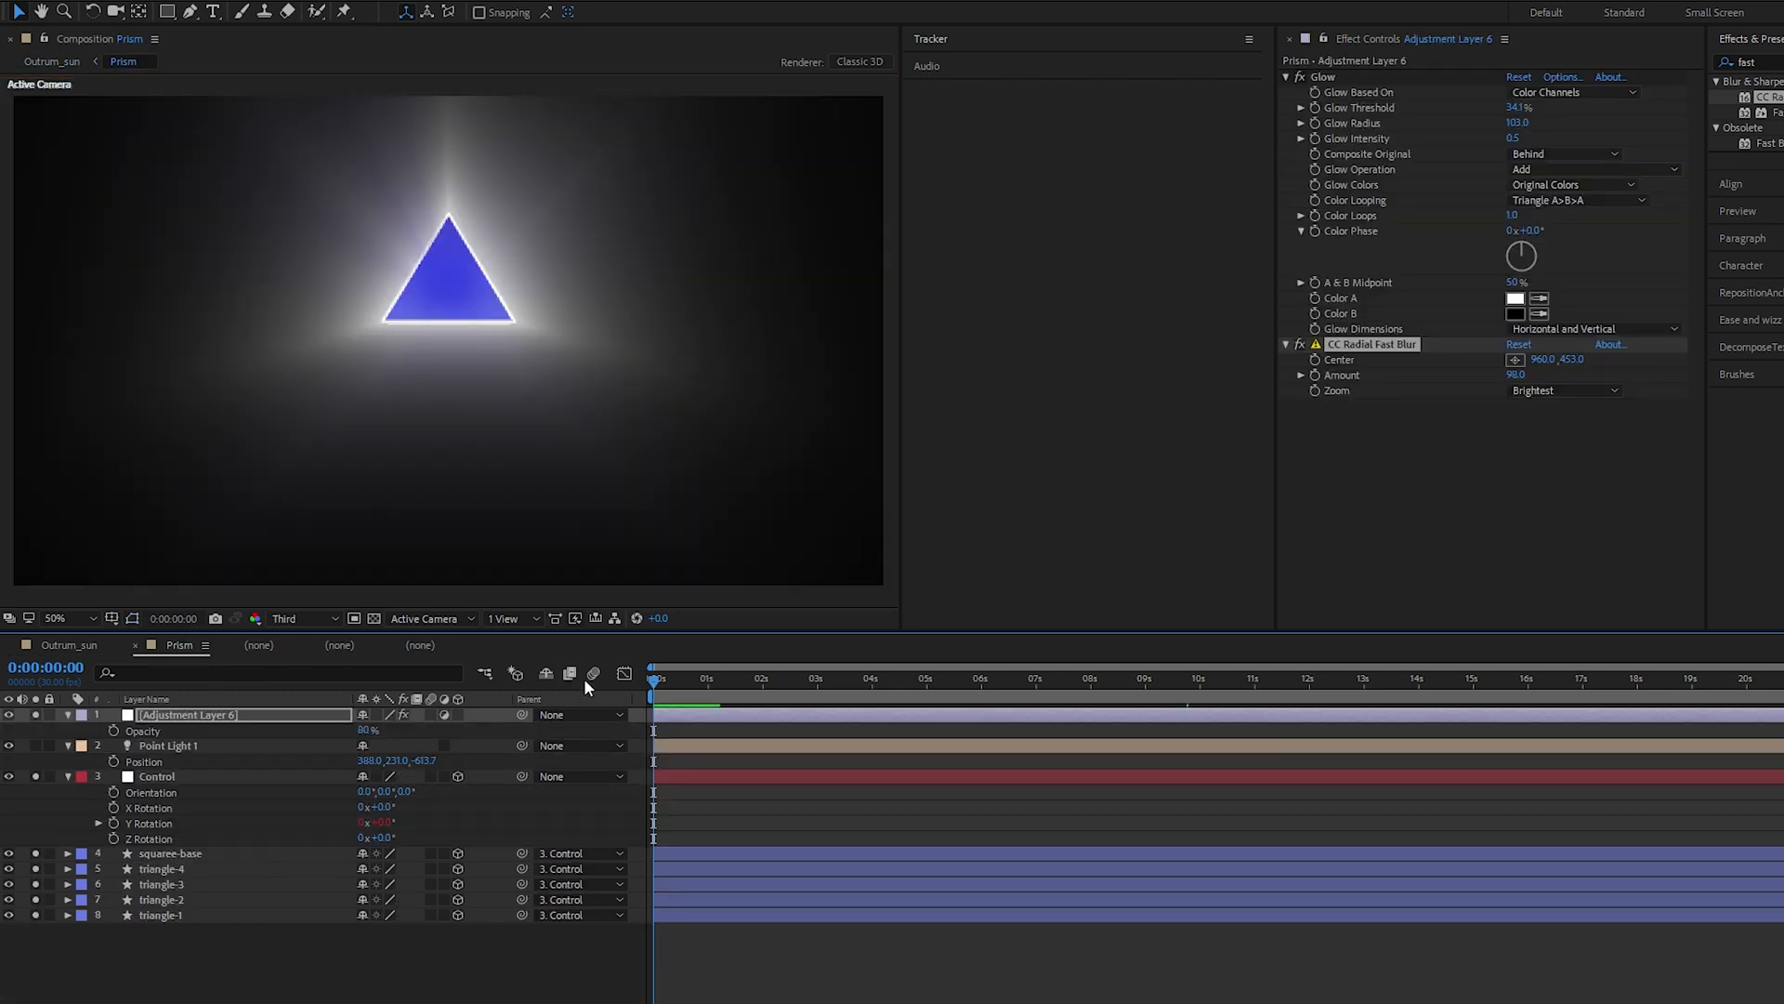
{"action": "left_click", "coordinate": [921, 679]}
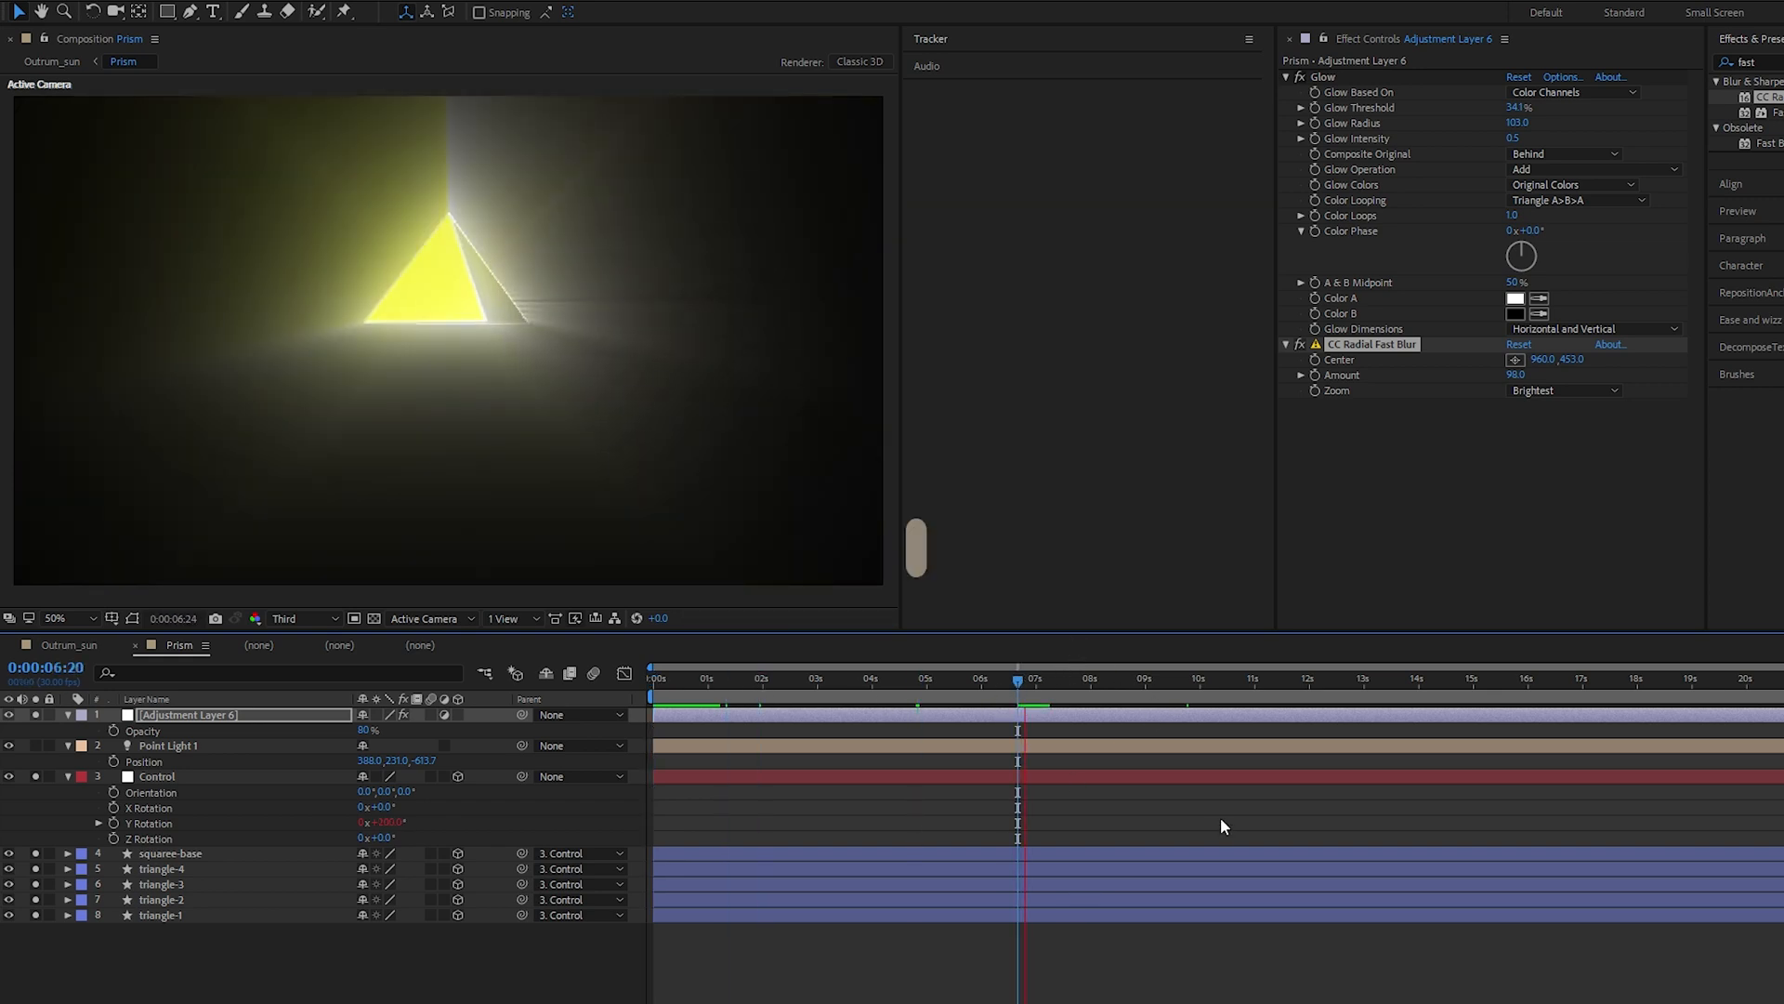
{"action": "left_click", "coordinate": [52, 59]}
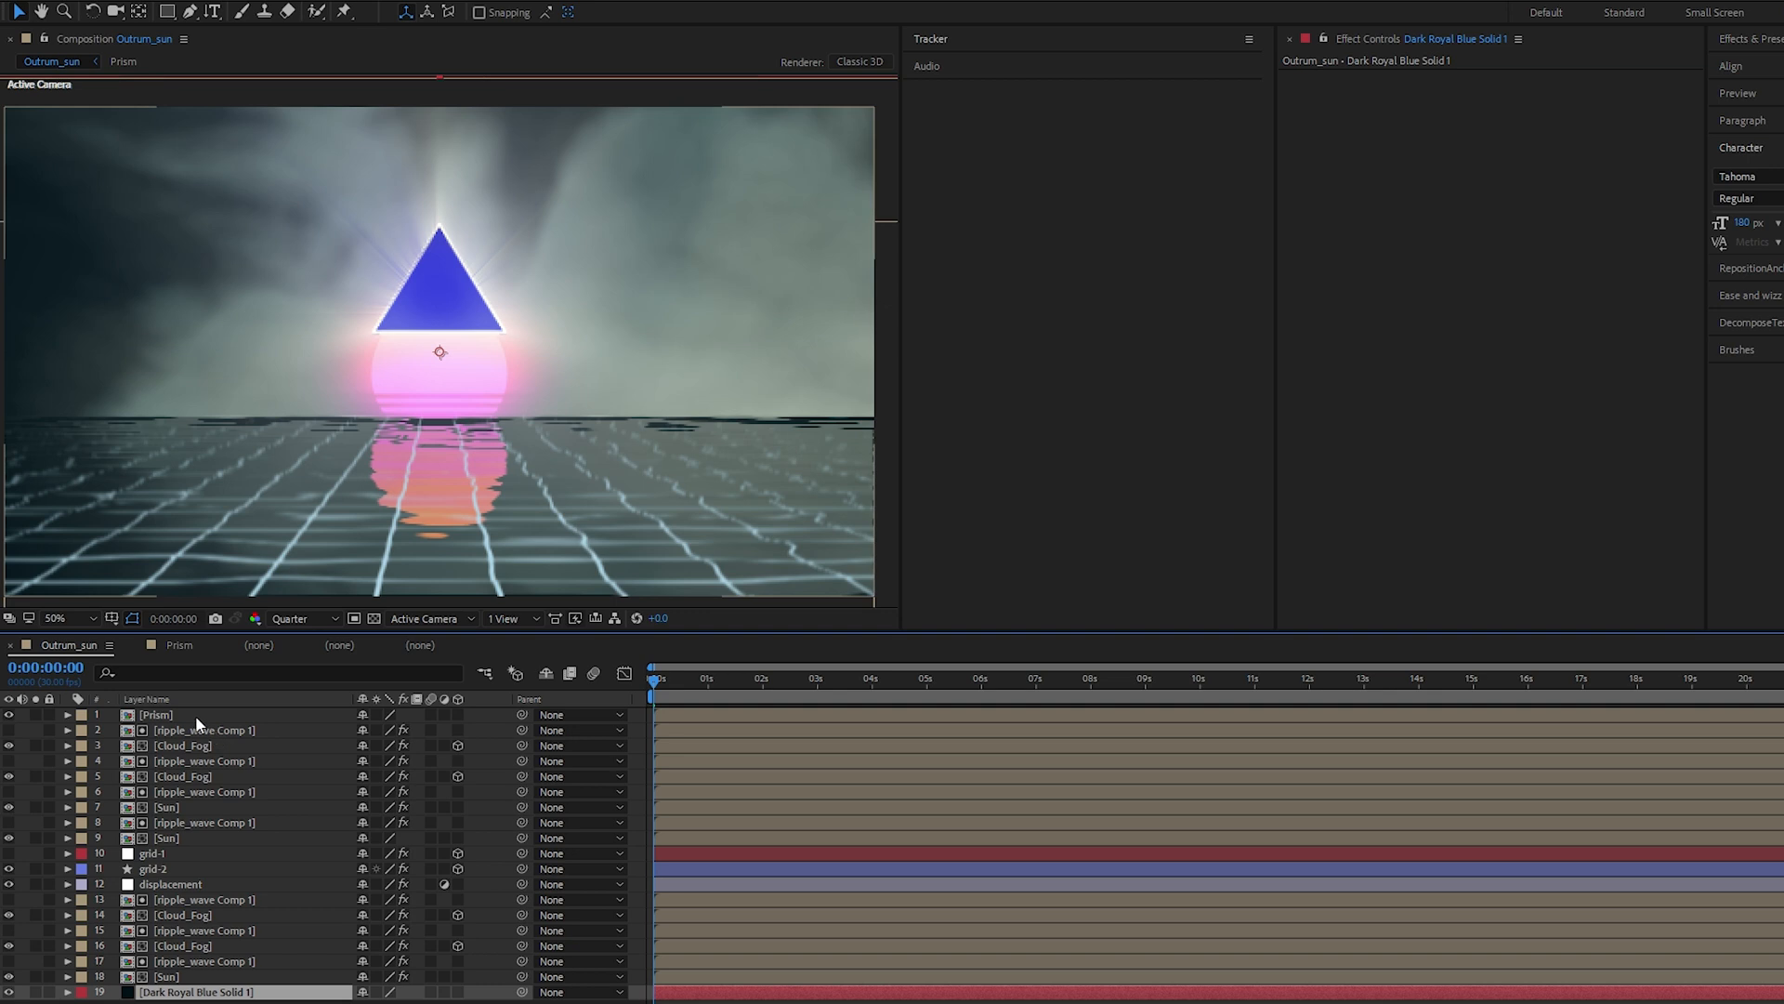
{"action": "left_click", "coordinate": [1098, 678]}
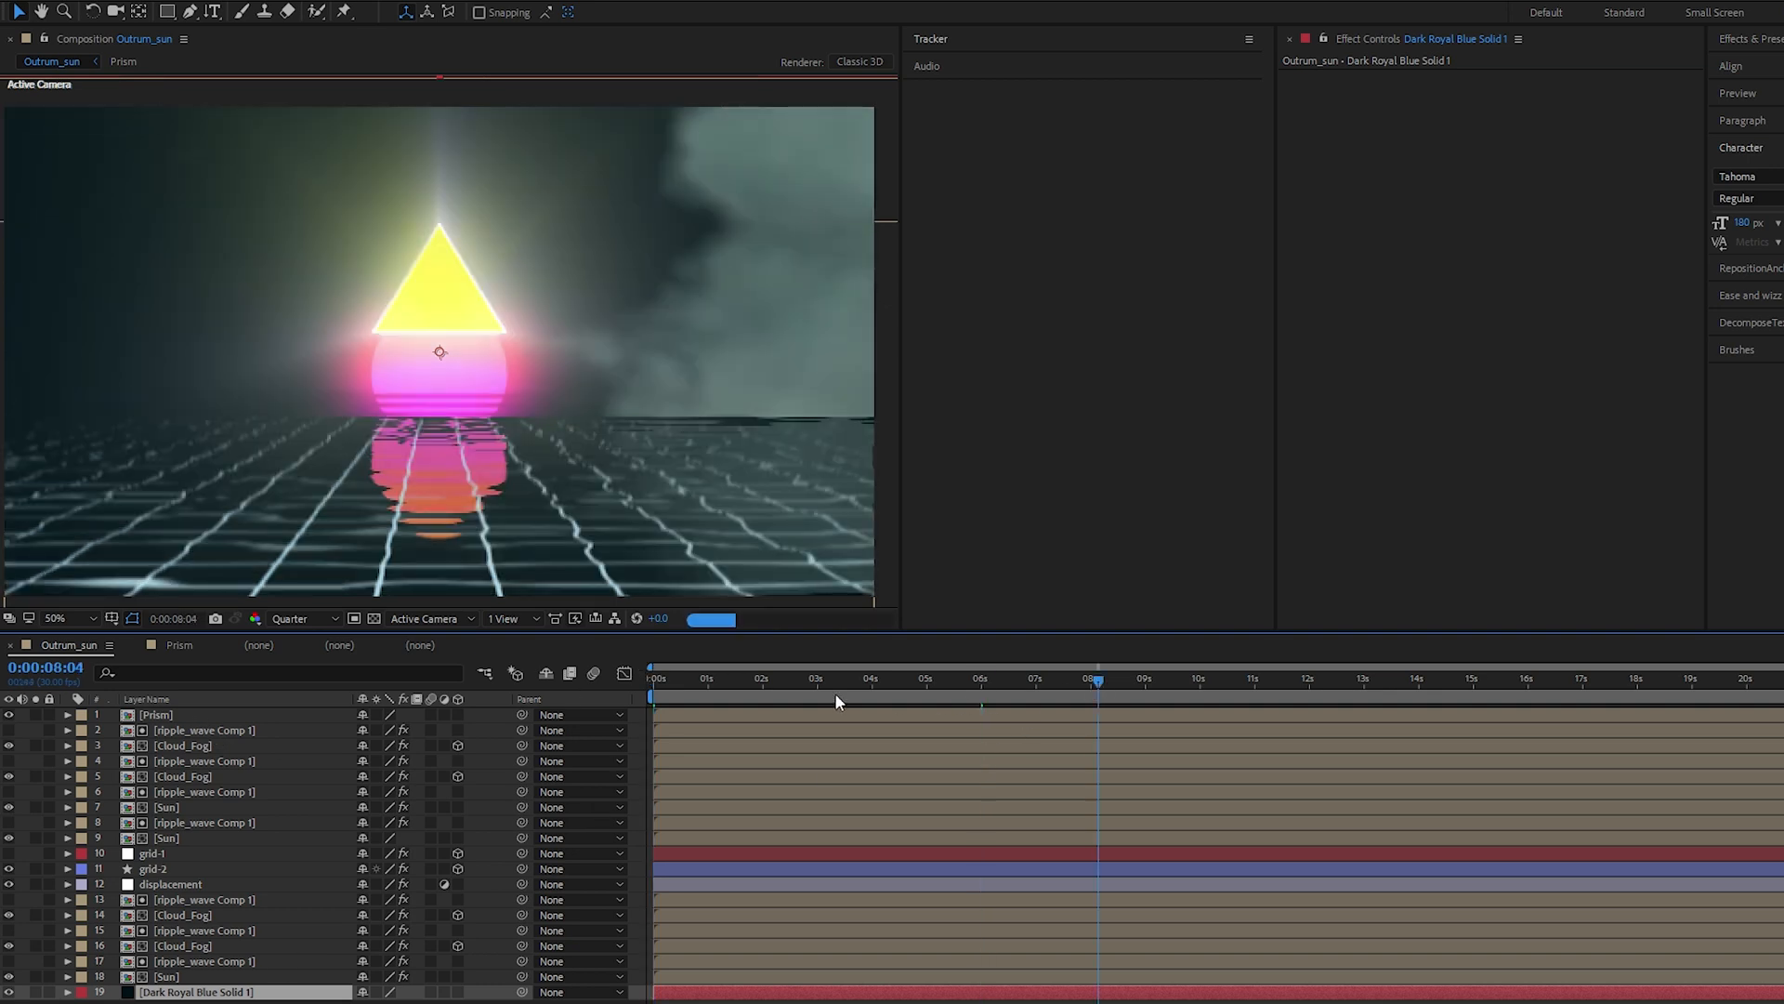
{"action": "left_click", "coordinate": [753, 680]}
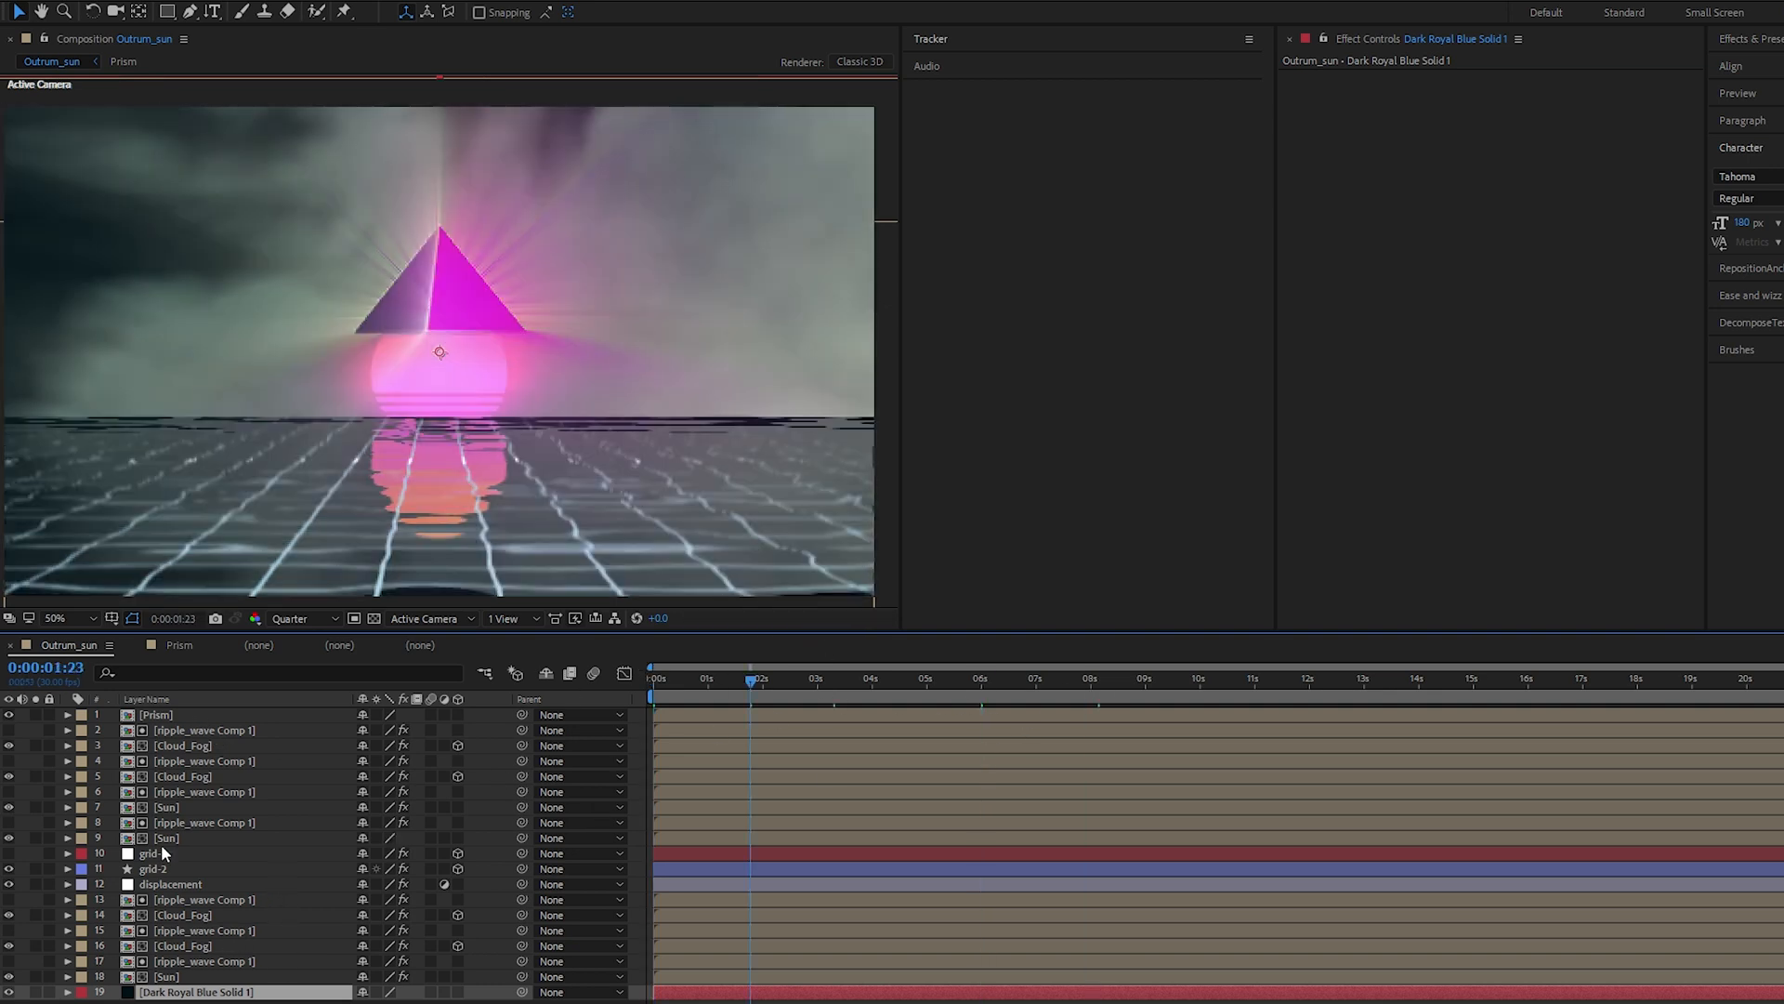
Replace Dark Royal Blue Solid 1 with a new #000000 background solid, Black Solid 2
{"action": "key", "text": "ctrl+shift+y"}
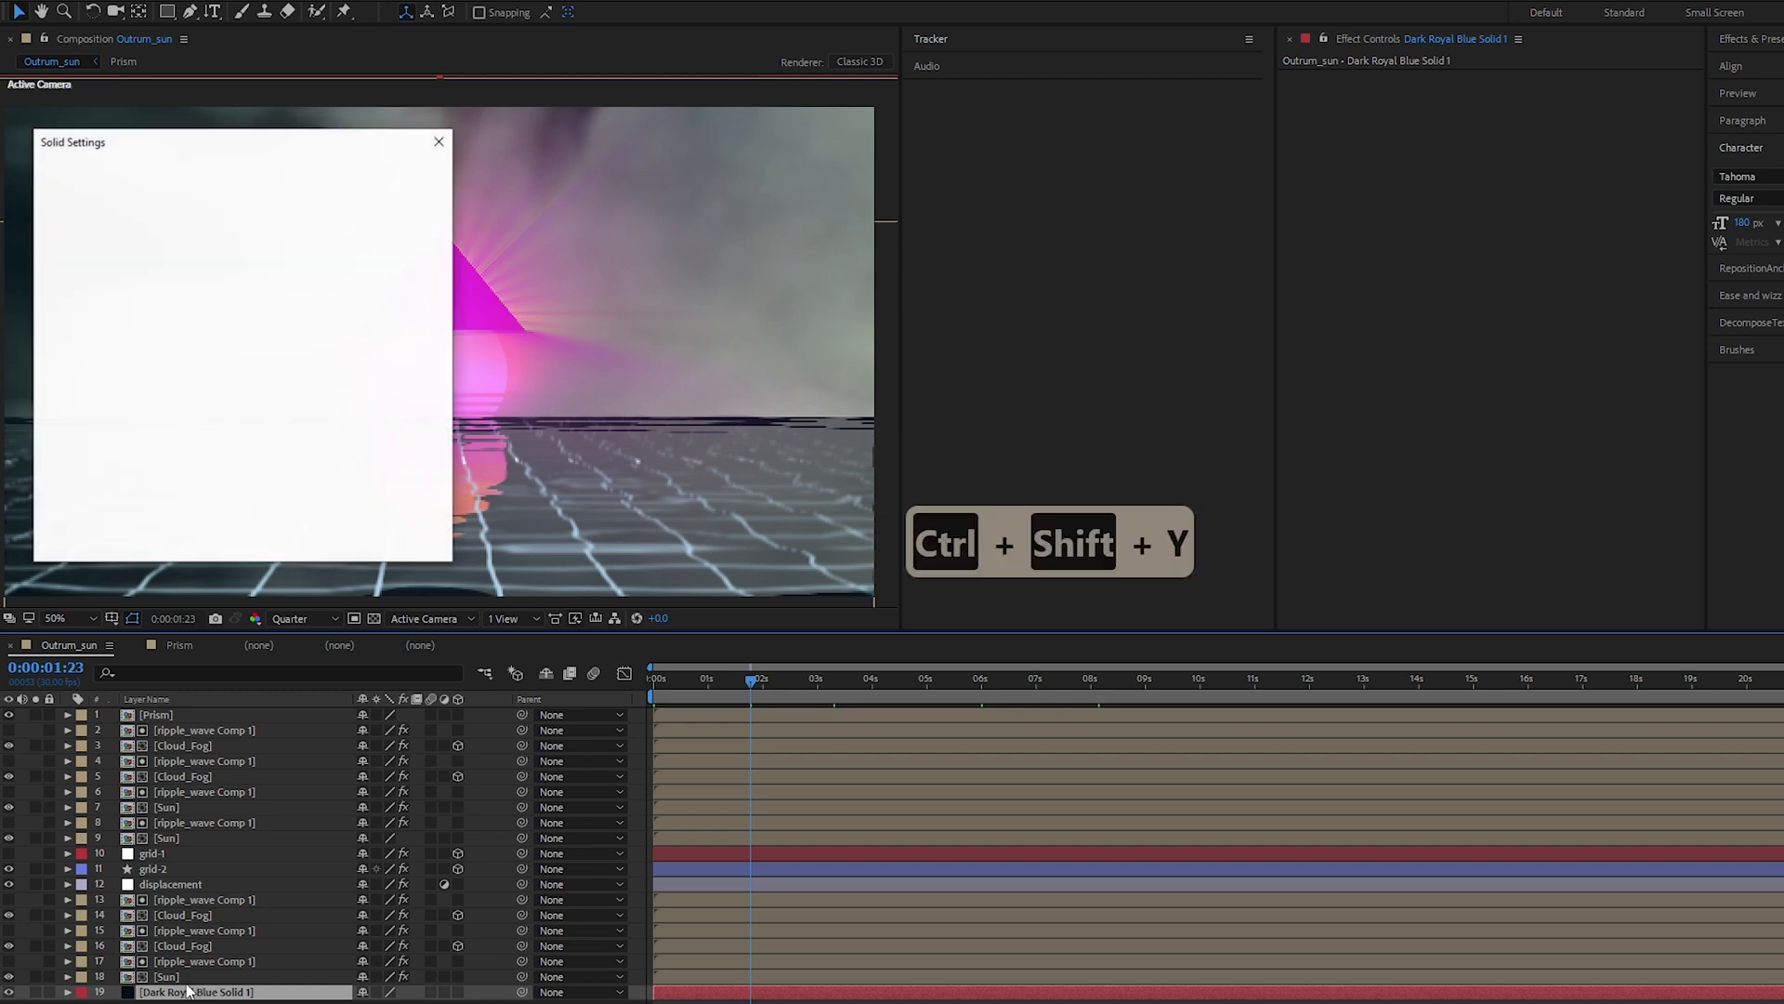
{"action": "left_click", "coordinate": [232, 444]}
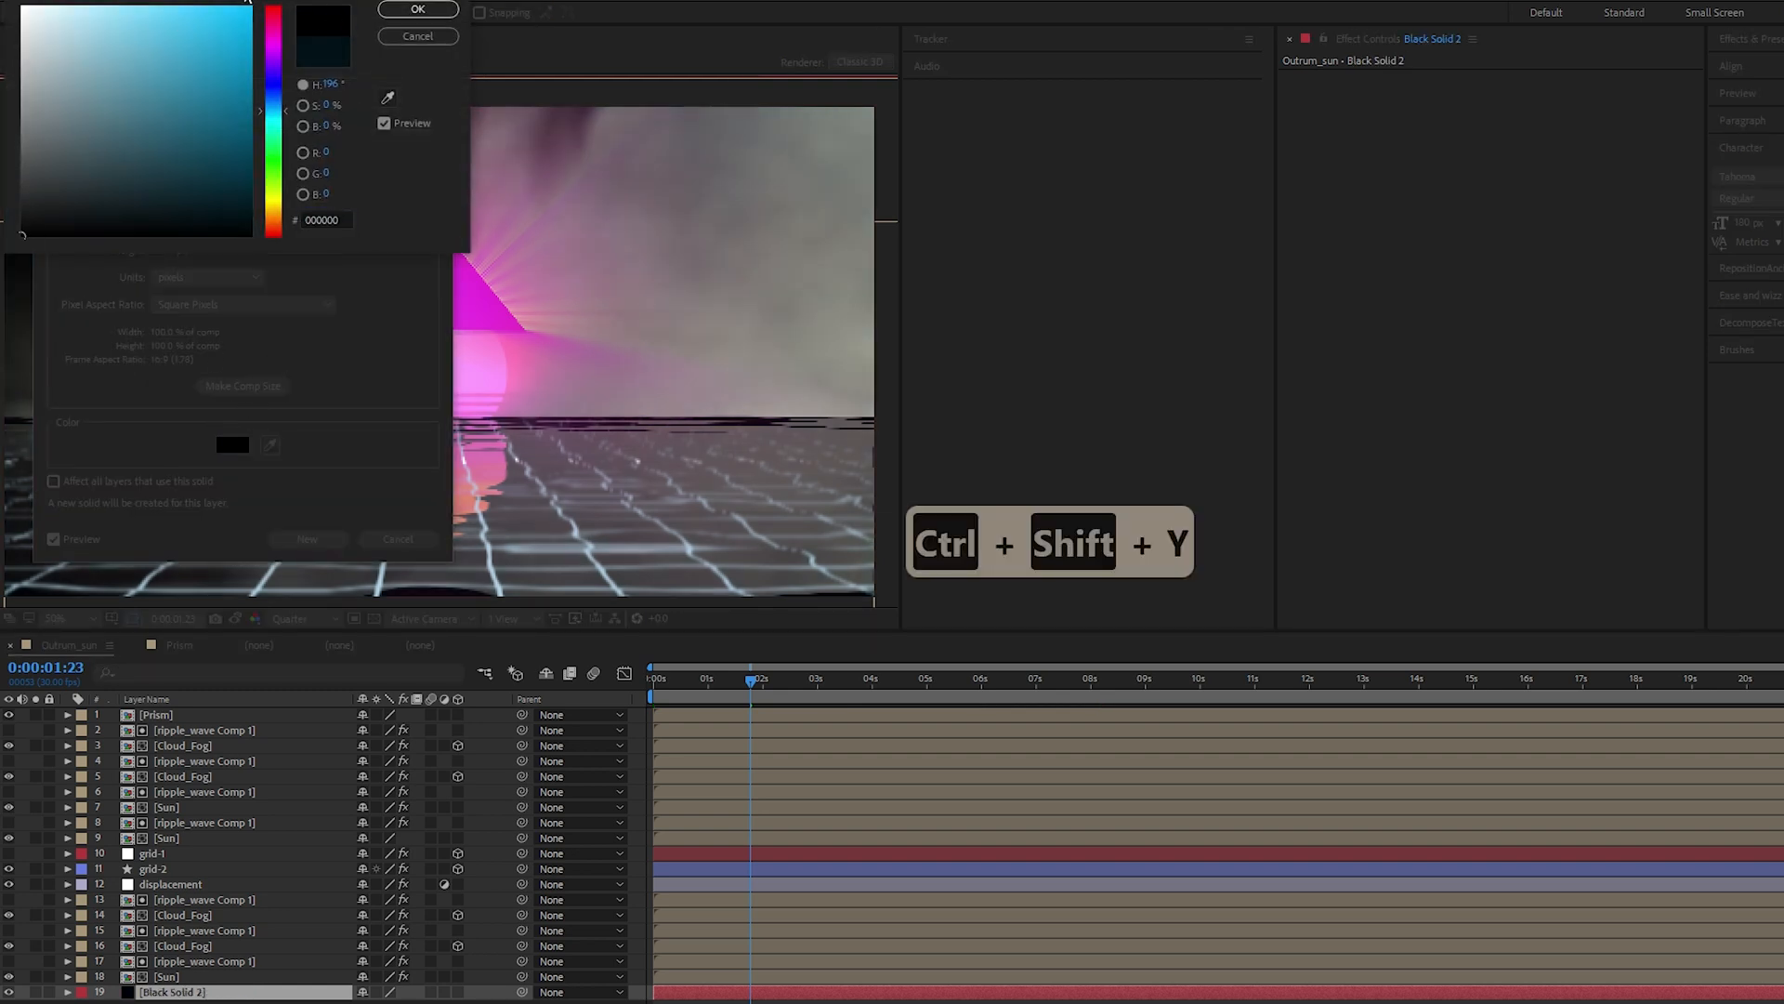
{"action": "left_click", "coordinate": [416, 8]}
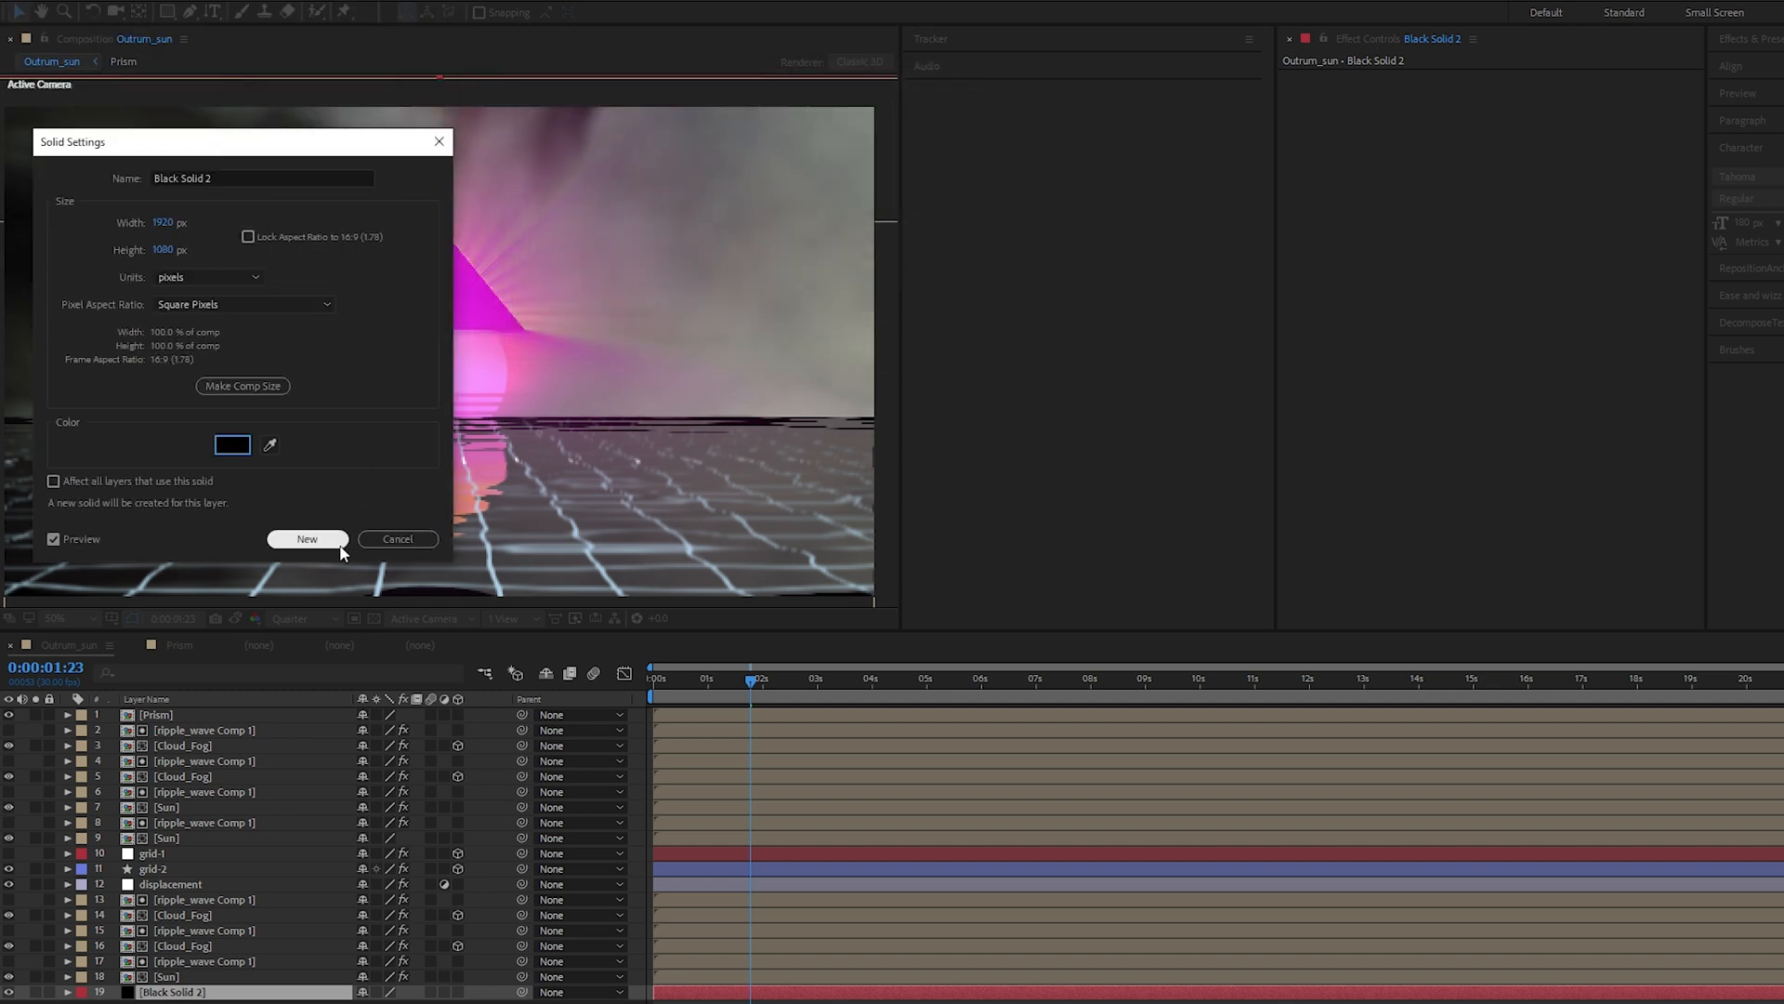
{"action": "left_click", "coordinate": [306, 539]}
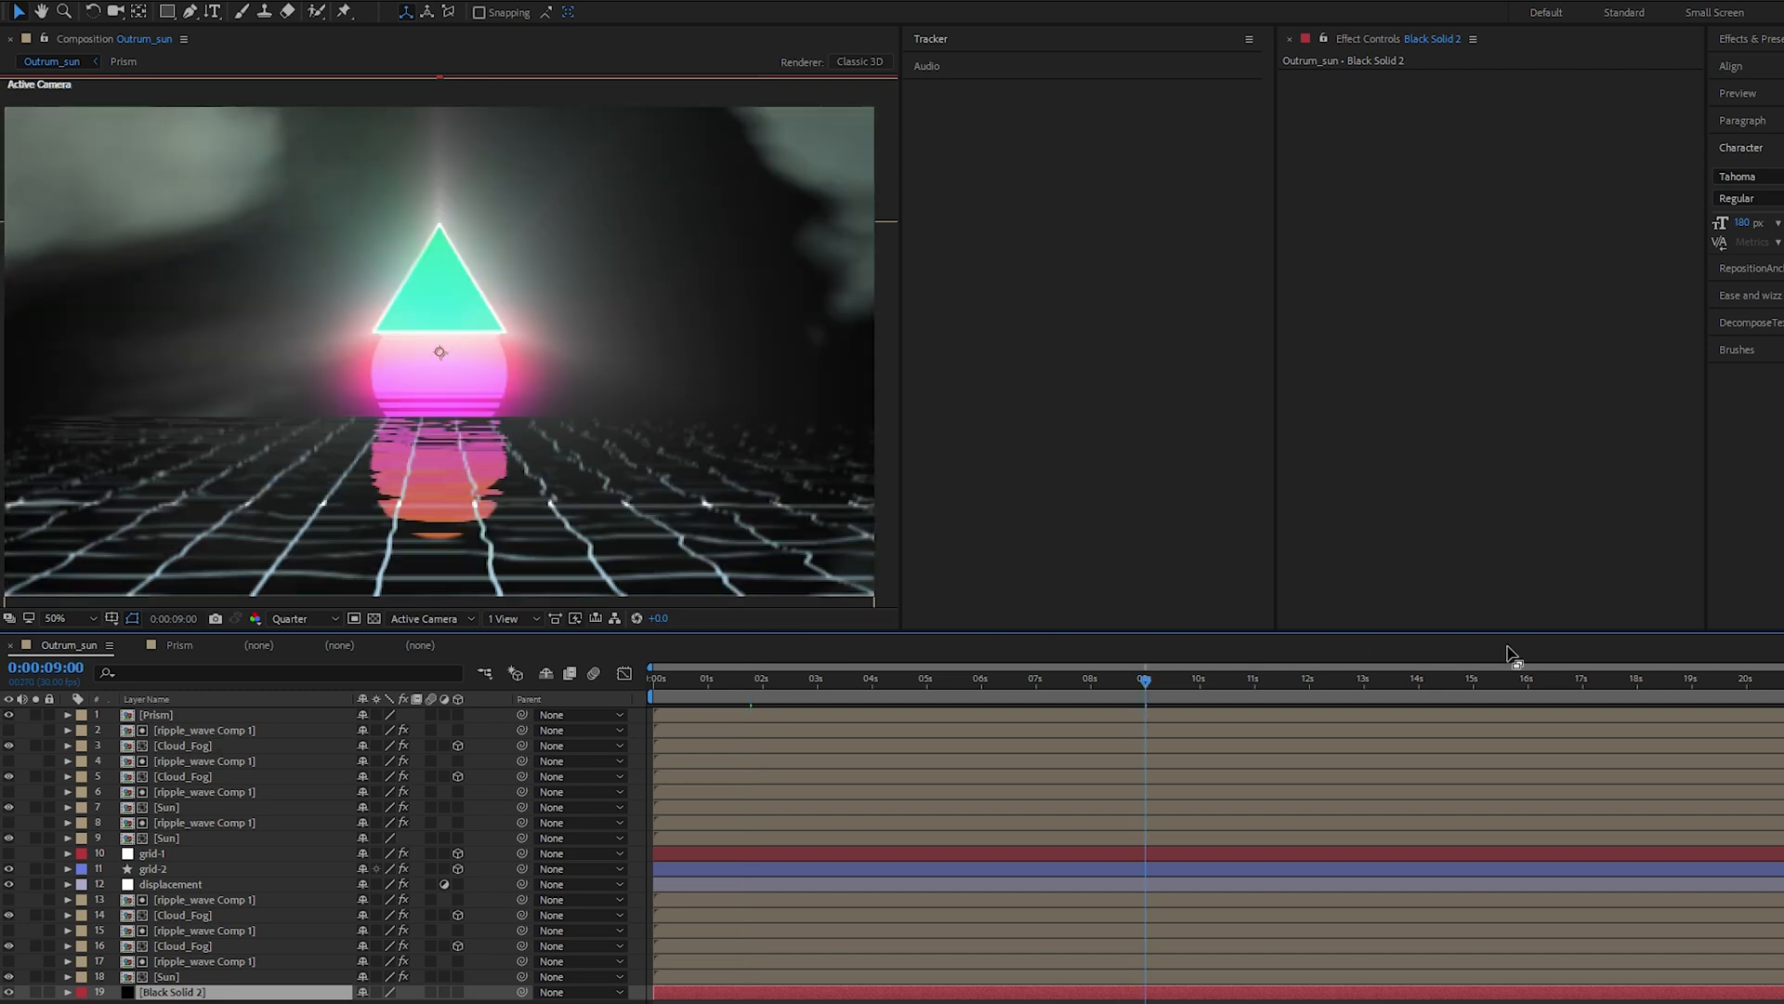
{"action": "left_click", "coordinate": [1472, 680]}
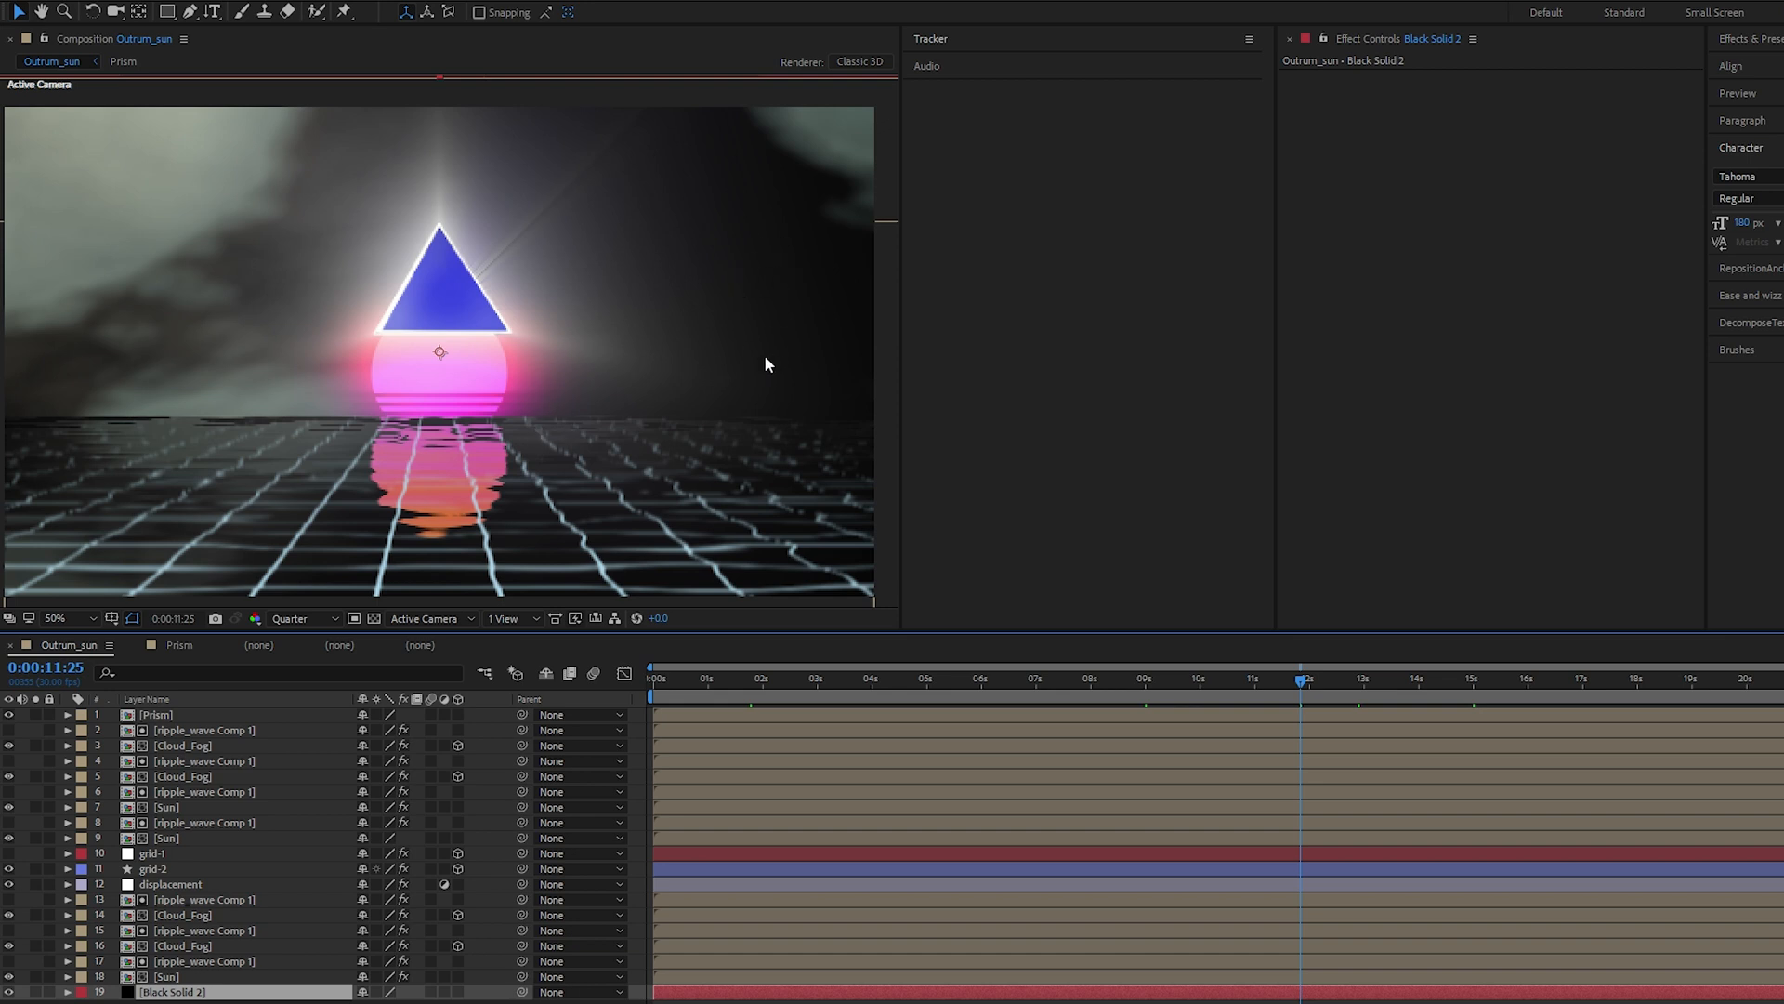
Set the Prism Control layer's Orientation X to 180° so the prism sits point-down on the sun, then preview
{"action": "left_click", "coordinate": [156, 713]}
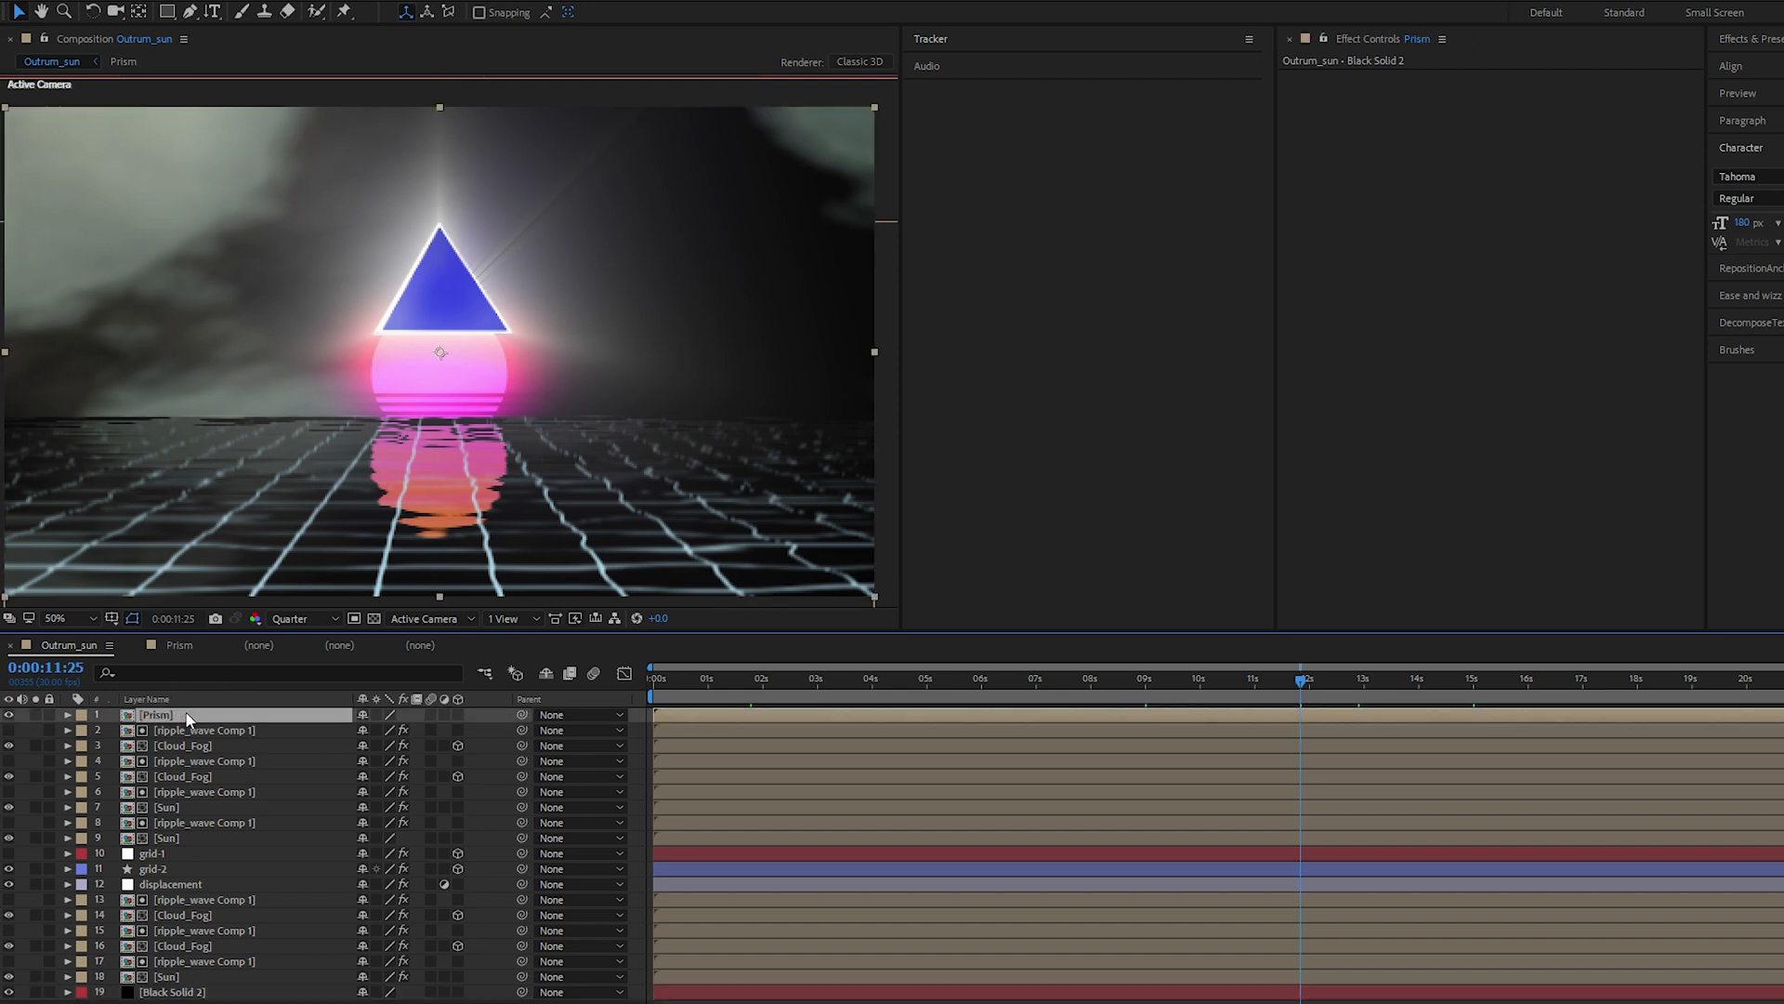
{"action": "left_click", "coordinate": [156, 714]}
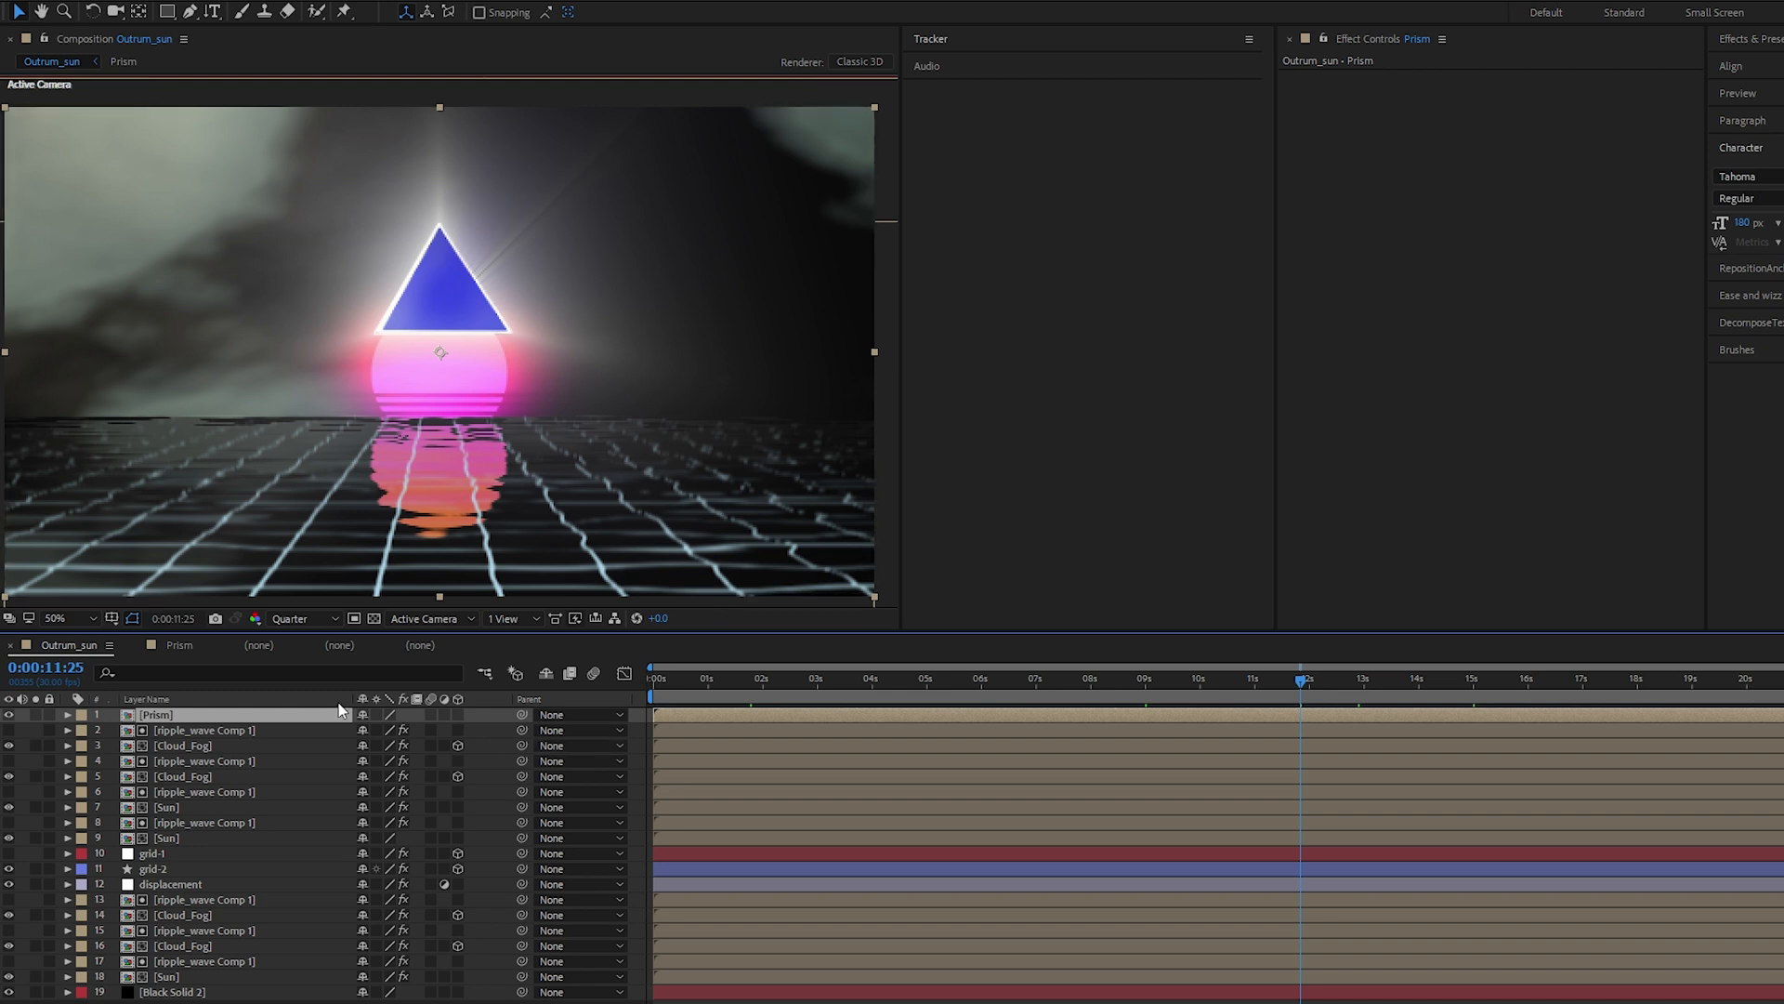
{"action": "left_click", "coordinate": [179, 645]}
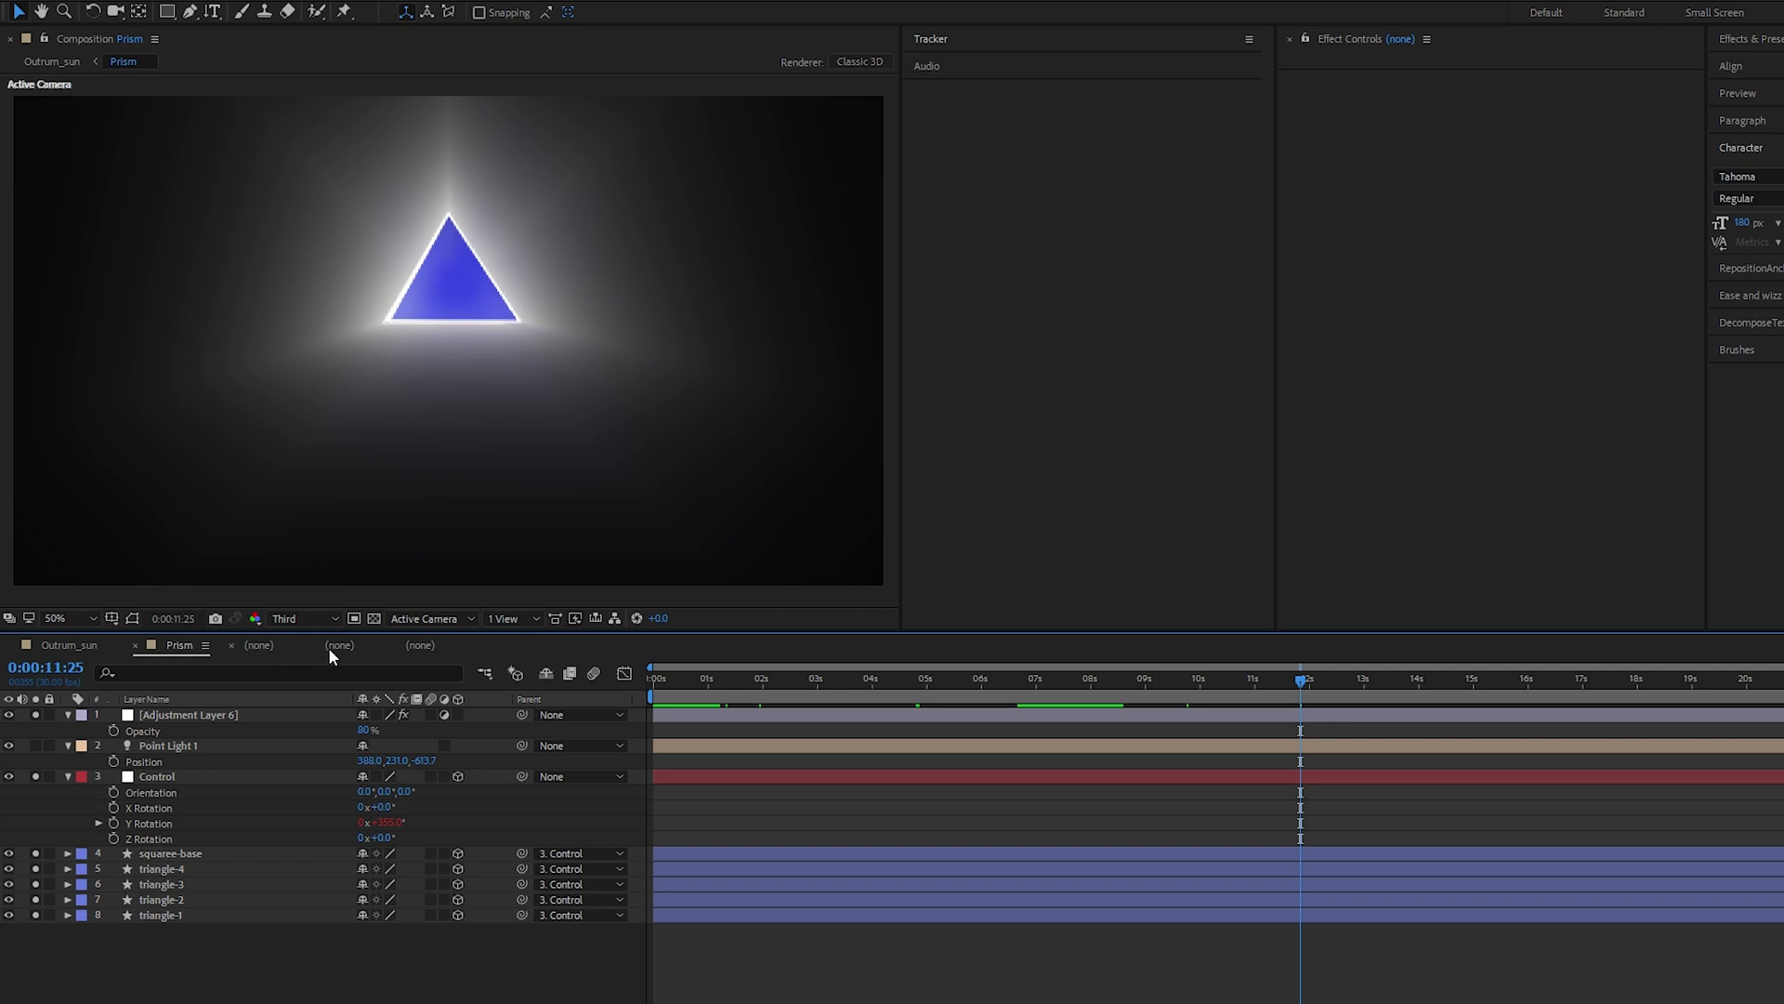
{"action": "left_click", "coordinate": [188, 714]}
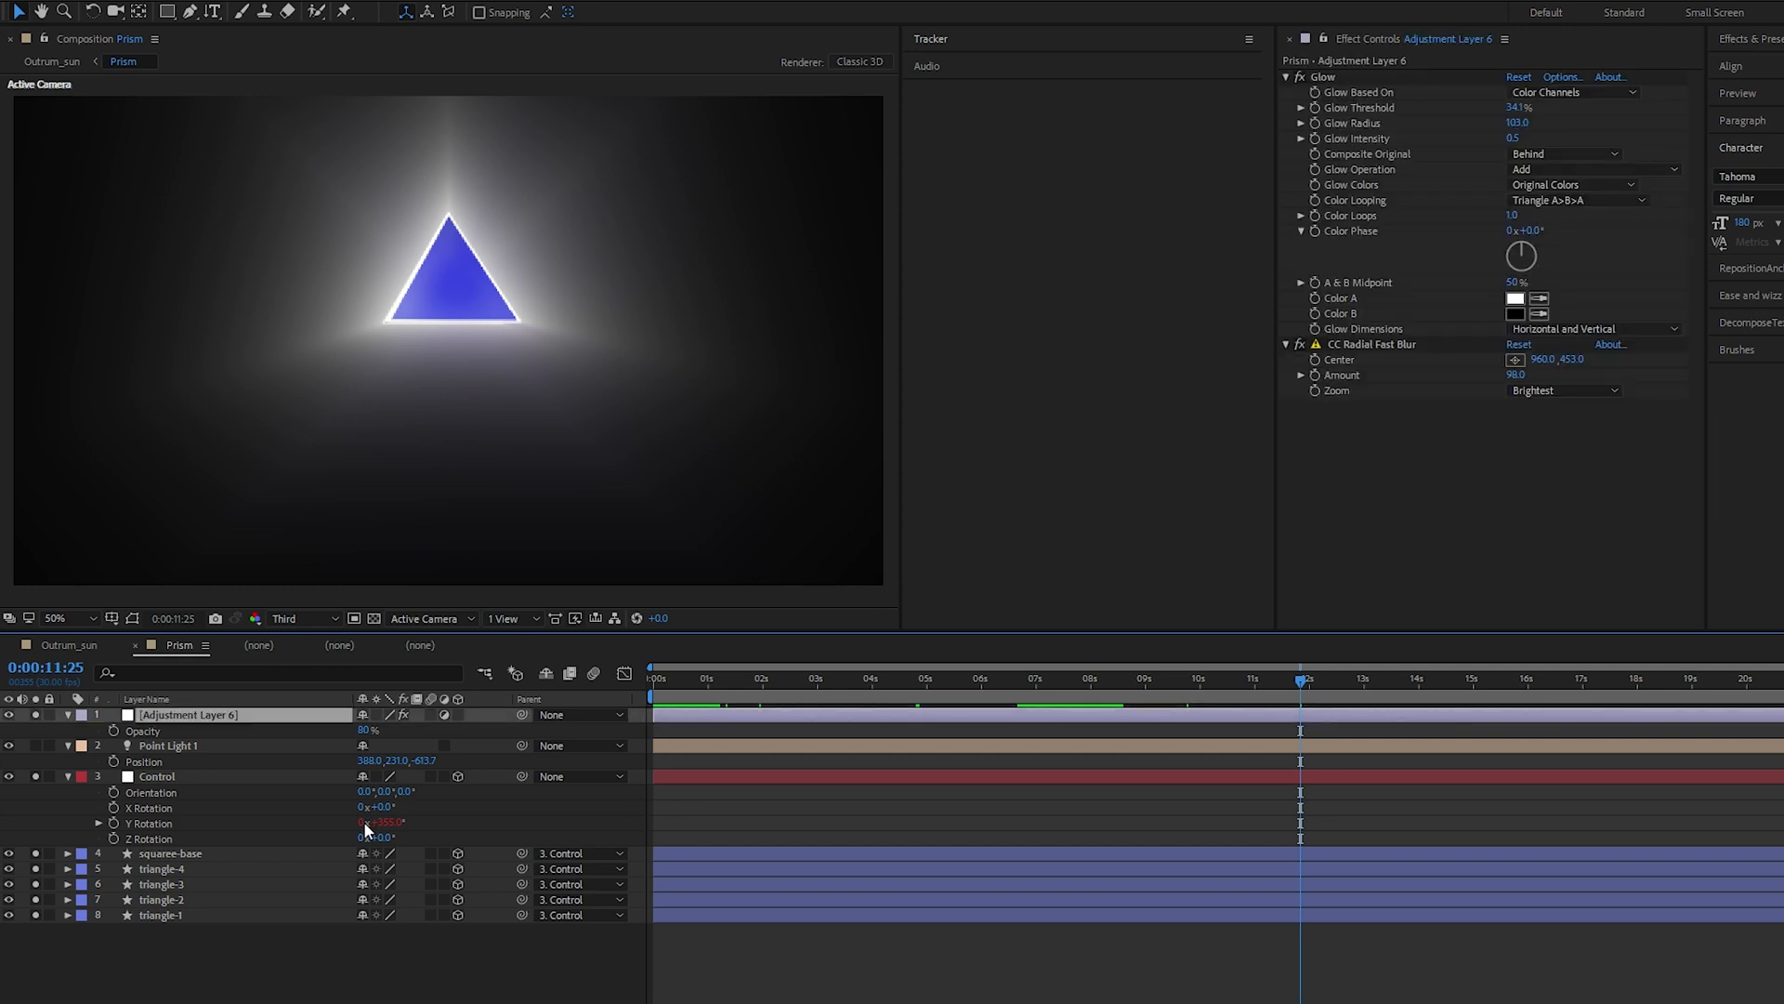
{"action": "key", "text": "Tab"}
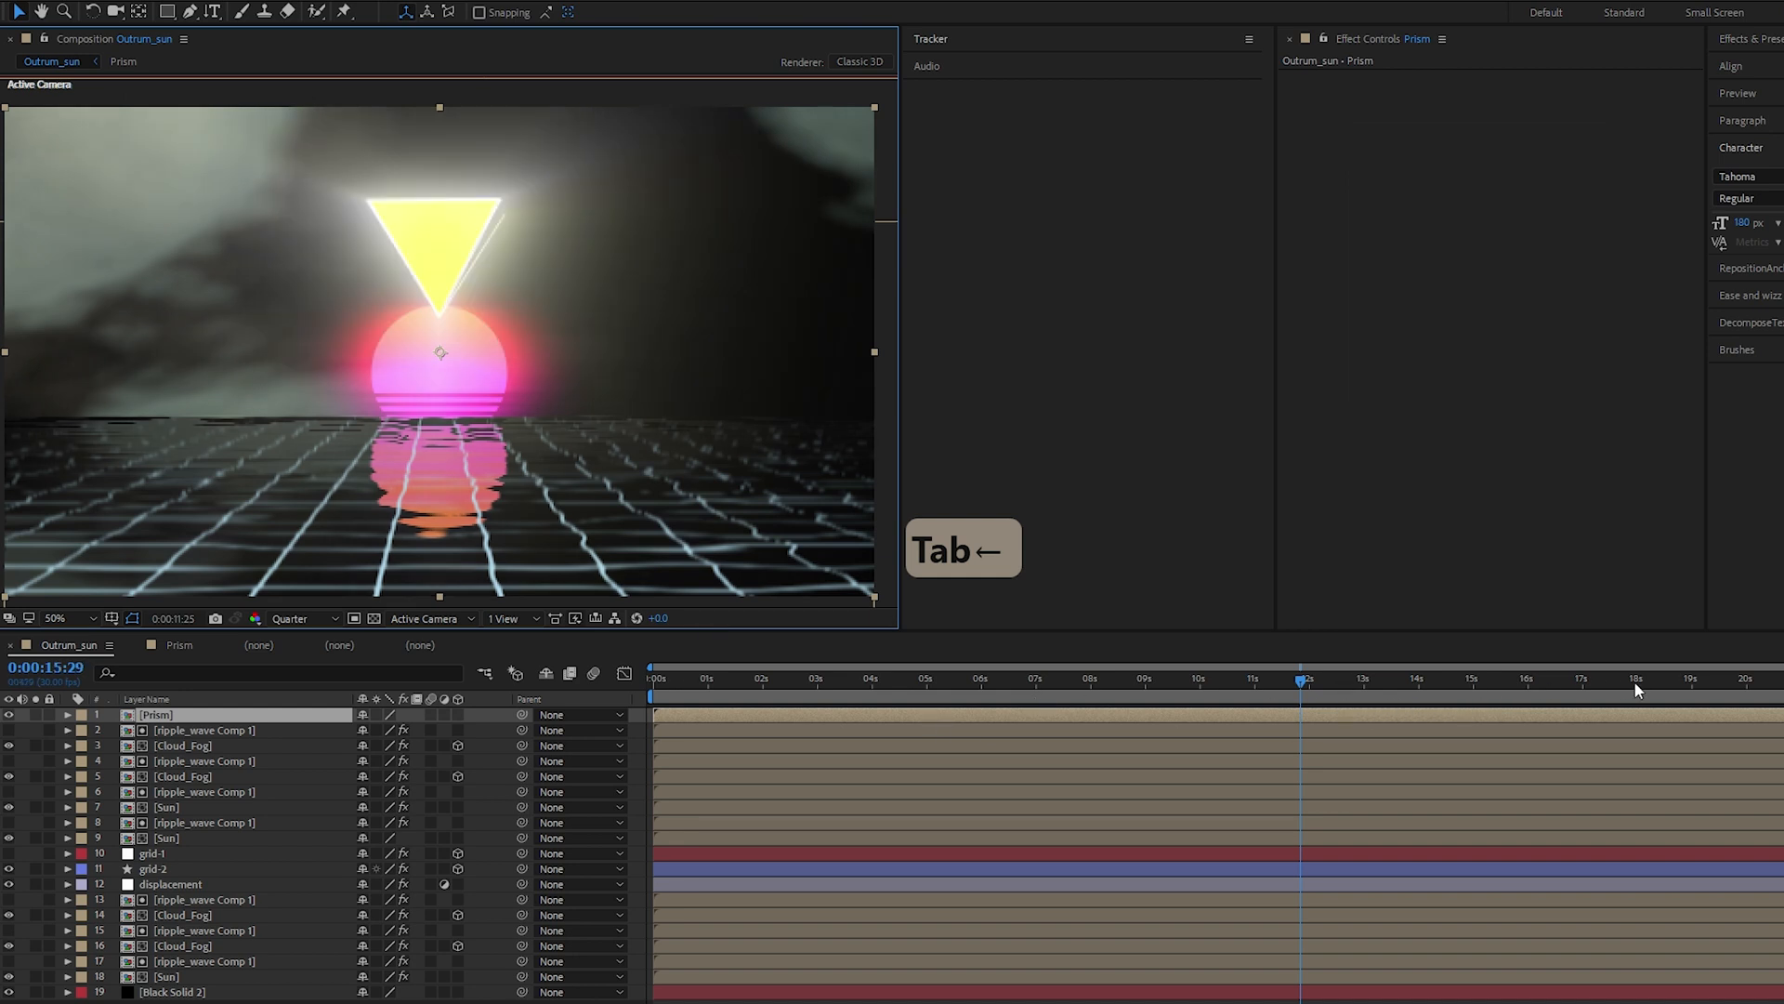
{"action": "left_click", "coordinate": [1747, 679]}
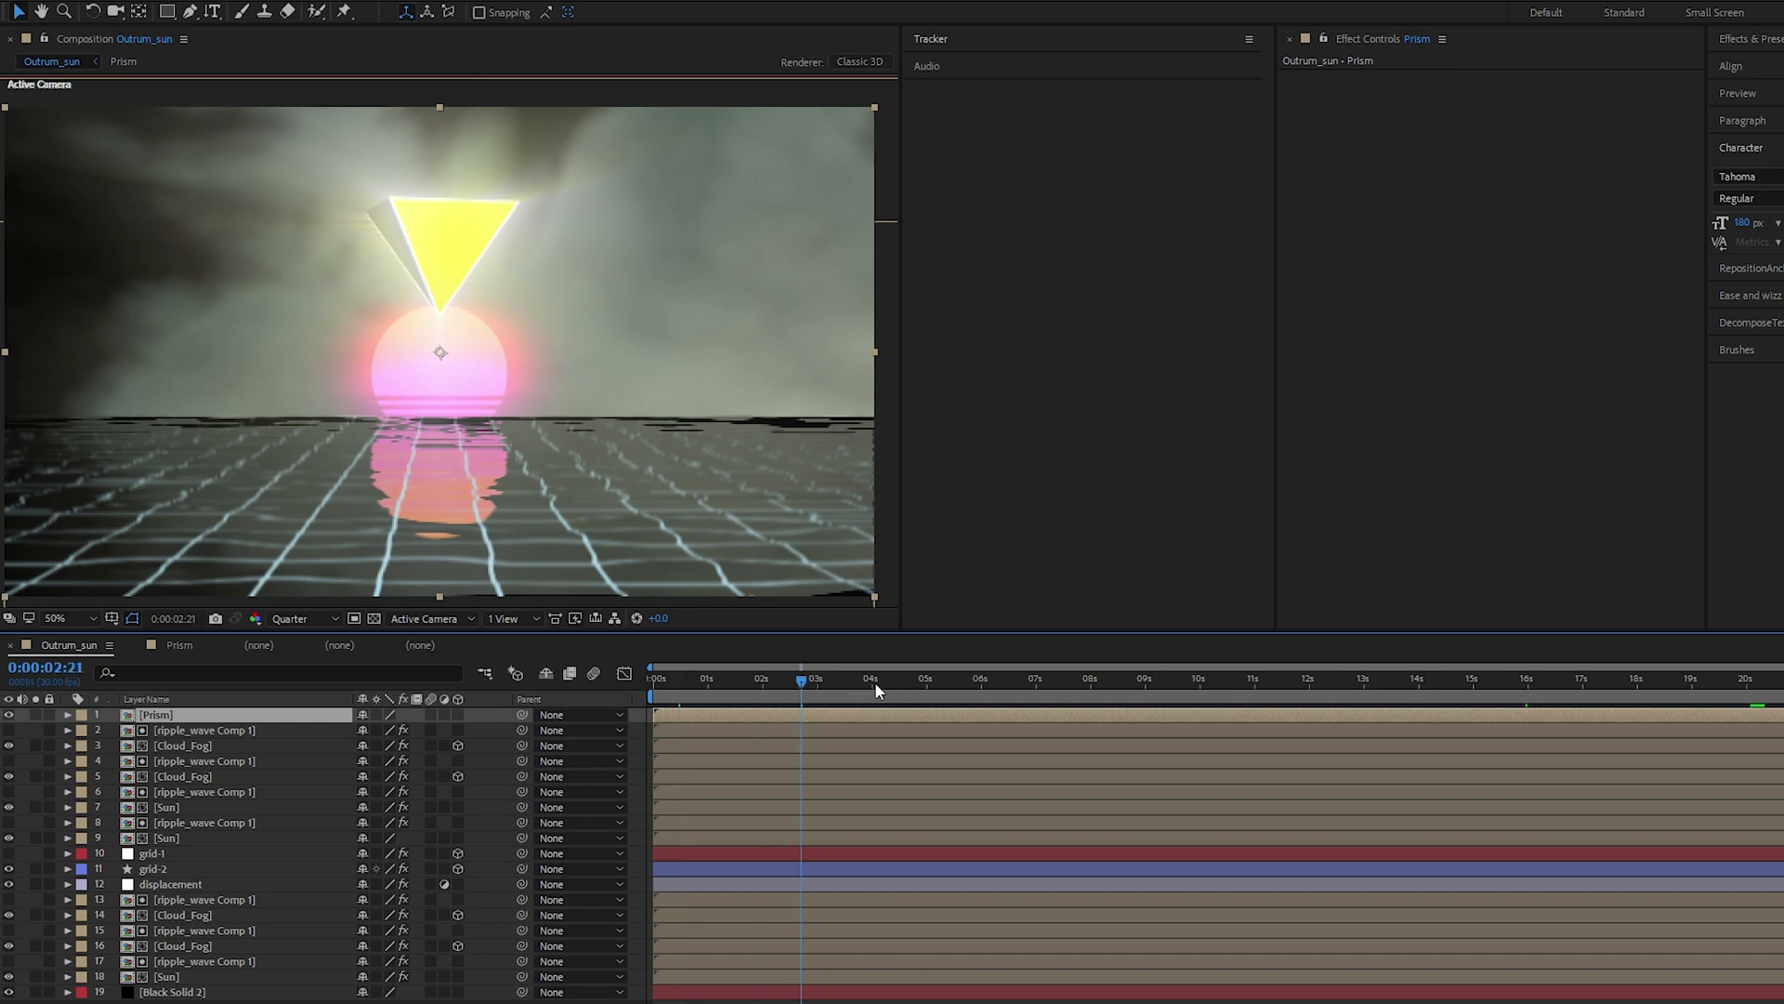
Give all of the prism's triangle shape layers a dark fill, leaving a glowing outlined prism
{"action": "left_click", "coordinate": [178, 645]}
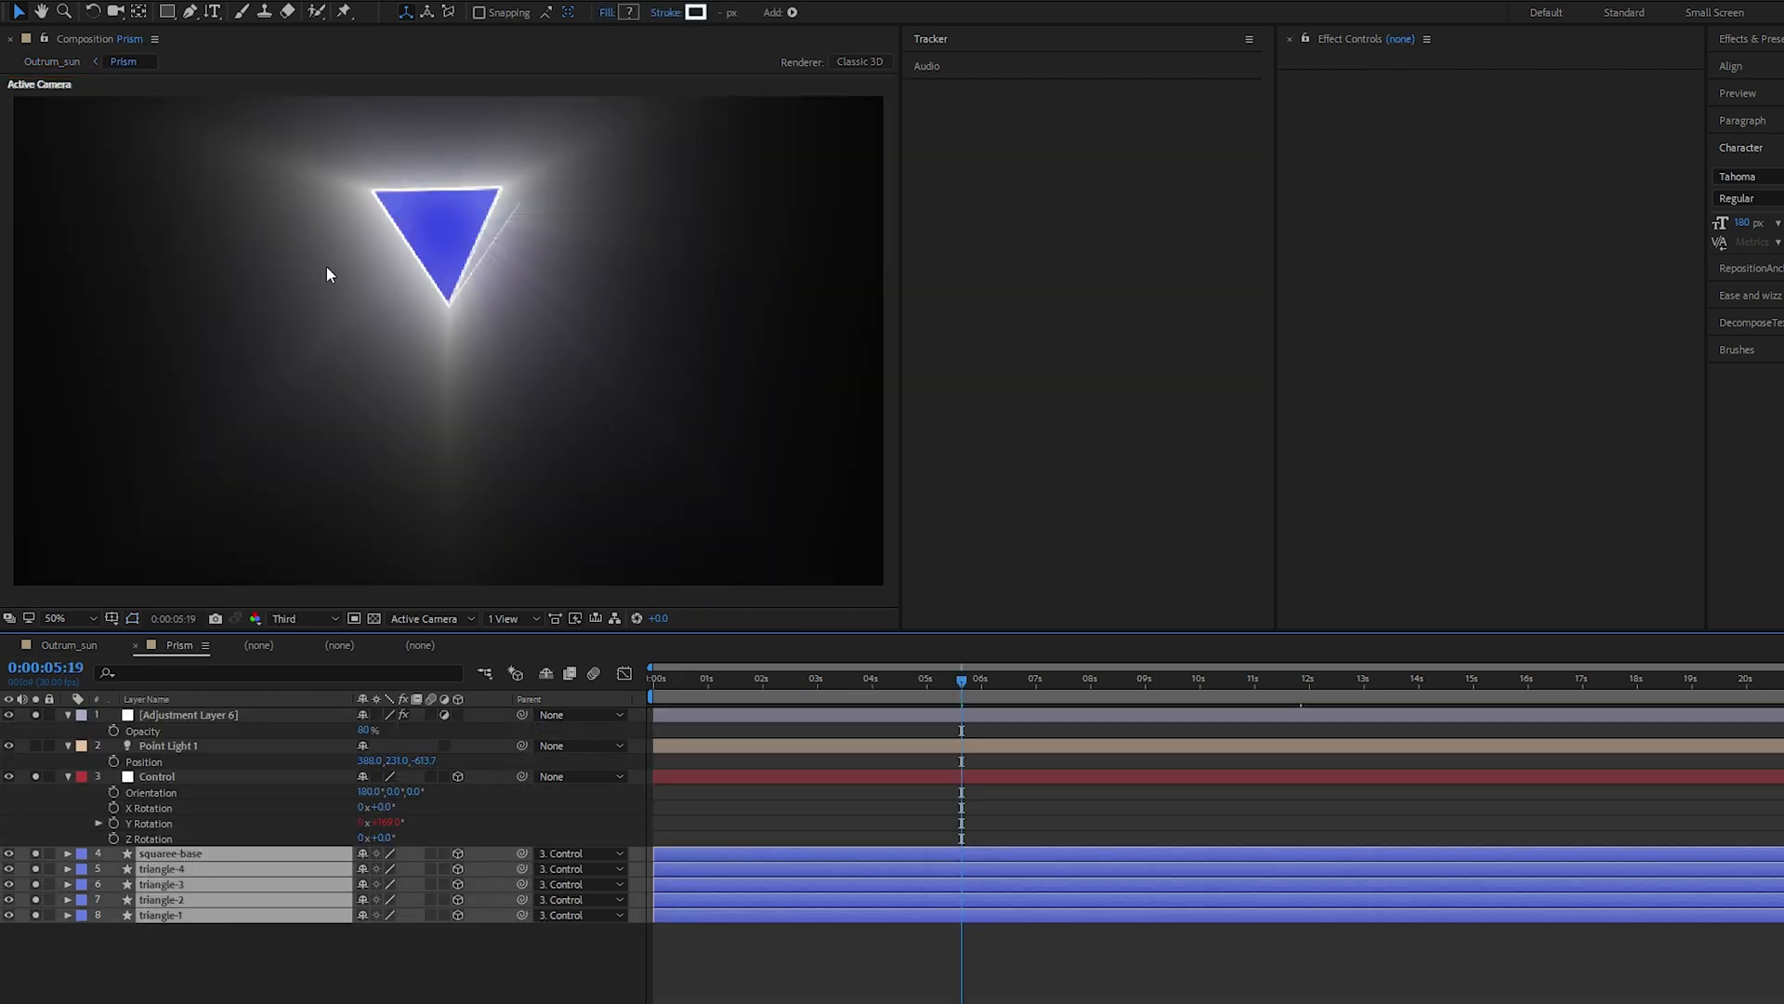
{"action": "left_click", "coordinate": [630, 13]}
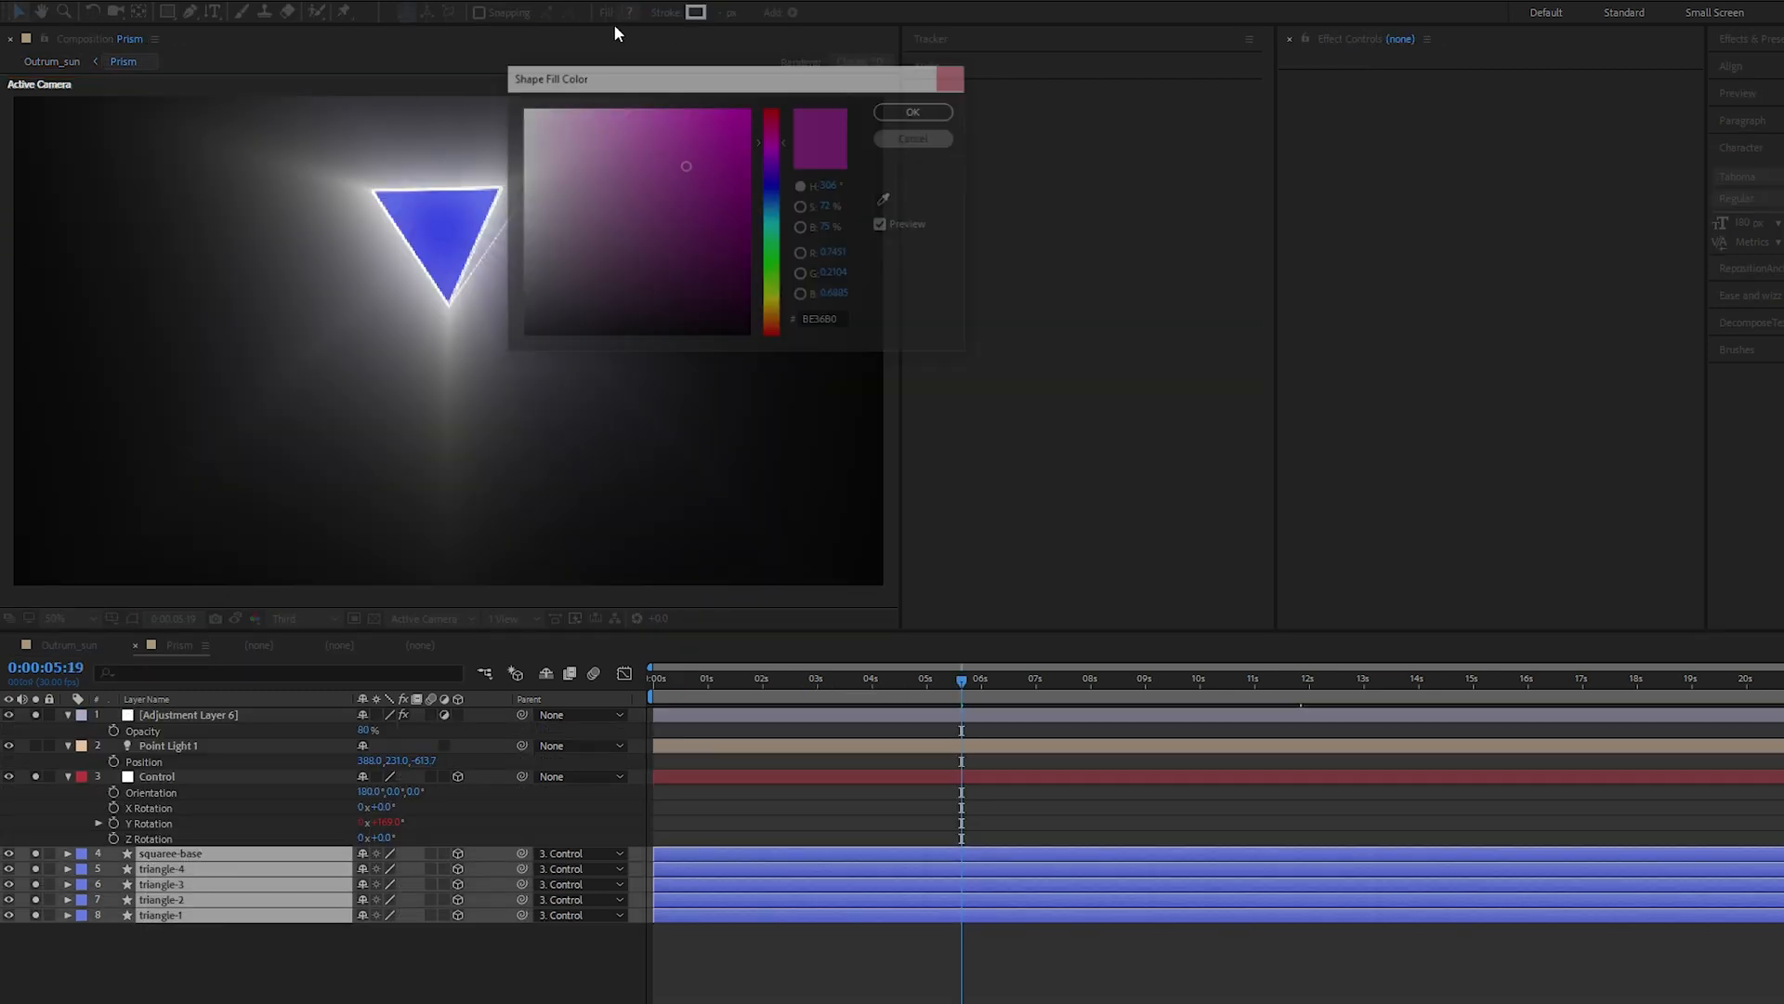
{"action": "left_click", "coordinate": [910, 112]}
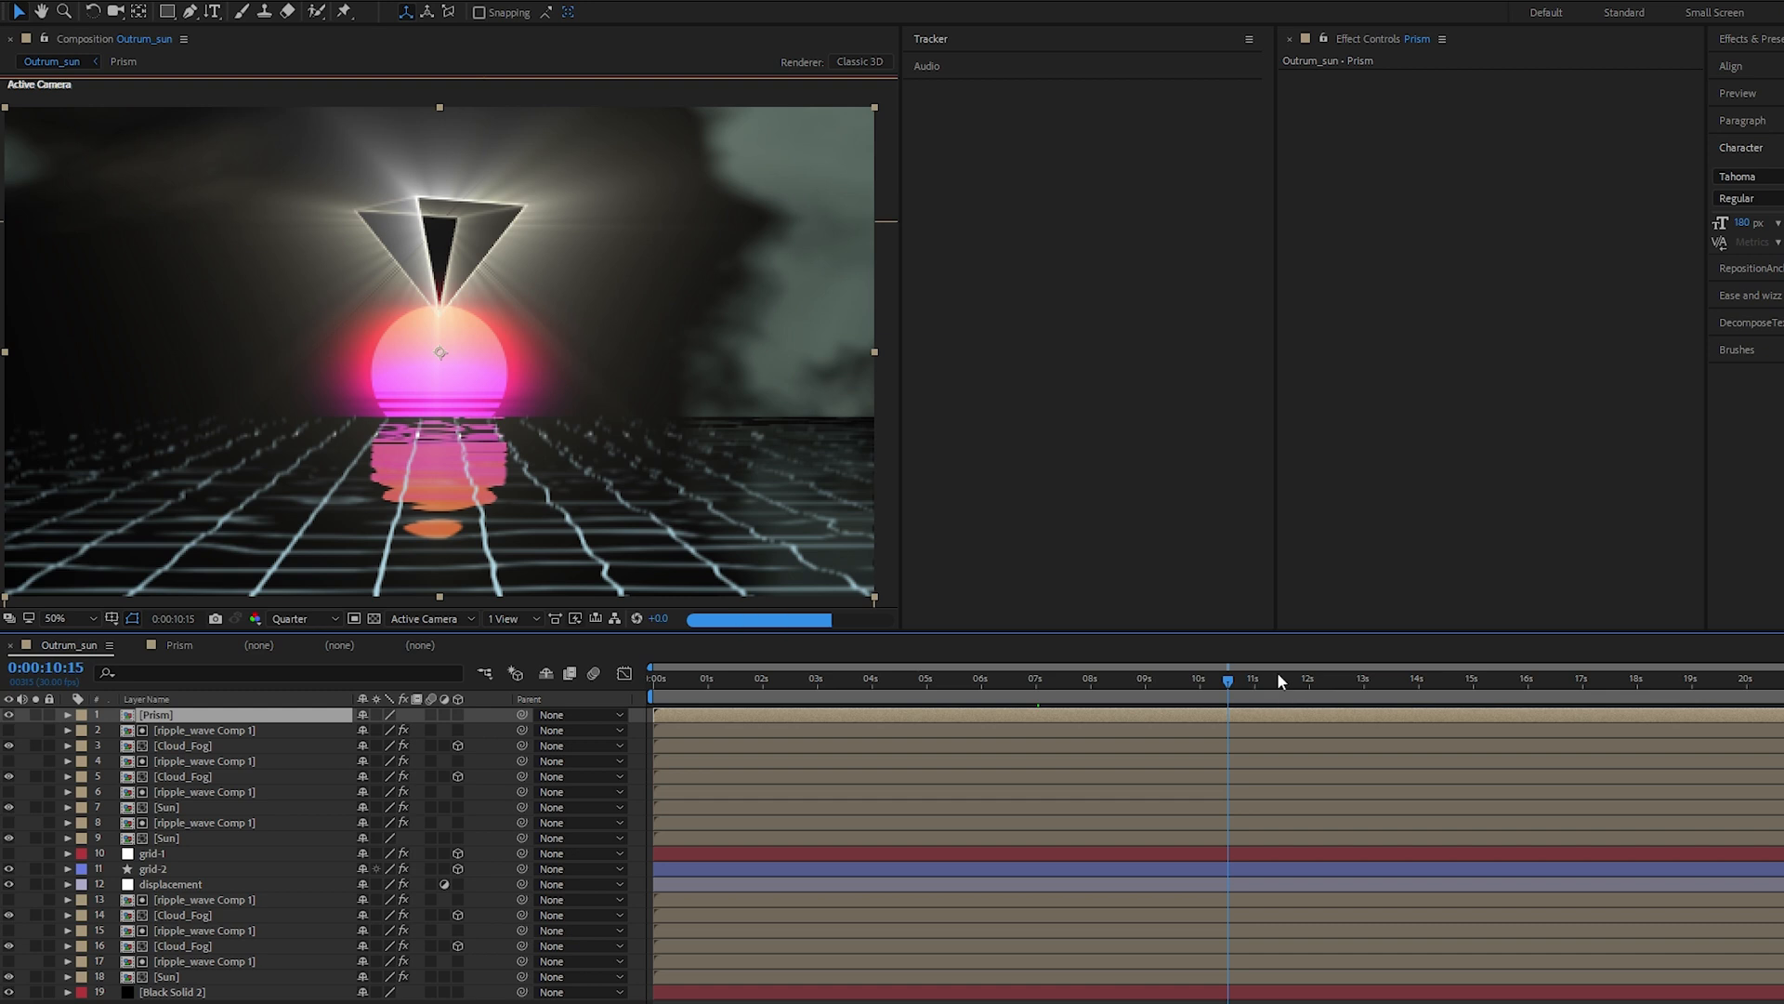
{"action": "left_click", "coordinate": [1310, 678]}
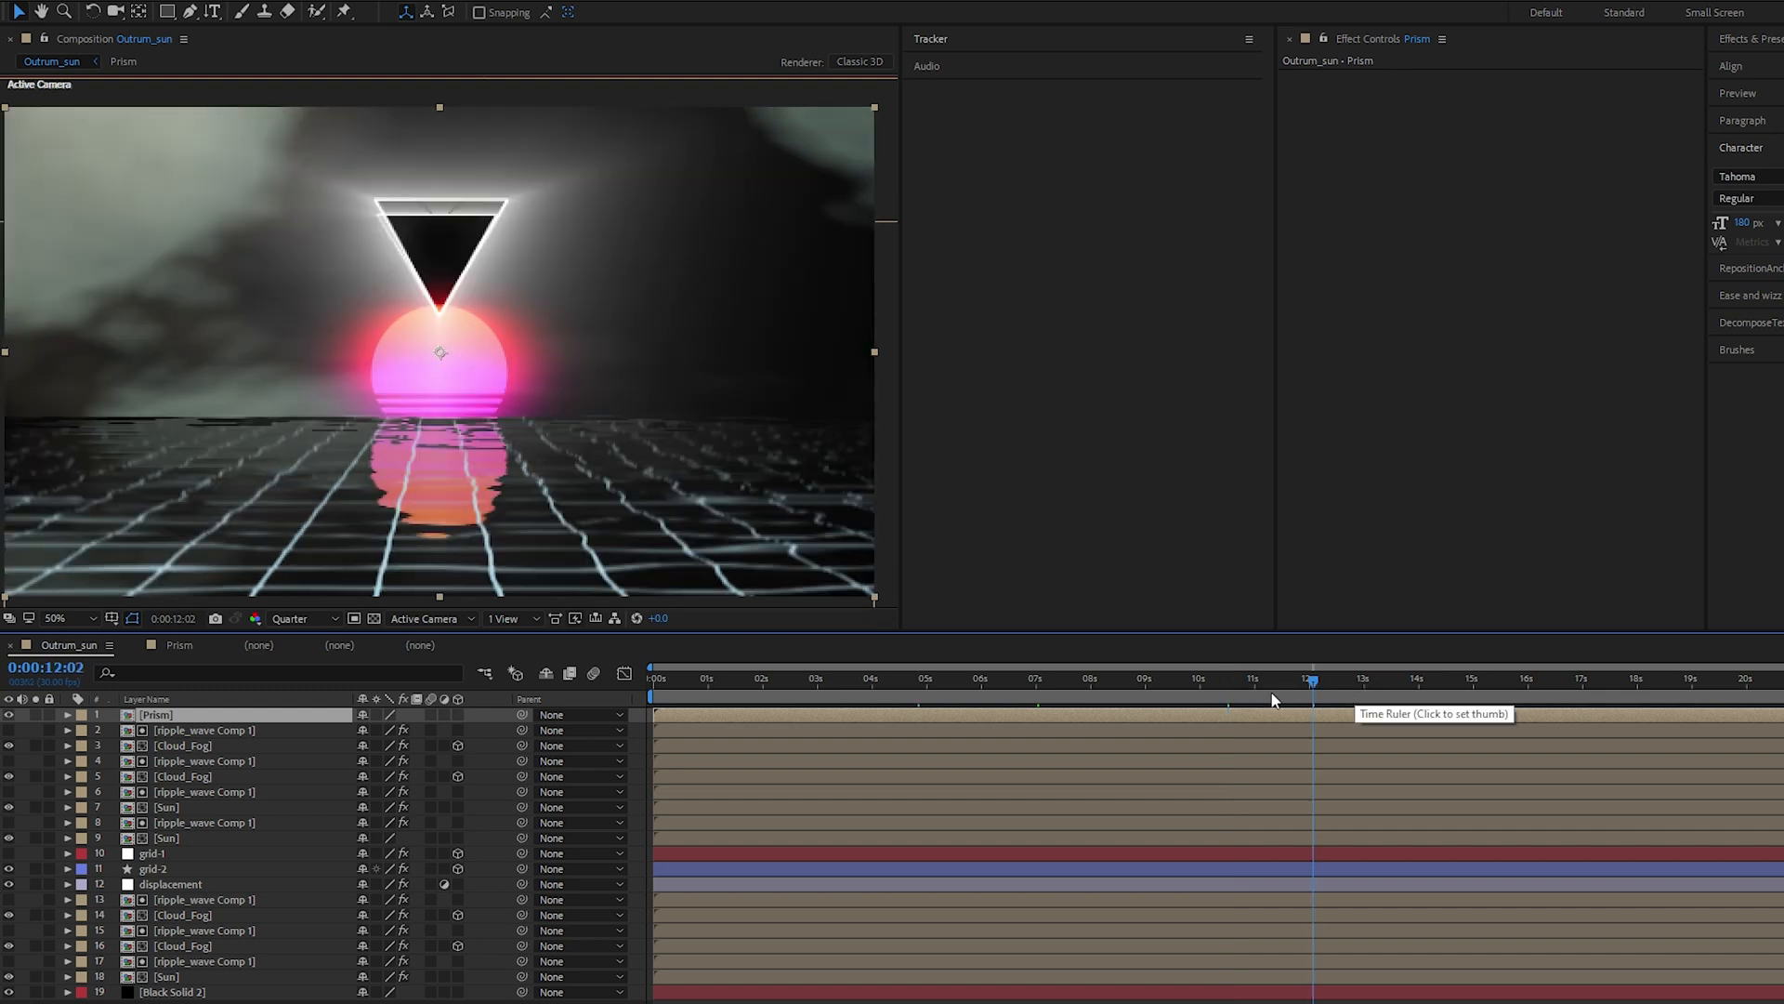
{"action": "mouse_move", "coordinate": [1512, 691]}
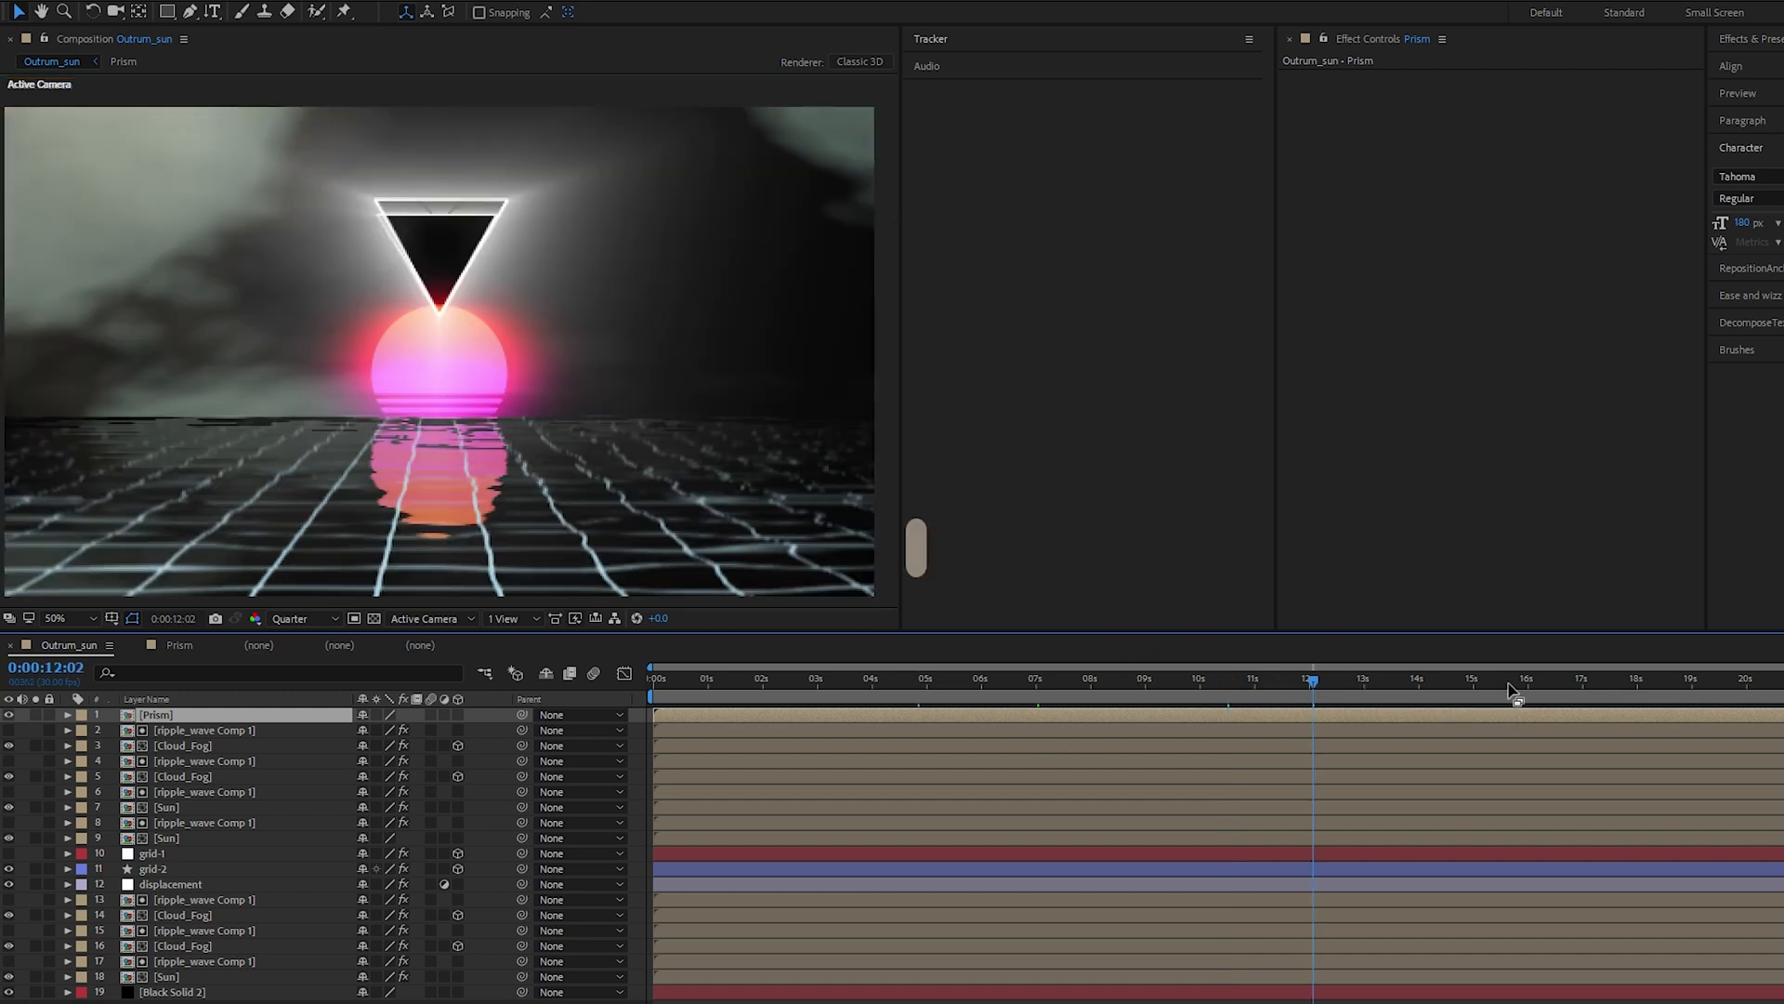
{"action": "left_click", "coordinate": [1548, 680]}
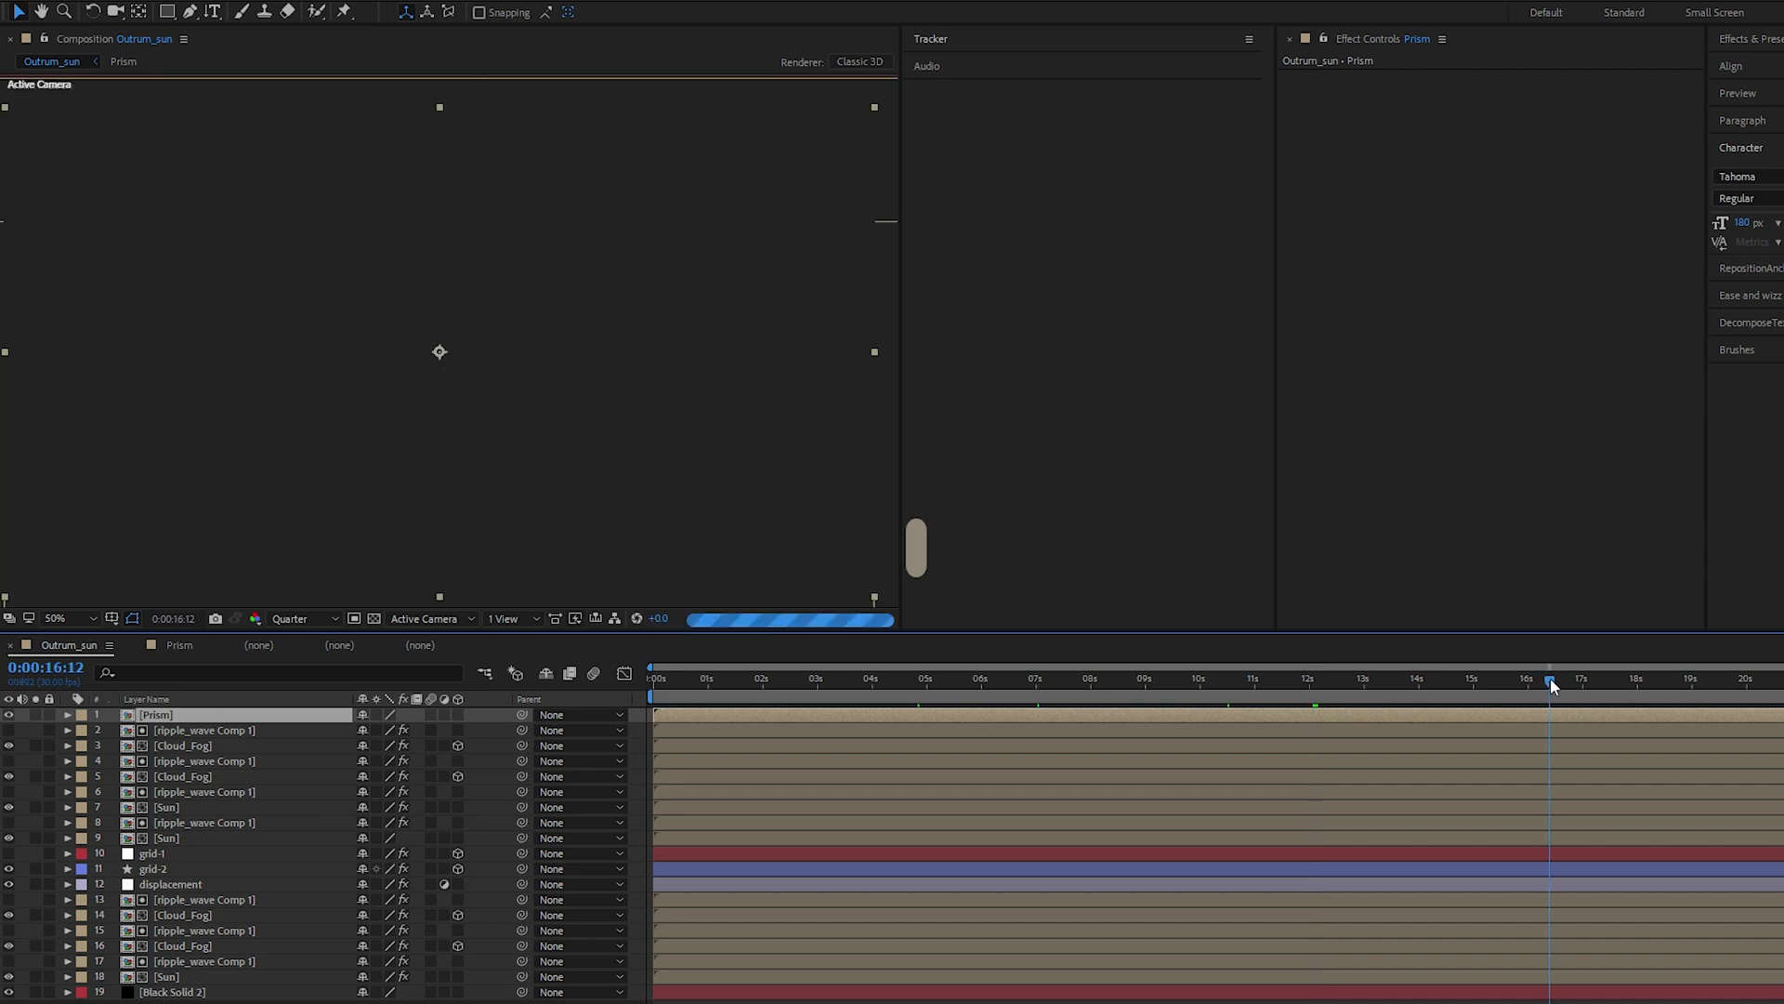
{"action": "left_click", "coordinate": [1749, 680]}
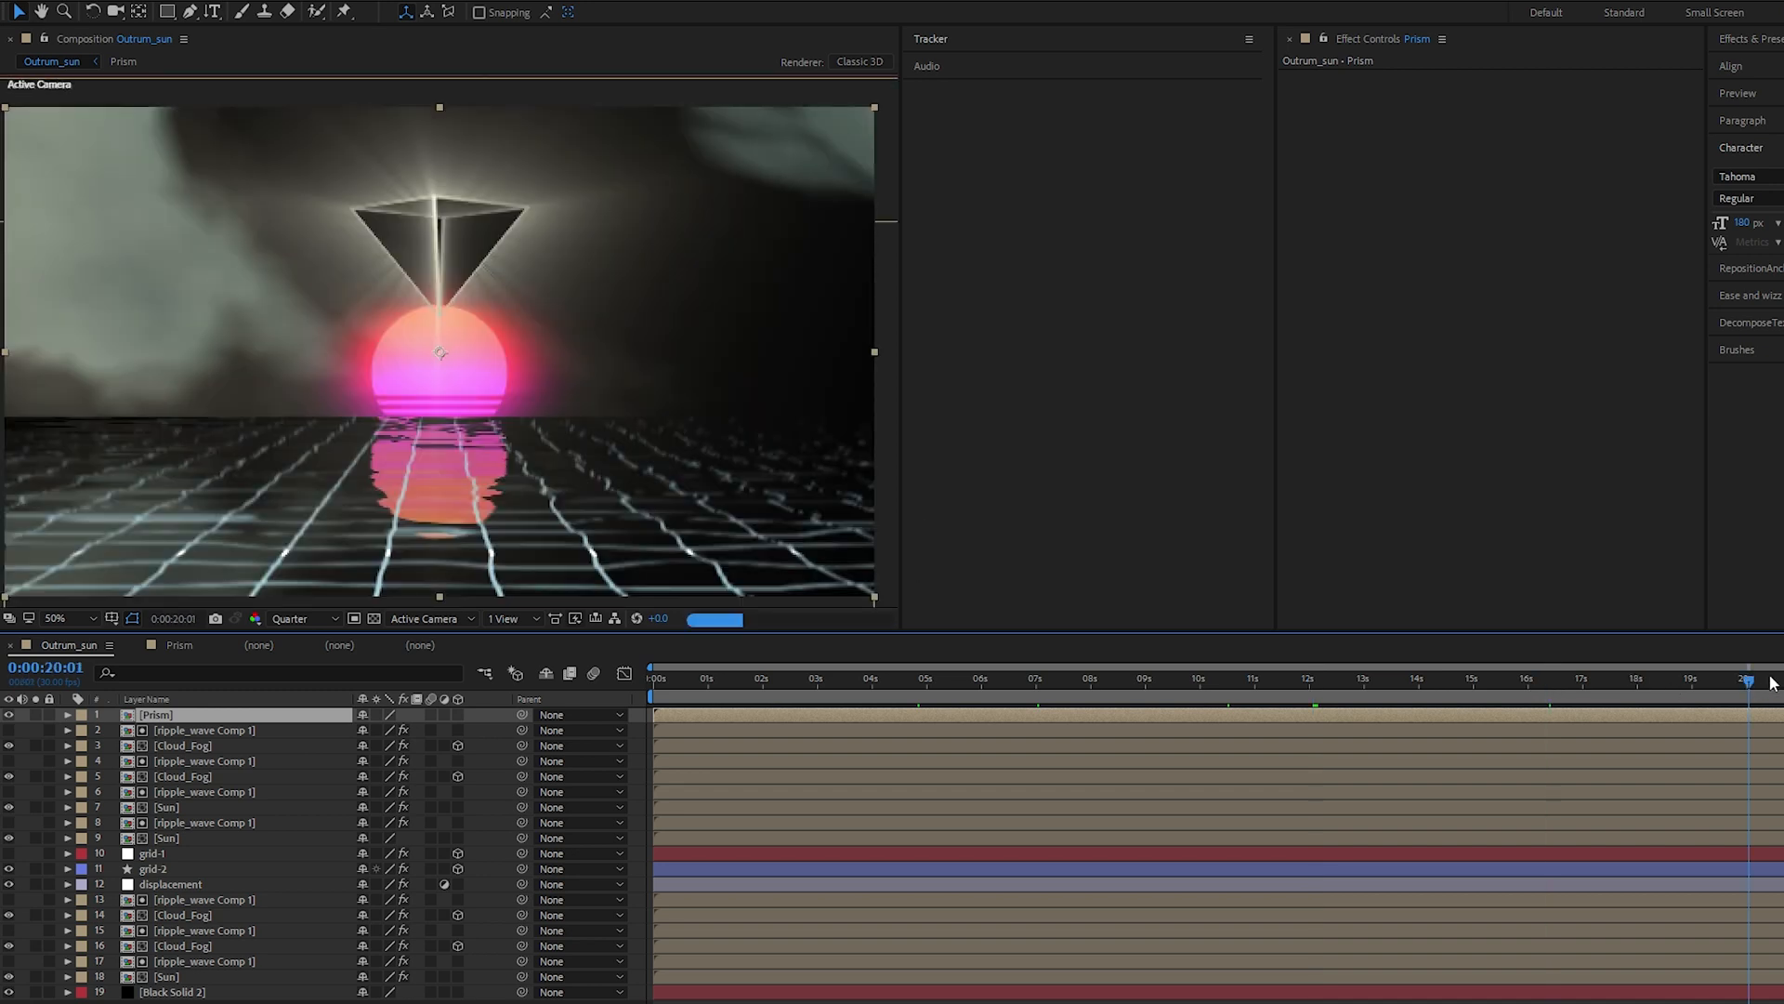